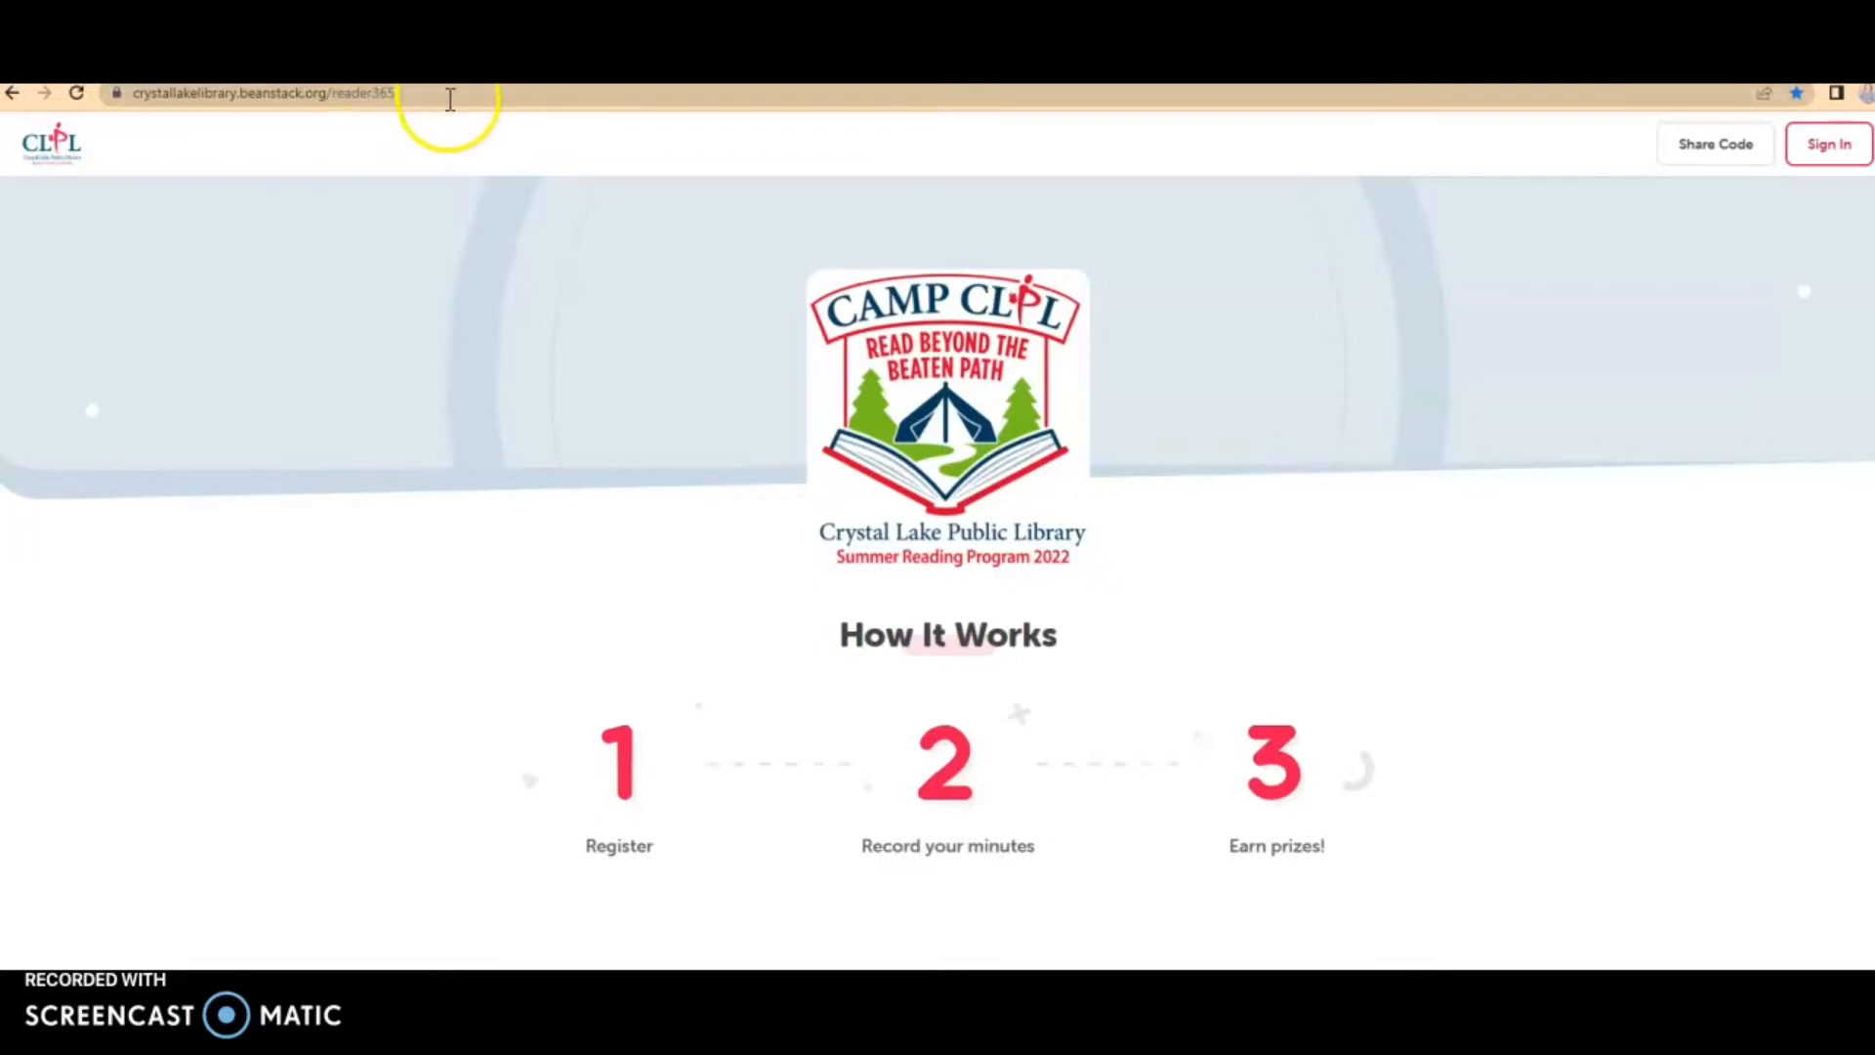
{"action": "mouse_move", "coordinate": [455, 119]}
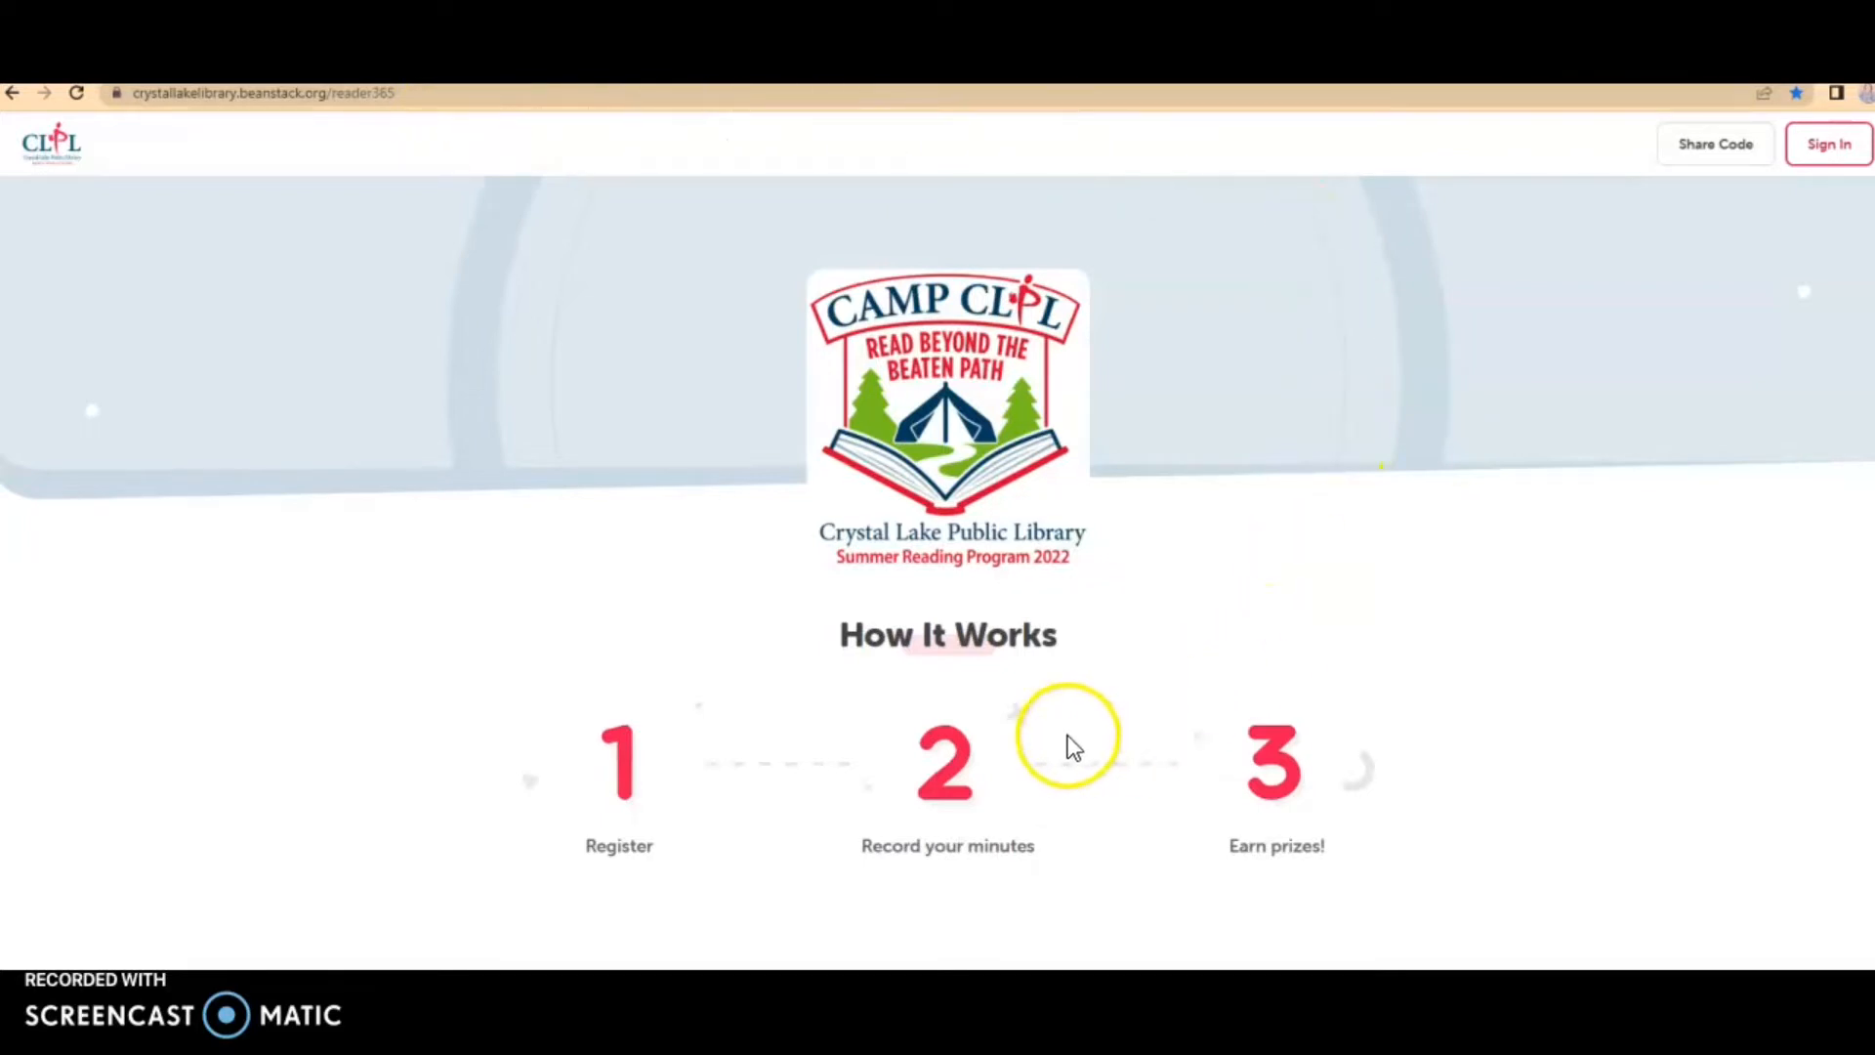
Log in with the autofilled username and the account password.
{"action": "scroll", "scroll_direction": "down", "scroll_amount": 3}
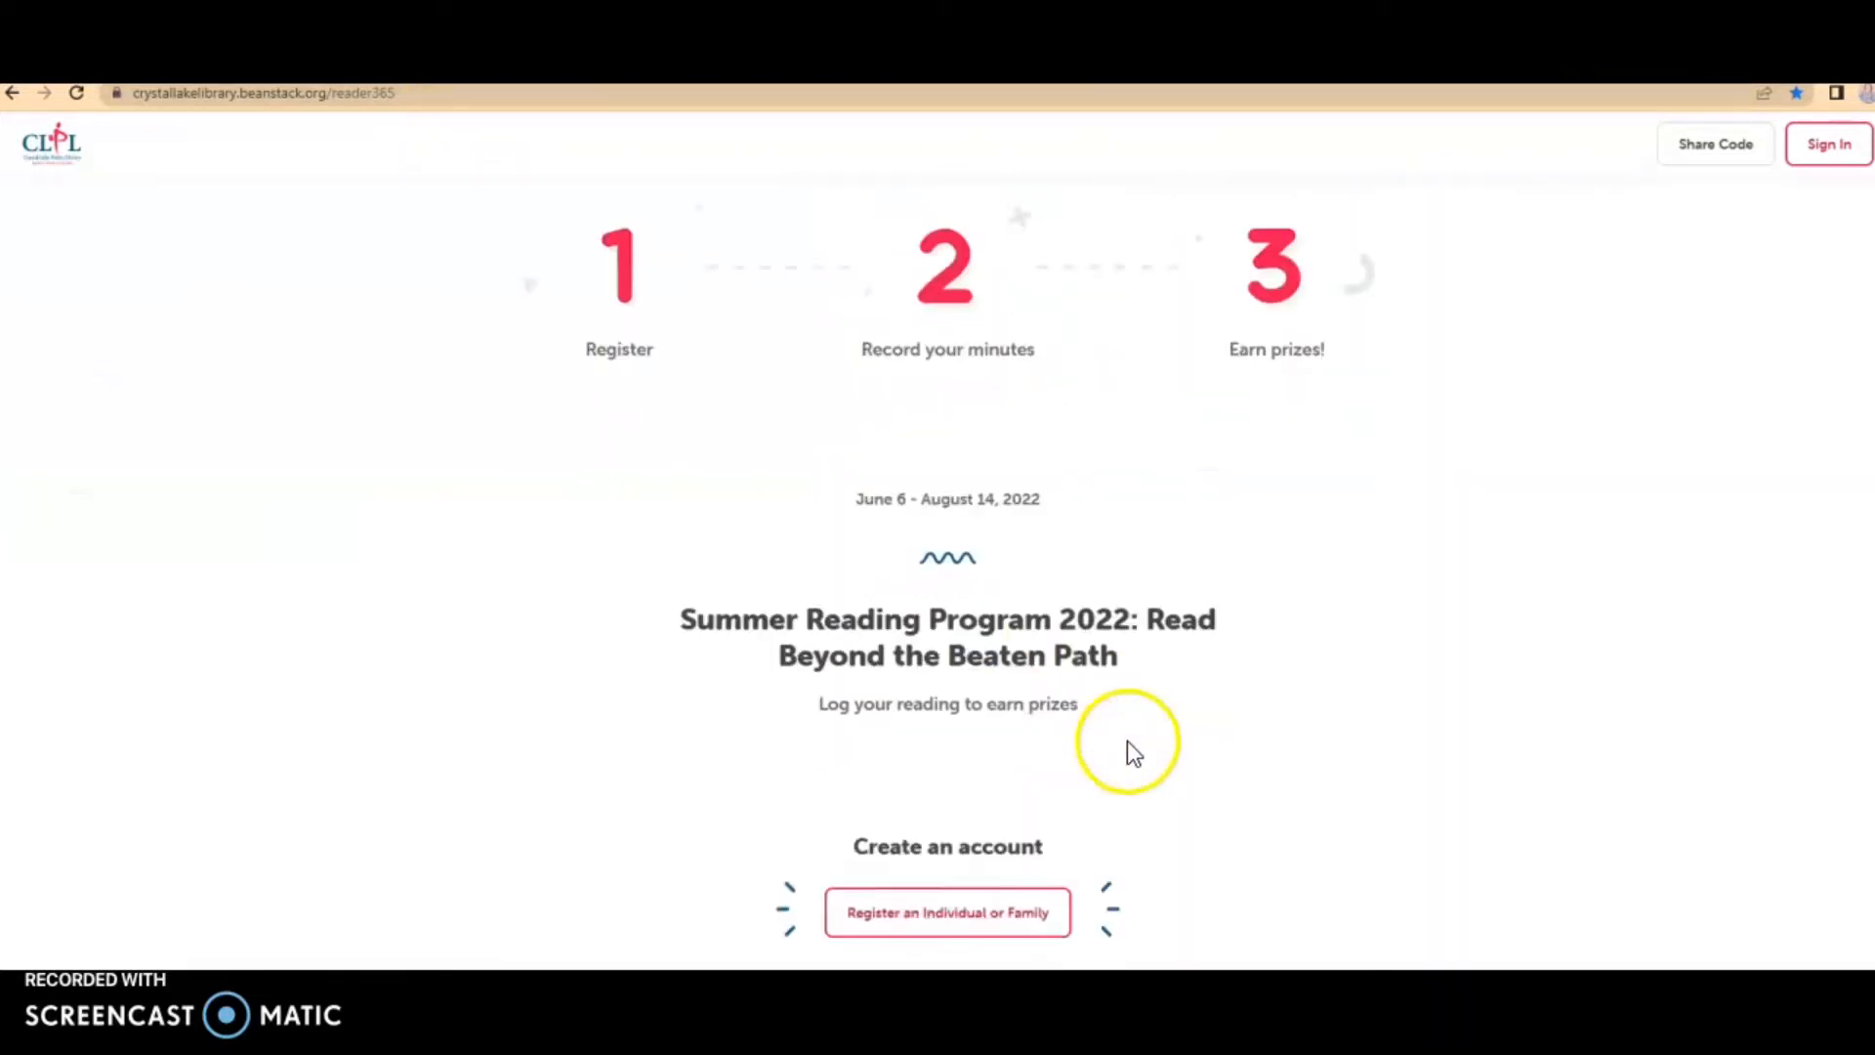
{"action": "scroll", "scroll_direction": "up", "scroll_amount": 3}
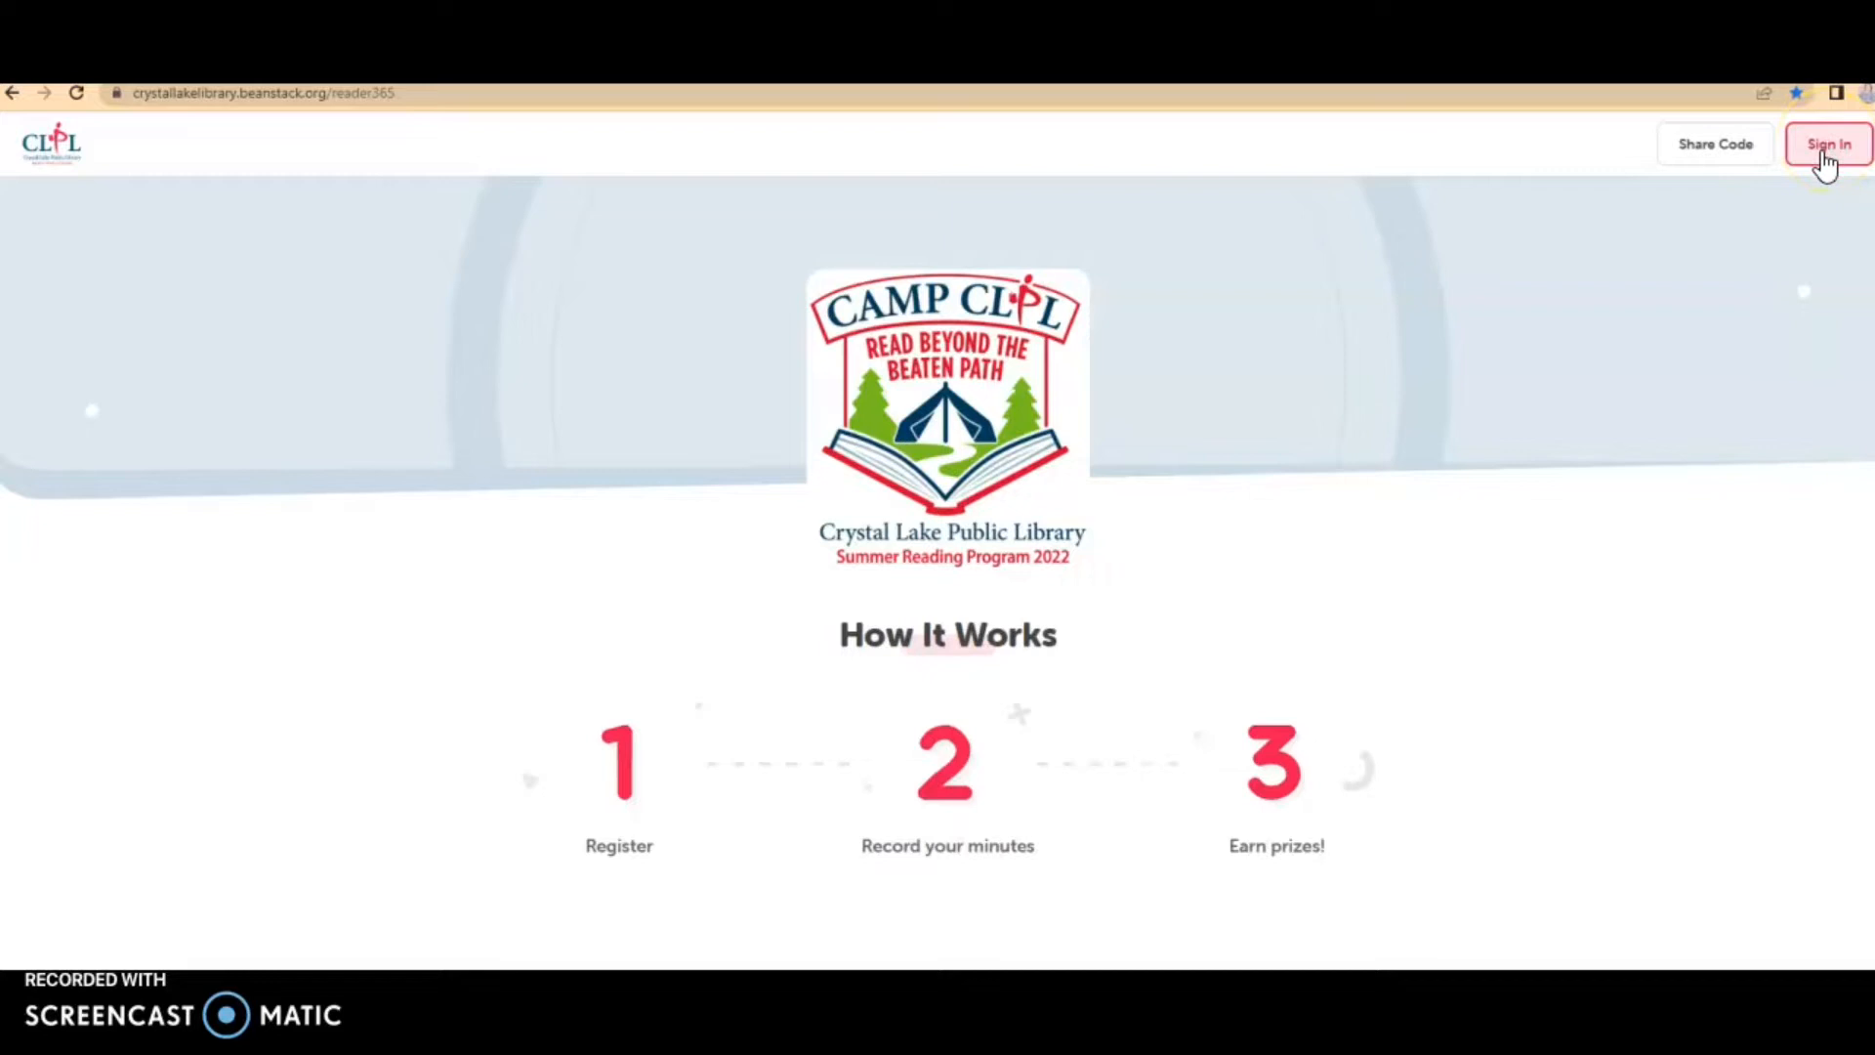
{"action": "left_click", "coordinate": [1828, 143]}
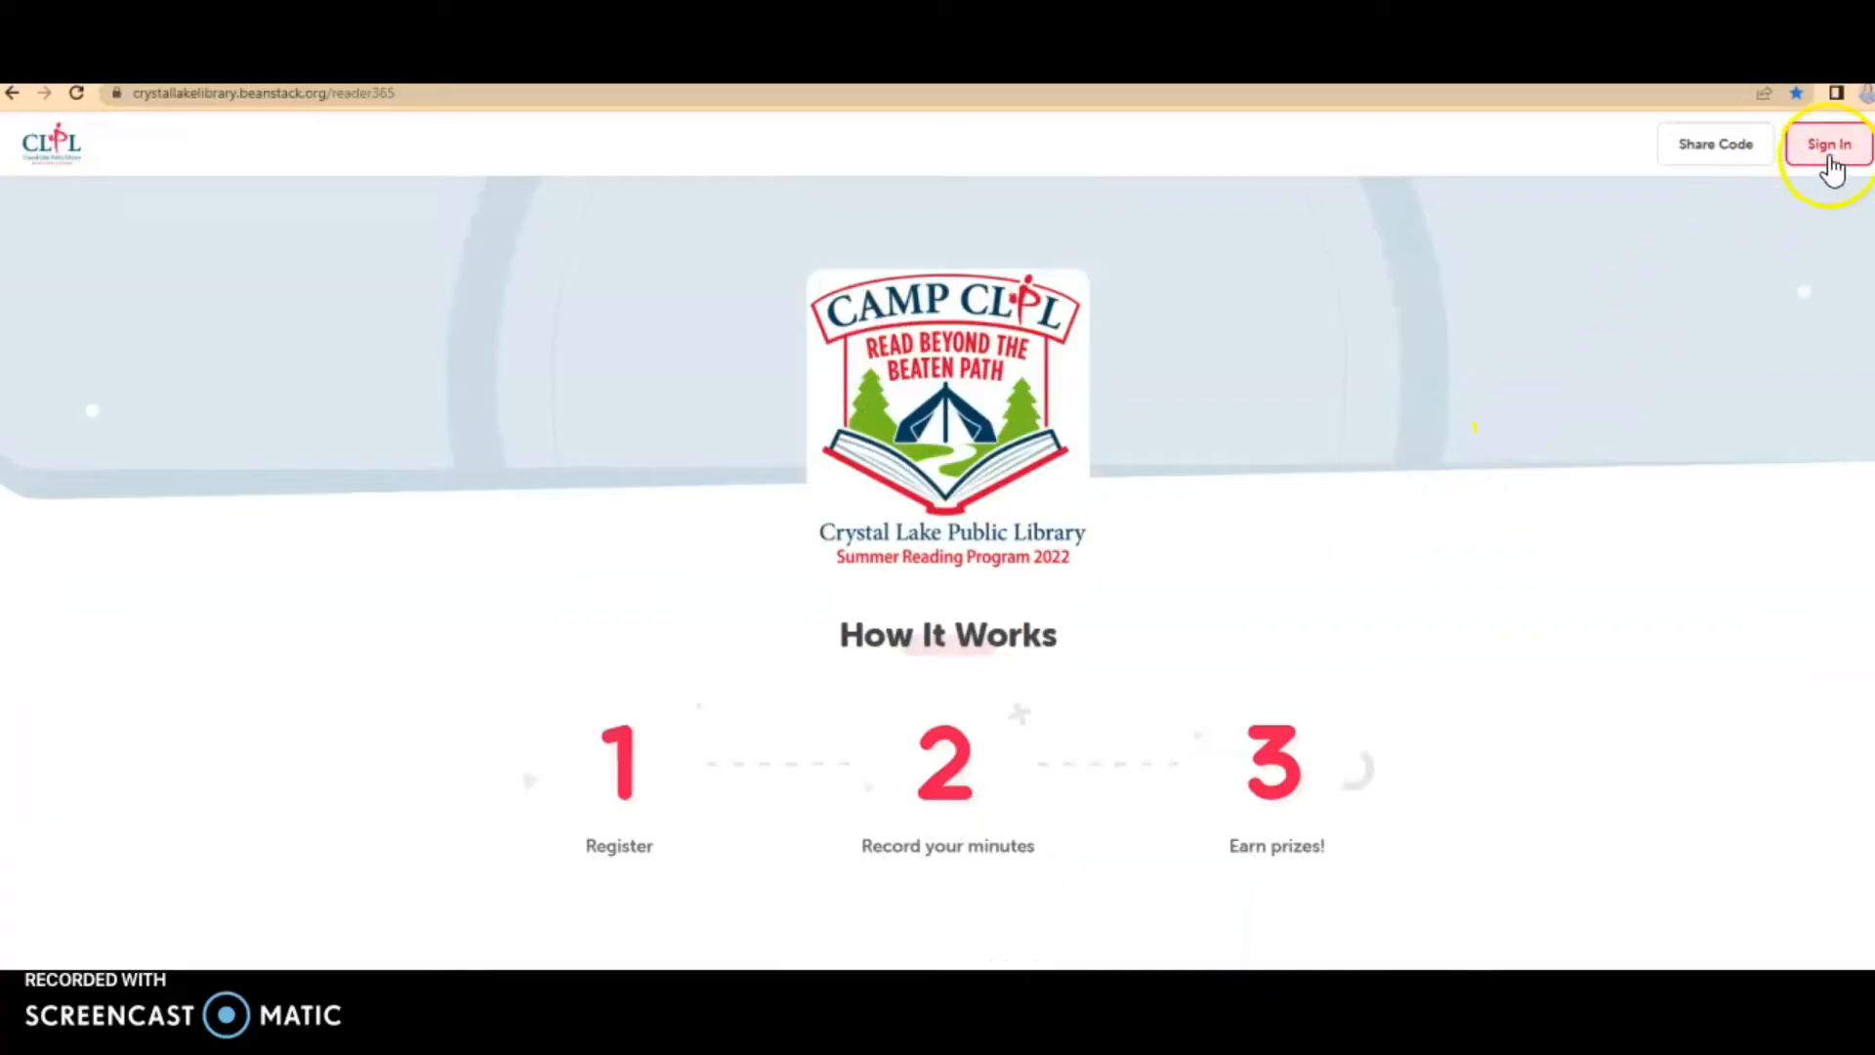
{"action": "left_click", "coordinate": [1828, 143]}
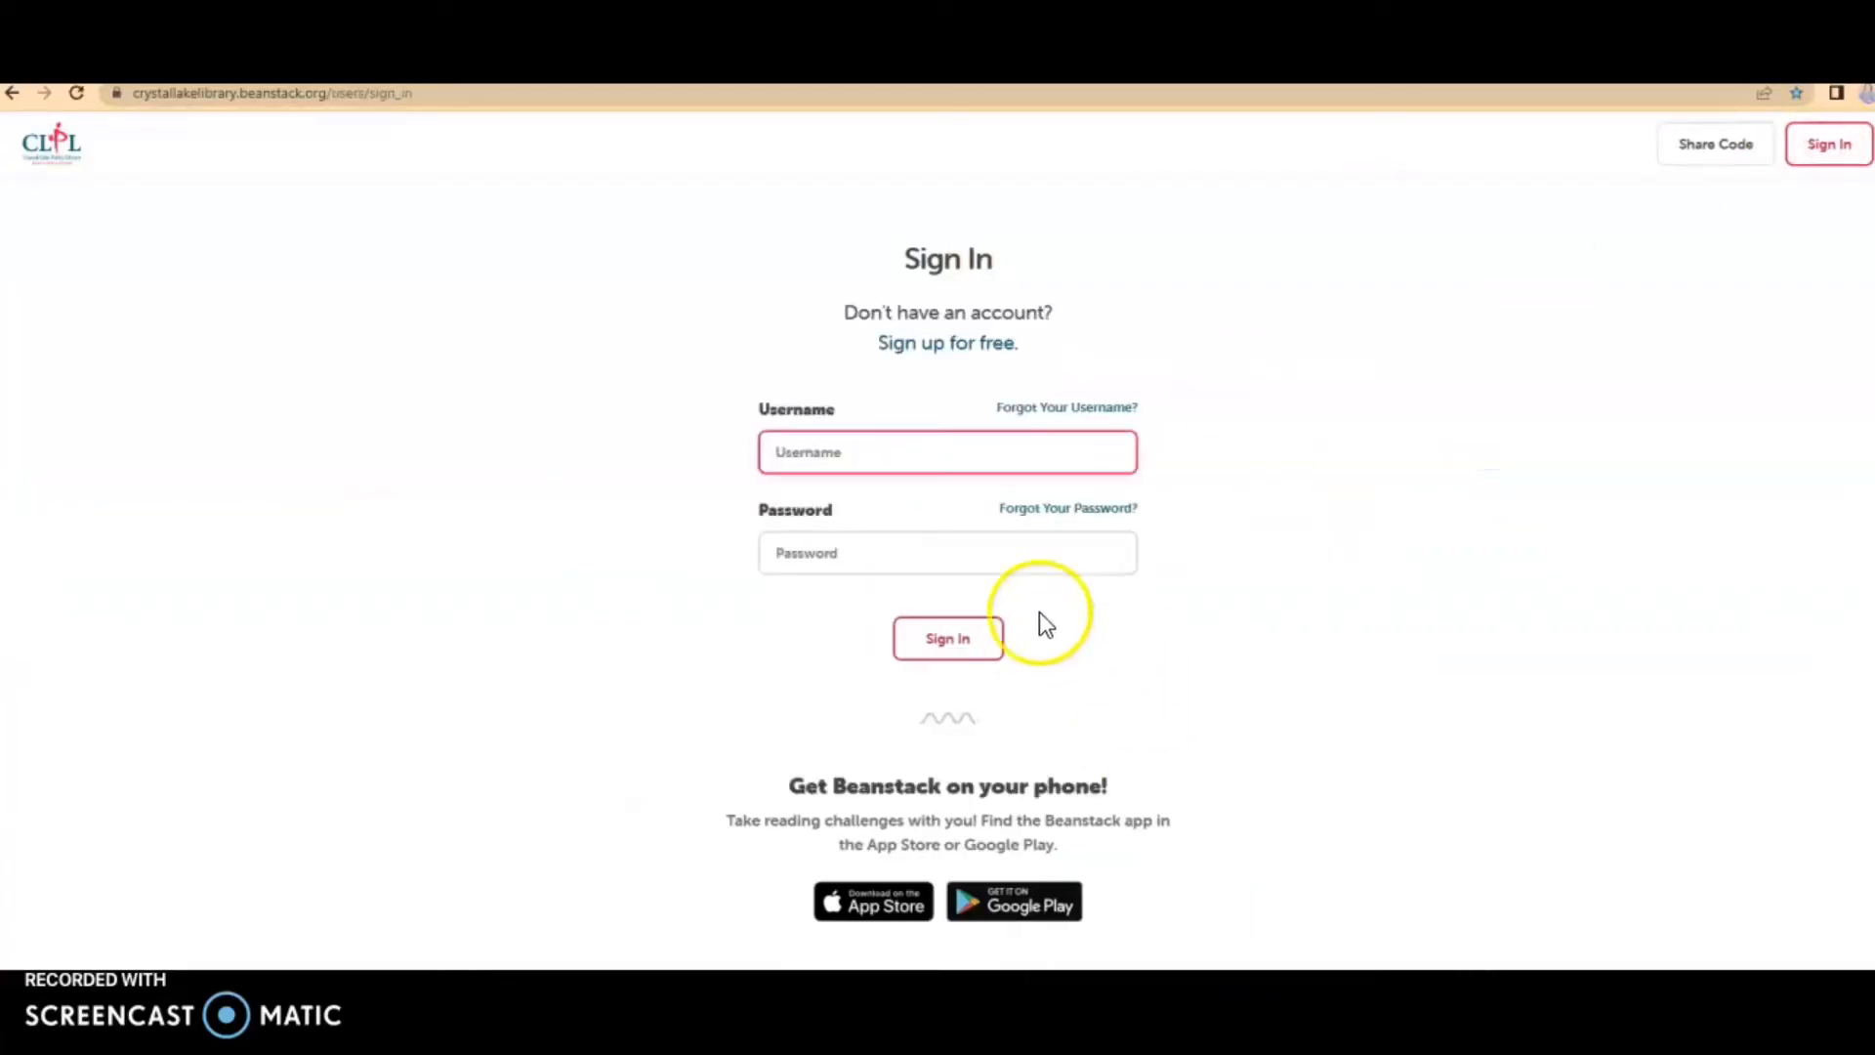
{"action": "left_click", "coordinate": [946, 452]}
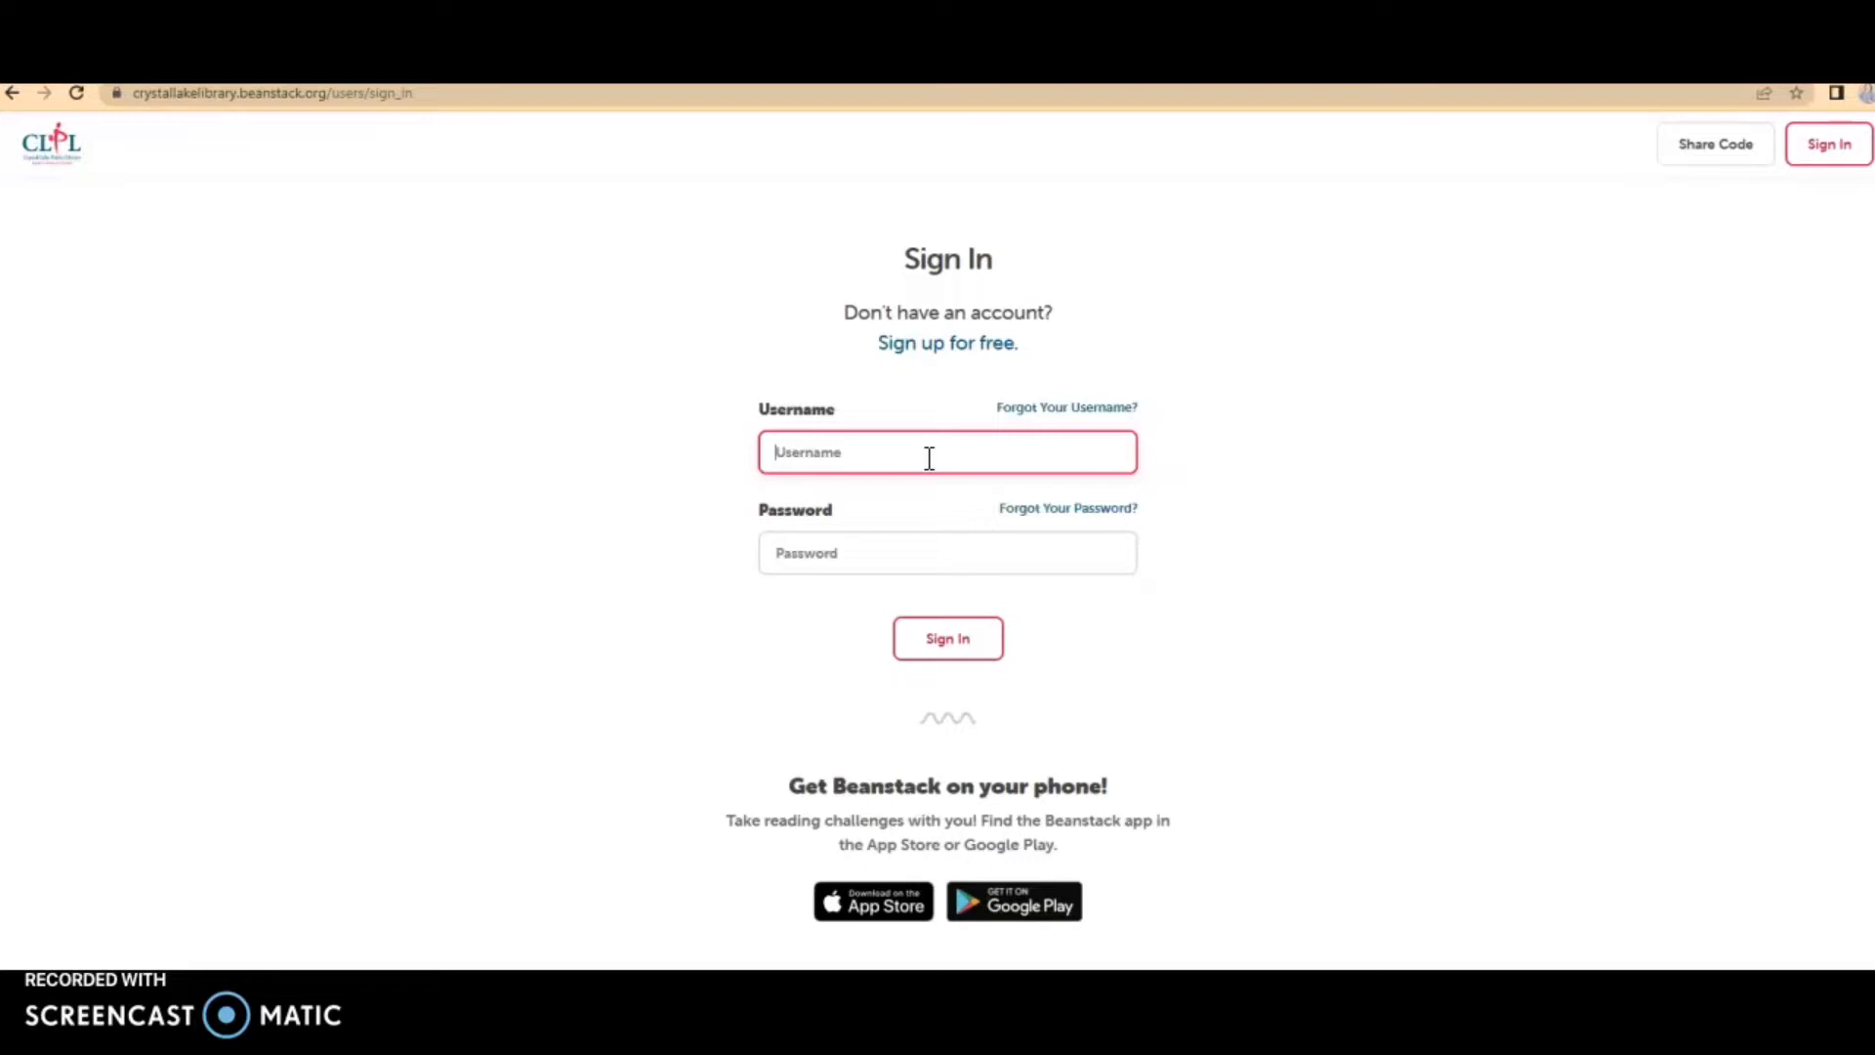
{"action": "type", "text": "Molly.We"}
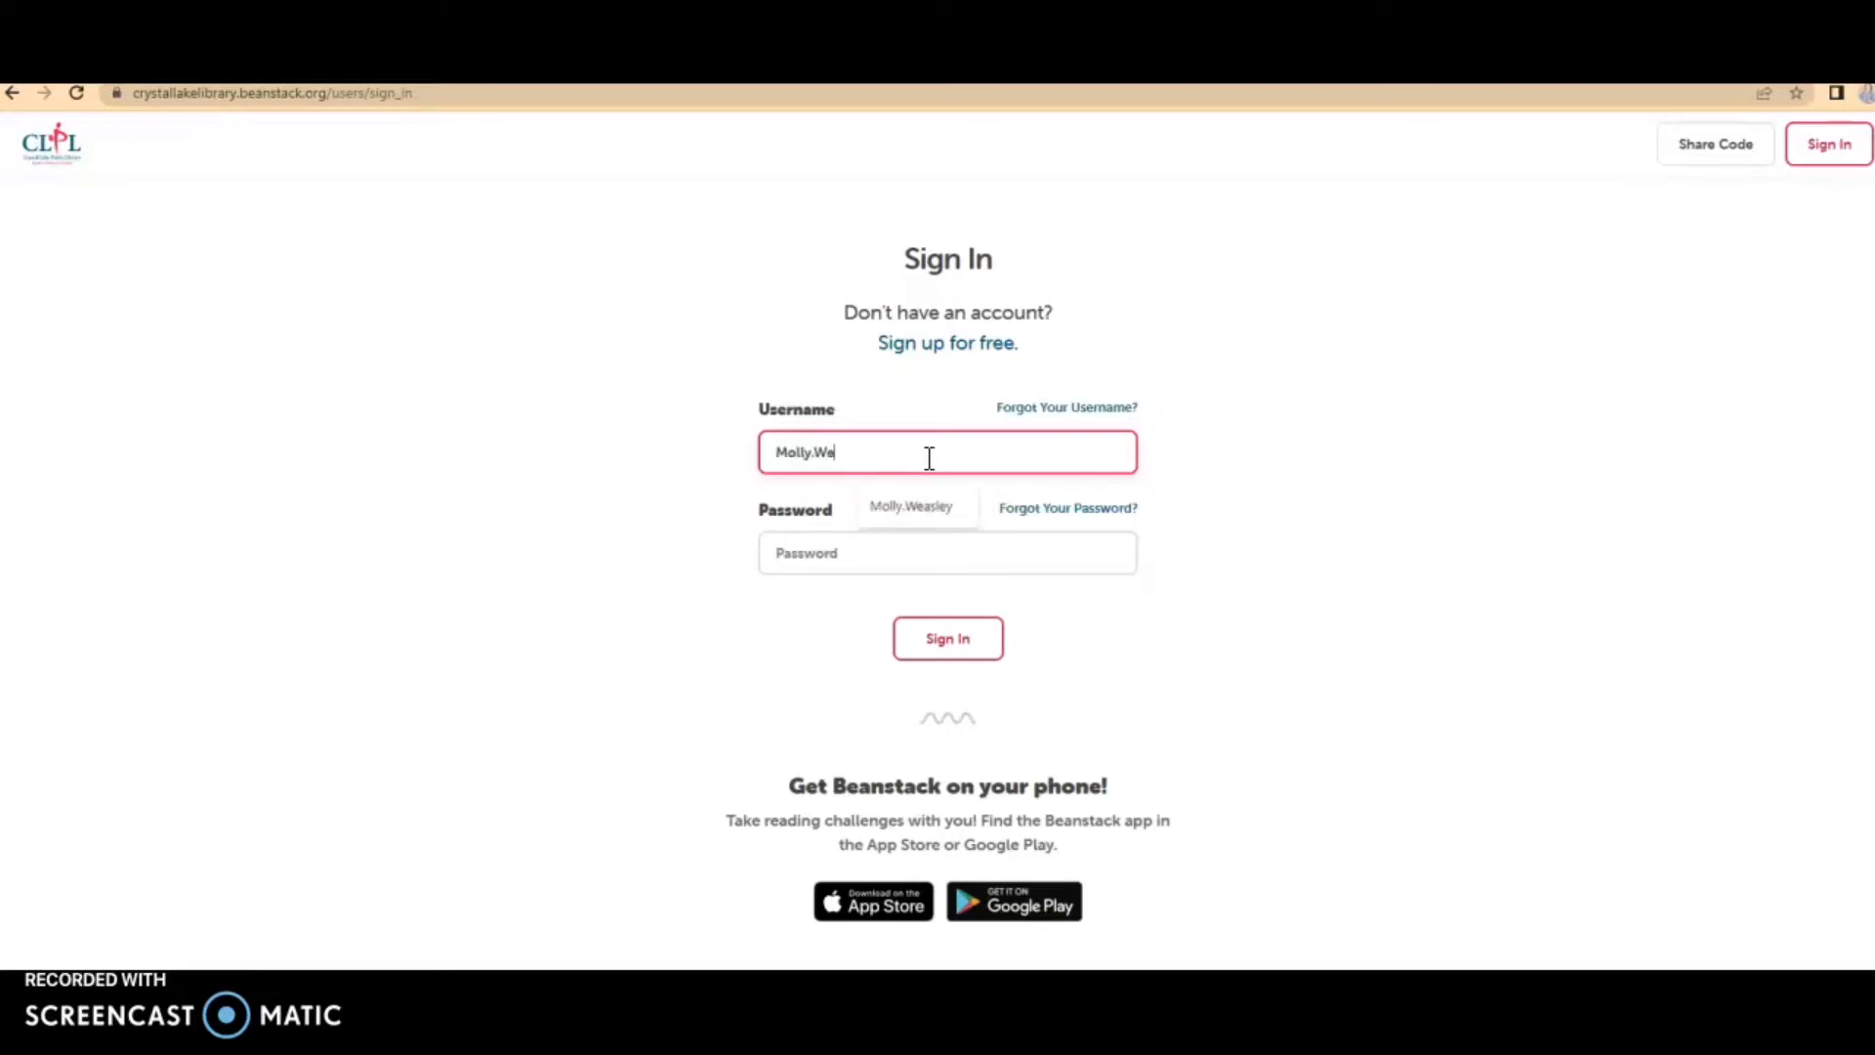
{"action": "left_click", "coordinate": [910, 506]}
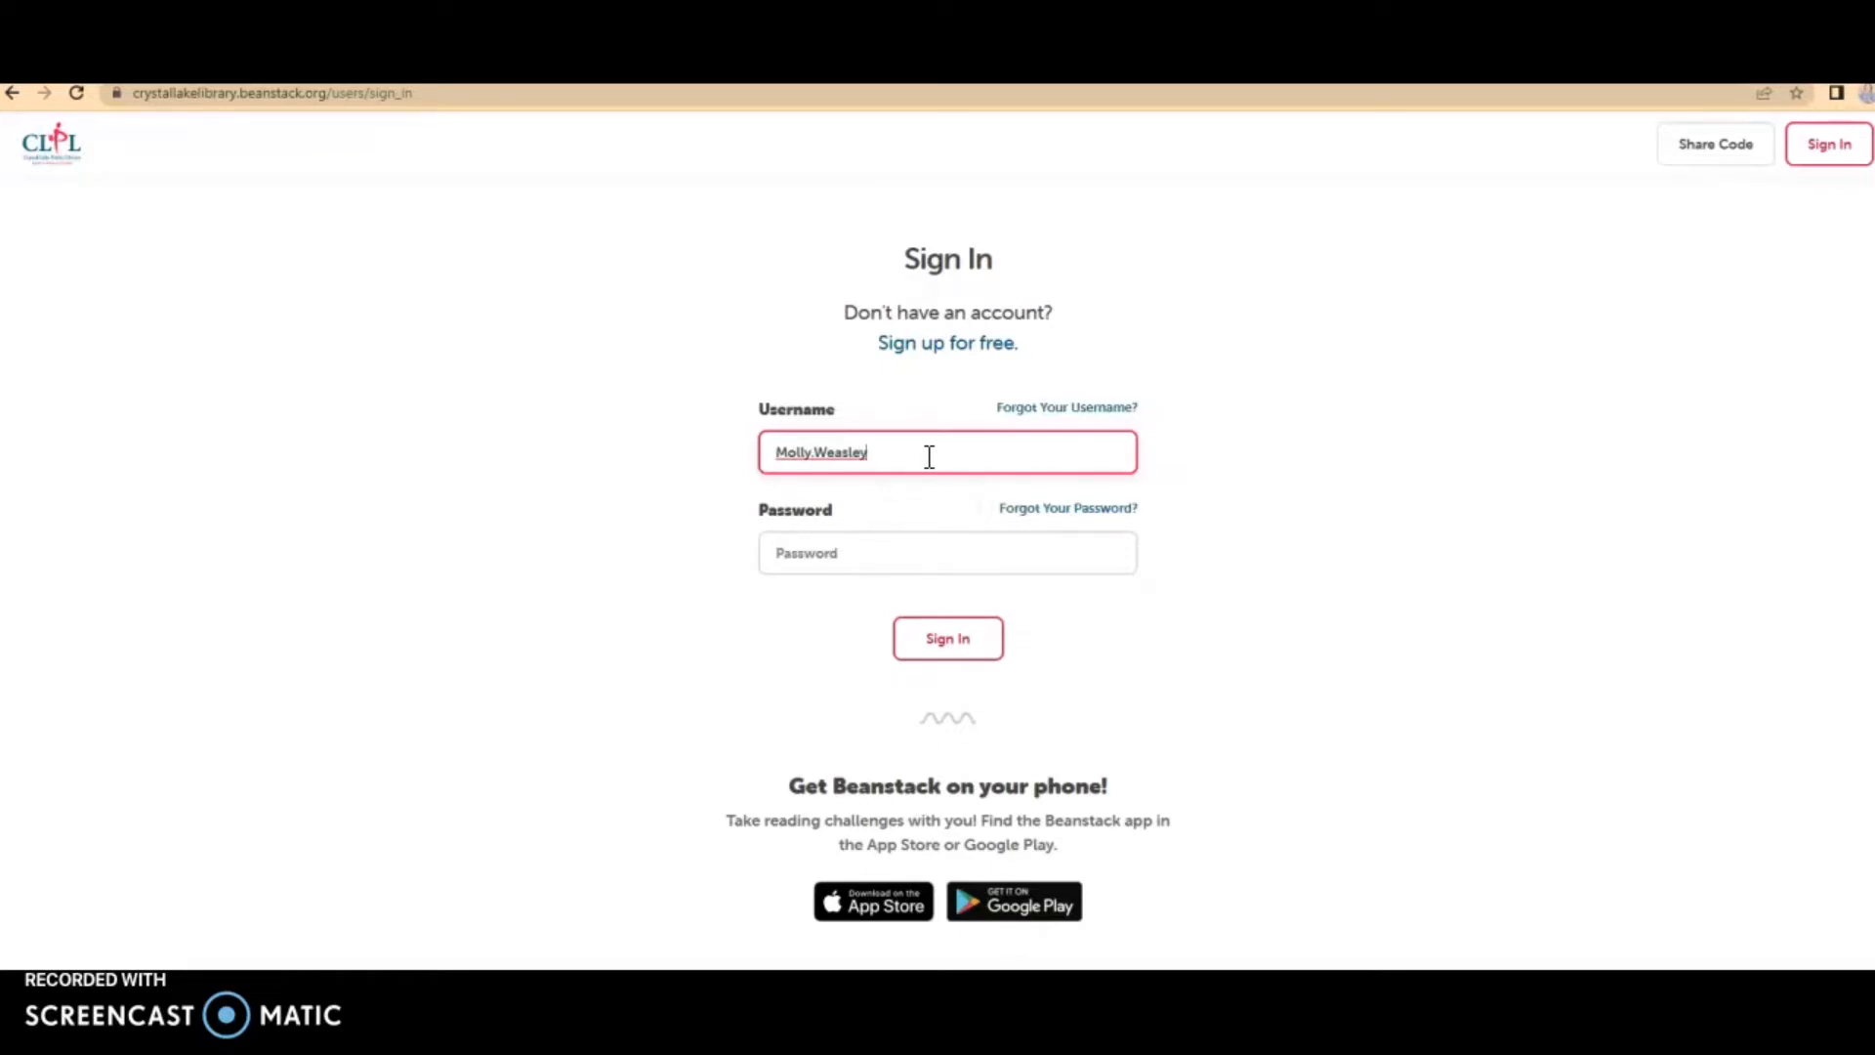
{"action": "mouse_move", "coordinate": [1034, 428]}
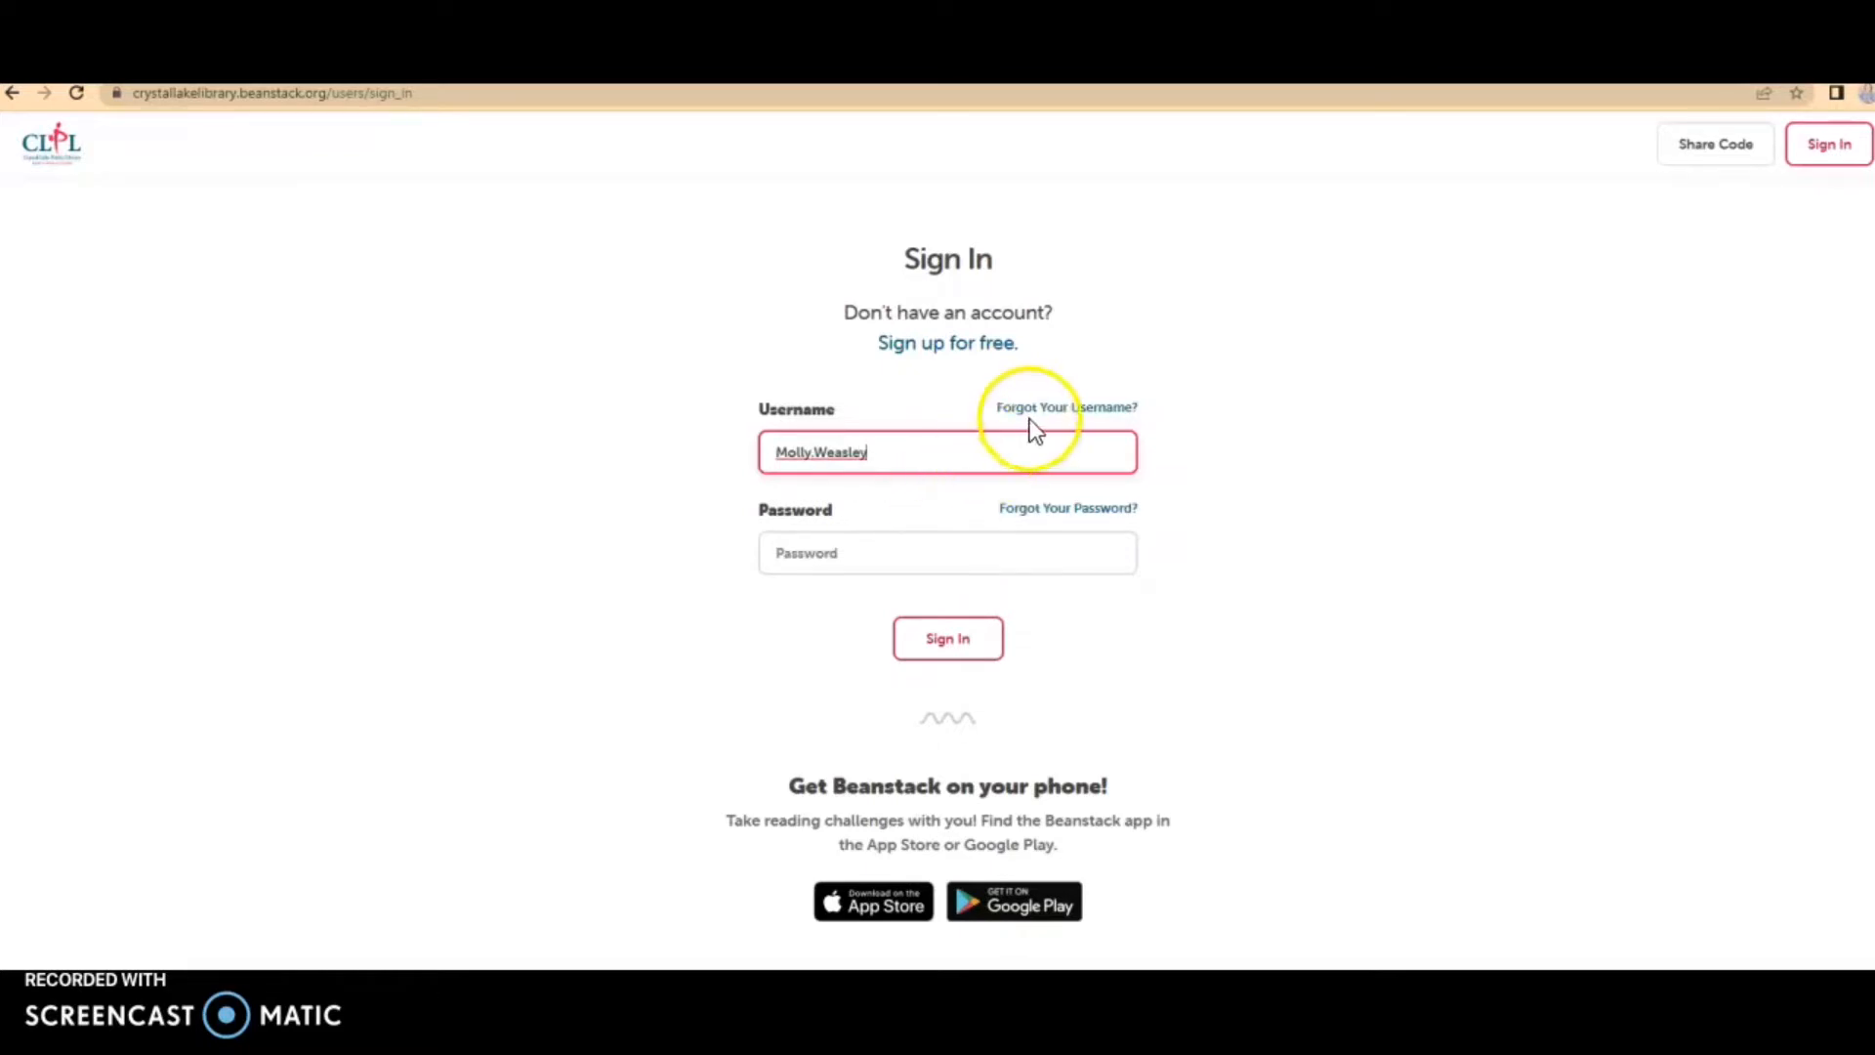
{"action": "mouse_move", "coordinate": [1064, 415]}
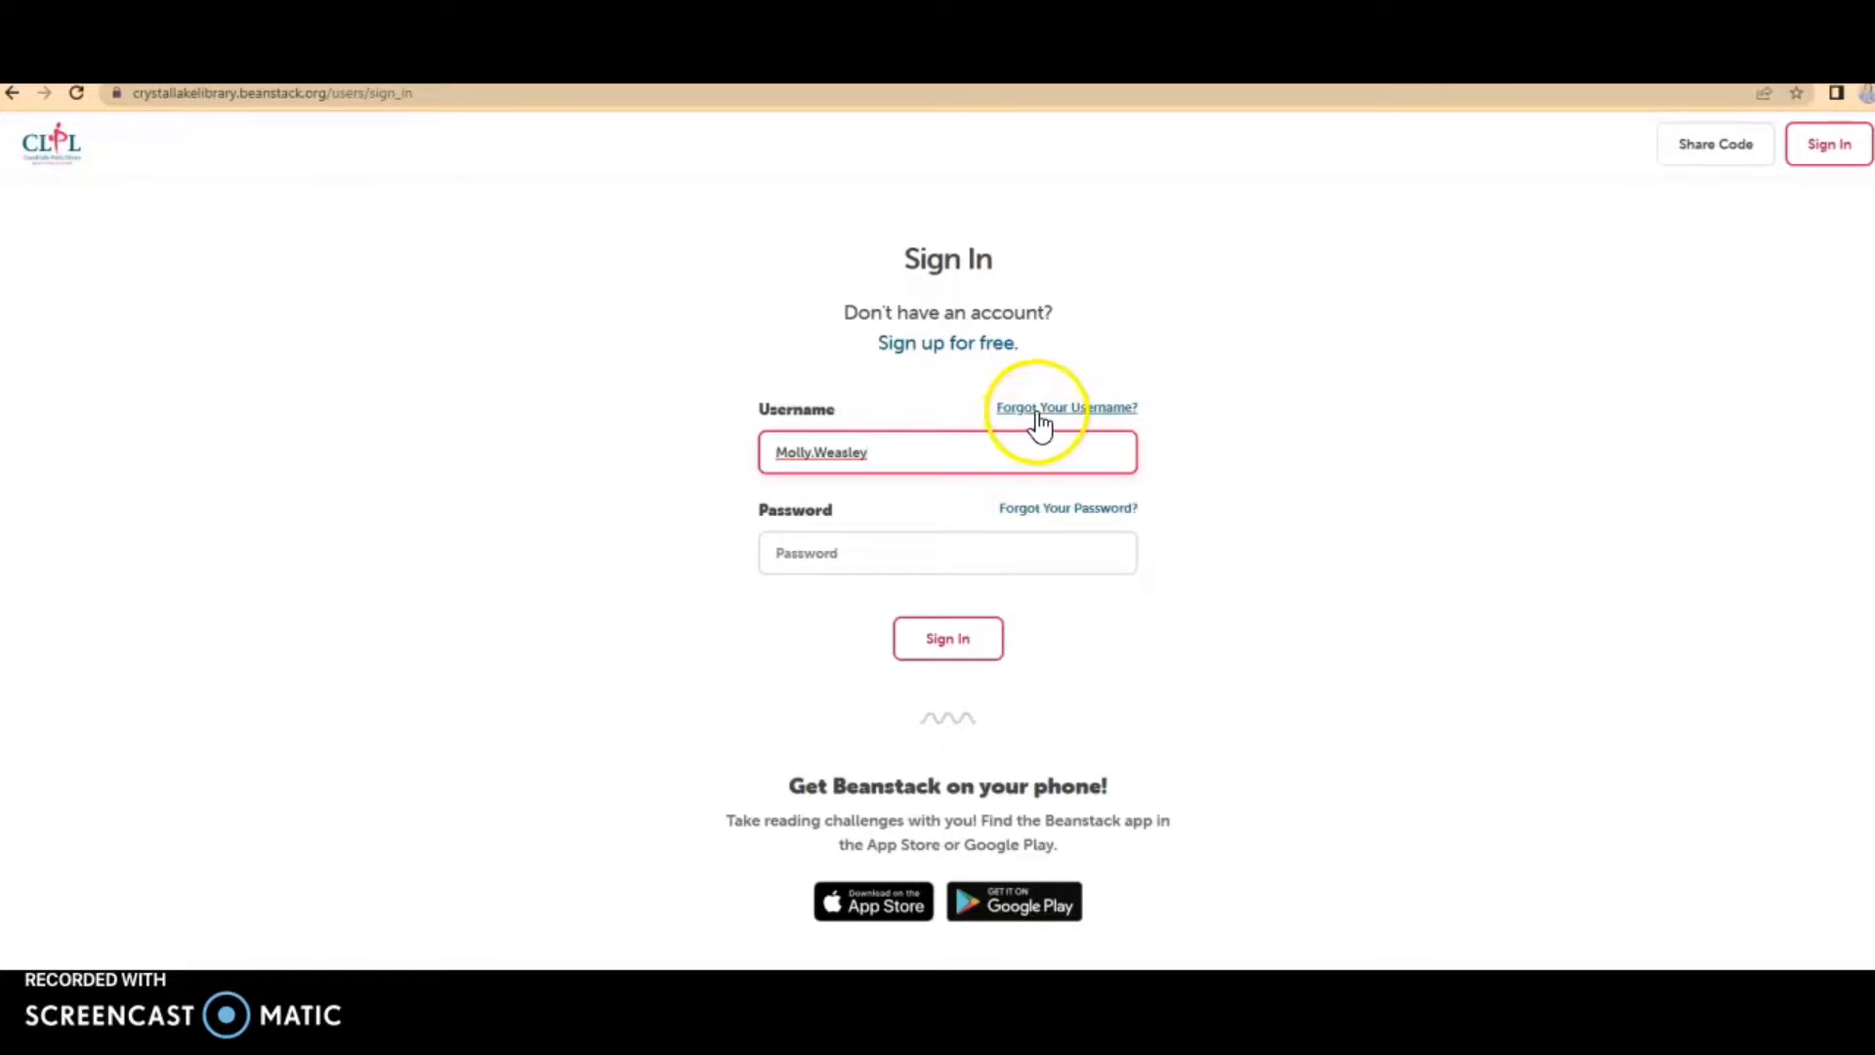
{"action": "mouse_move", "coordinate": [1037, 516]}
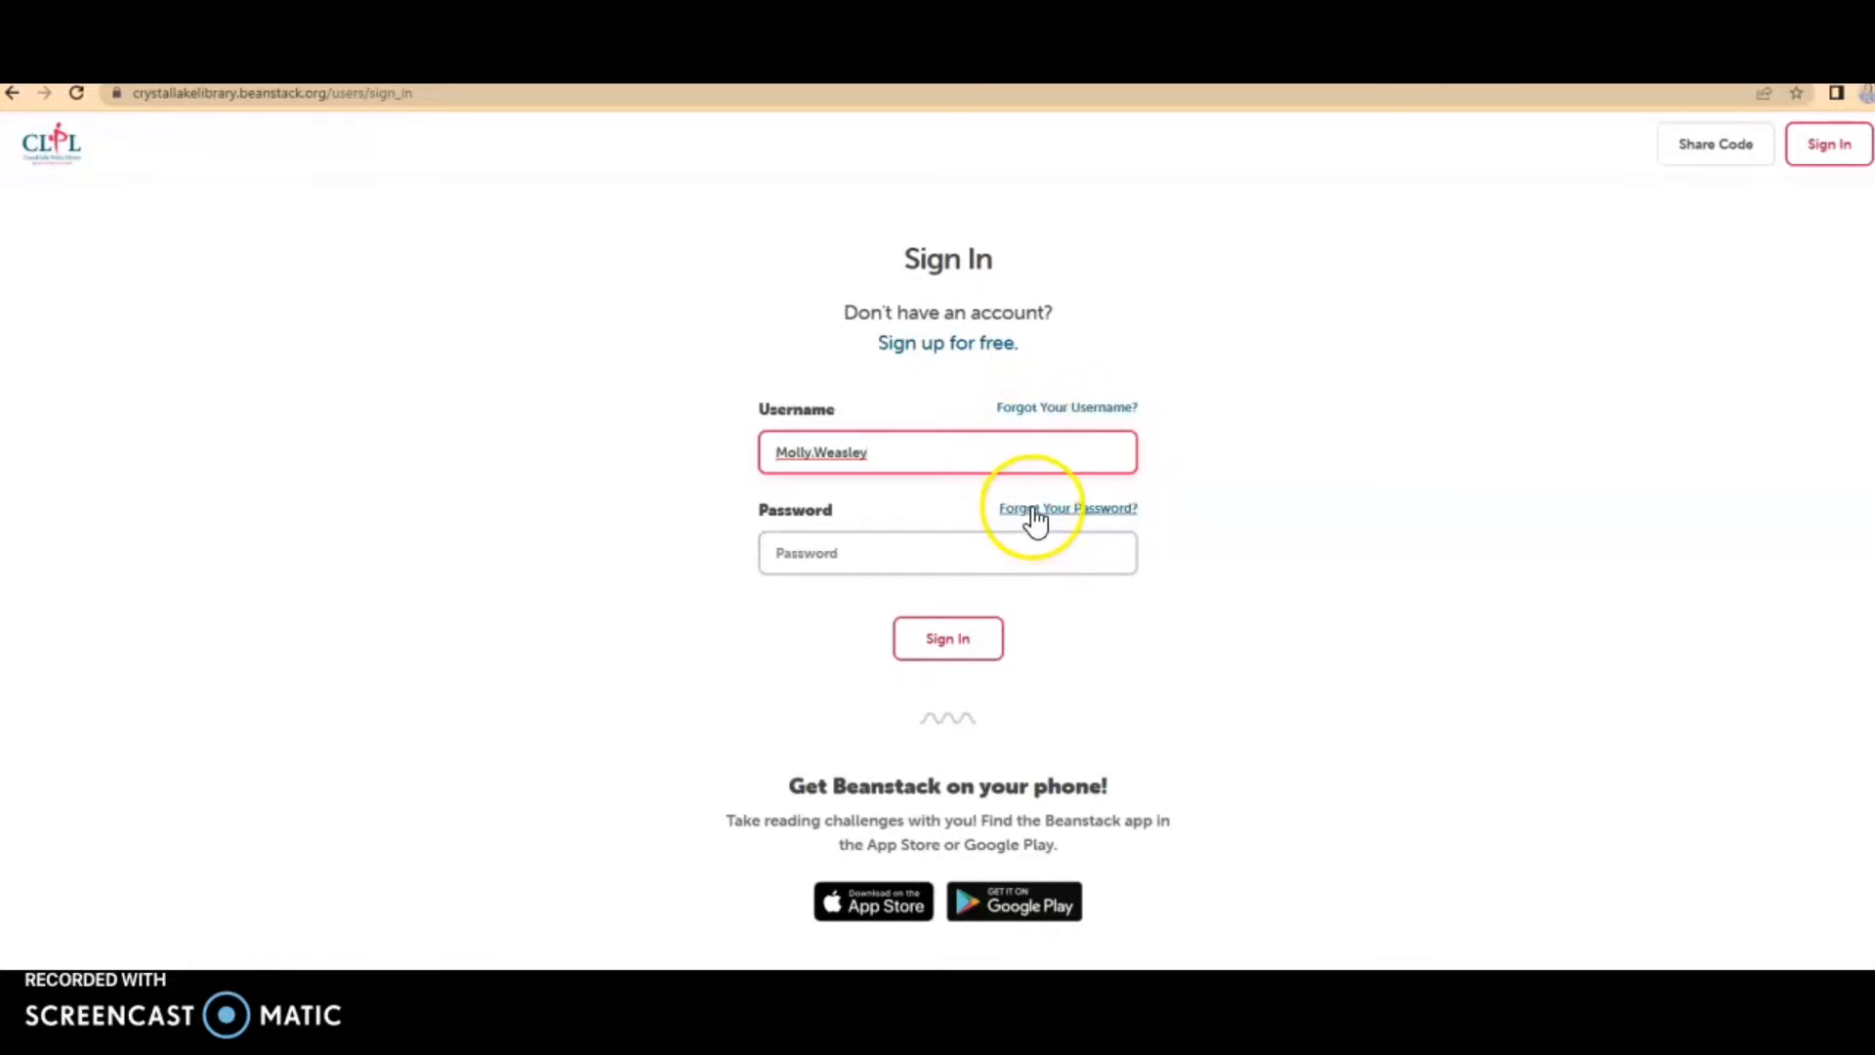
{"action": "mouse_move", "coordinate": [944, 586]}
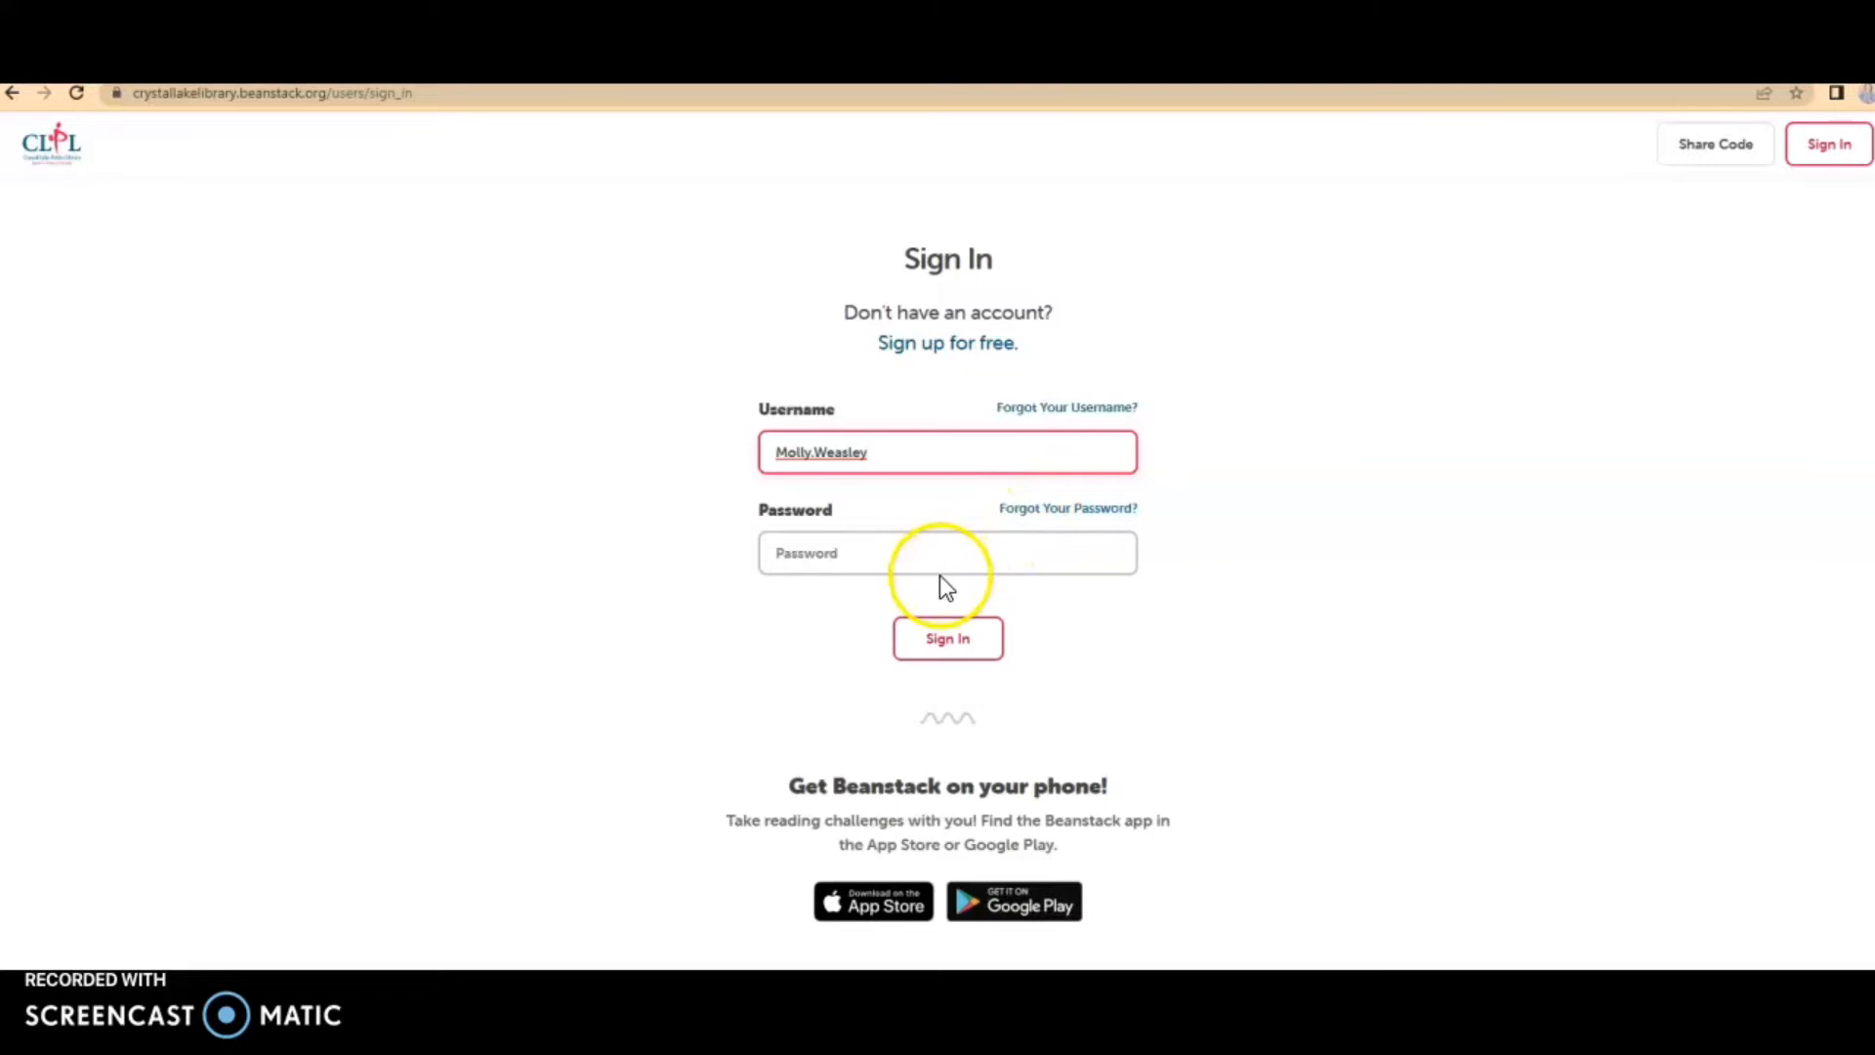
{"action": "mouse_move", "coordinate": [1035, 522]}
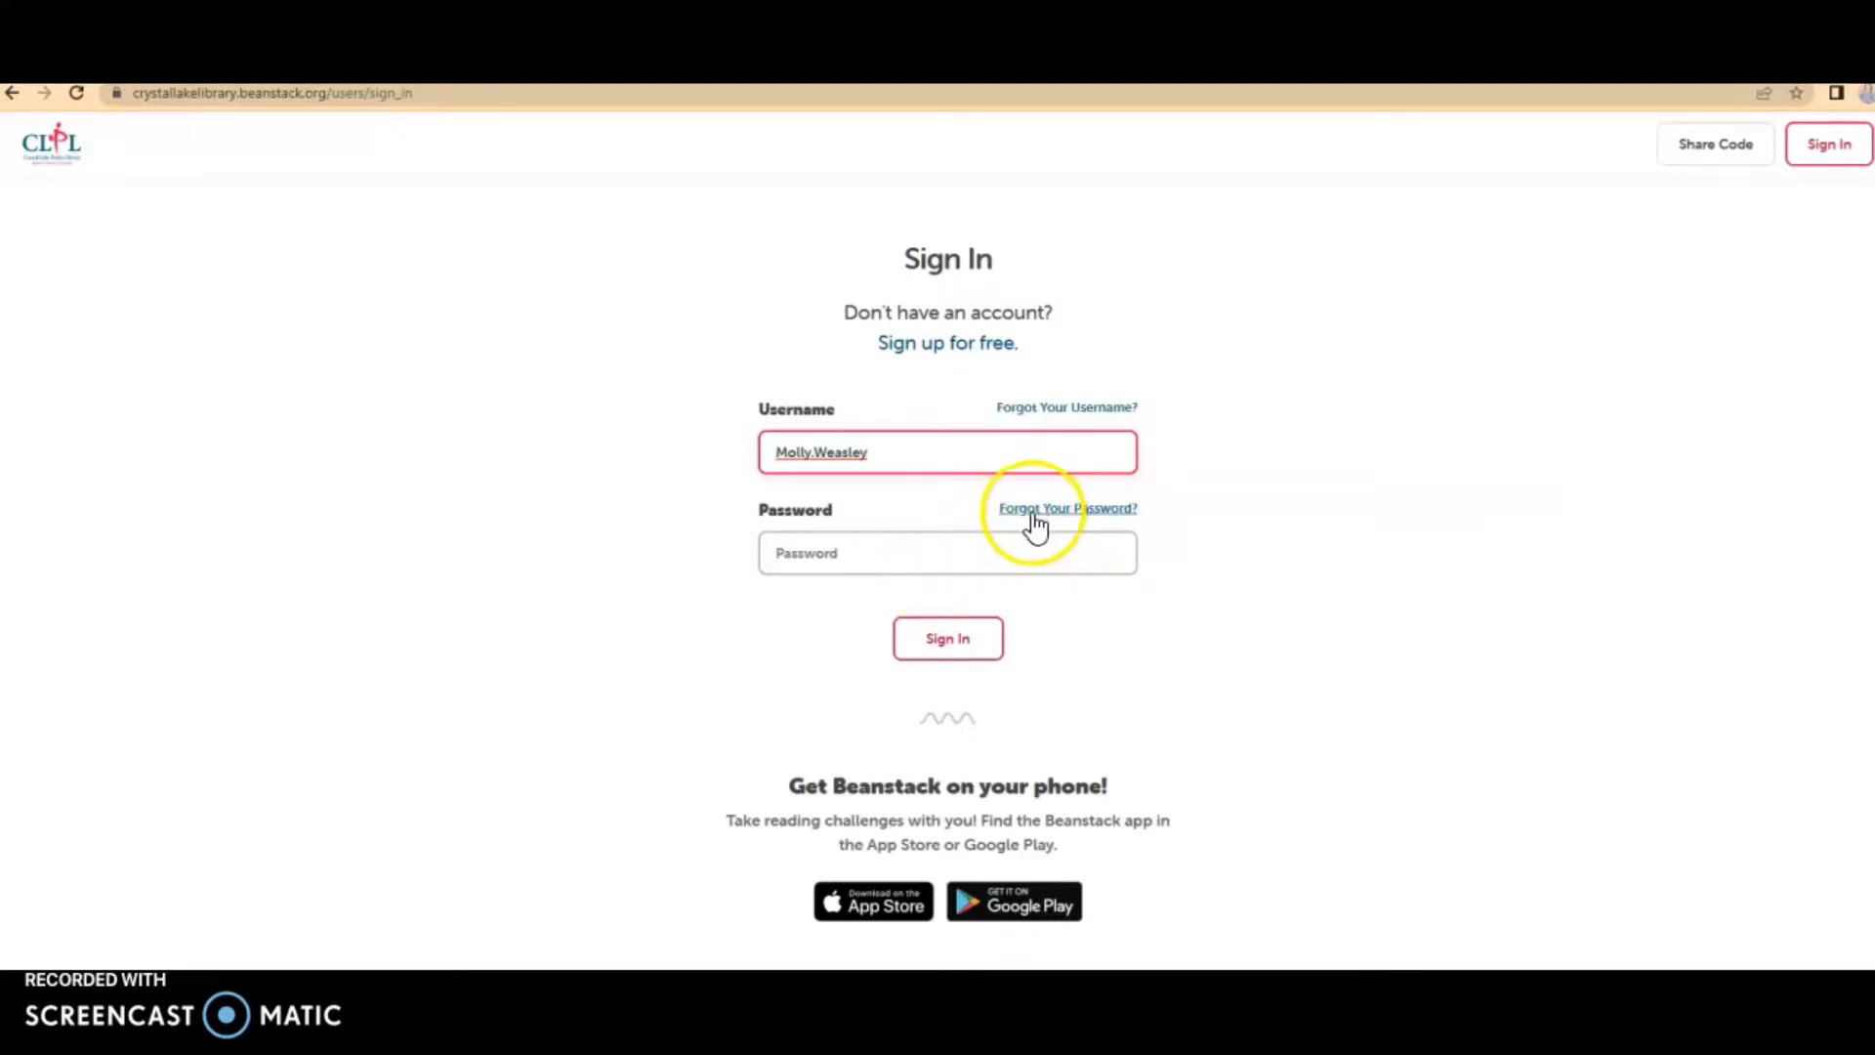
{"action": "left_click", "coordinate": [946, 553]}
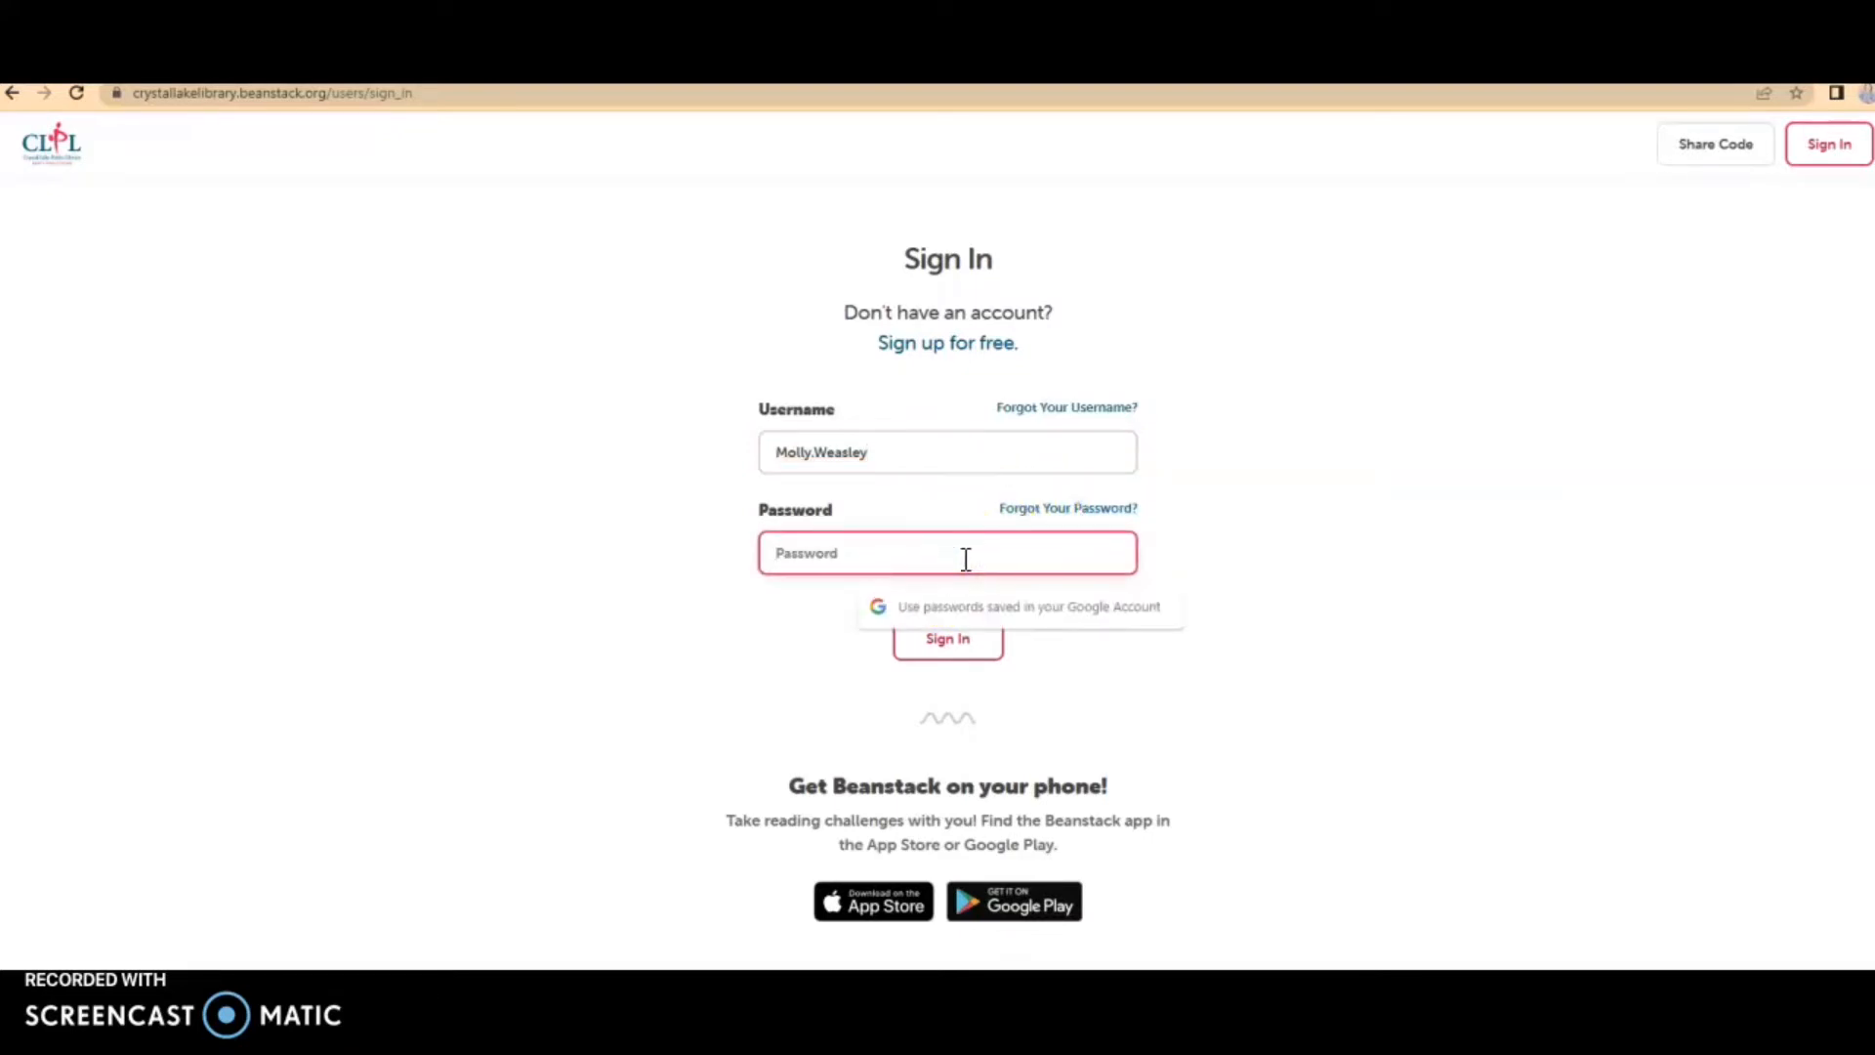
{"action": "type", "text": "password"}
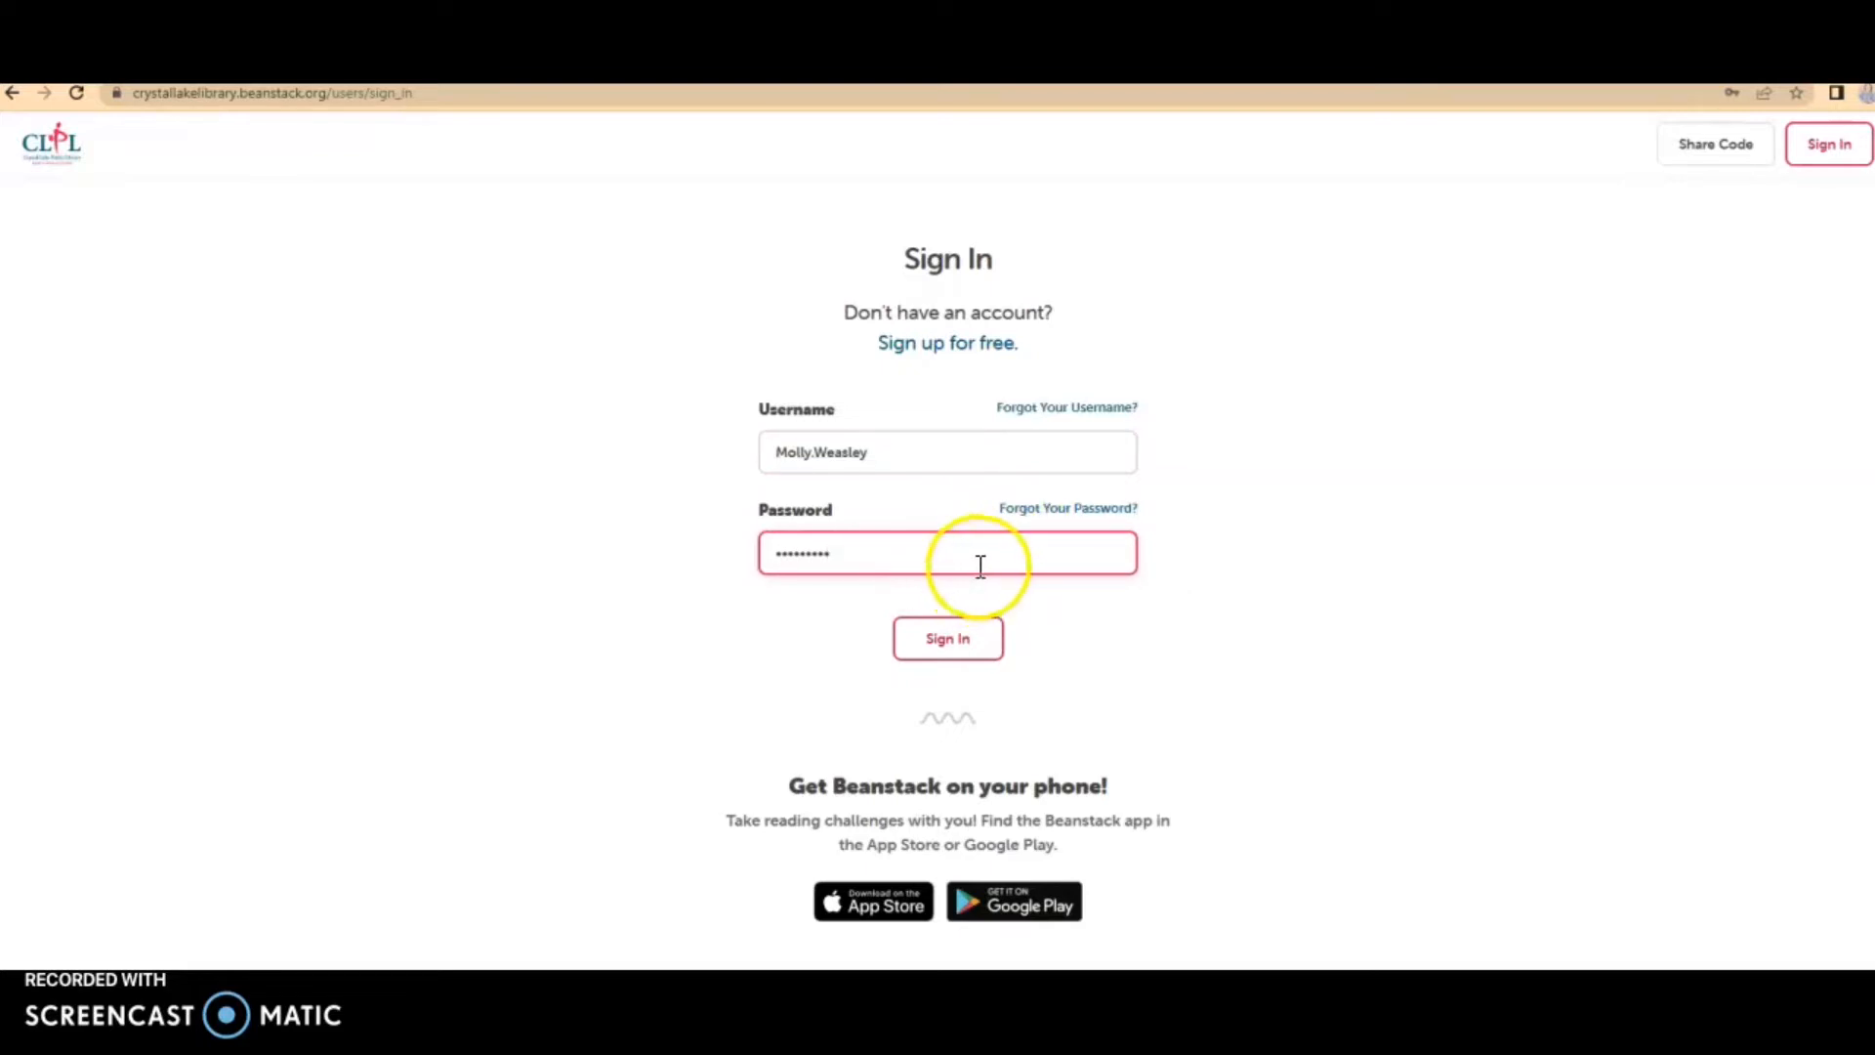
{"action": "left_click", "coordinate": [947, 638]}
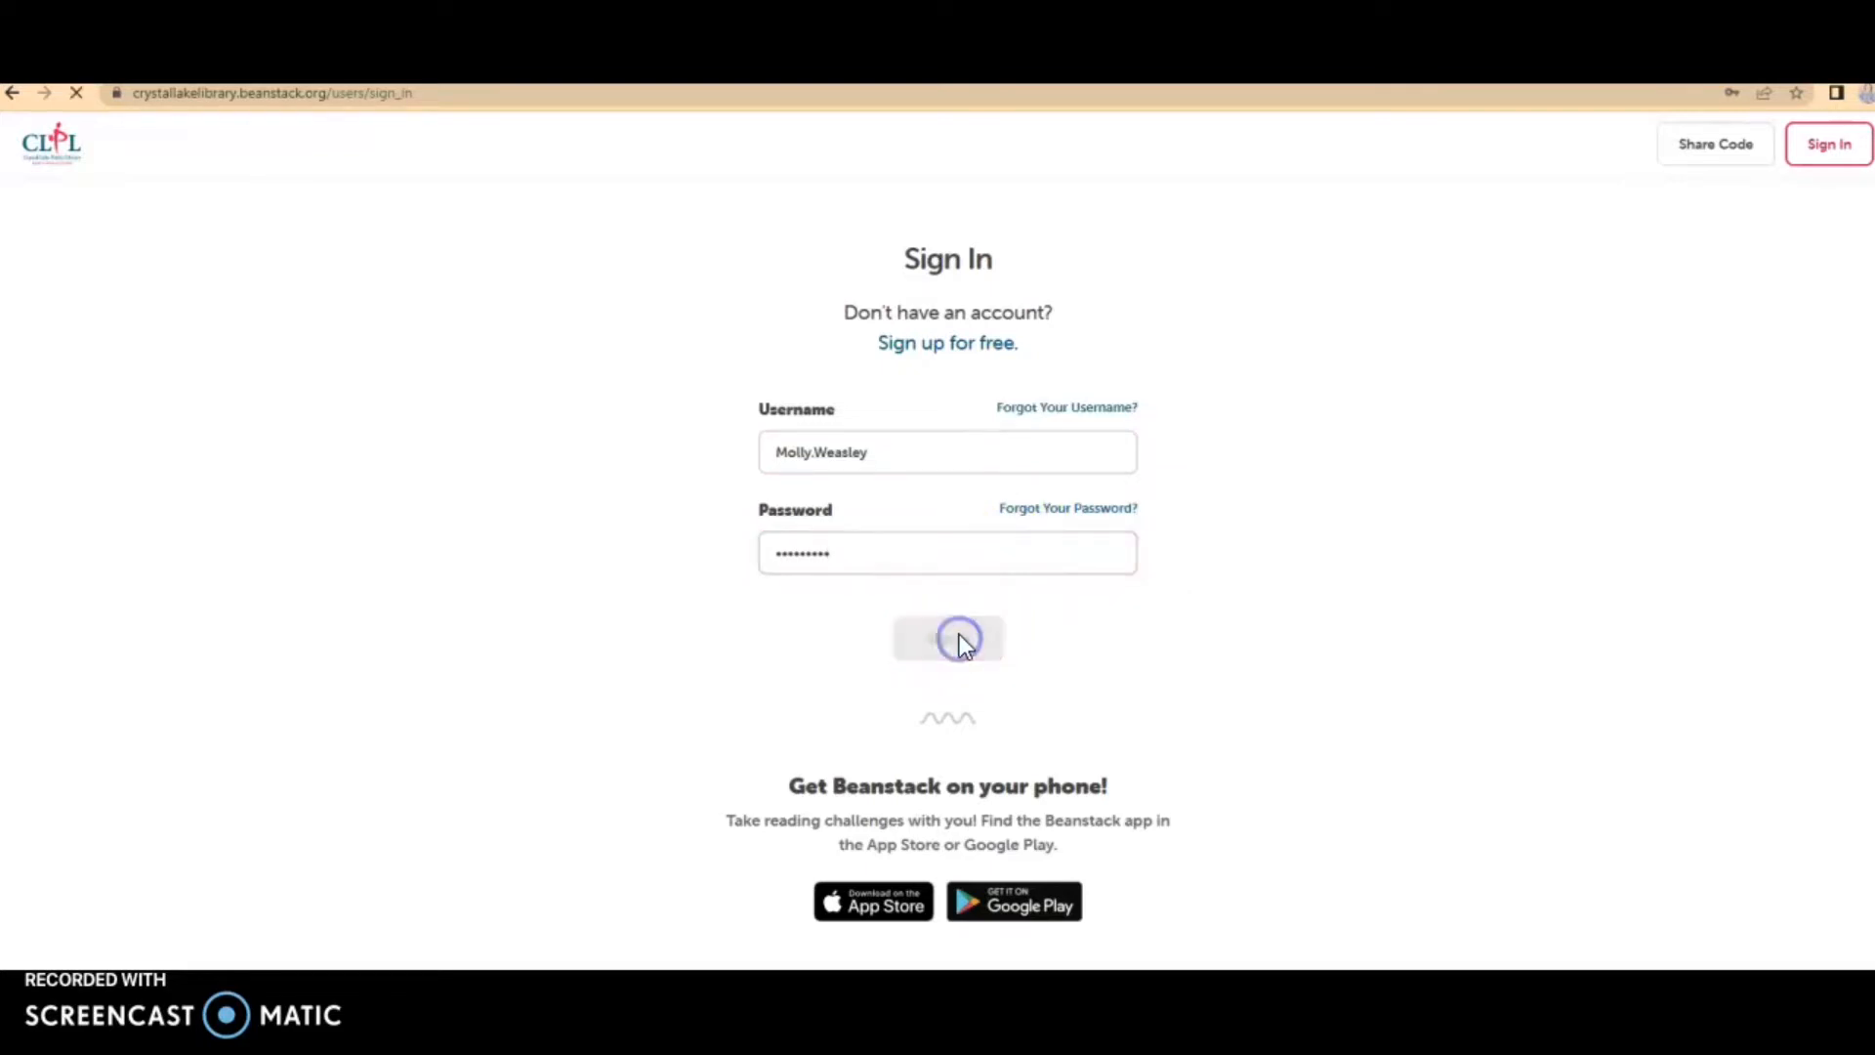
Glance at the family reader list, then scroll down to More Challenges.
{"action": "left_click", "coordinate": [946, 637]}
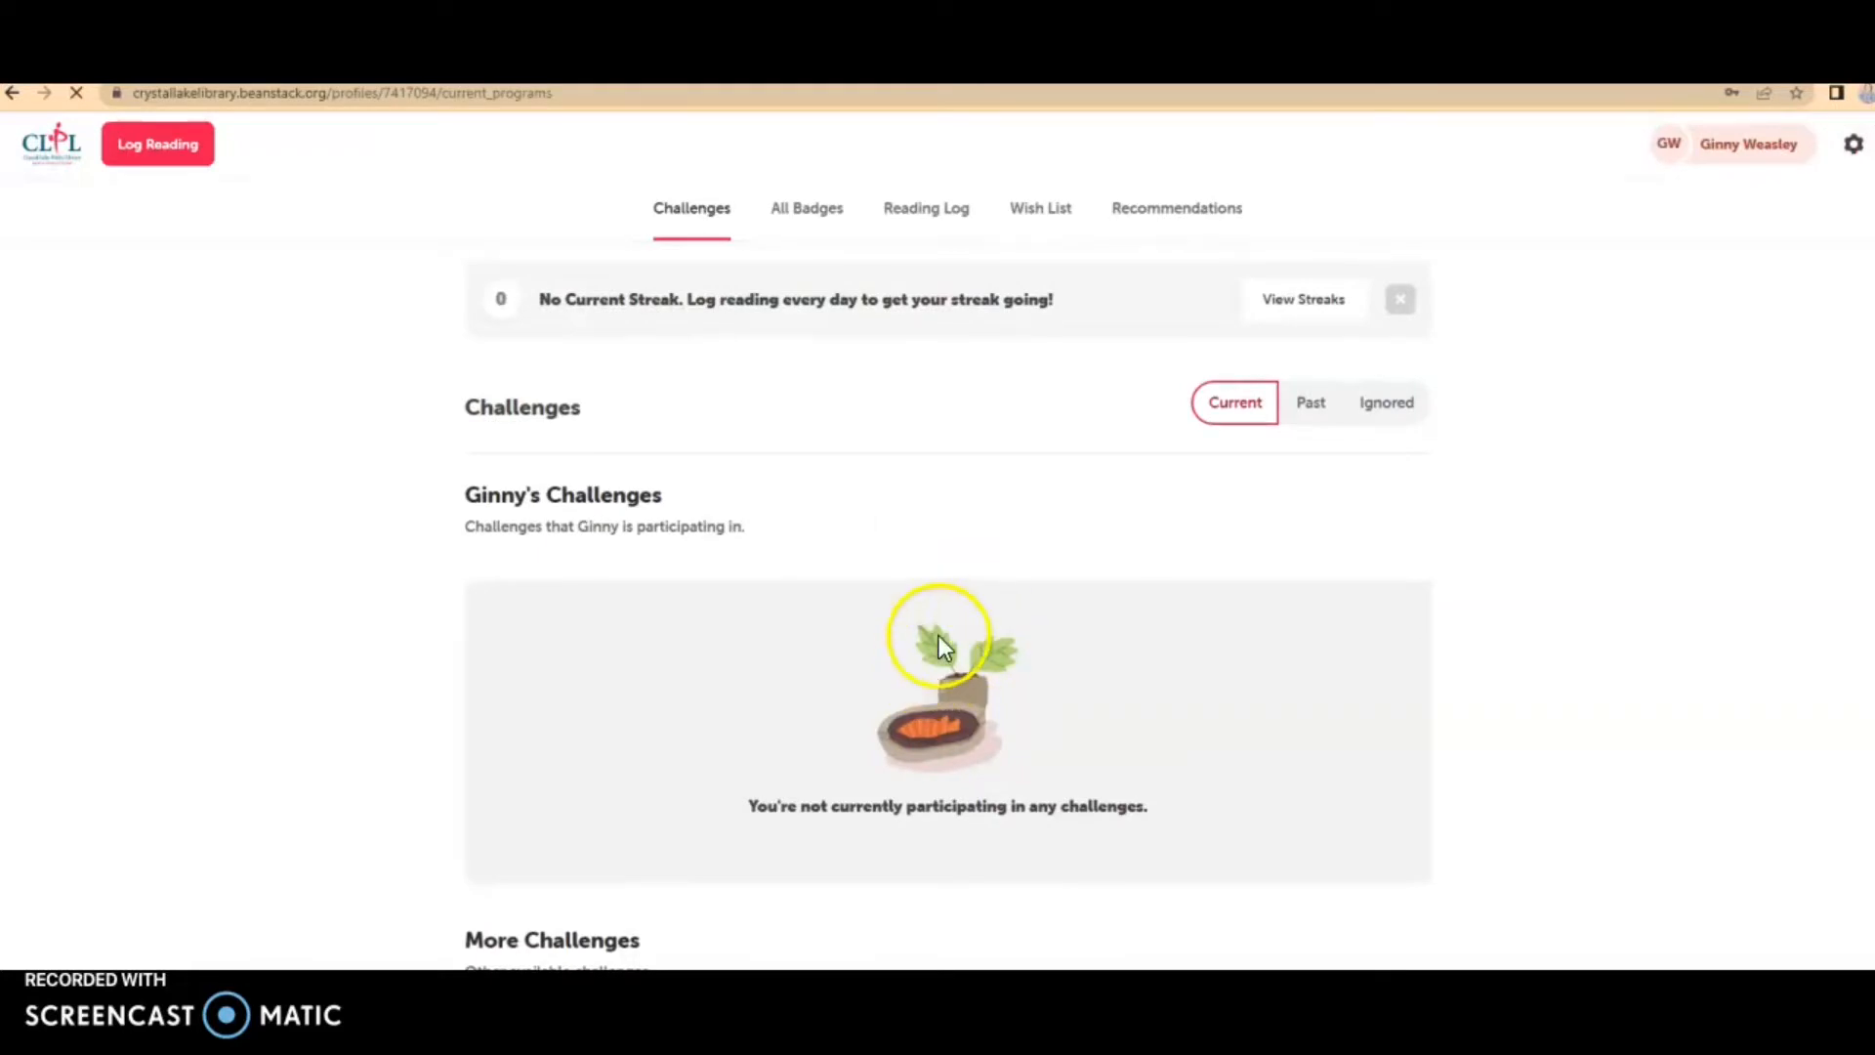
{"action": "mouse_move", "coordinate": [1195, 562]}
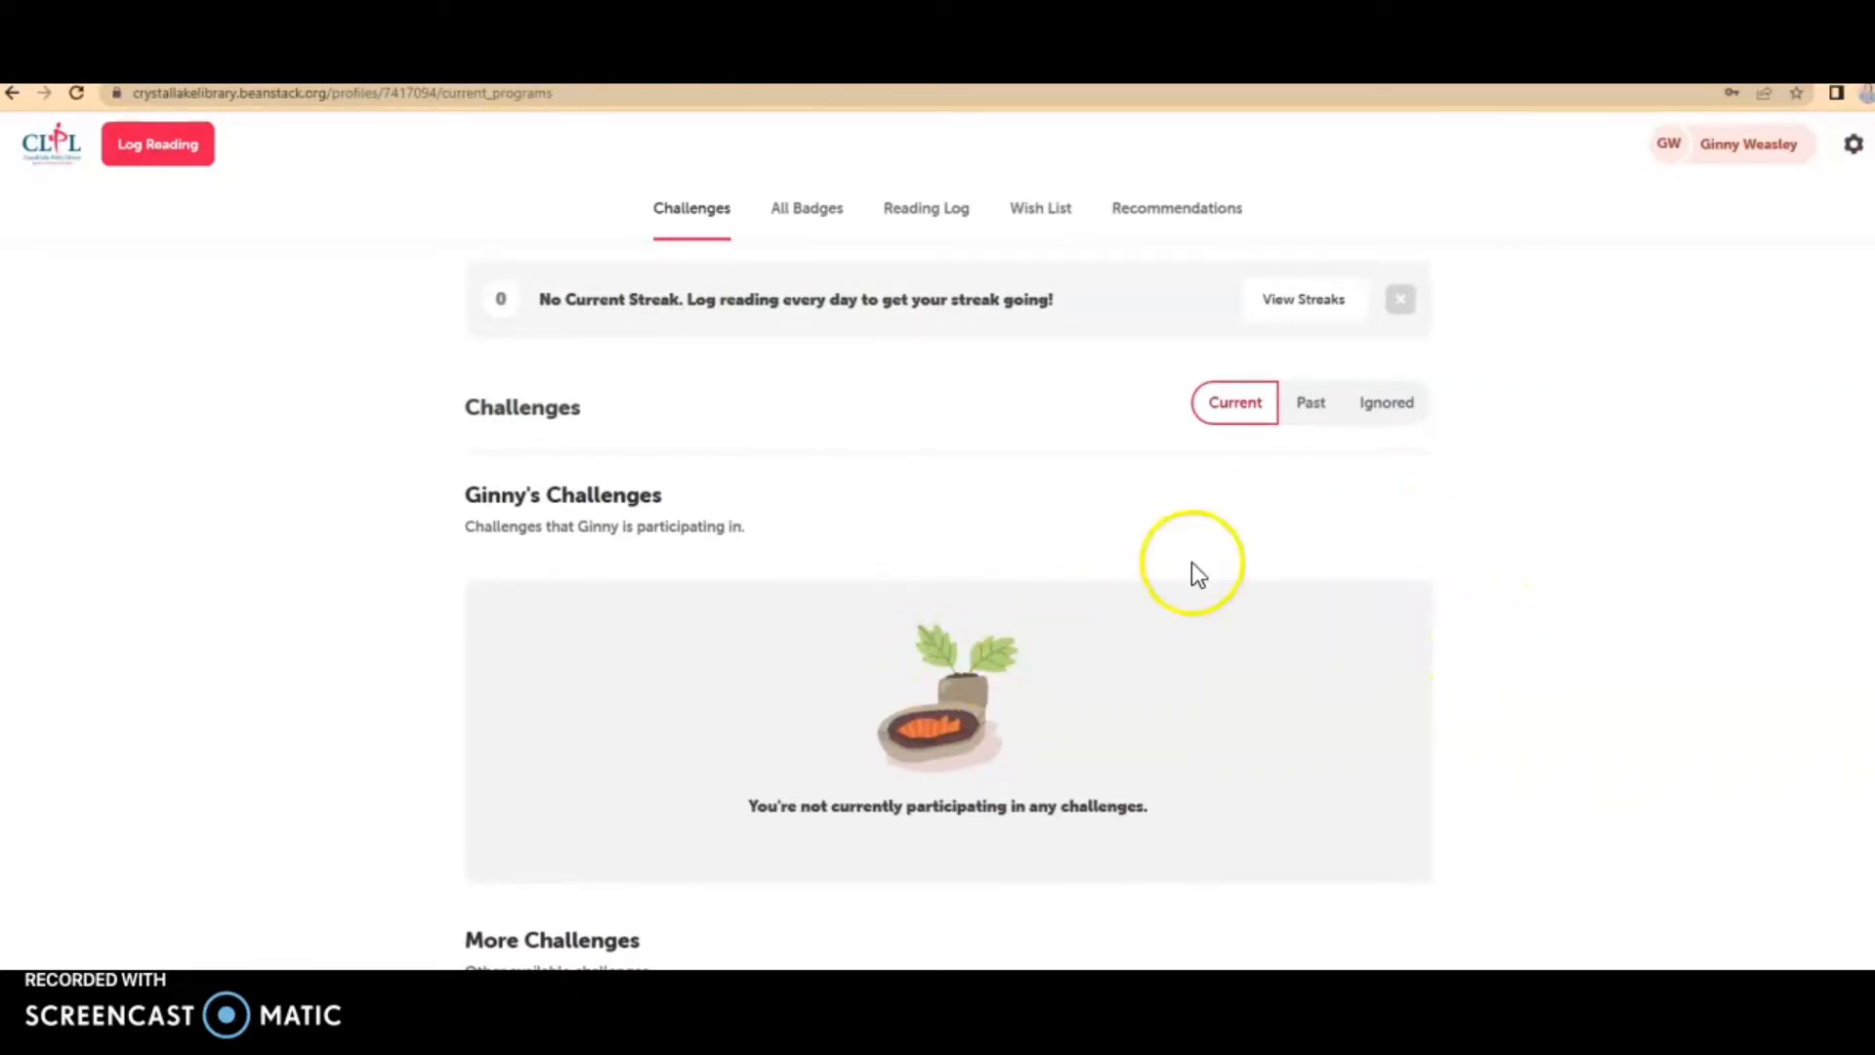
{"action": "mouse_move", "coordinate": [1748, 143]}
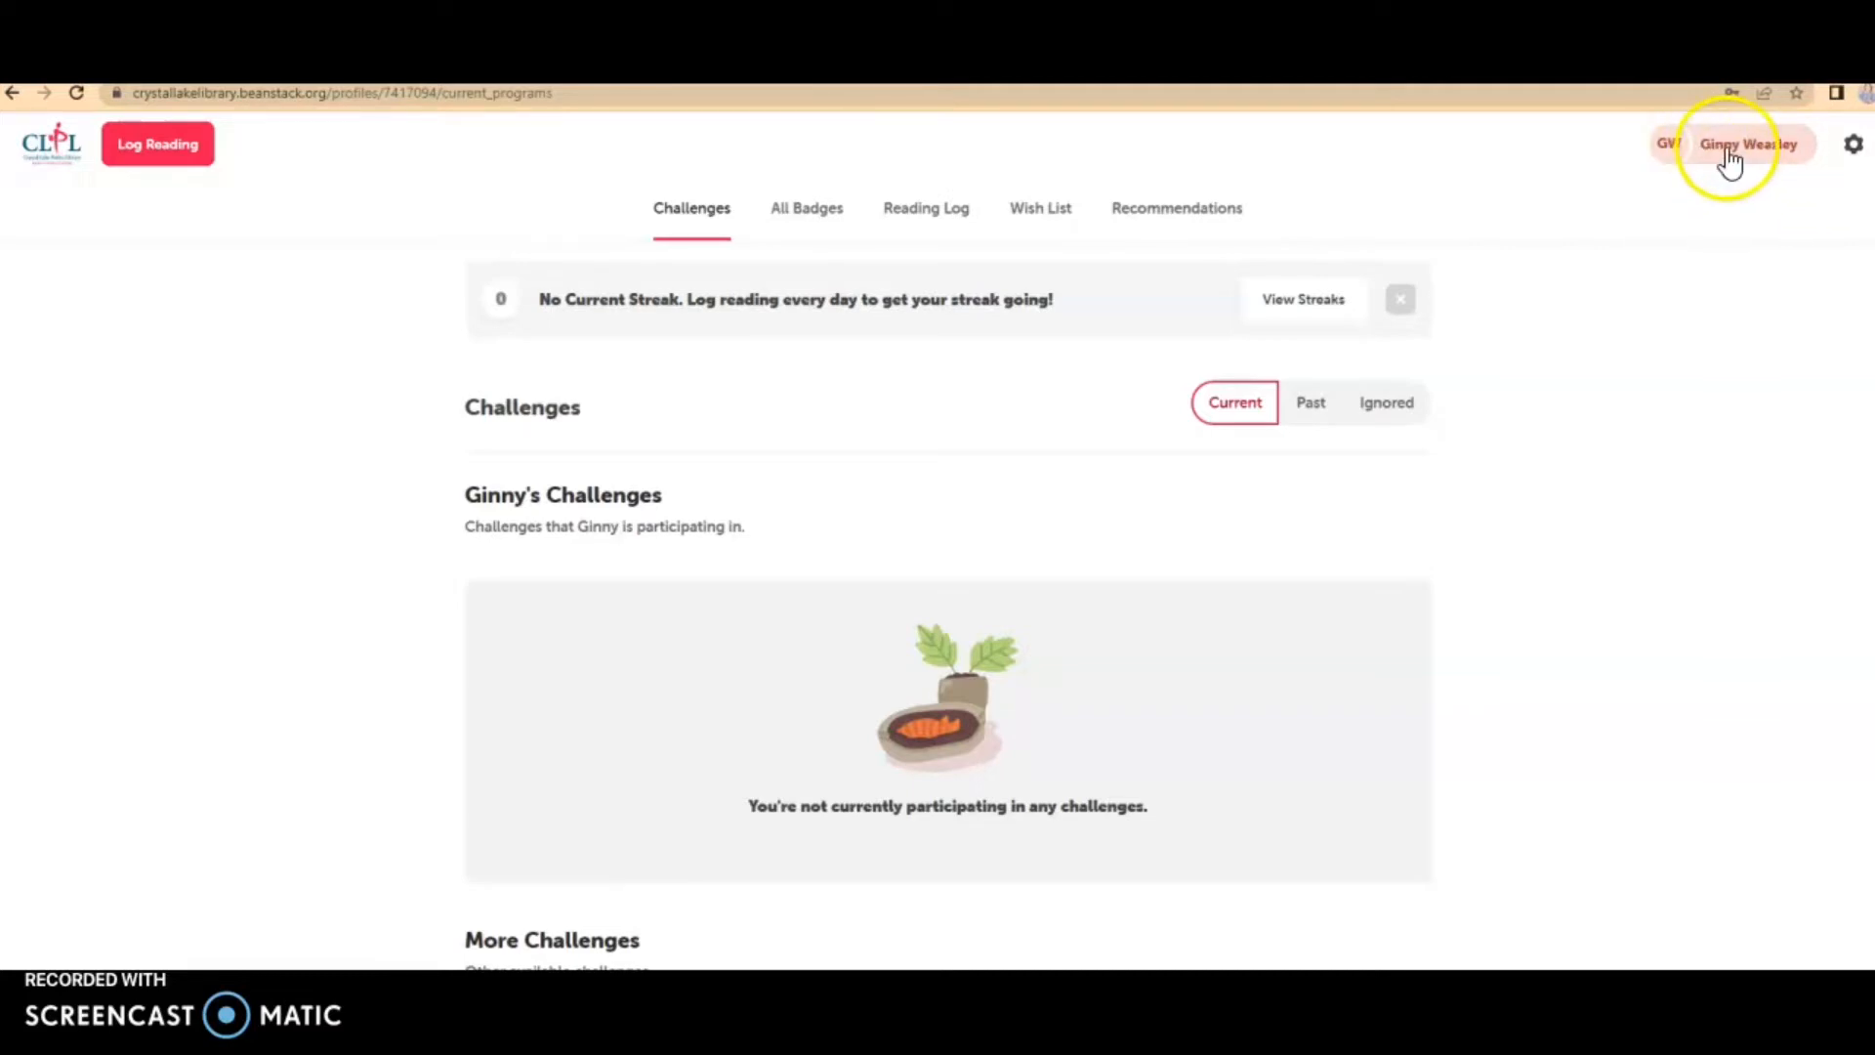
{"action": "mouse_move", "coordinate": [1536, 542]}
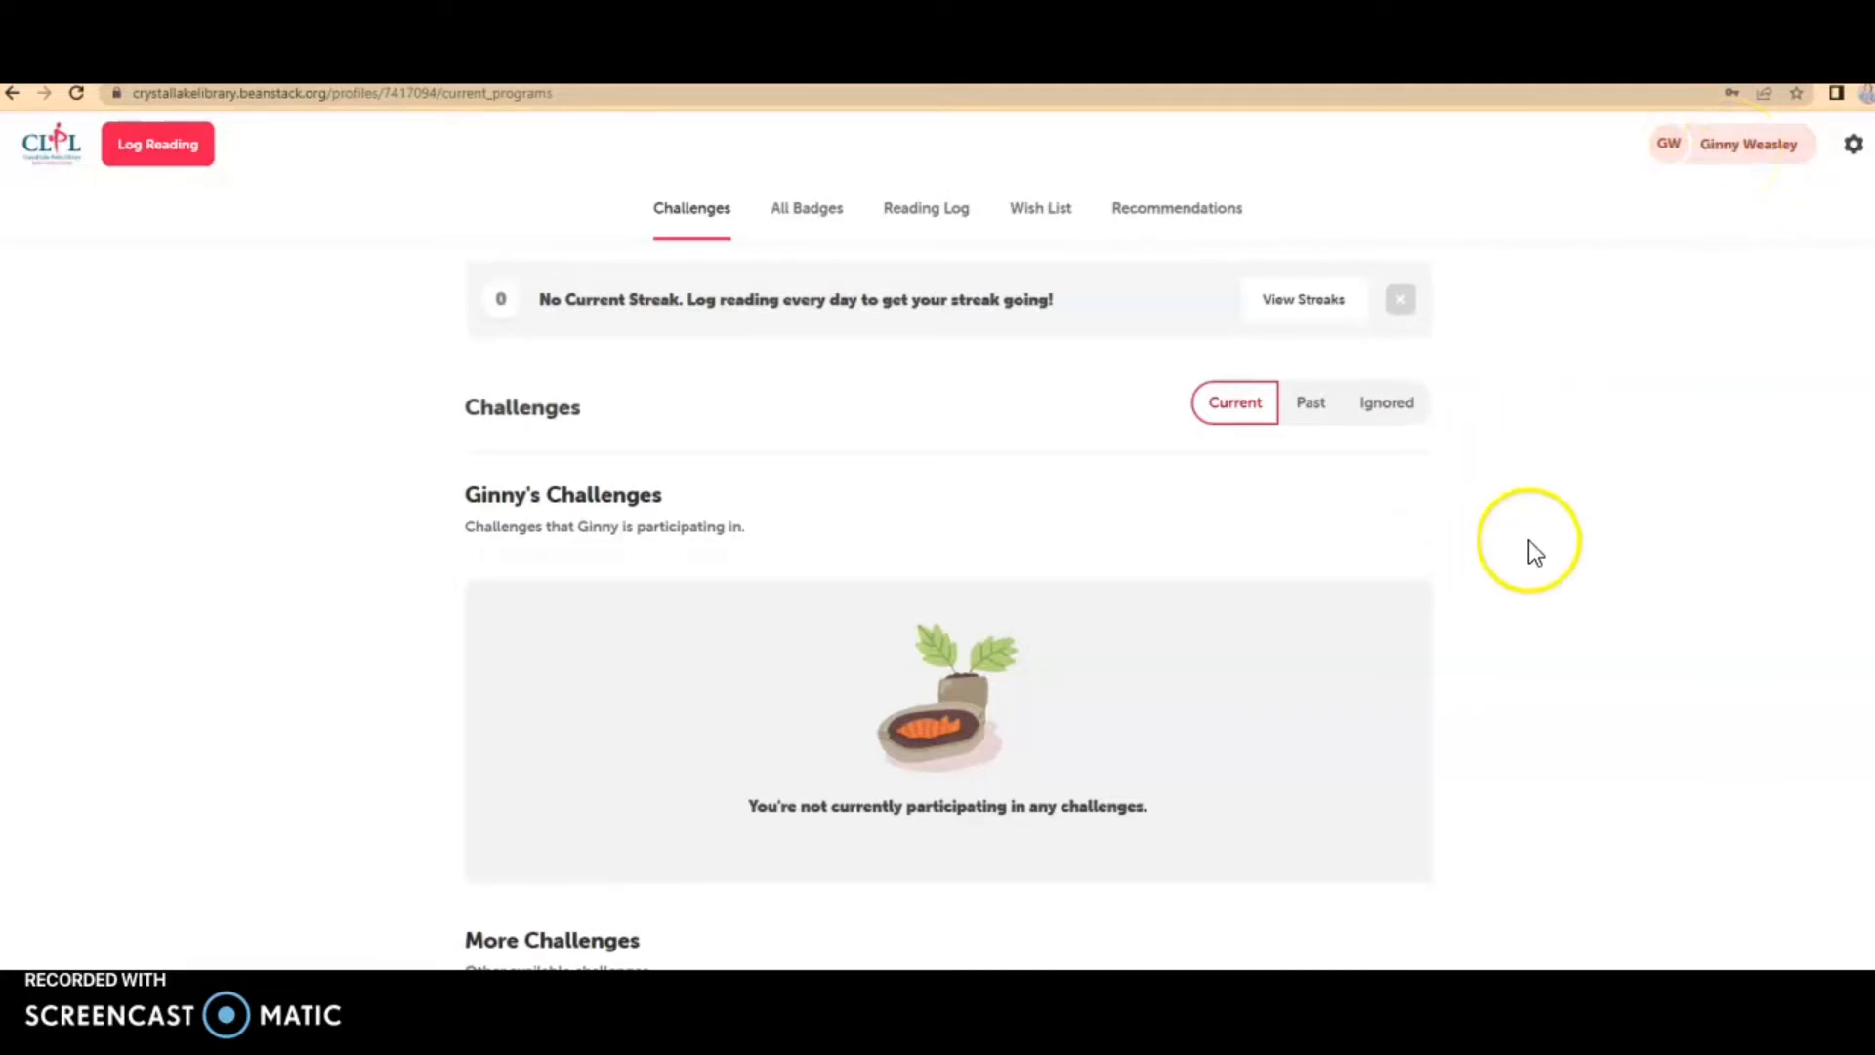
{"action": "left_click", "coordinate": [1748, 144]}
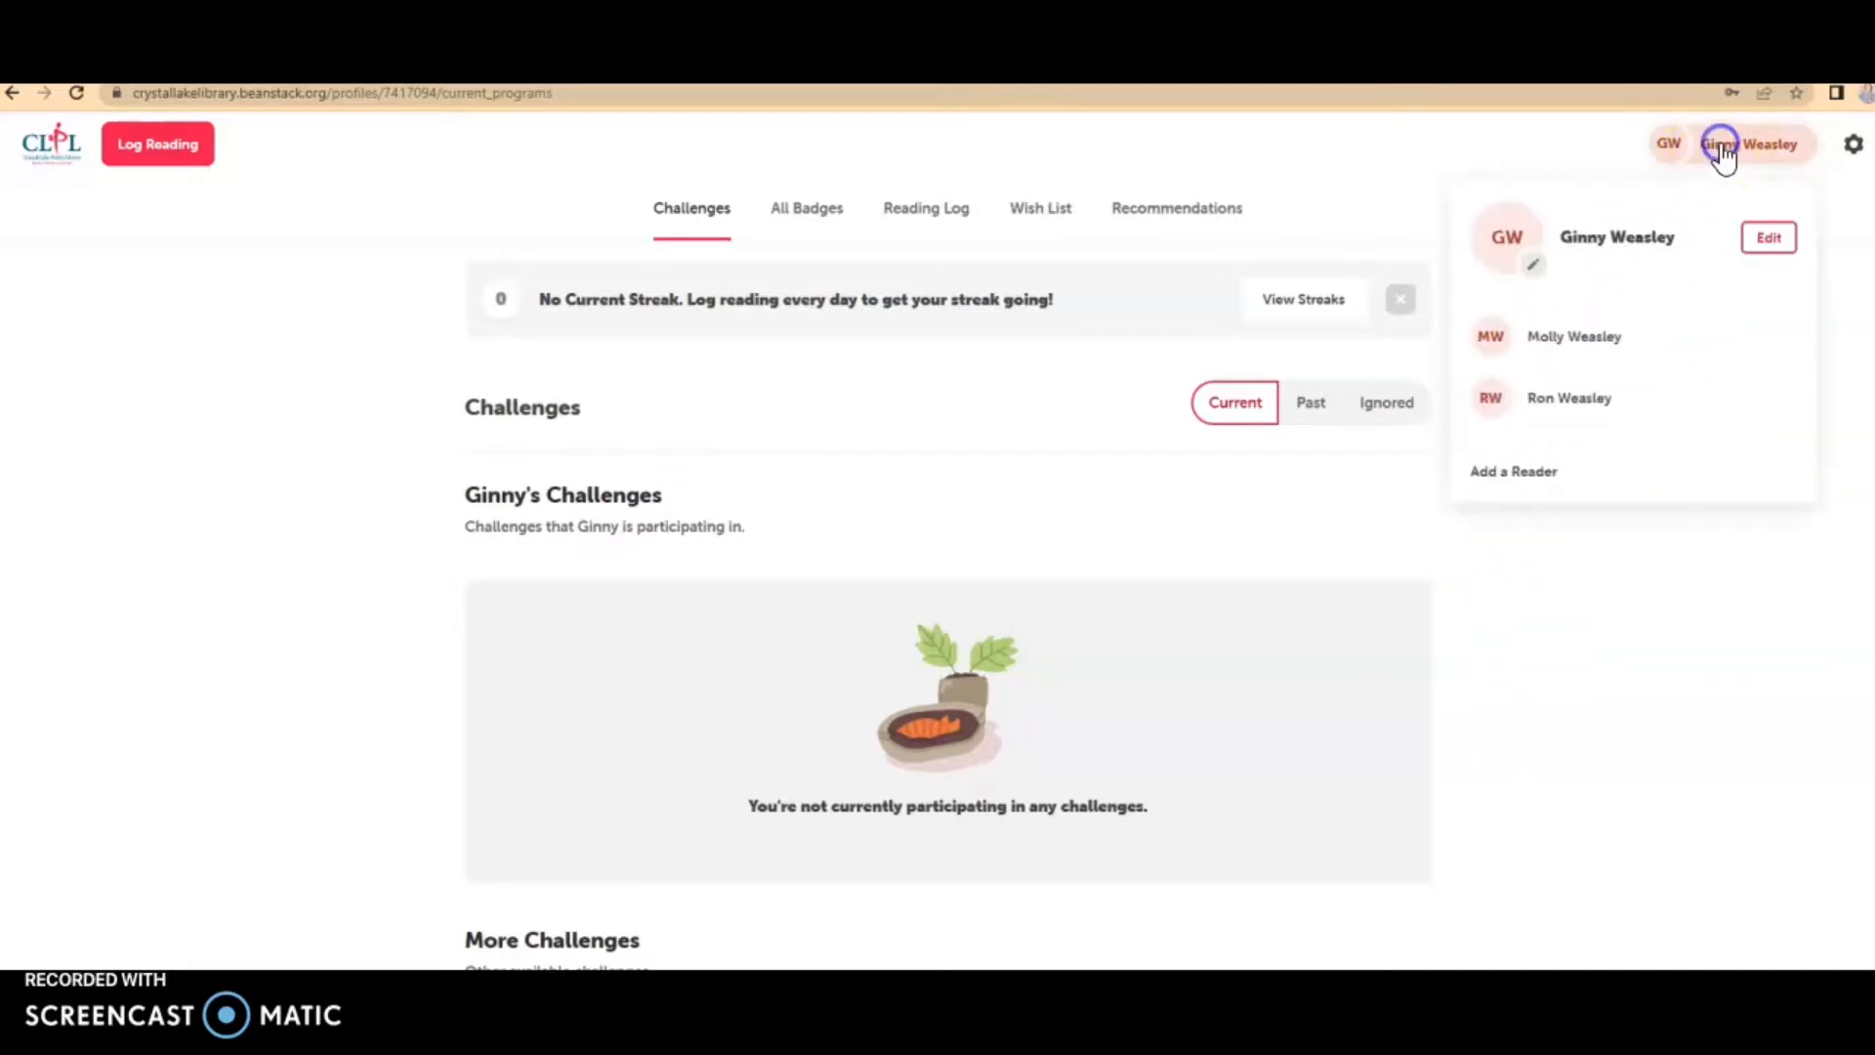
{"action": "mouse_move", "coordinate": [1746, 179]}
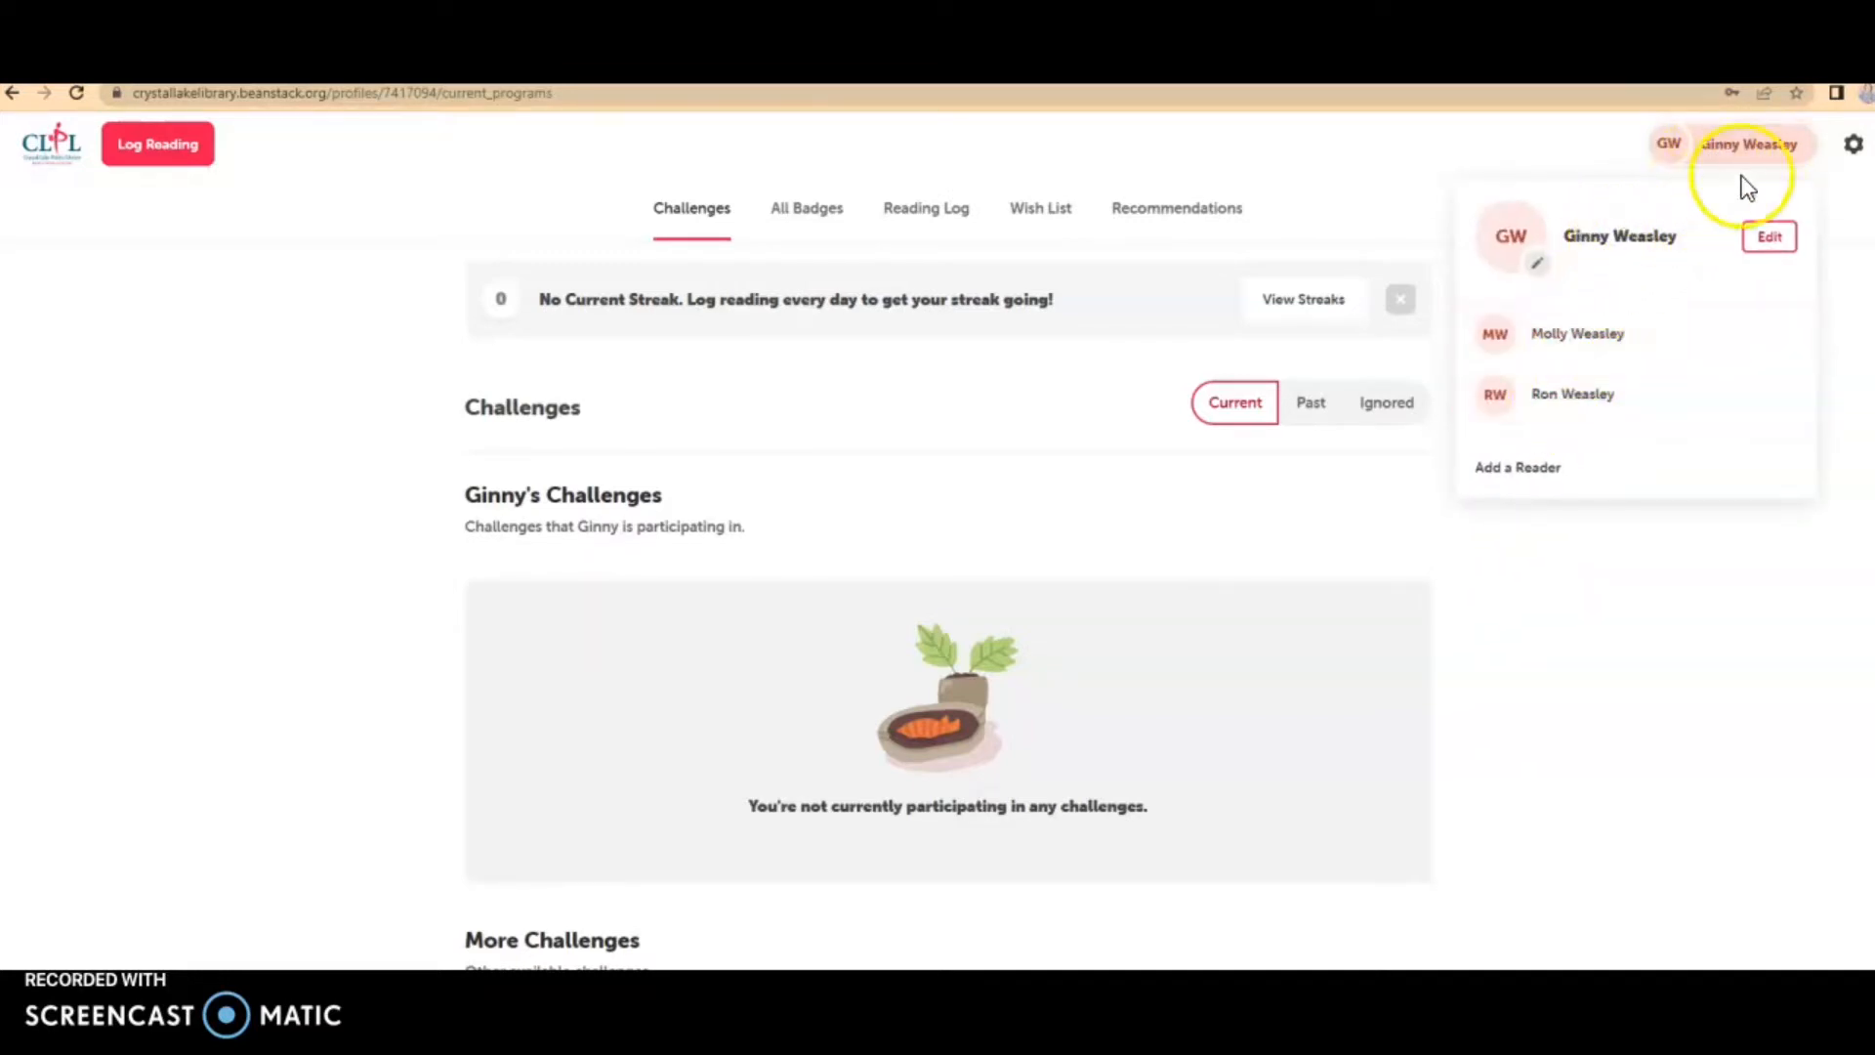
{"action": "left_click", "coordinate": [1582, 537]}
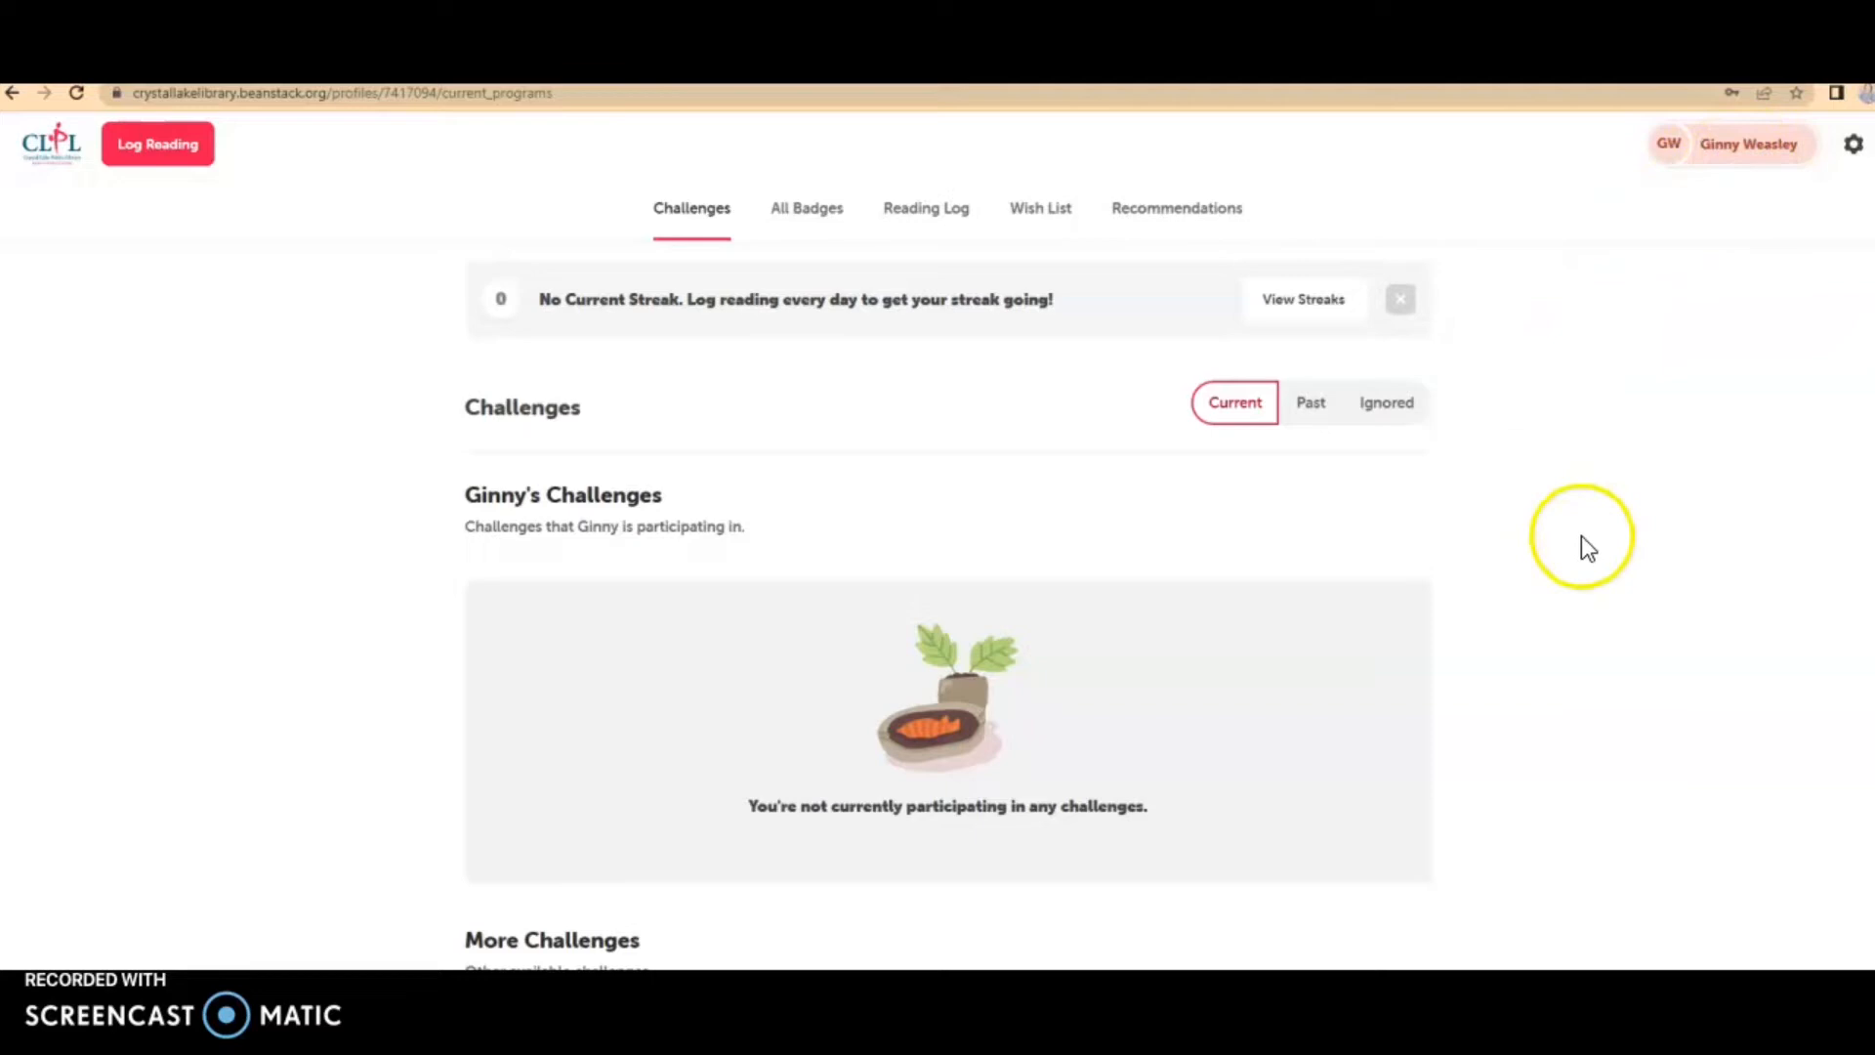
{"action": "scroll", "scroll_direction": "down", "scroll_amount": 3}
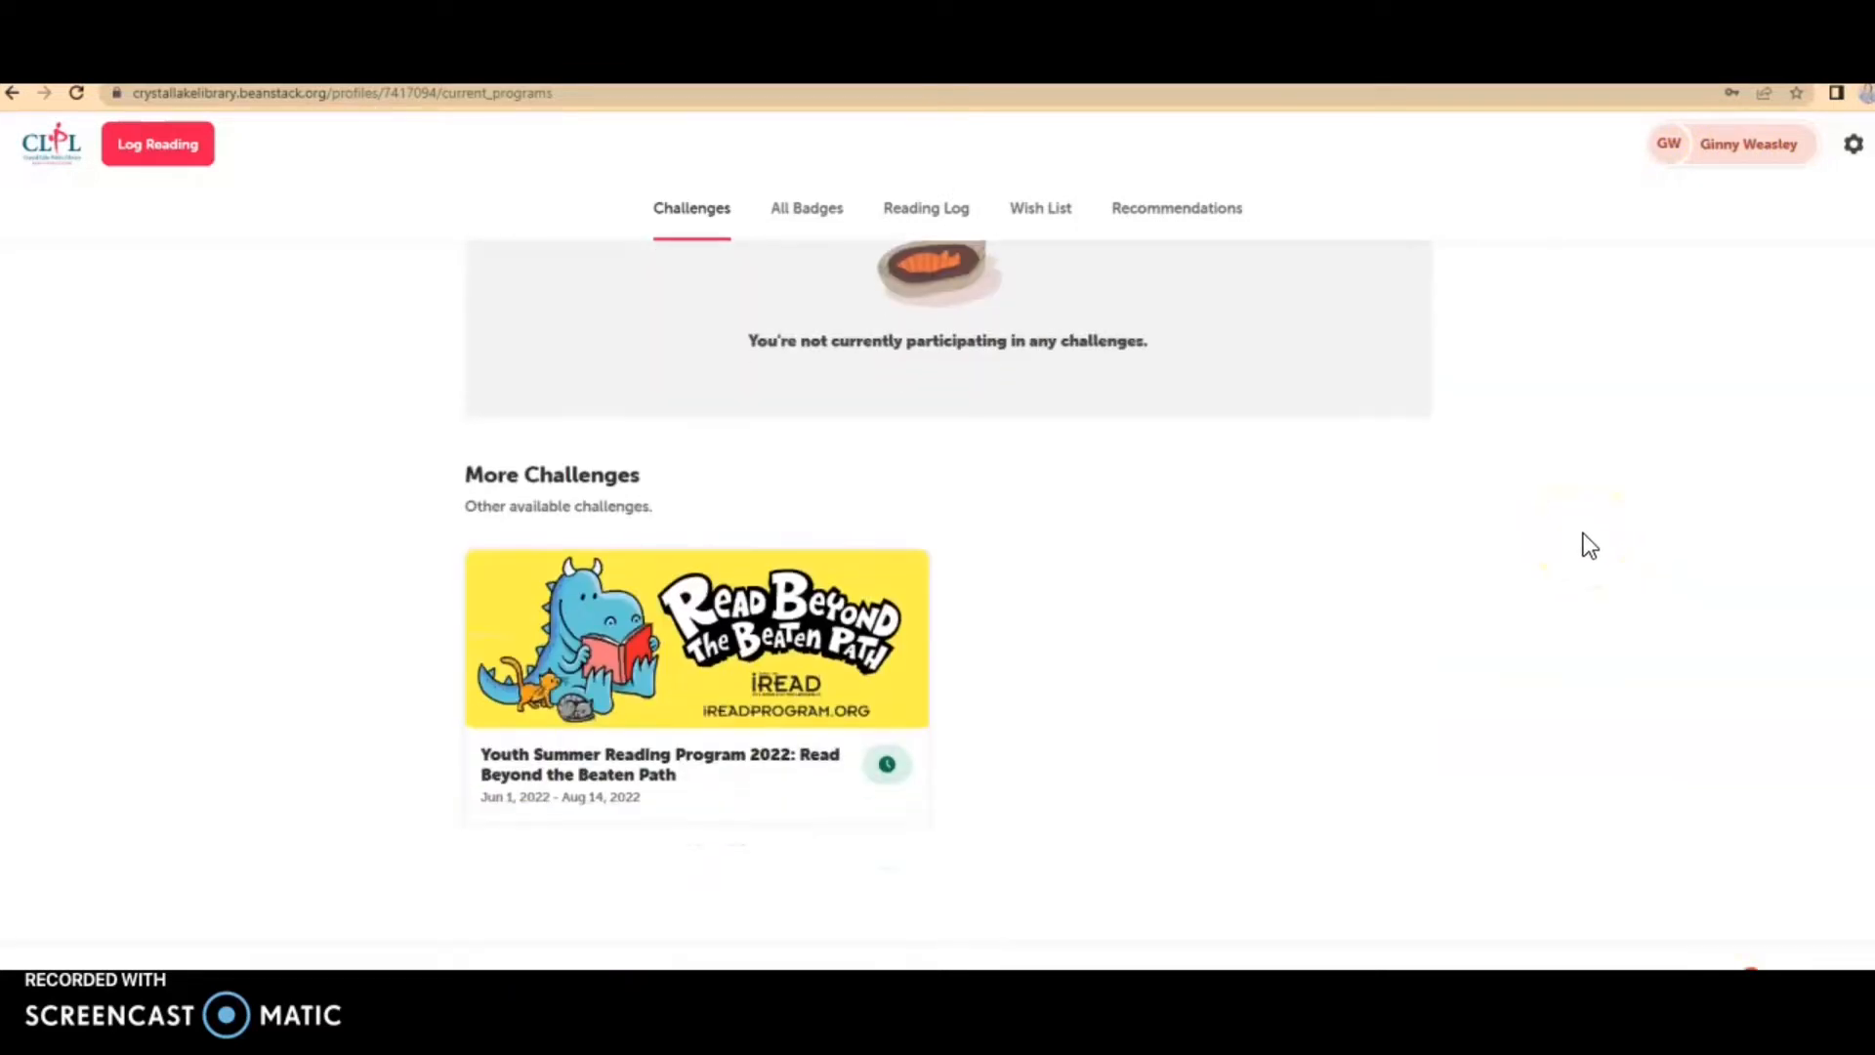
{"action": "mouse_move", "coordinate": [714, 795]}
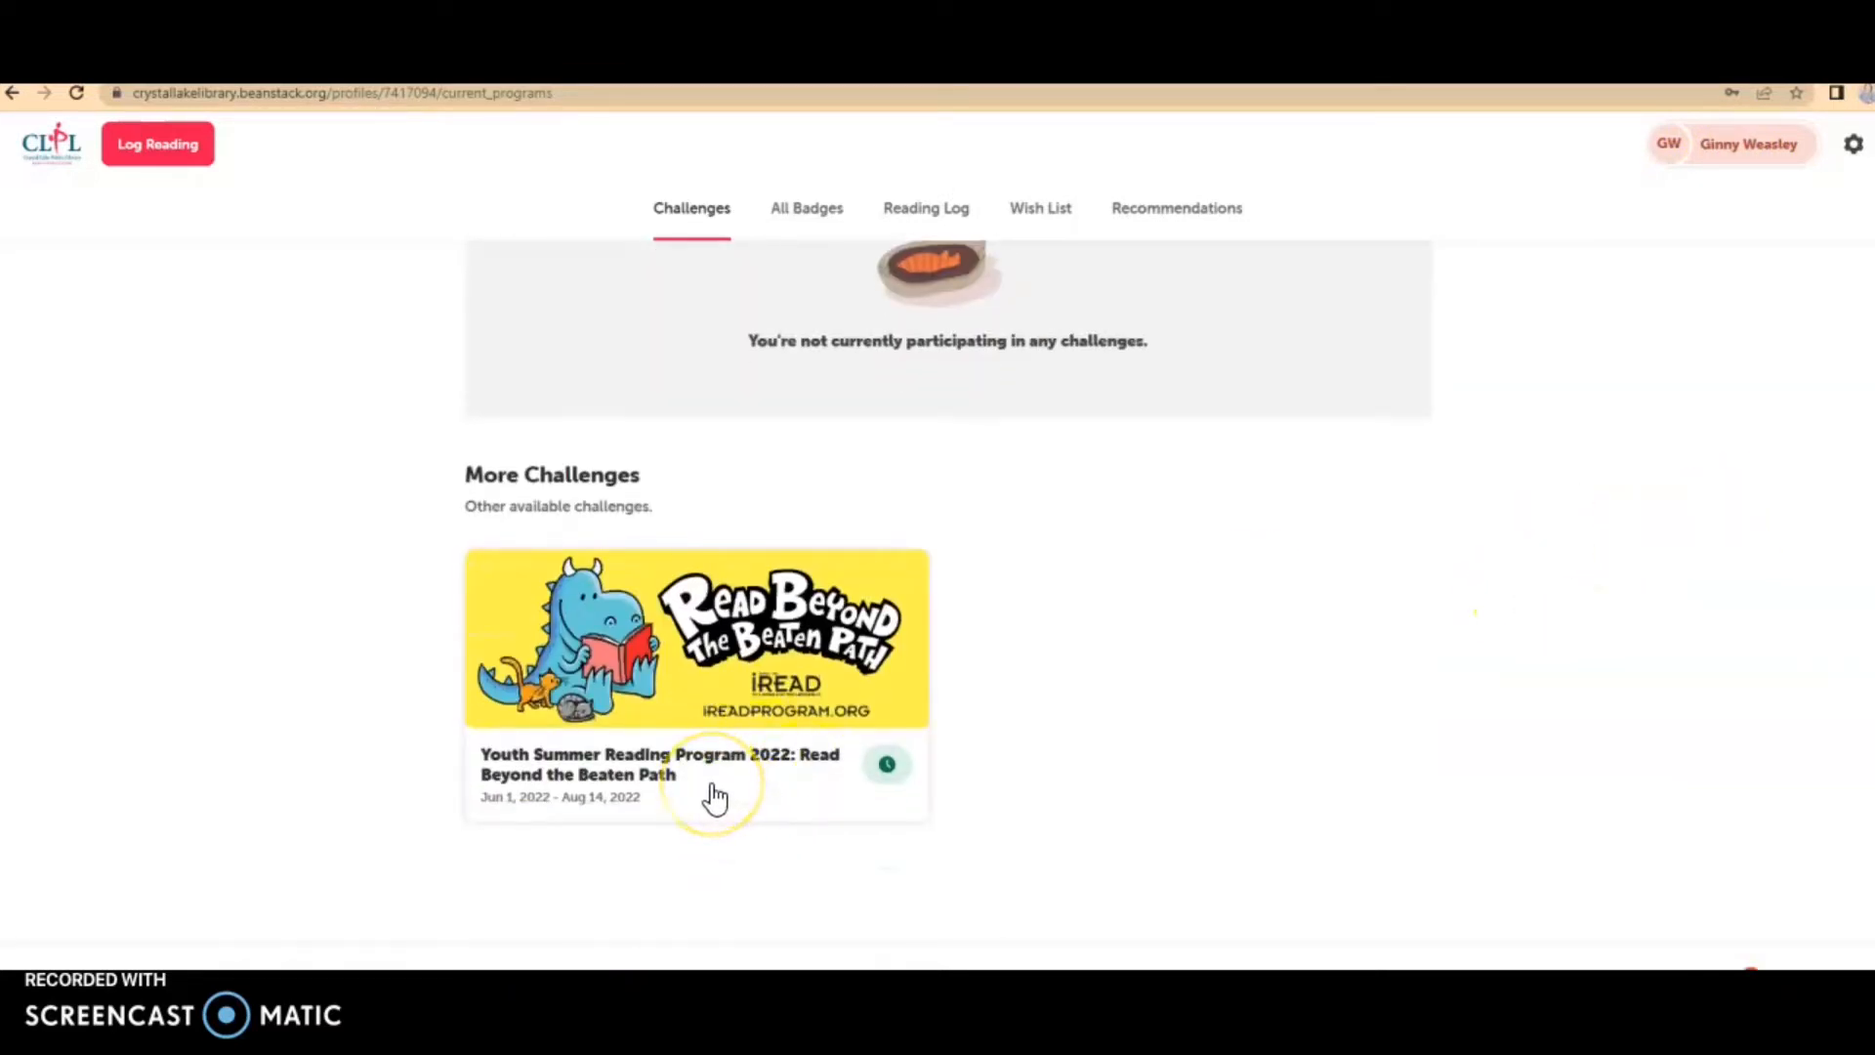
{"action": "mouse_move", "coordinate": [714, 798]}
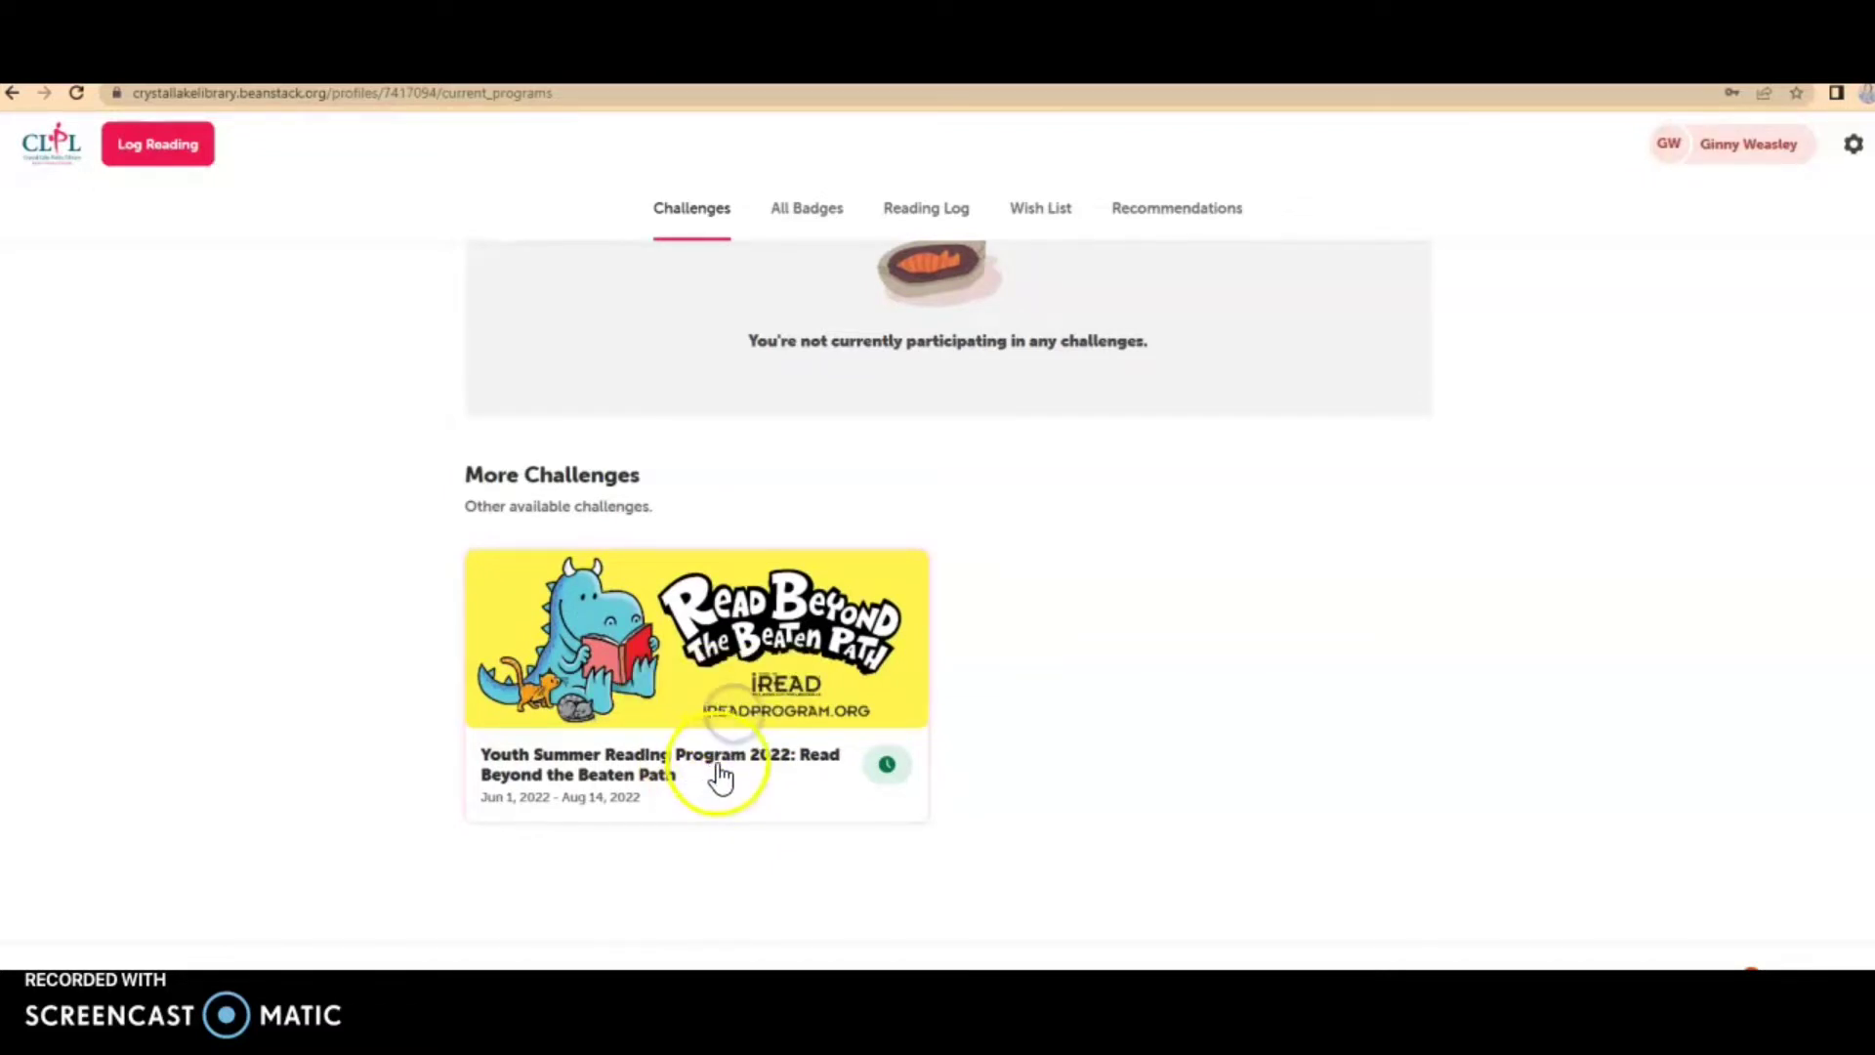
Join the Youth Summer Reading Program 2022 and view its registration badge coupon.
{"action": "left_click", "coordinate": [694, 764]}
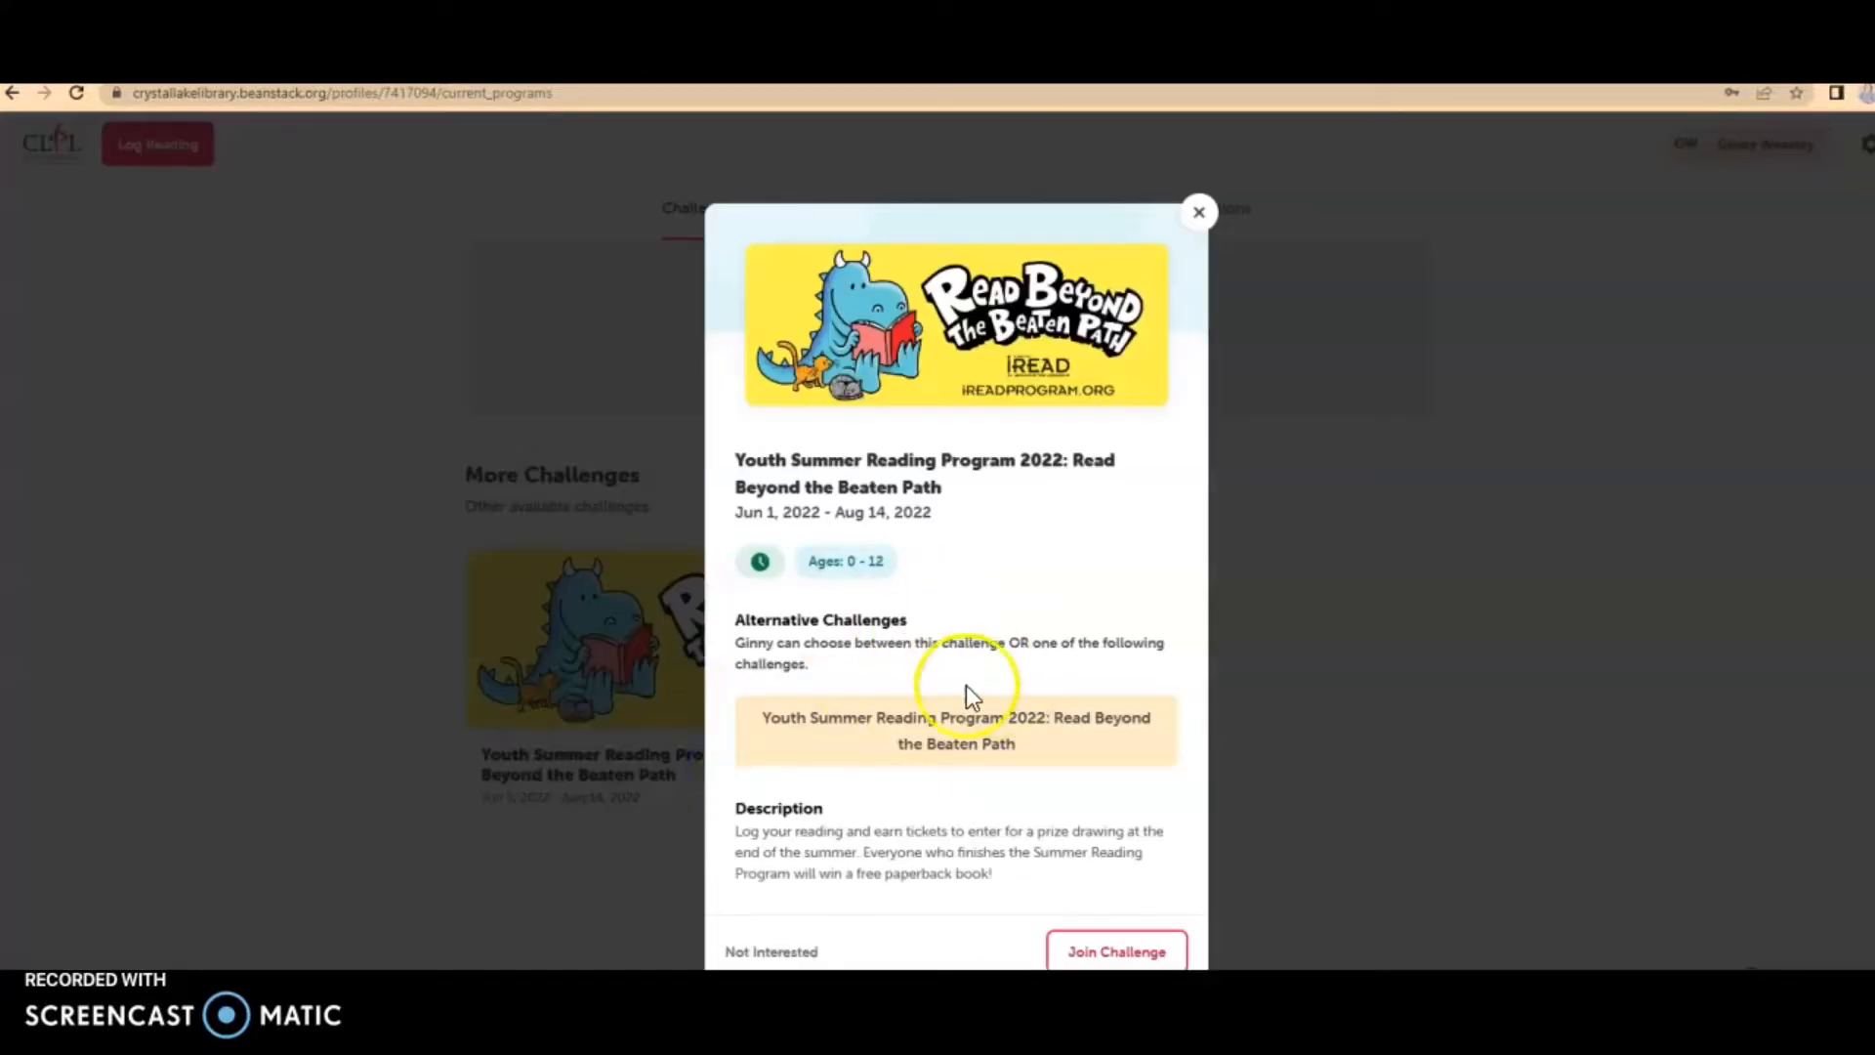
{"action": "mouse_move", "coordinate": [1046, 890]}
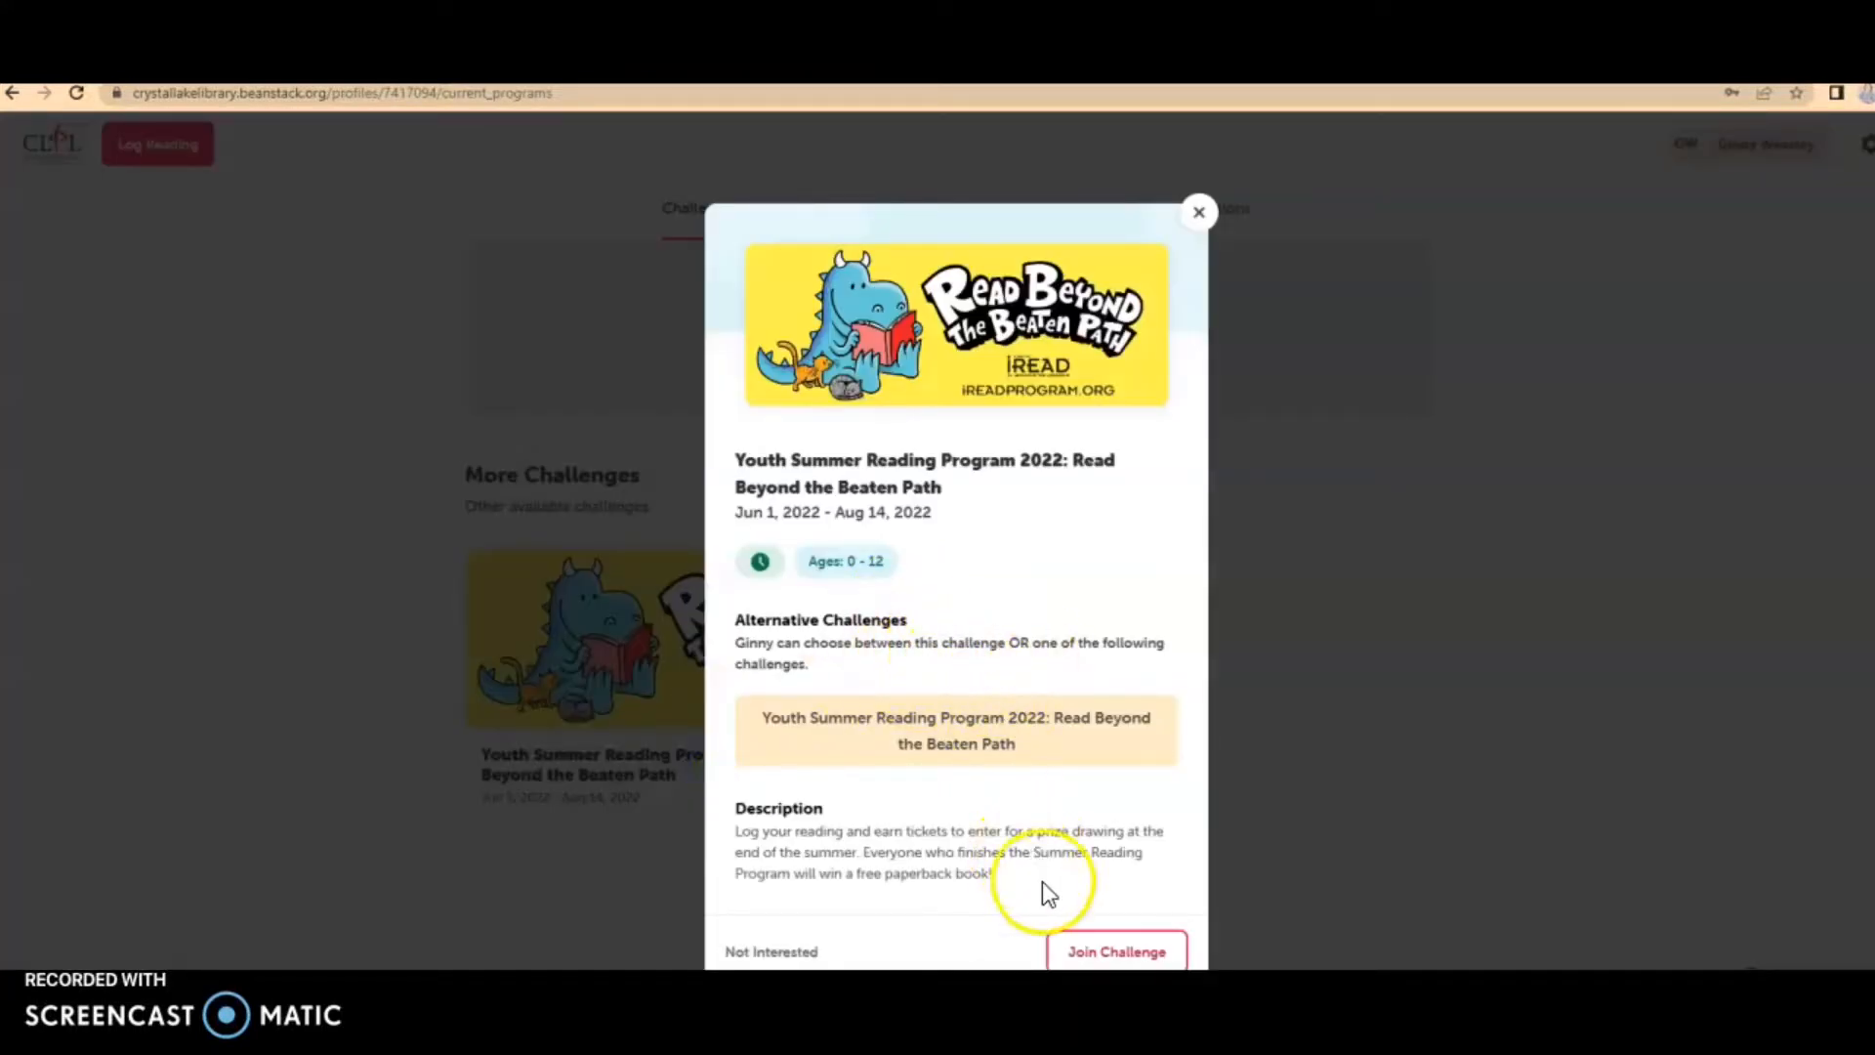
{"action": "mouse_move", "coordinate": [1101, 921]}
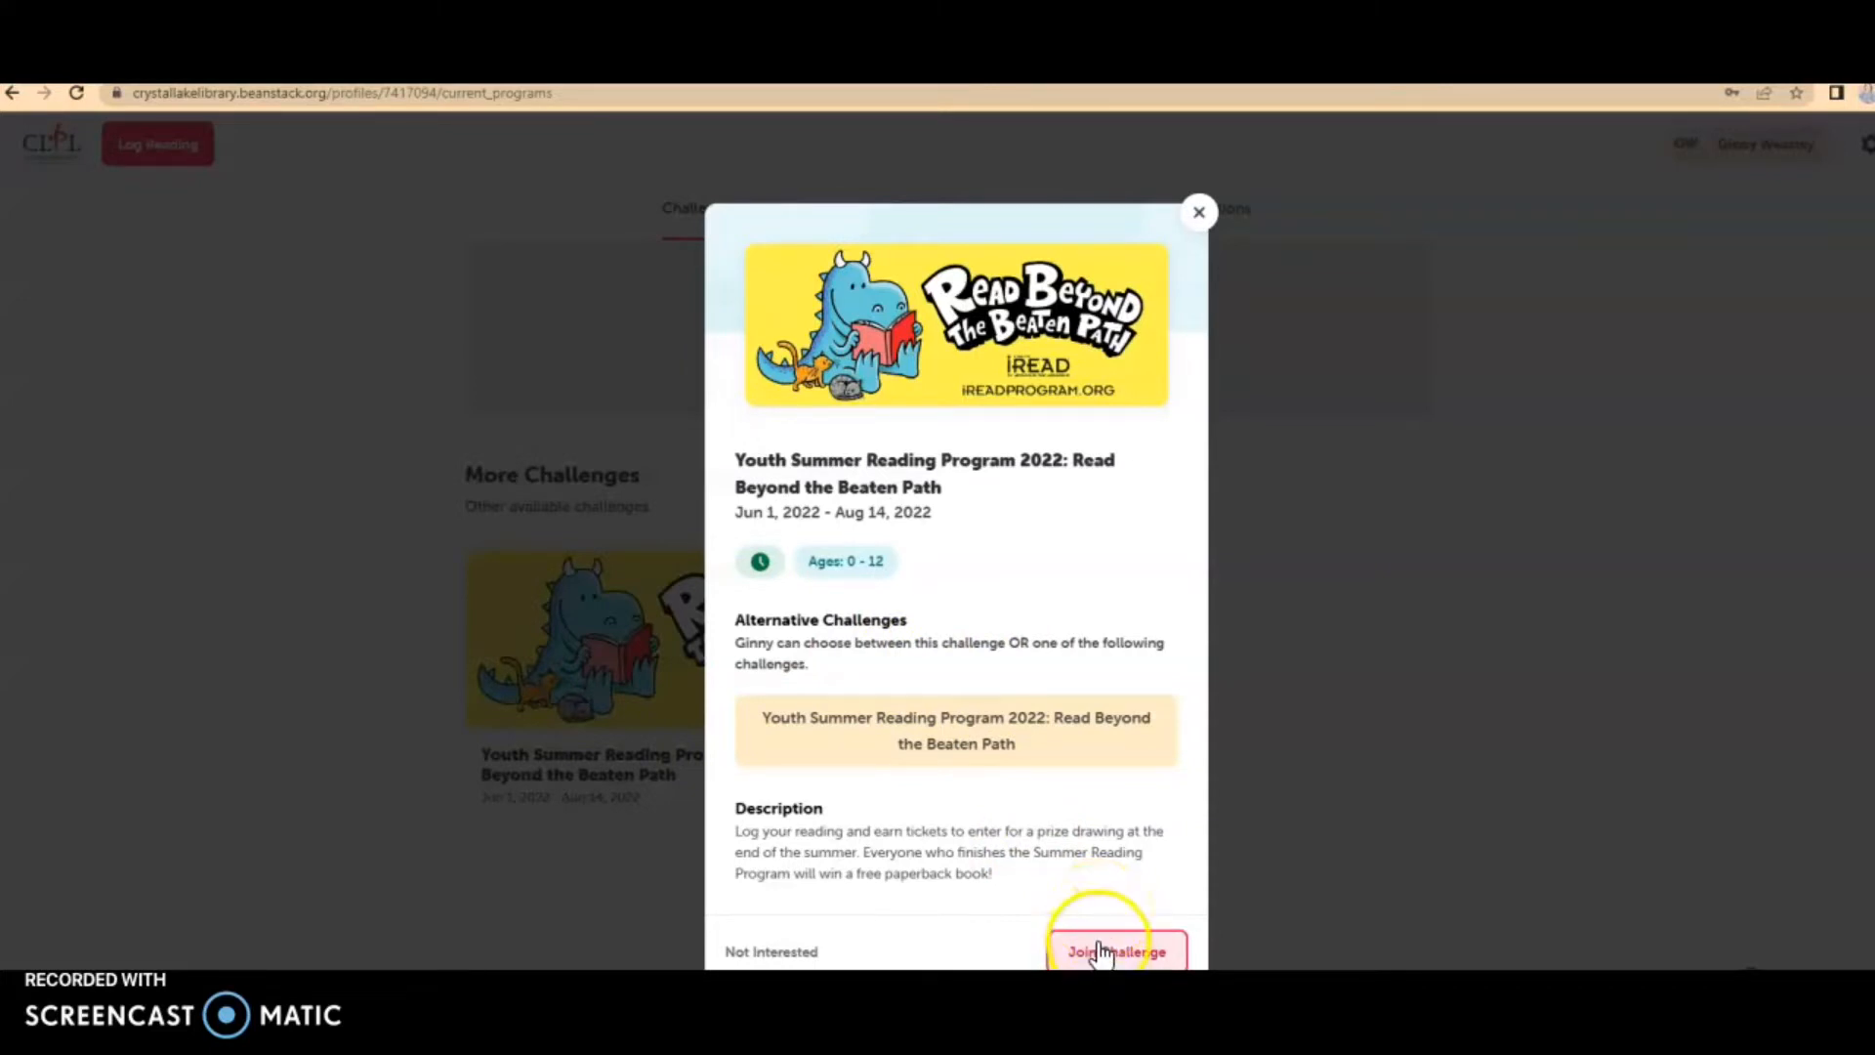
{"action": "left_click", "coordinate": [1115, 950]}
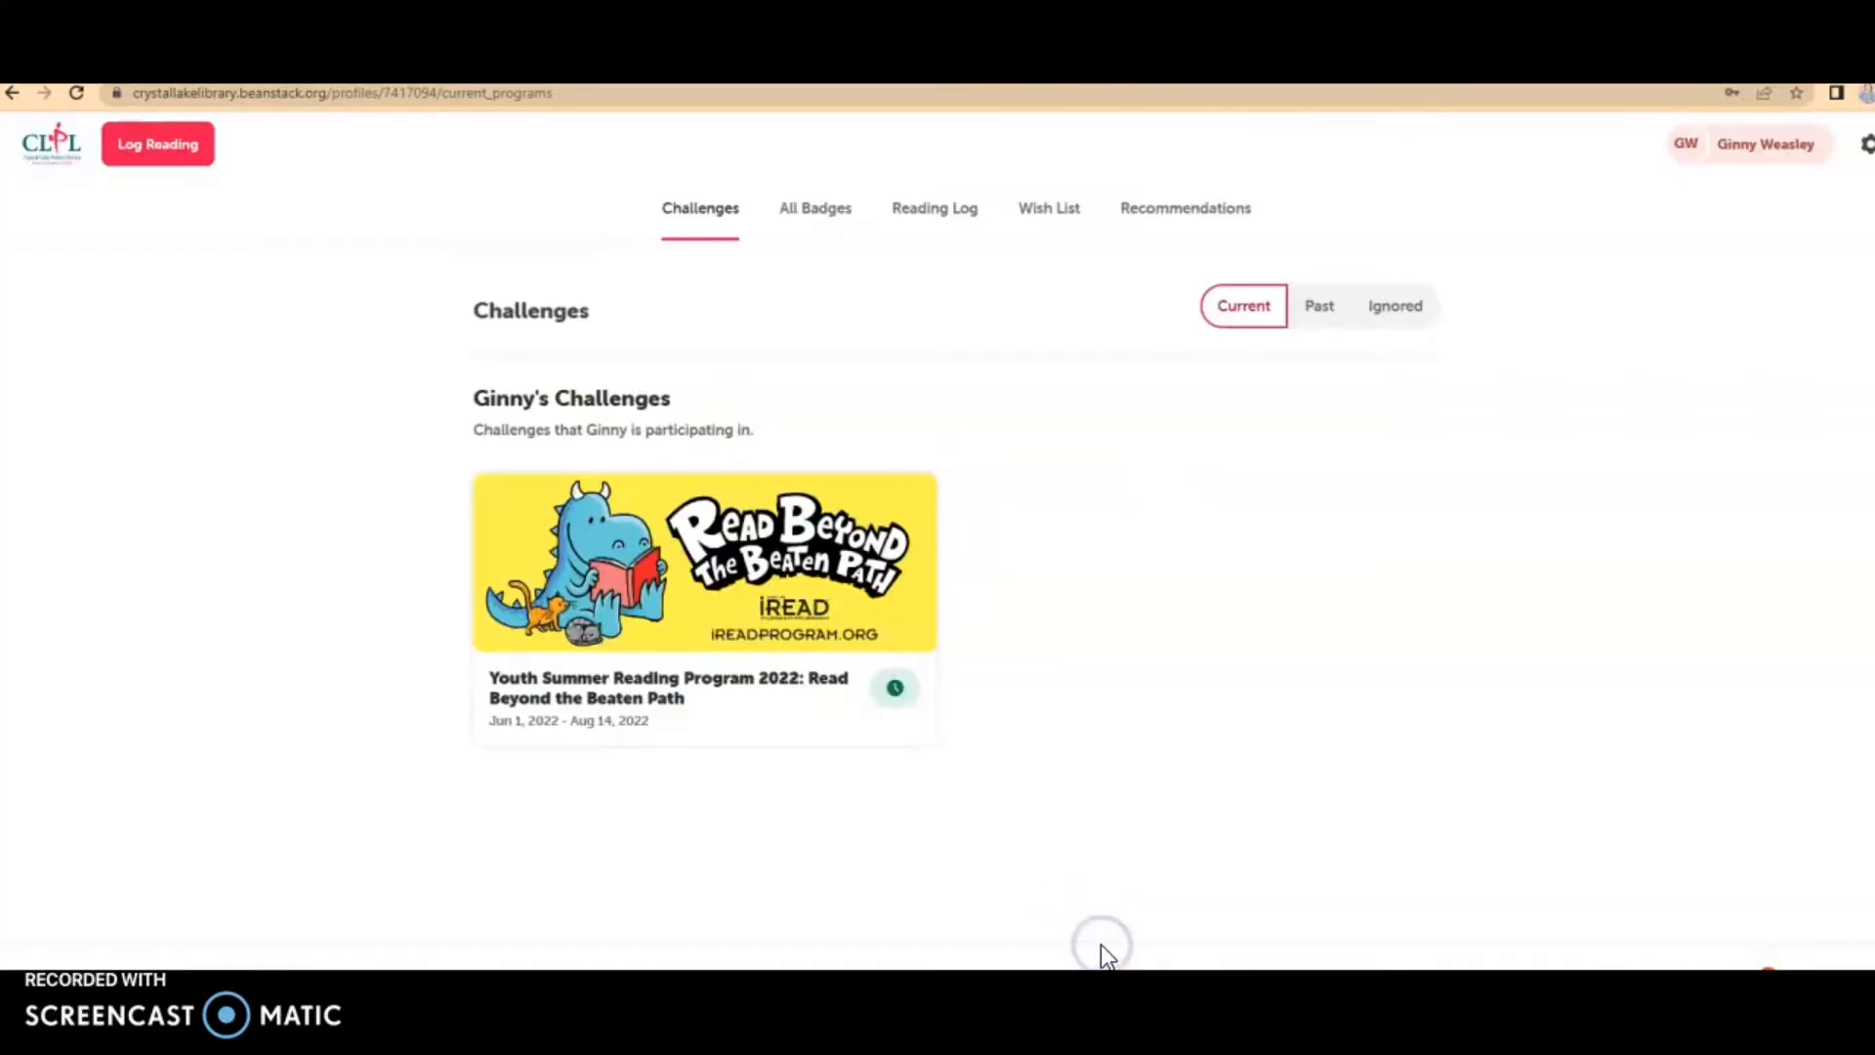
{"action": "left_click", "coordinate": [894, 687]}
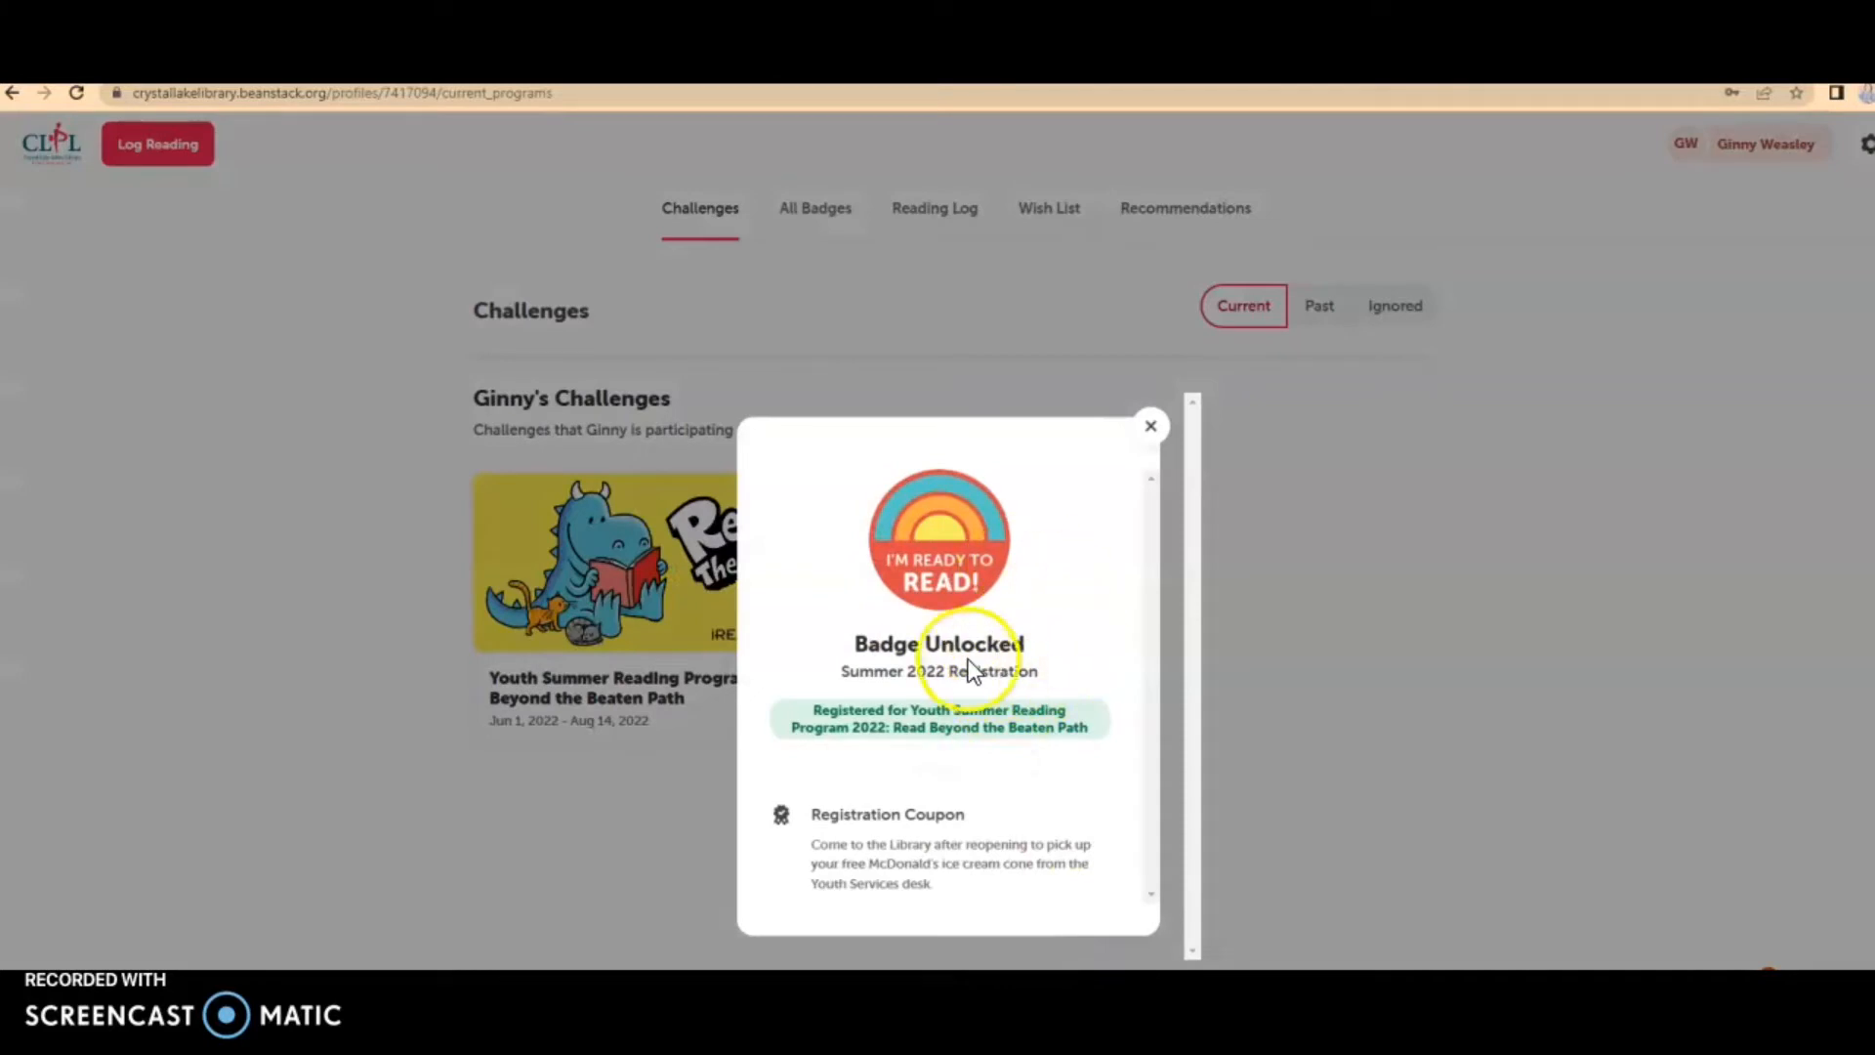
{"action": "mouse_move", "coordinate": [1005, 718]}
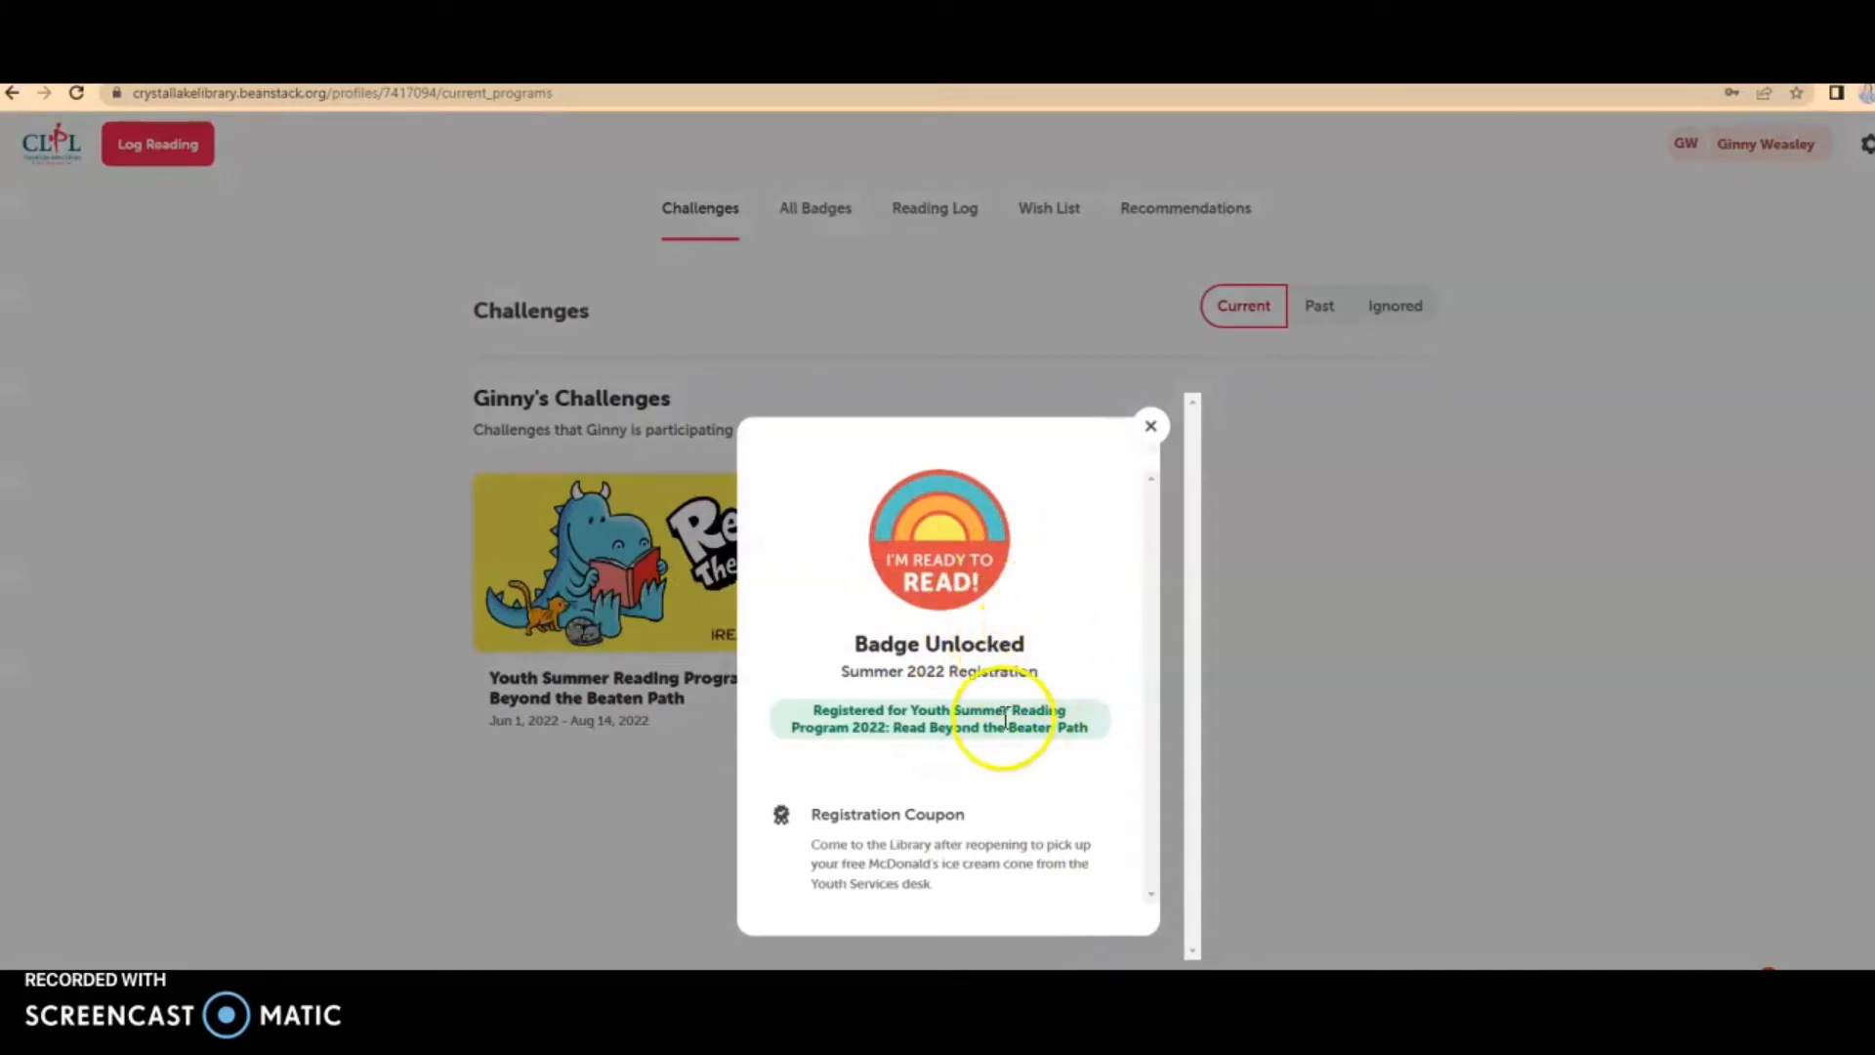
{"action": "mouse_move", "coordinate": [902, 867]}
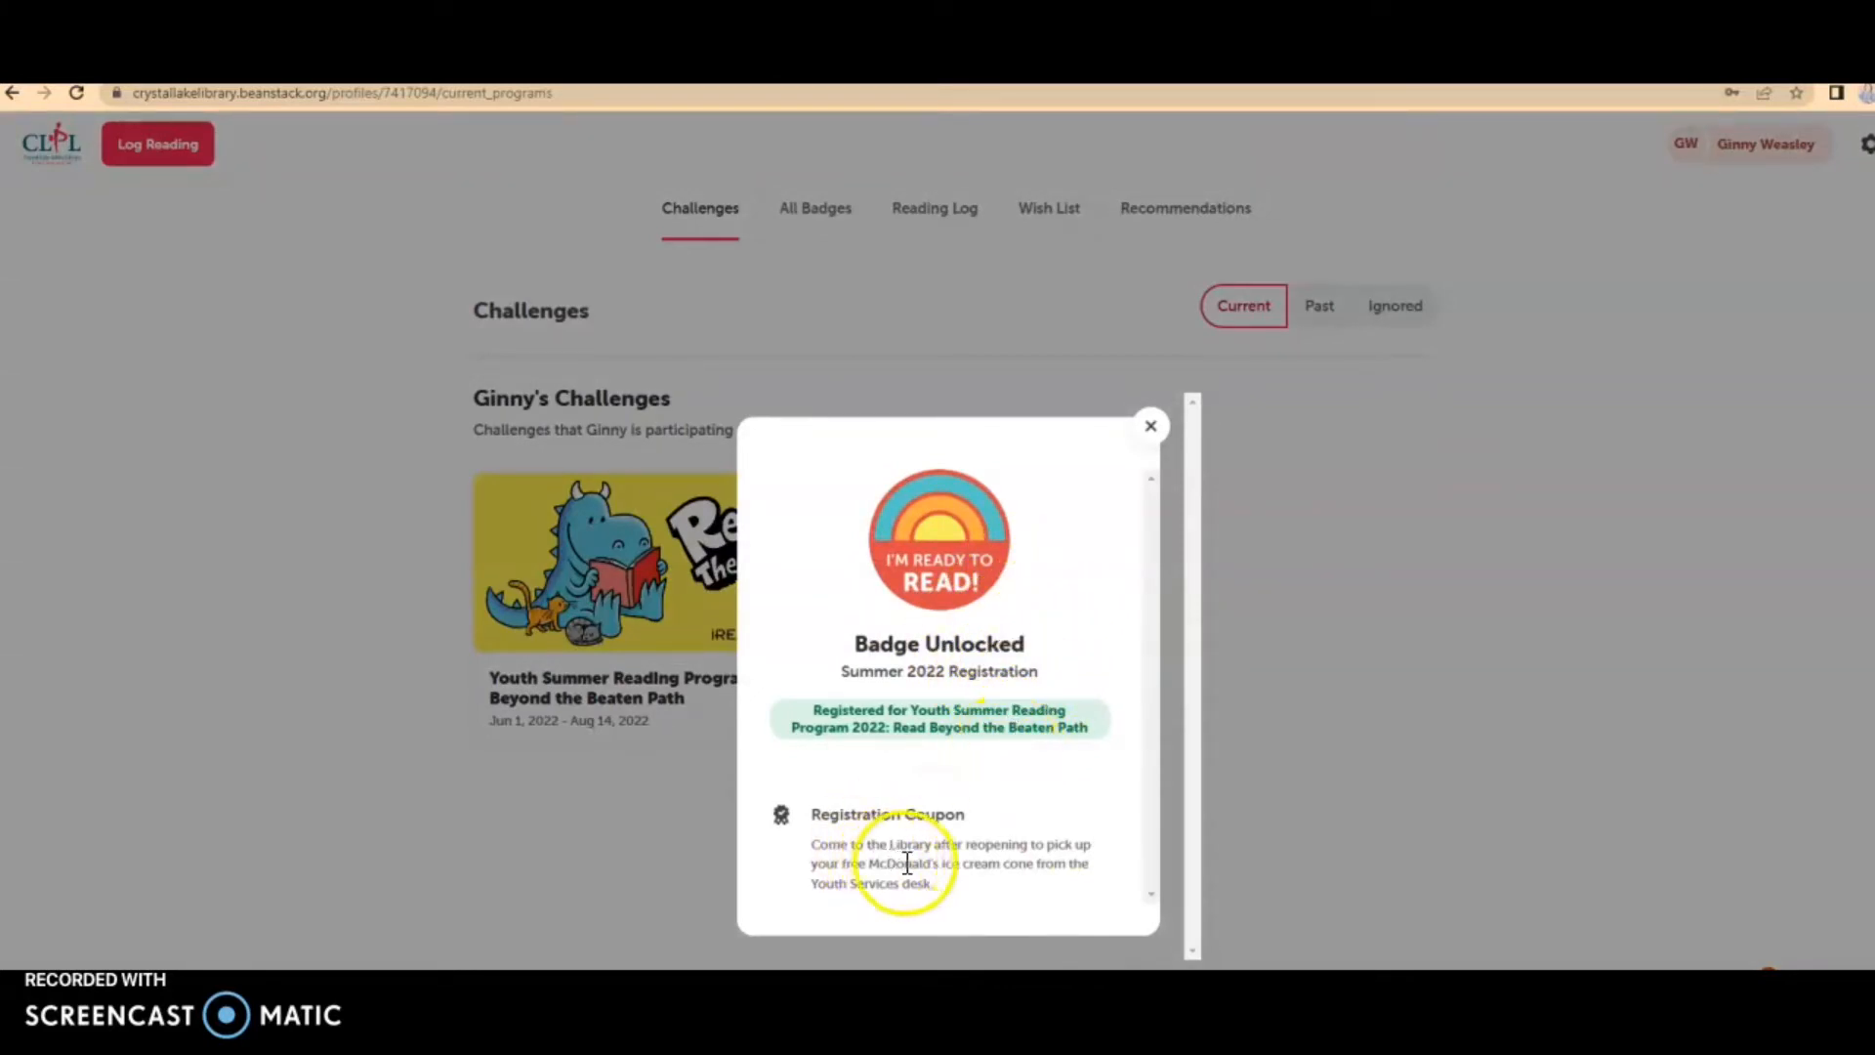
{"action": "mouse_move", "coordinate": [990, 909]}
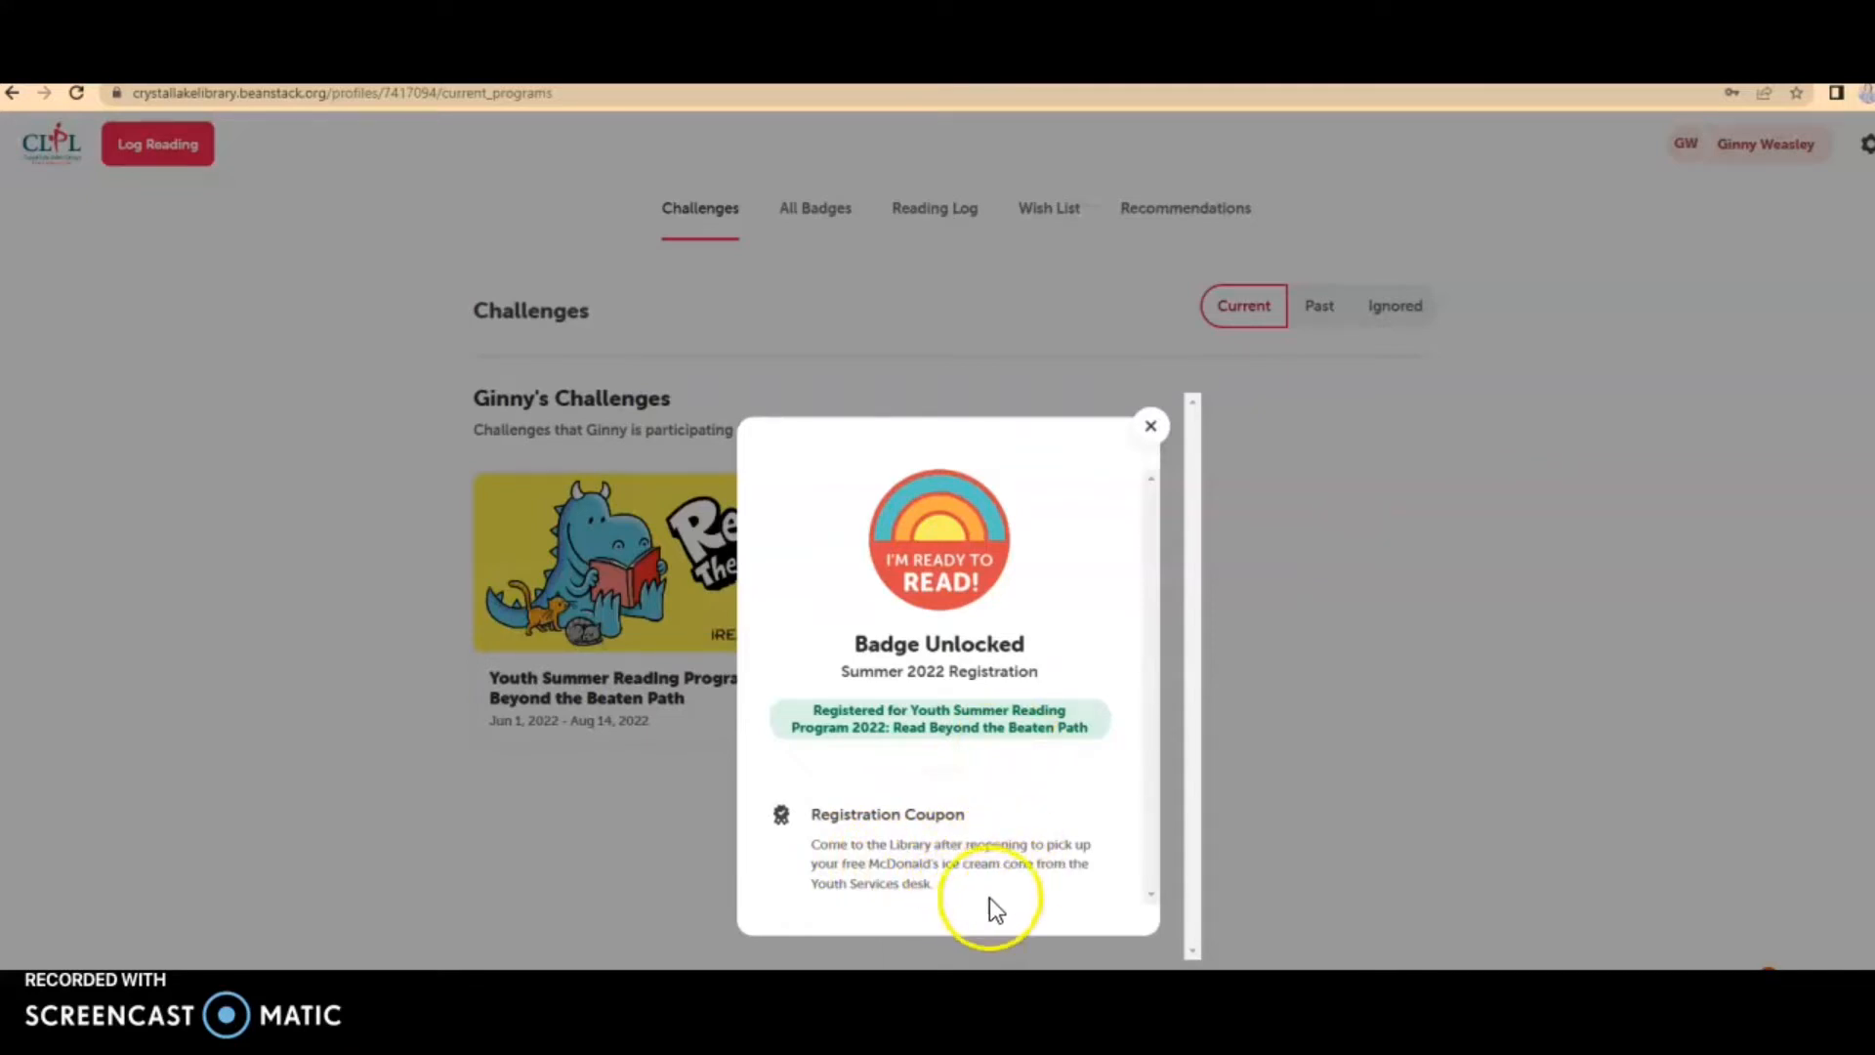
{"action": "mouse_move", "coordinate": [992, 906]}
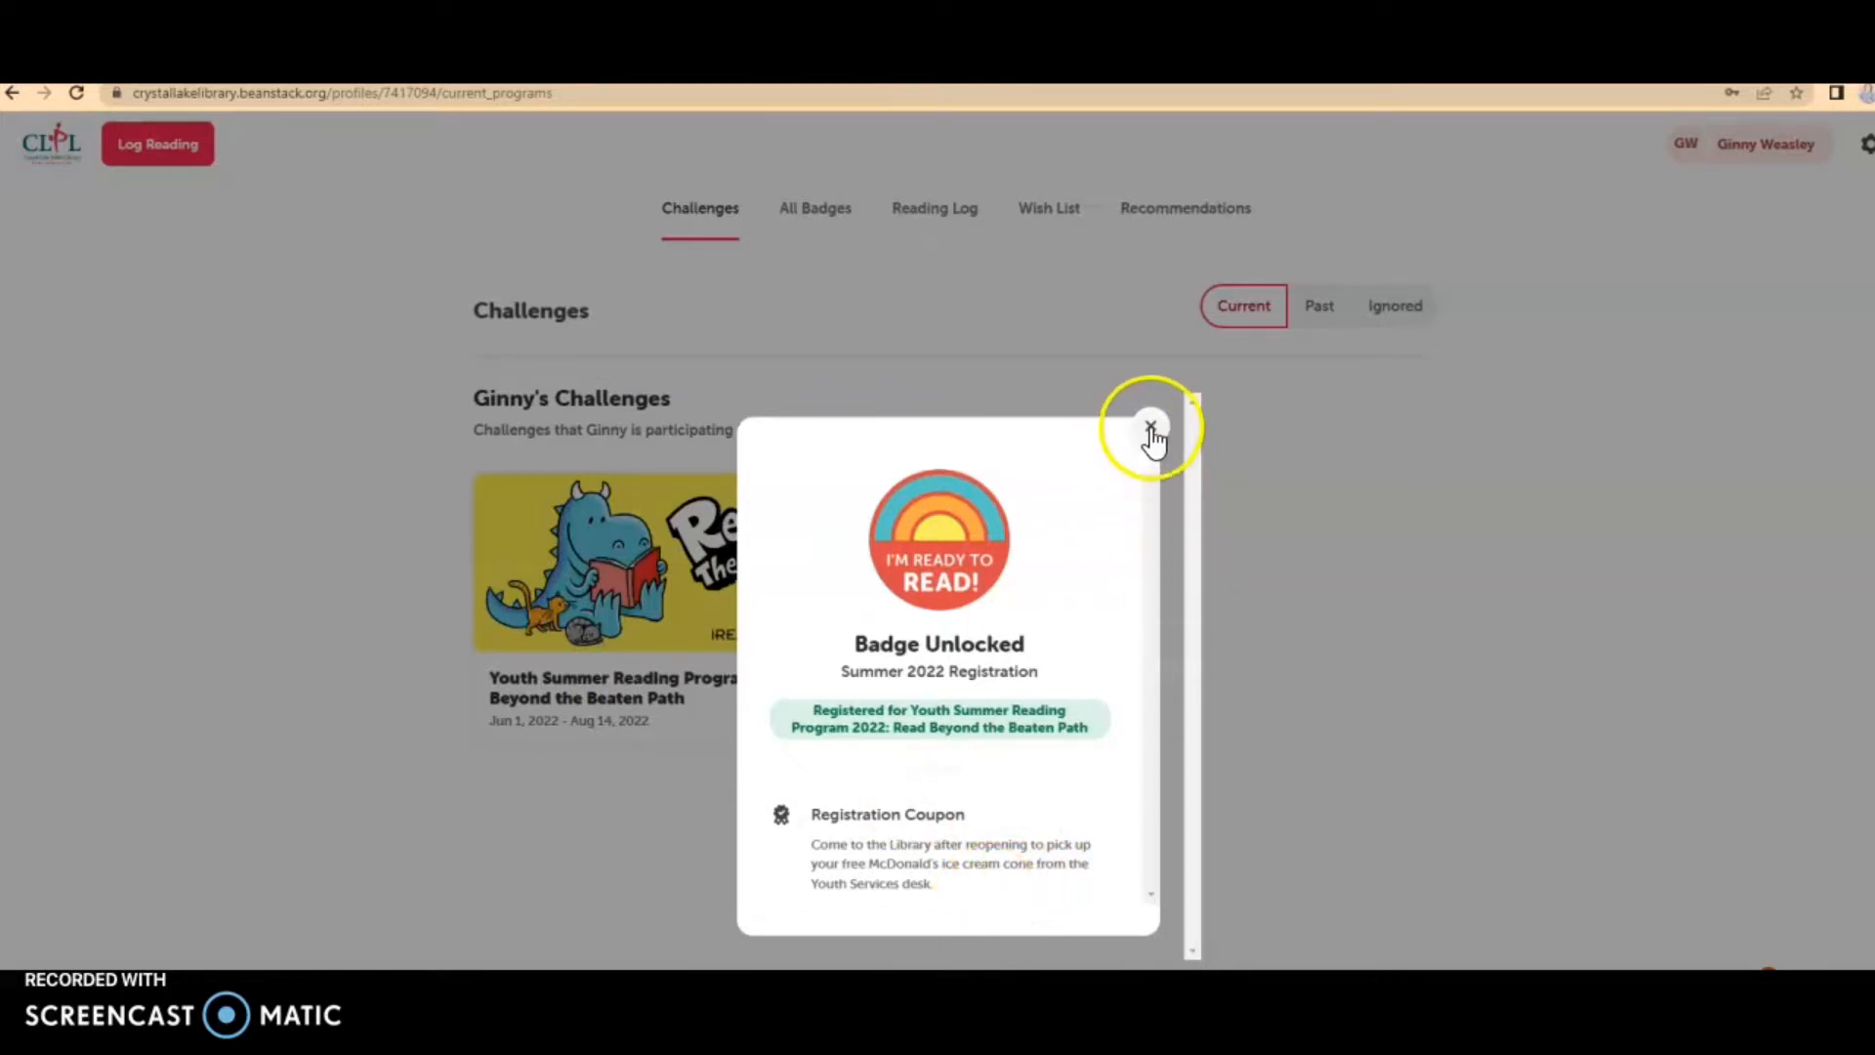
{"action": "left_click", "coordinate": [1150, 426]}
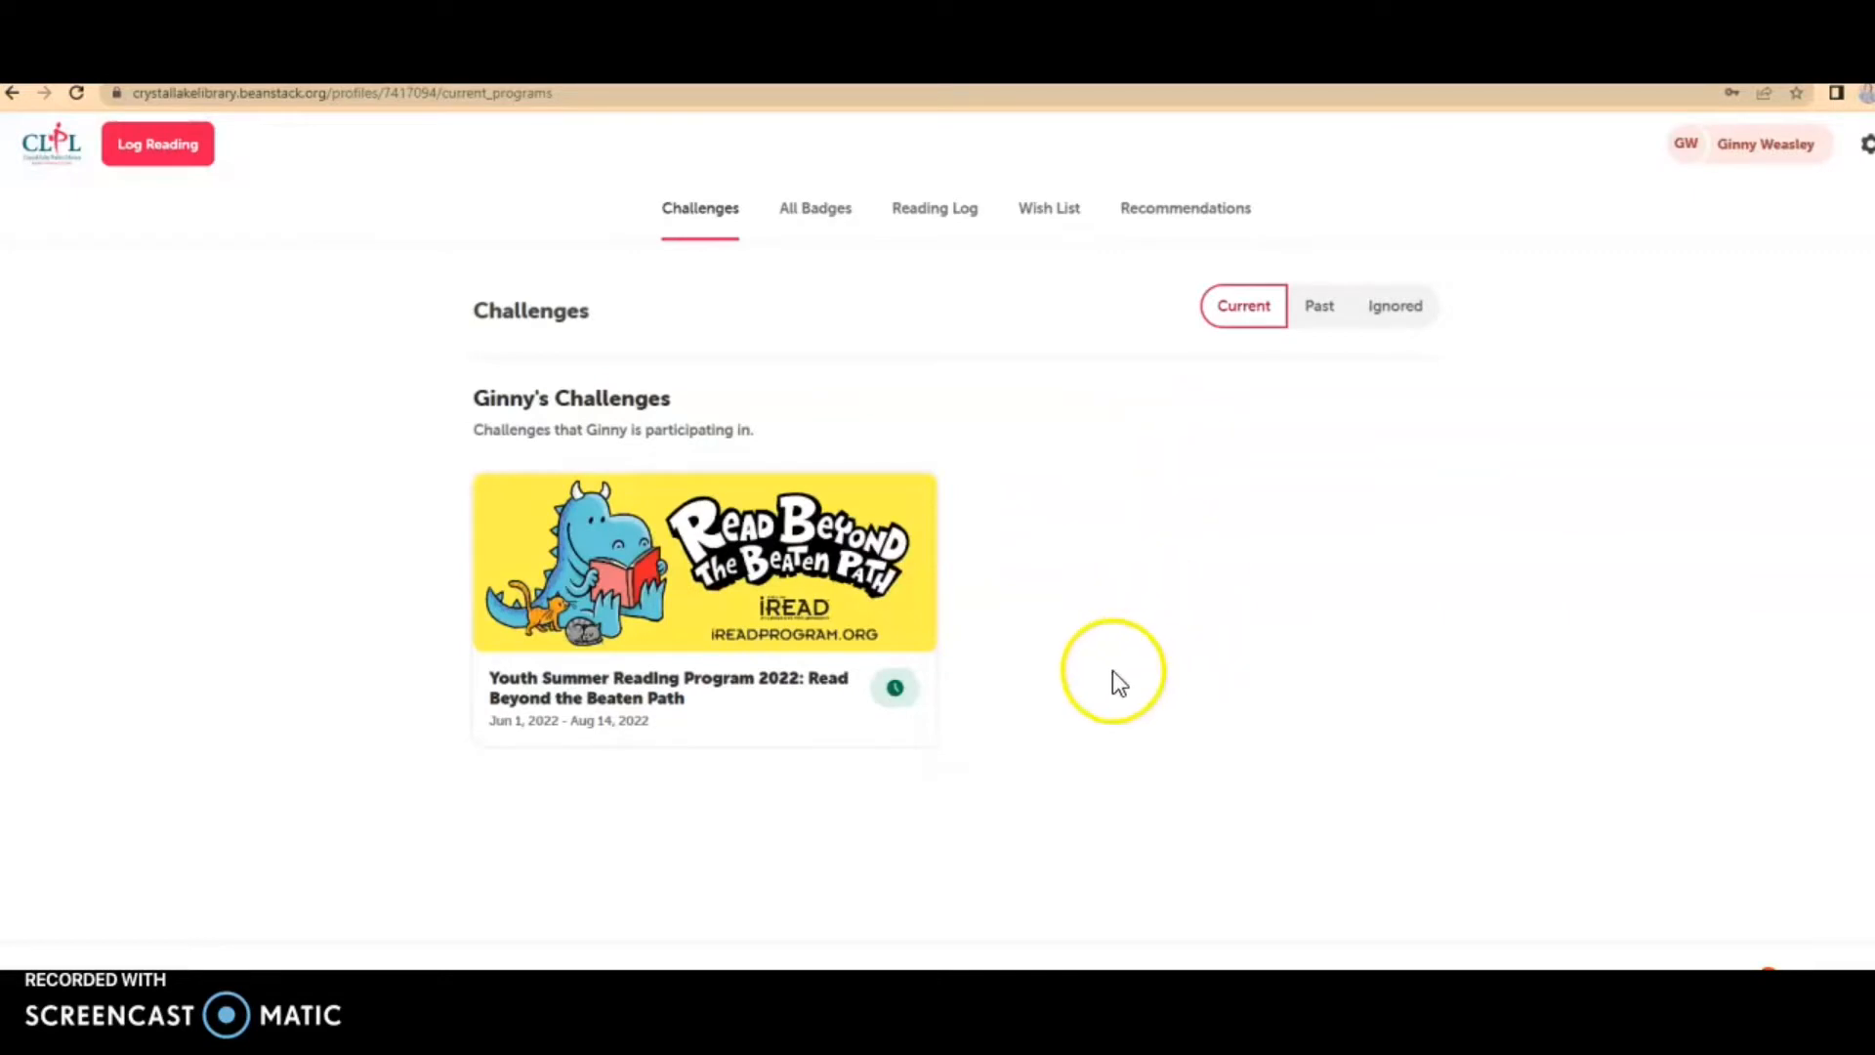
{"action": "mouse_move", "coordinate": [1130, 655]}
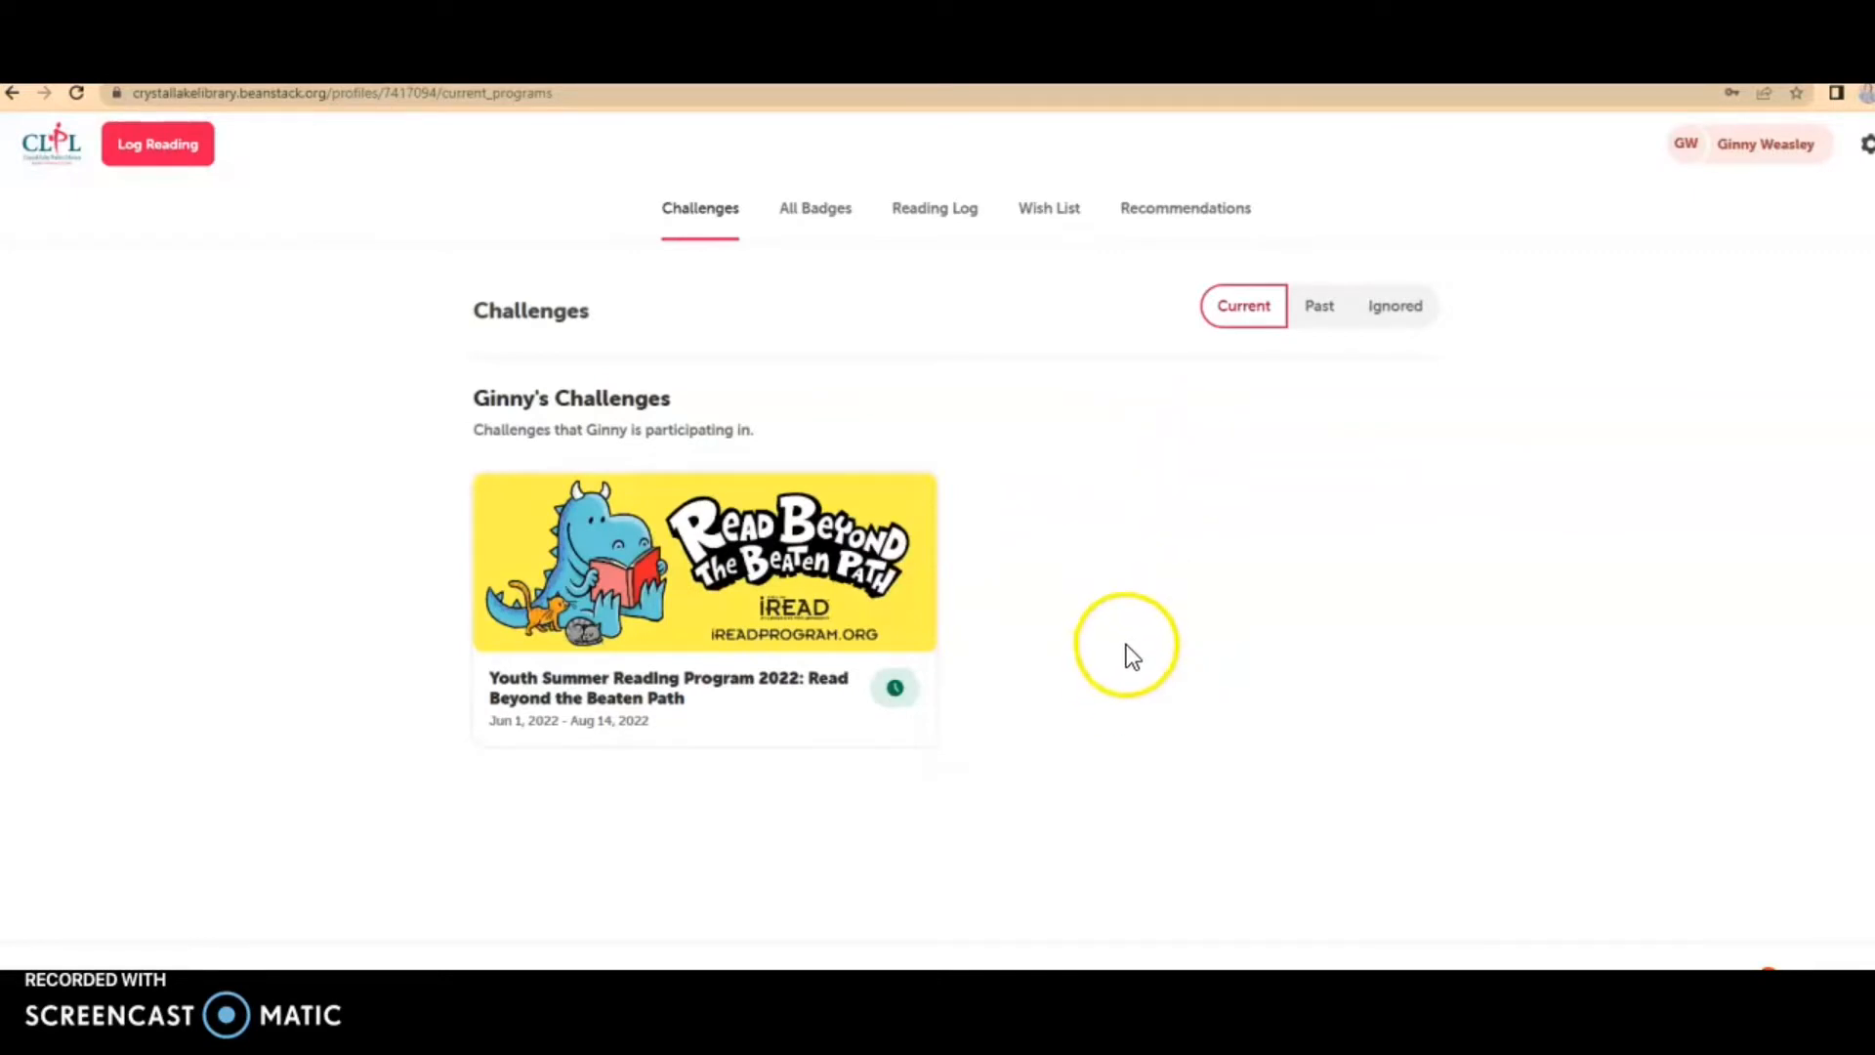
{"action": "left_click", "coordinate": [1764, 143]}
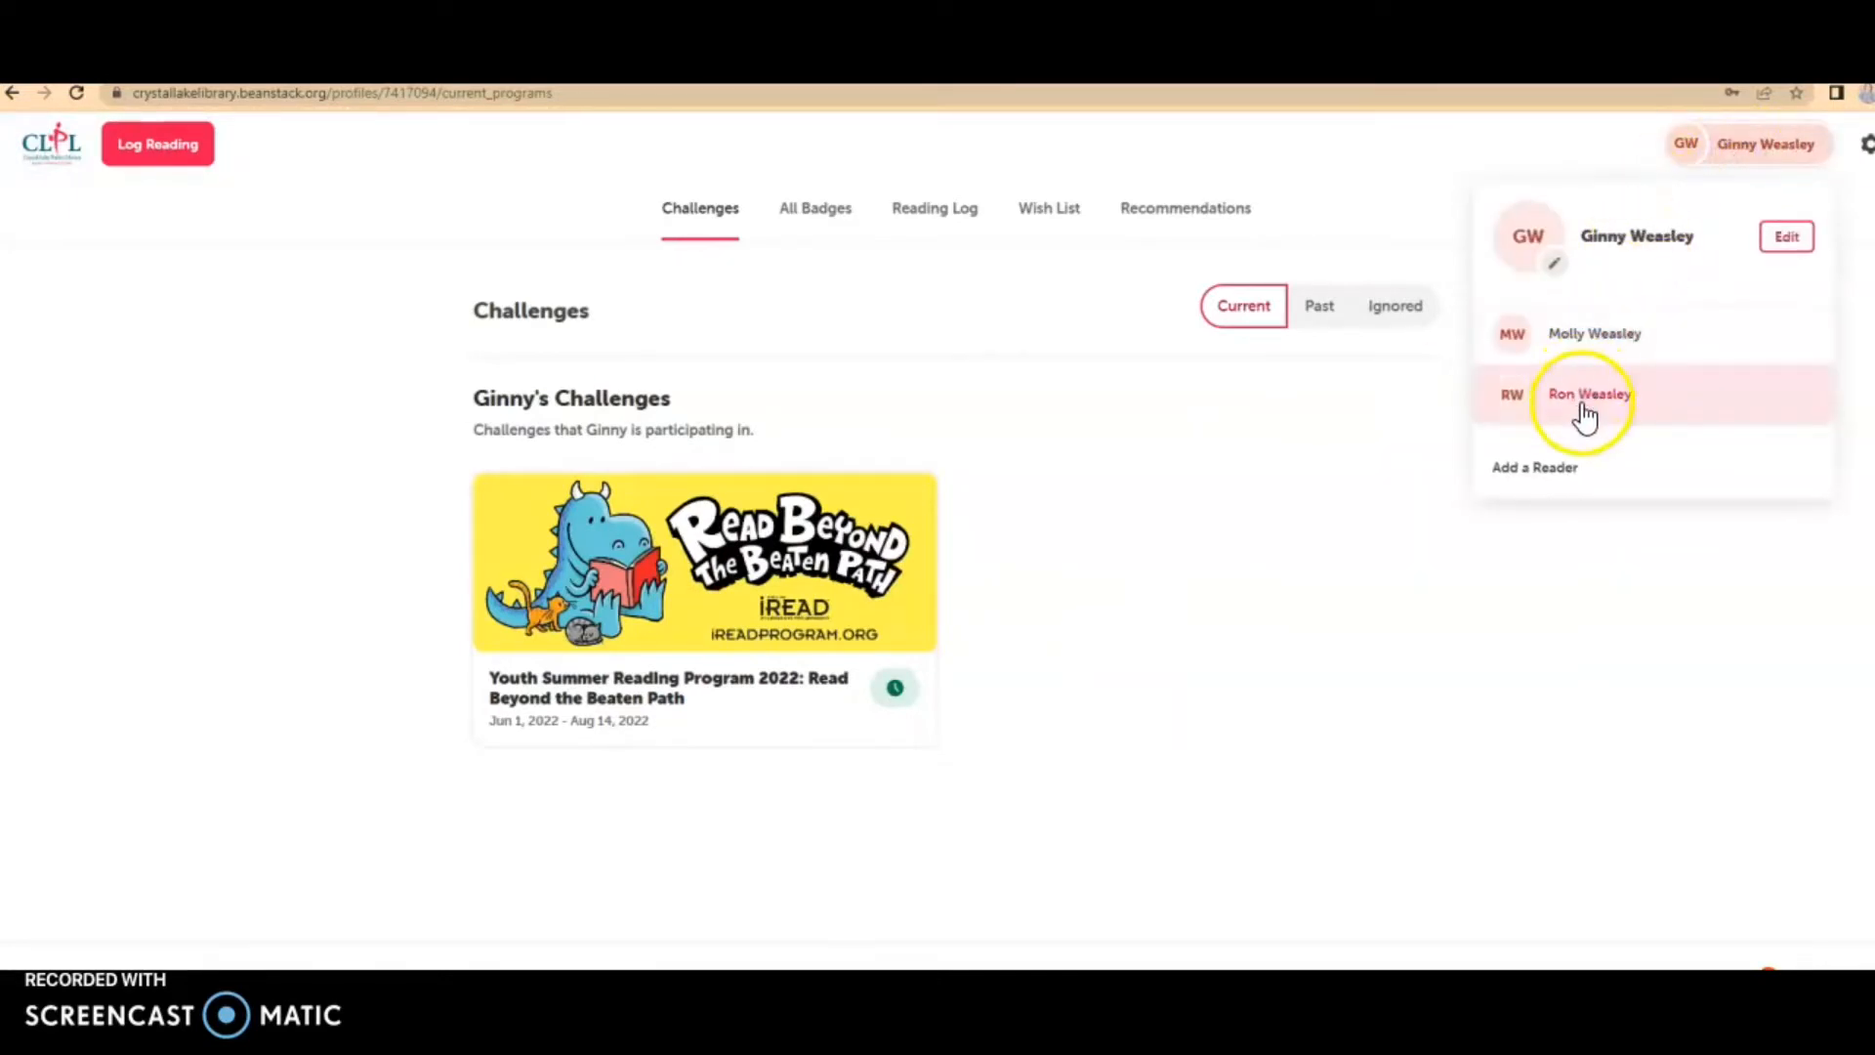
{"action": "left_click", "coordinate": [1588, 395]}
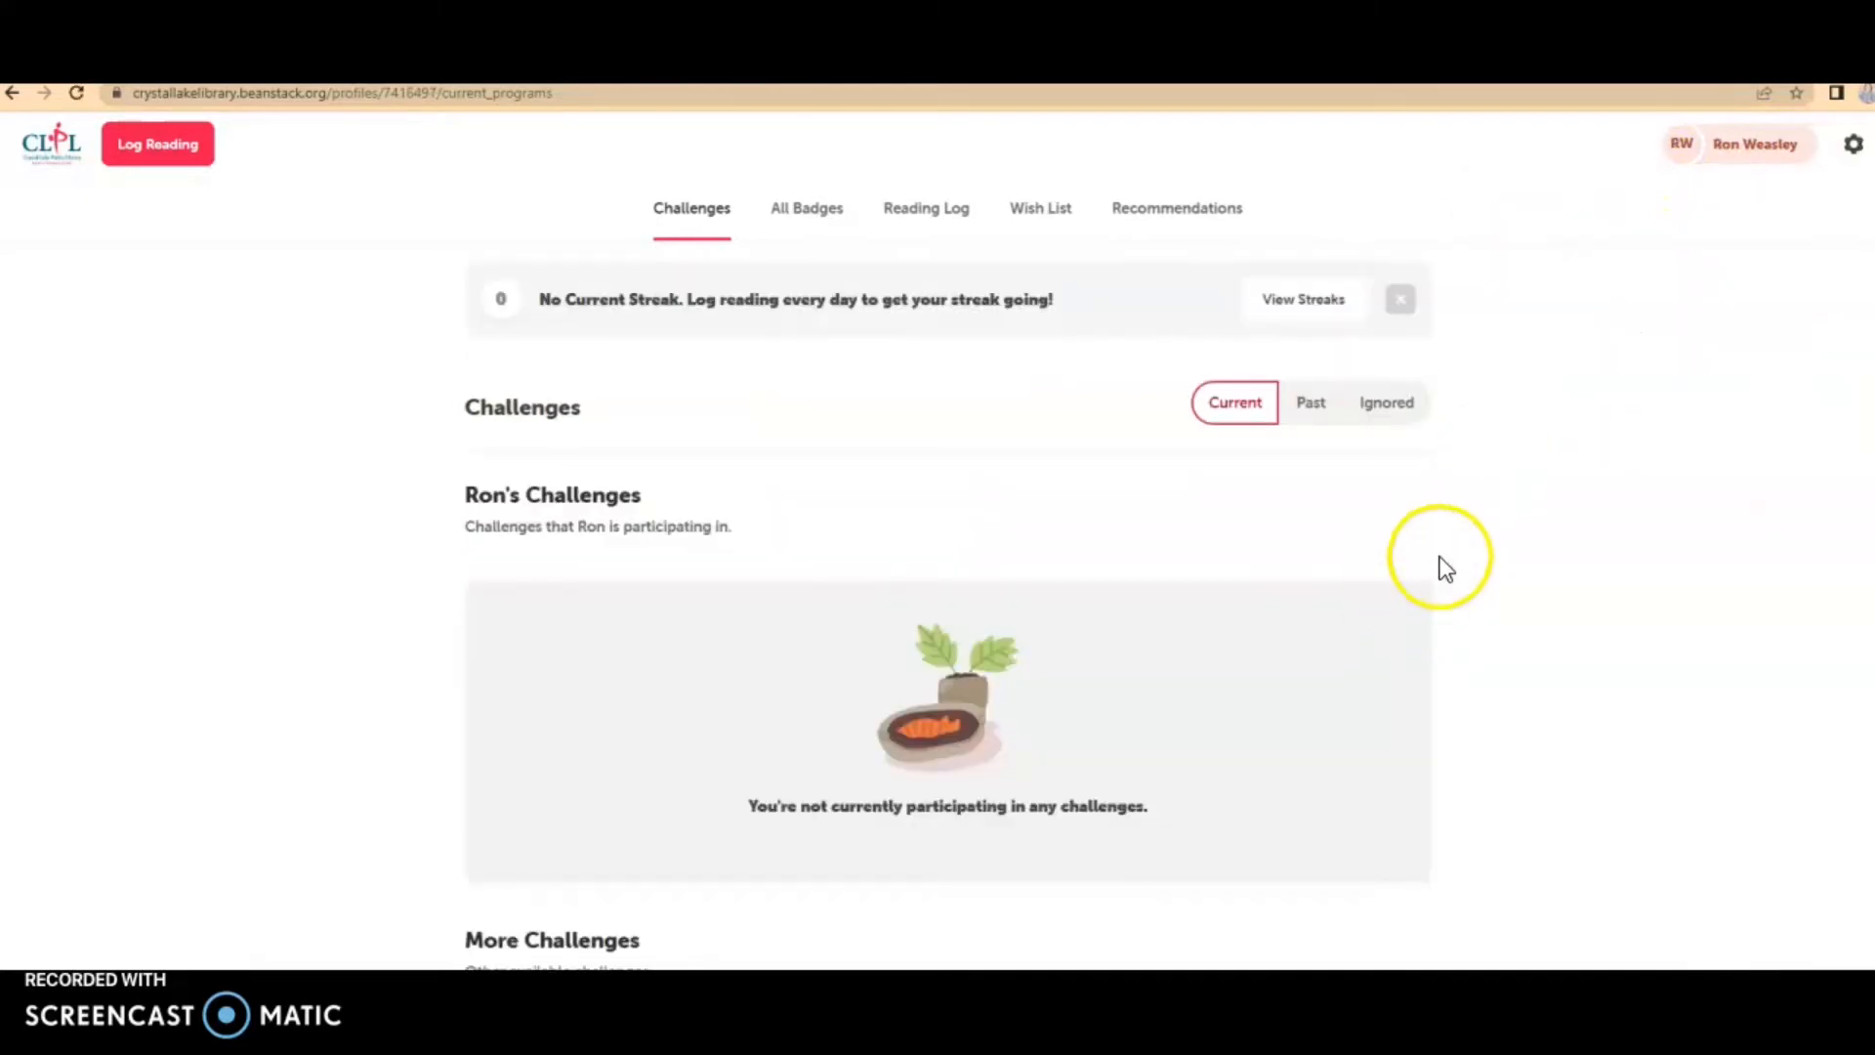
{"action": "mouse_move", "coordinate": [1686, 526]}
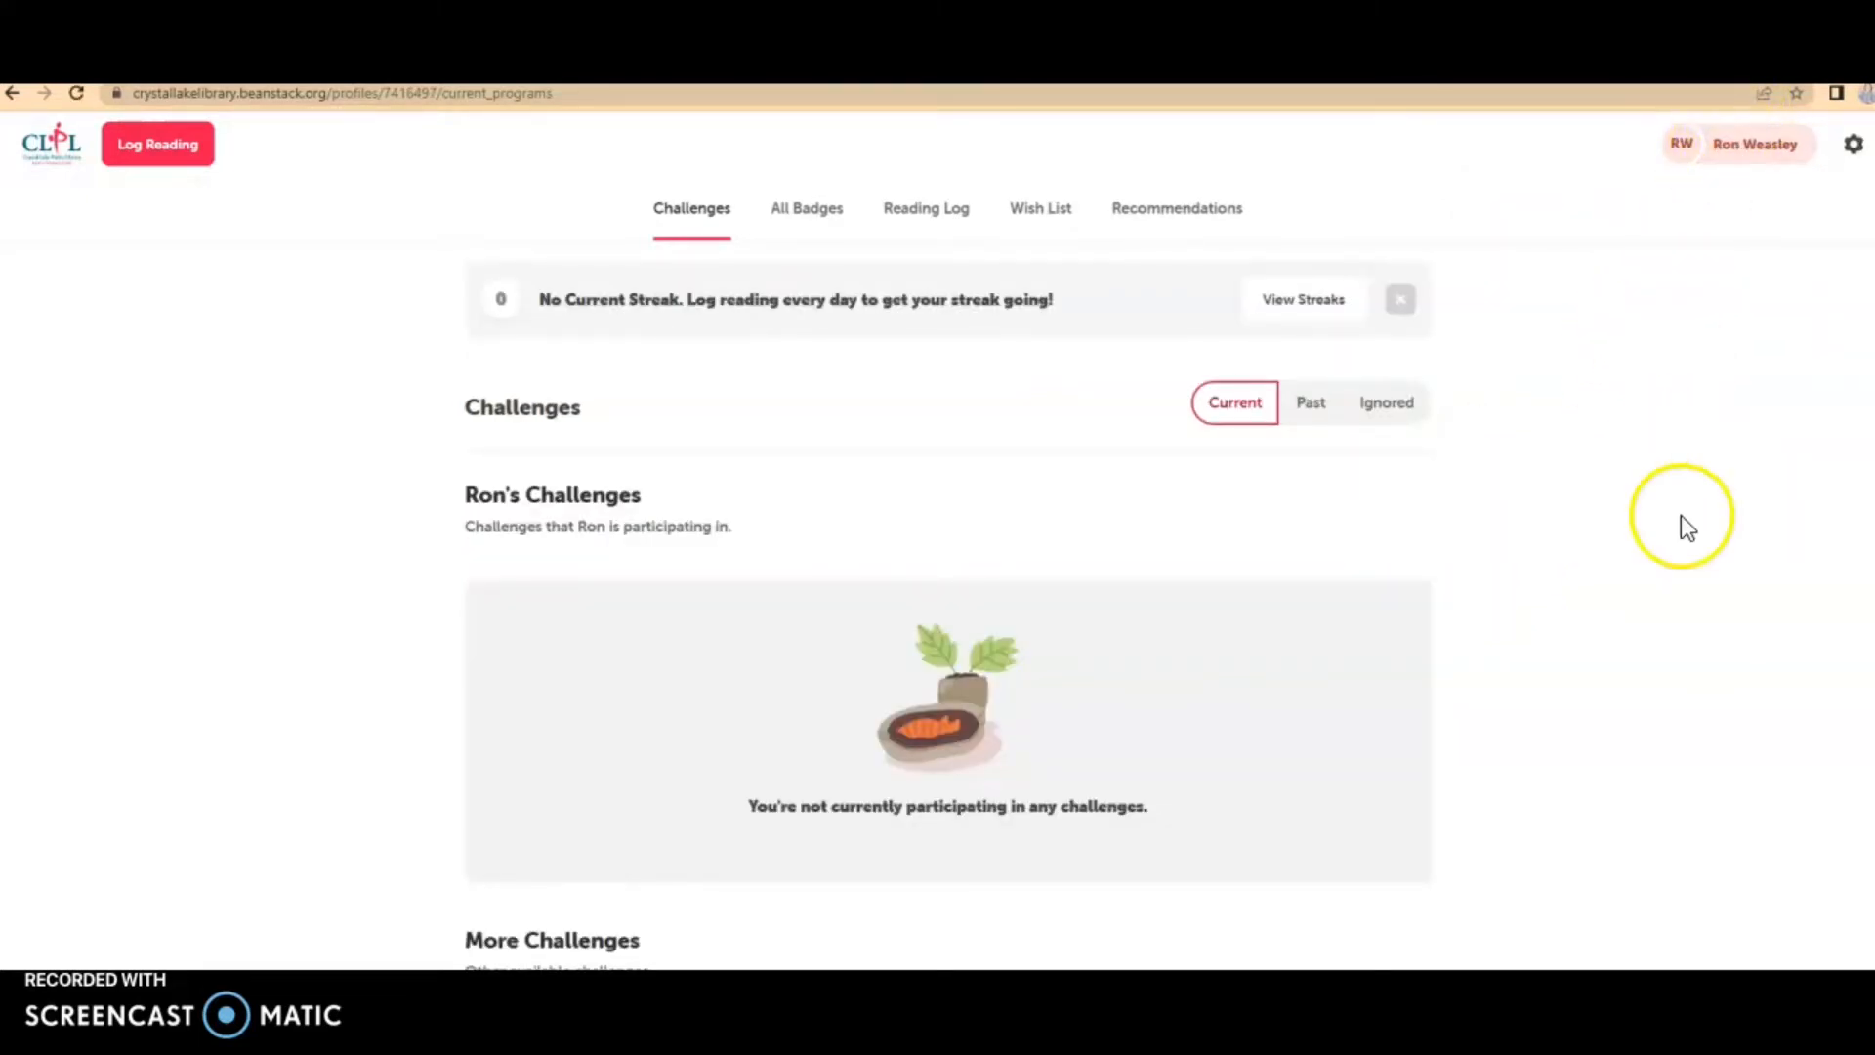
{"action": "scroll", "scroll_direction": "down", "scroll_amount": 3}
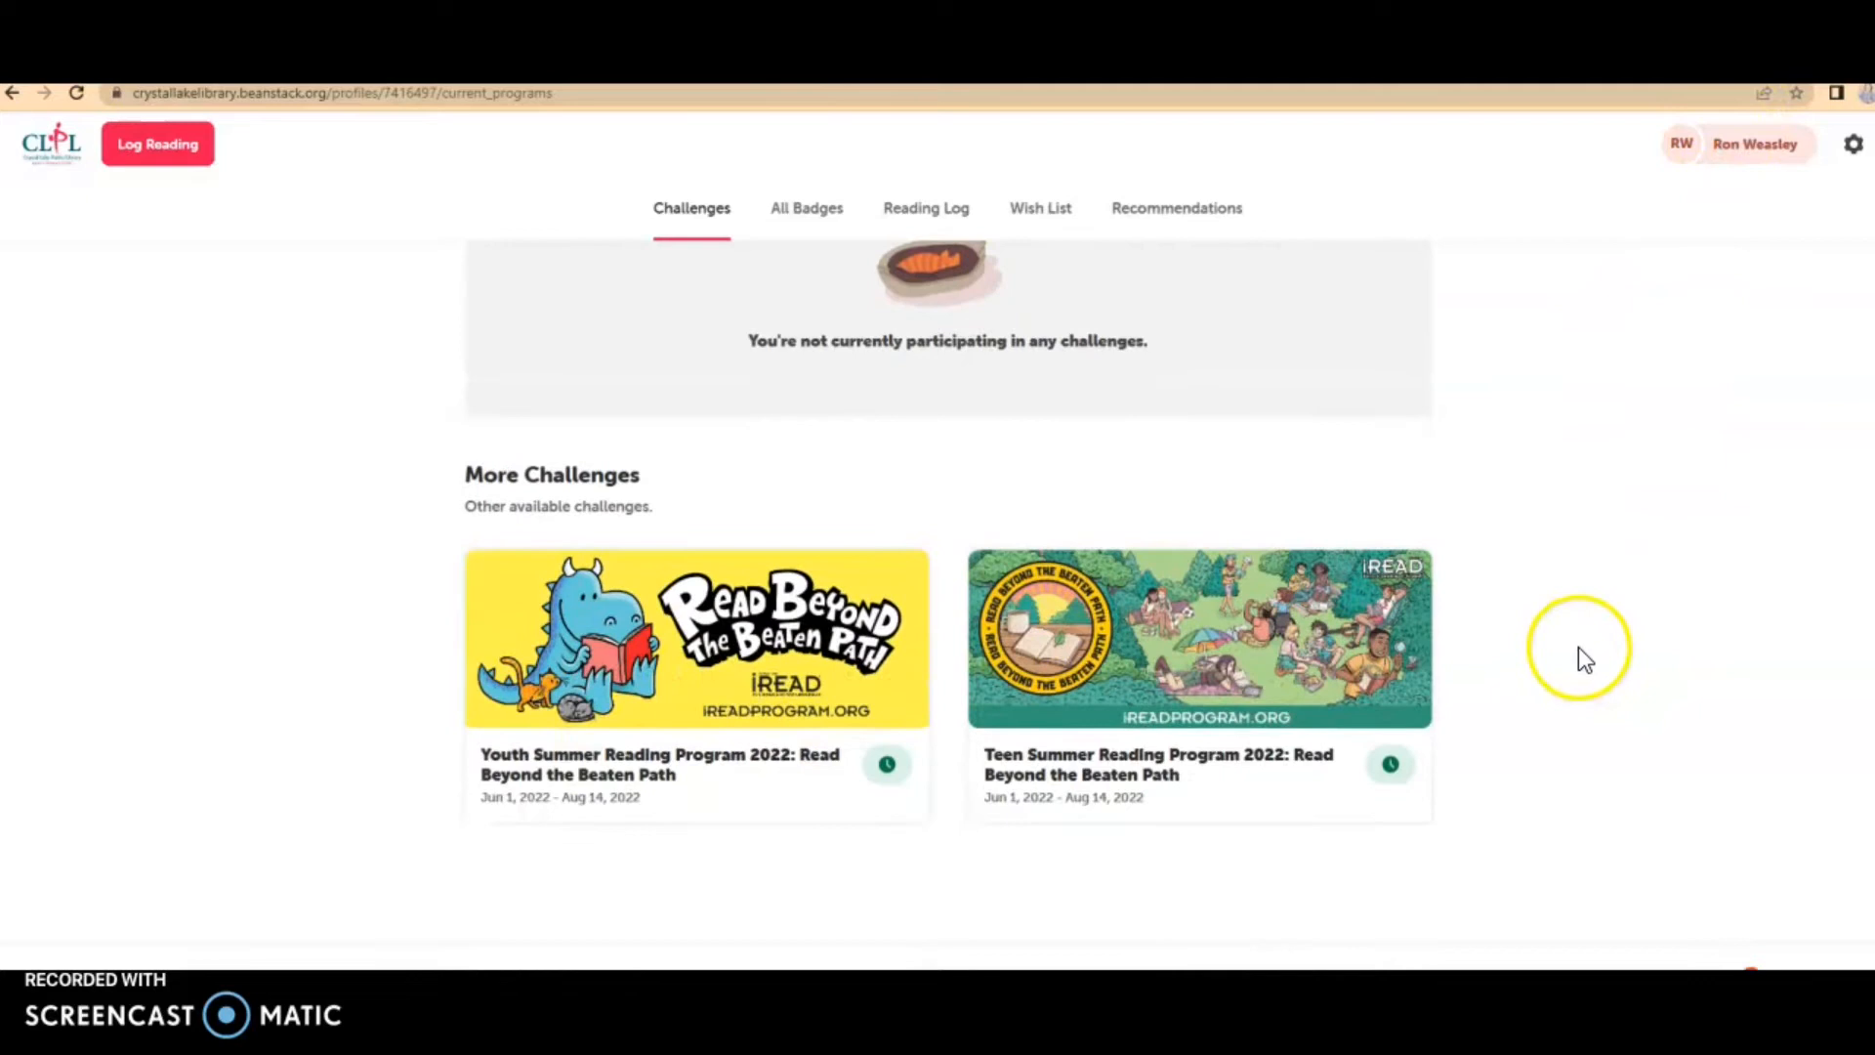
{"action": "mouse_move", "coordinate": [1599, 655]}
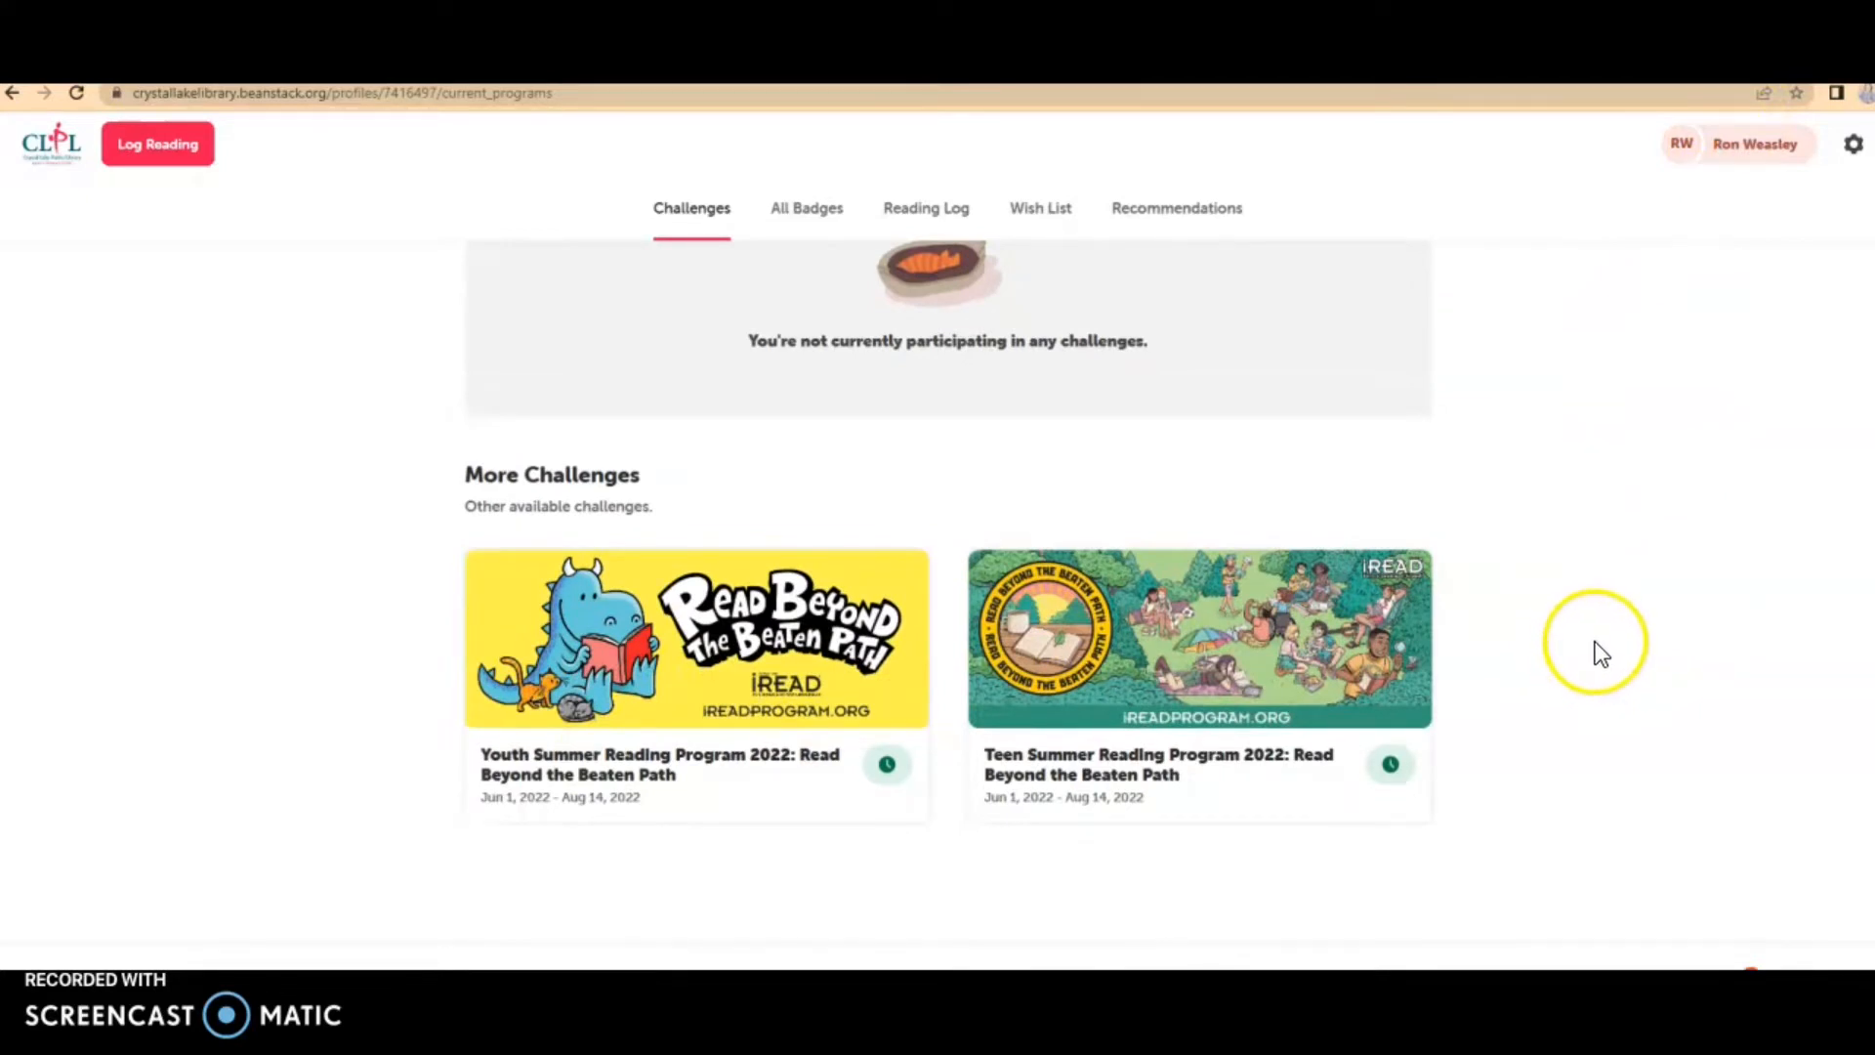
{"action": "mouse_move", "coordinate": [713, 804]}
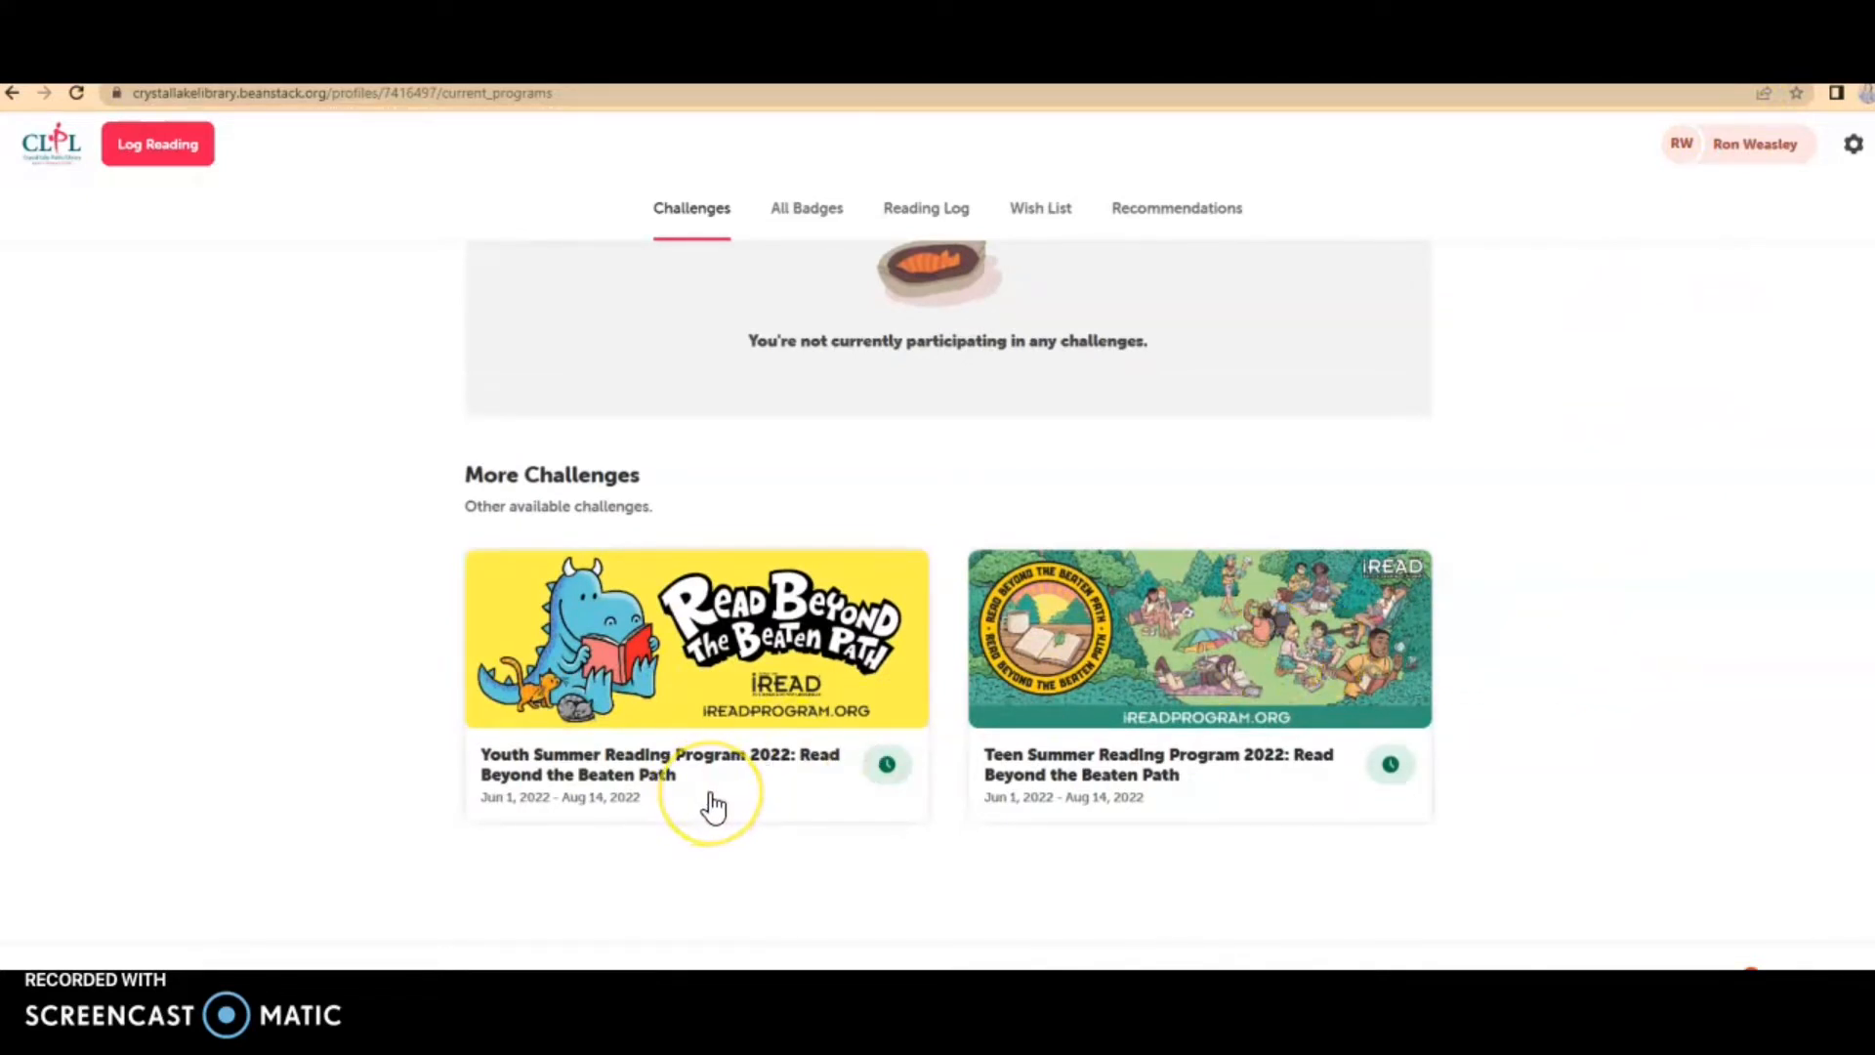
{"action": "mouse_move", "coordinate": [1194, 799]}
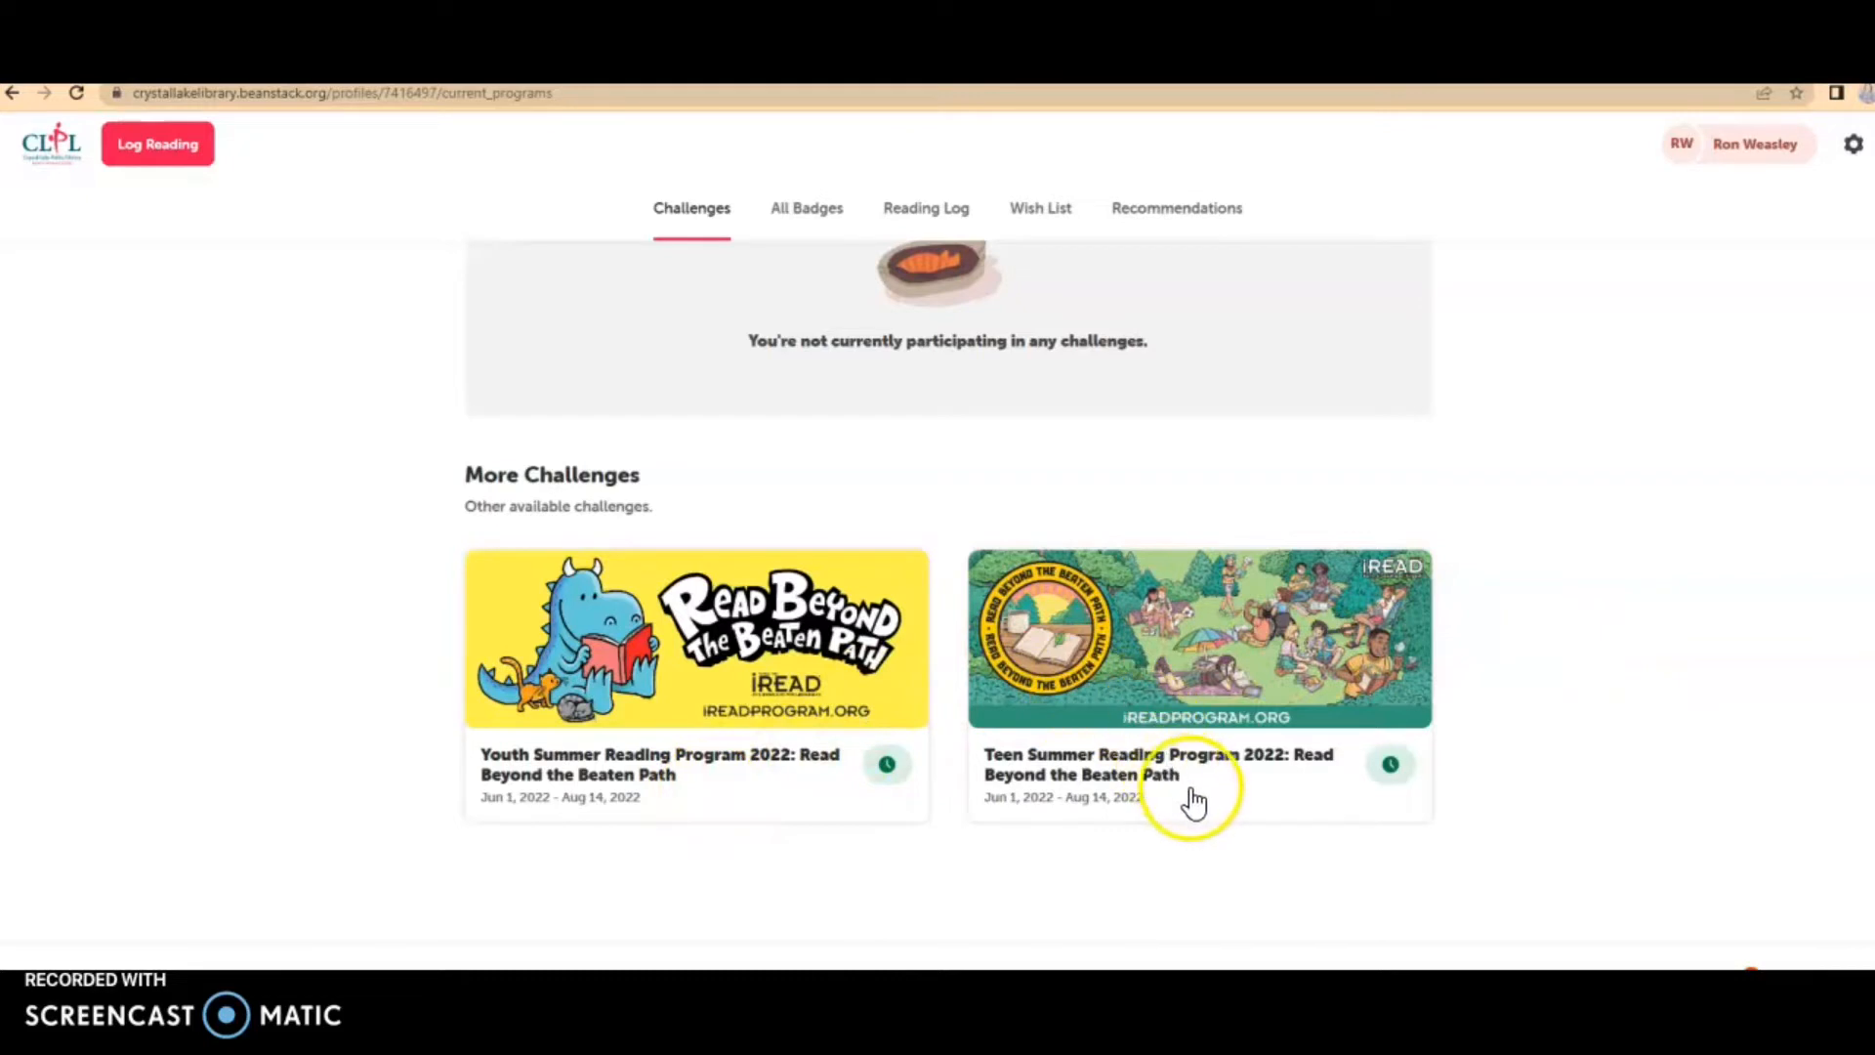
{"action": "mouse_move", "coordinate": [1274, 783]}
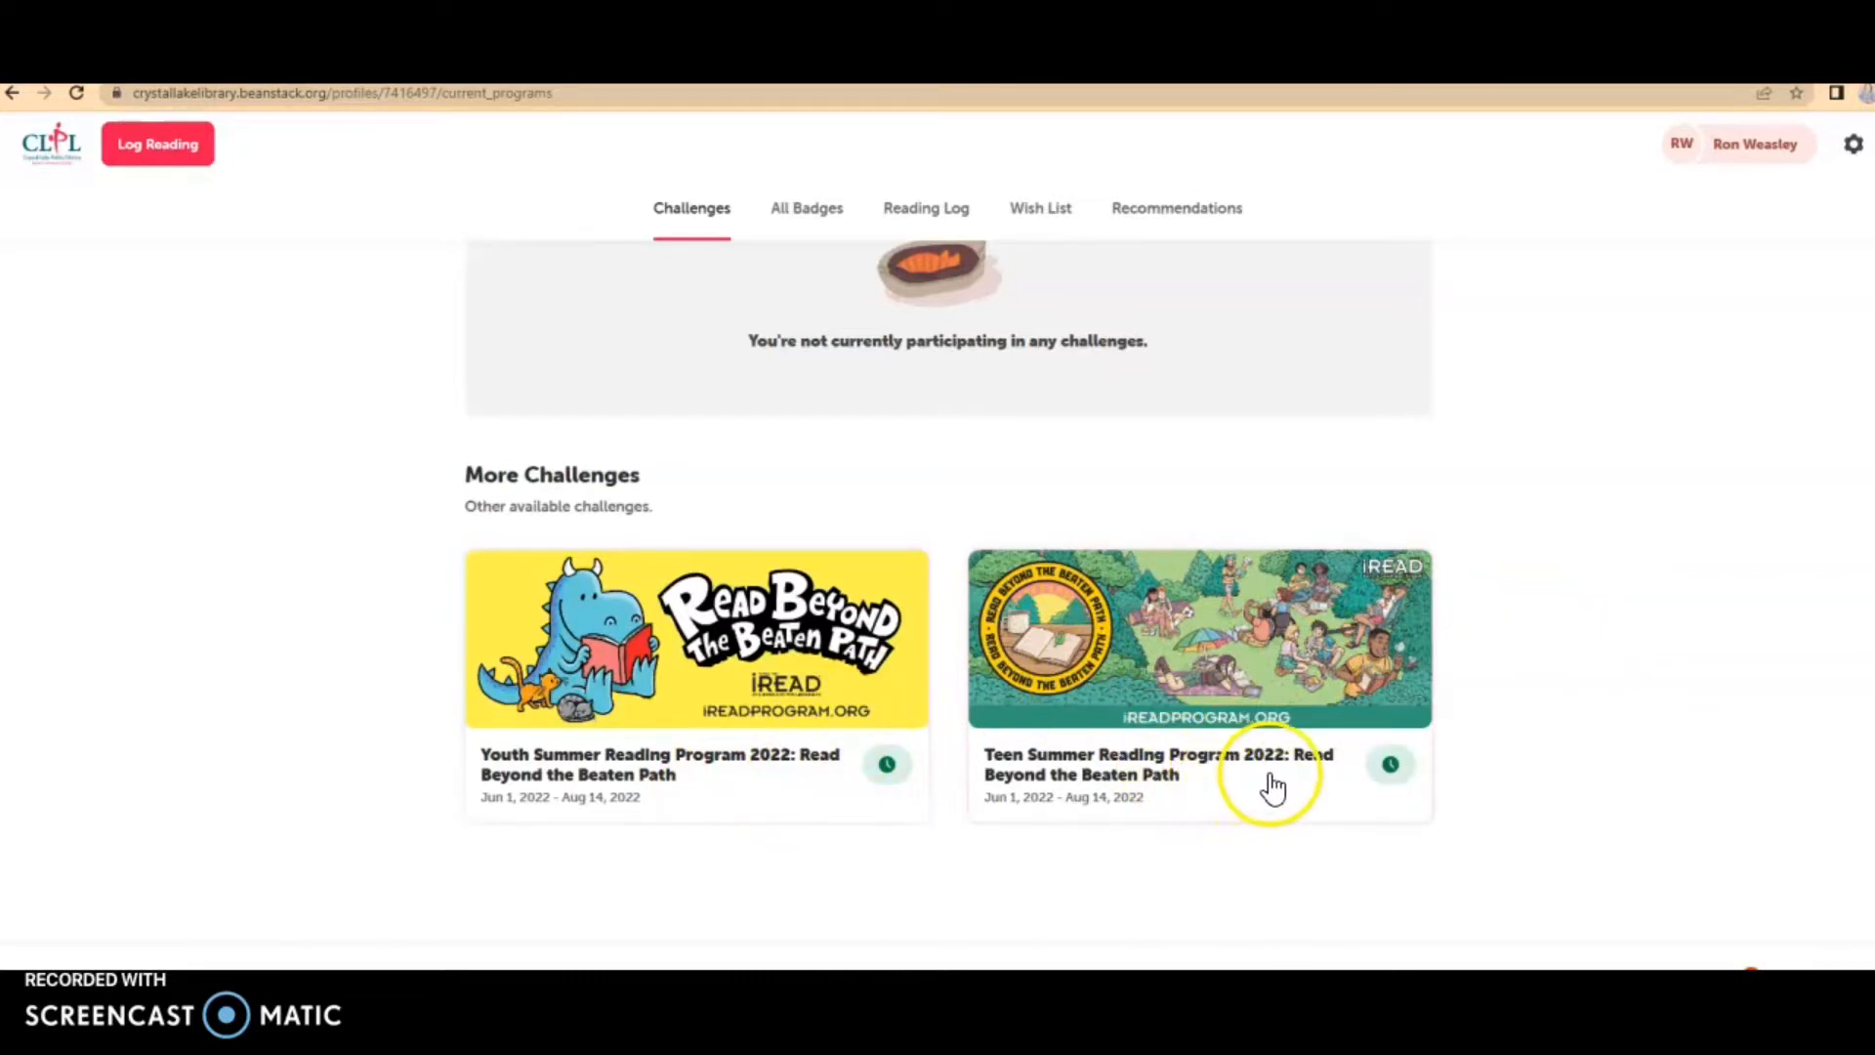
{"action": "mouse_move", "coordinate": [1331, 789]}
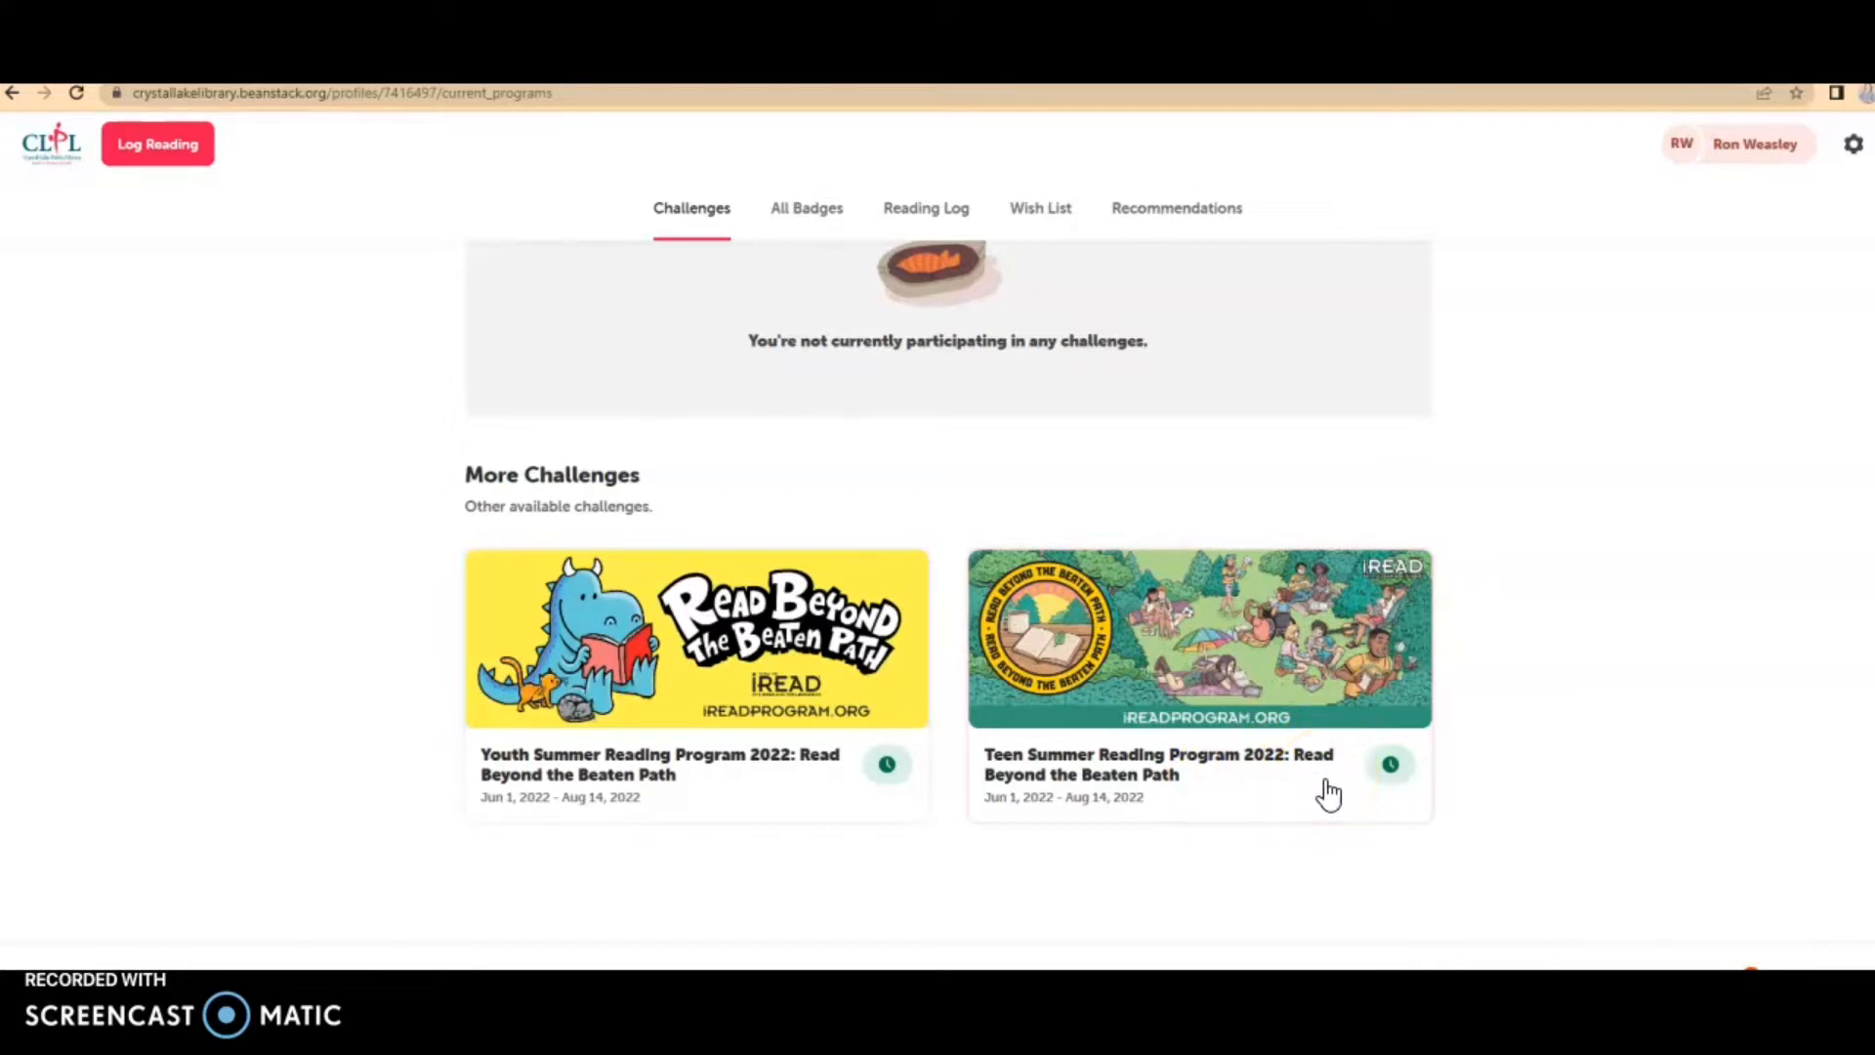
{"action": "mouse_move", "coordinate": [1507, 814]}
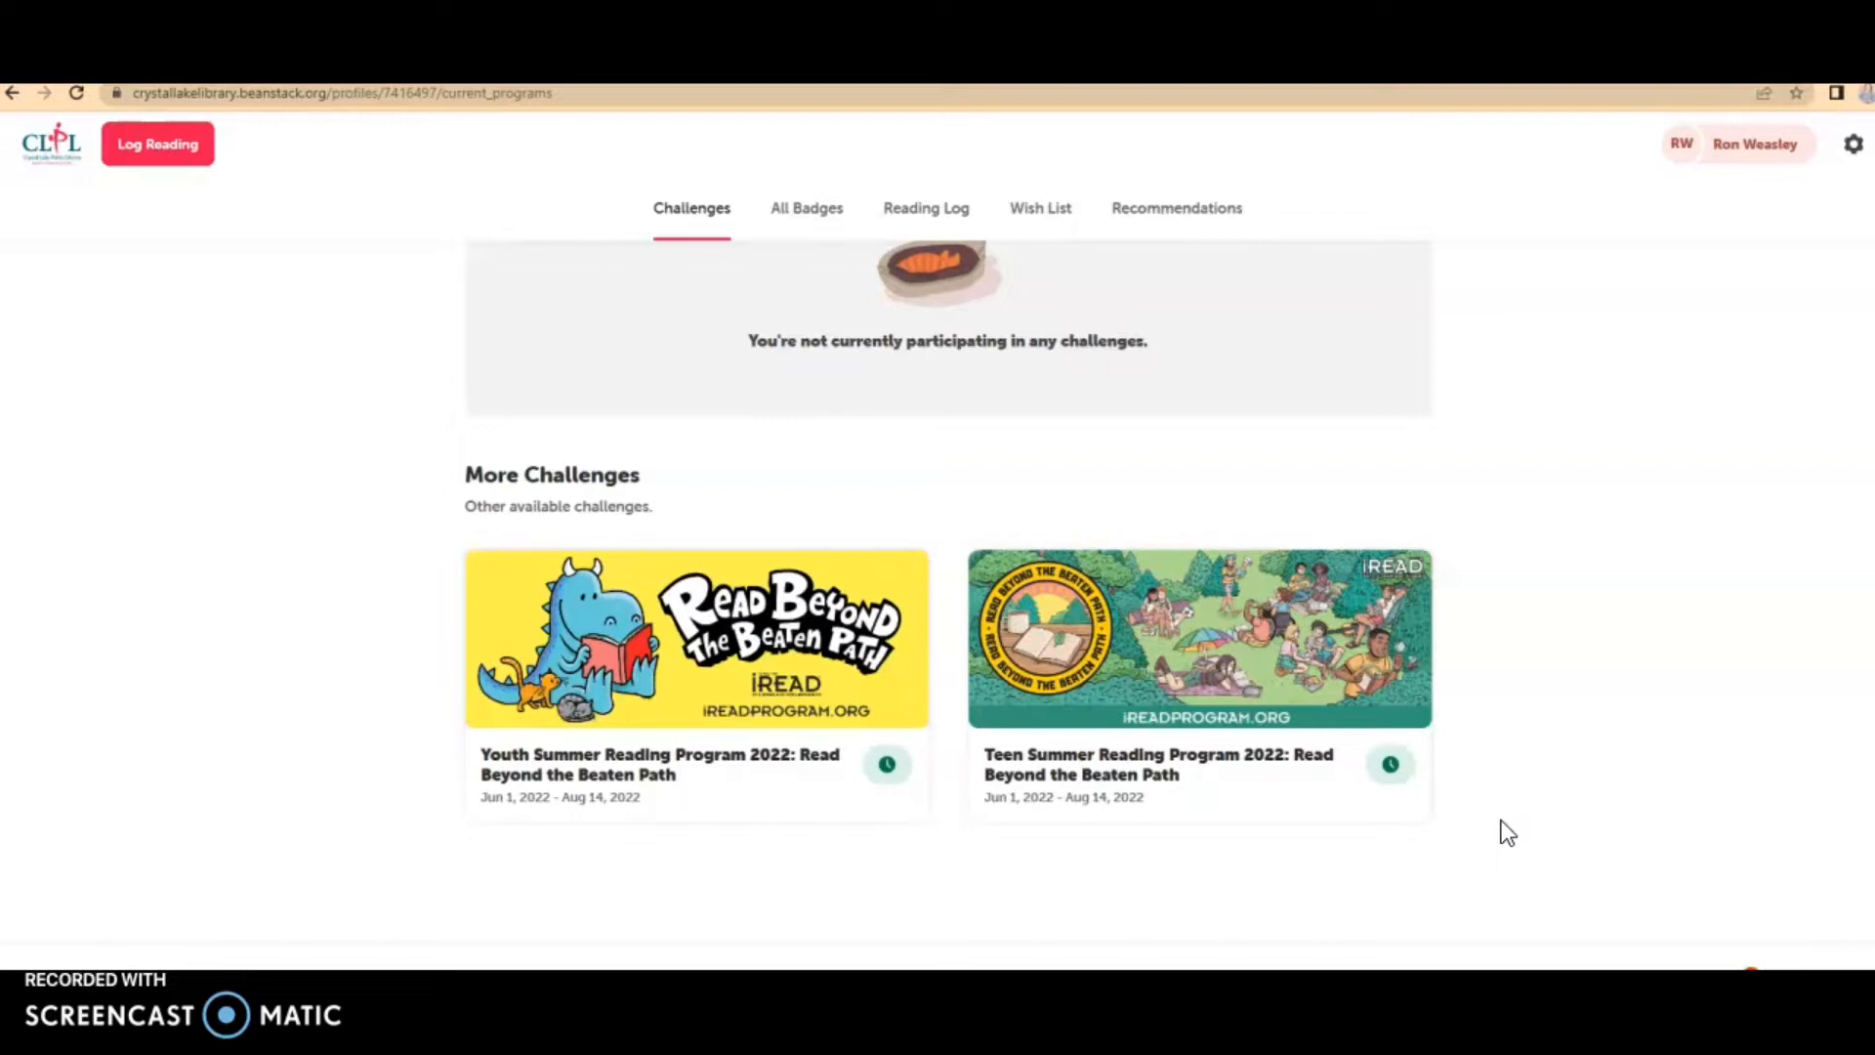
{"action": "mouse_move", "coordinate": [1160, 784]}
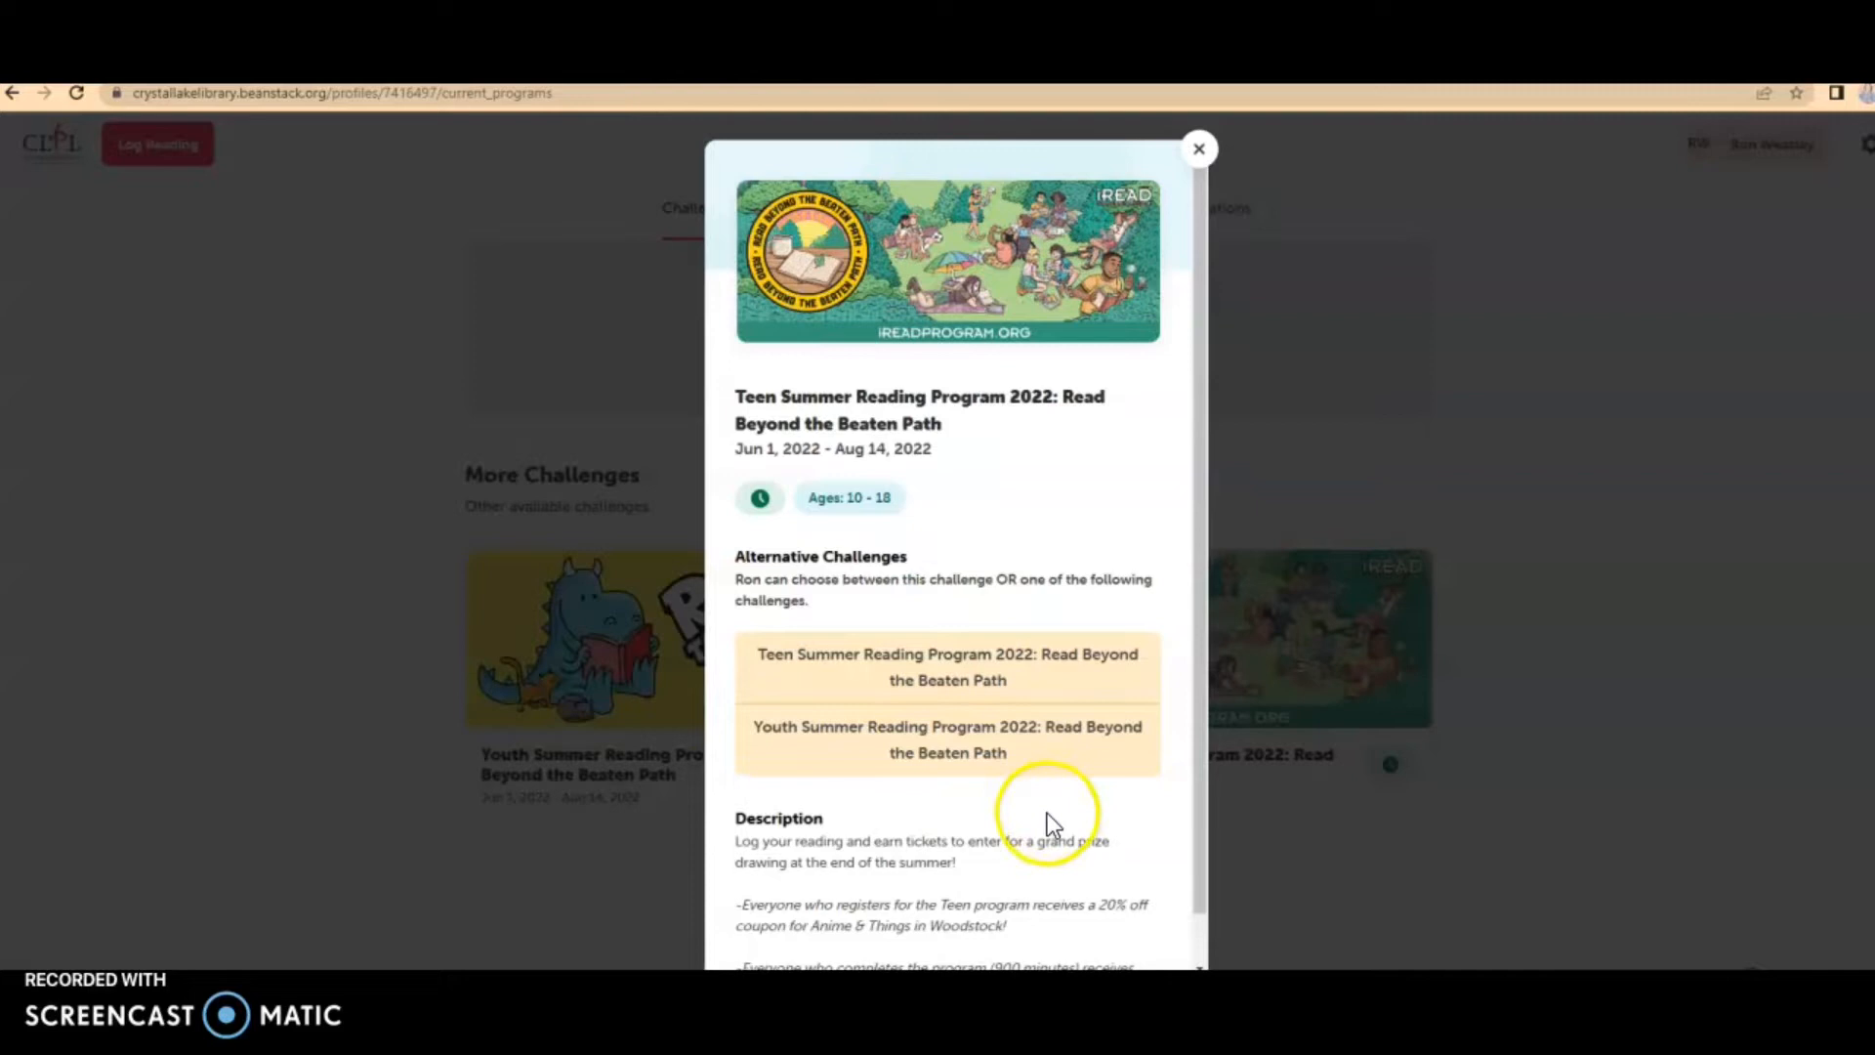
Join Ron to the Teen Summer Reading Program 2022 and dismiss the badge notice.
{"action": "scroll", "scroll_direction": "down", "scroll_amount": 3}
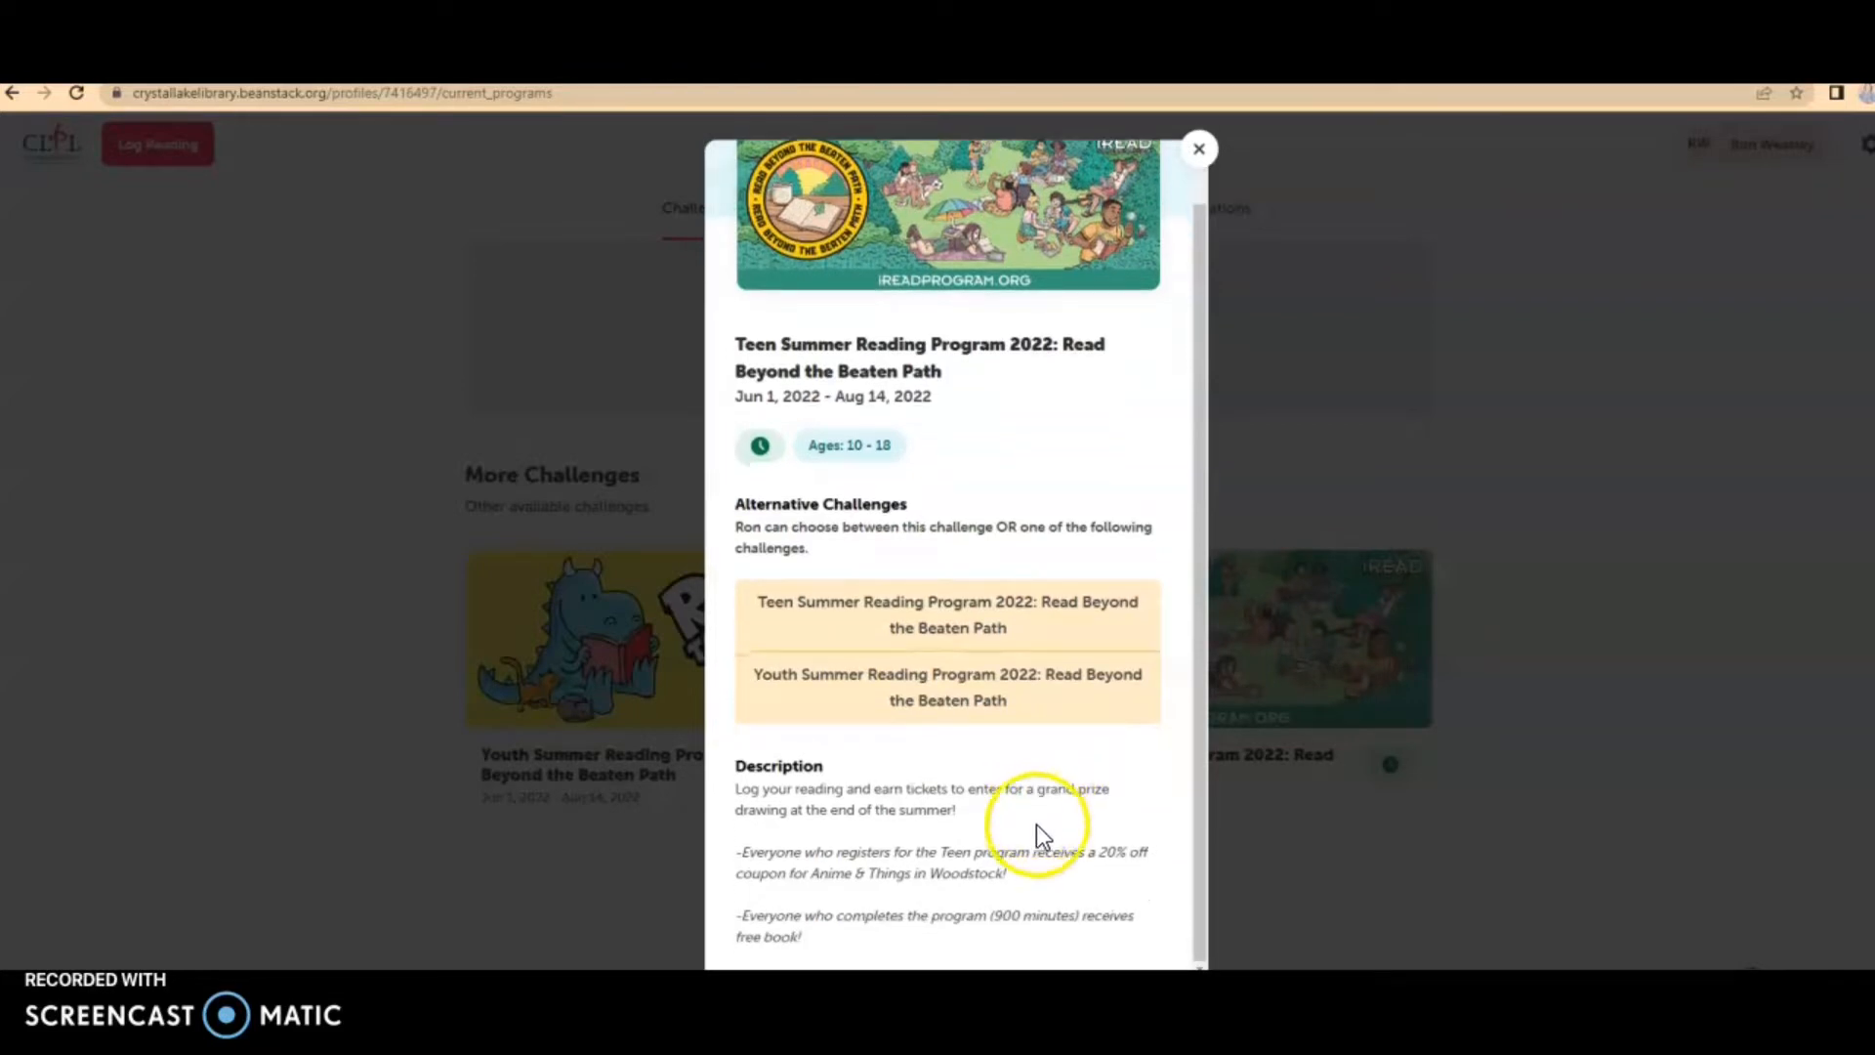
{"action": "scroll", "scroll_direction": "down", "scroll_amount": 3}
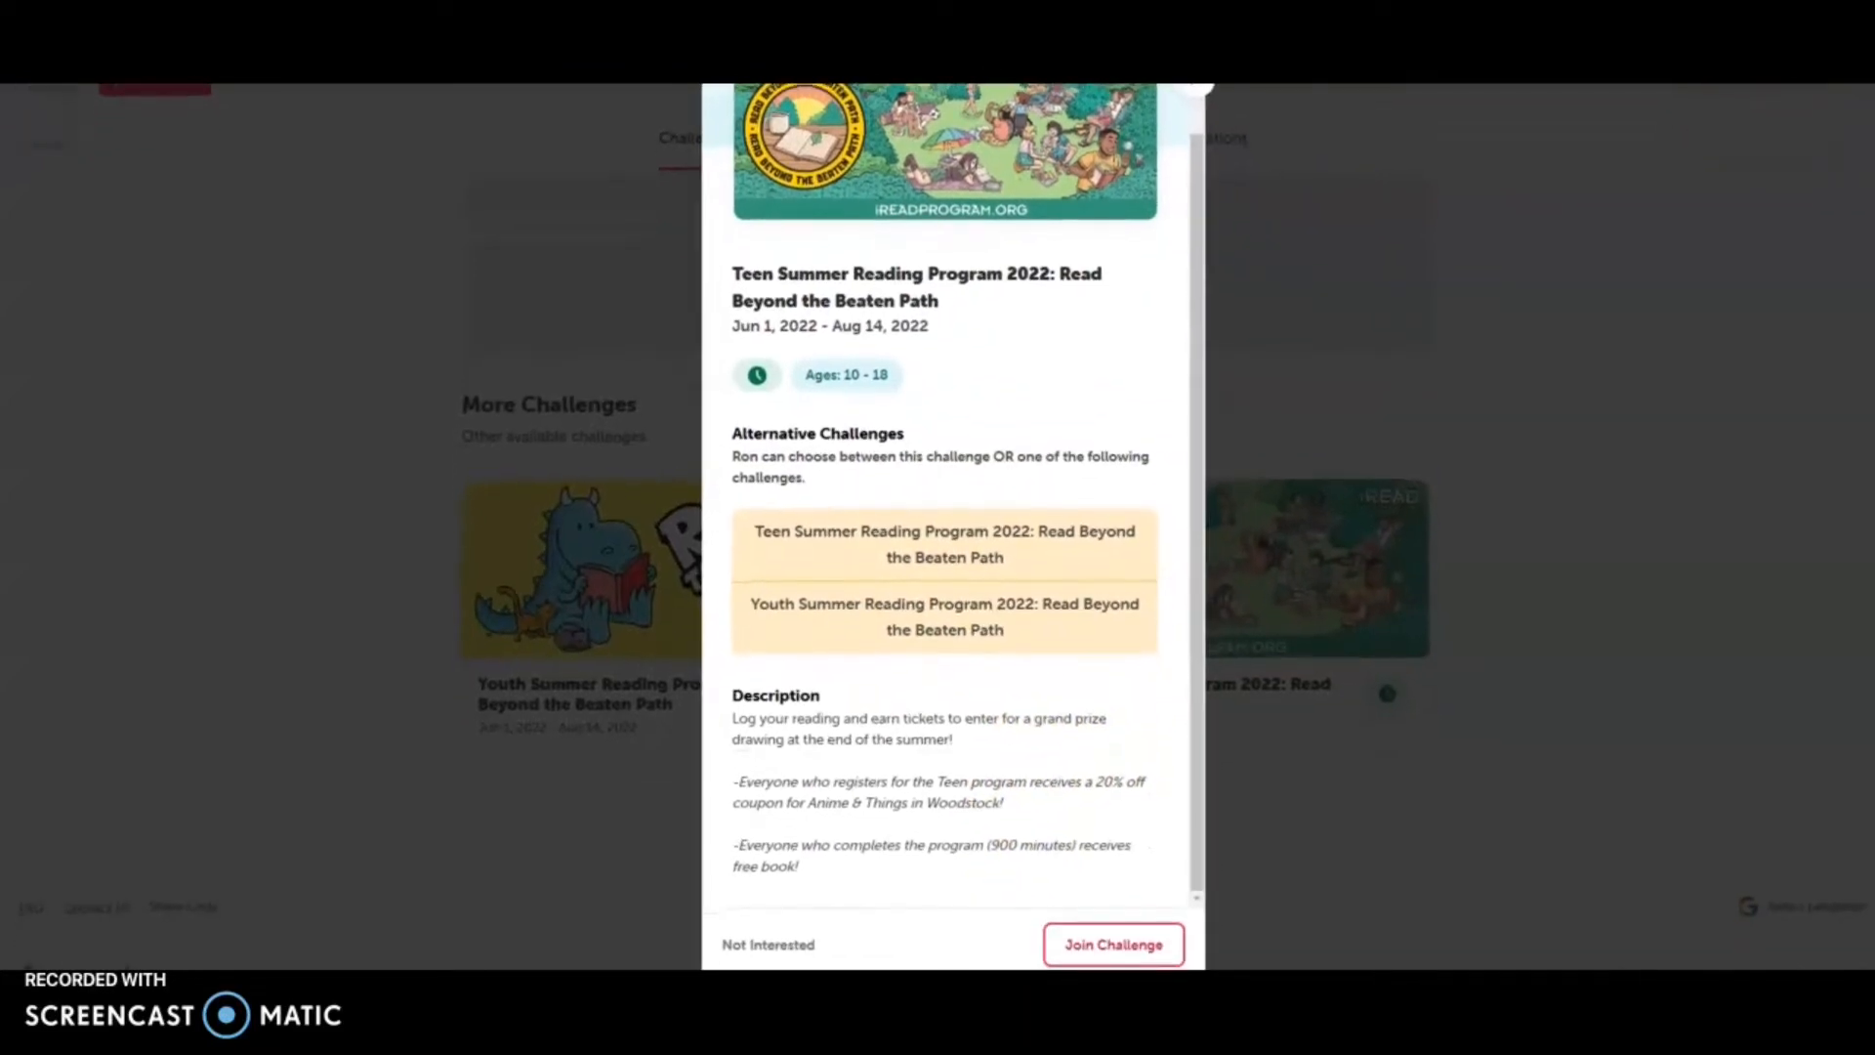
{"action": "left_click", "coordinate": [1111, 944]}
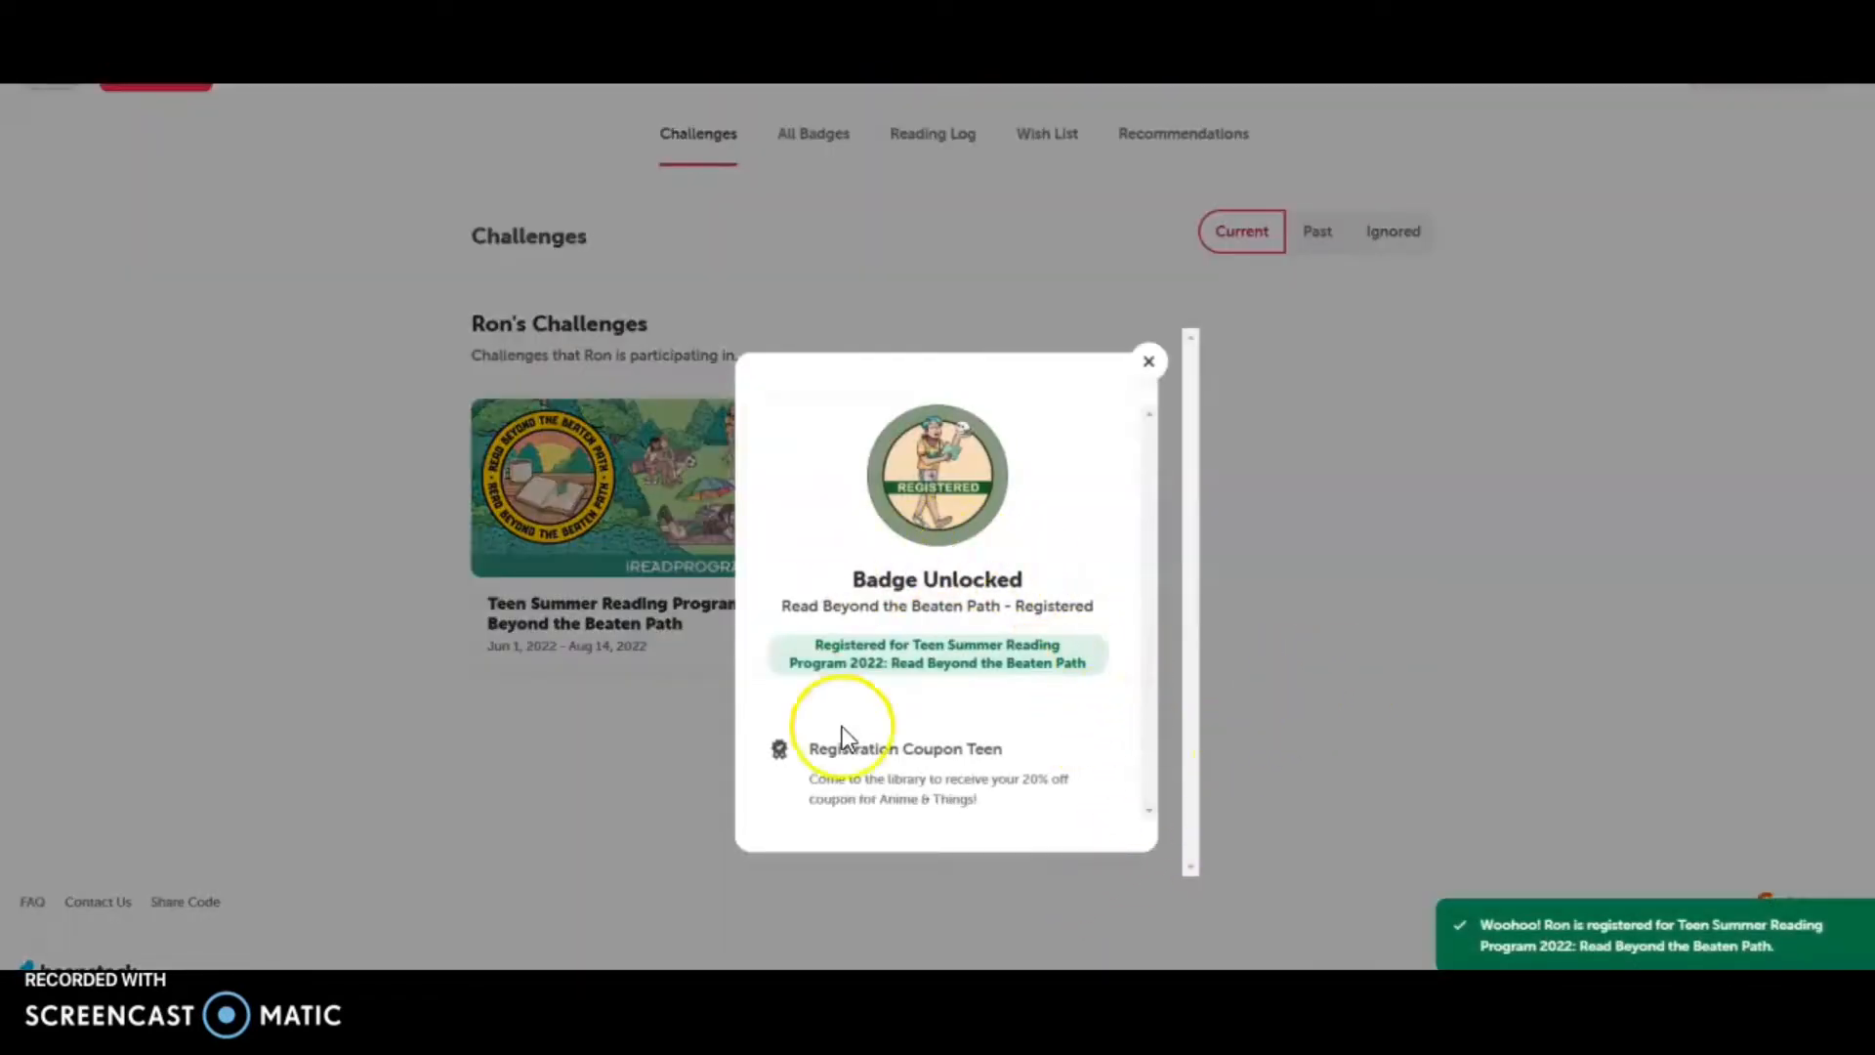
{"action": "mouse_move", "coordinate": [1011, 819]}
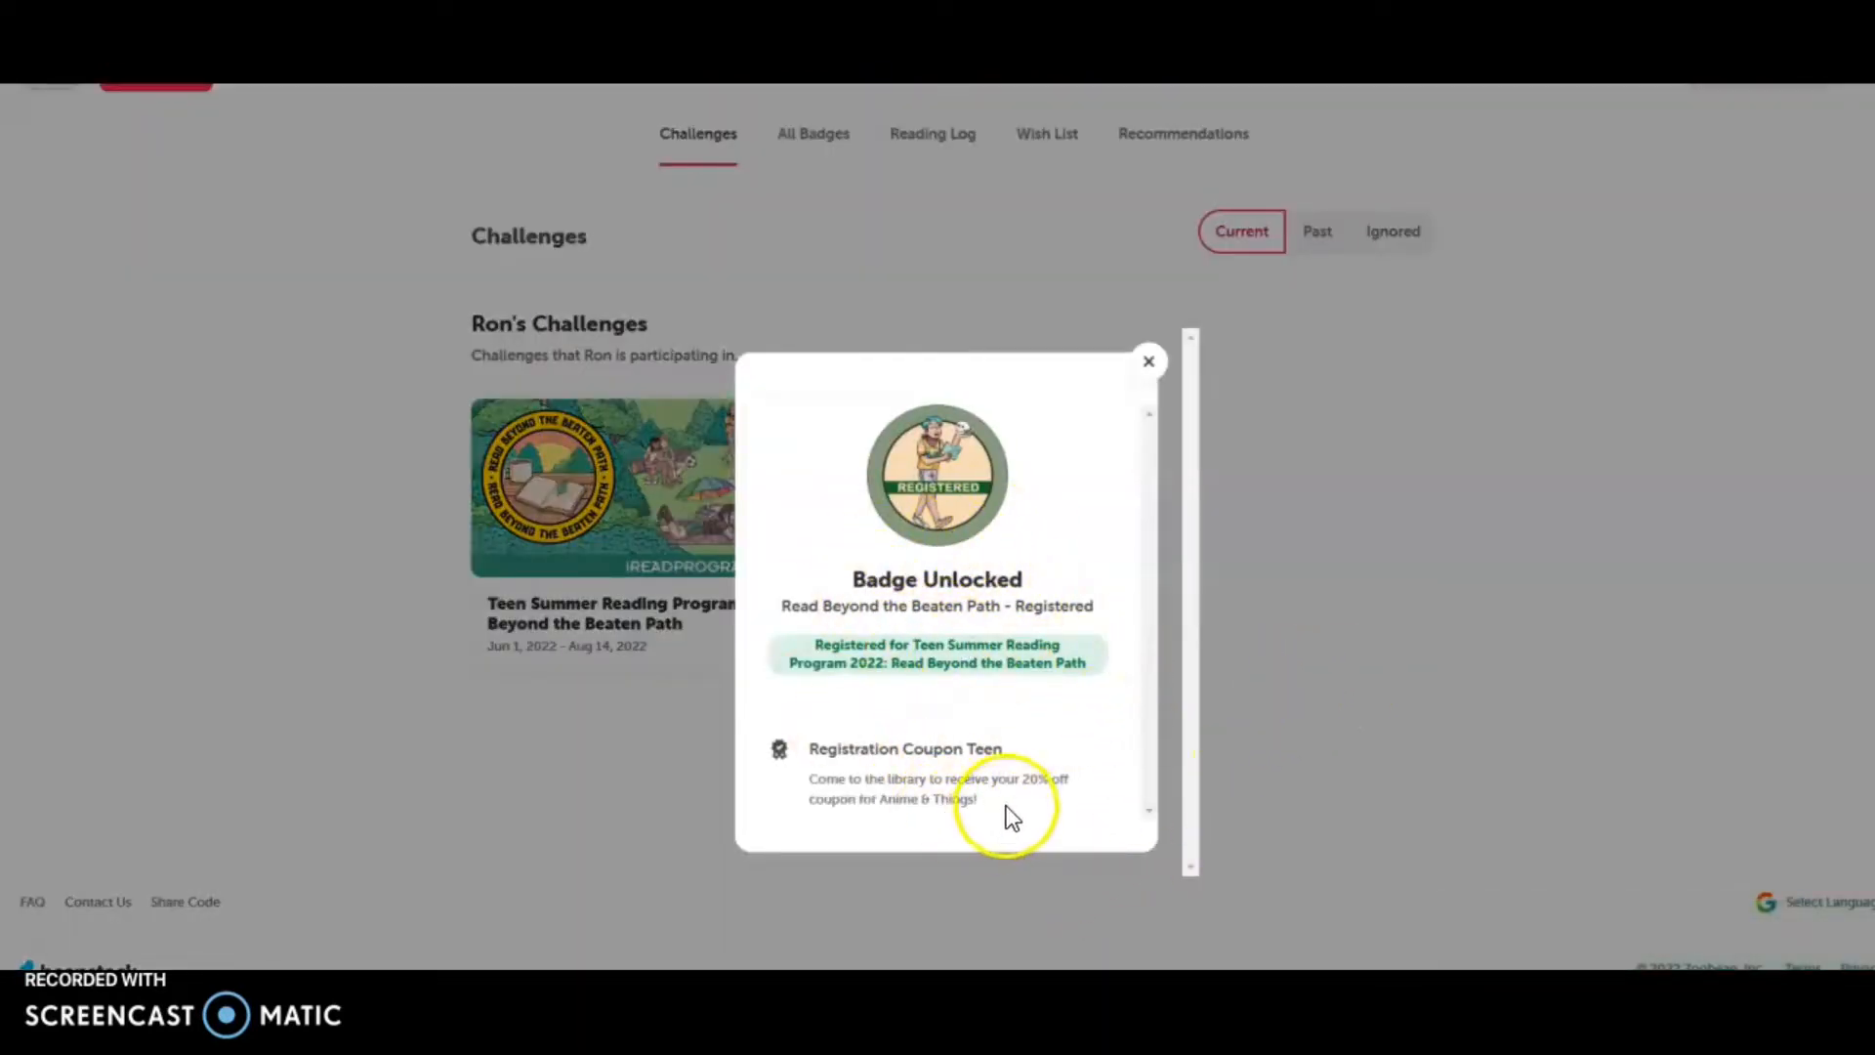
{"action": "mouse_move", "coordinate": [1027, 827]}
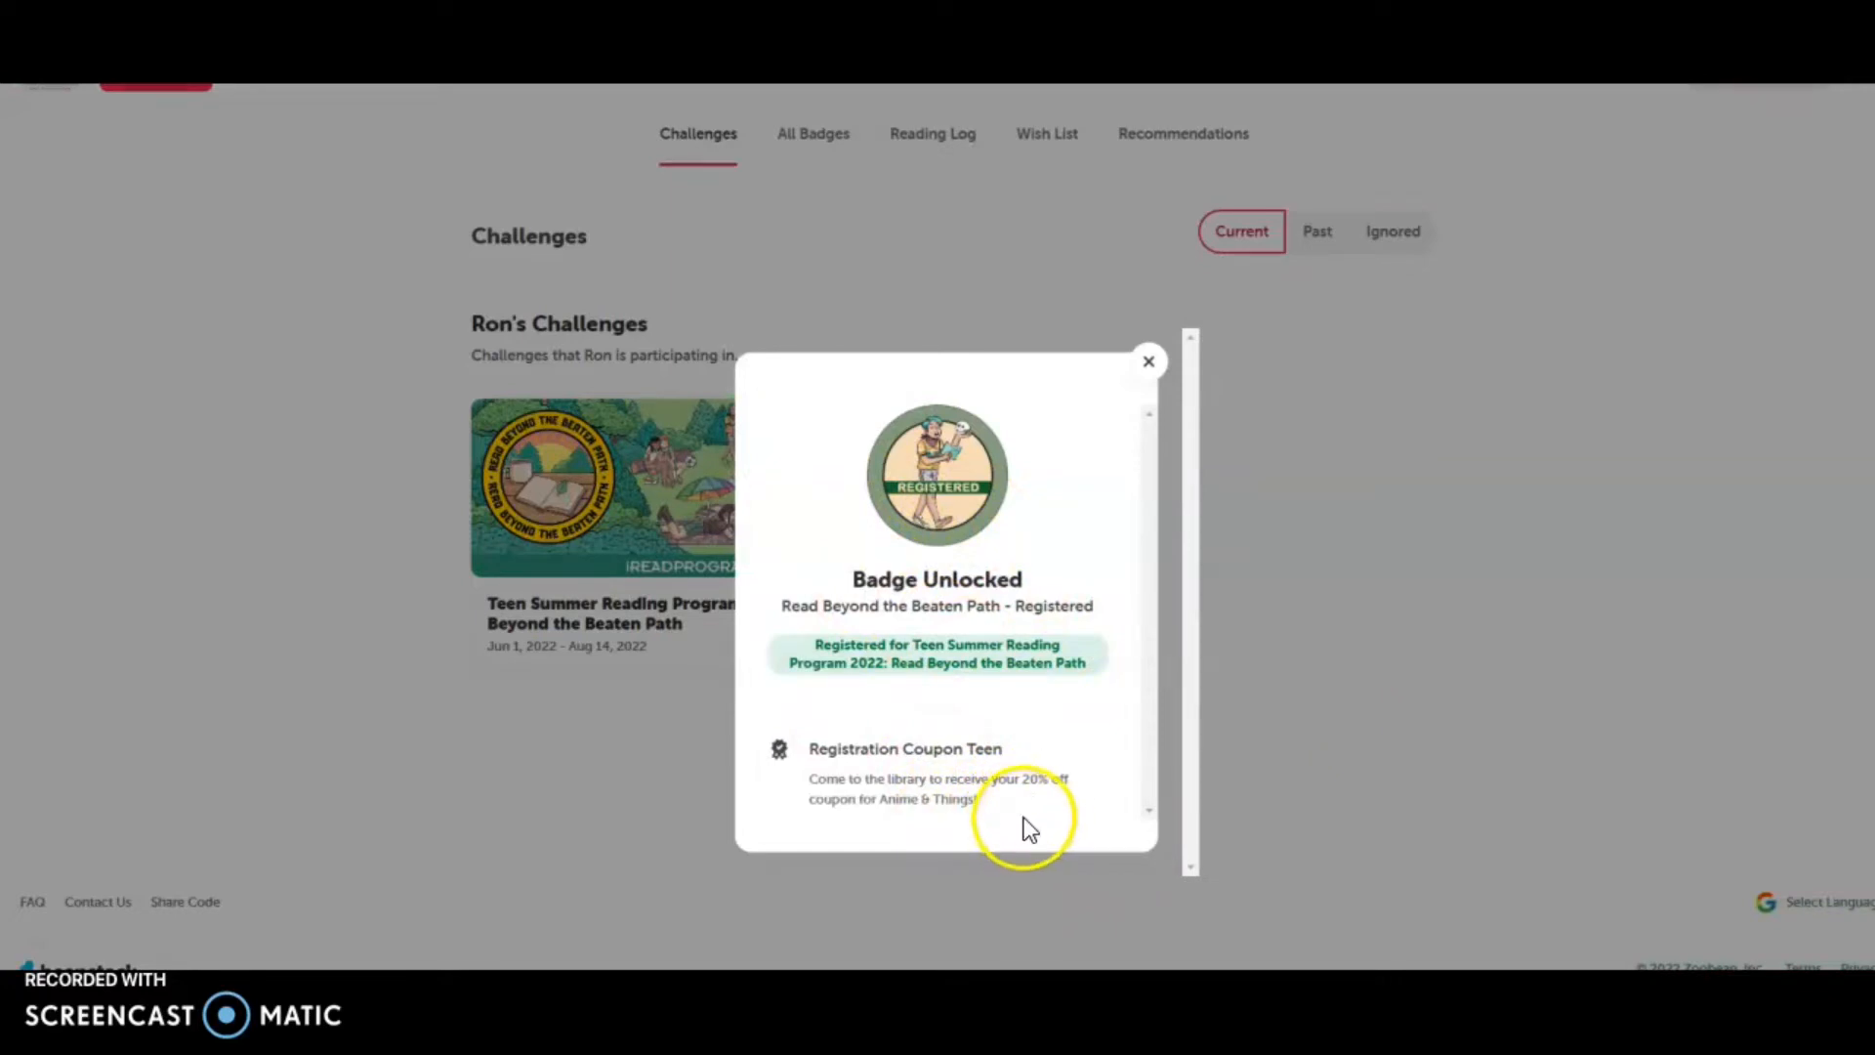
{"action": "mouse_move", "coordinate": [1166, 407]}
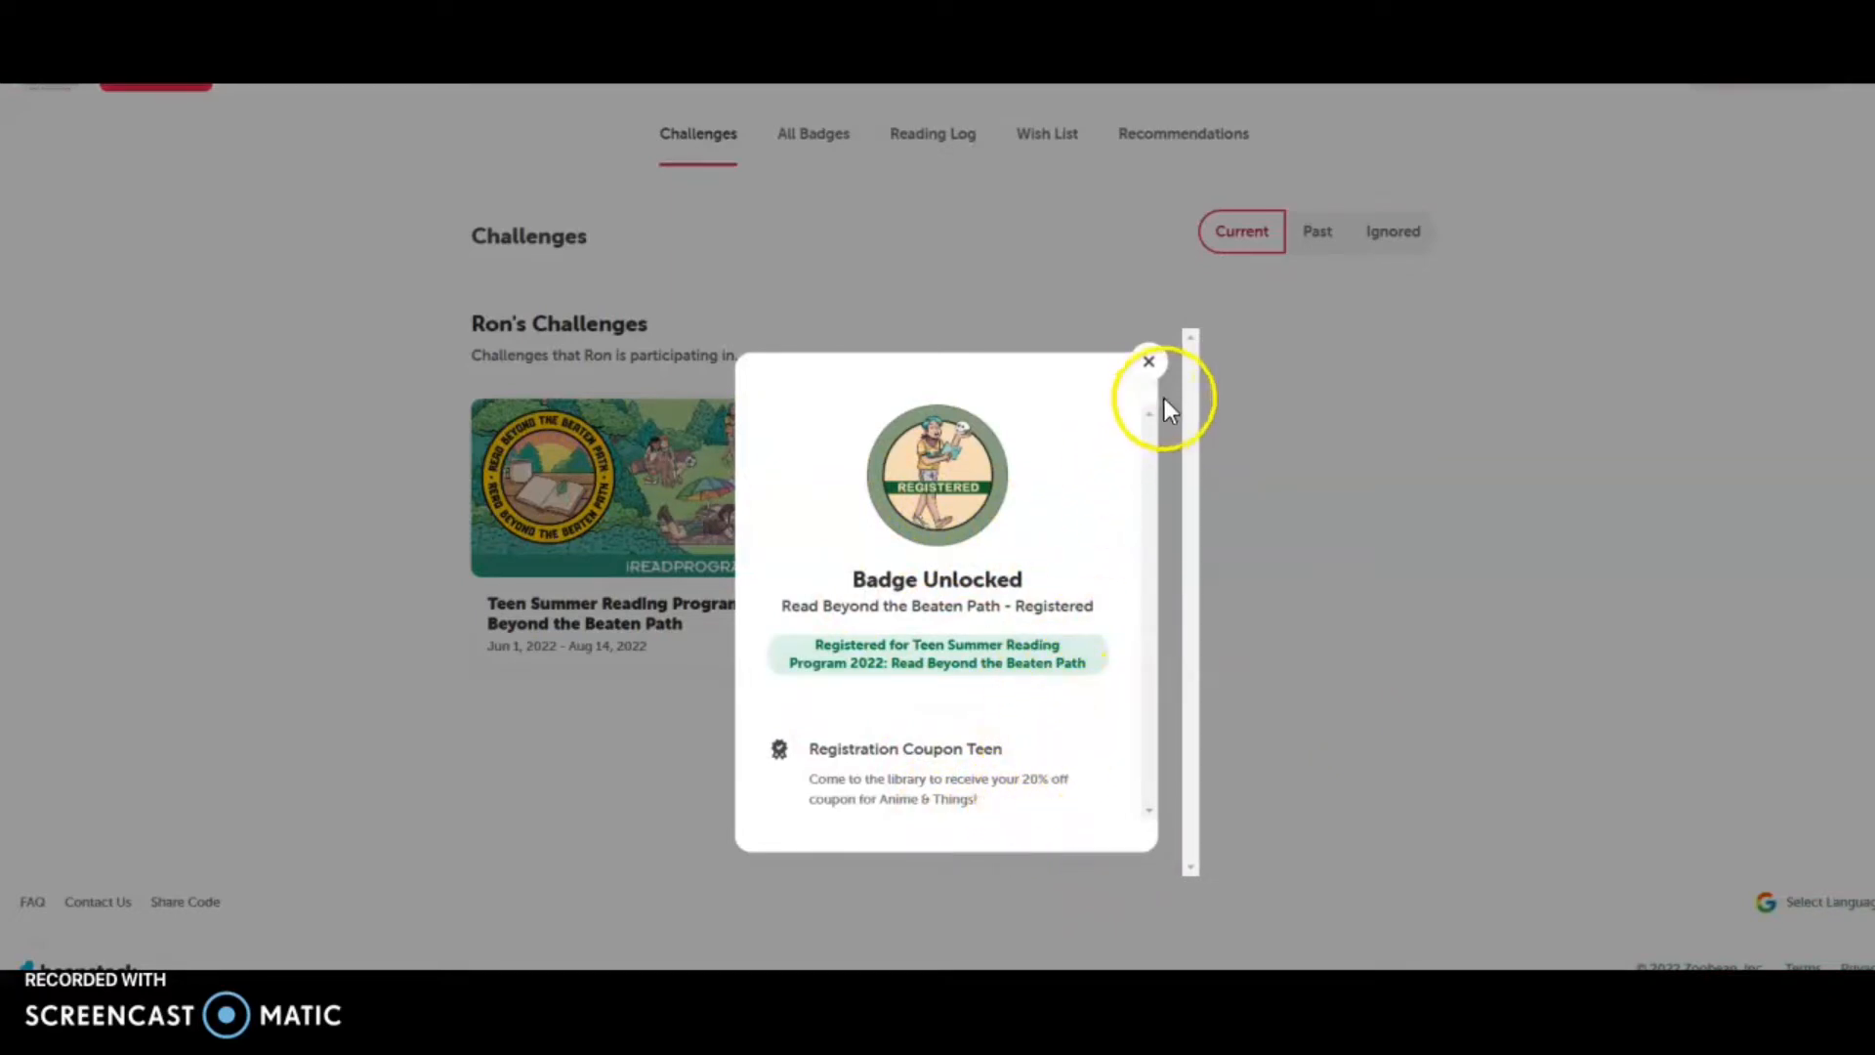
{"action": "left_click", "coordinate": [1147, 362]}
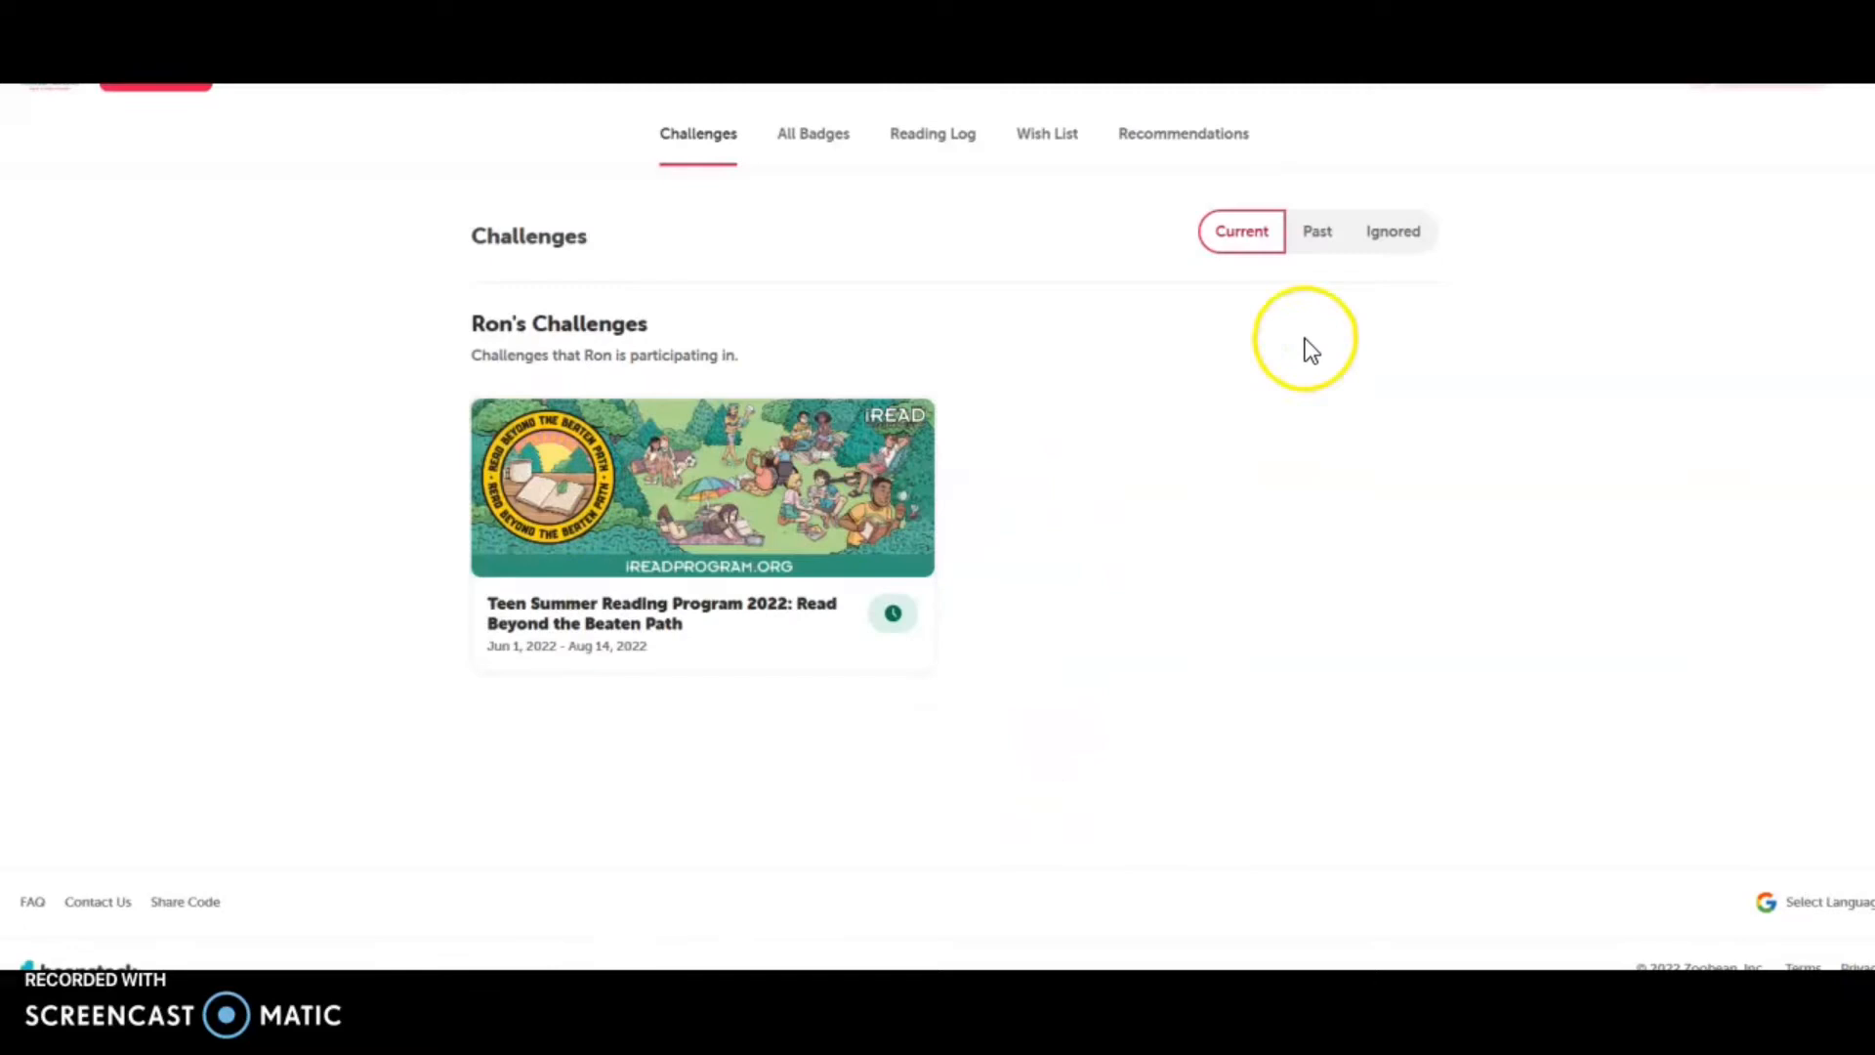
{"action": "mouse_move", "coordinate": [1381, 98]}
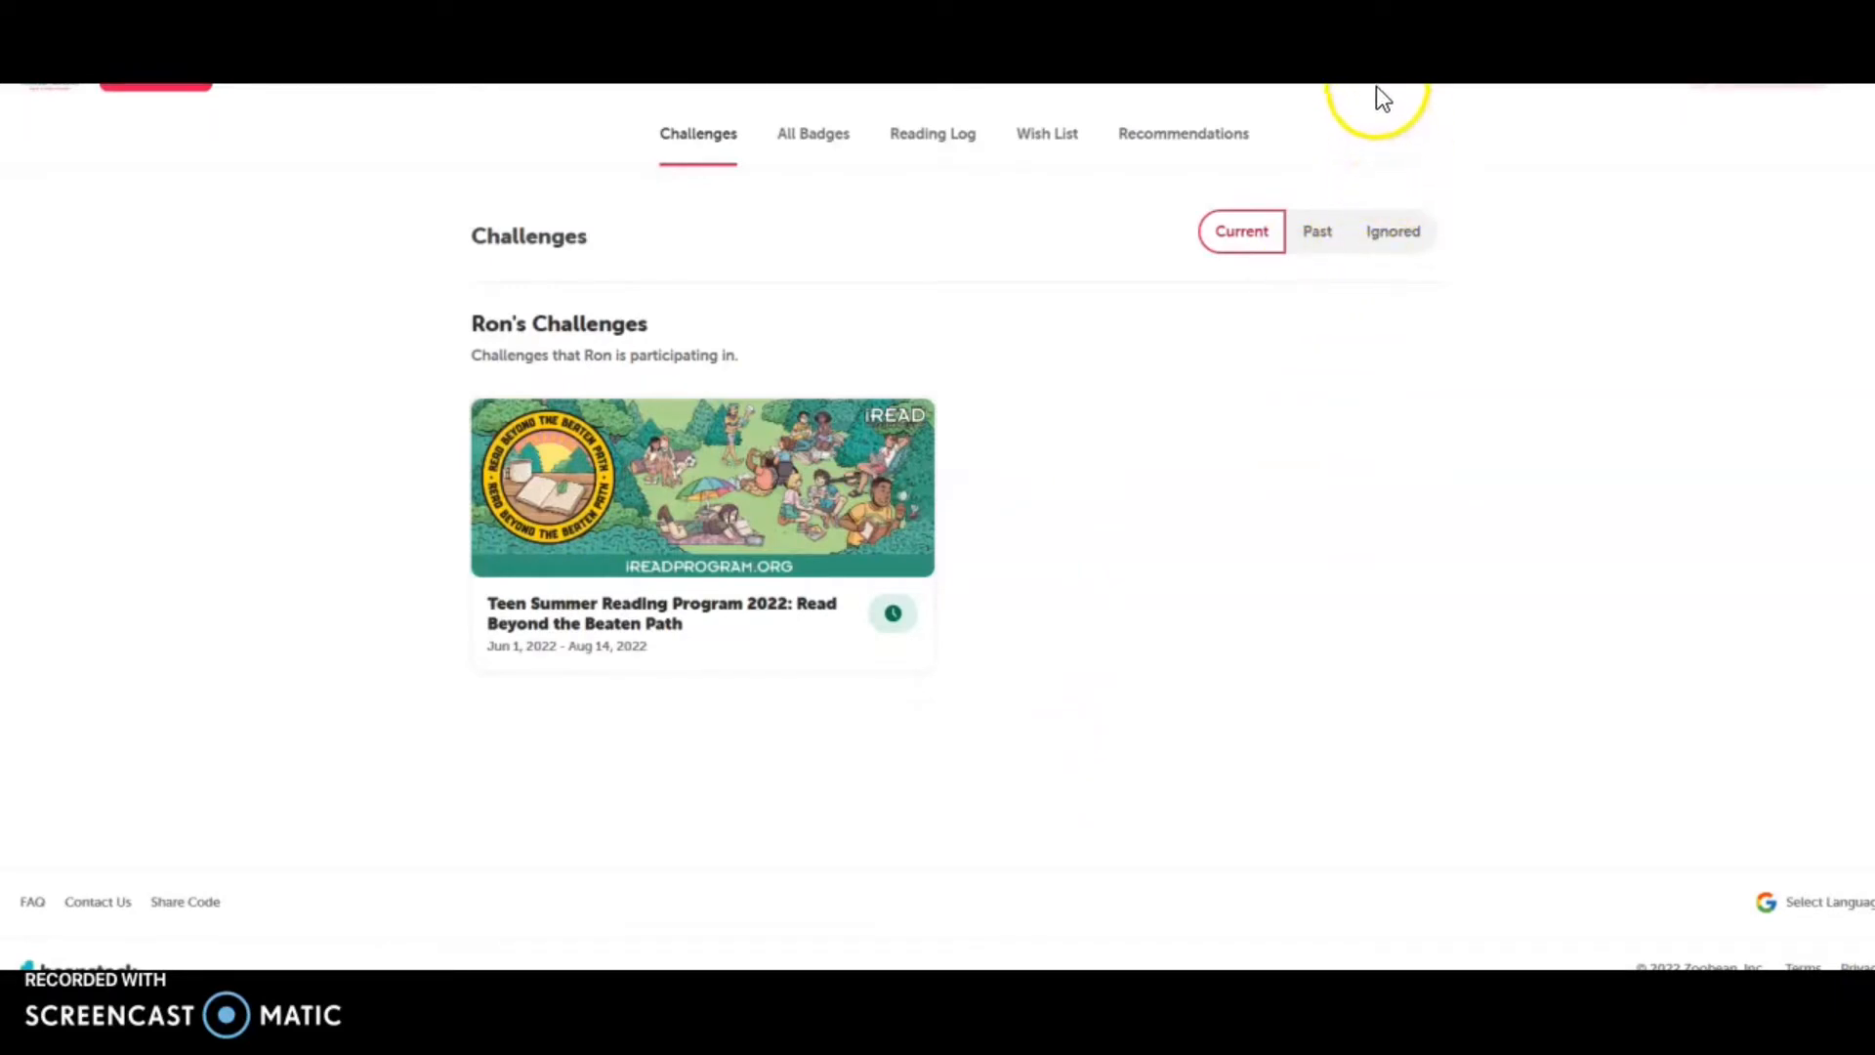
{"action": "scroll", "scroll_direction": "up", "scroll_amount": 3}
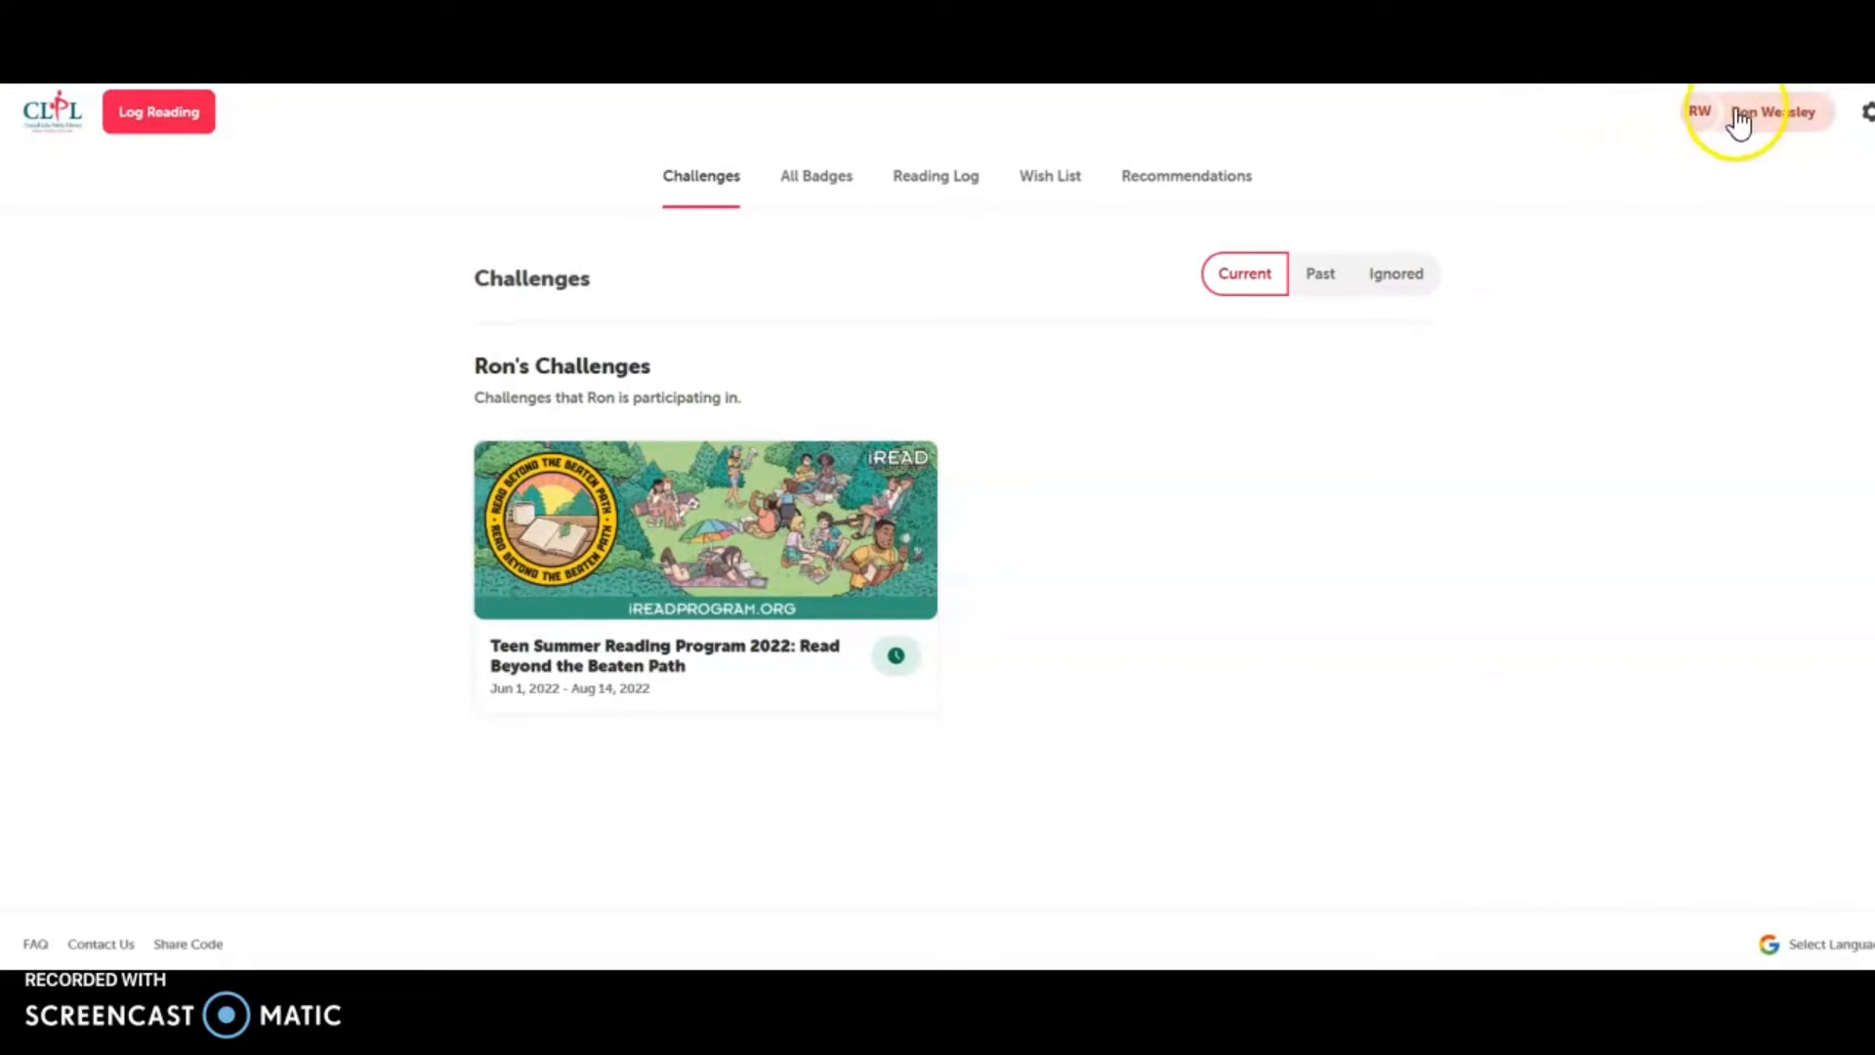
{"action": "left_click", "coordinate": [1757, 112]}
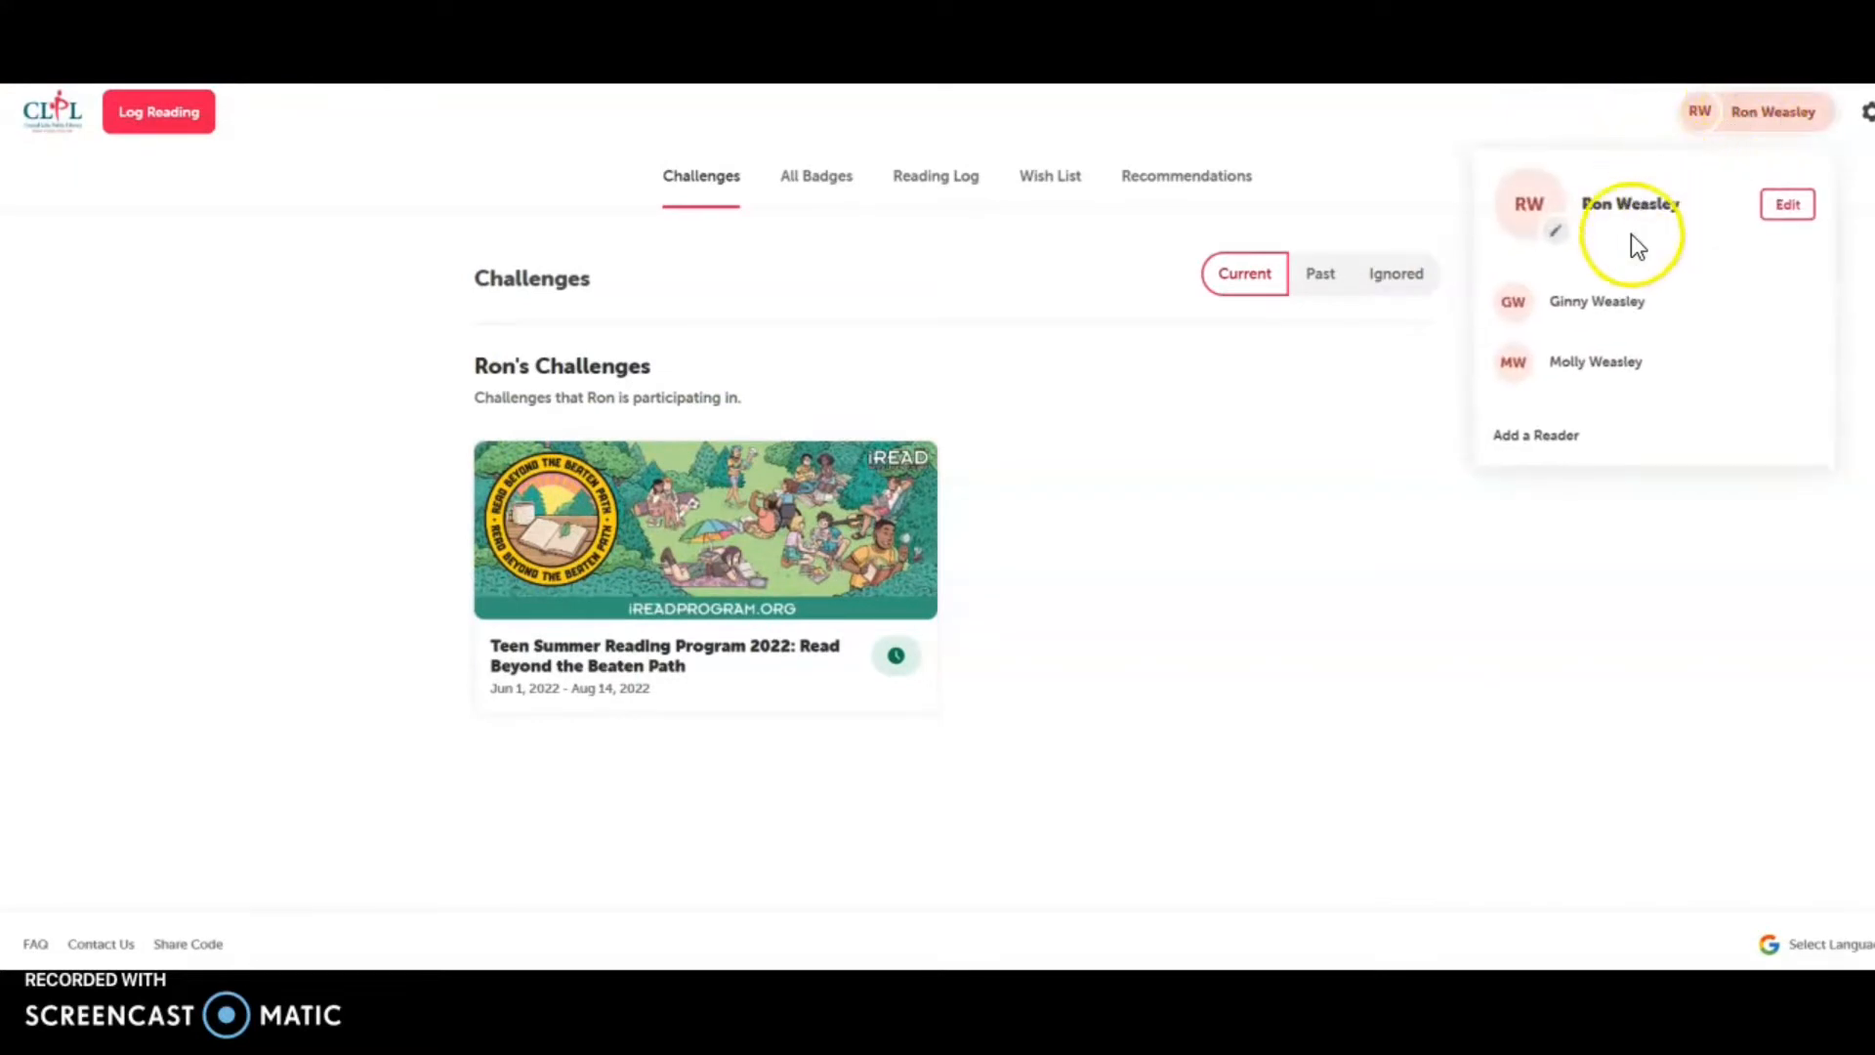
{"action": "left_click", "coordinate": [1594, 361]}
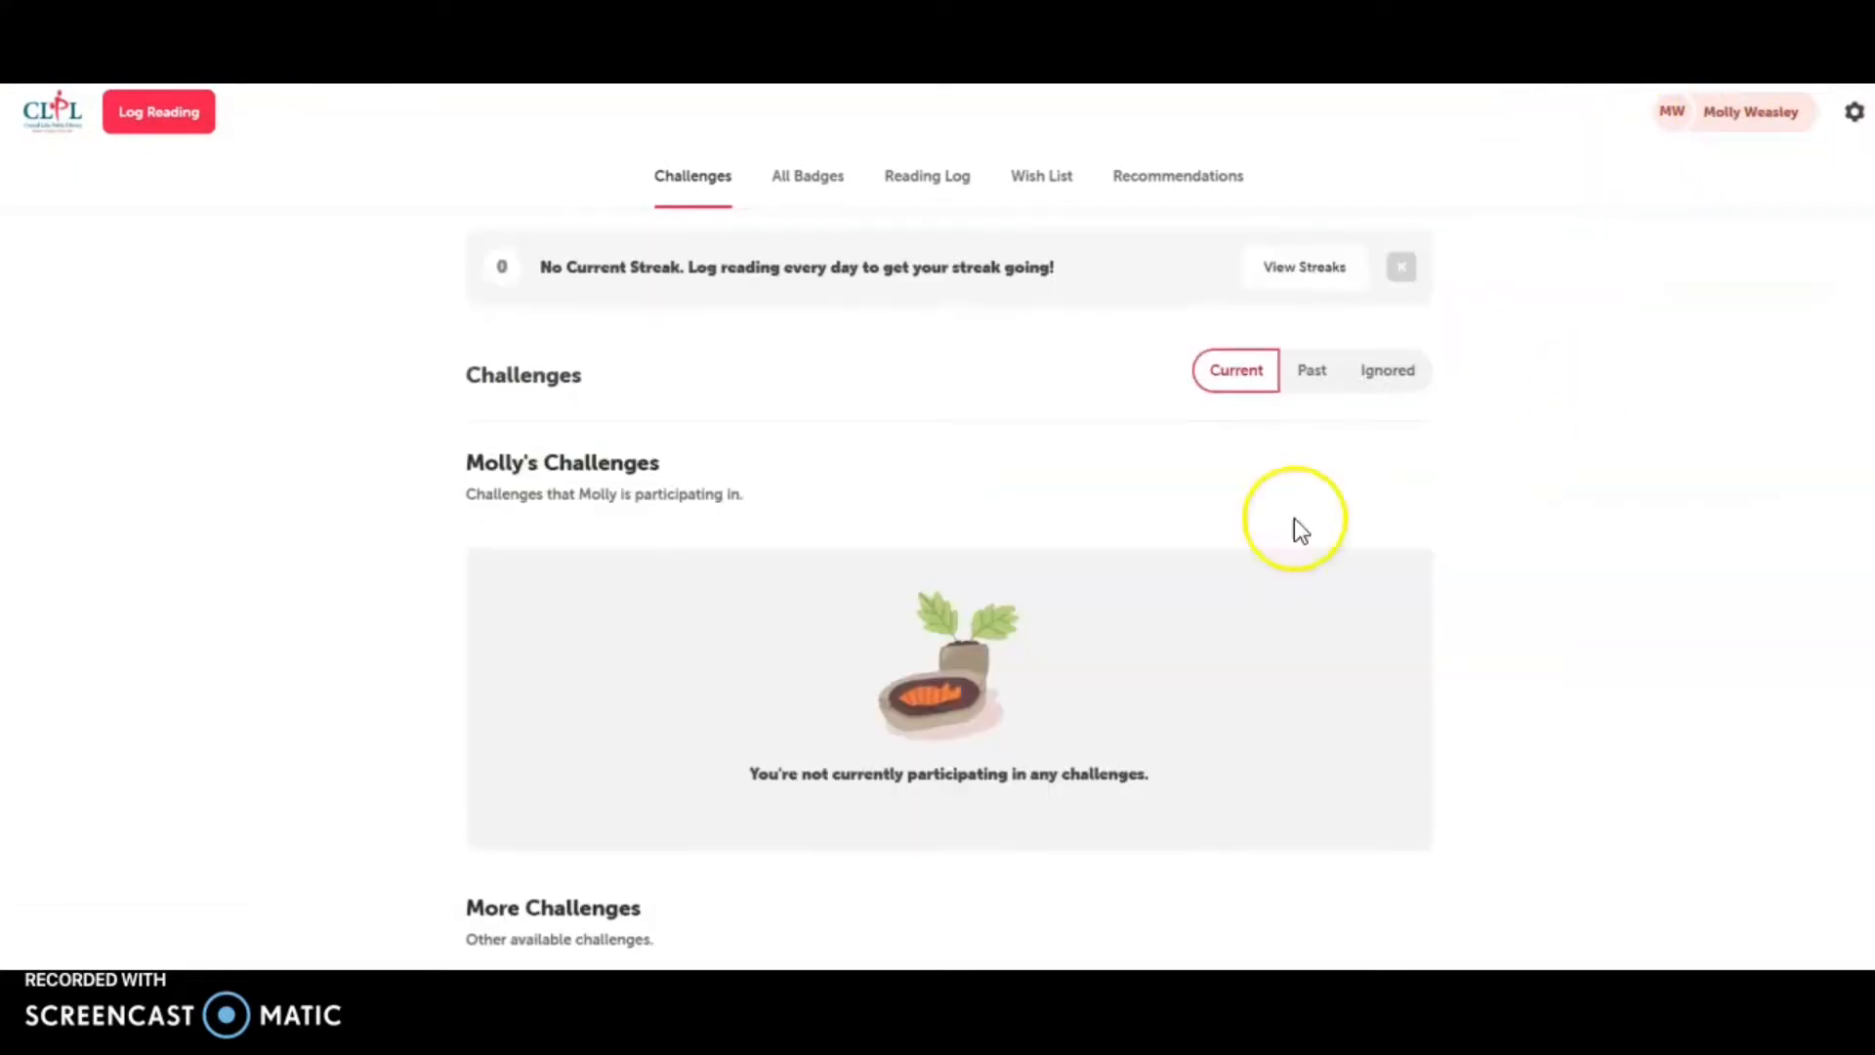
{"action": "scroll", "scroll_direction": "down", "scroll_amount": 3}
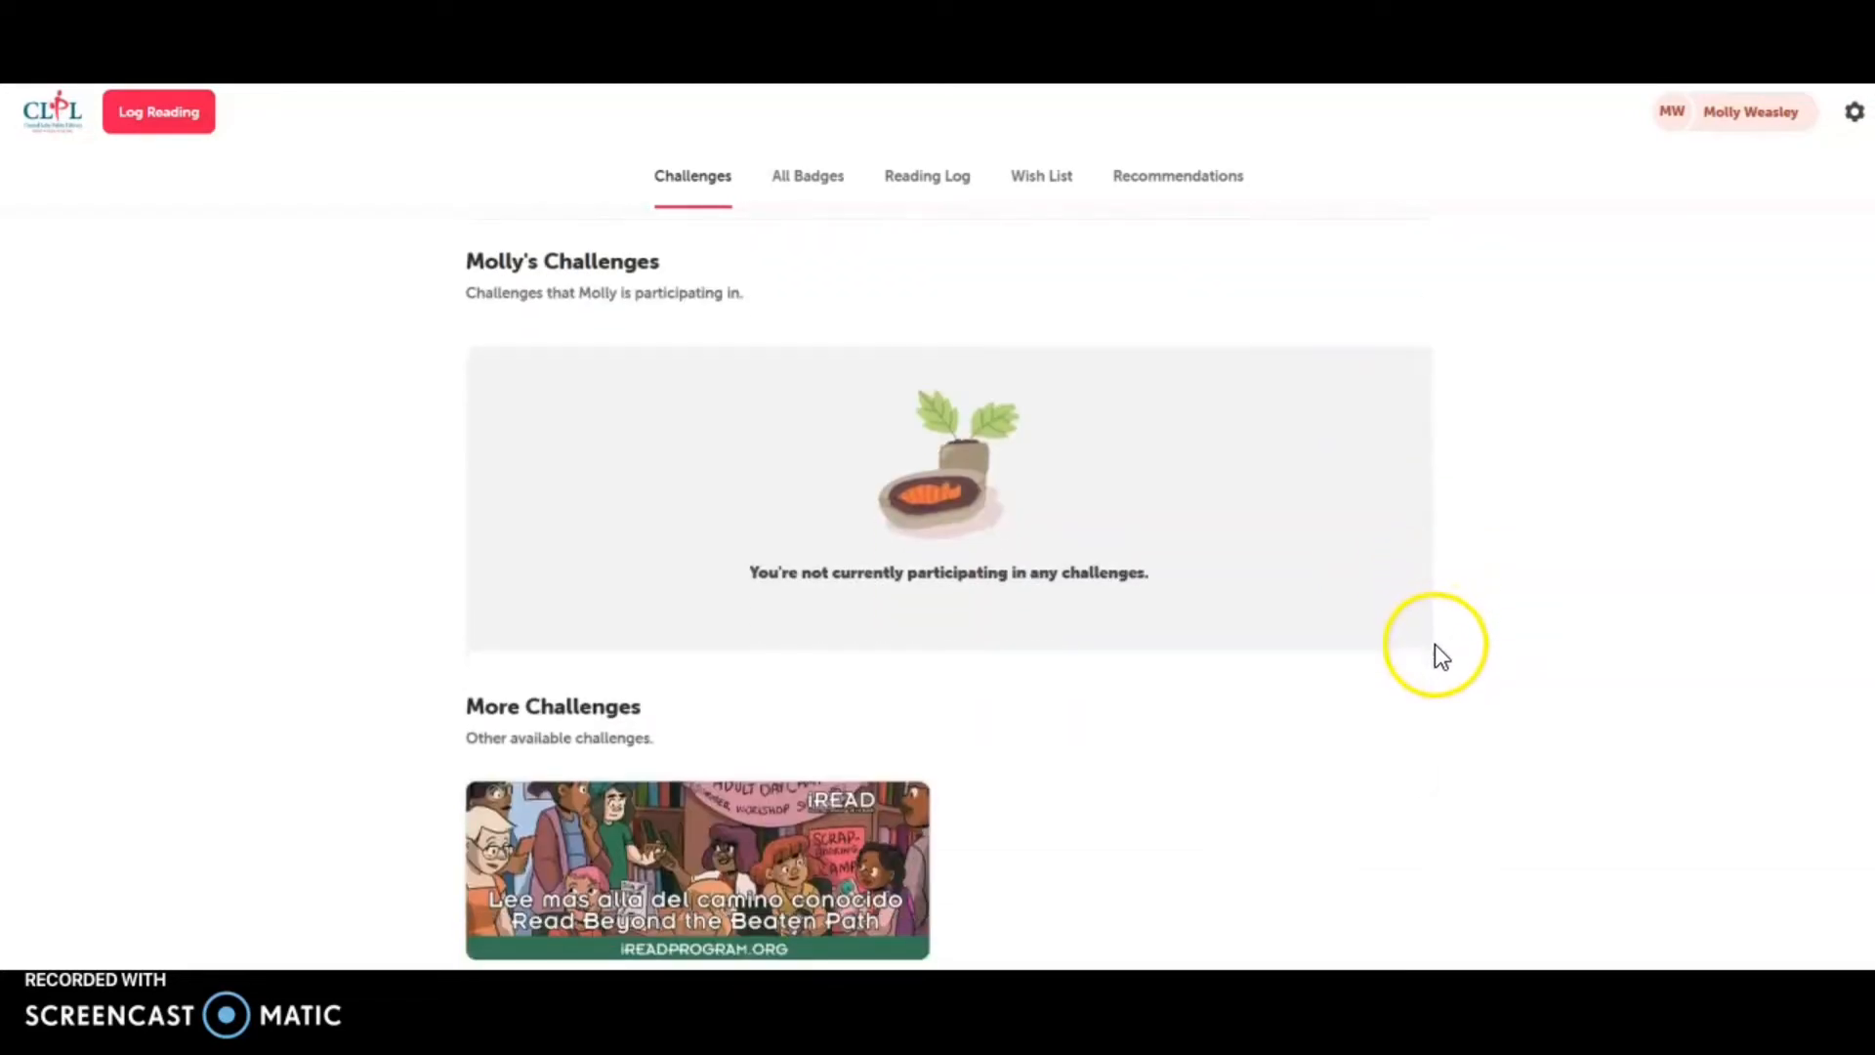
{"action": "scroll", "scroll_direction": "down", "scroll_amount": 3}
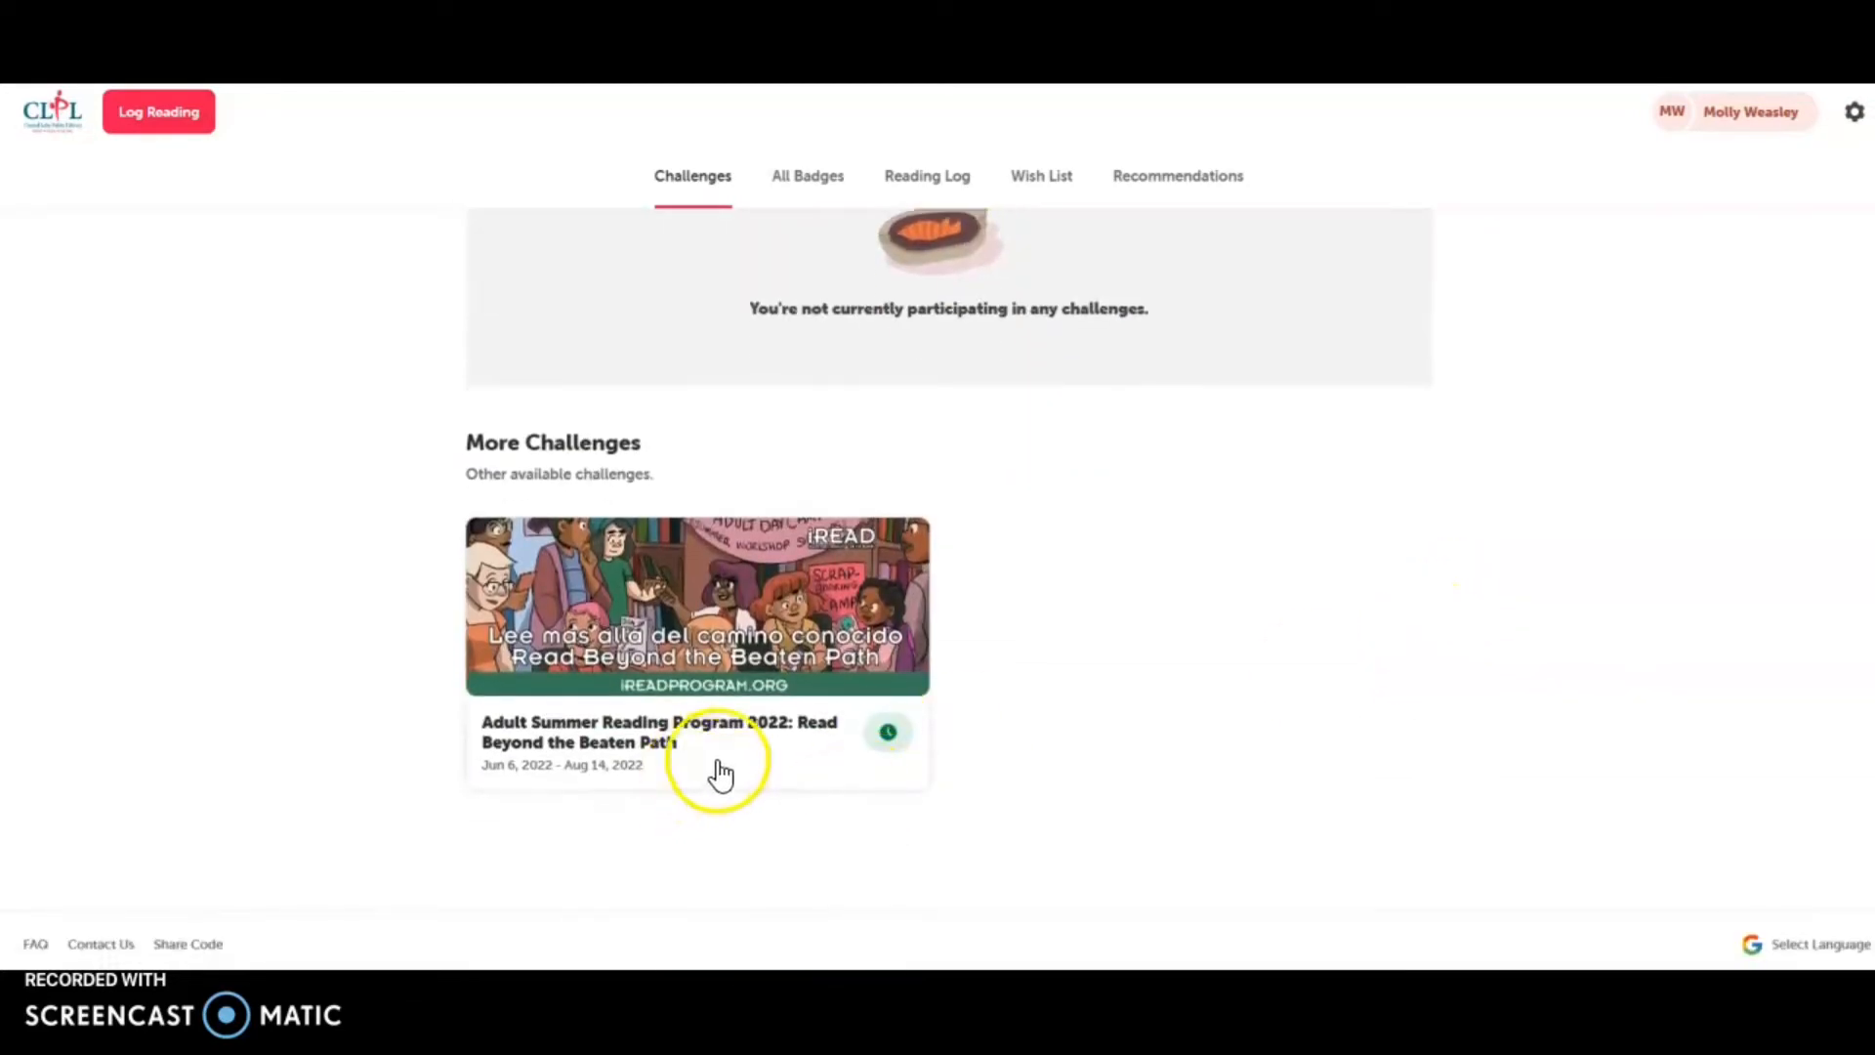
{"action": "mouse_move", "coordinate": [751, 735]}
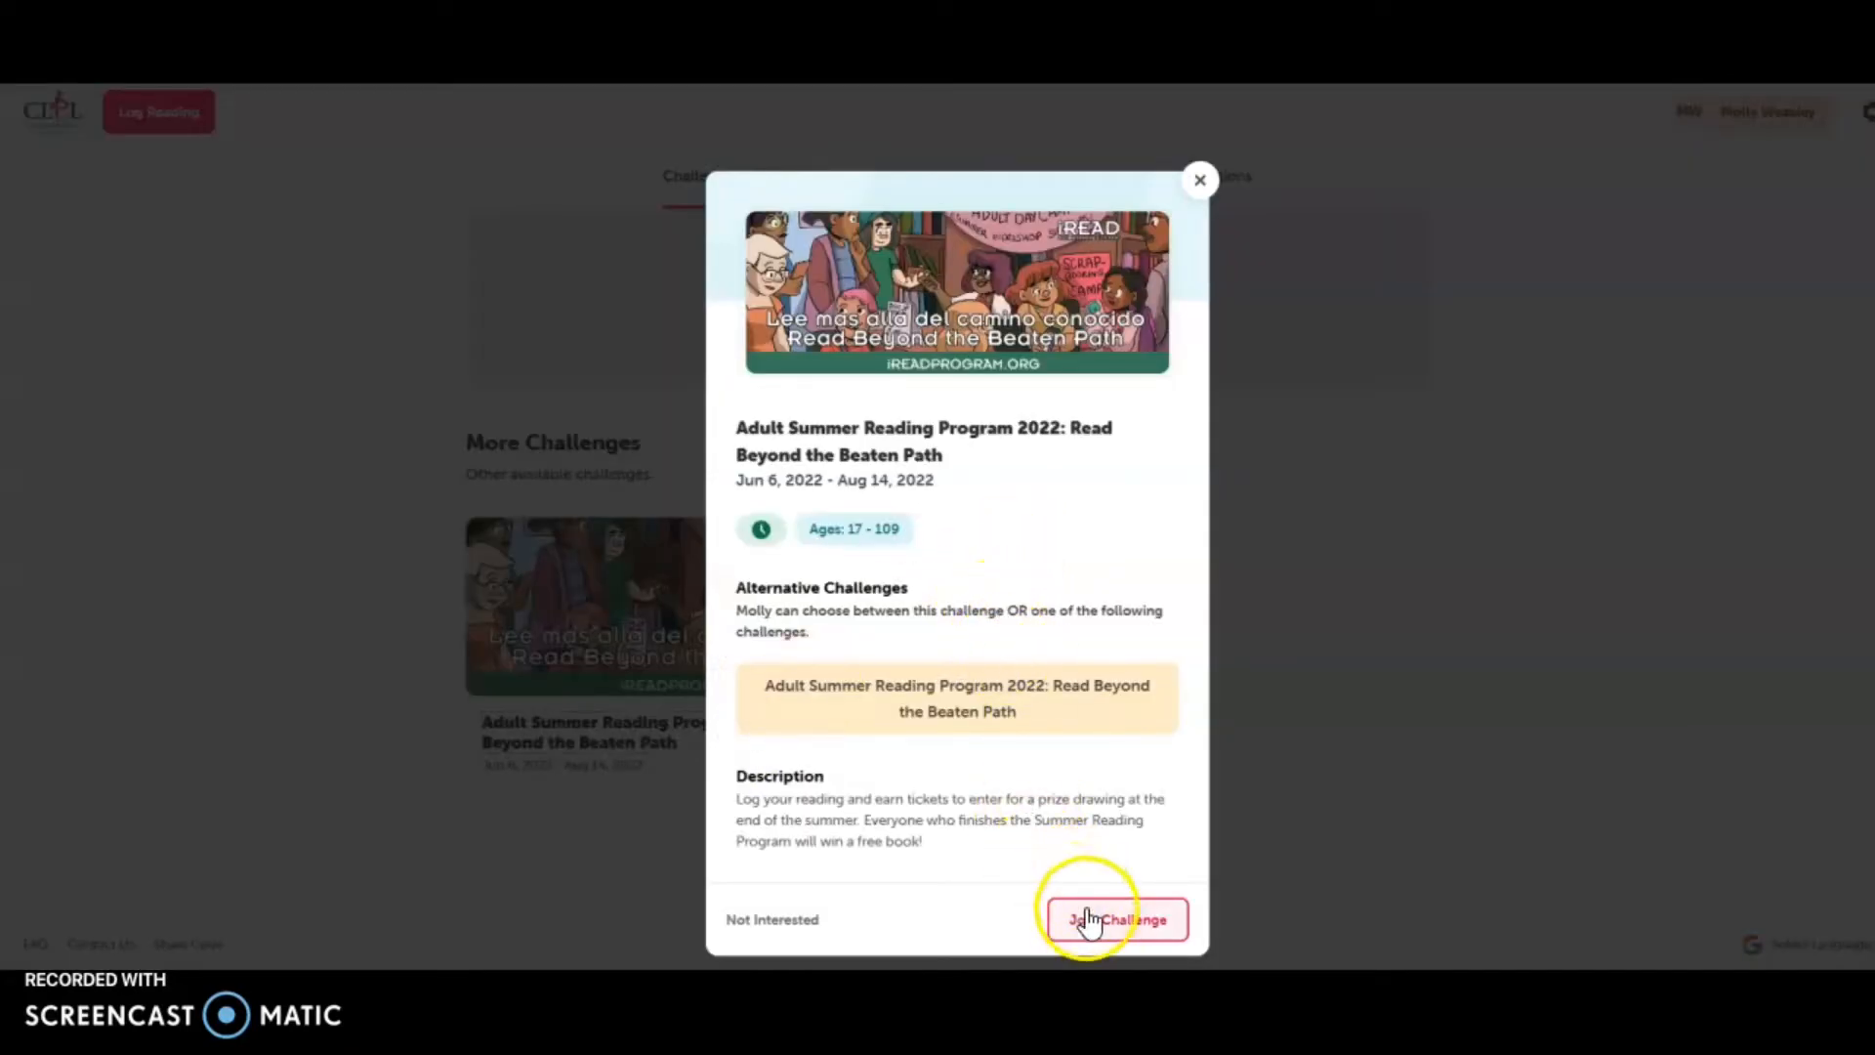
{"action": "left_click", "coordinate": [1115, 918]}
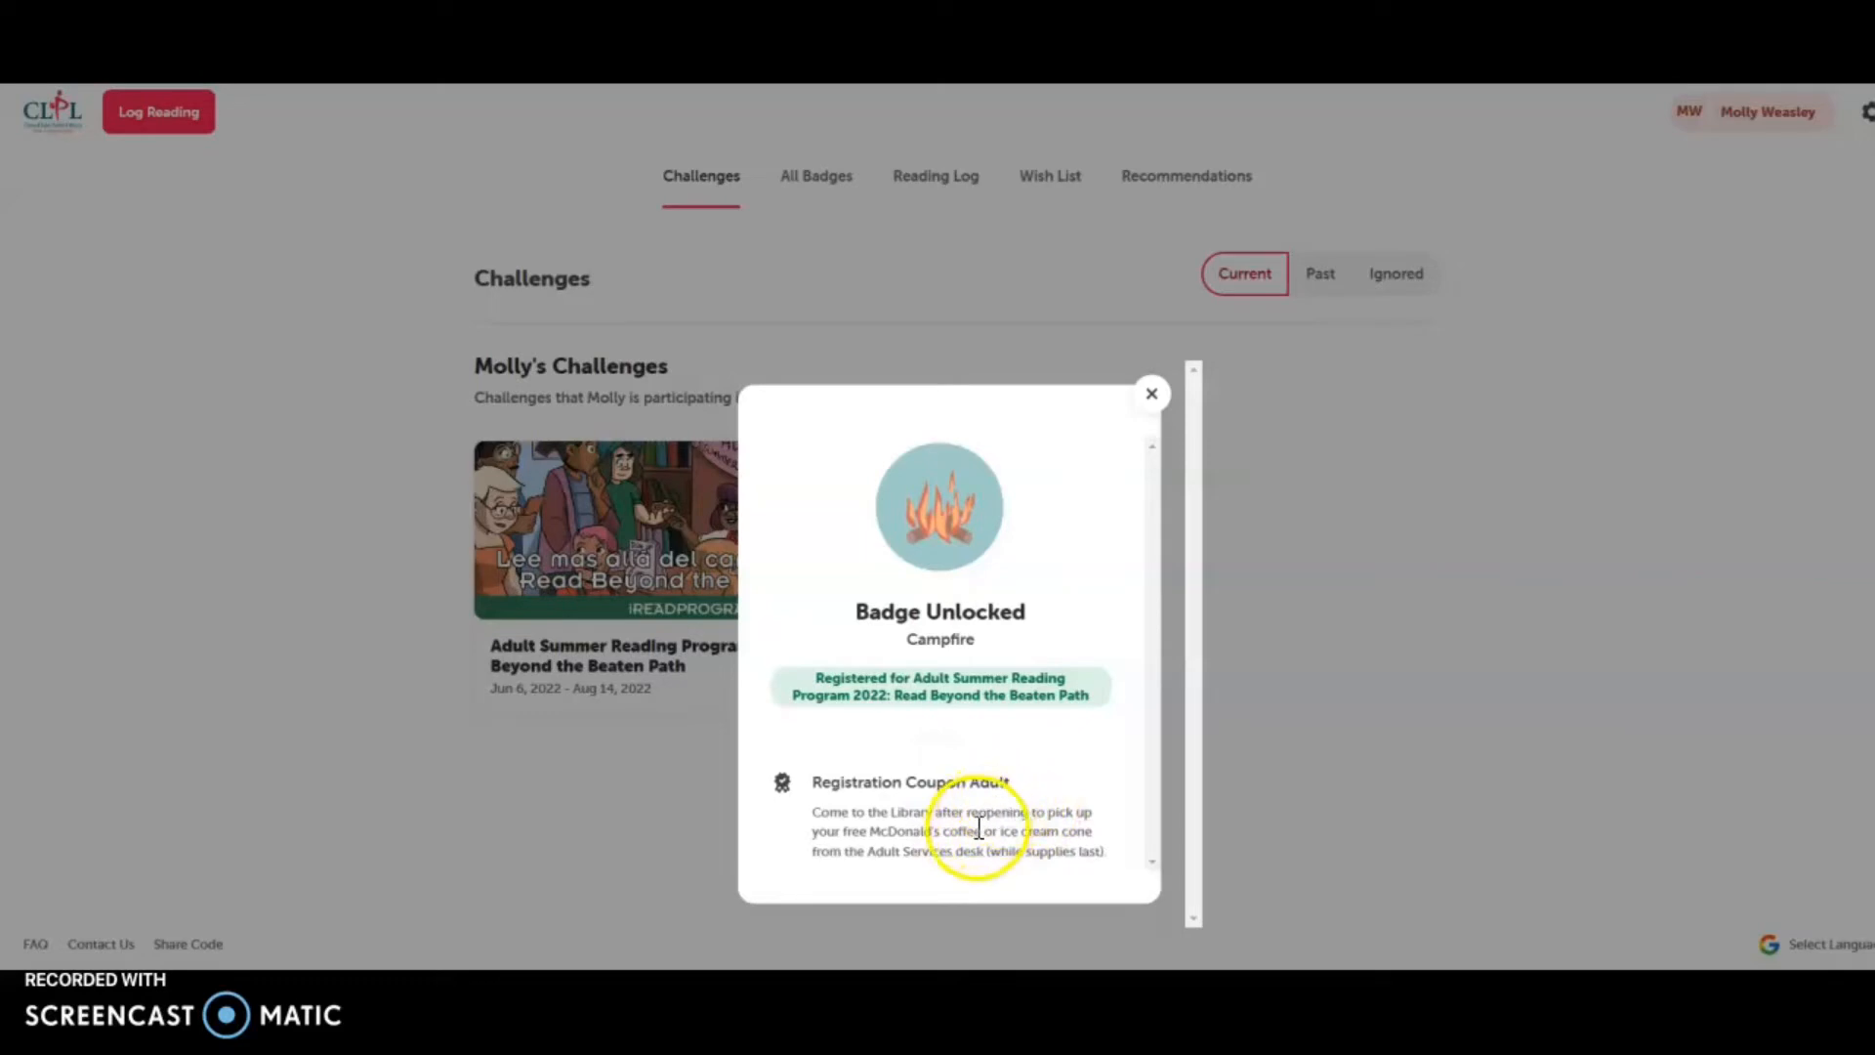
{"action": "mouse_move", "coordinate": [949, 851]}
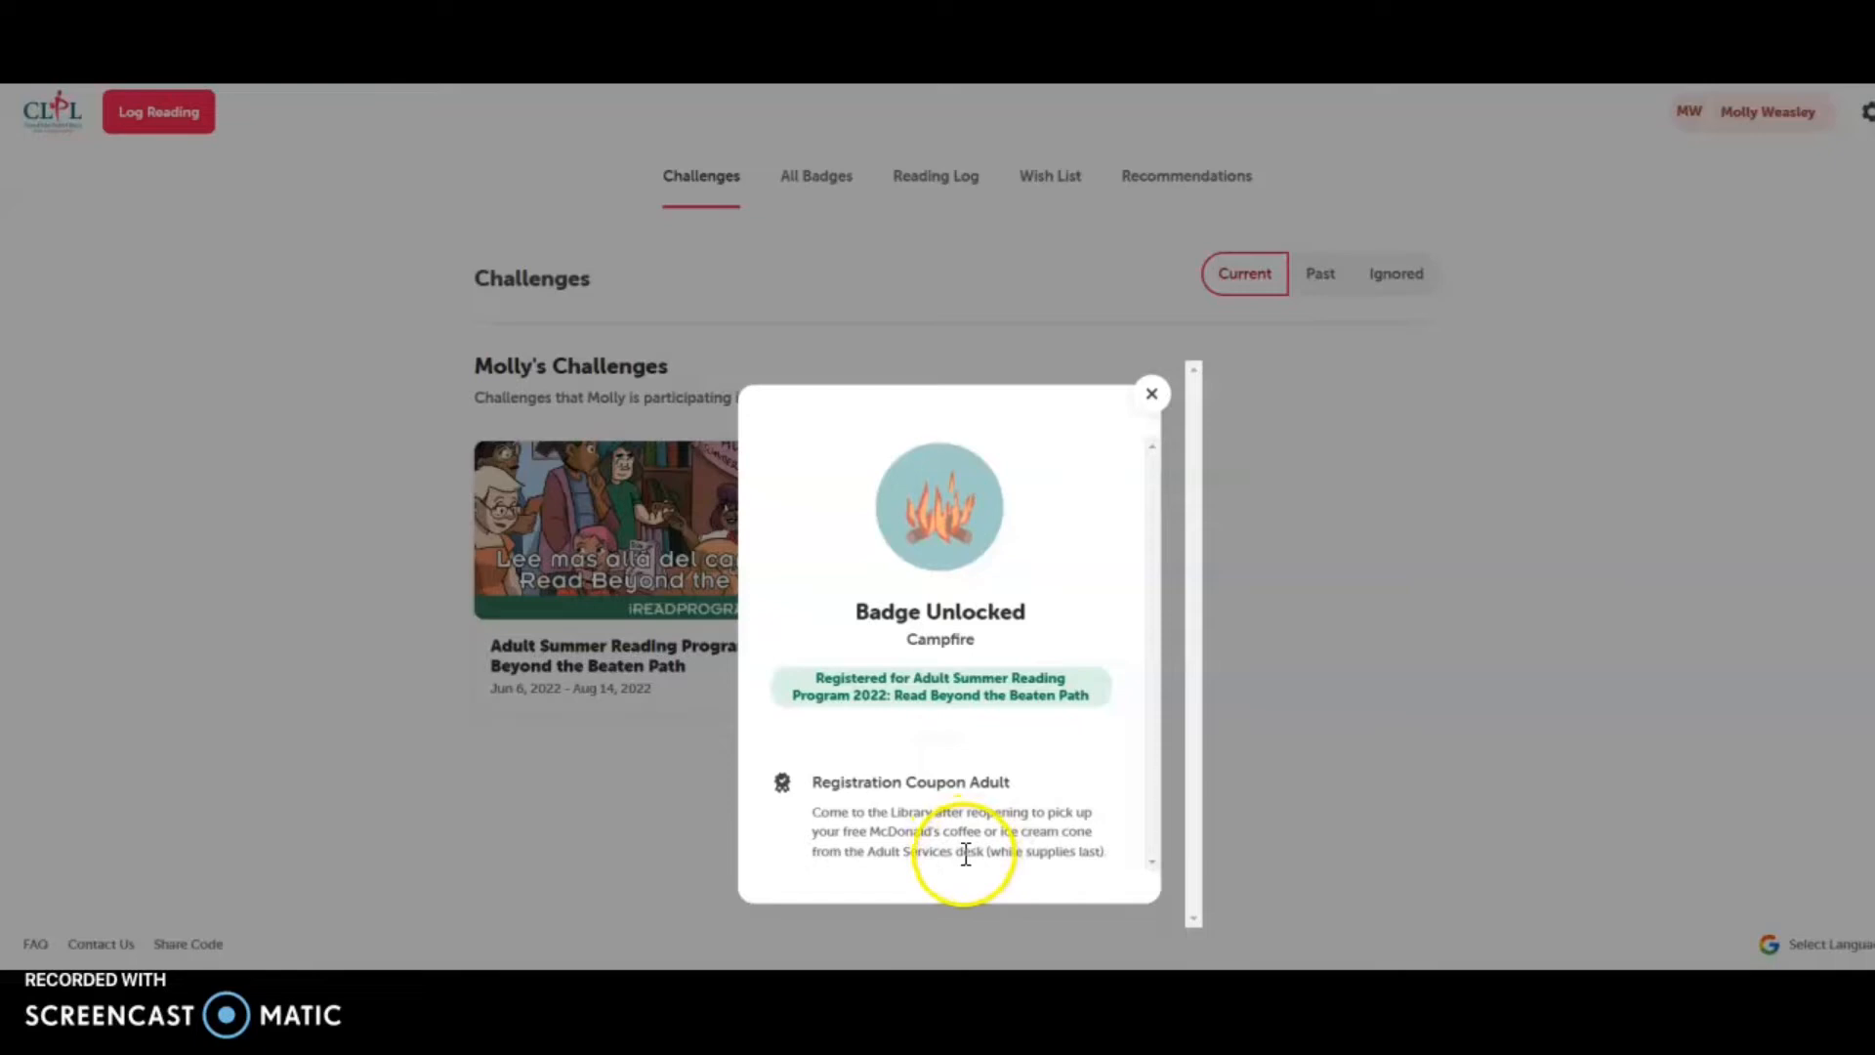
{"action": "mouse_move", "coordinate": [1124, 508]}
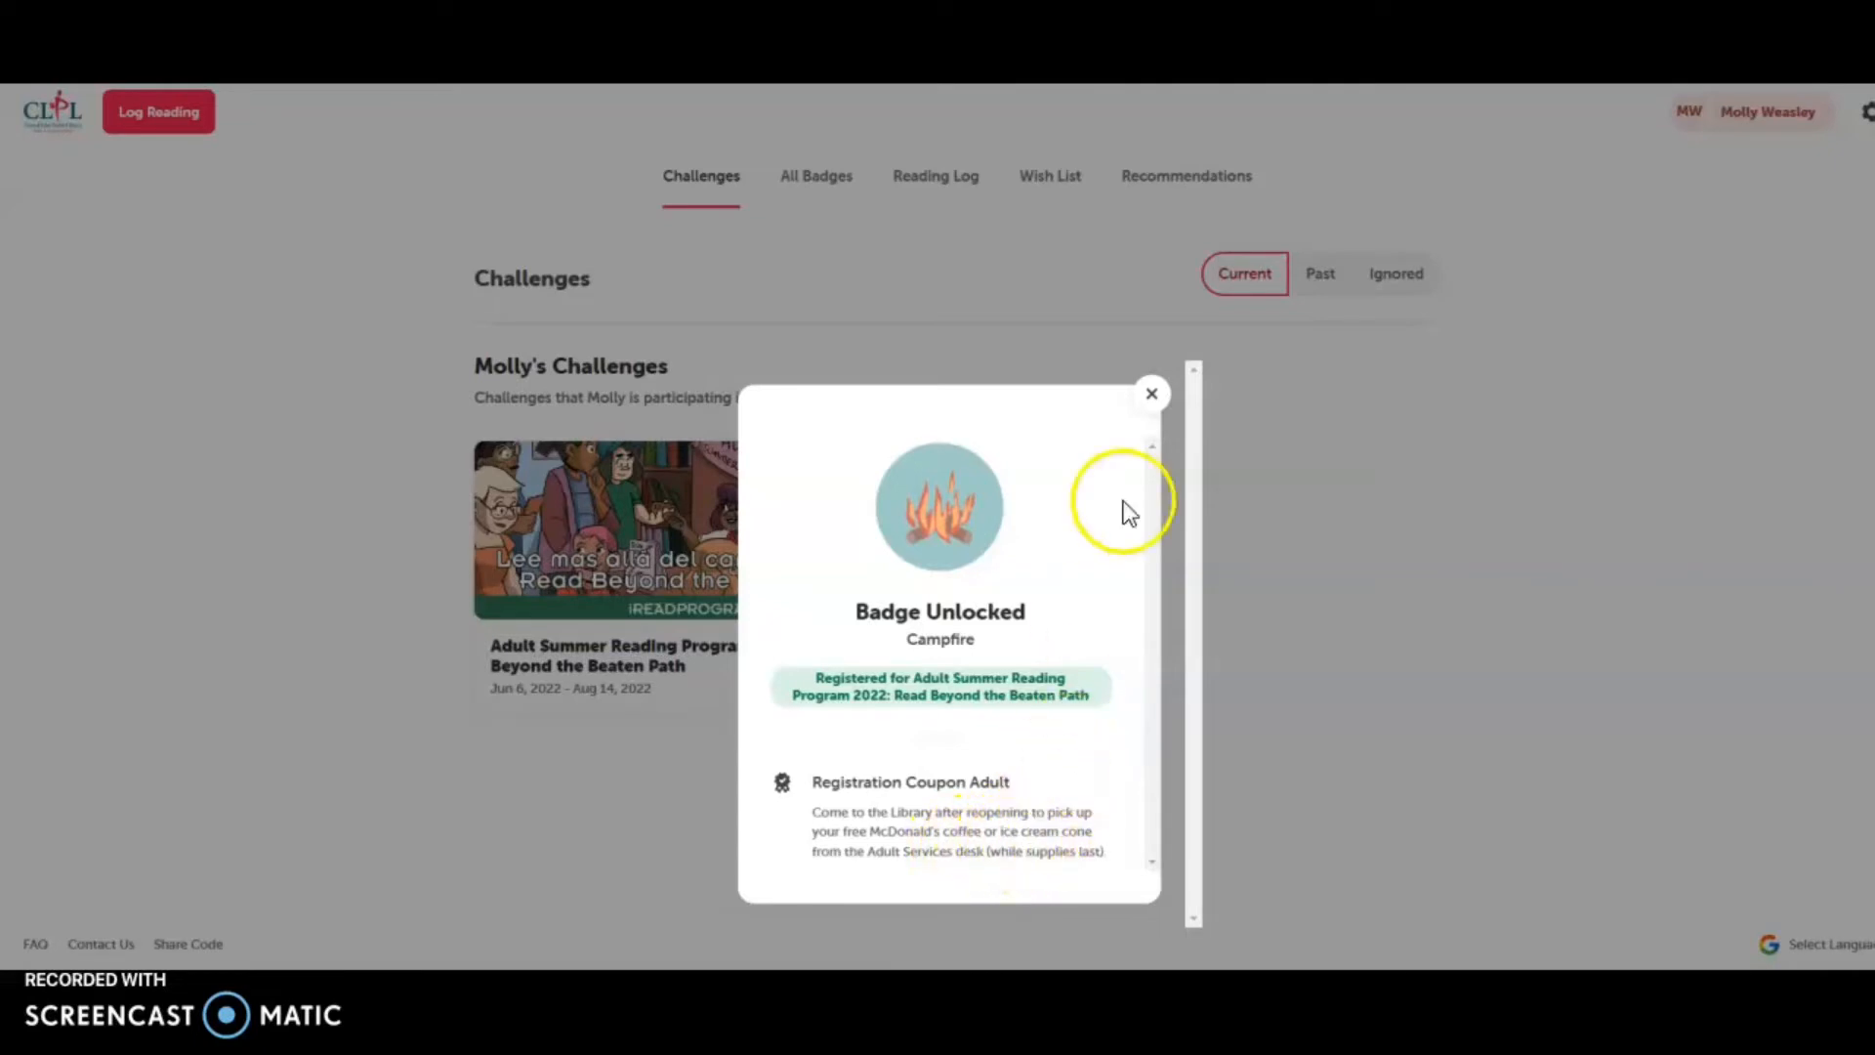
Close the badge notice, sign out, and scroll to 'Create an account'.
{"action": "left_click", "coordinate": [1151, 393]}
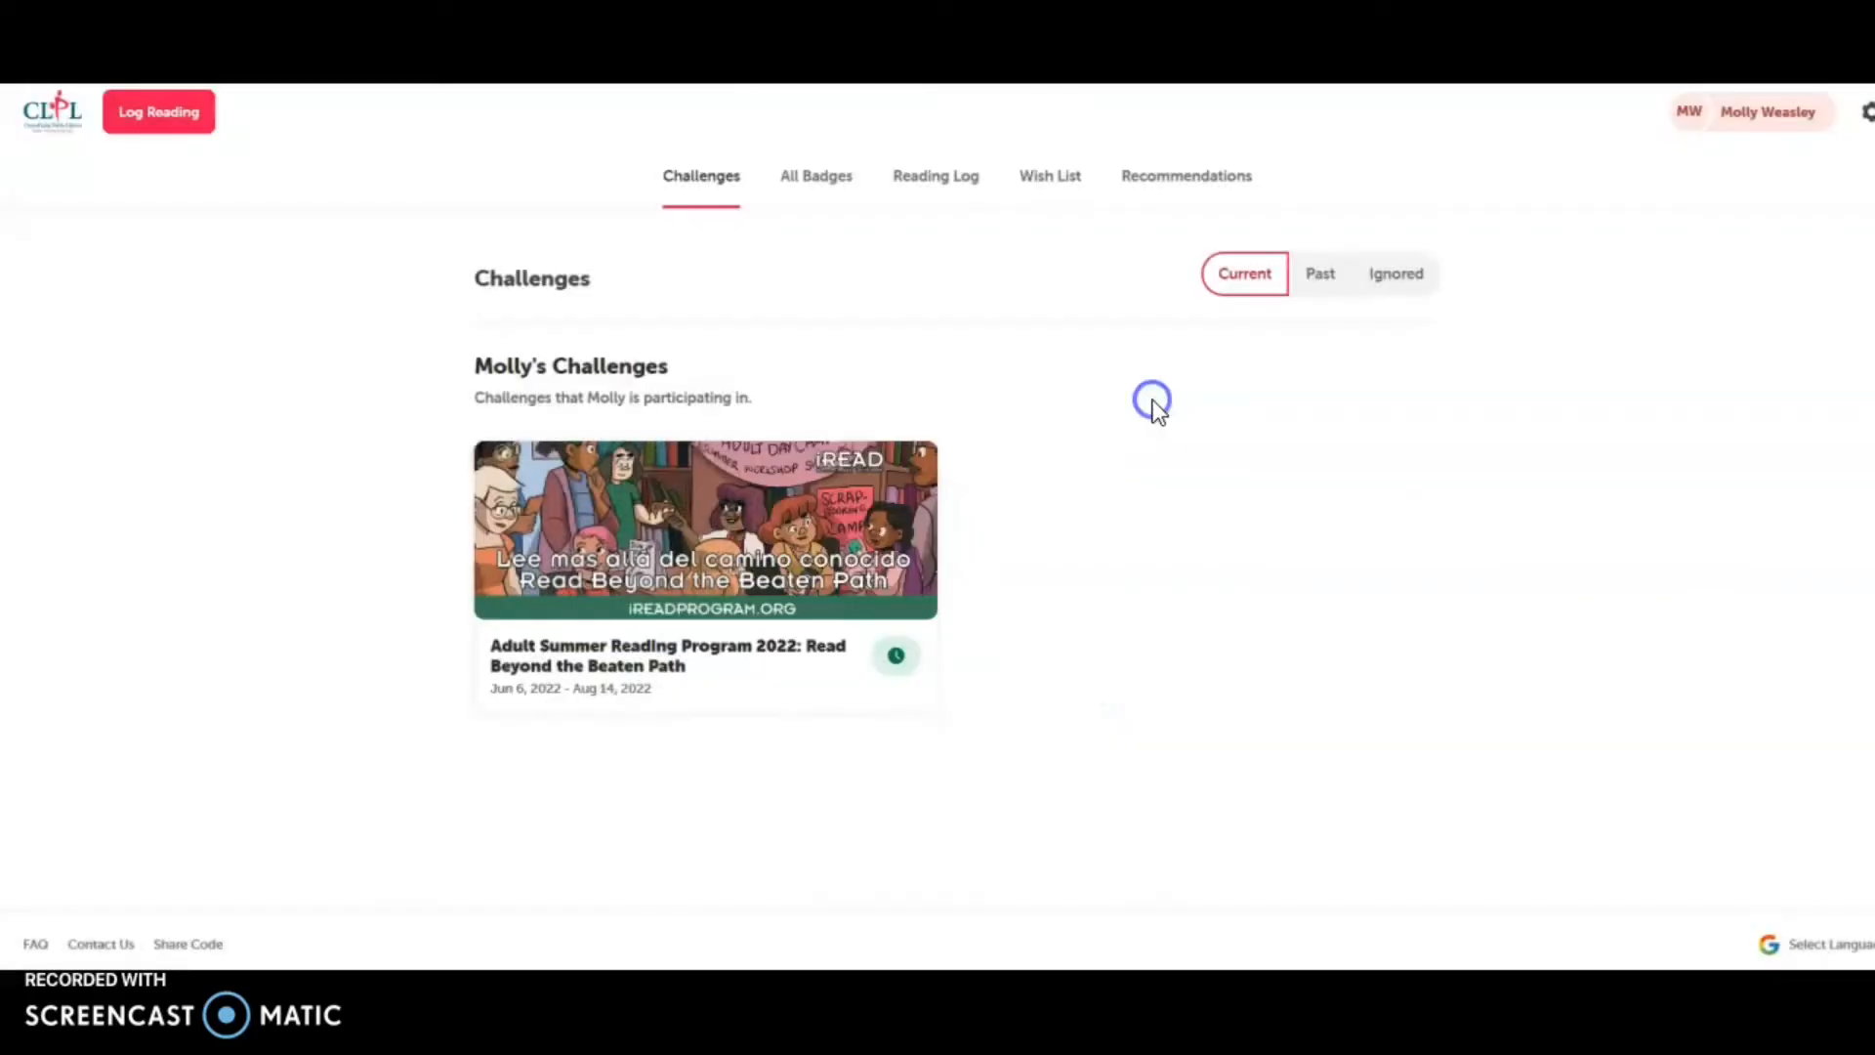
{"action": "mouse_move", "coordinate": [1749, 138]}
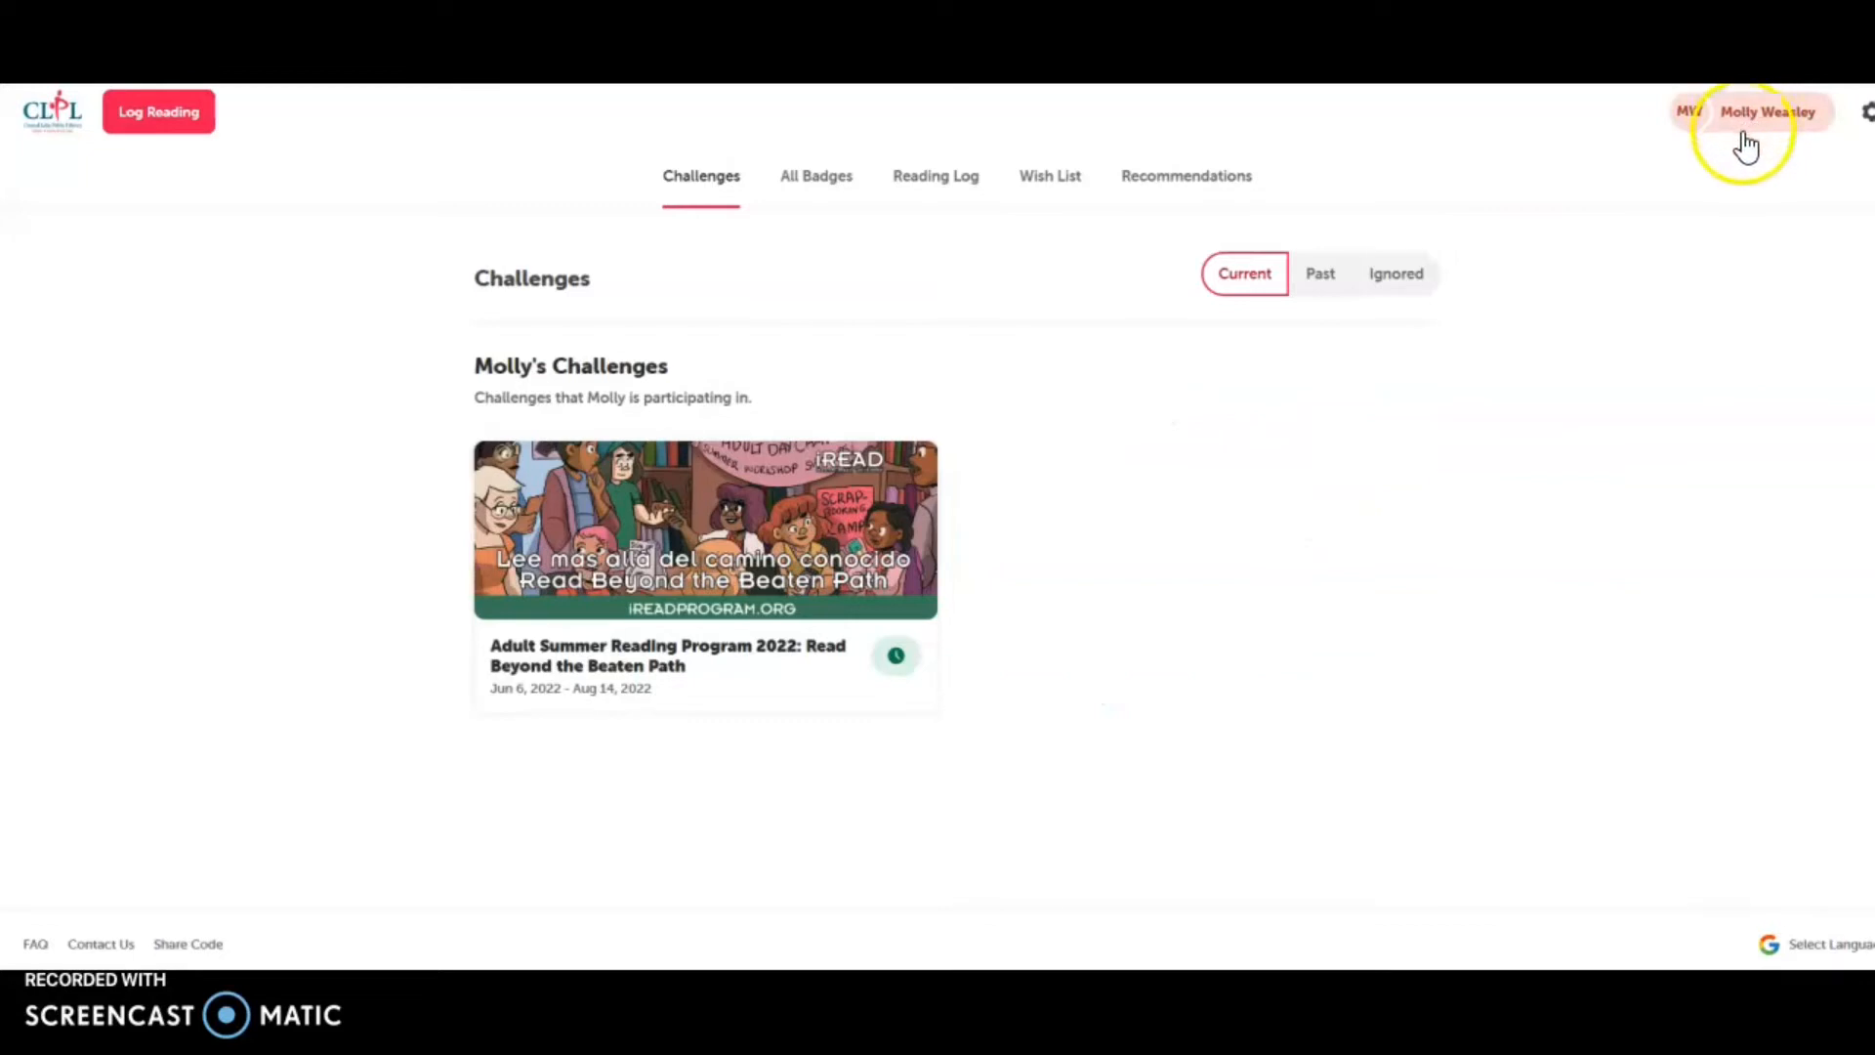
{"action": "mouse_move", "coordinate": [1592, 363]}
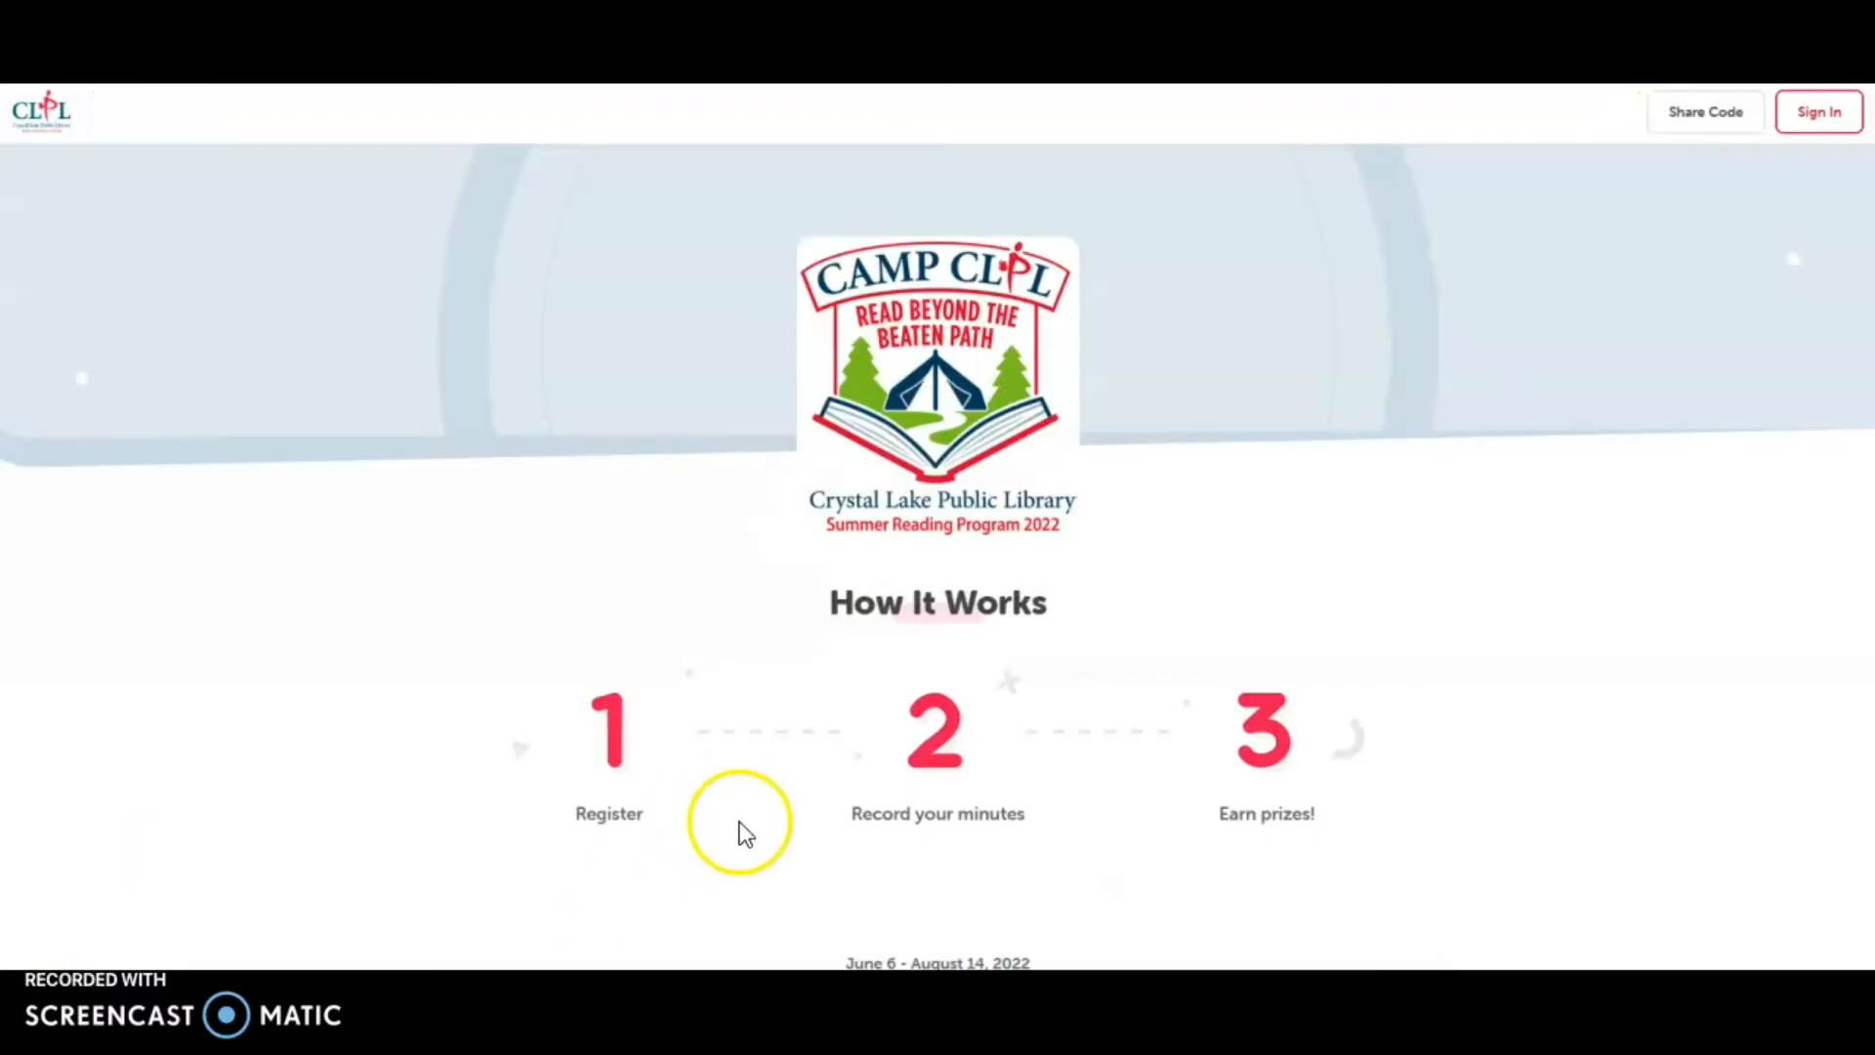
{"action": "mouse_move", "coordinate": [1368, 586]}
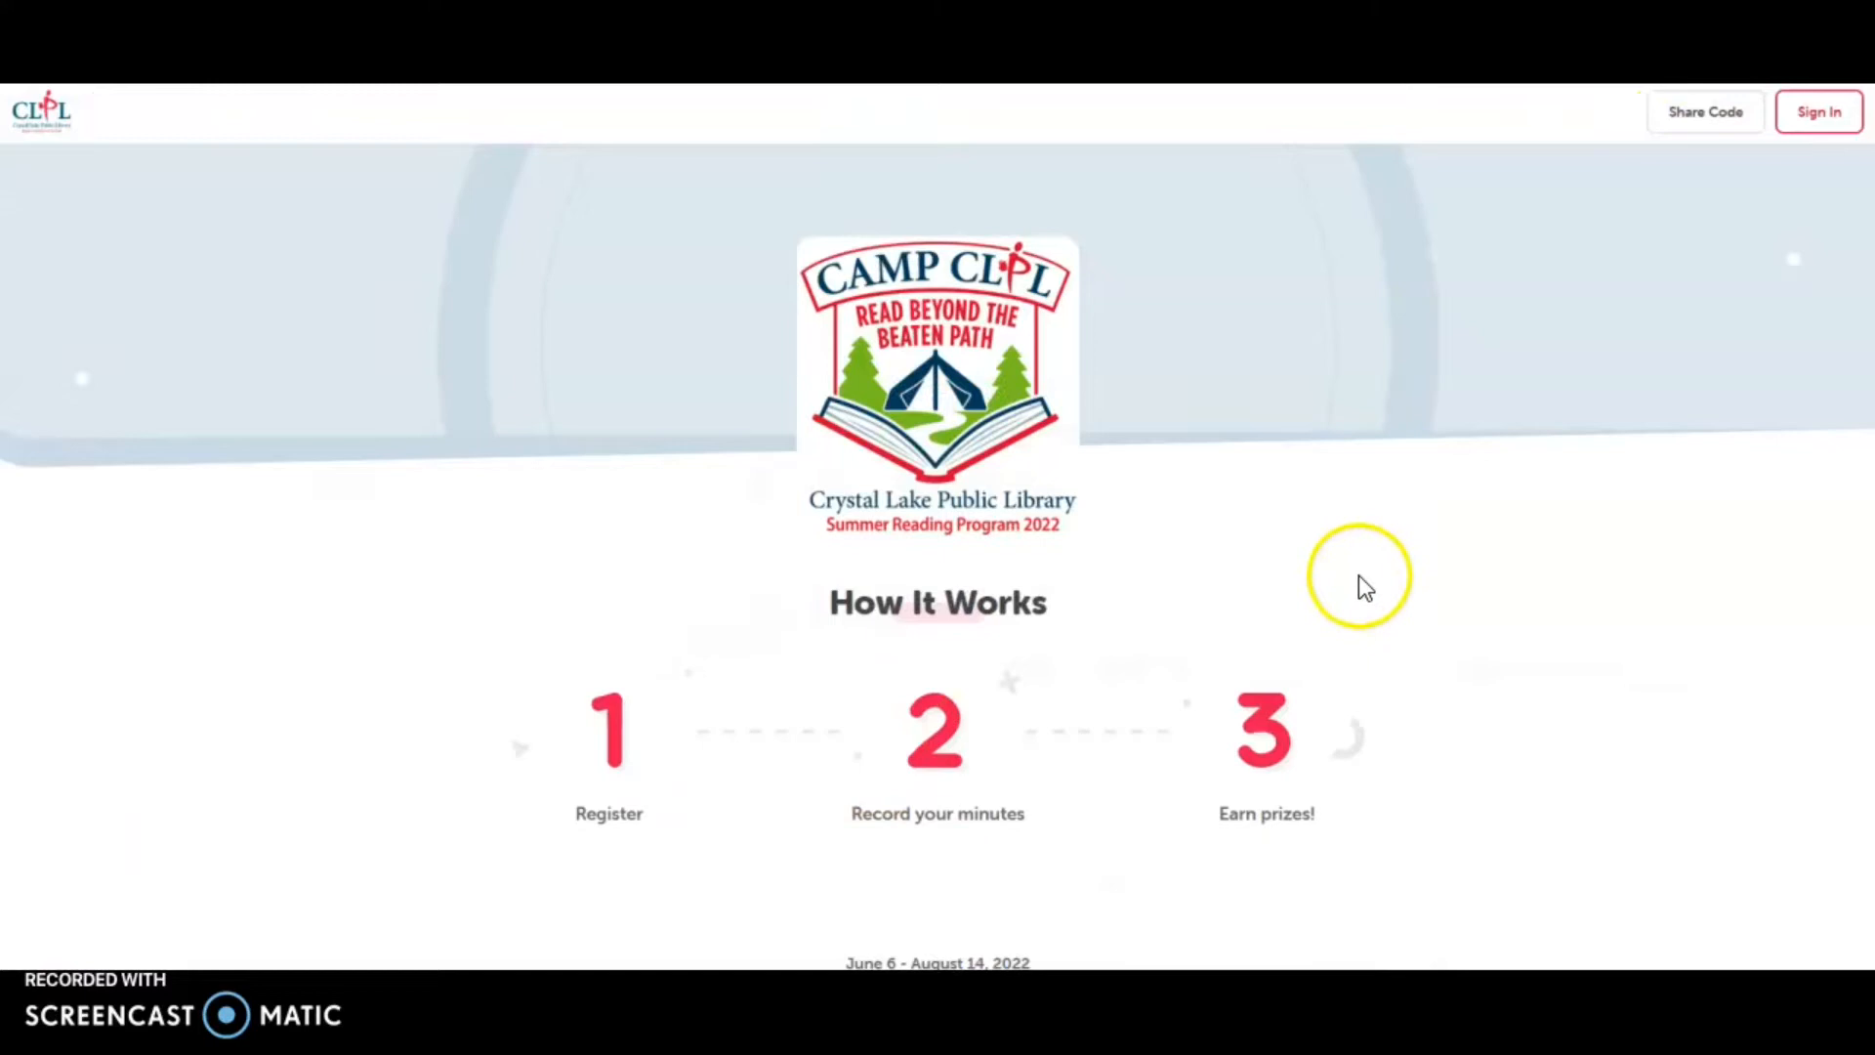
{"action": "mouse_move", "coordinate": [1747, 185]}
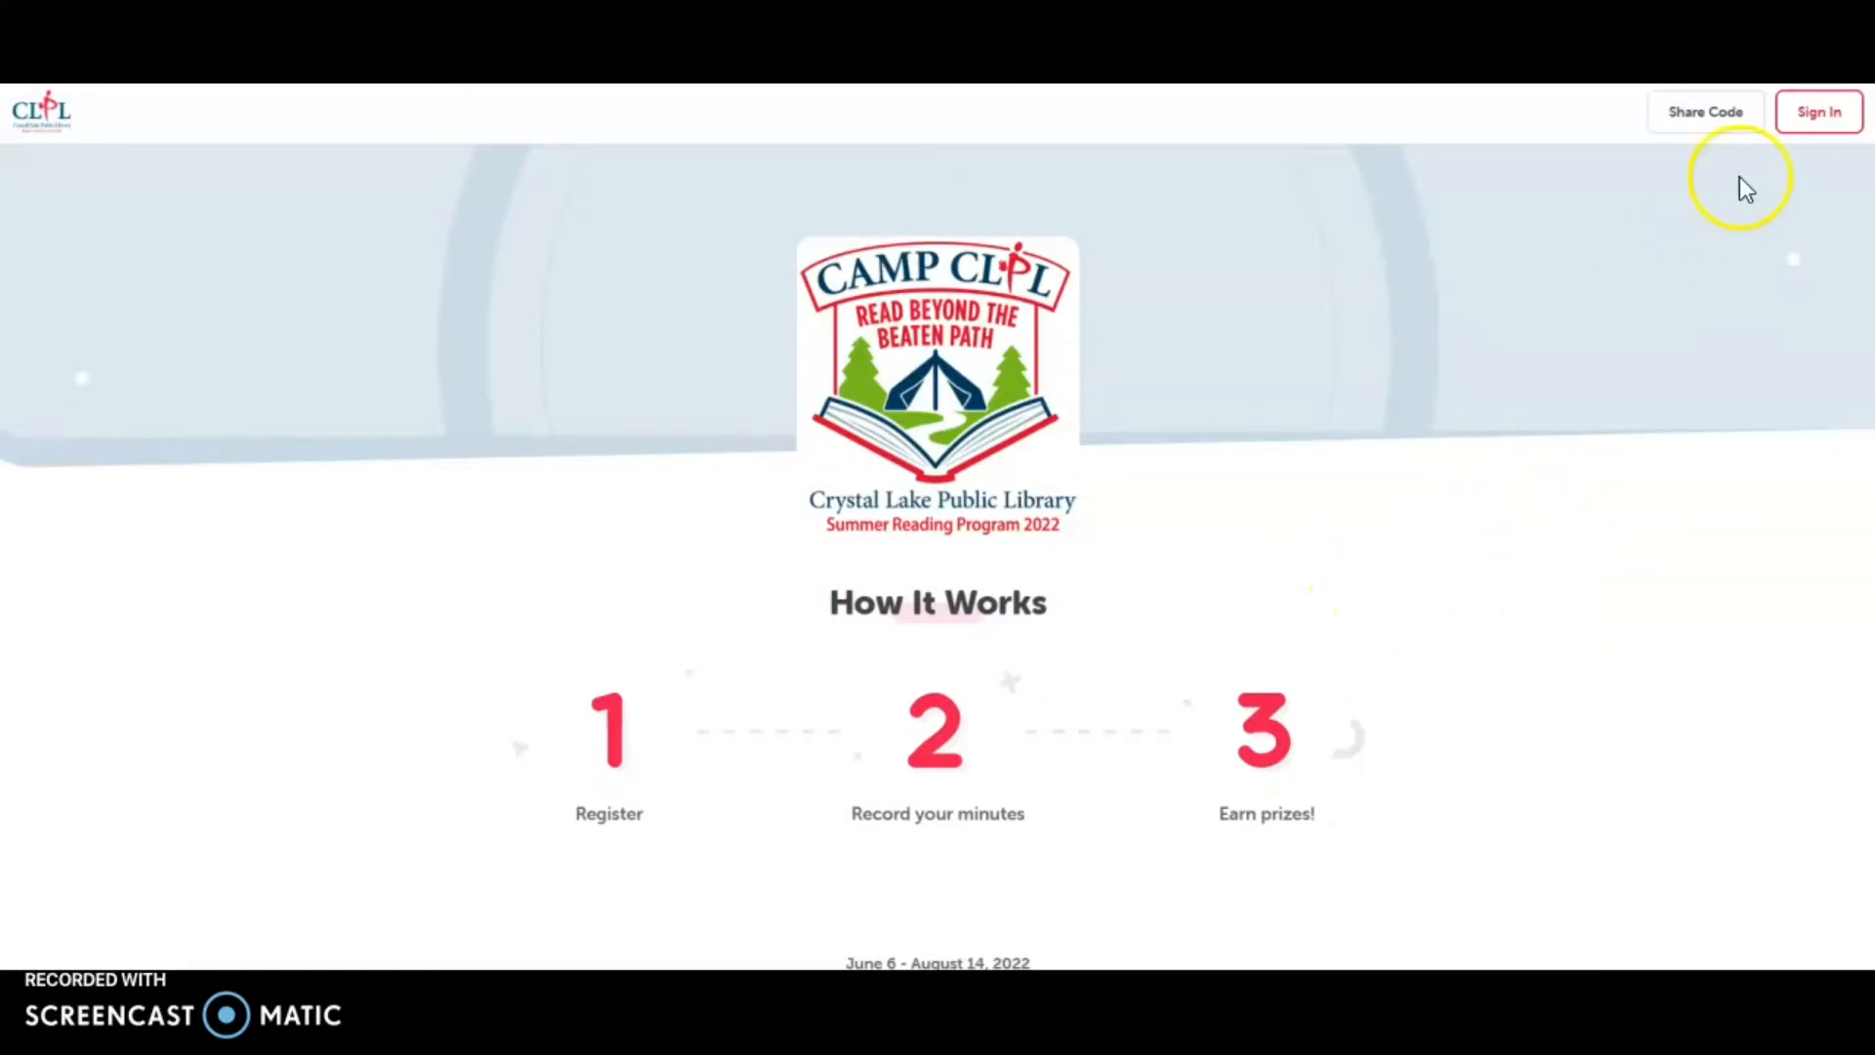
{"action": "scroll", "scroll_direction": "down", "scroll_amount": 3}
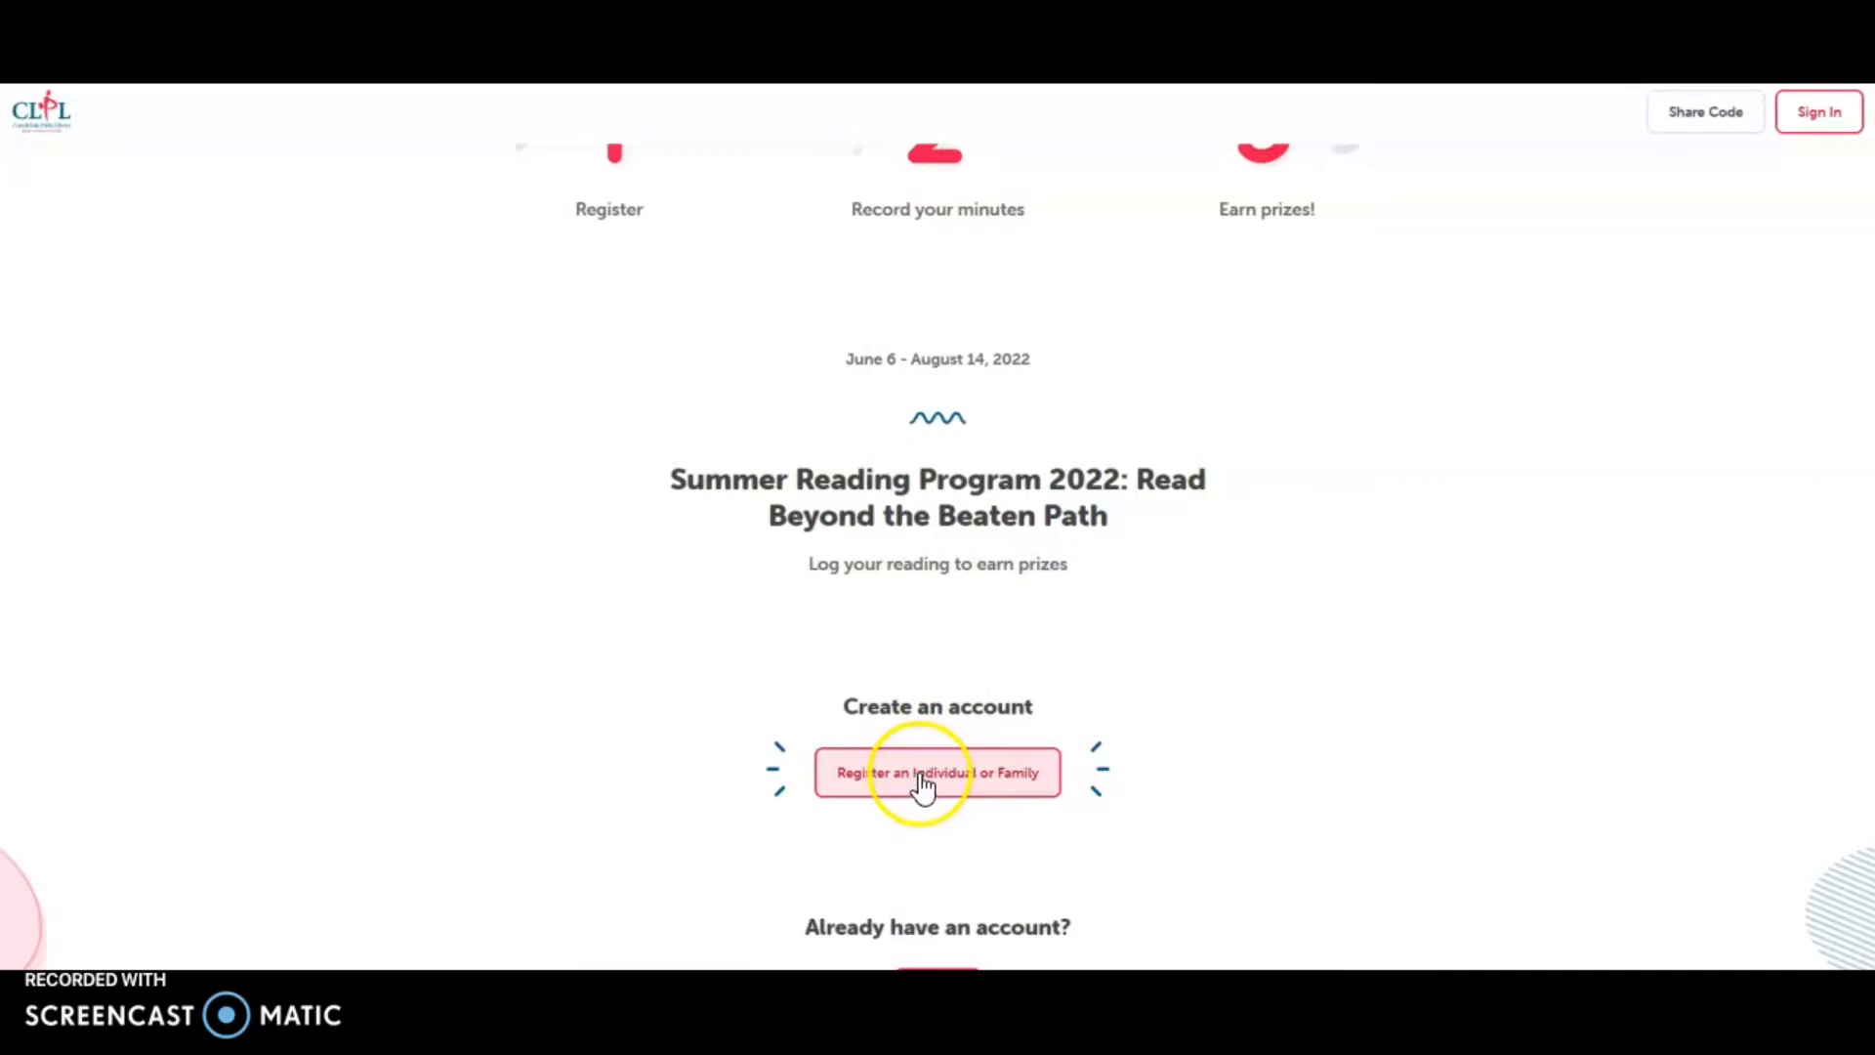
{"action": "mouse_move", "coordinate": [936, 777]}
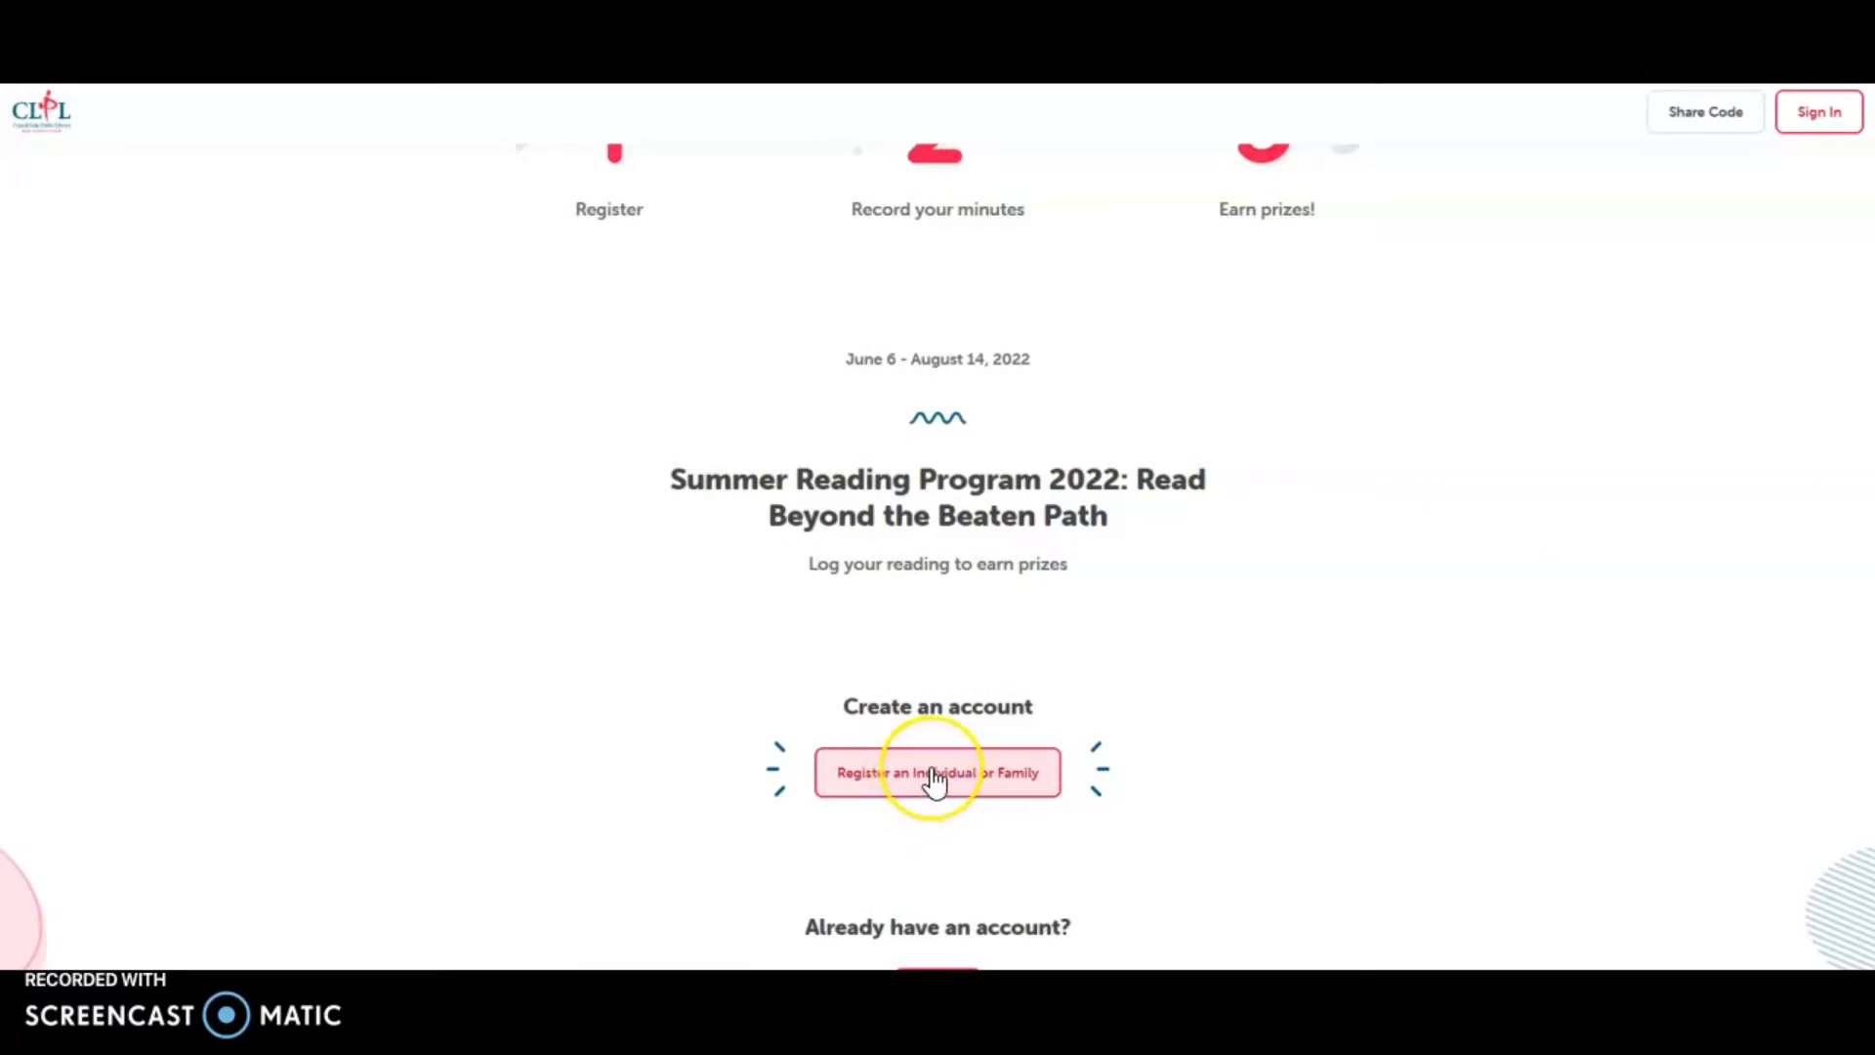
Register an individual: never used Beanstack before, registering myself.
{"action": "left_click", "coordinate": [938, 772]}
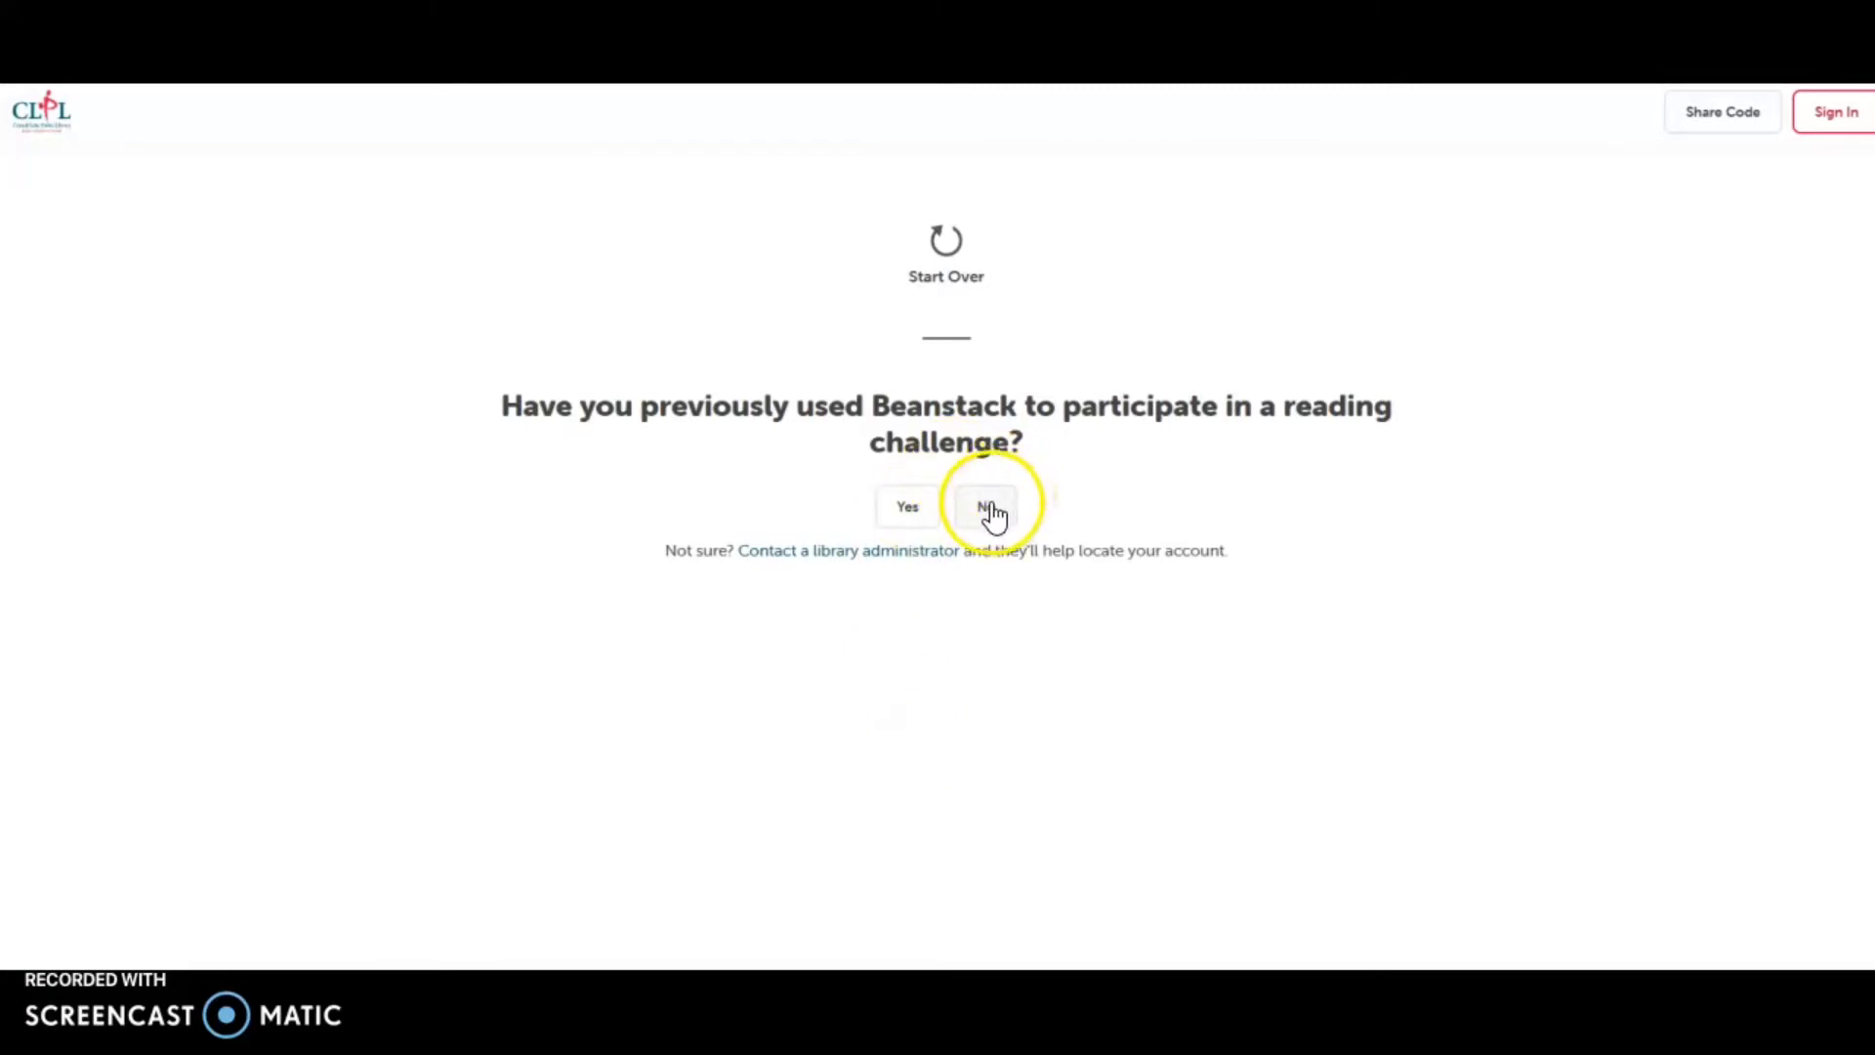
{"action": "left_click", "coordinate": [985, 505]}
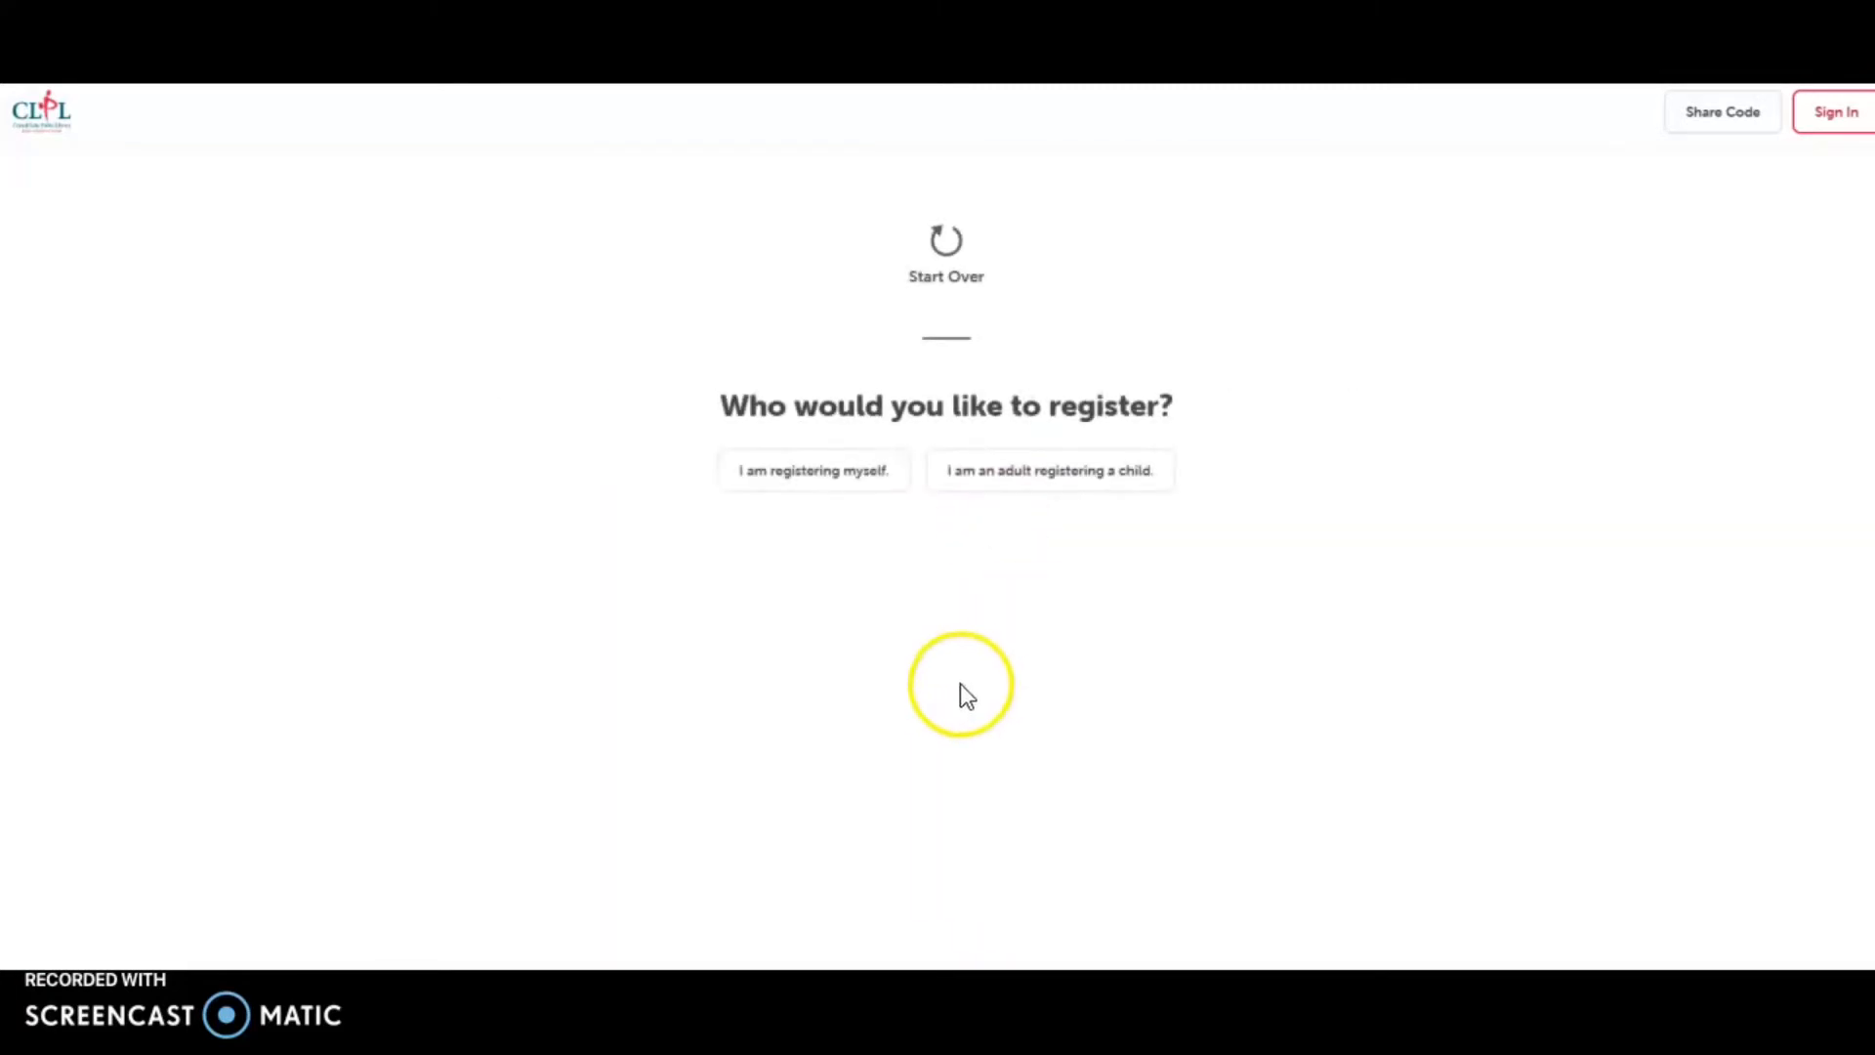
{"action": "mouse_move", "coordinate": [915, 523]}
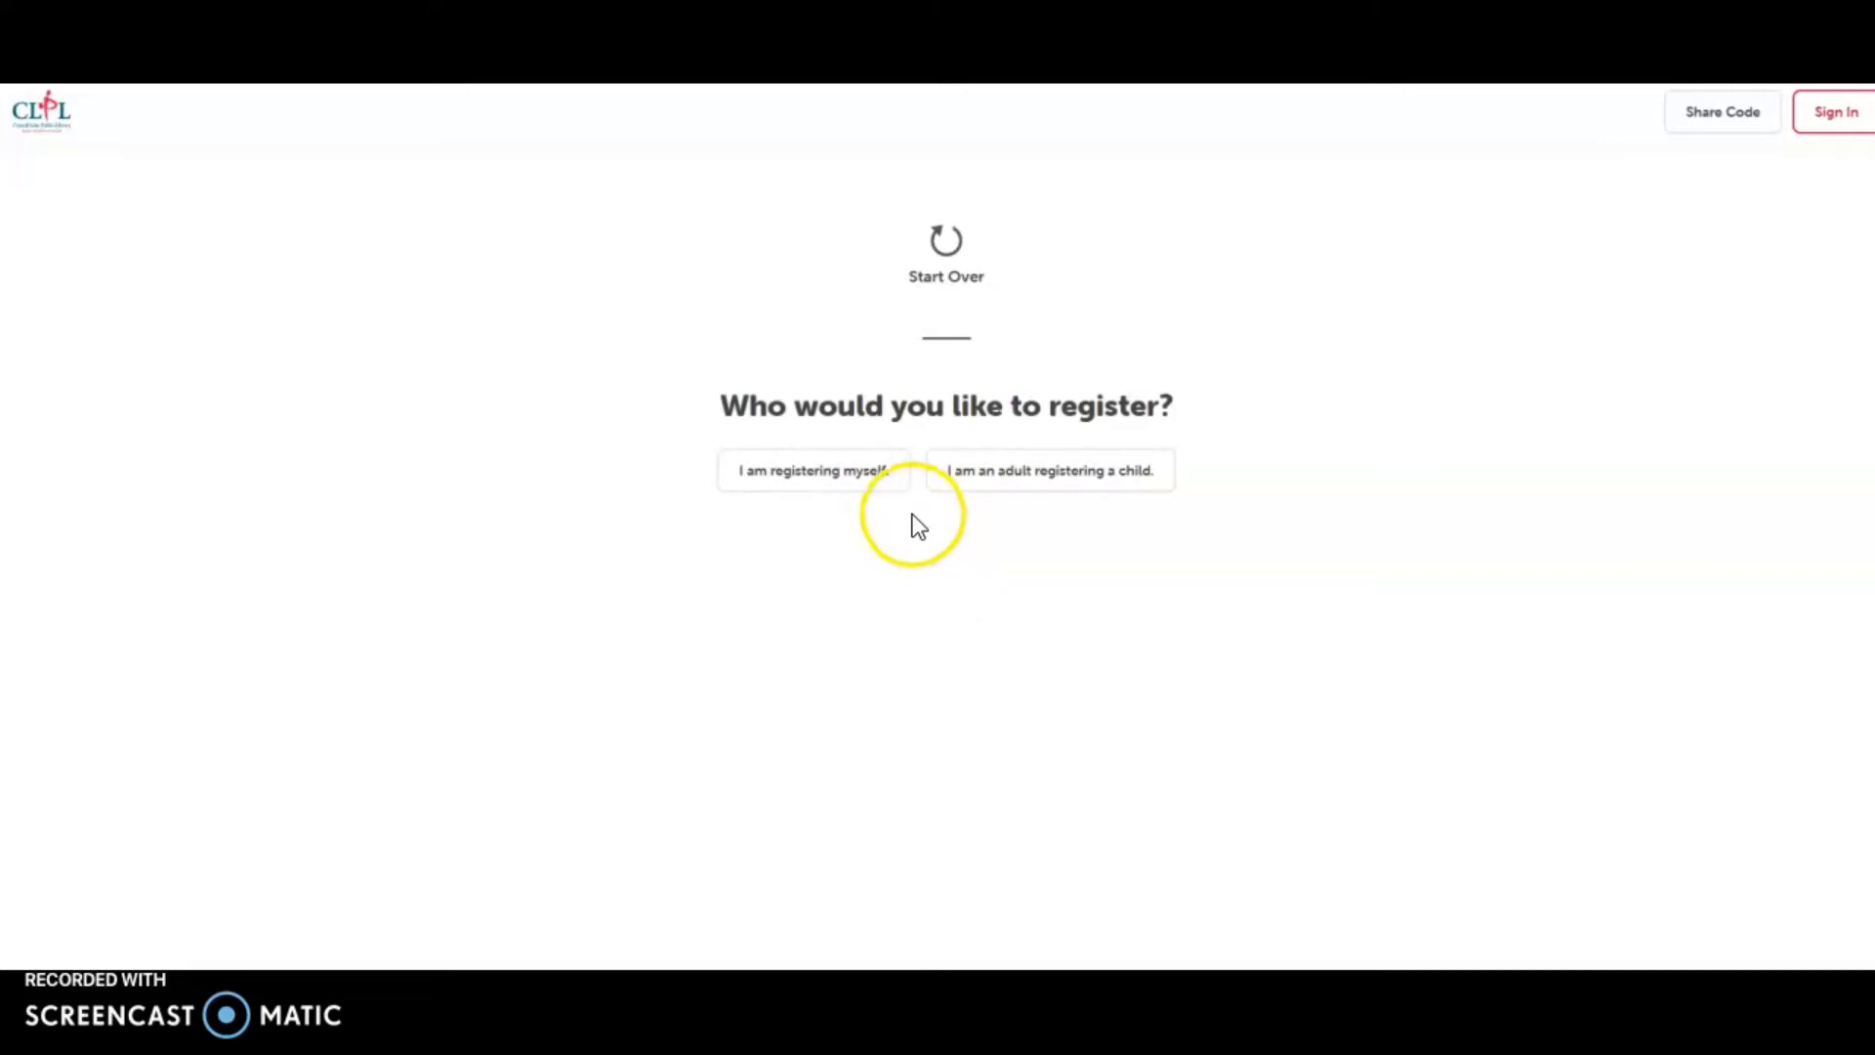
{"action": "mouse_move", "coordinate": [855, 470]}
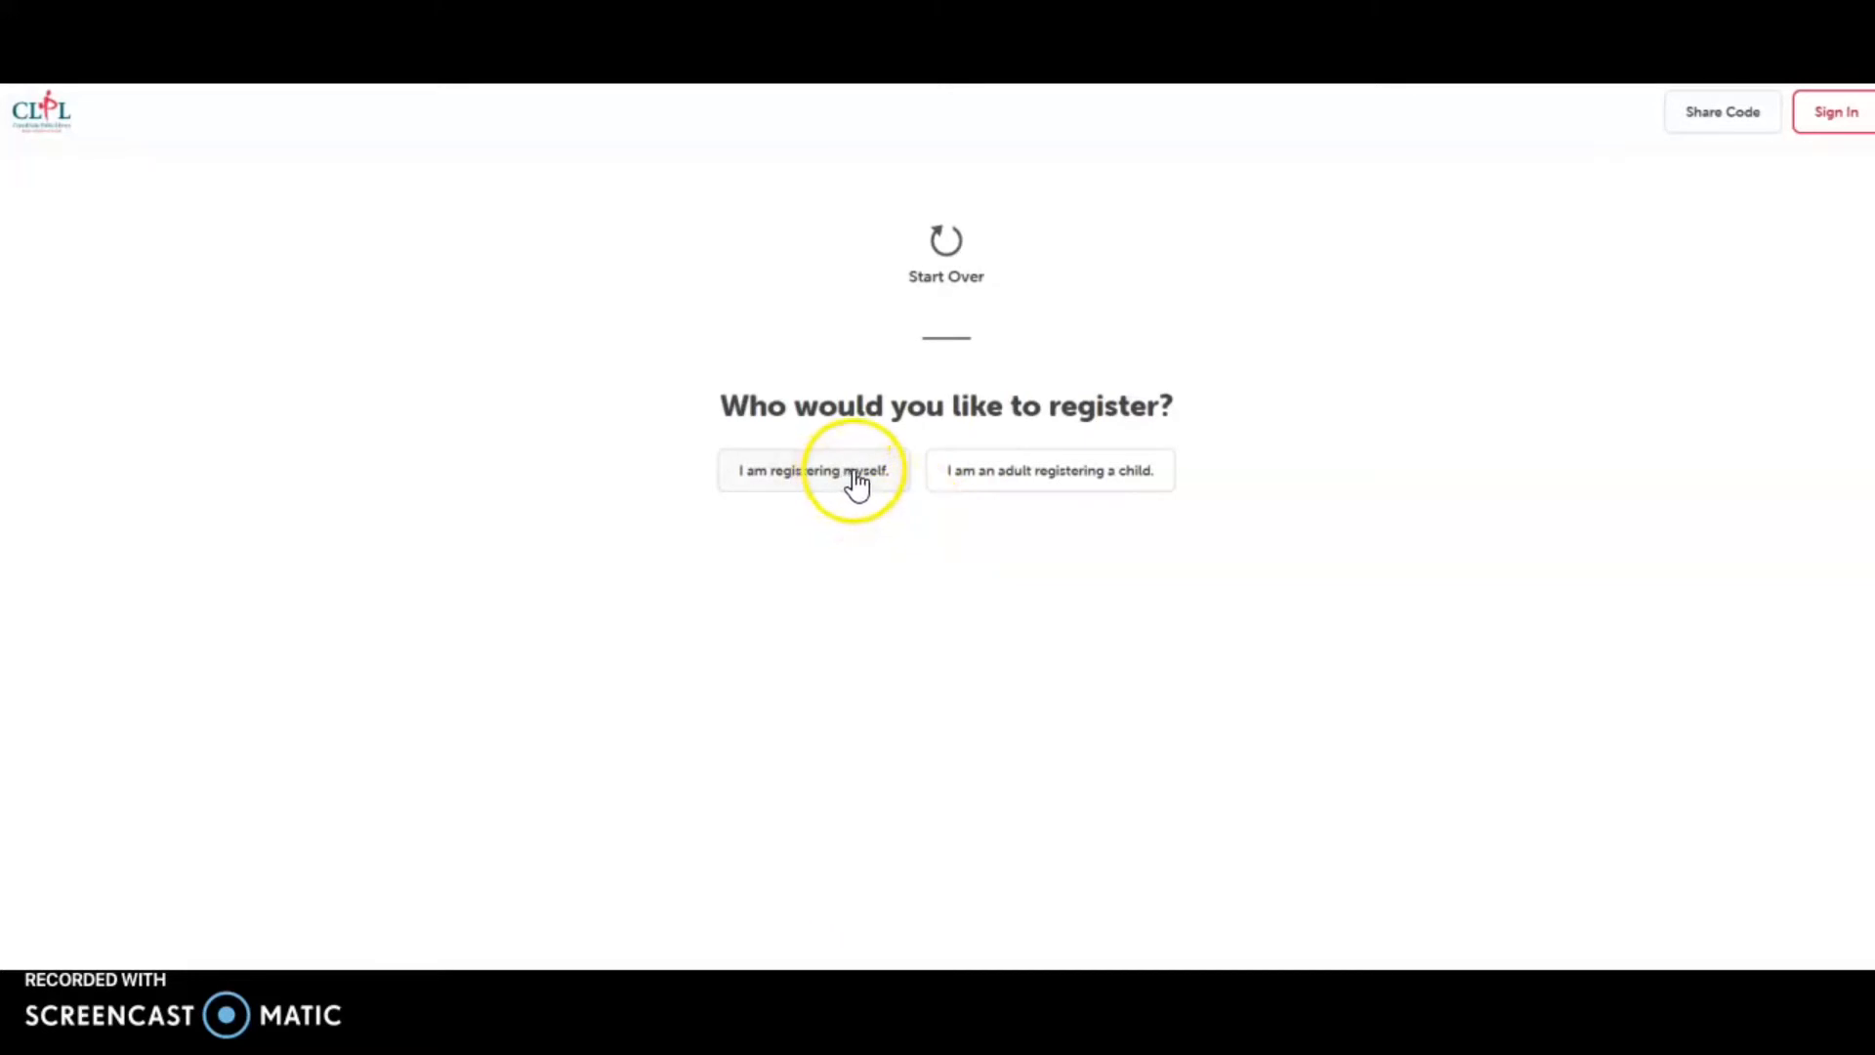
{"action": "mouse_move", "coordinate": [843, 476]}
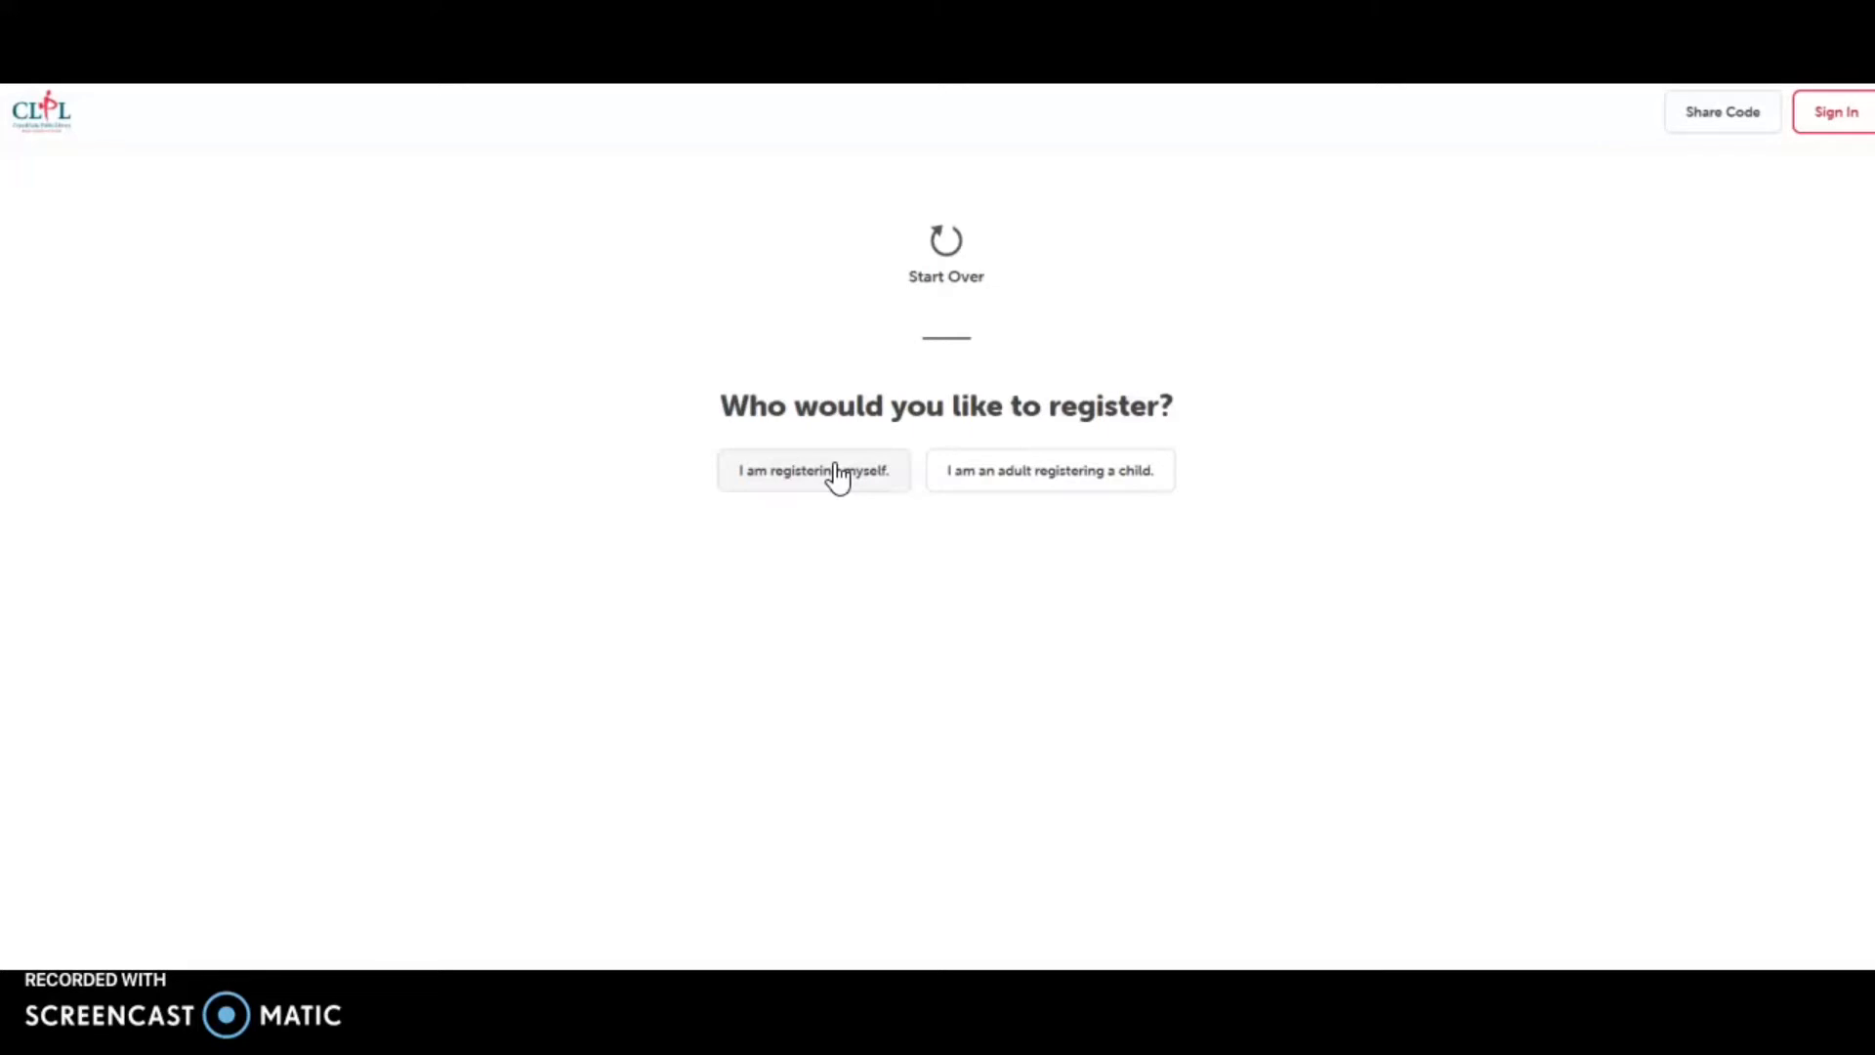
{"action": "left_click", "coordinate": [813, 470]}
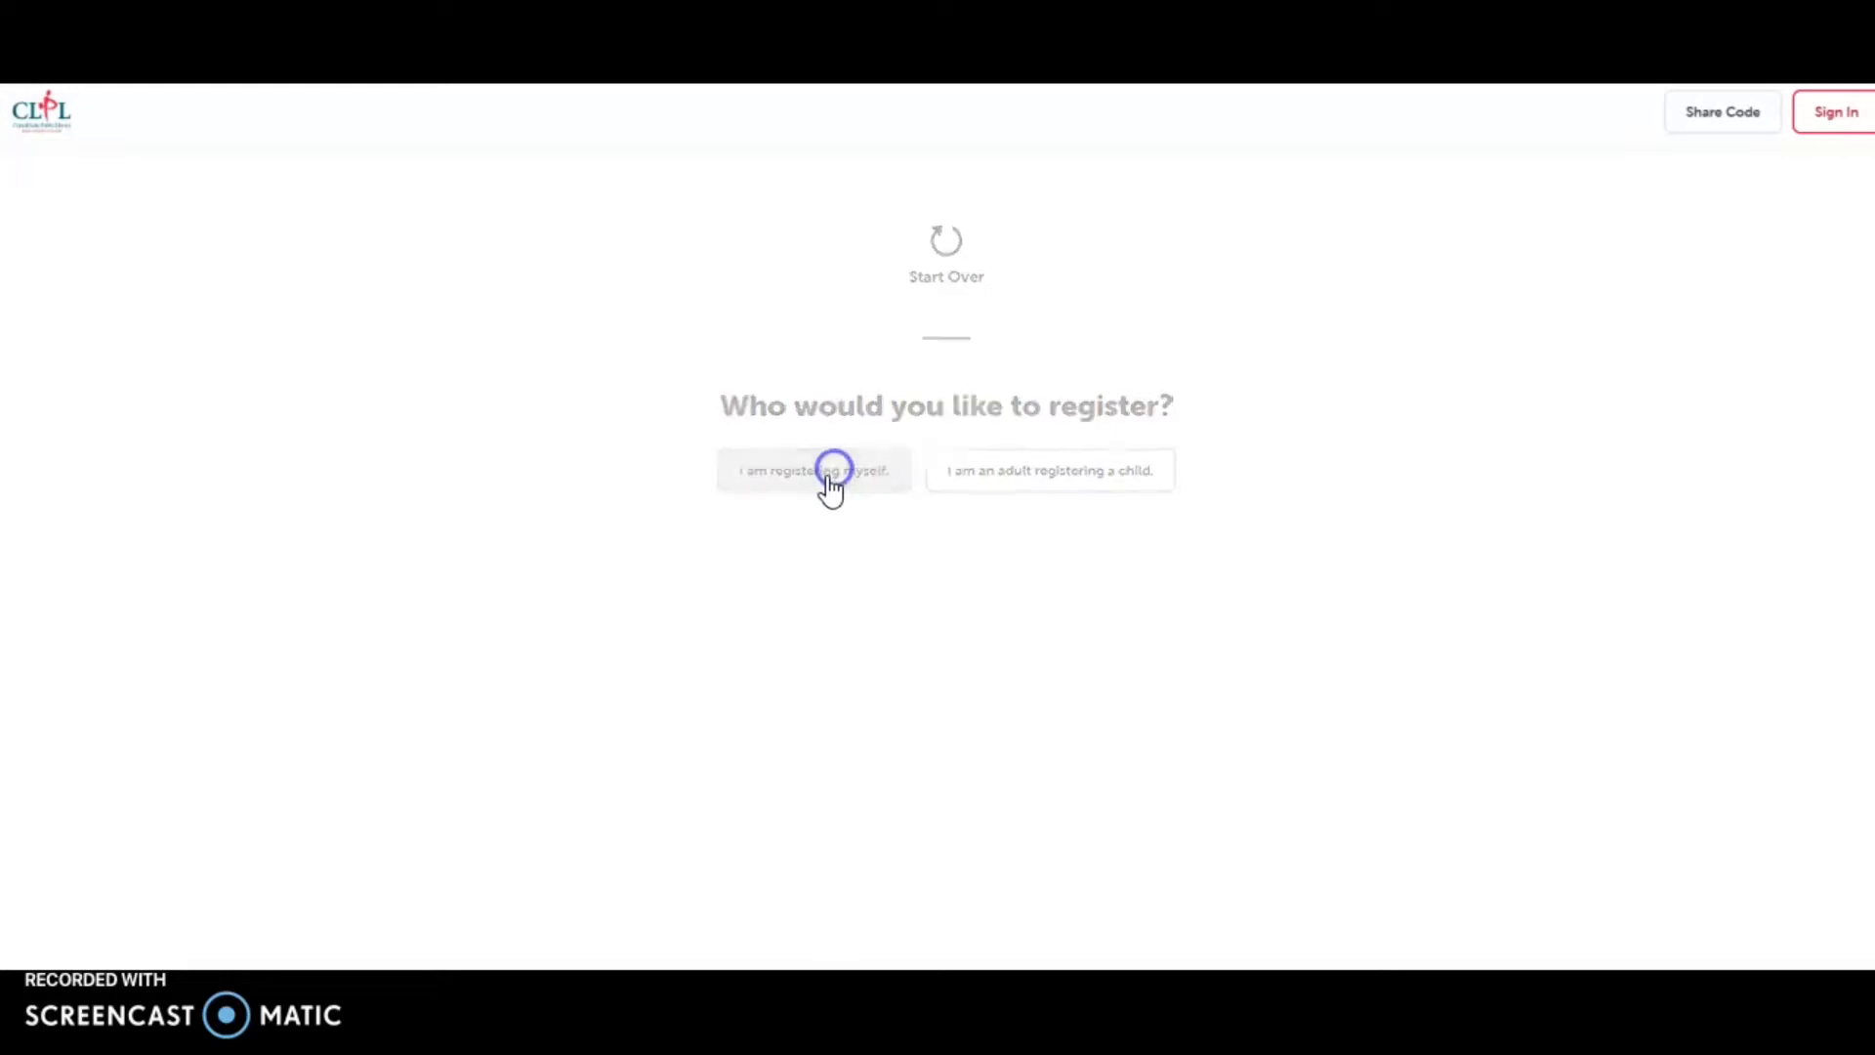
Enter name 'Mr. Creevey', username 'Mr.Creeve', and begin the email address.
{"action": "left_click", "coordinate": [815, 469]}
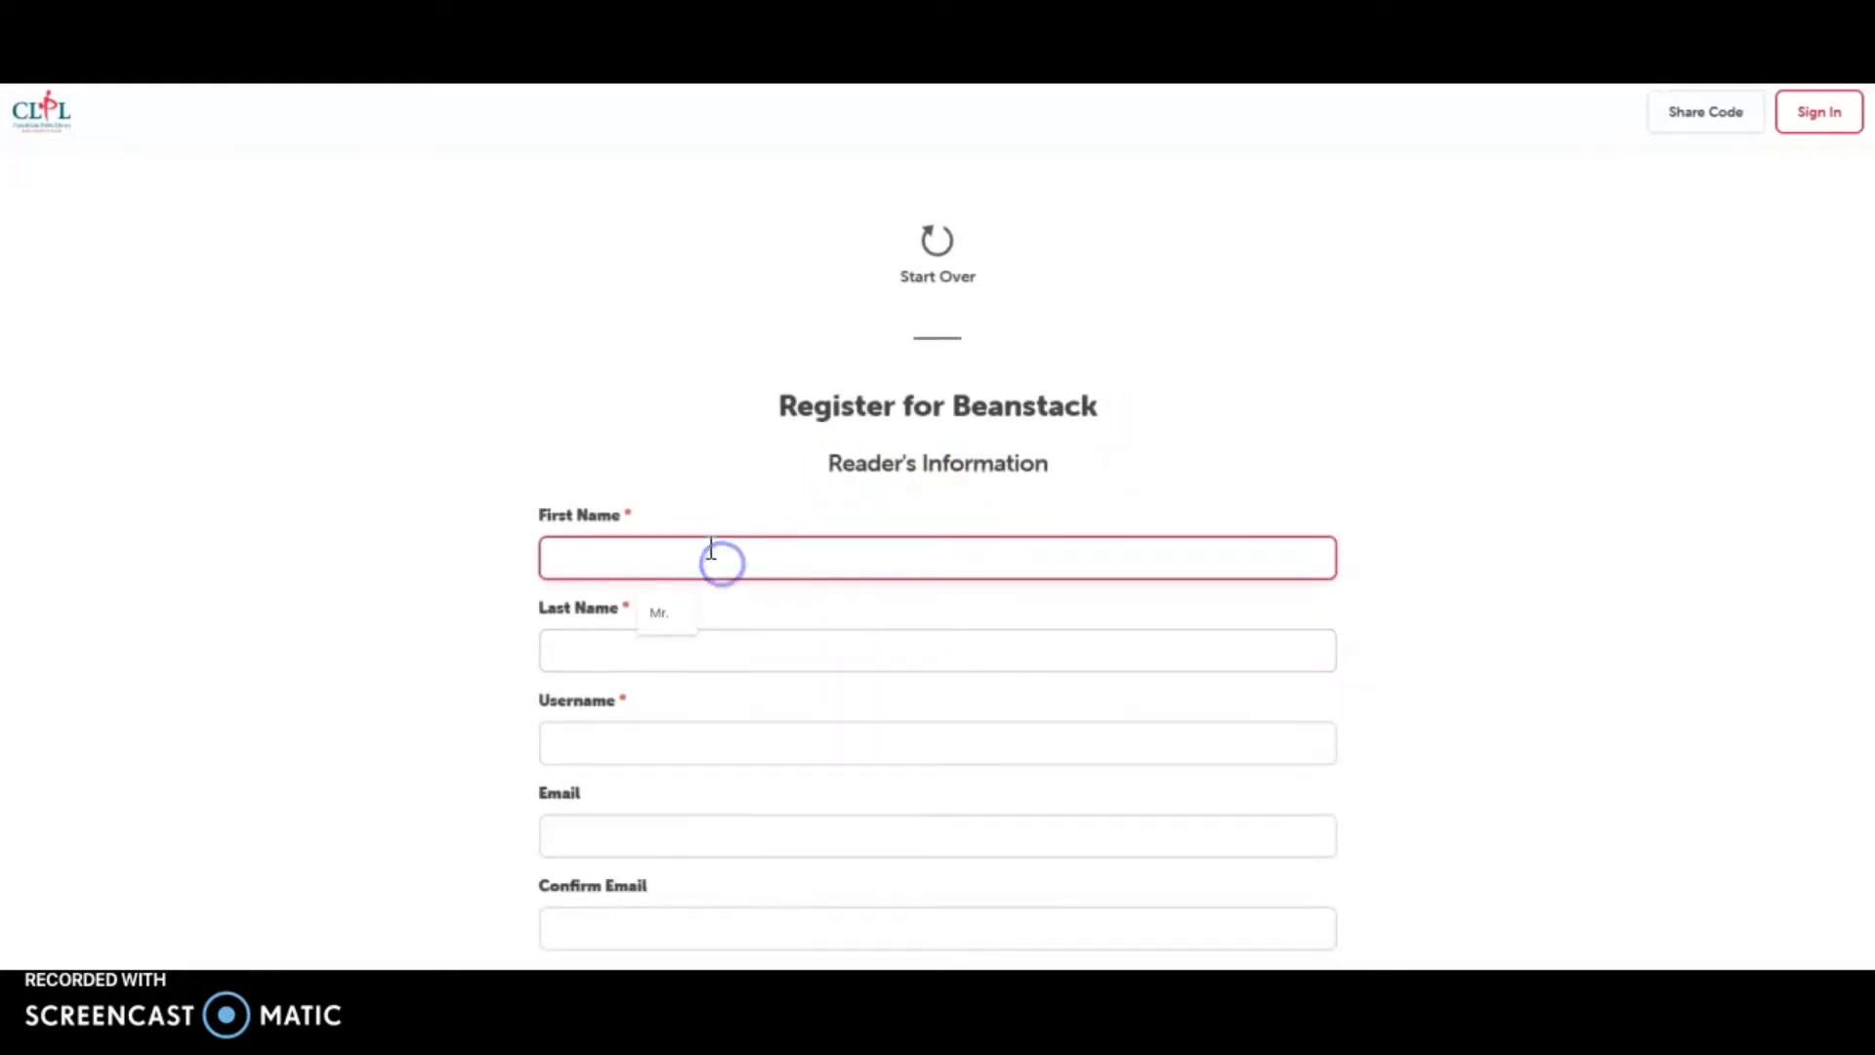
{"action": "type", "text": "Mr"}
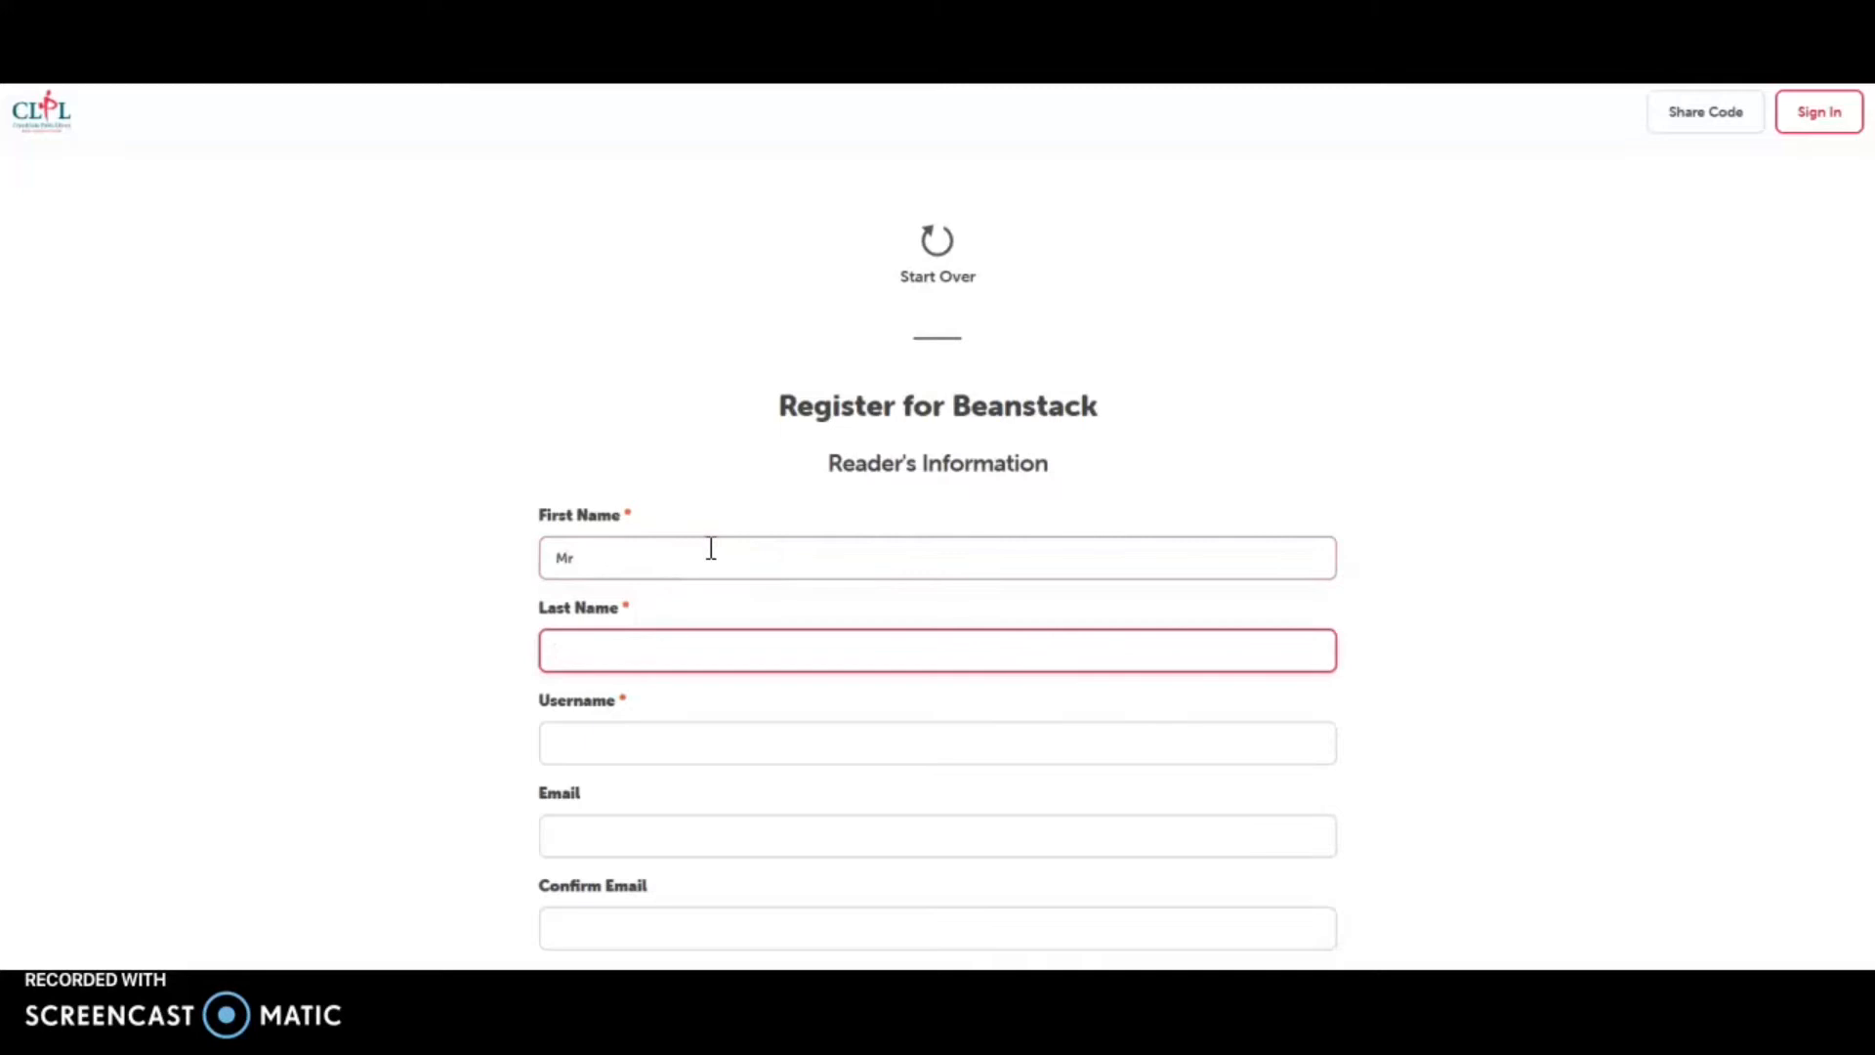
{"action": "type", "text": "."}
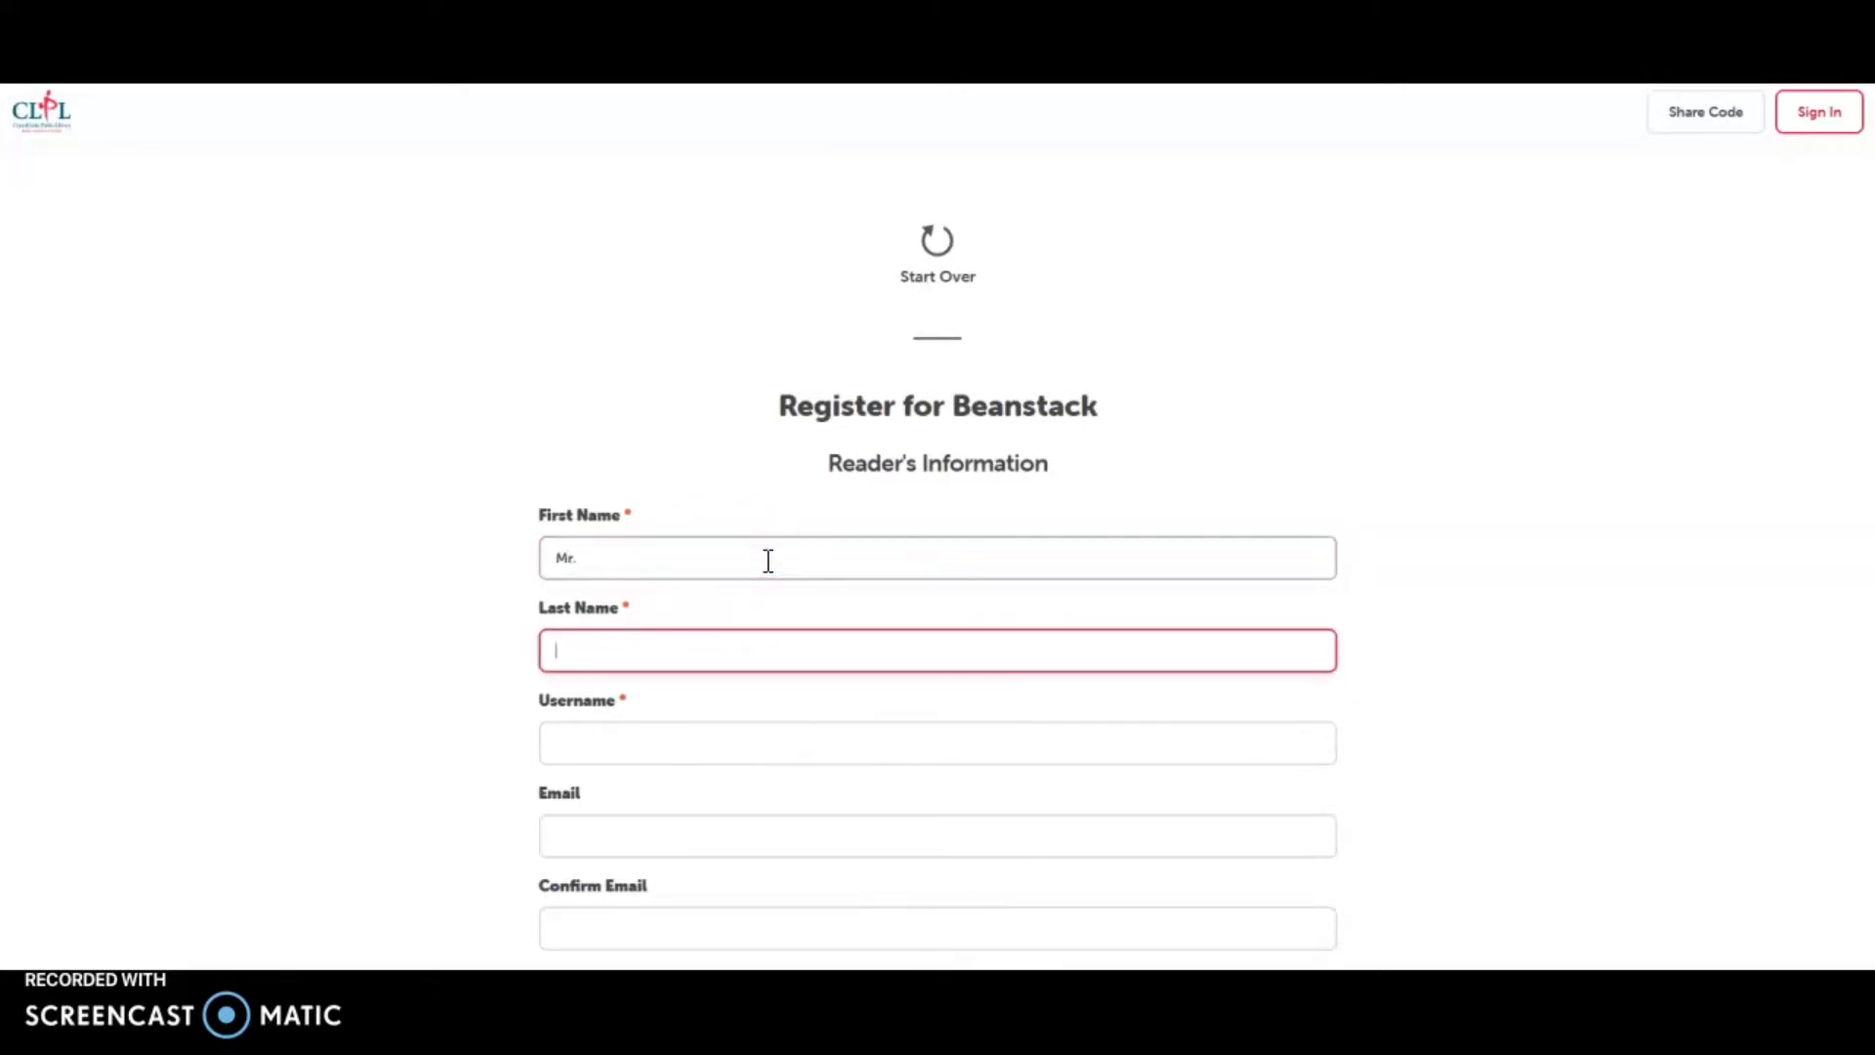
{"action": "type", "text": "Creevey"}
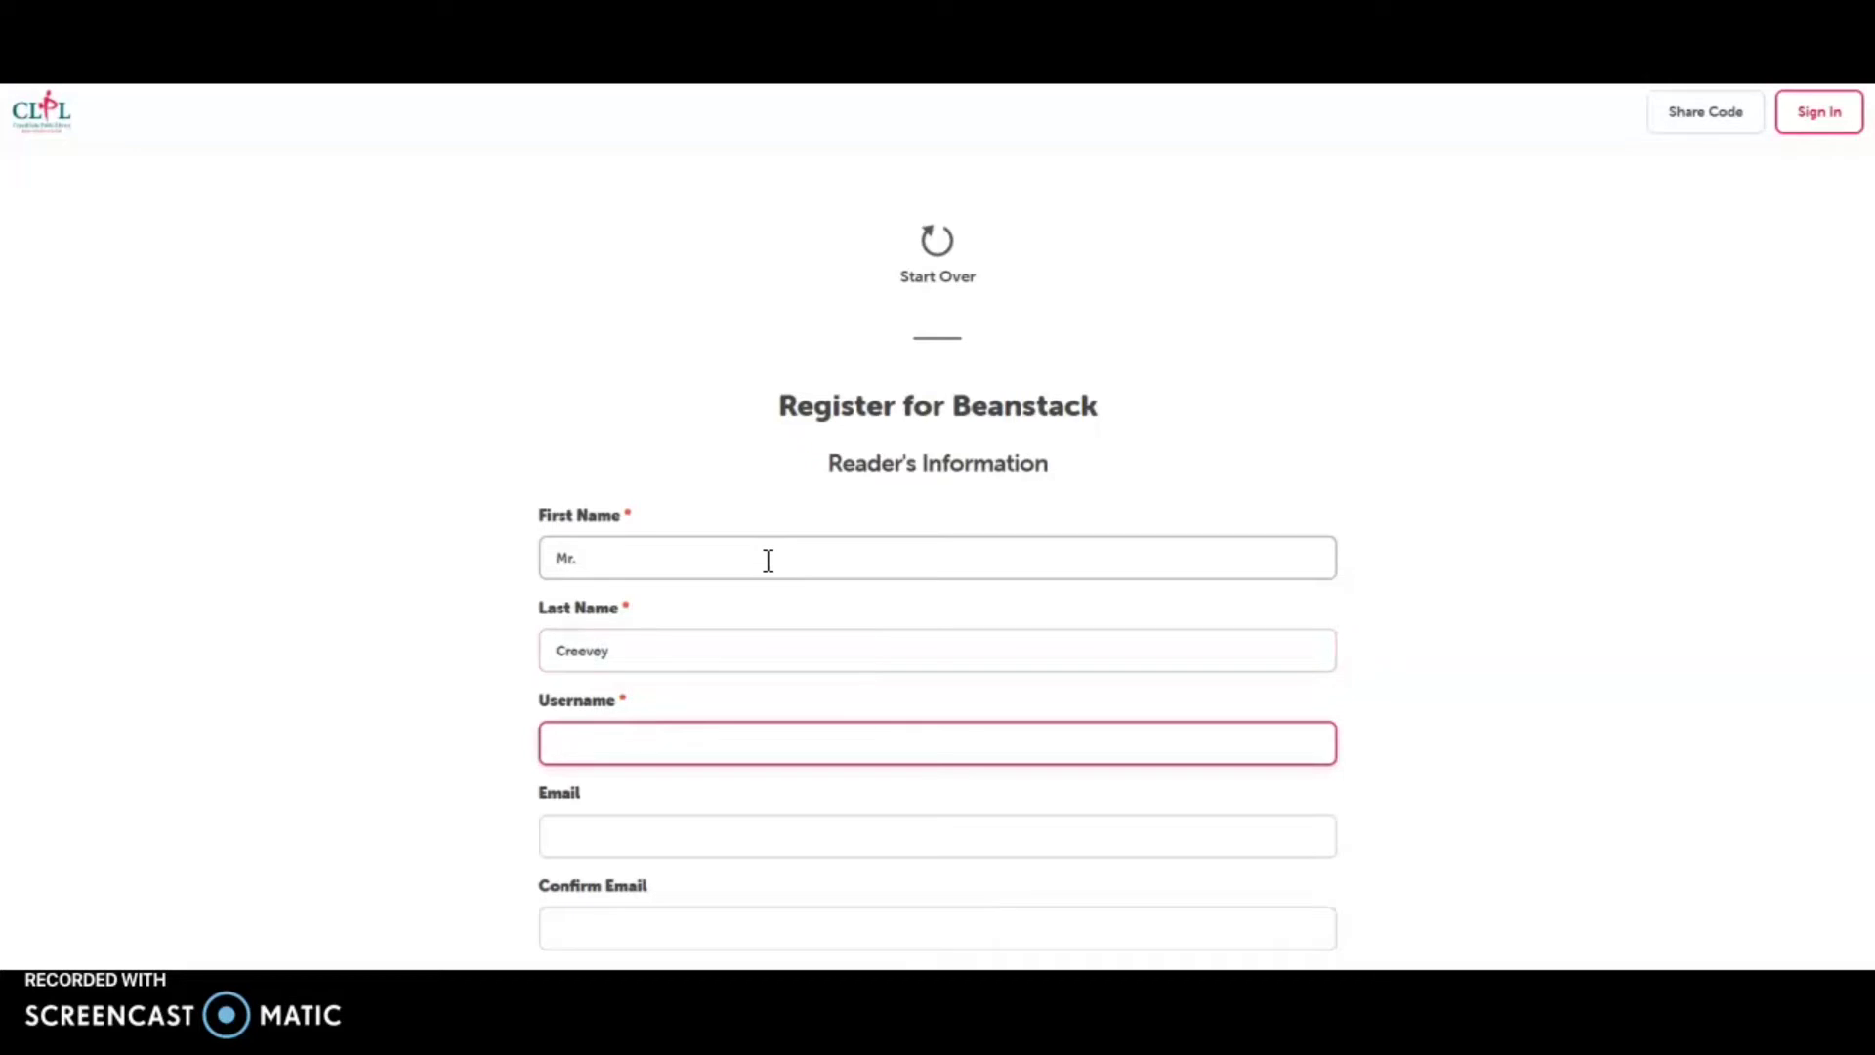
{"action": "type", "text": "M"}
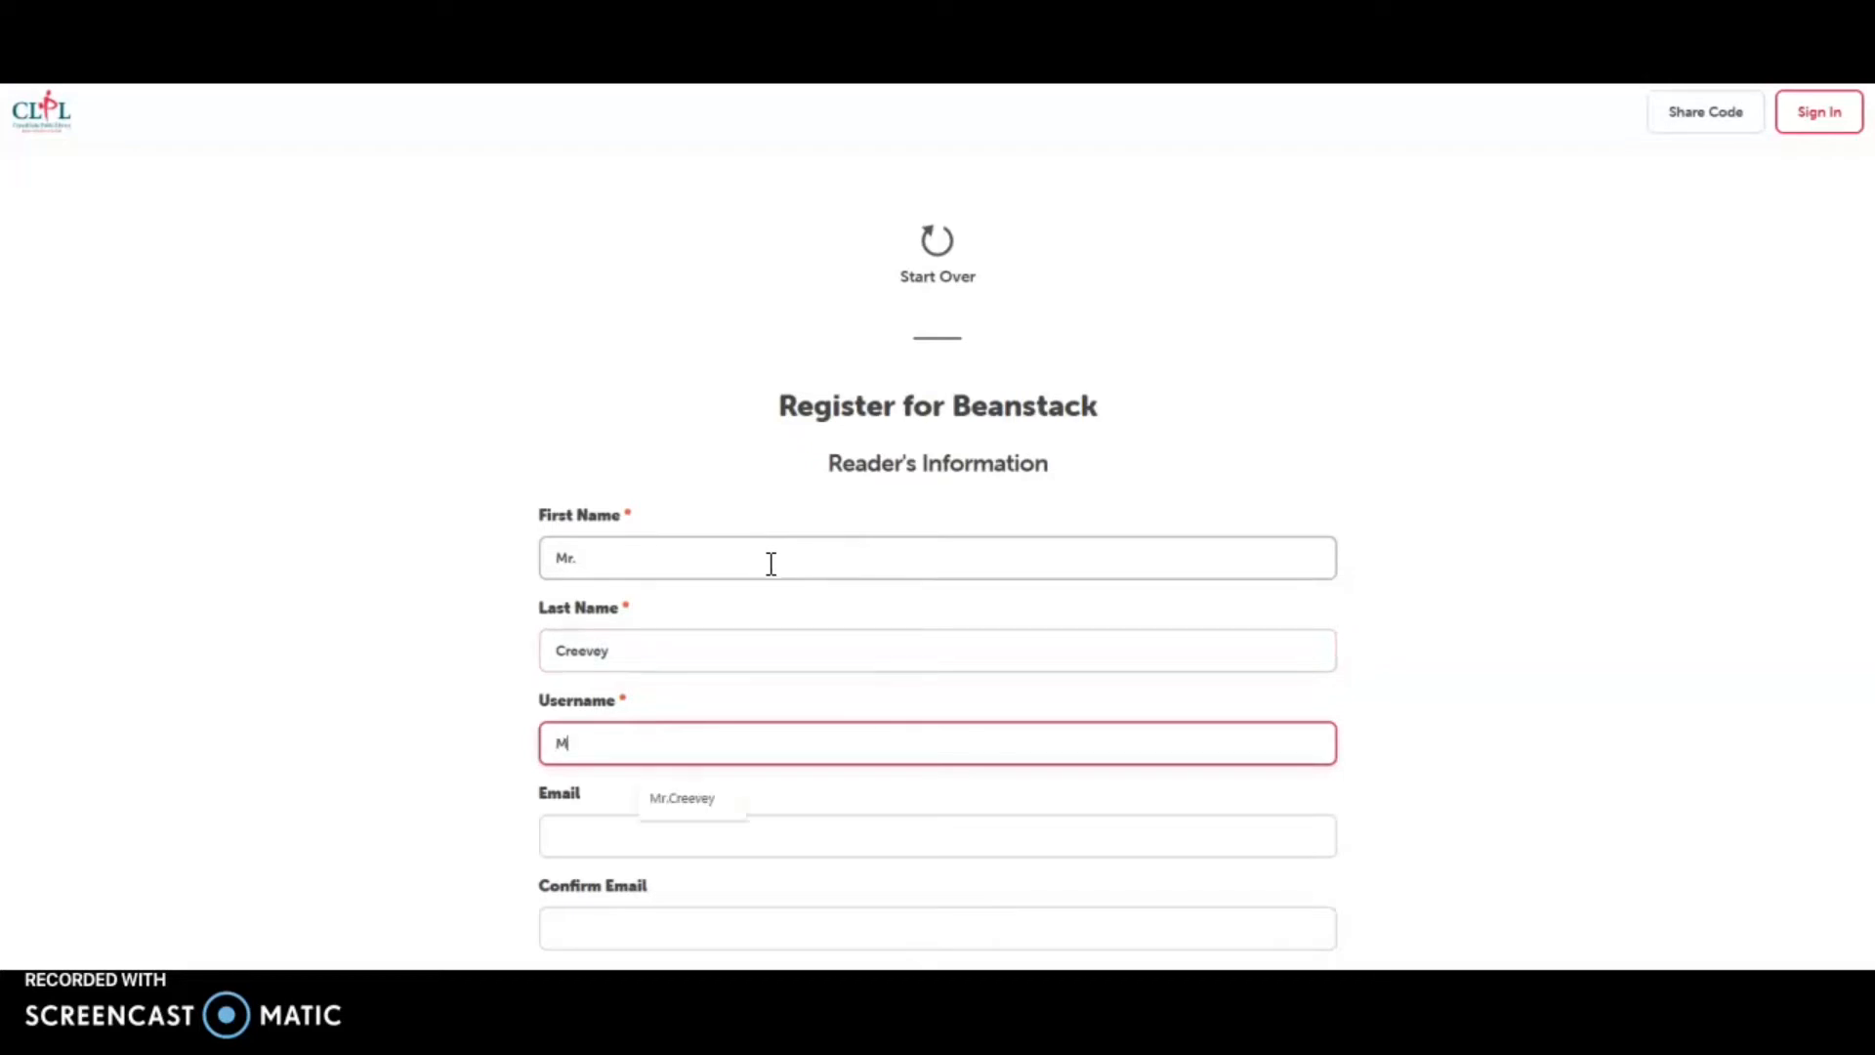
{"action": "type", "text": "r.Creevey"}
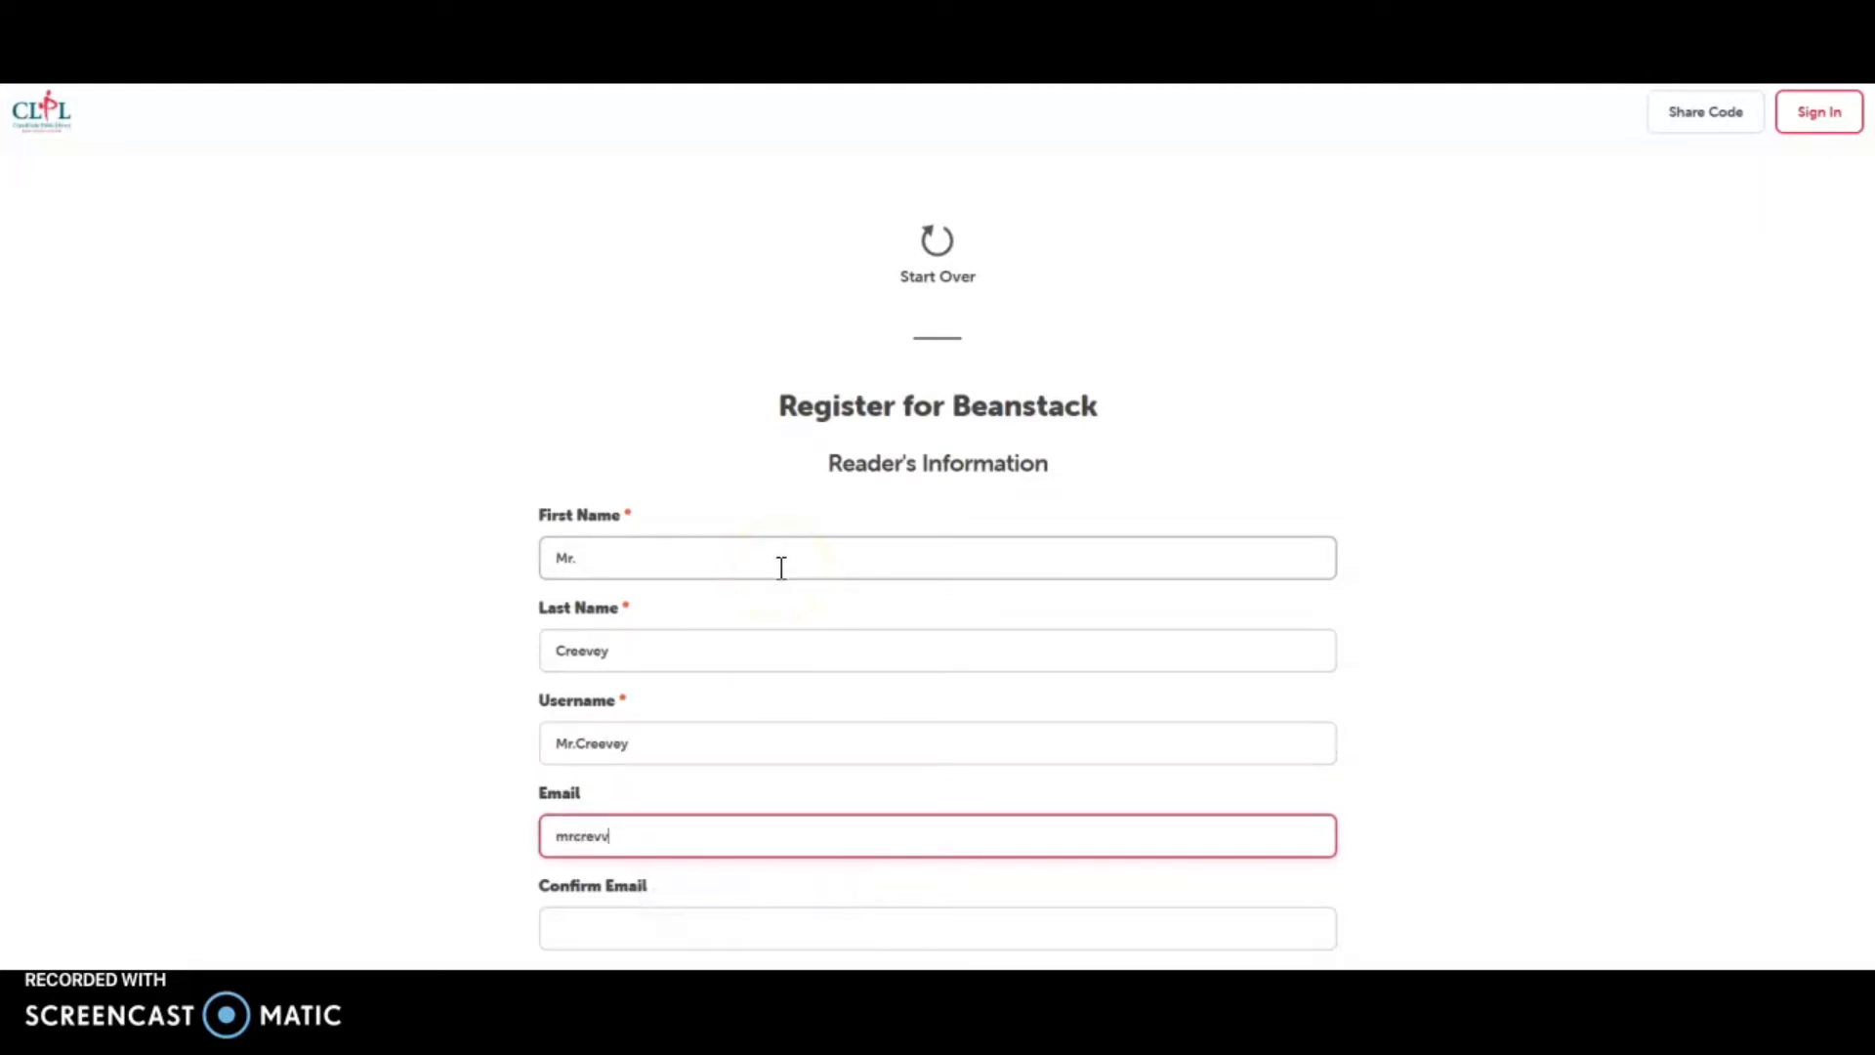
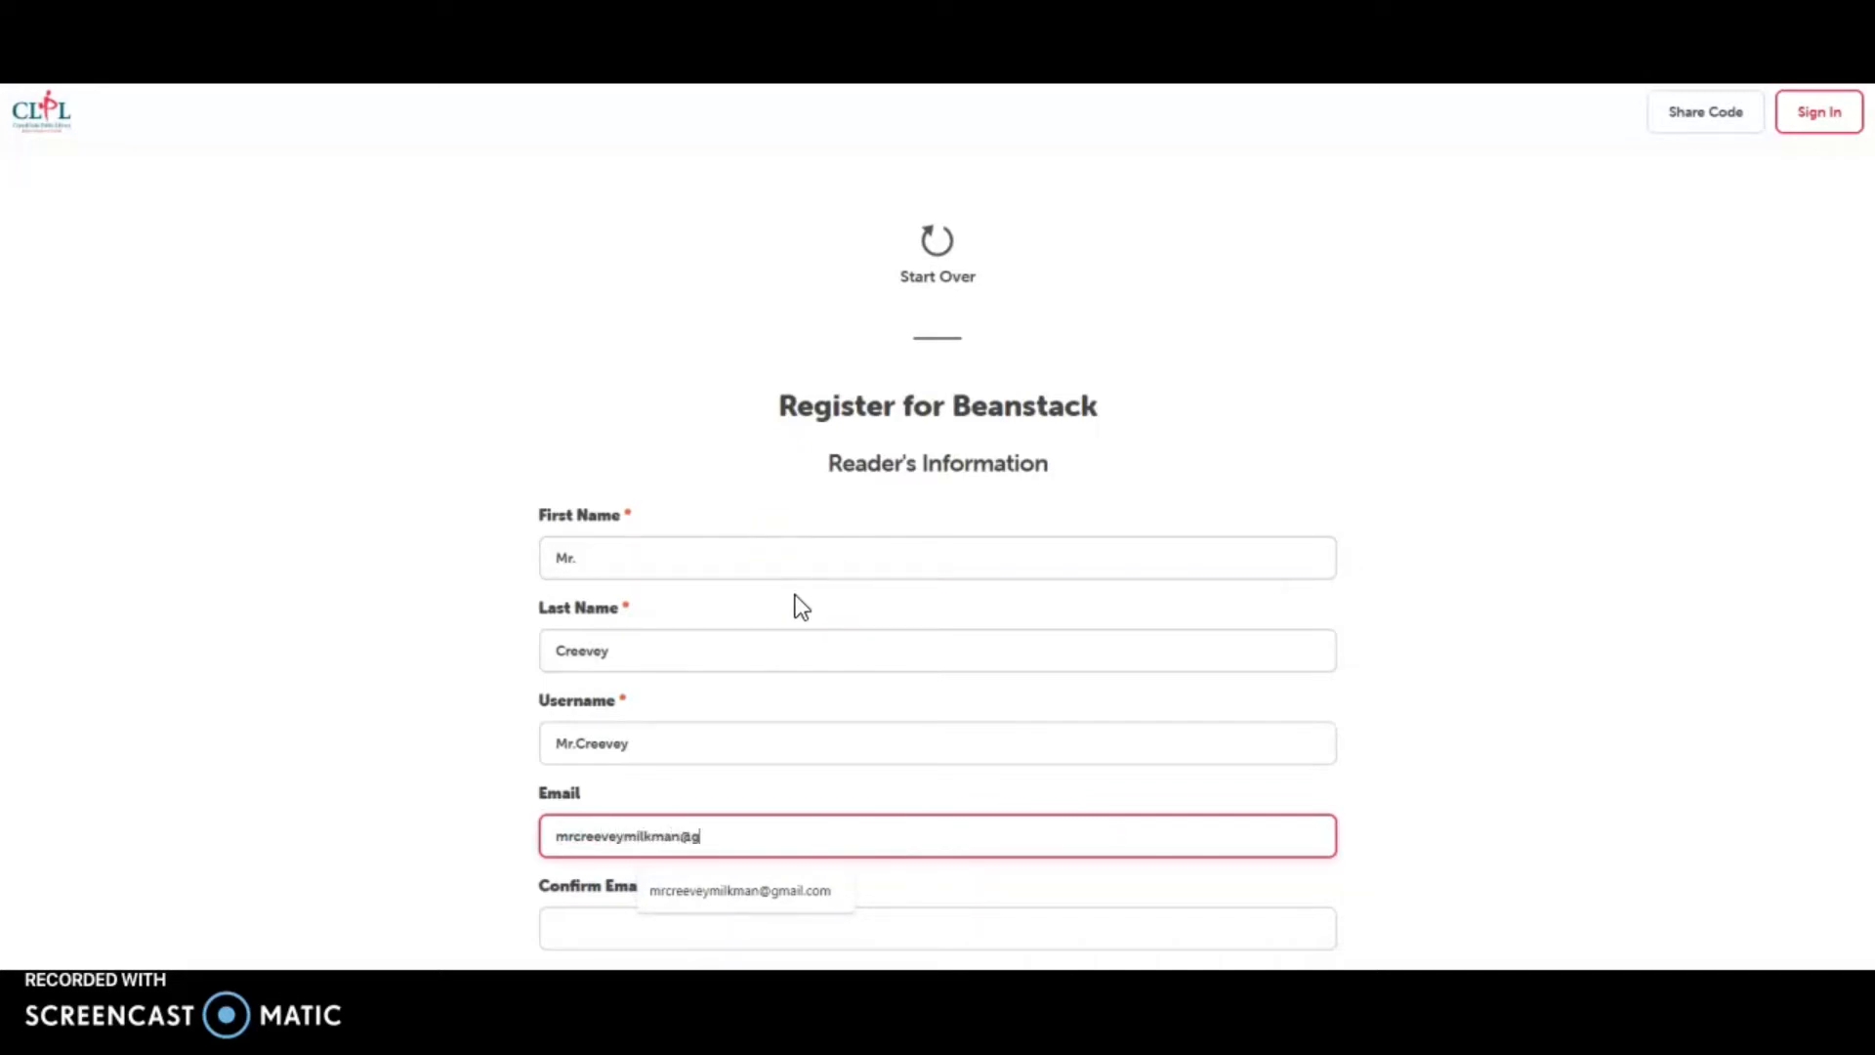
{"action": "scroll", "scroll_direction": "down", "scroll_amount": 3}
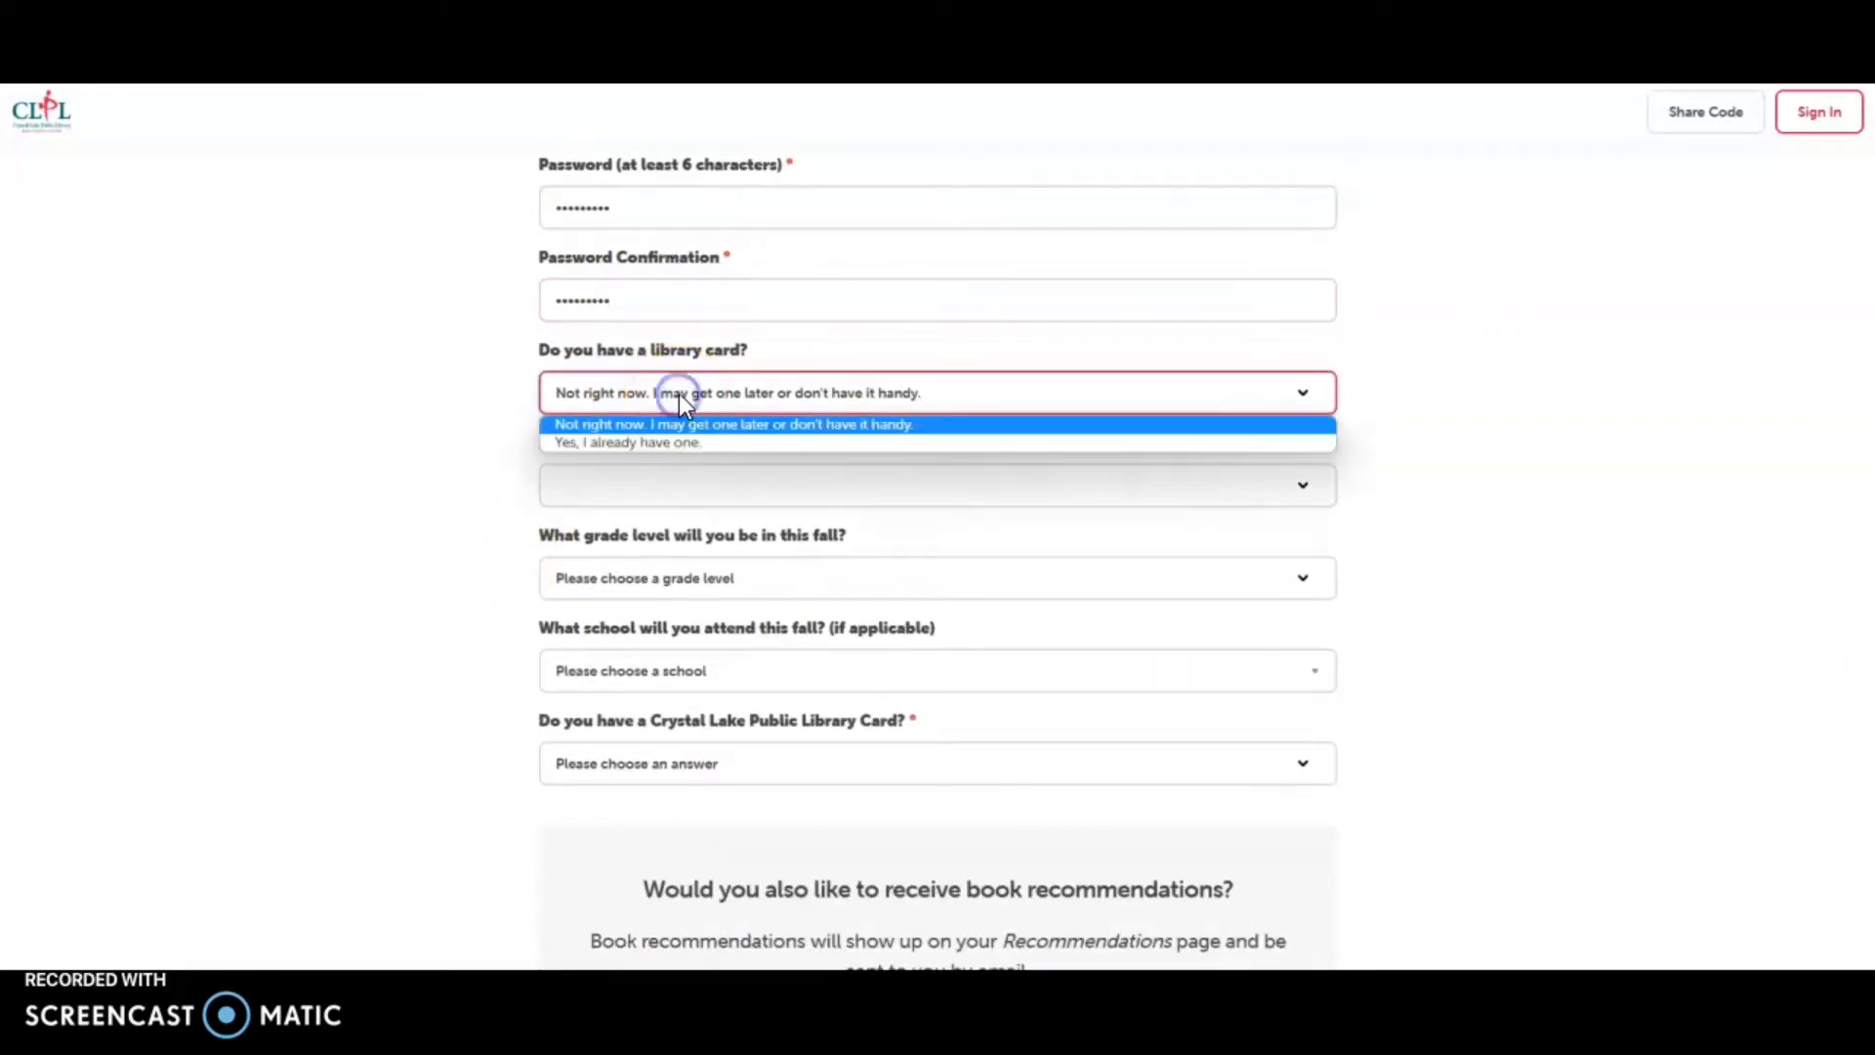
Set birth year 1981, grade Adult, library card No, and submit.
{"action": "left_click", "coordinate": [625, 441]}
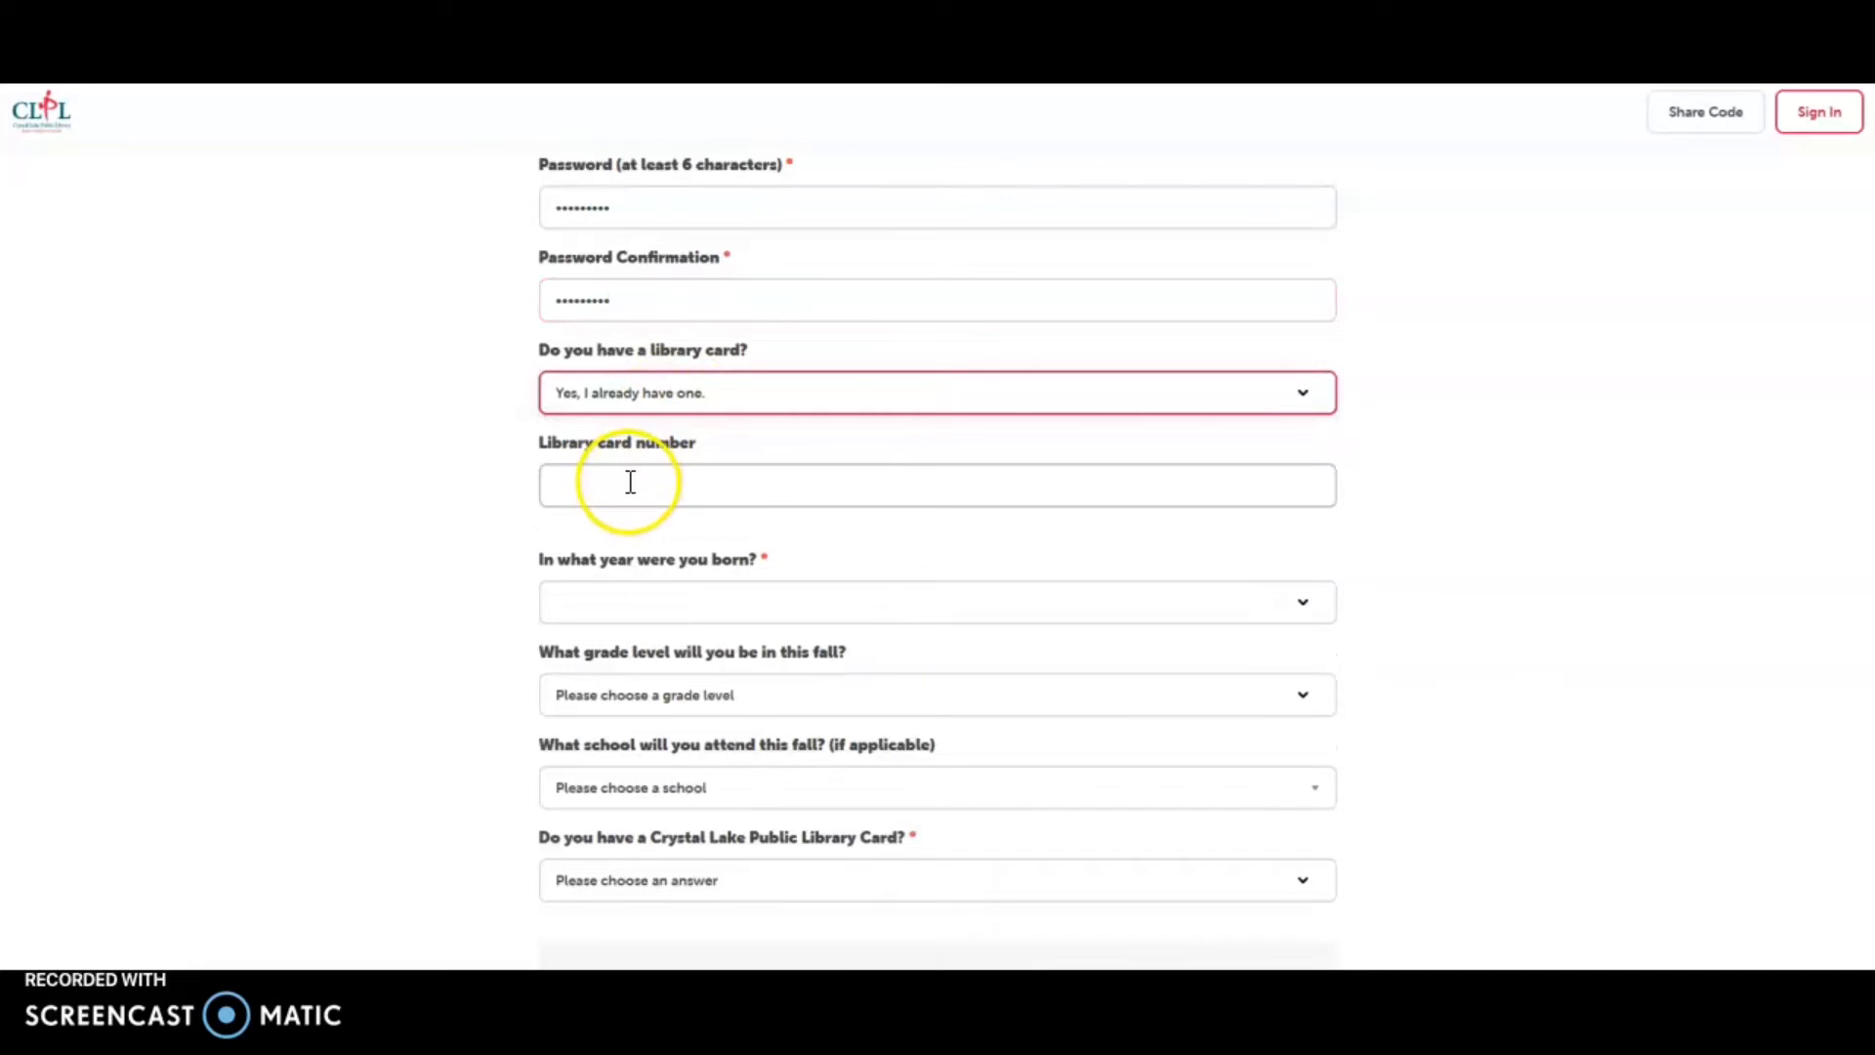
{"action": "mouse_move", "coordinate": [655, 412]}
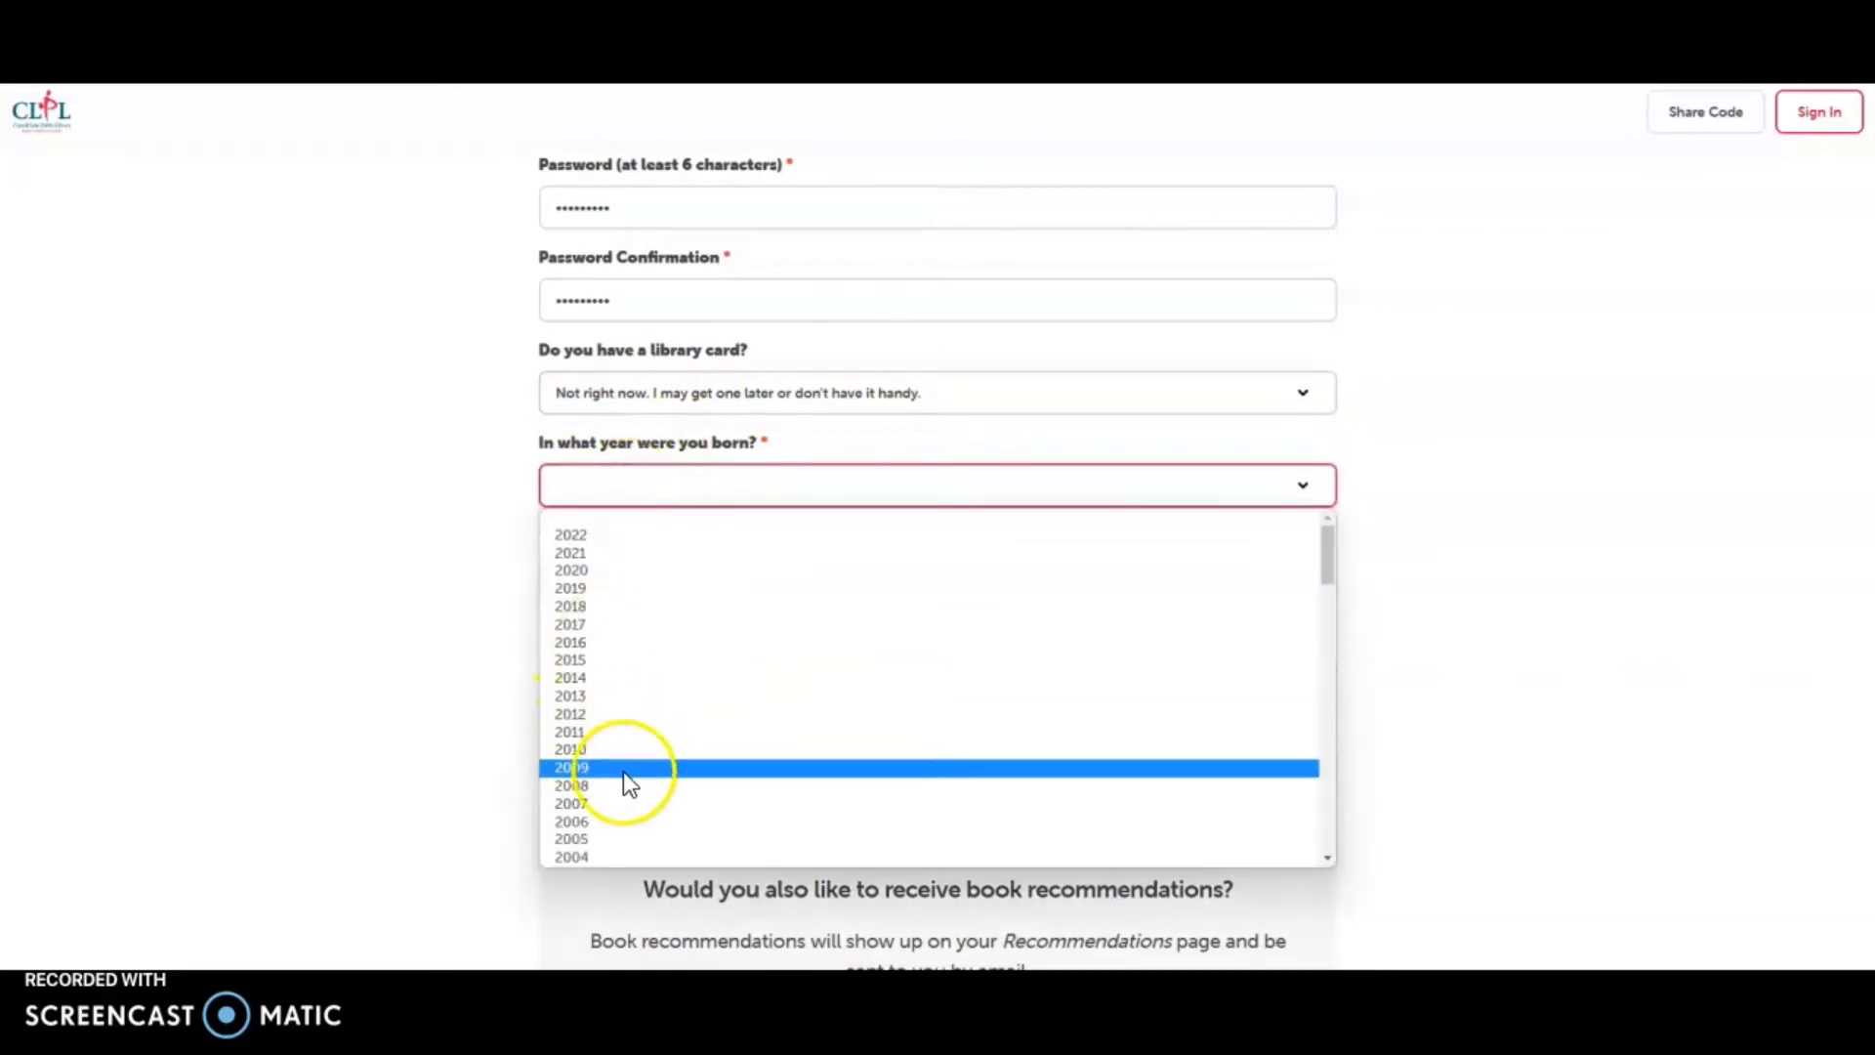
{"action": "scroll", "scroll_direction": "down", "scroll_amount": 3}
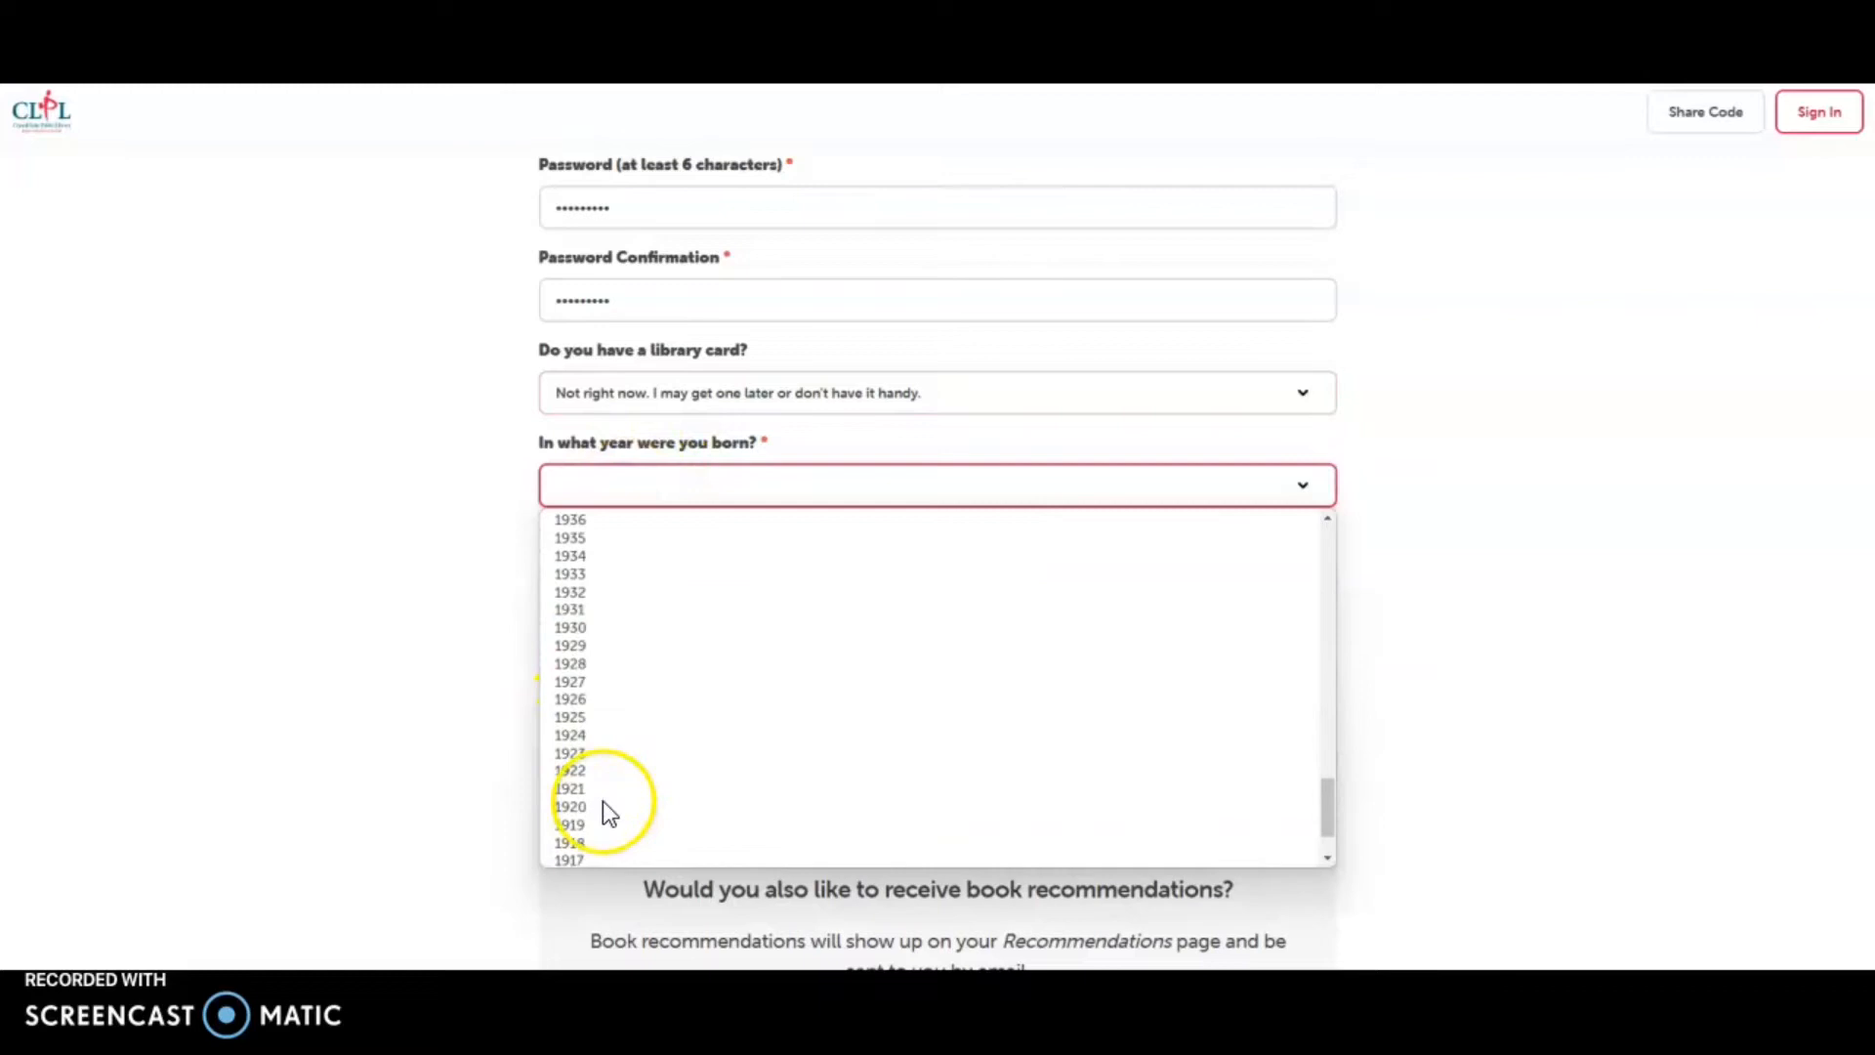
{"action": "scroll", "scroll_direction": "up", "scroll_amount": 3}
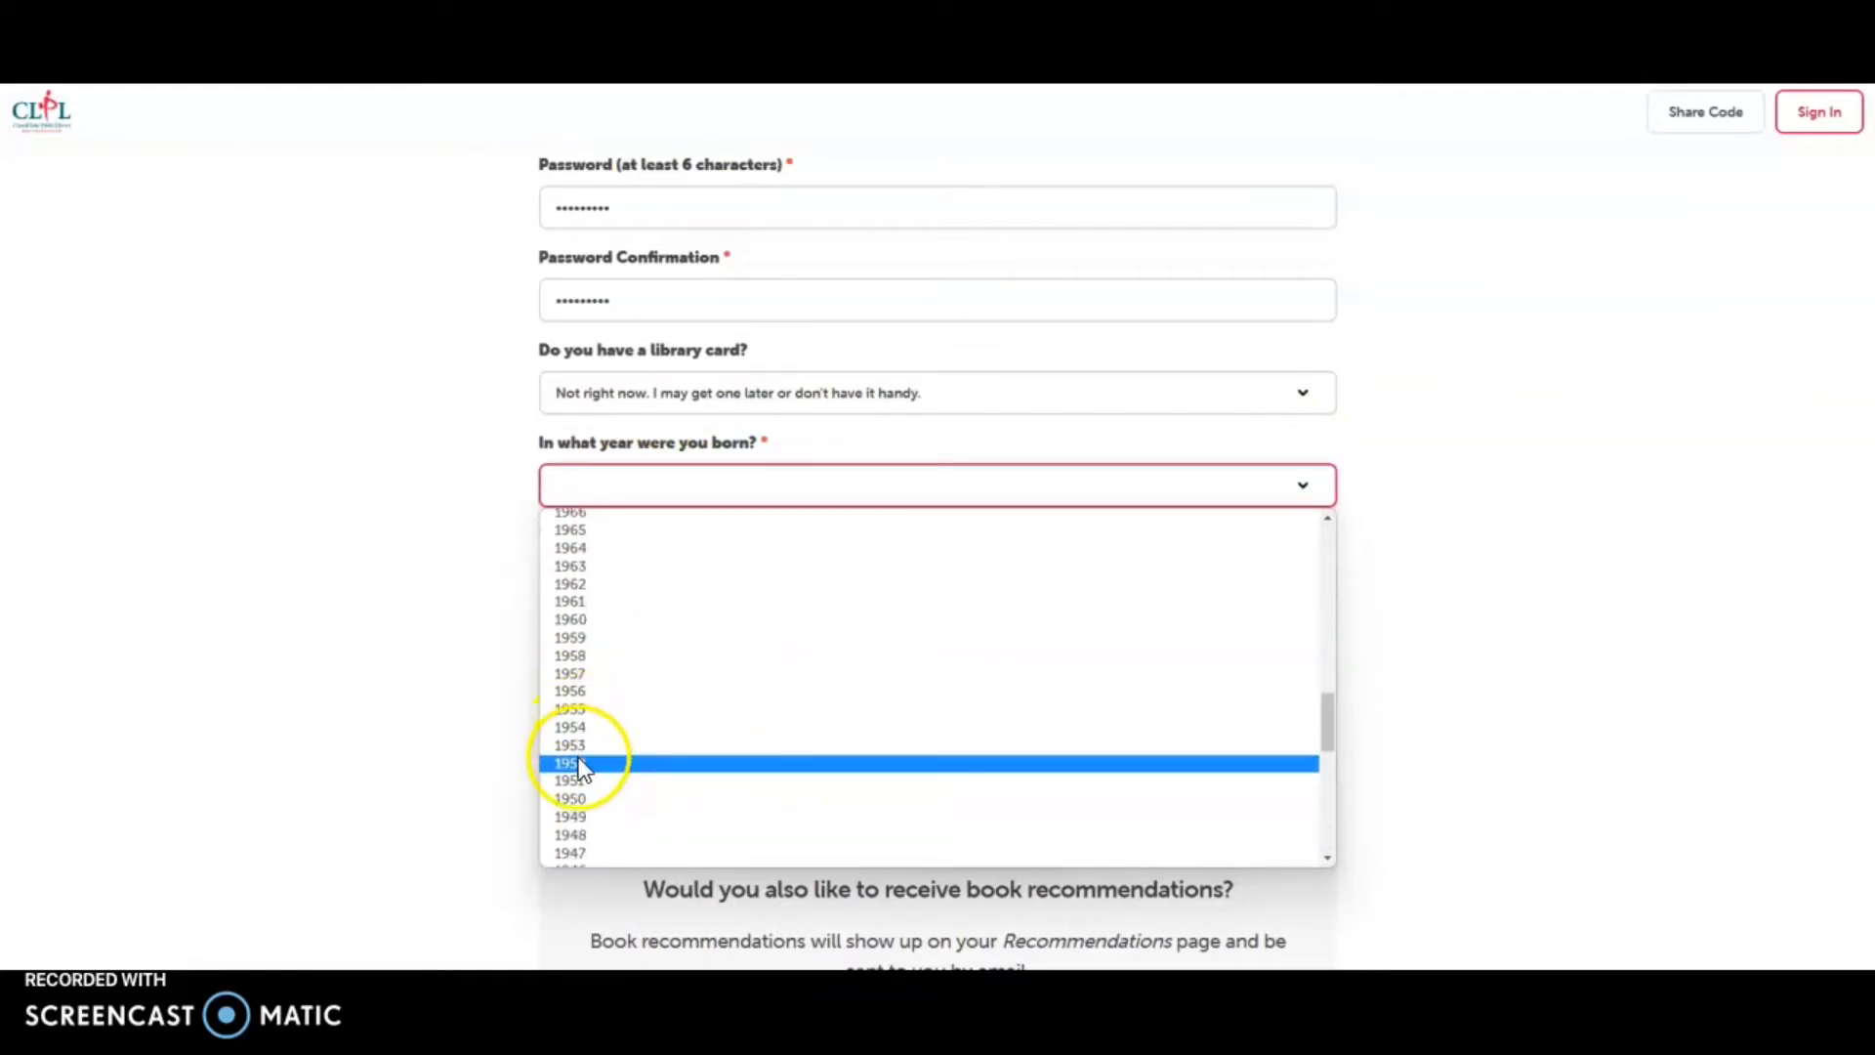
{"action": "scroll", "scroll_direction": "up", "scroll_amount": 3}
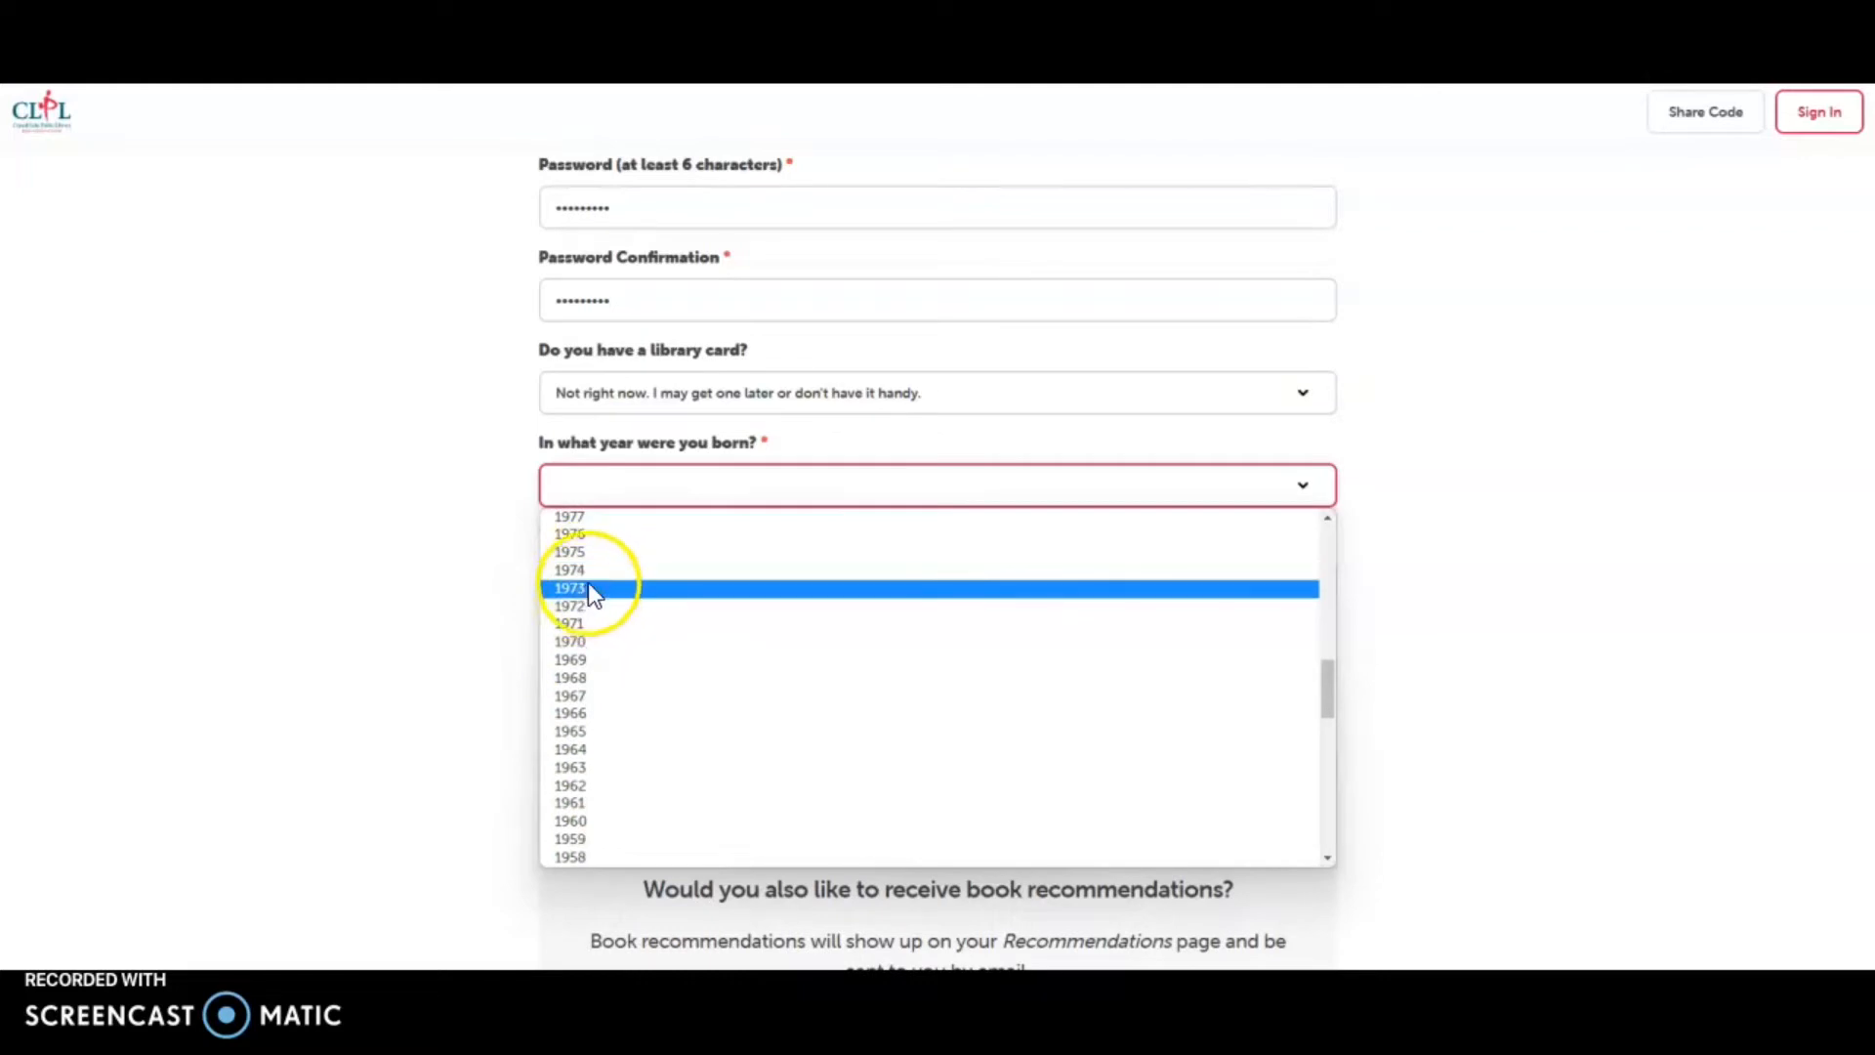
{"action": "scroll", "scroll_direction": "up", "scroll_amount": 3}
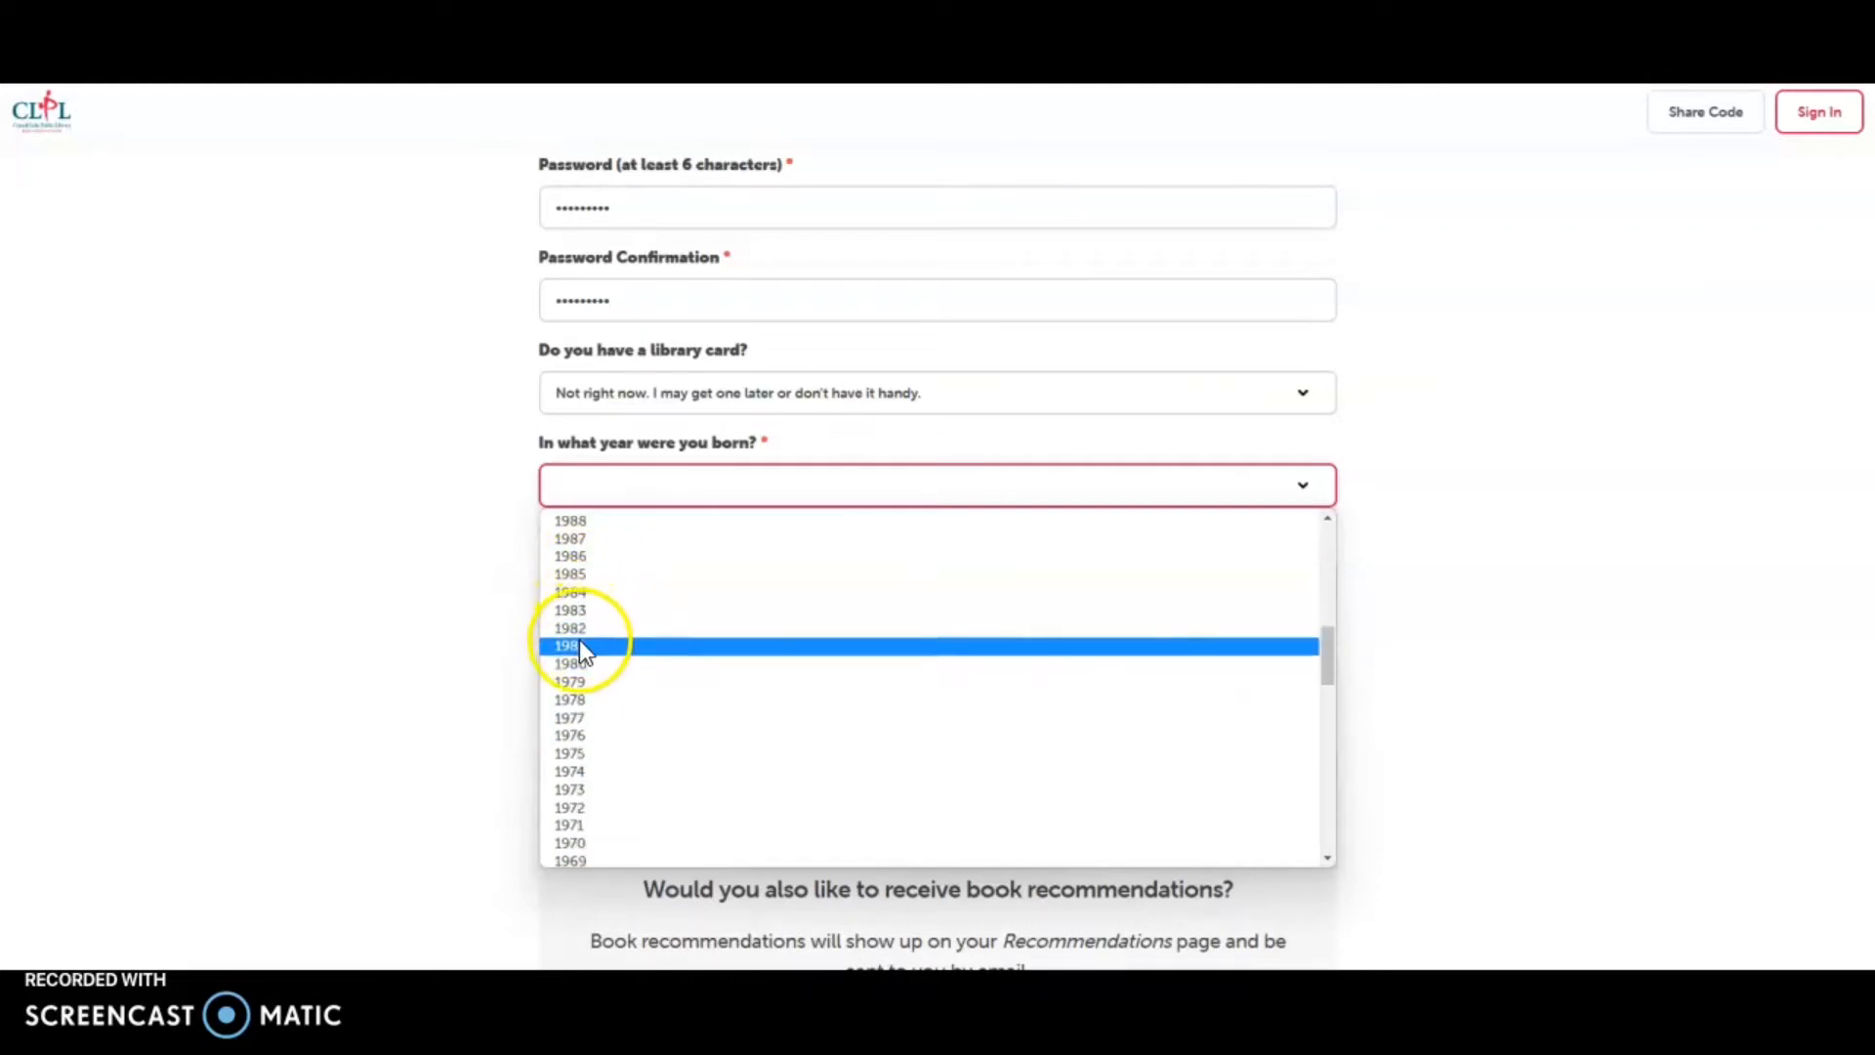
{"action": "left_click", "coordinate": [565, 645]}
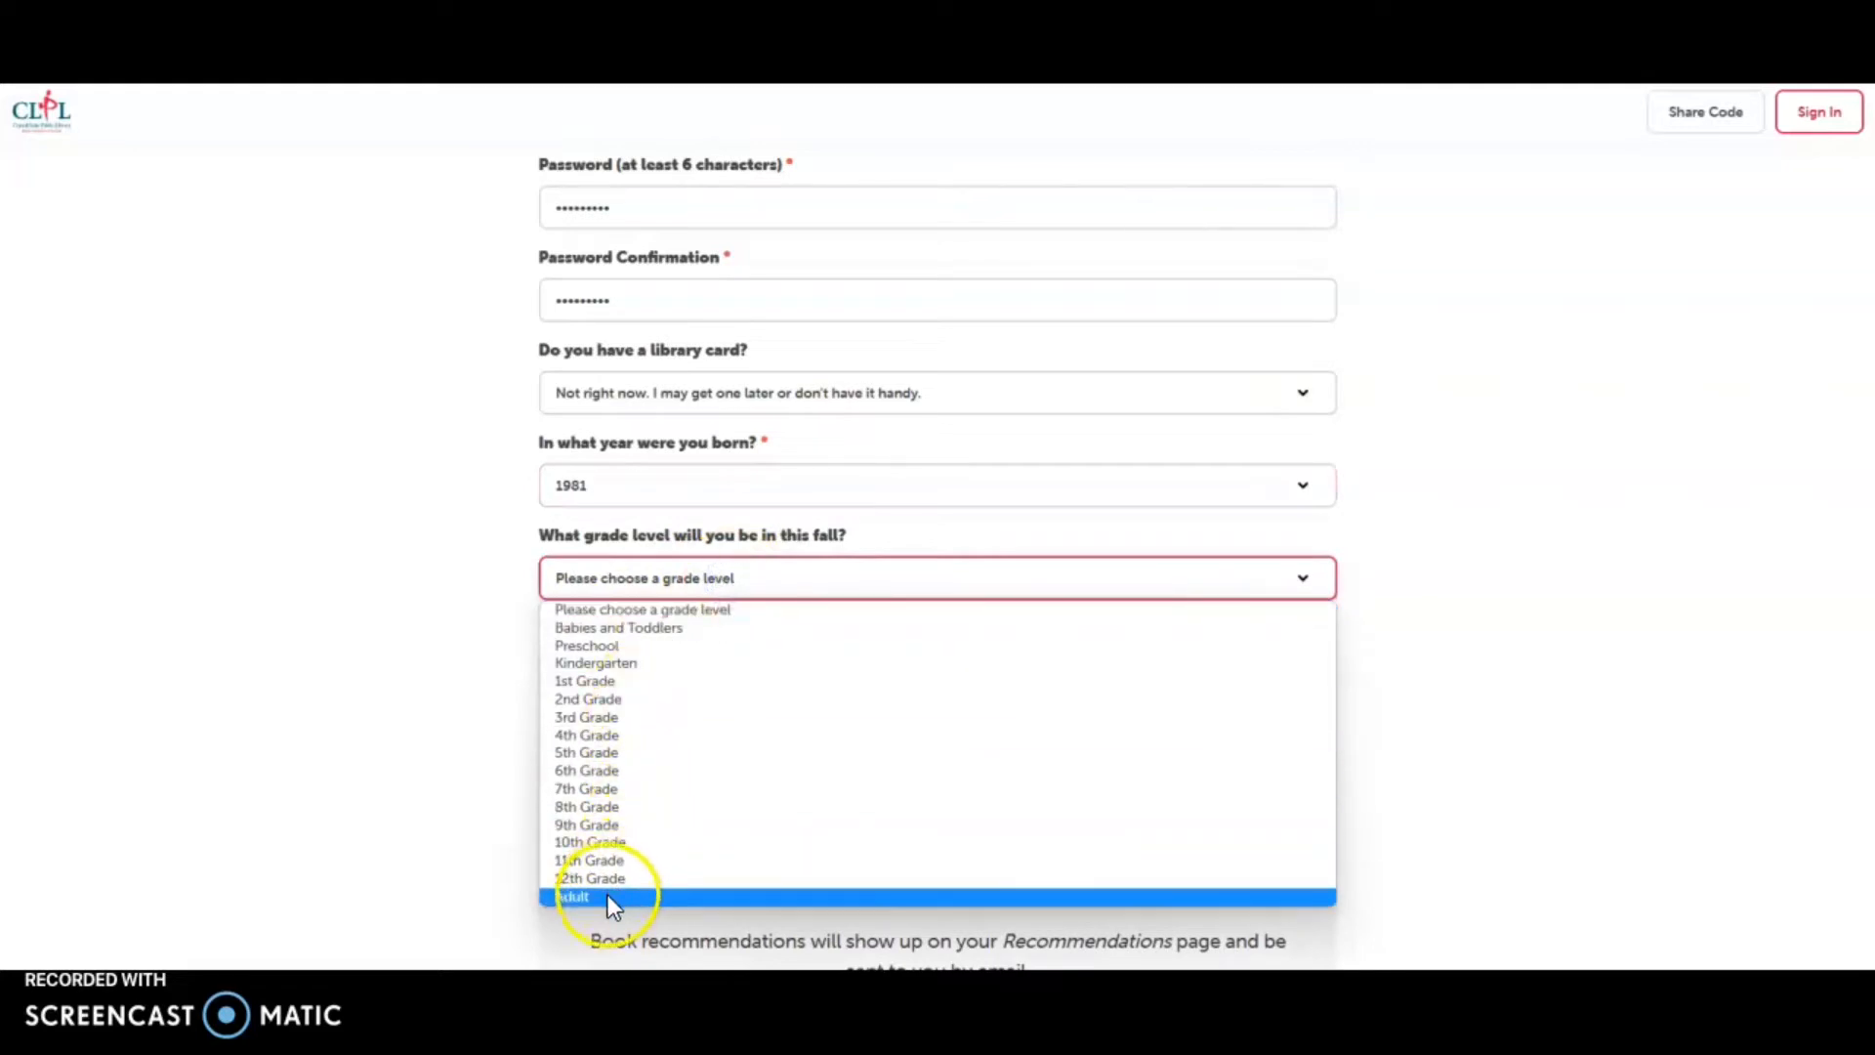
{"action": "left_click", "coordinate": [572, 897]}
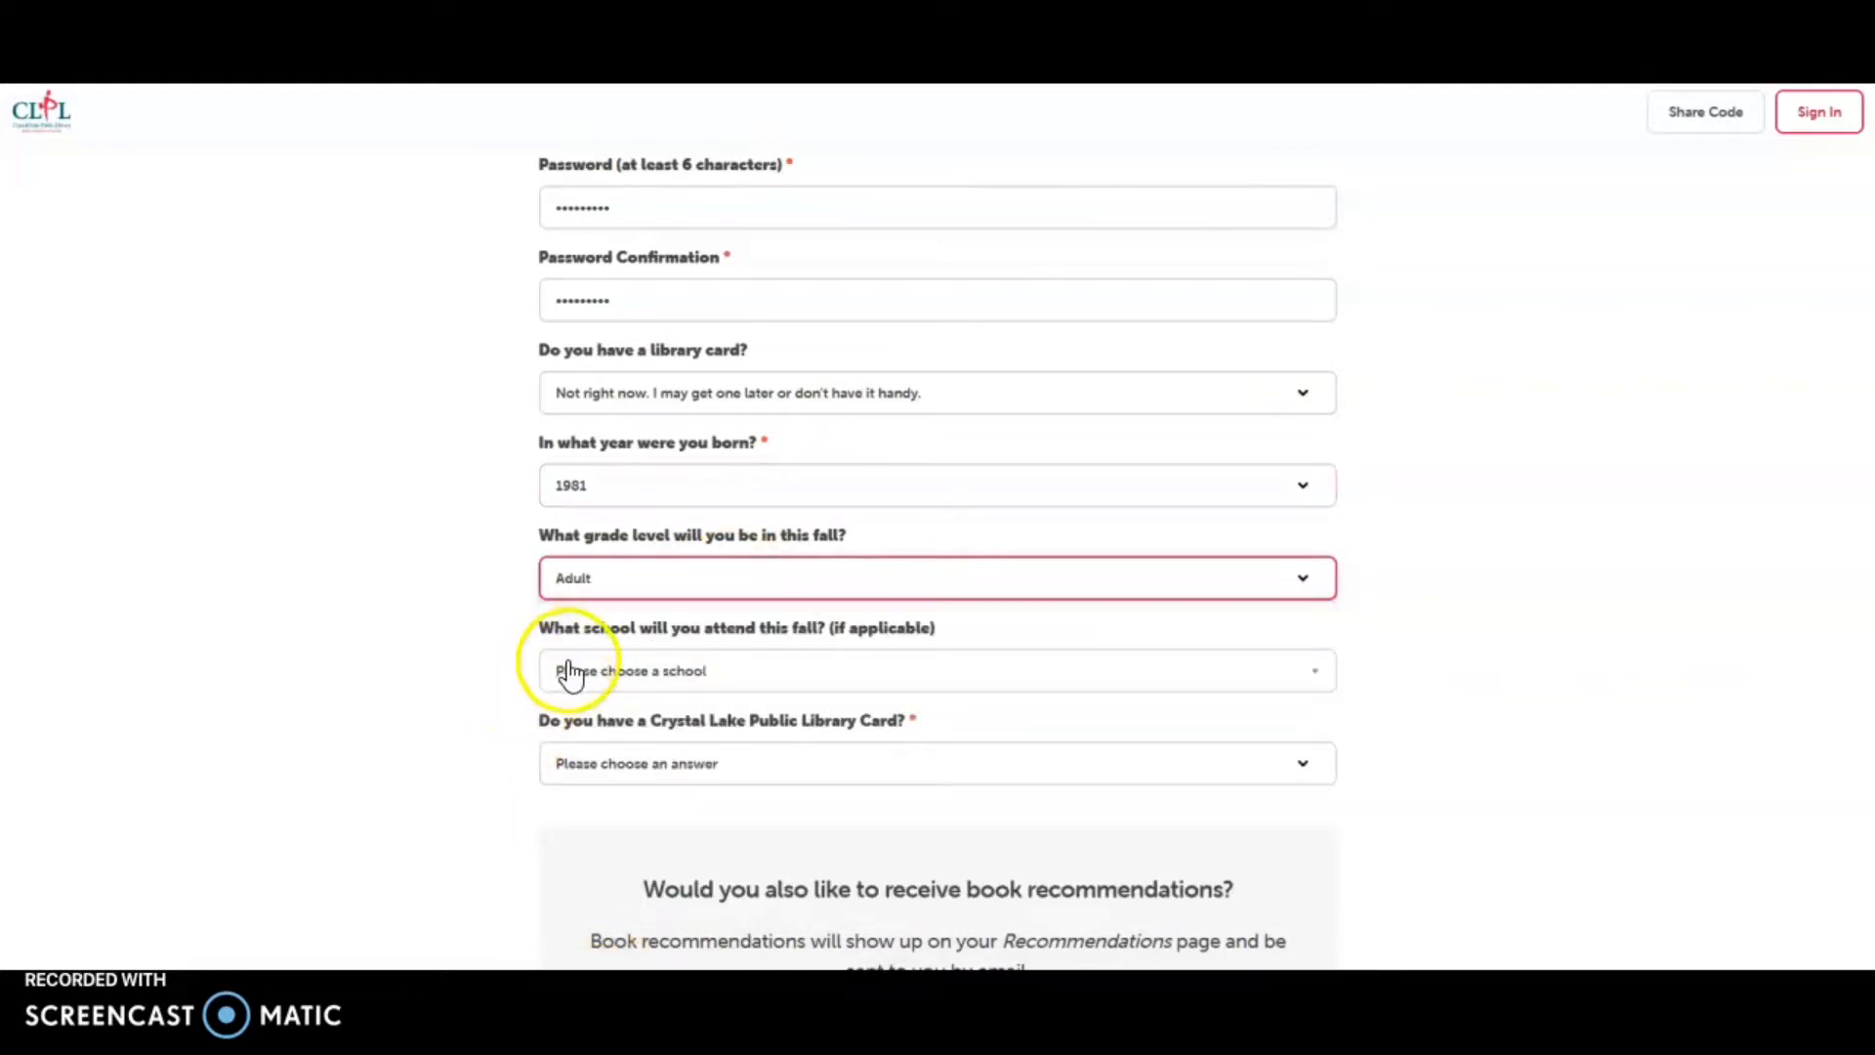
{"action": "mouse_move", "coordinate": [446, 708]}
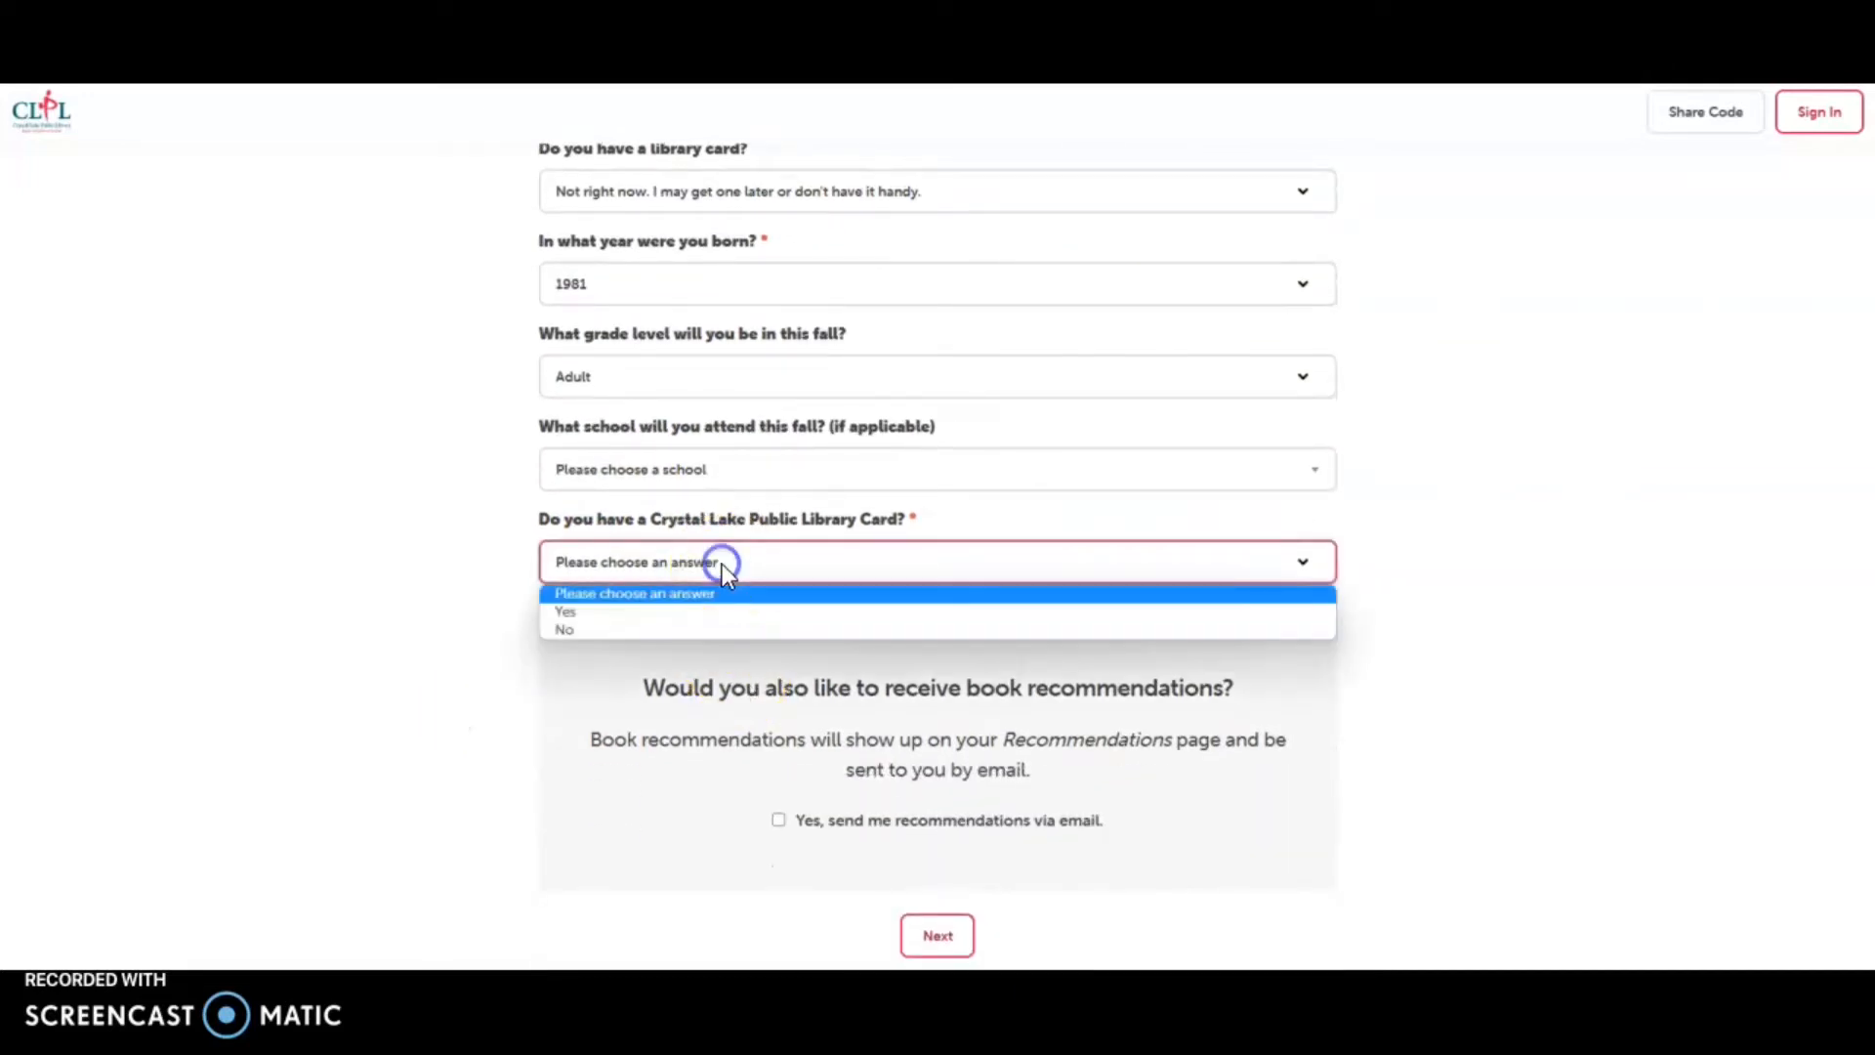
{"action": "left_click", "coordinate": [564, 612]}
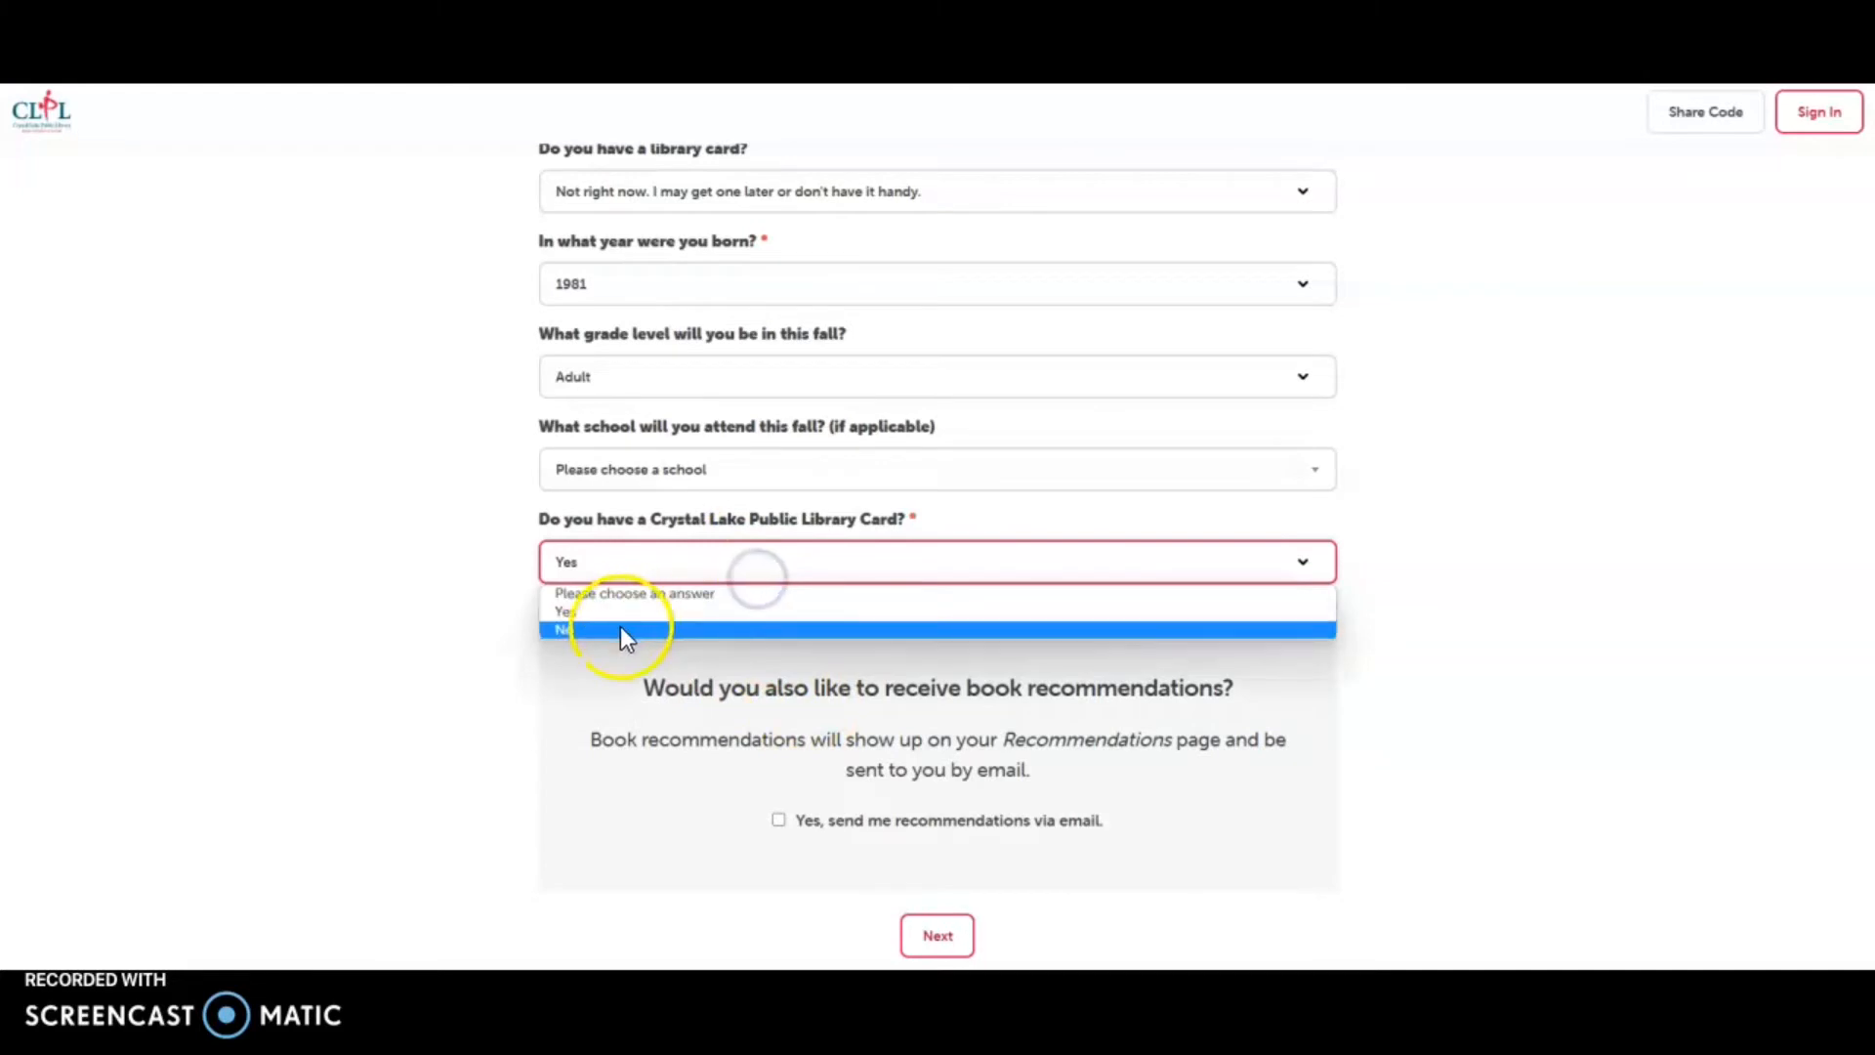
{"action": "left_click", "coordinate": [574, 630]}
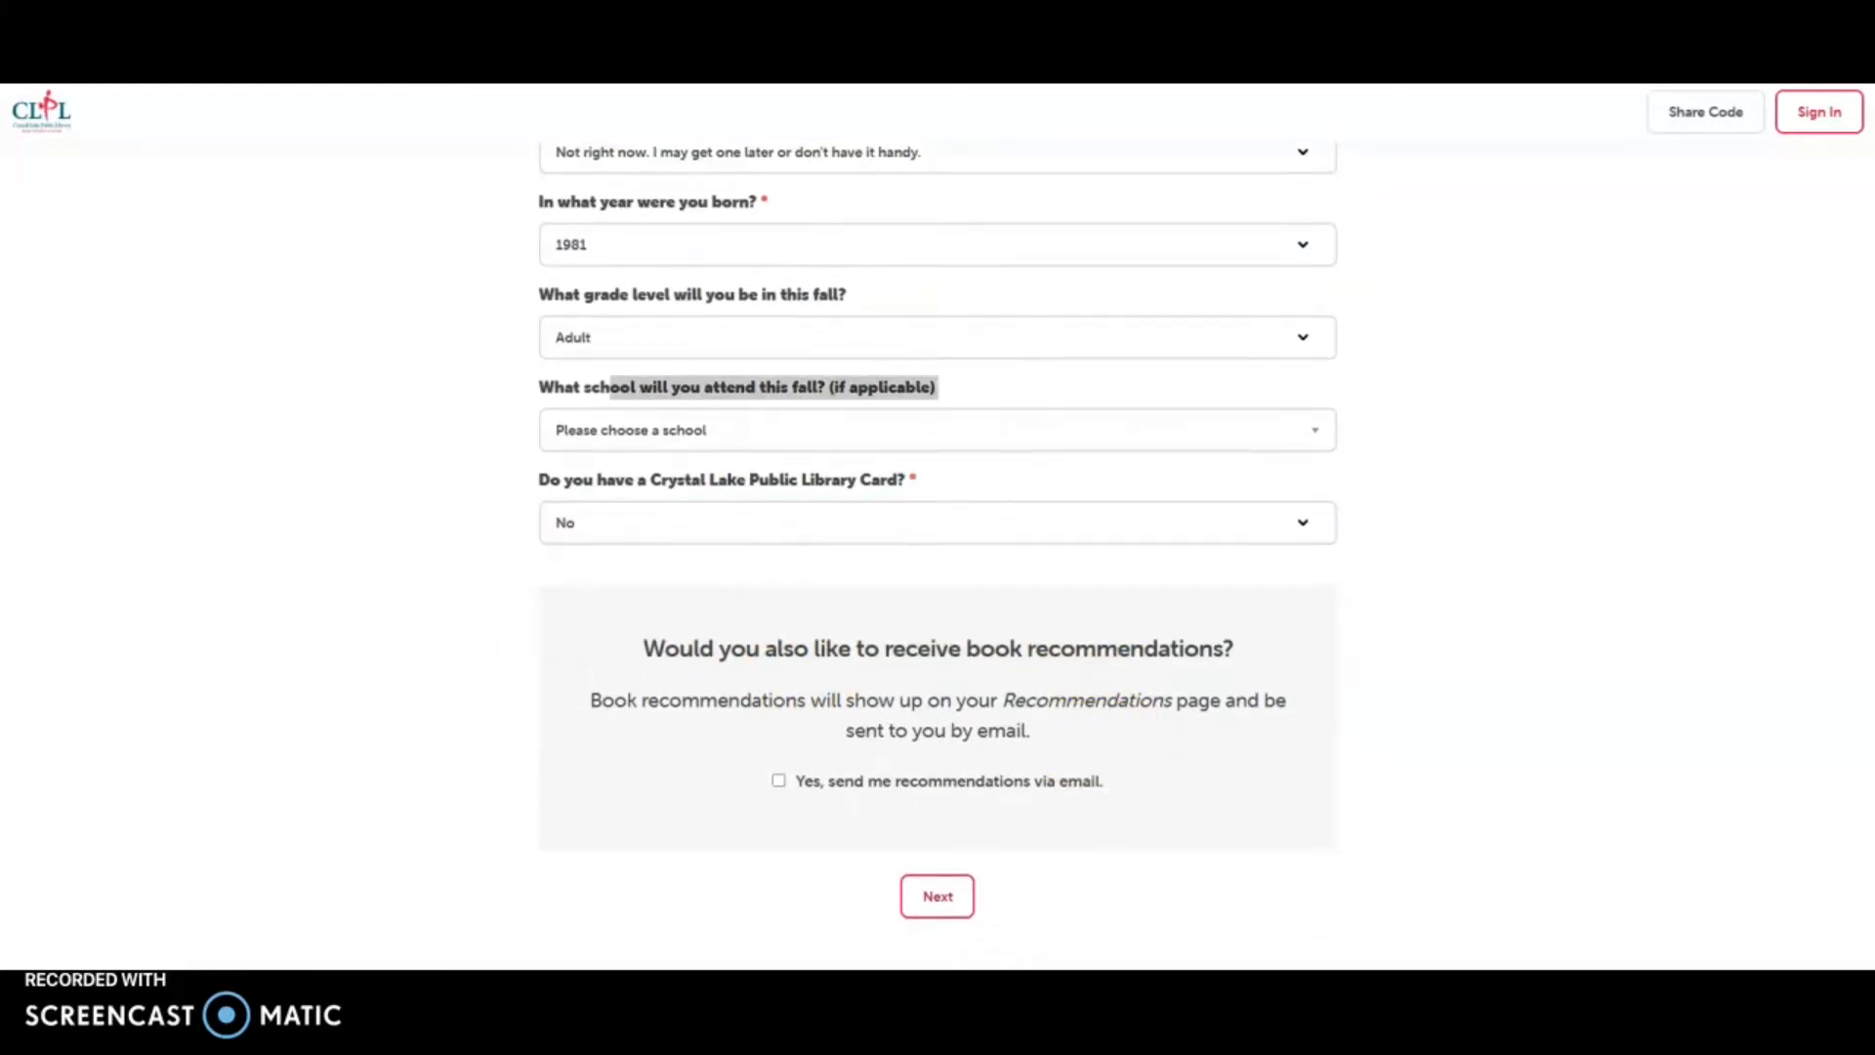
{"action": "left_click", "coordinate": [937, 896]}
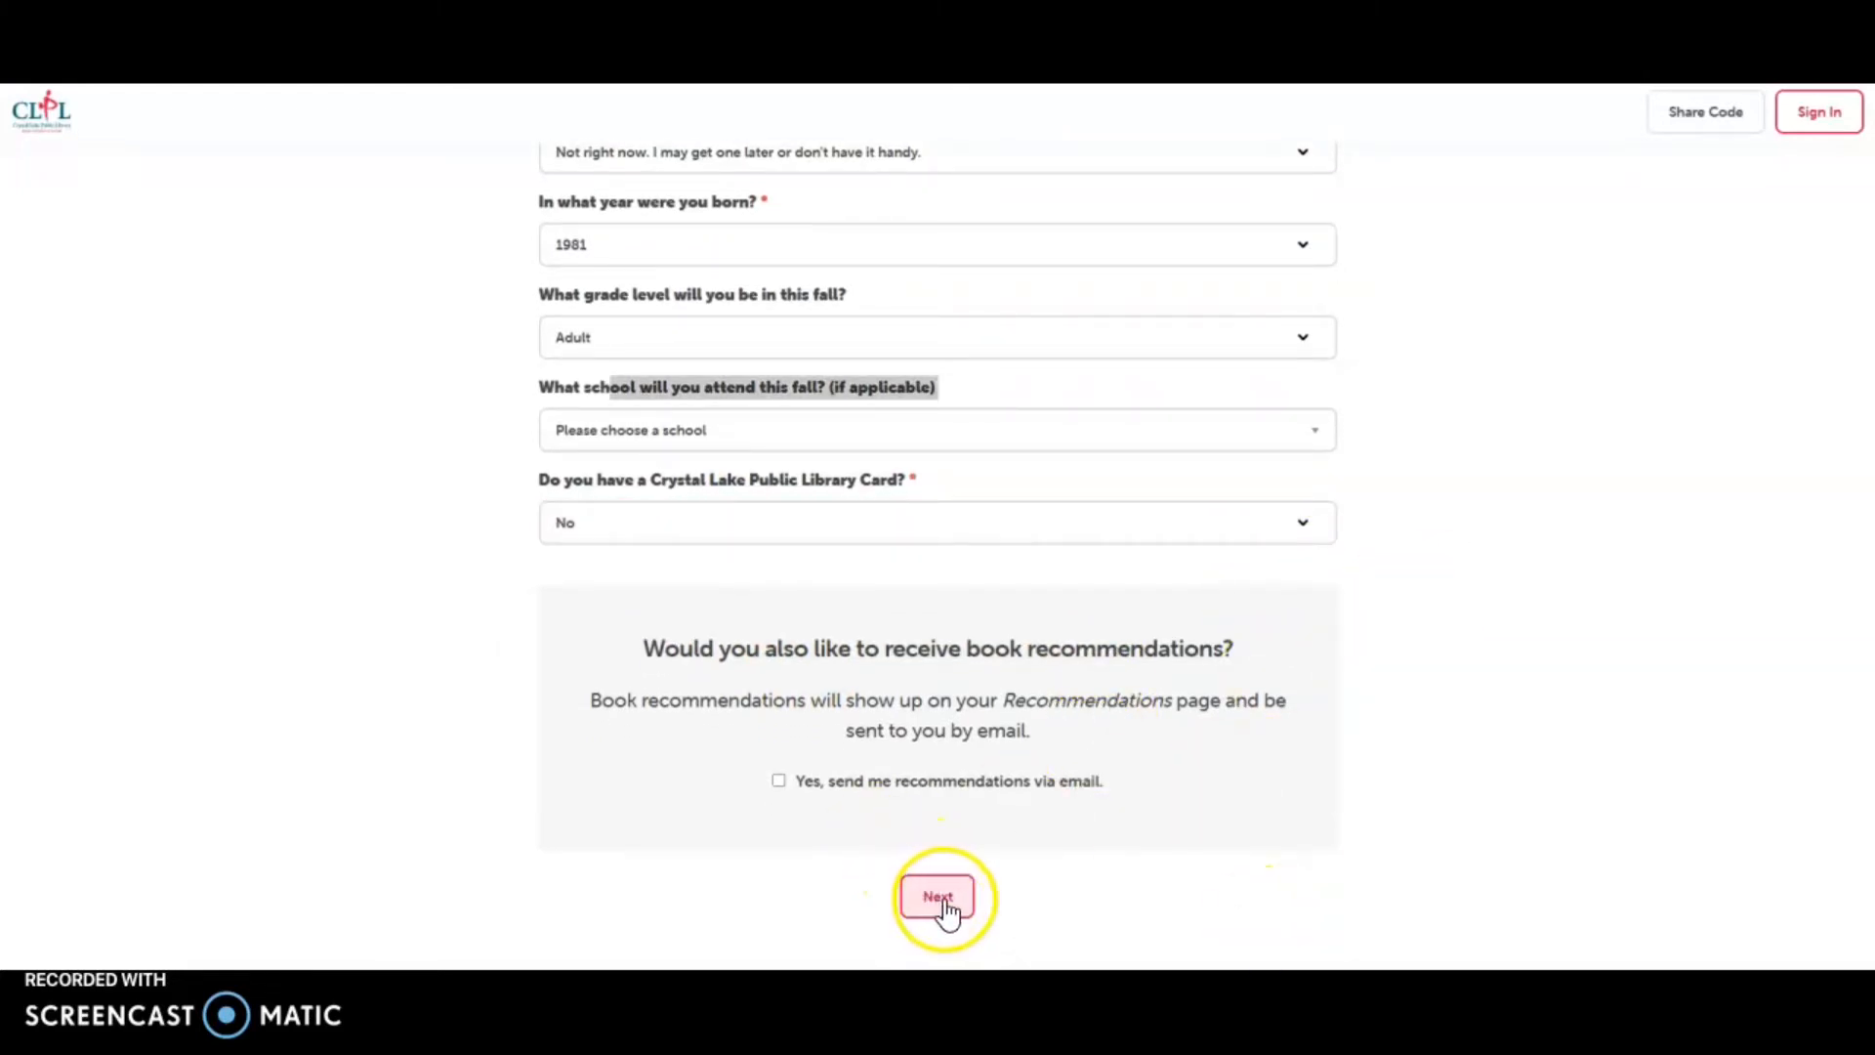
{"action": "left_click", "coordinate": [938, 897]}
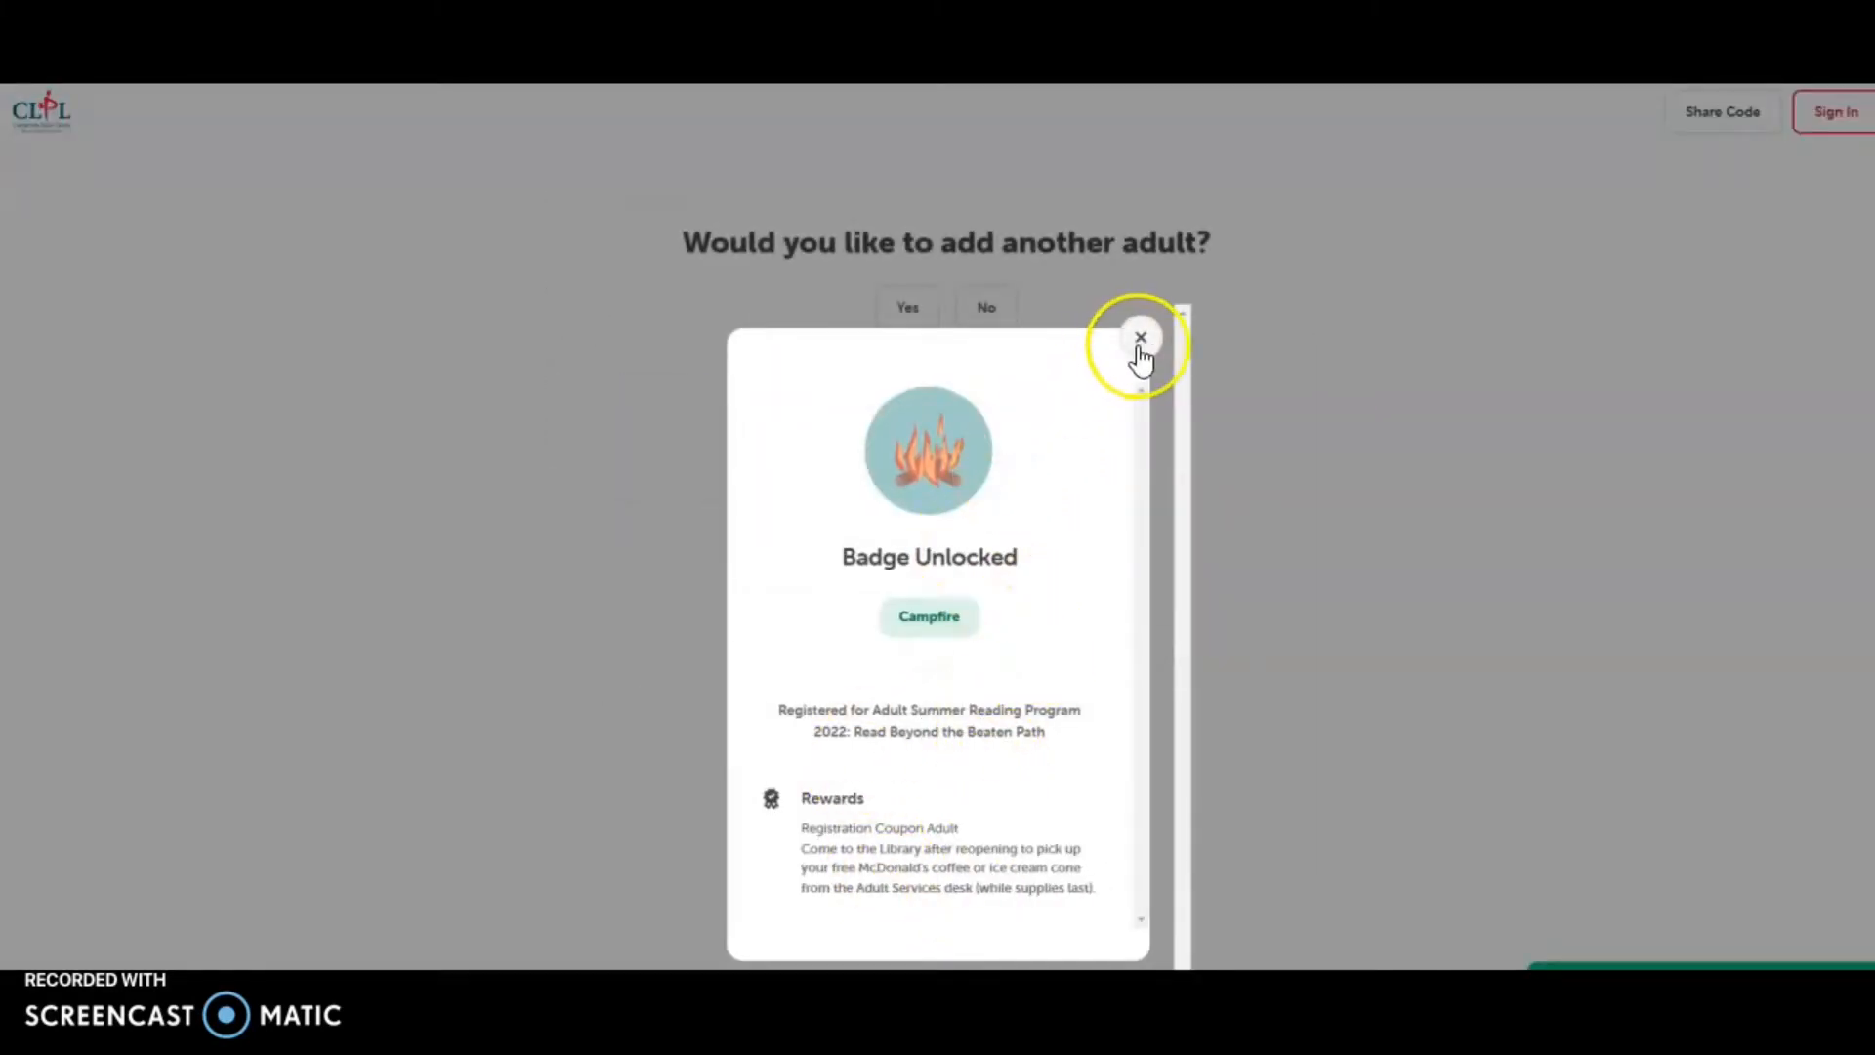
{"action": "mouse_move", "coordinate": [1140, 339]}
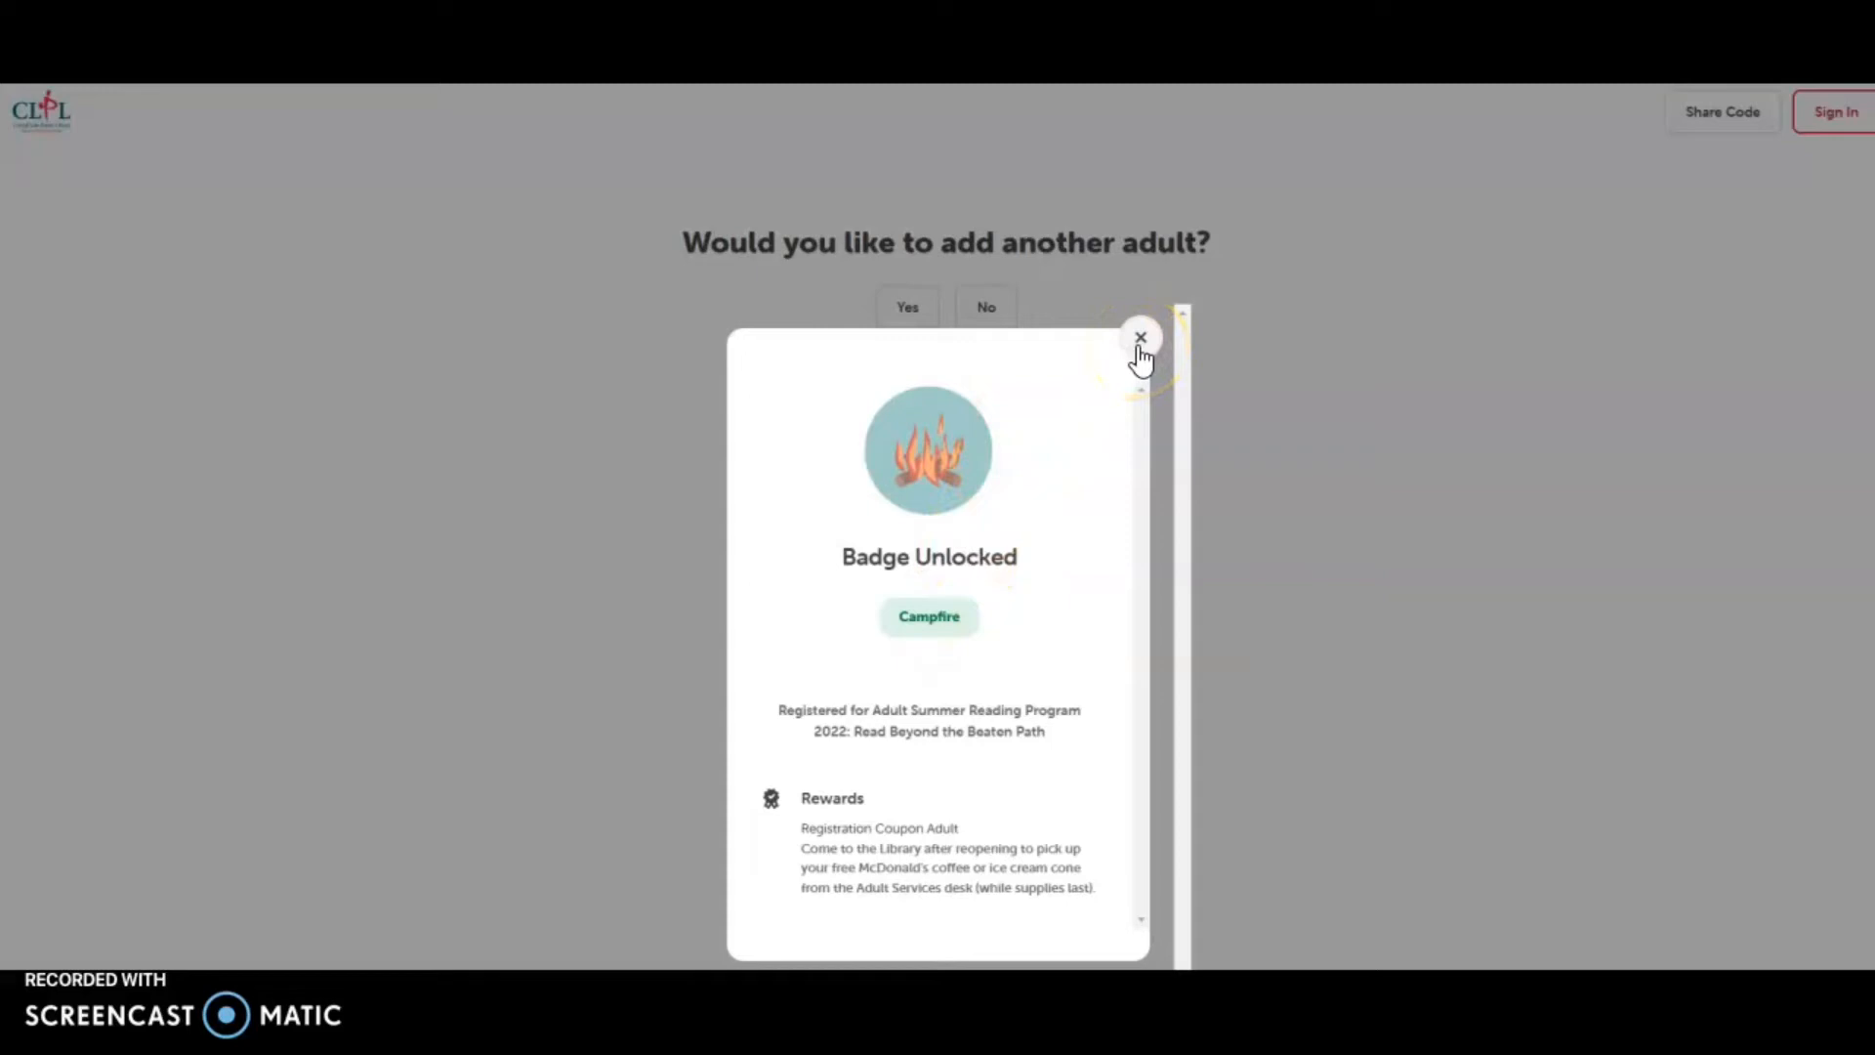
Close the Campfire badge popup, answer No to another adult, and Yes to adding a child.
{"action": "left_click", "coordinate": [1140, 339]}
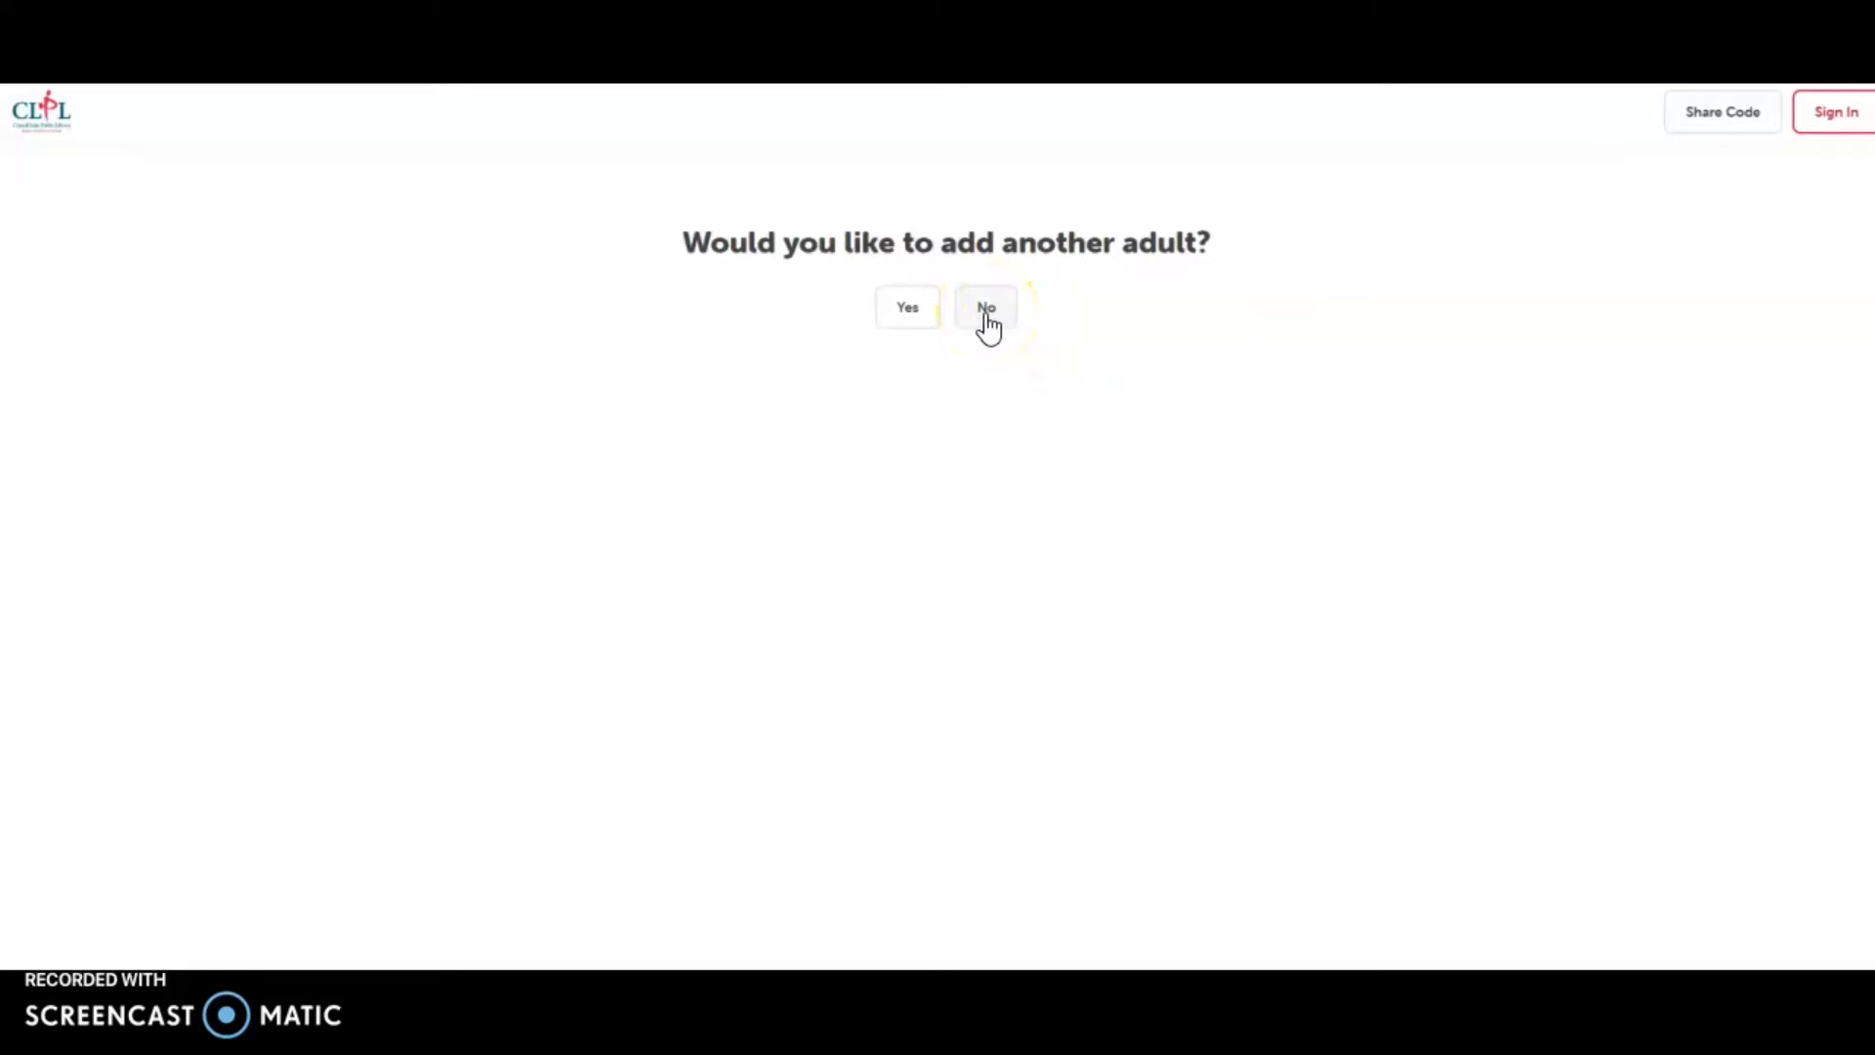
{"action": "left_click", "coordinate": [986, 307]}
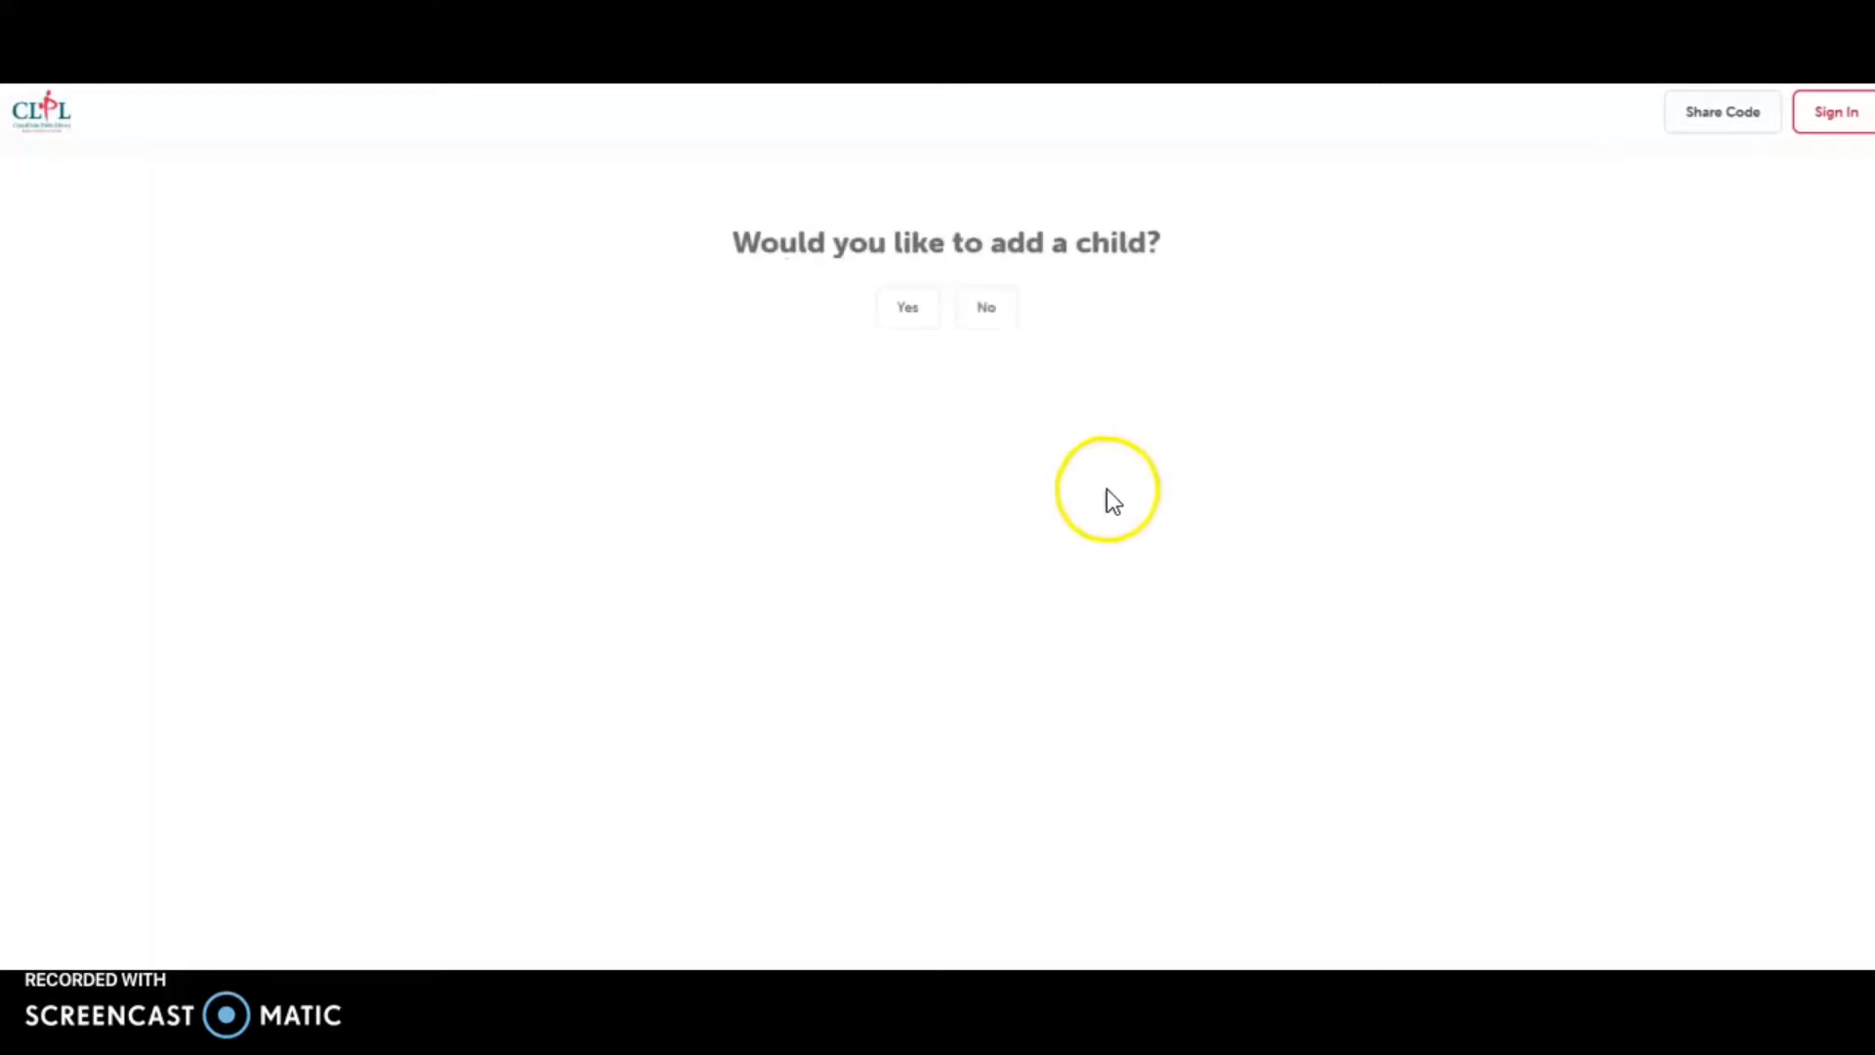
{"action": "mouse_move", "coordinate": [906, 323]}
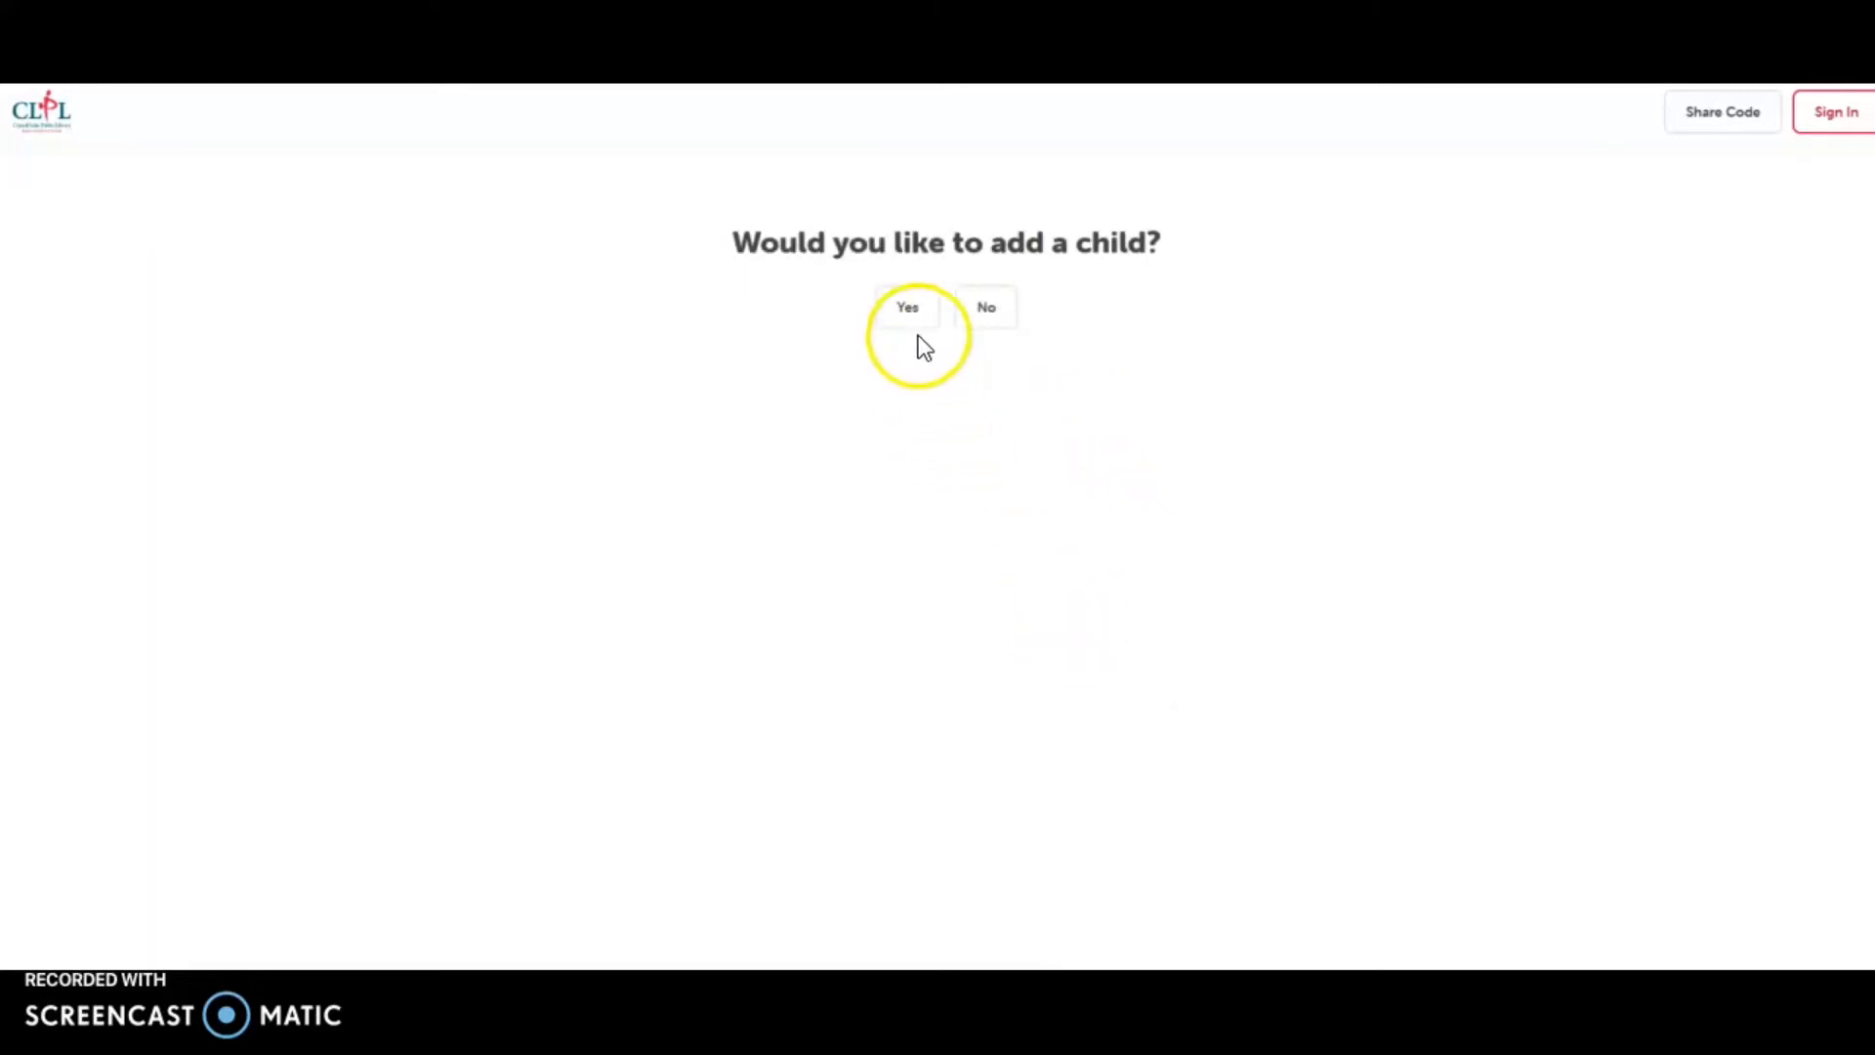
{"action": "left_click", "coordinate": [906, 305]}
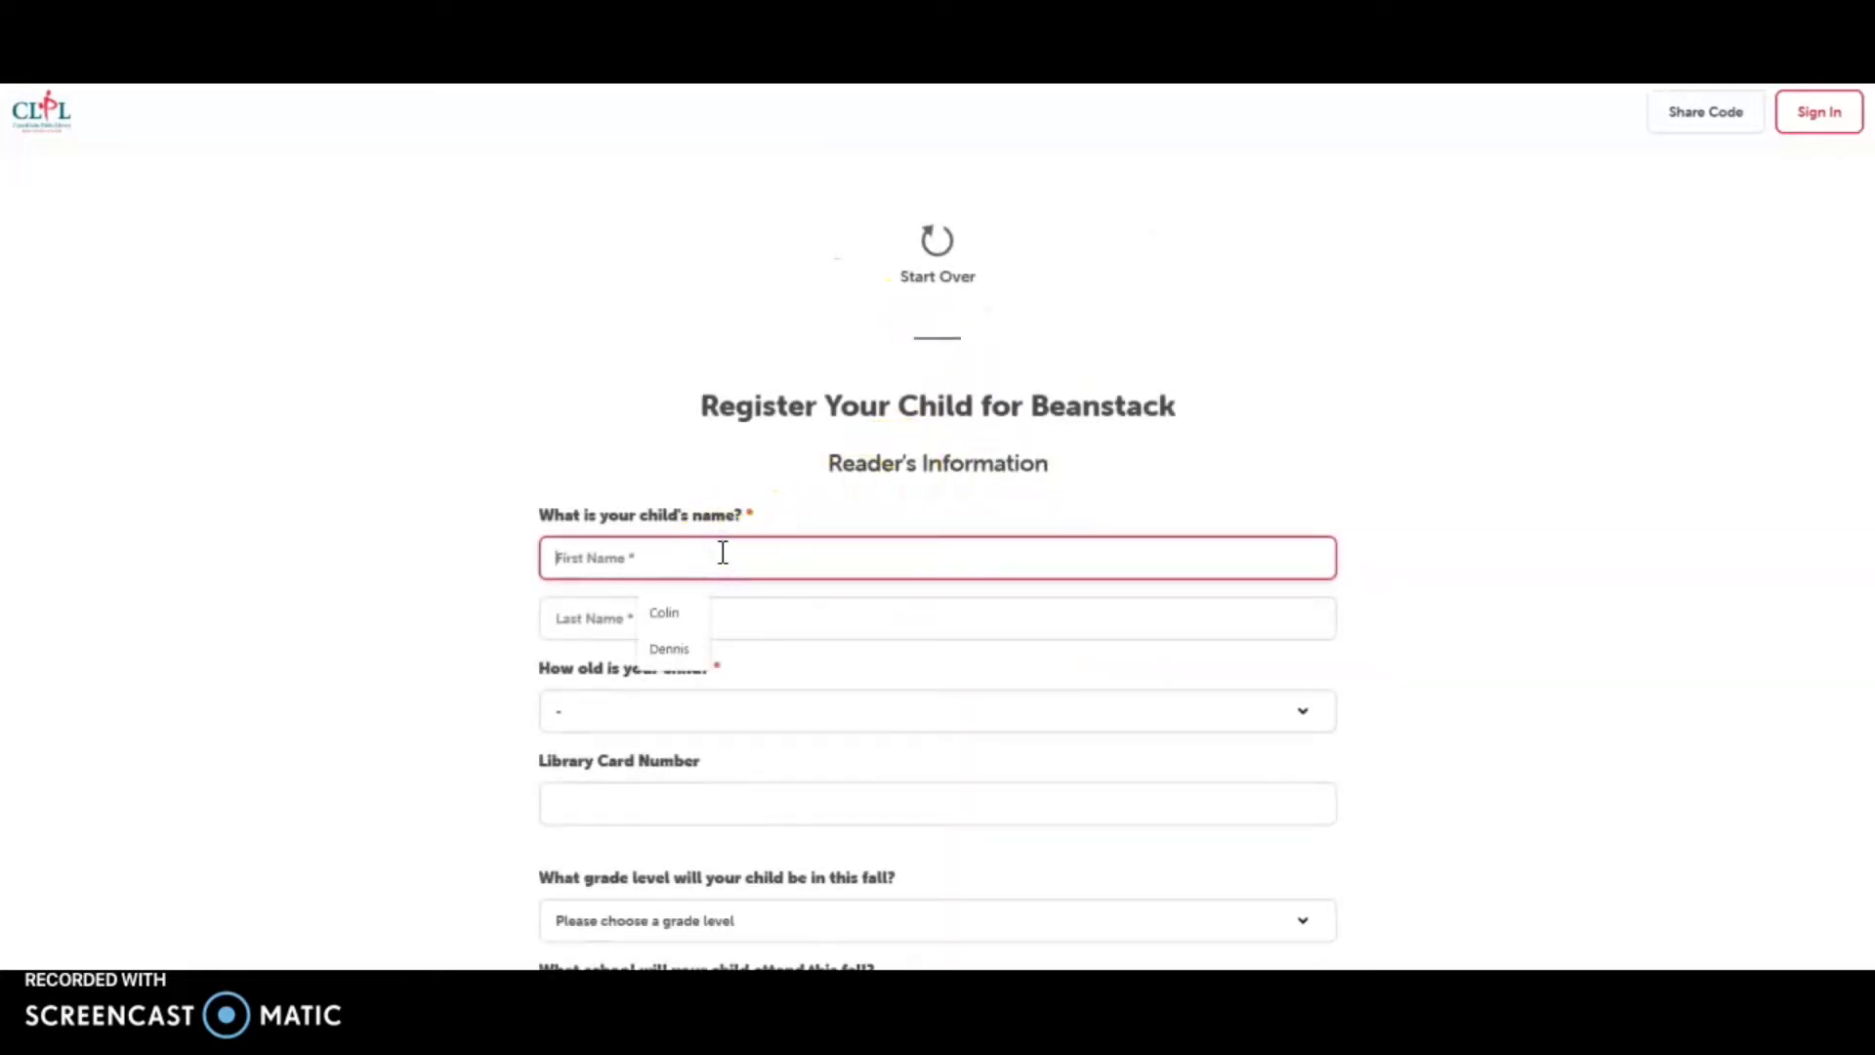
Enter child Creevey: age 11, 6th Grade, Bernotas Middle School, no library card.
{"action": "left_click", "coordinate": [664, 613]}
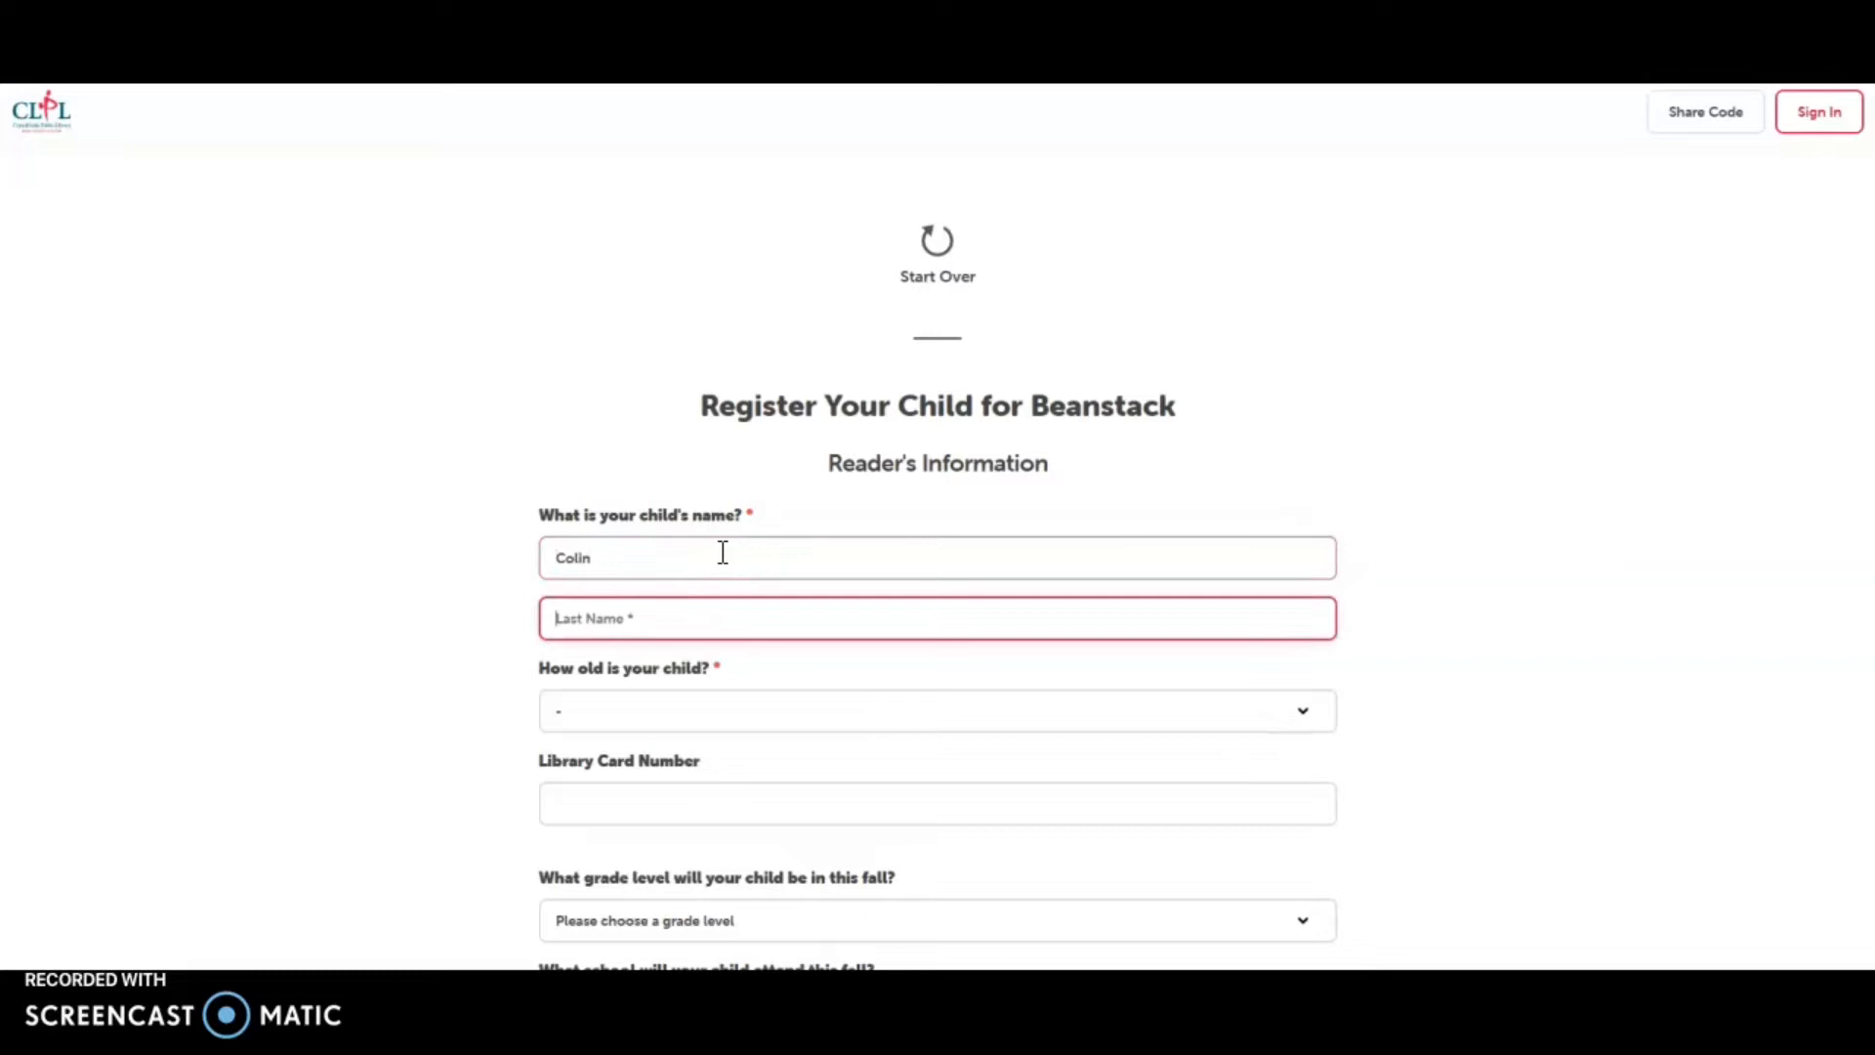
{"action": "type", "text": "Creevey"}
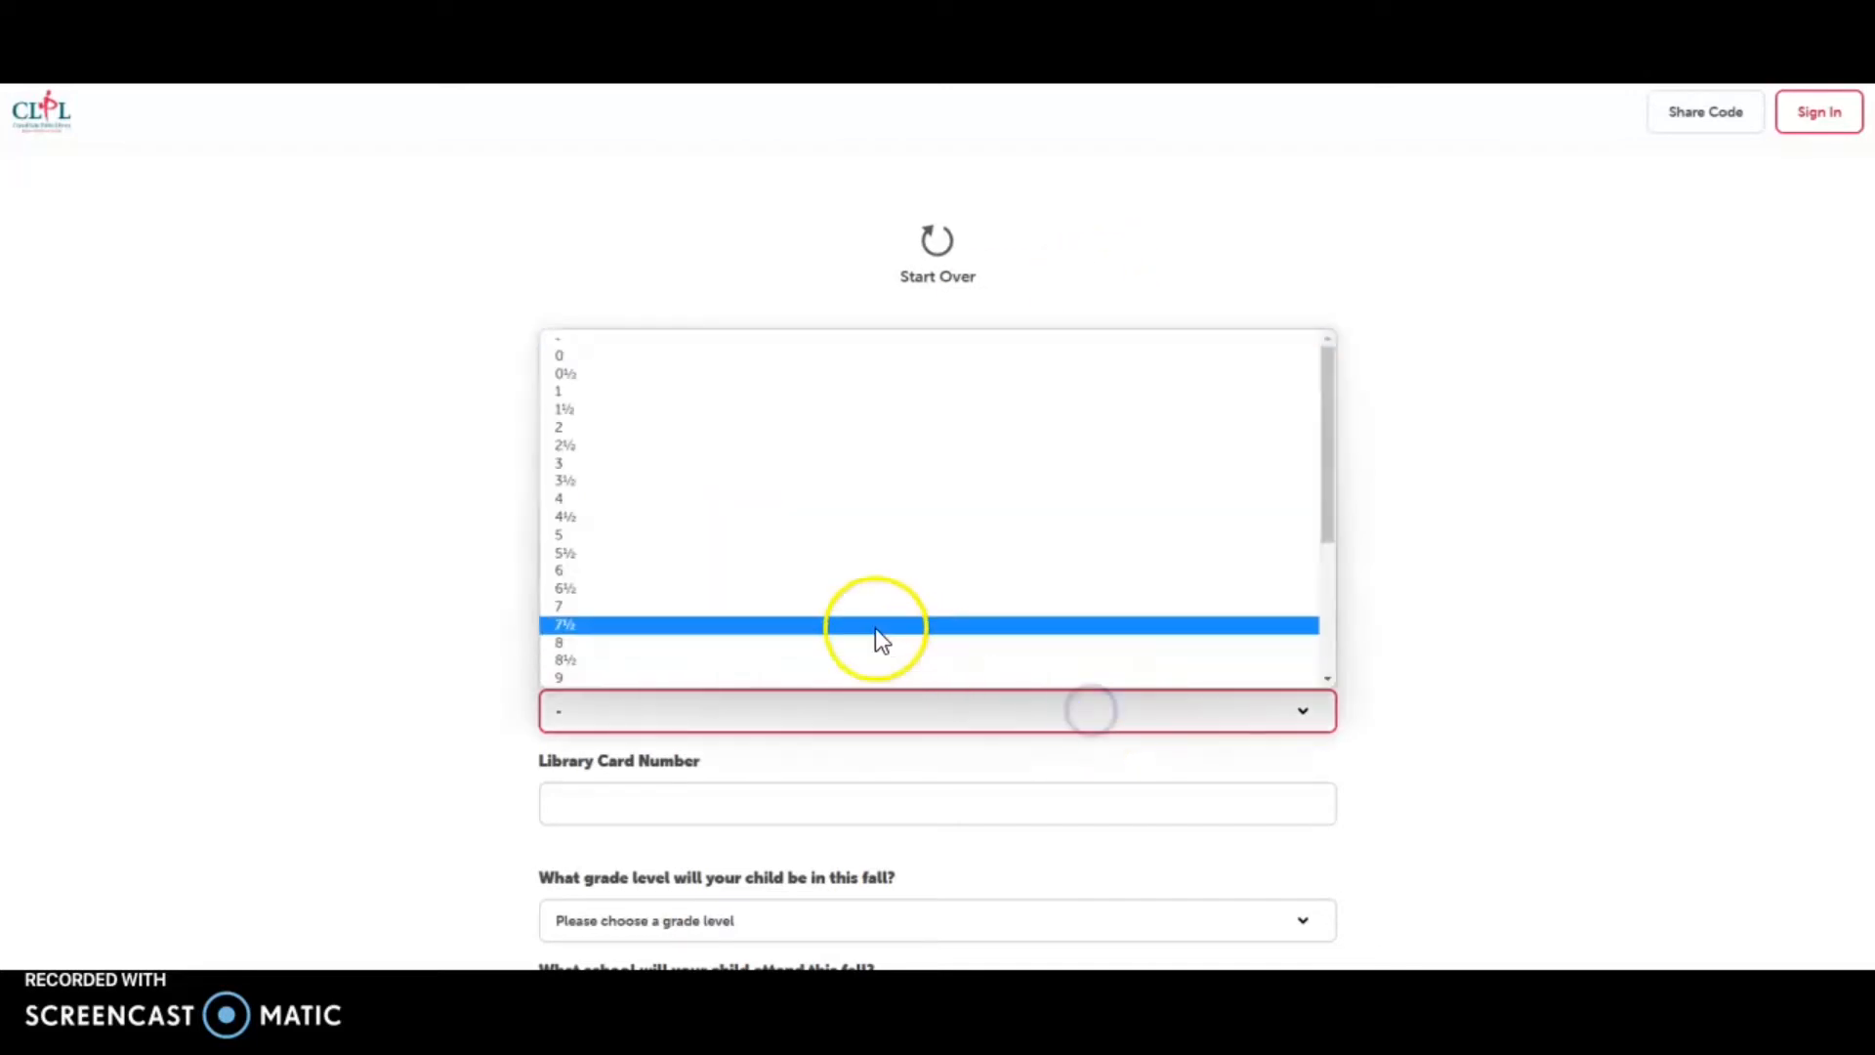
{"action": "left_click", "coordinate": [563, 624]}
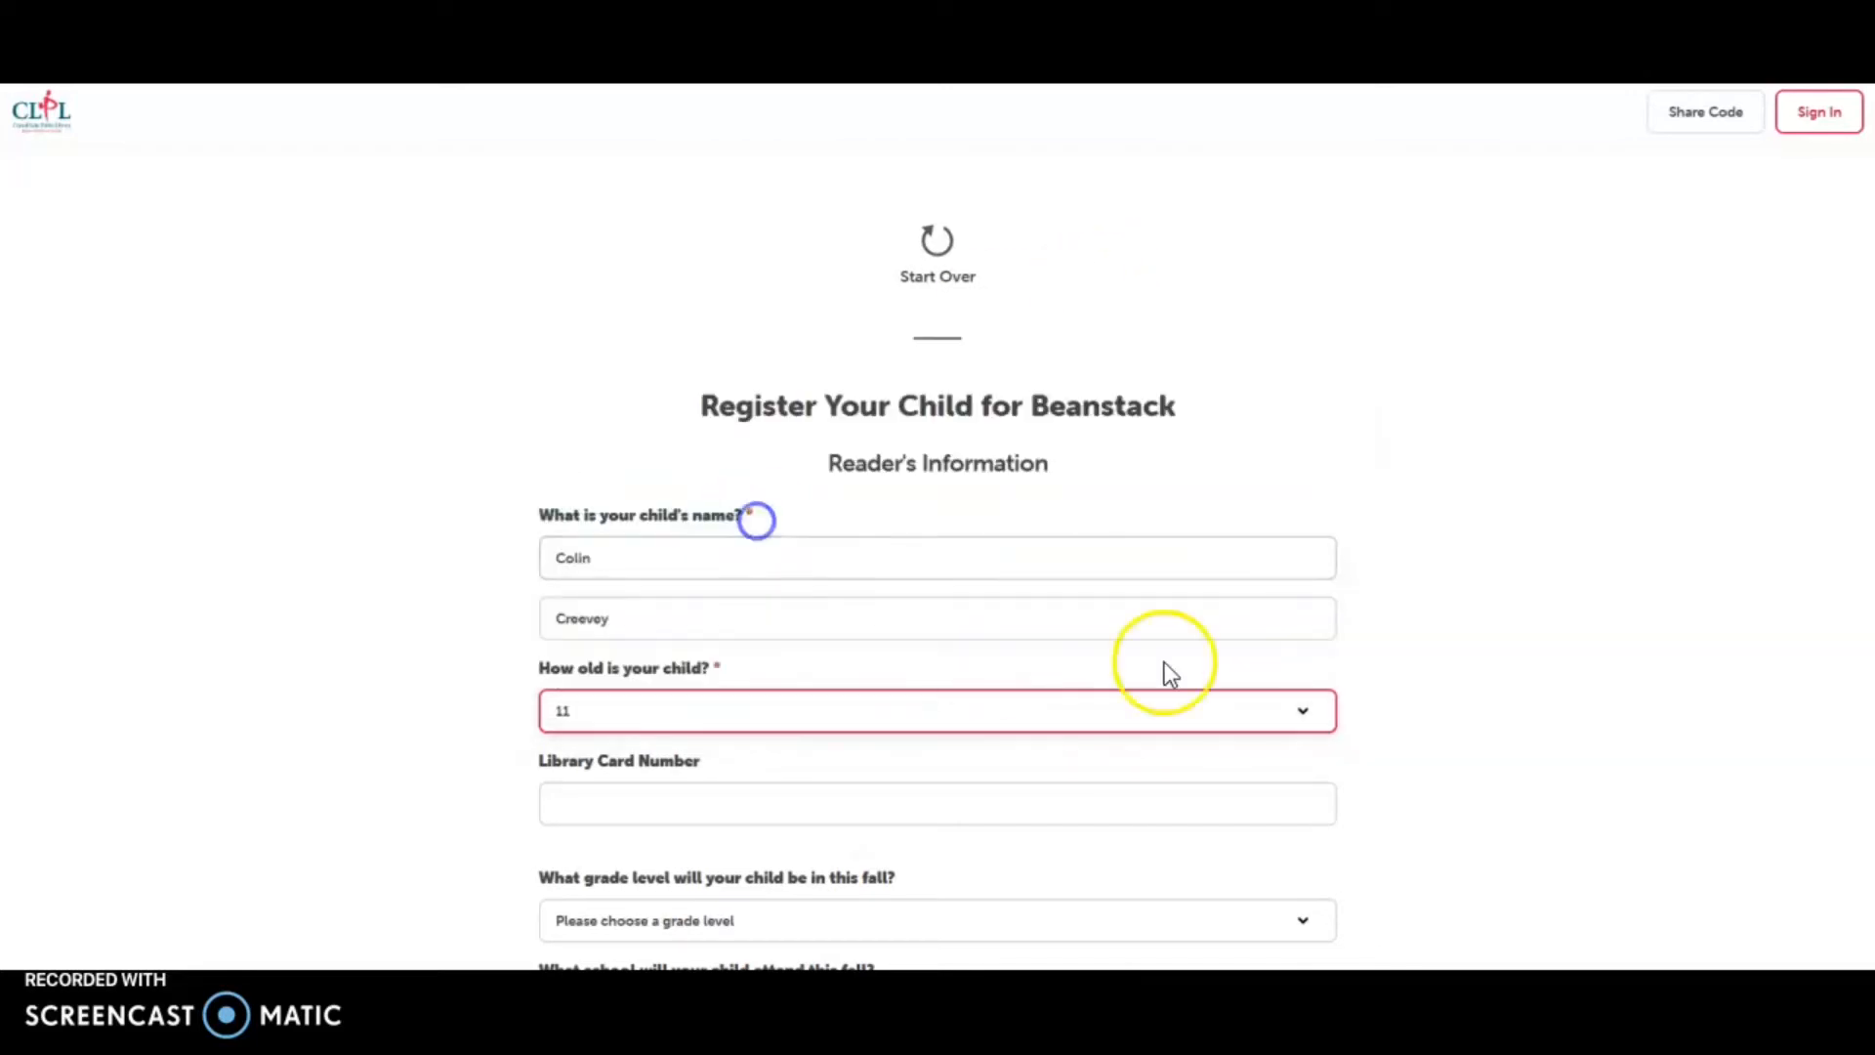
{"action": "scroll", "scroll_direction": "down", "scroll_amount": 3}
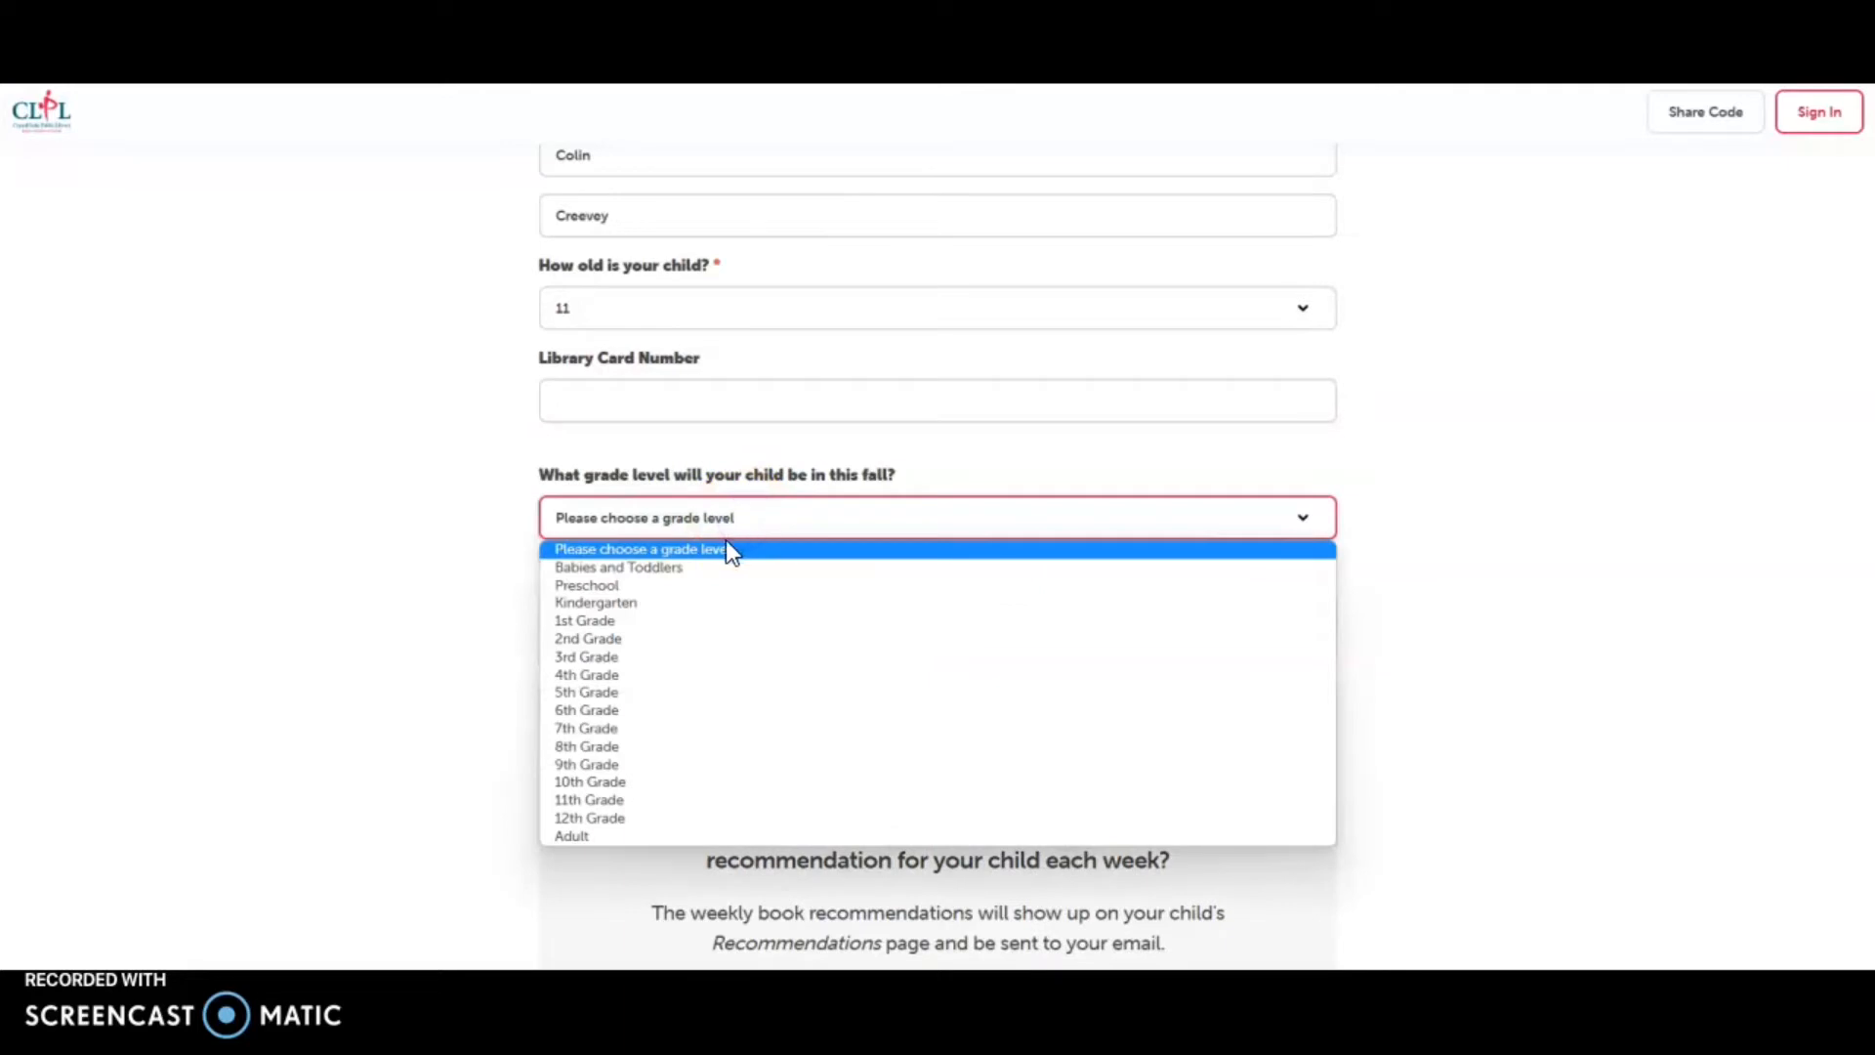
{"action": "mouse_move", "coordinate": [723, 566]}
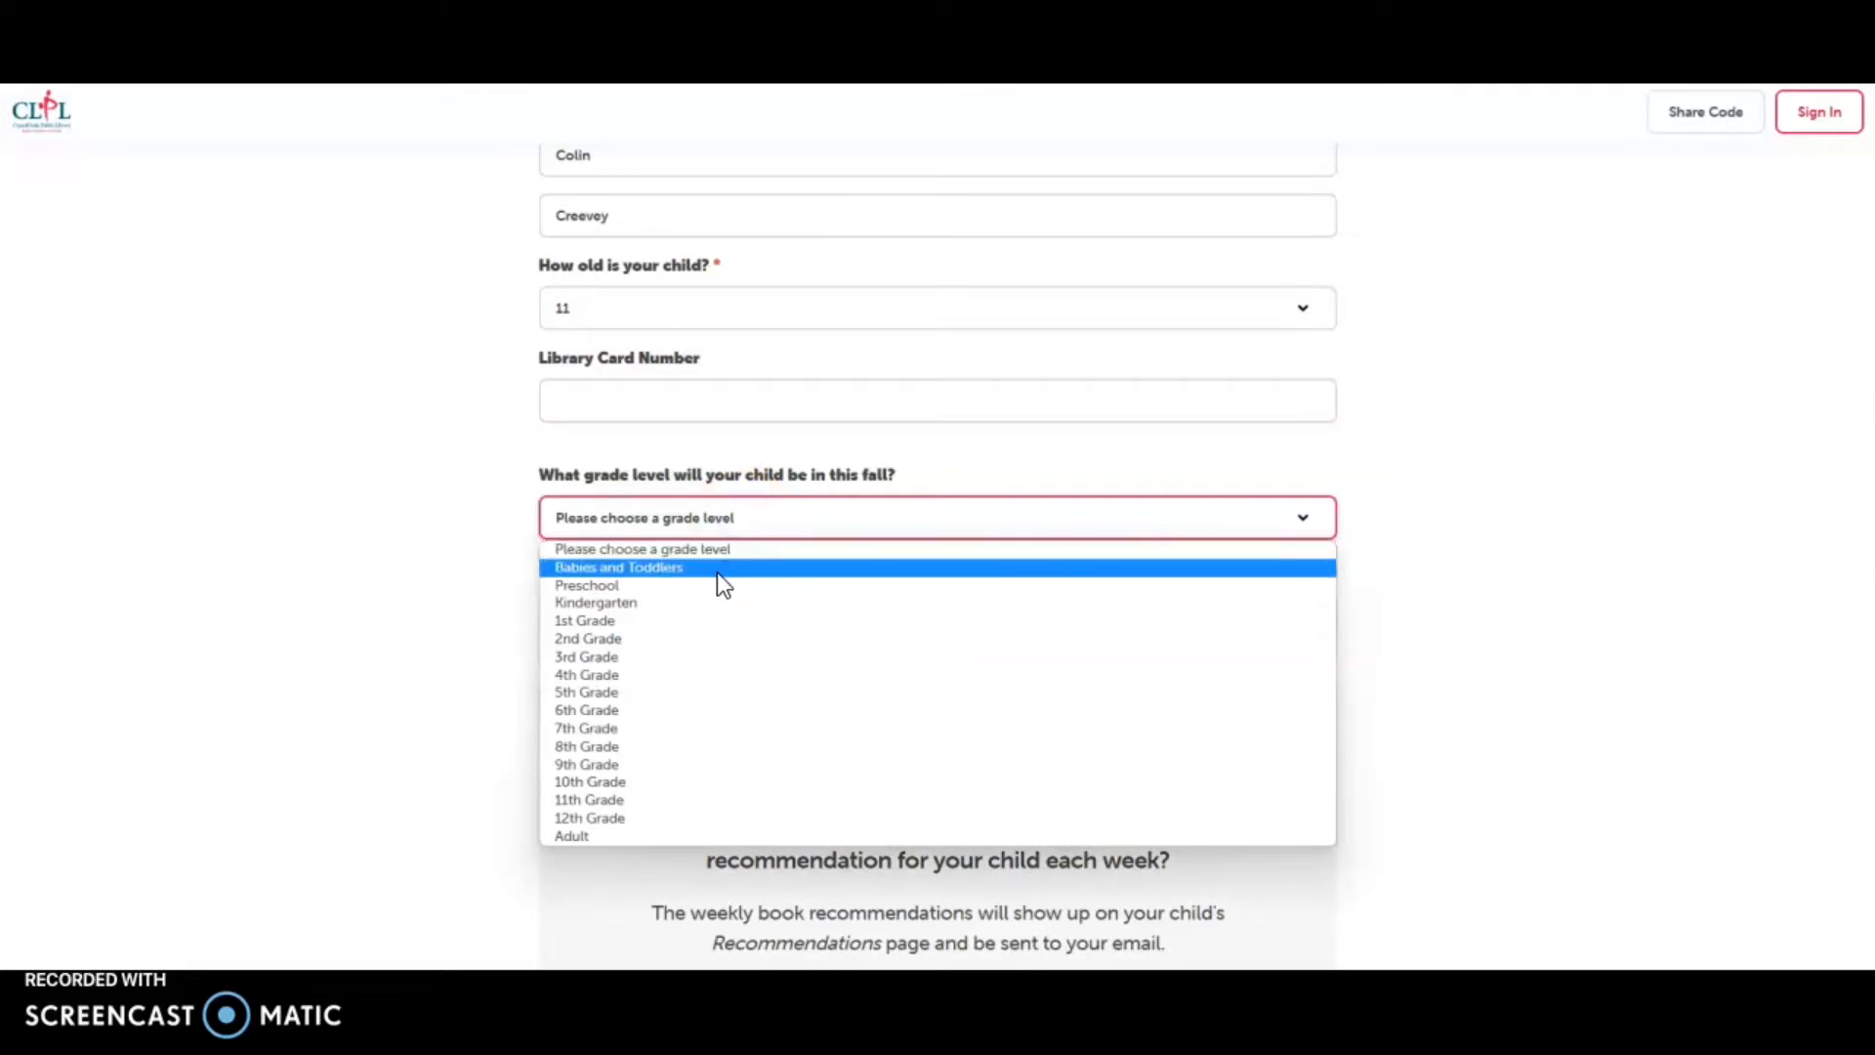
{"action": "mouse_move", "coordinate": [646, 709]}
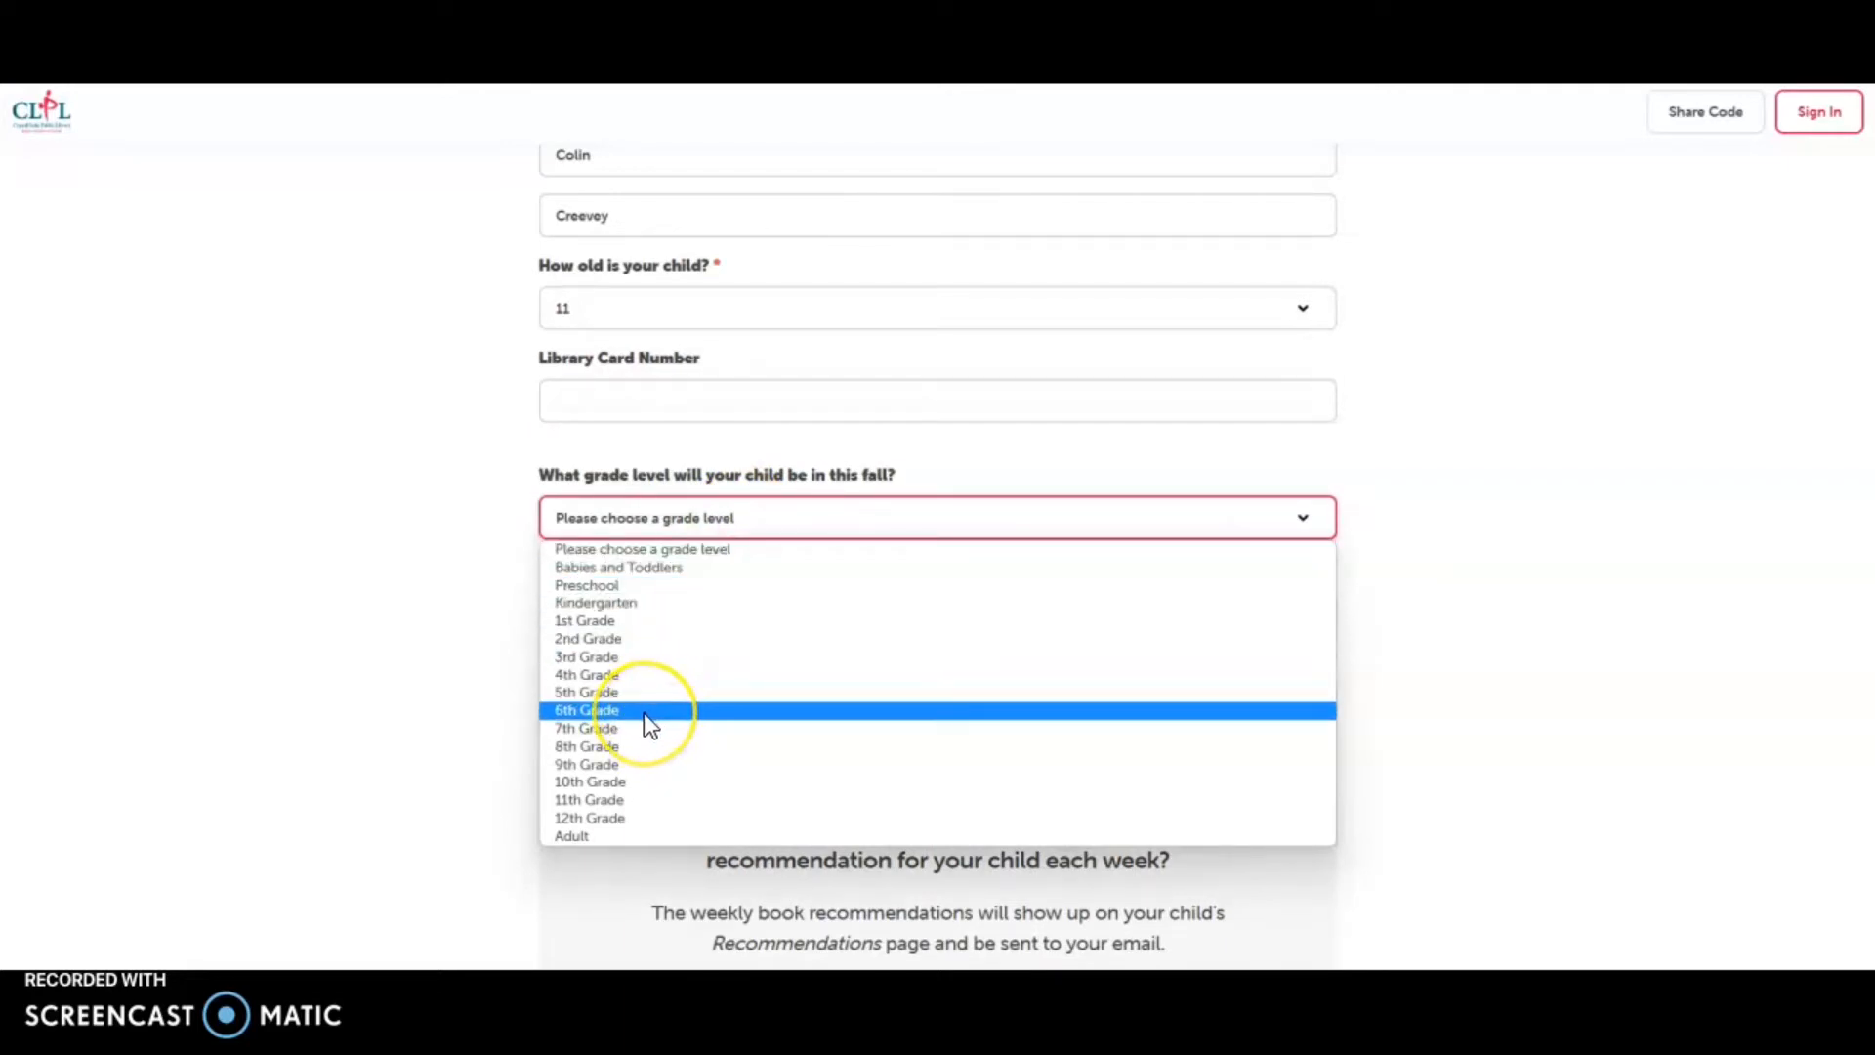
{"action": "left_click", "coordinate": [586, 709]}
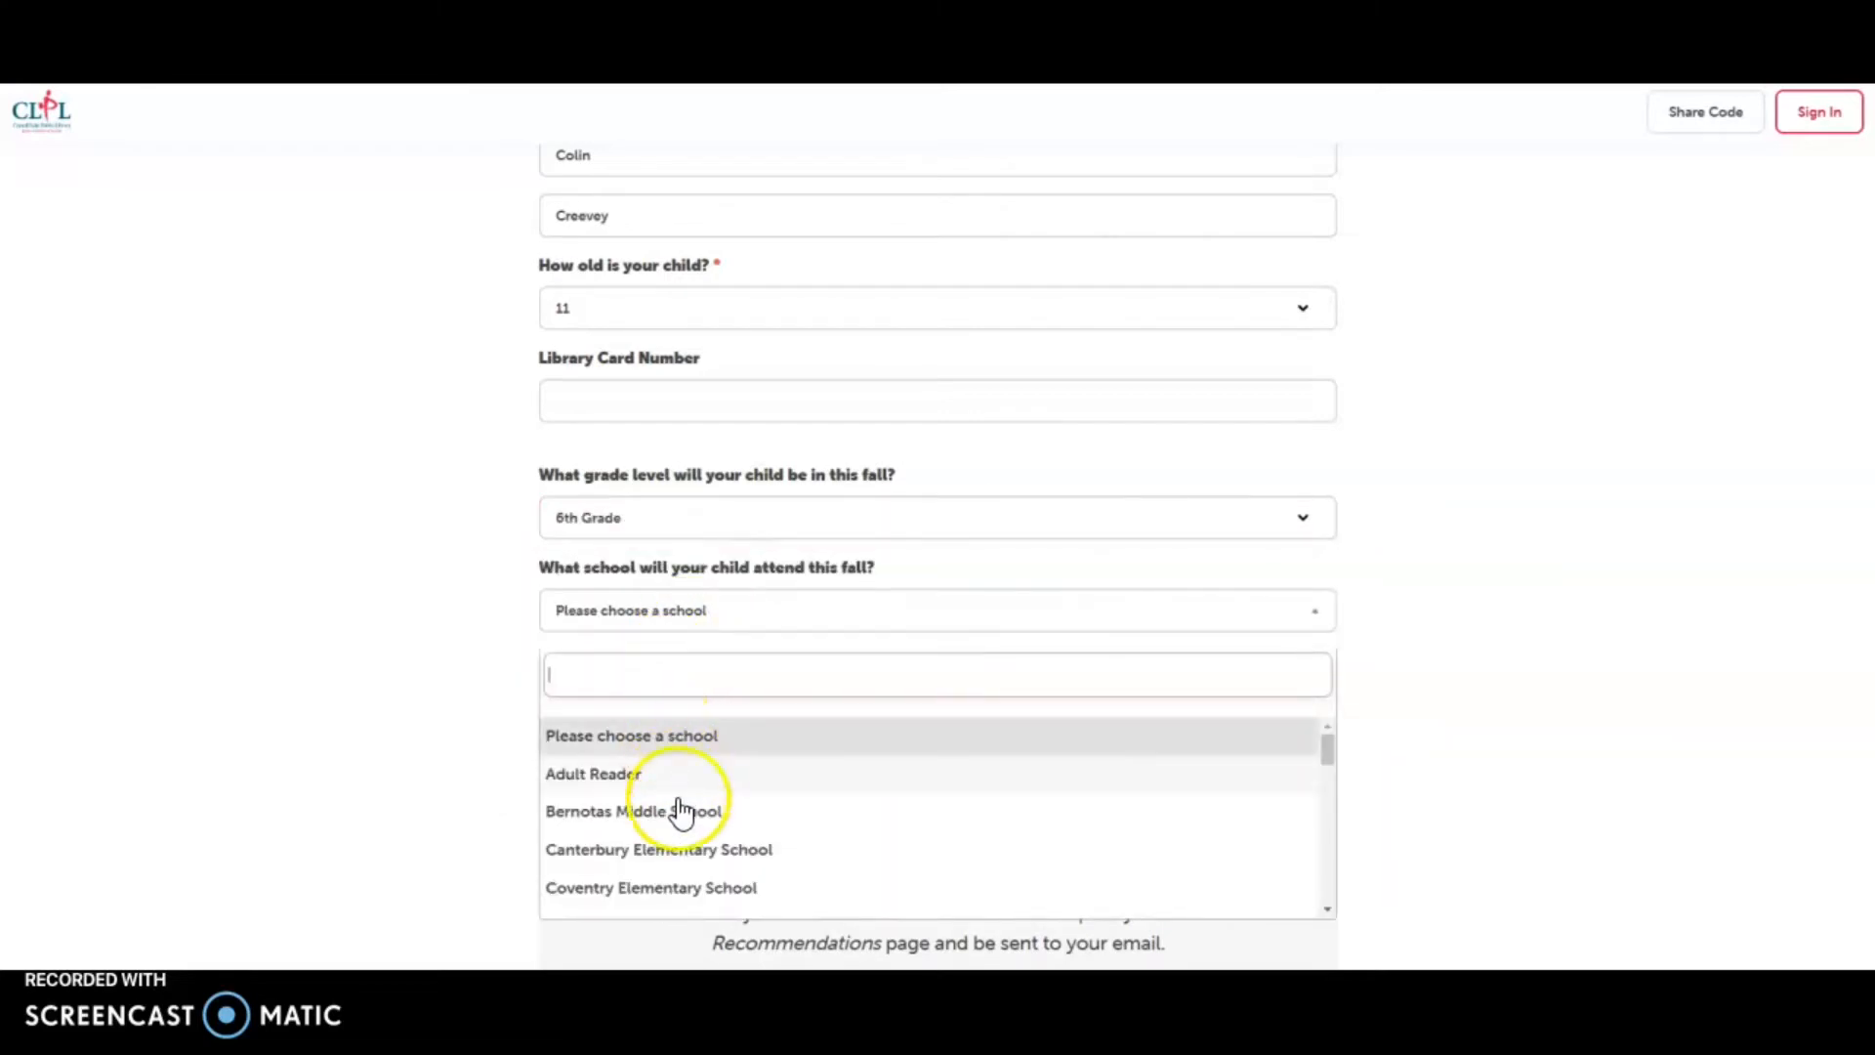
{"action": "left_click", "coordinate": [635, 811]}
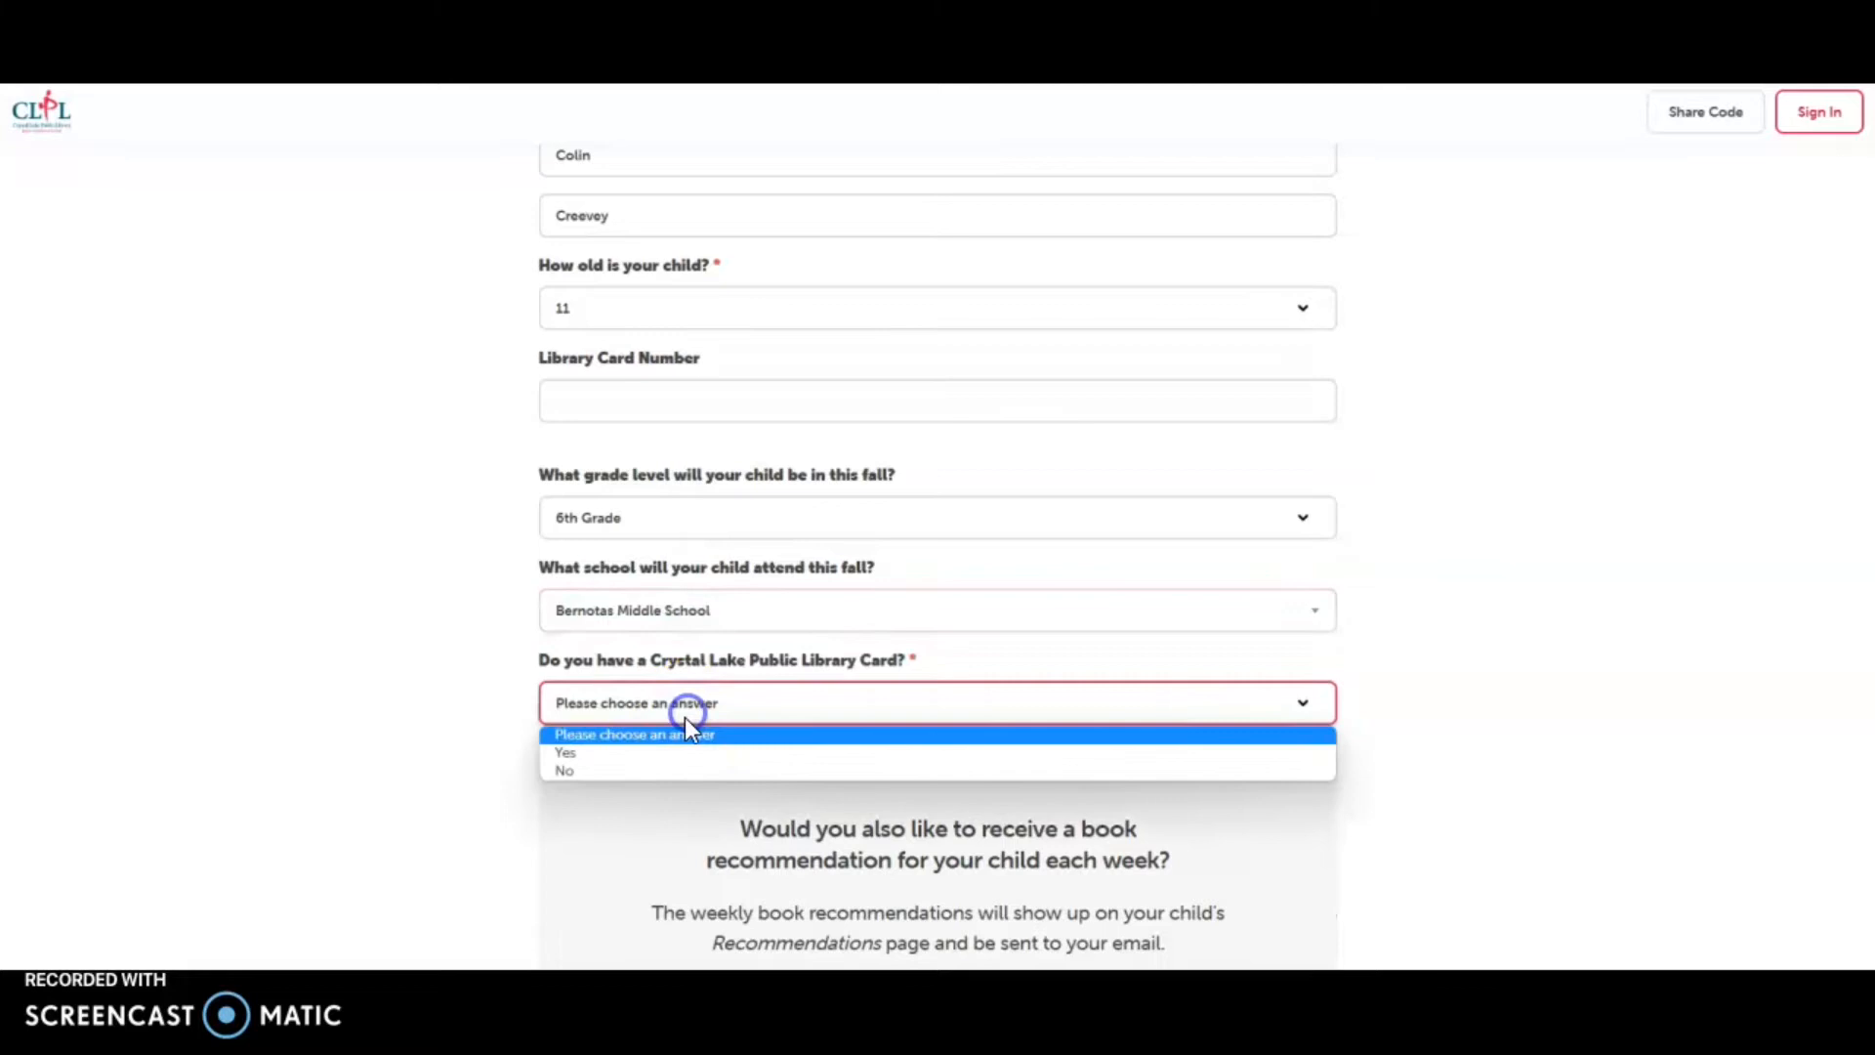
{"action": "left_click", "coordinate": [563, 771]}
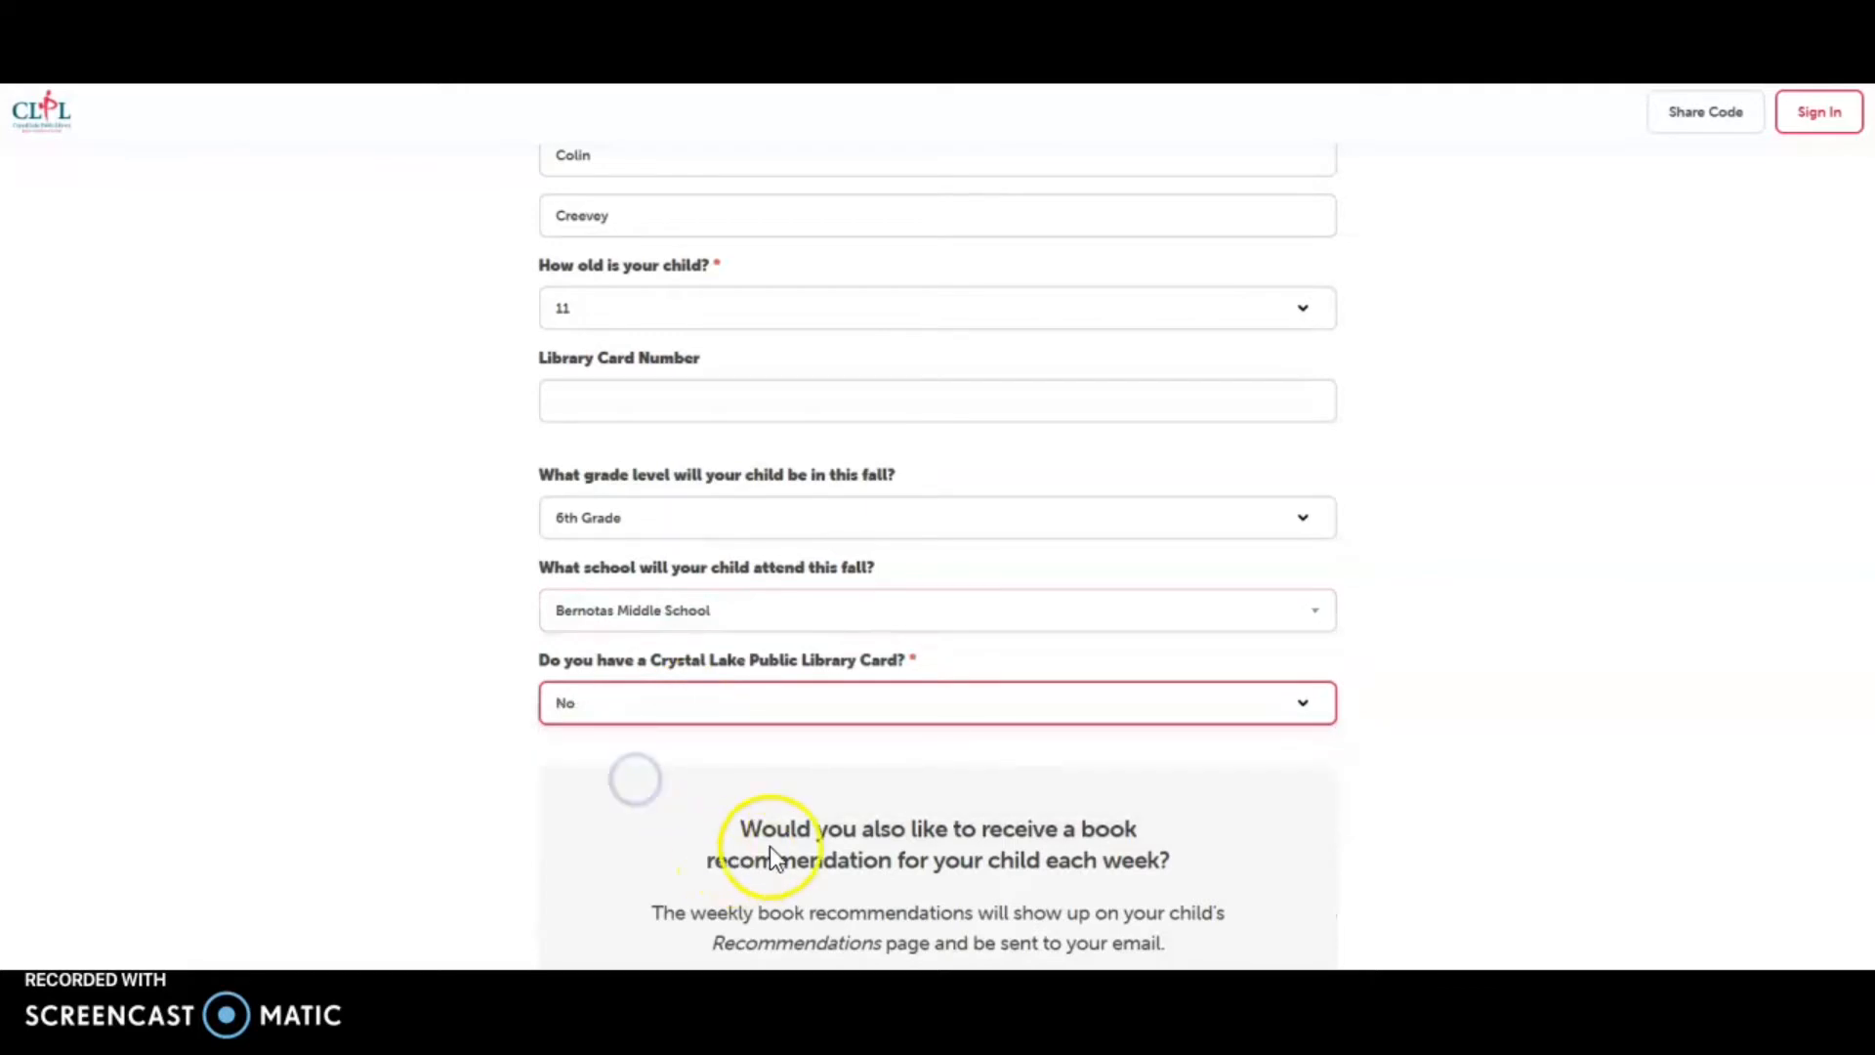
{"action": "scroll", "scroll_direction": "down", "scroll_amount": 3}
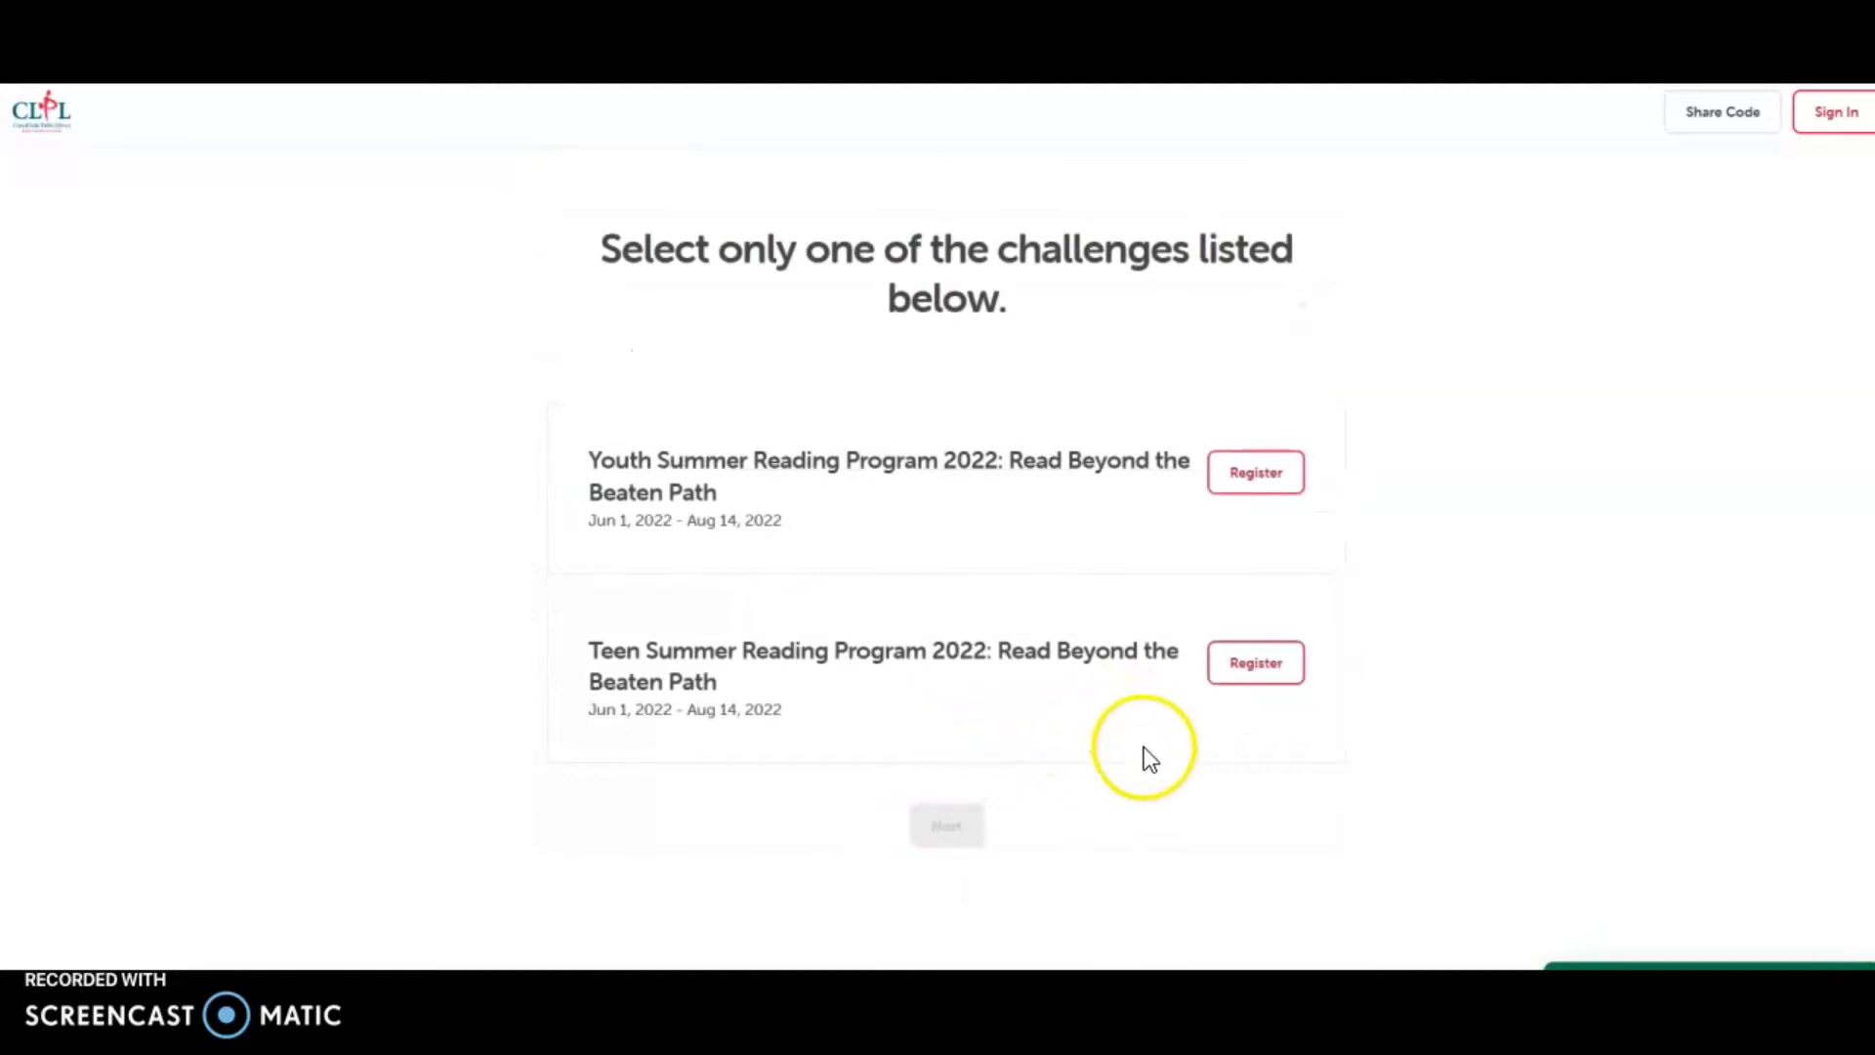
{"action": "mouse_move", "coordinate": [903, 521]}
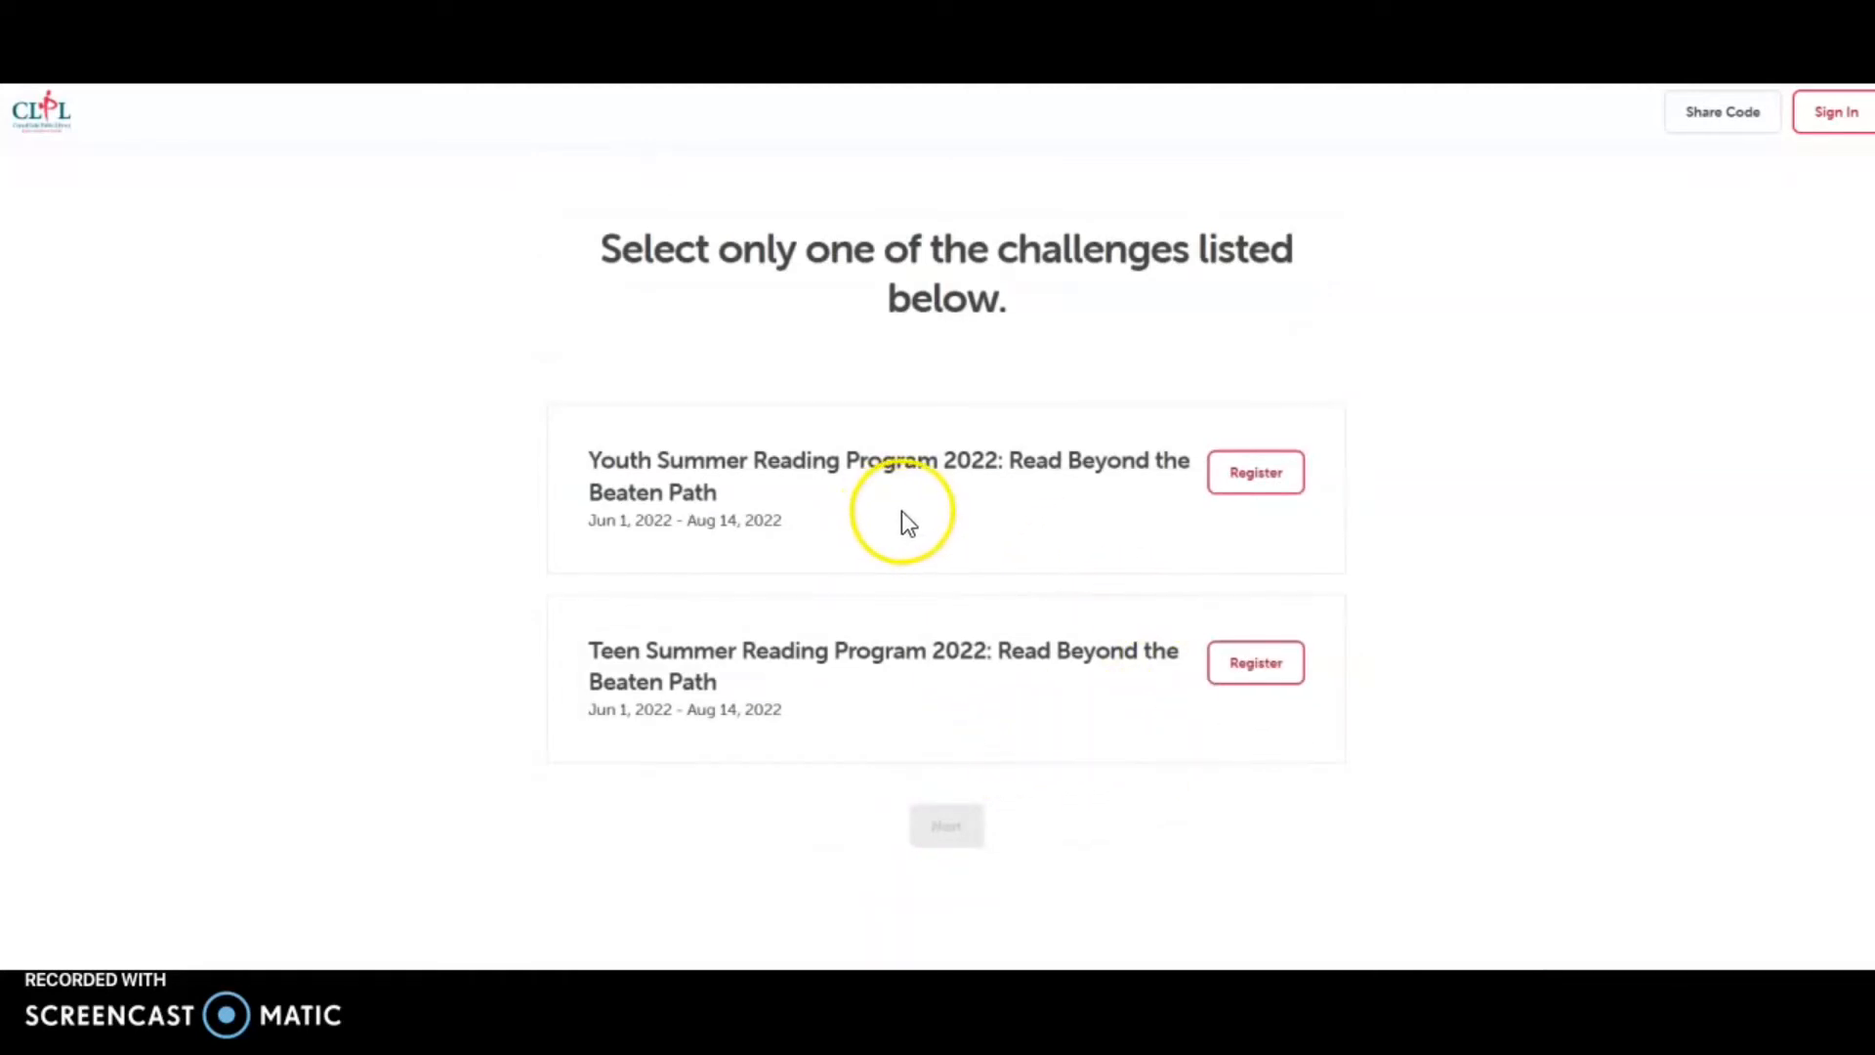
Enroll the child in Teen Summer Reading Program 2022, dismiss the Registered badge, and add another child.
{"action": "left_click", "coordinate": [1254, 662]}
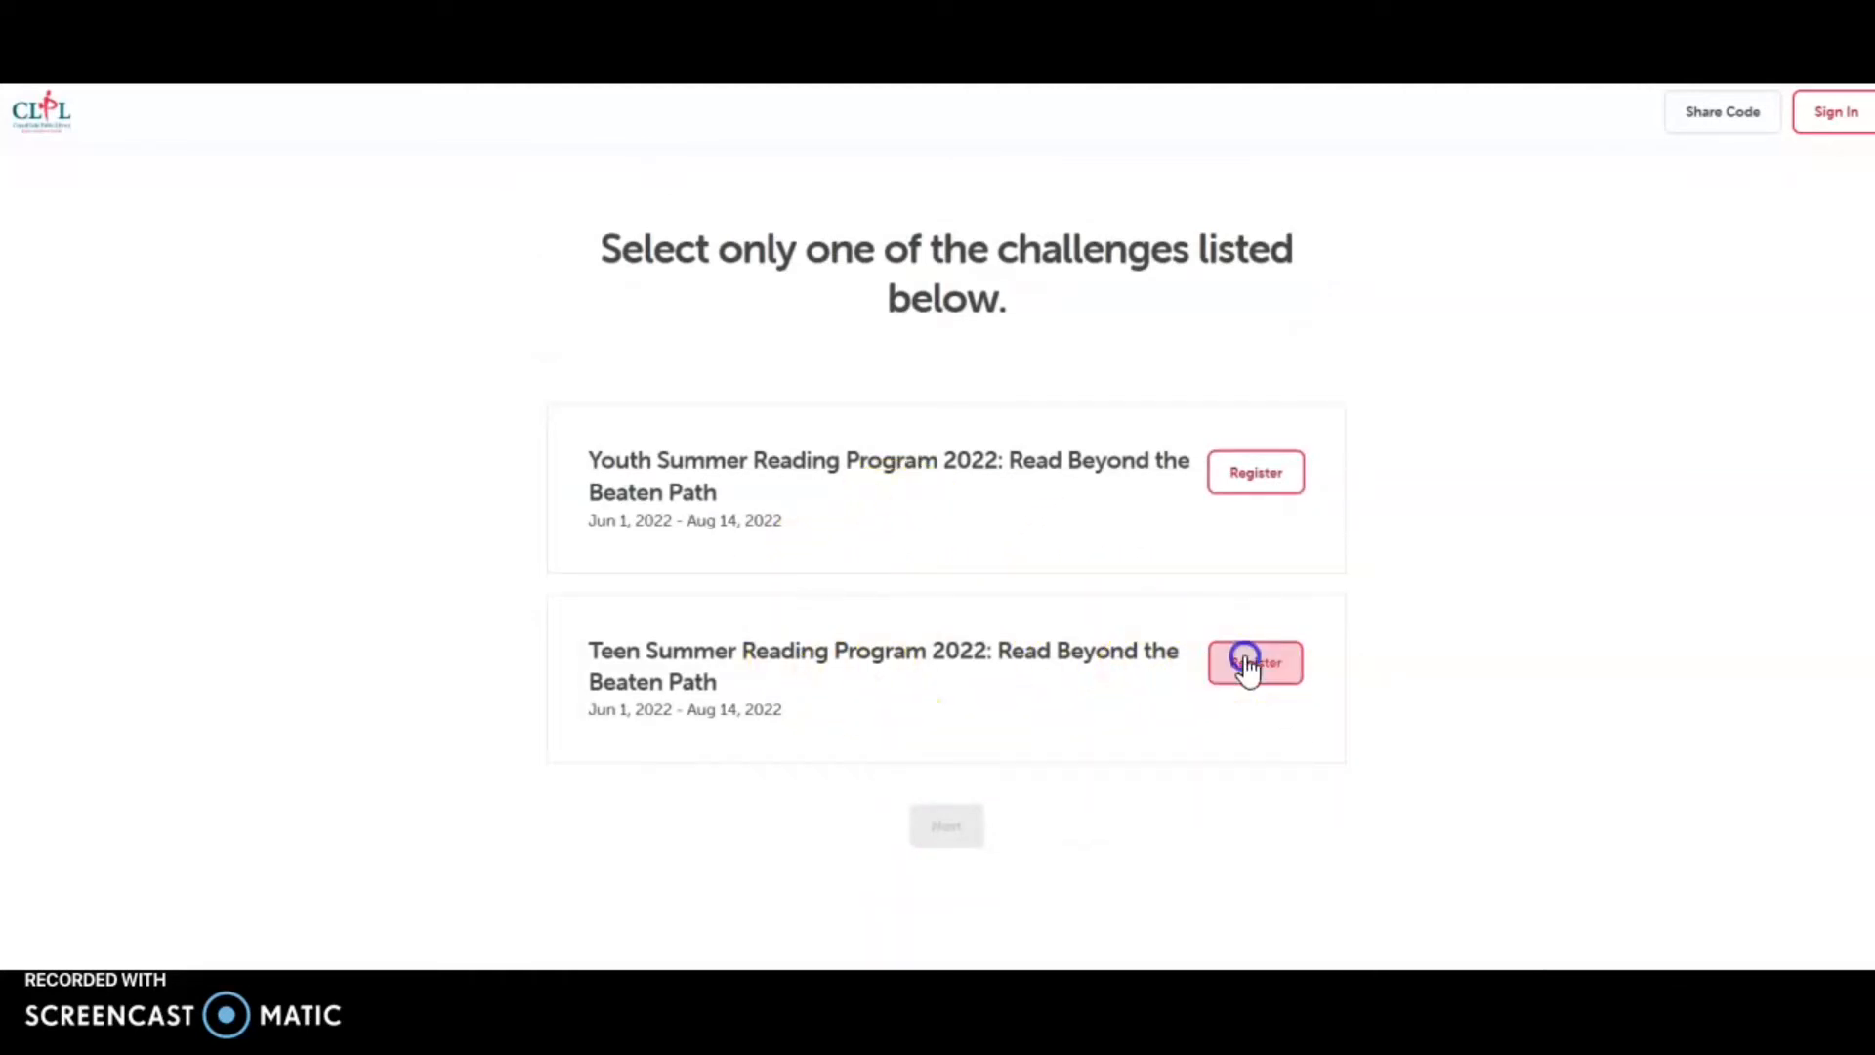
{"action": "left_click", "coordinate": [1254, 665]}
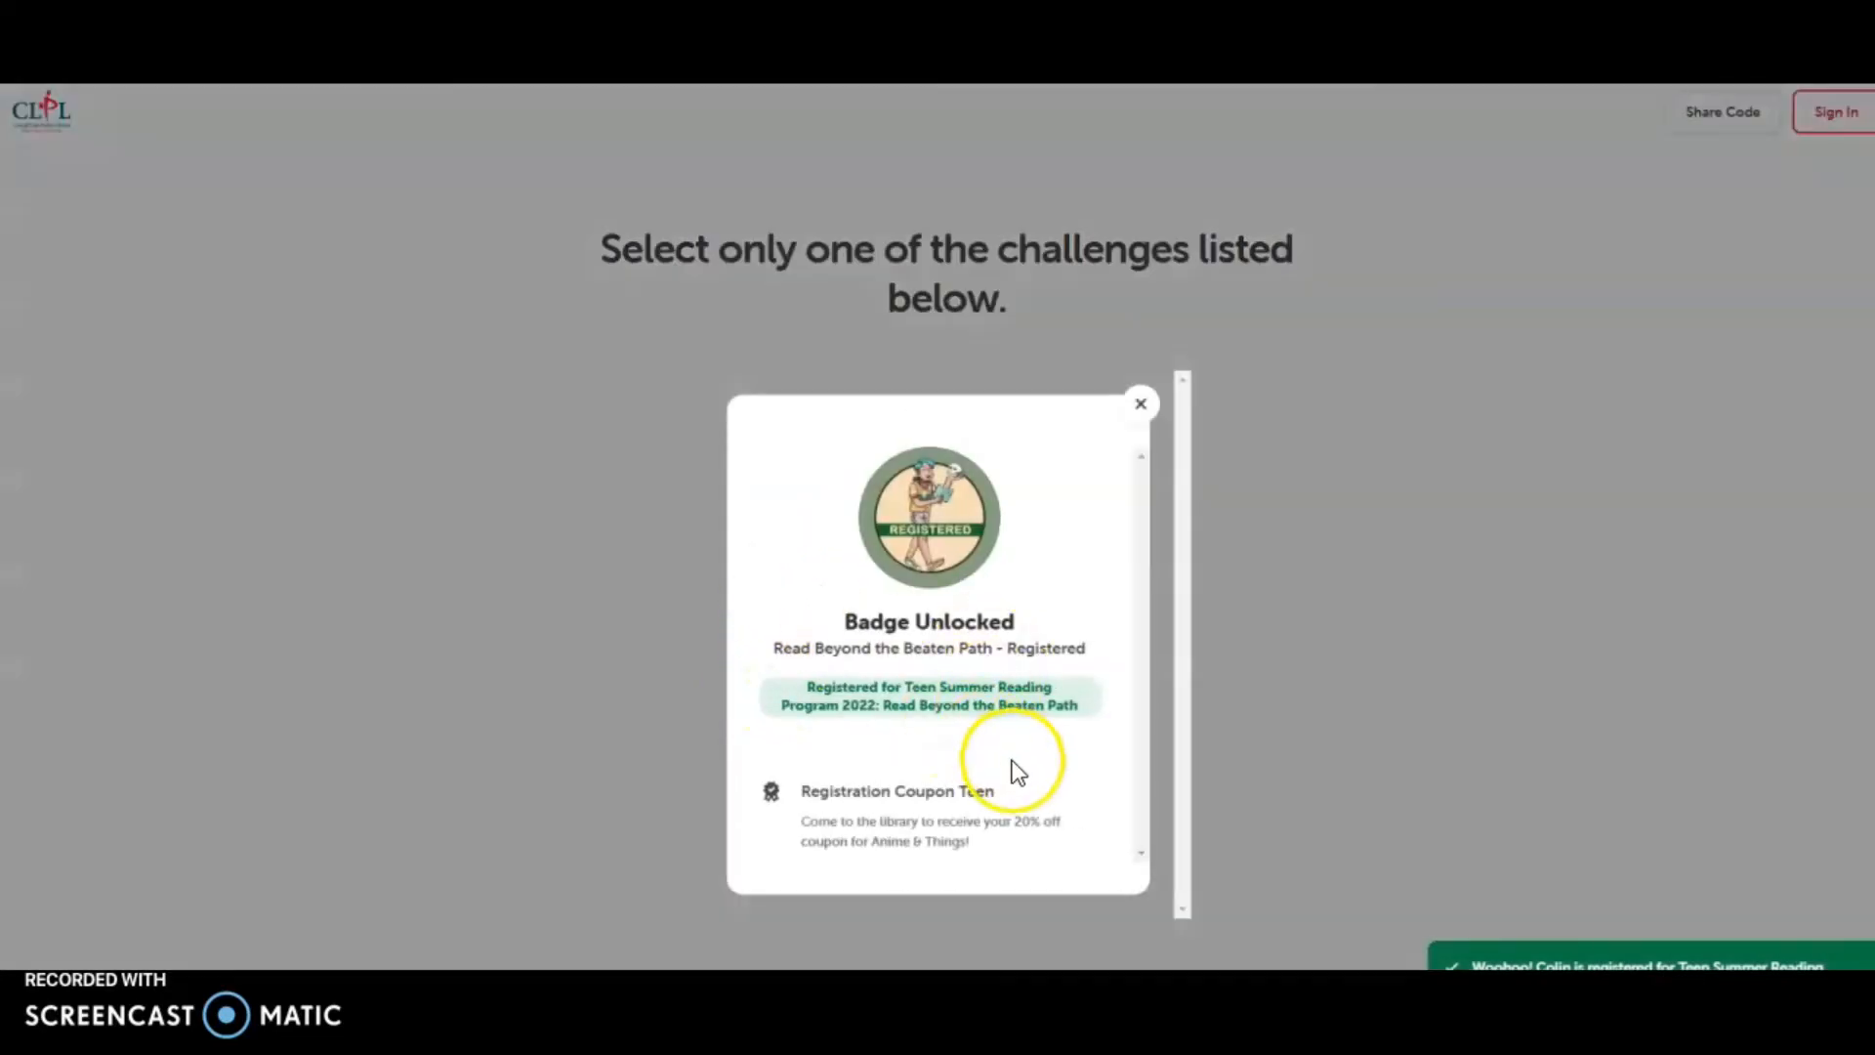
{"action": "left_click", "coordinate": [1138, 403]}
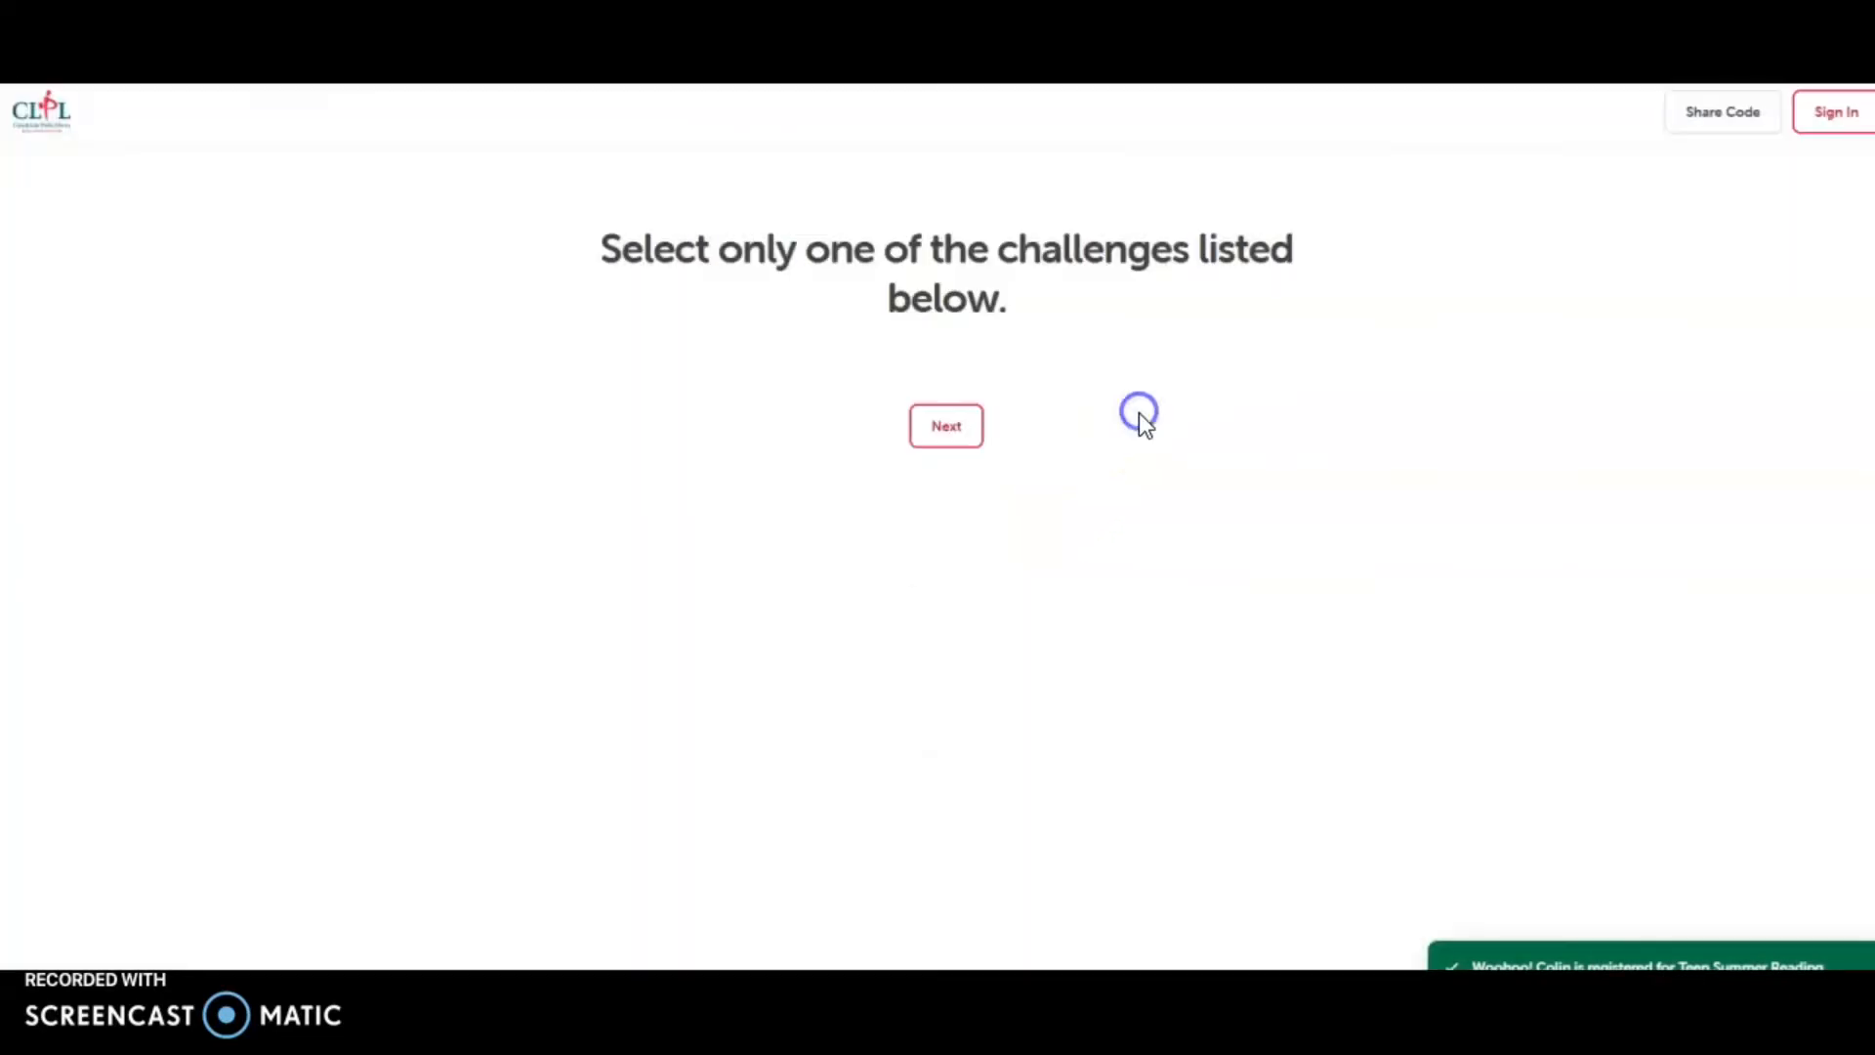
{"action": "mouse_move", "coordinate": [963, 681]}
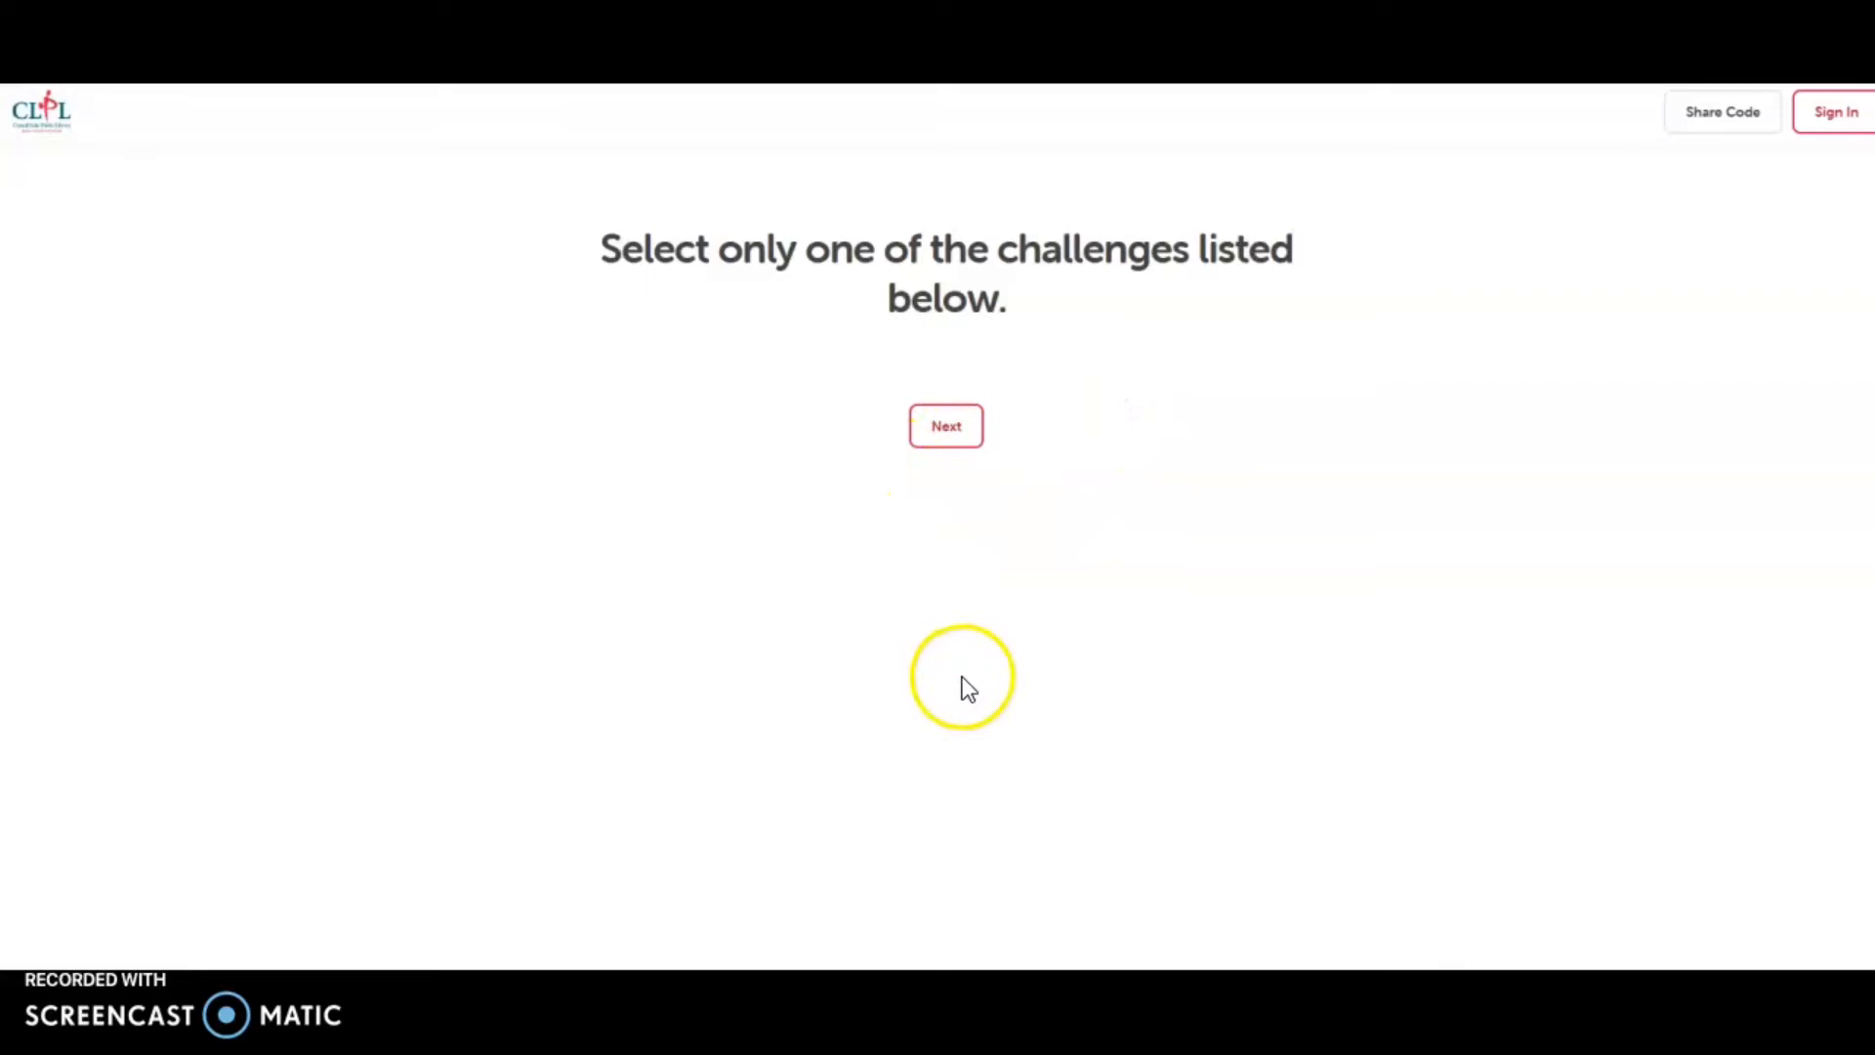
{"action": "left_click", "coordinate": [944, 426]}
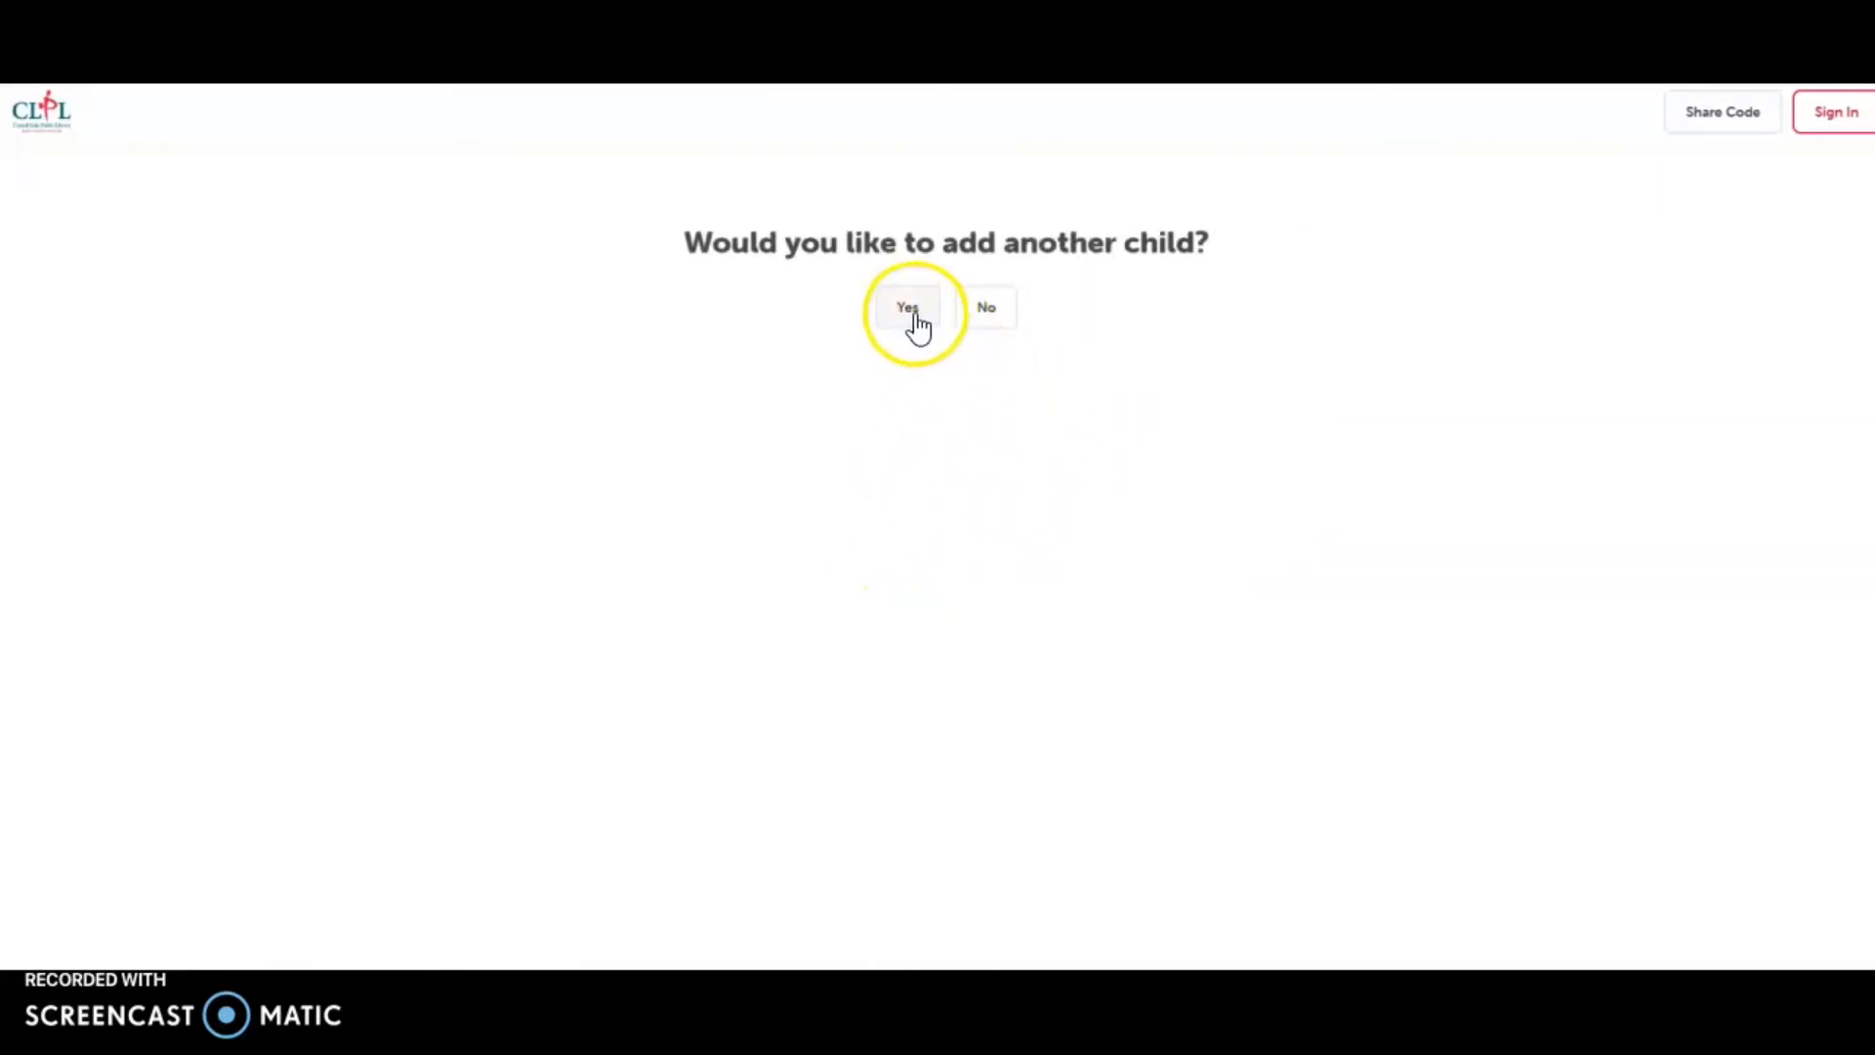
{"action": "left_click", "coordinate": [907, 308]}
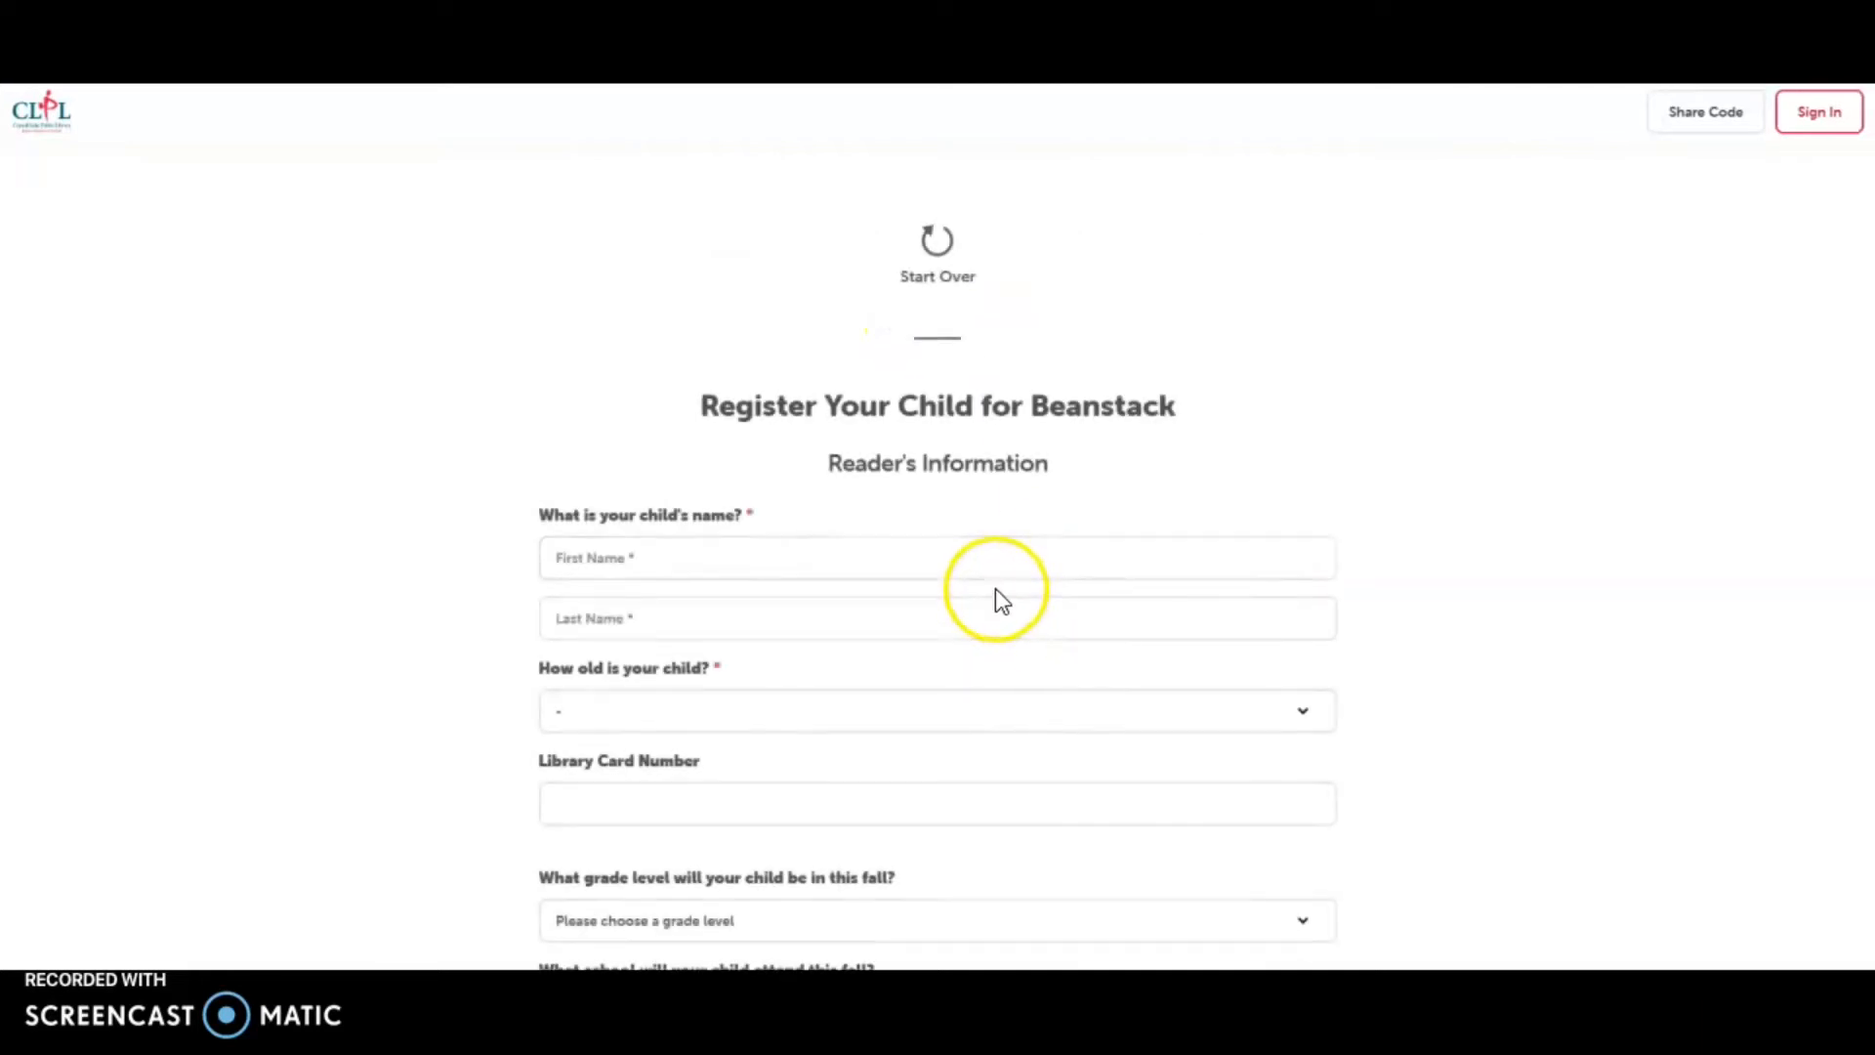
Submit the second child's suggested name, age 9, 4th Grade, Husmann Elementary School, no library card.
{"action": "type", "text": "Dennis"}
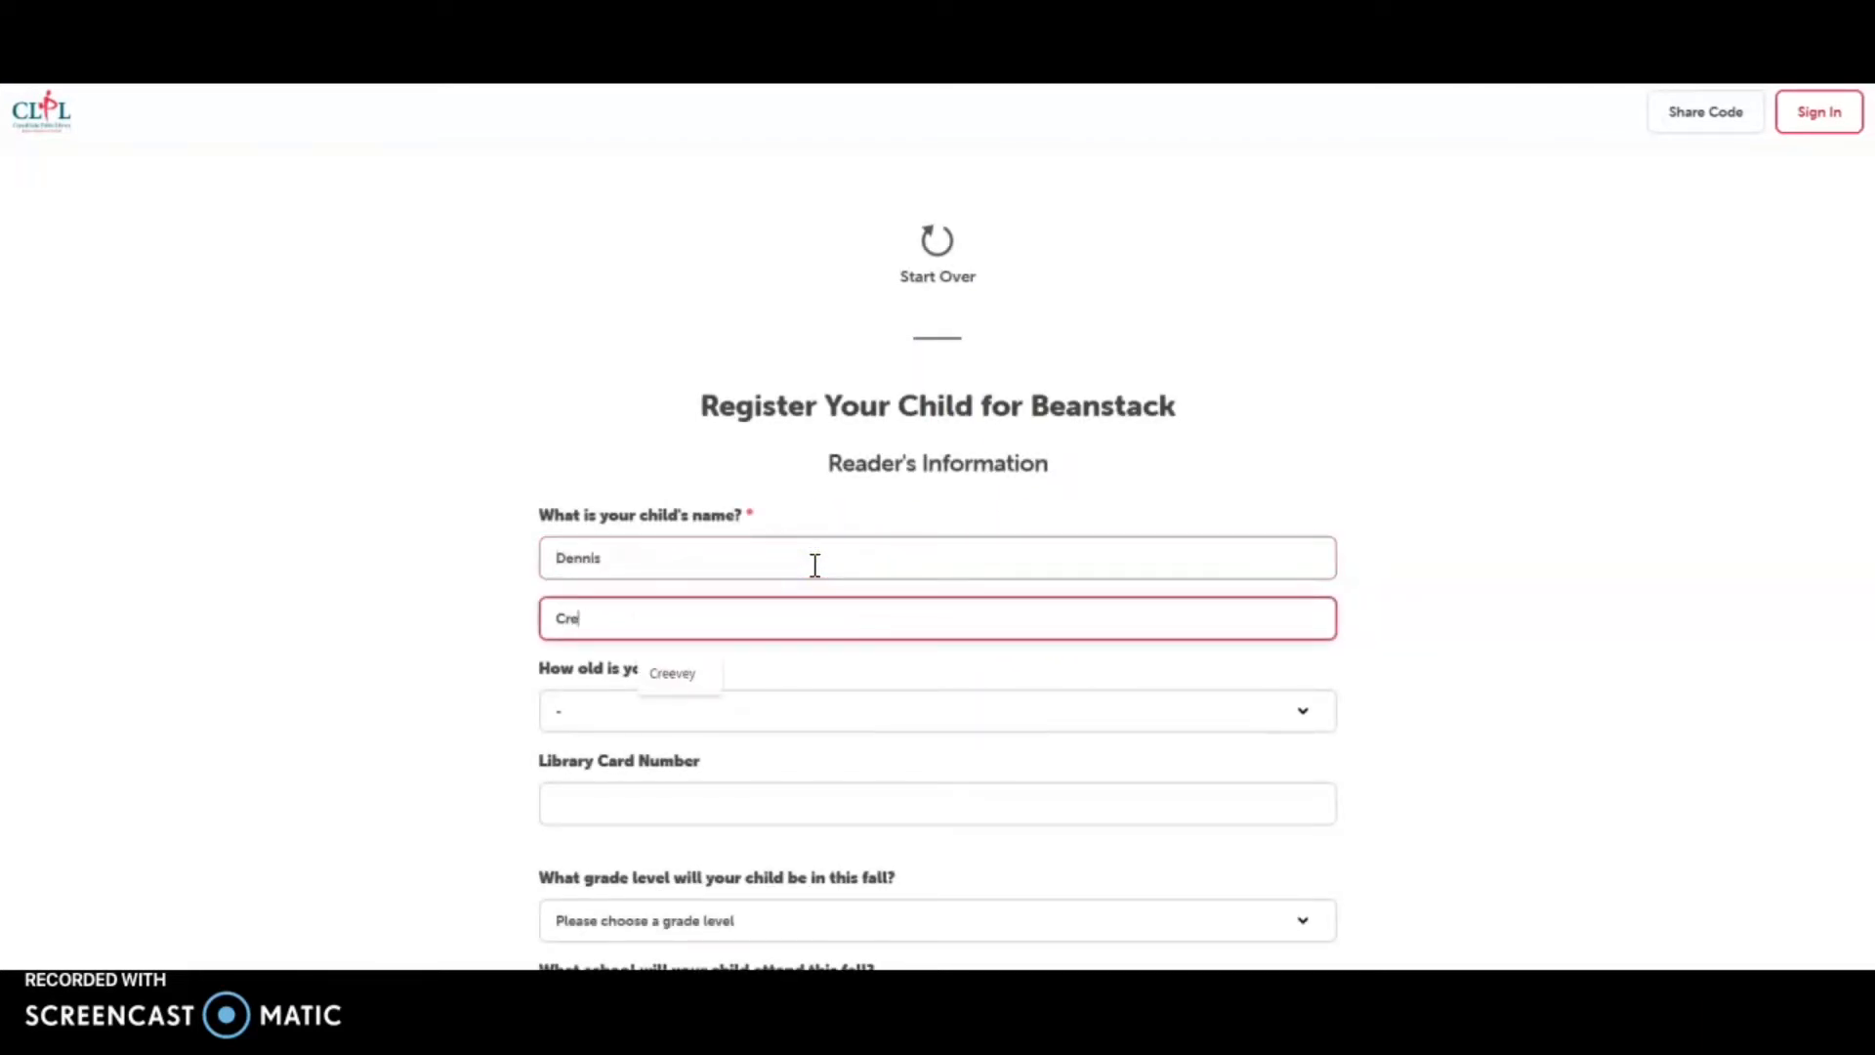
{"action": "left_click", "coordinate": [671, 672]}
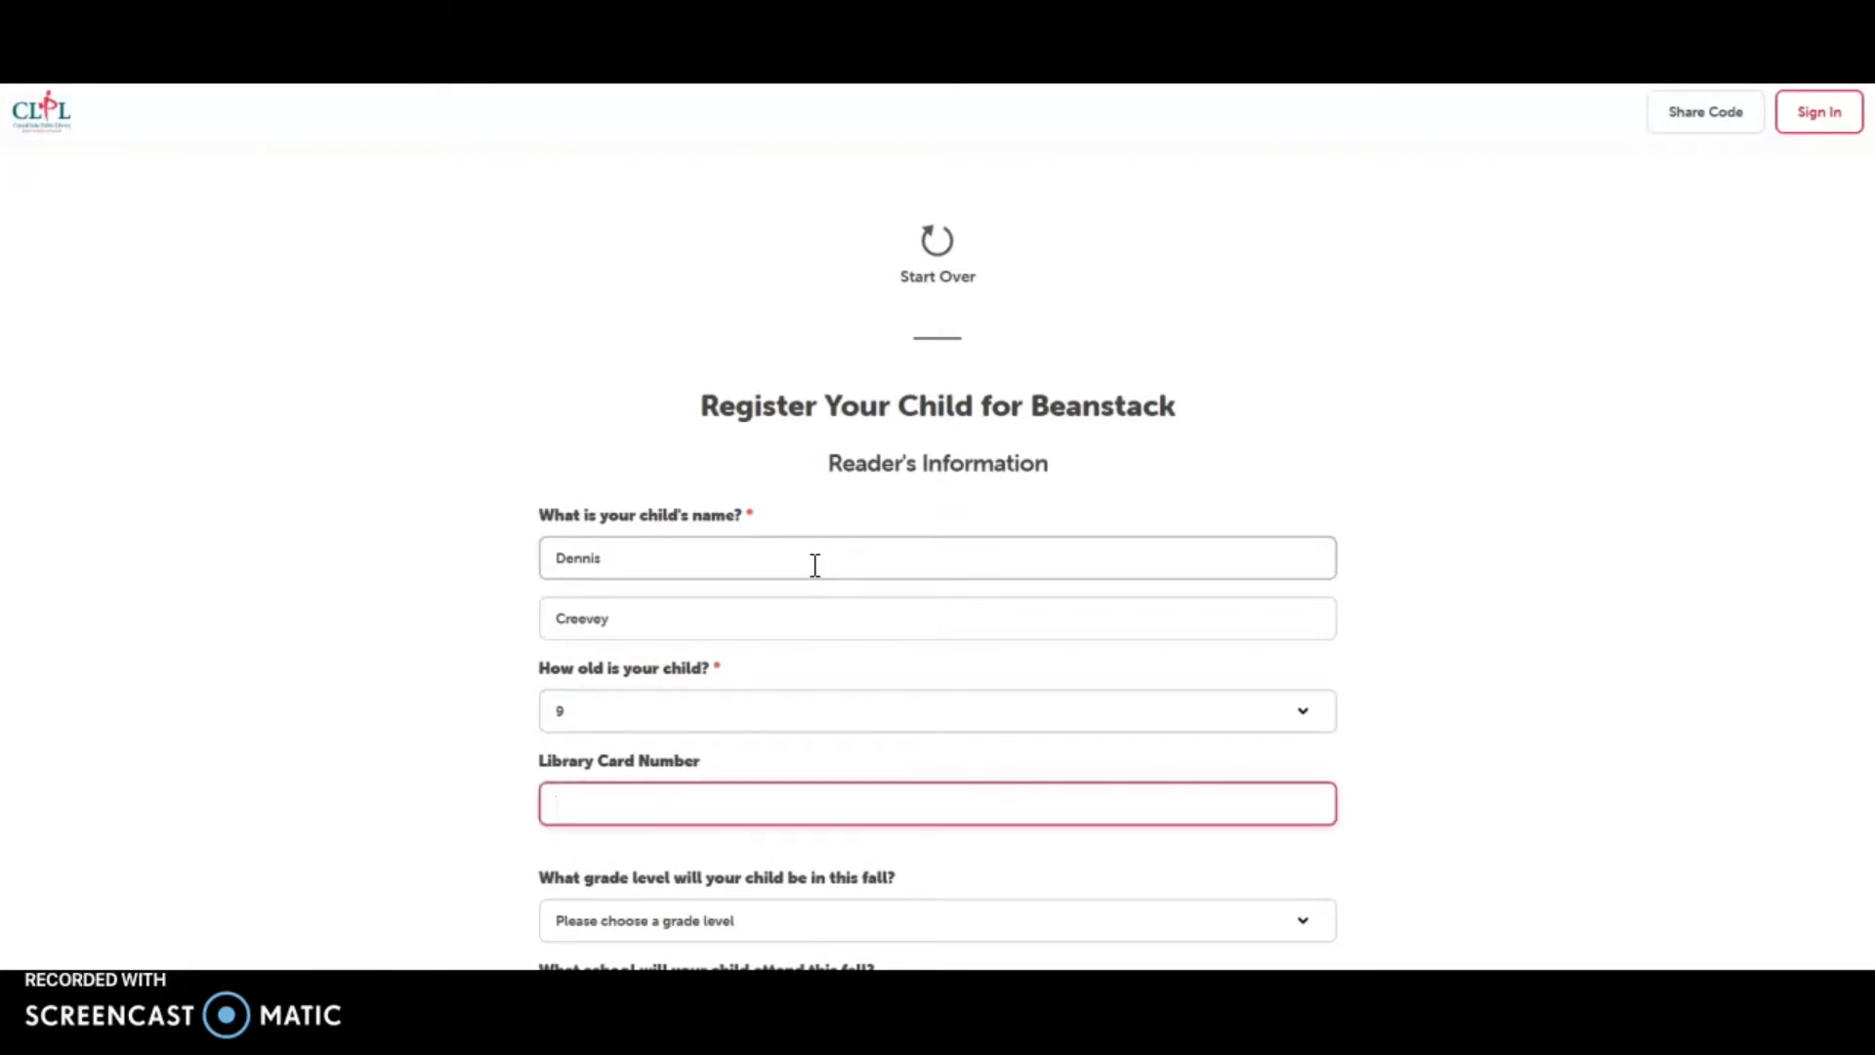
{"action": "scroll", "scroll_direction": "down", "scroll_amount": 3}
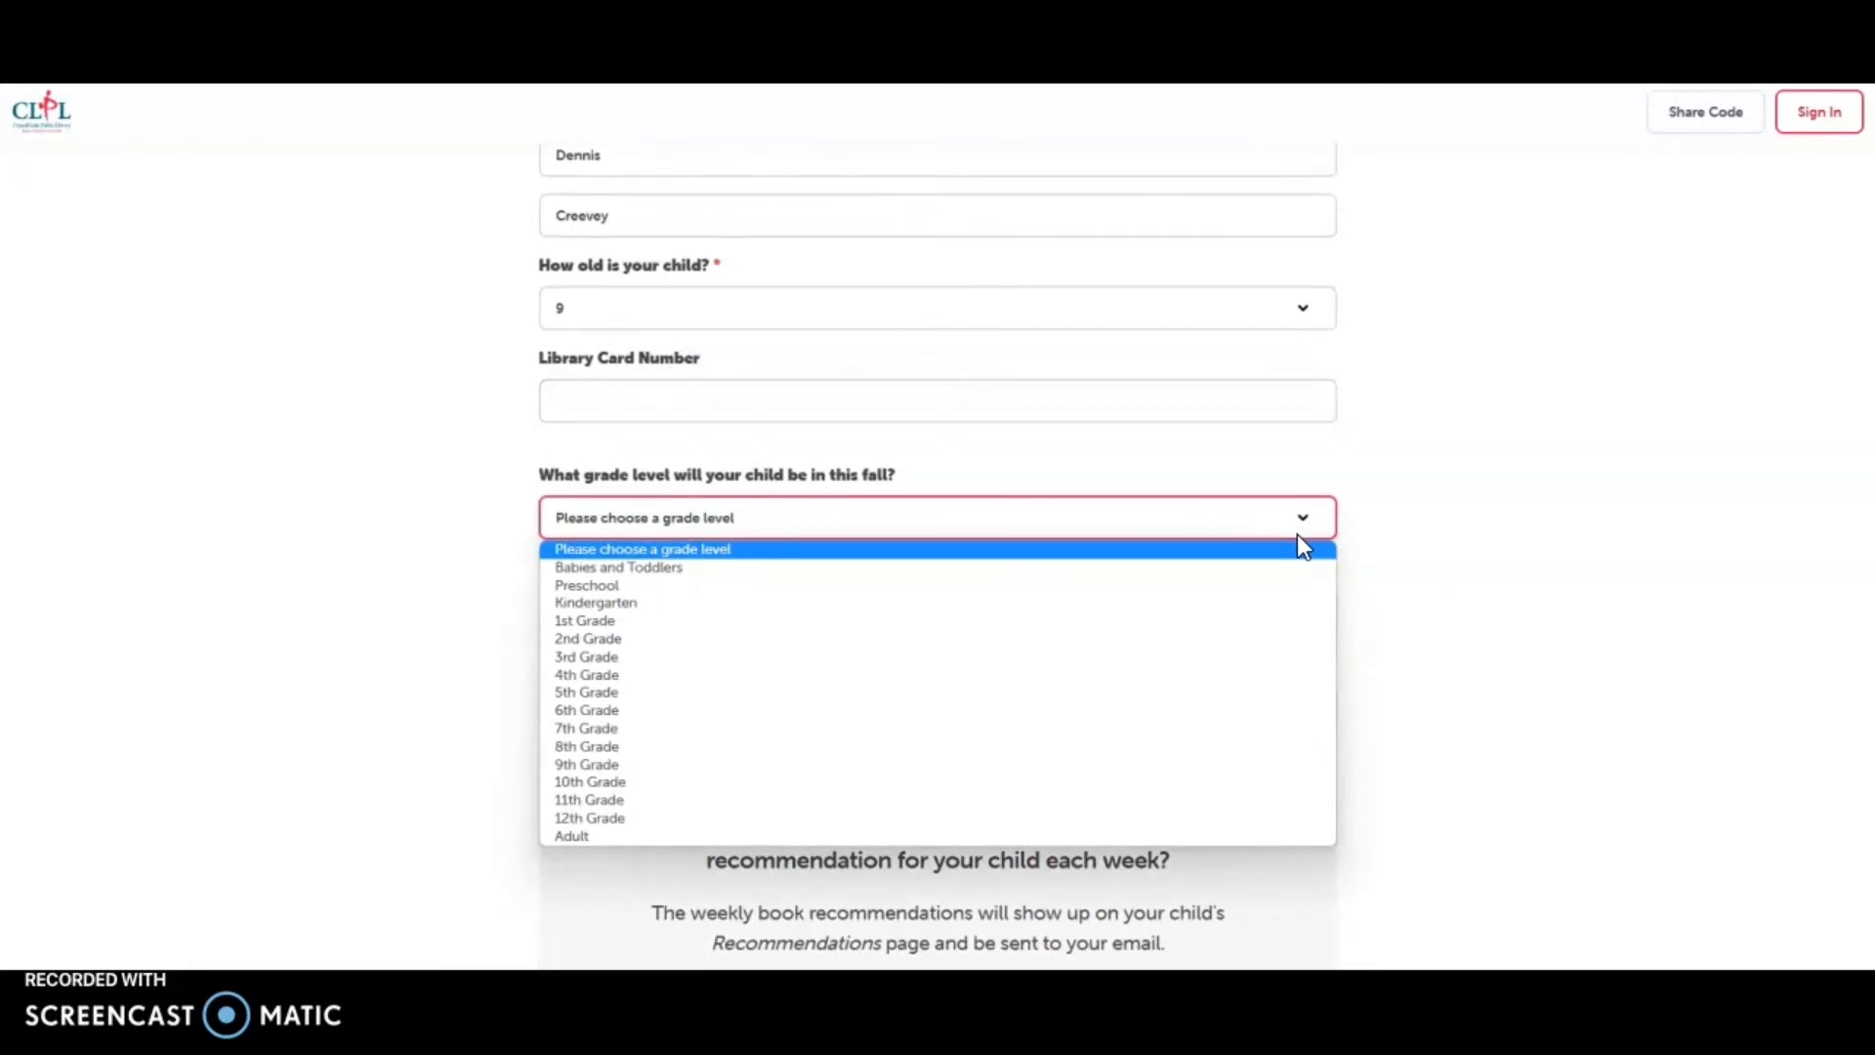
{"action": "mouse_move", "coordinate": [1297, 552]}
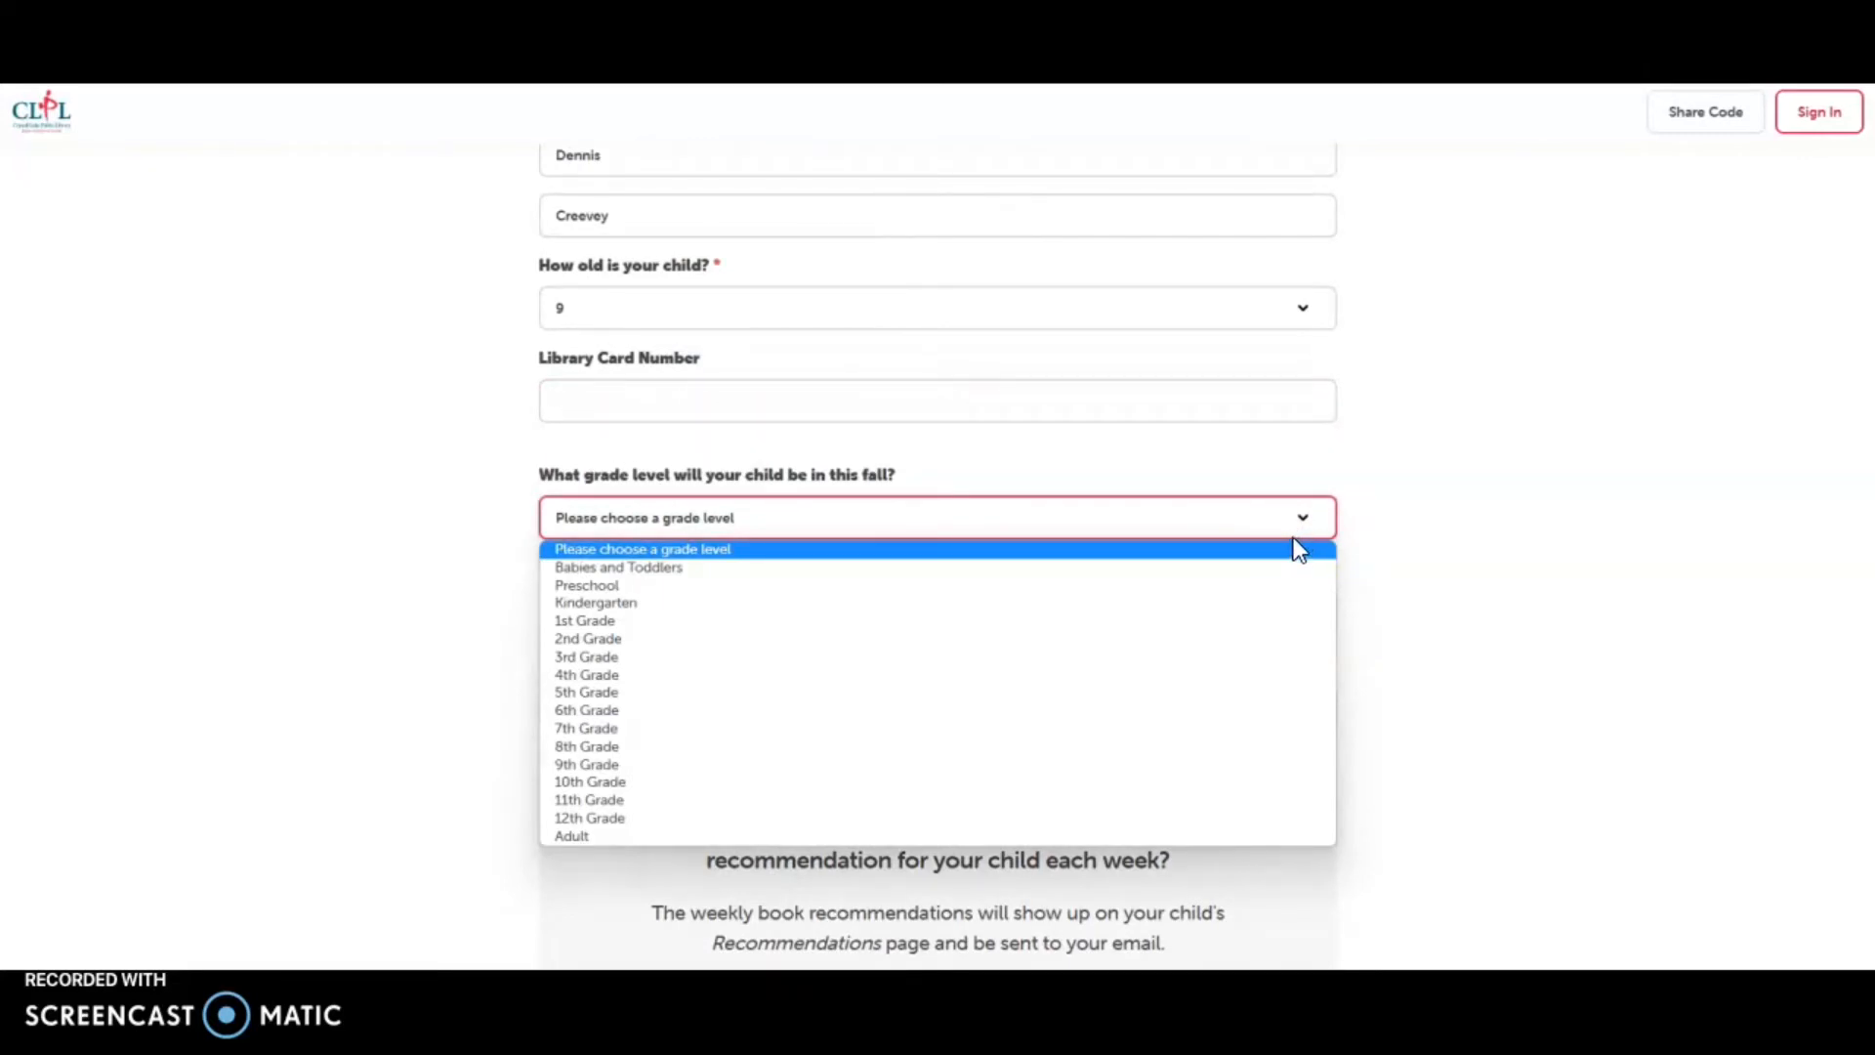
{"action": "mouse_move", "coordinate": [868, 709]}
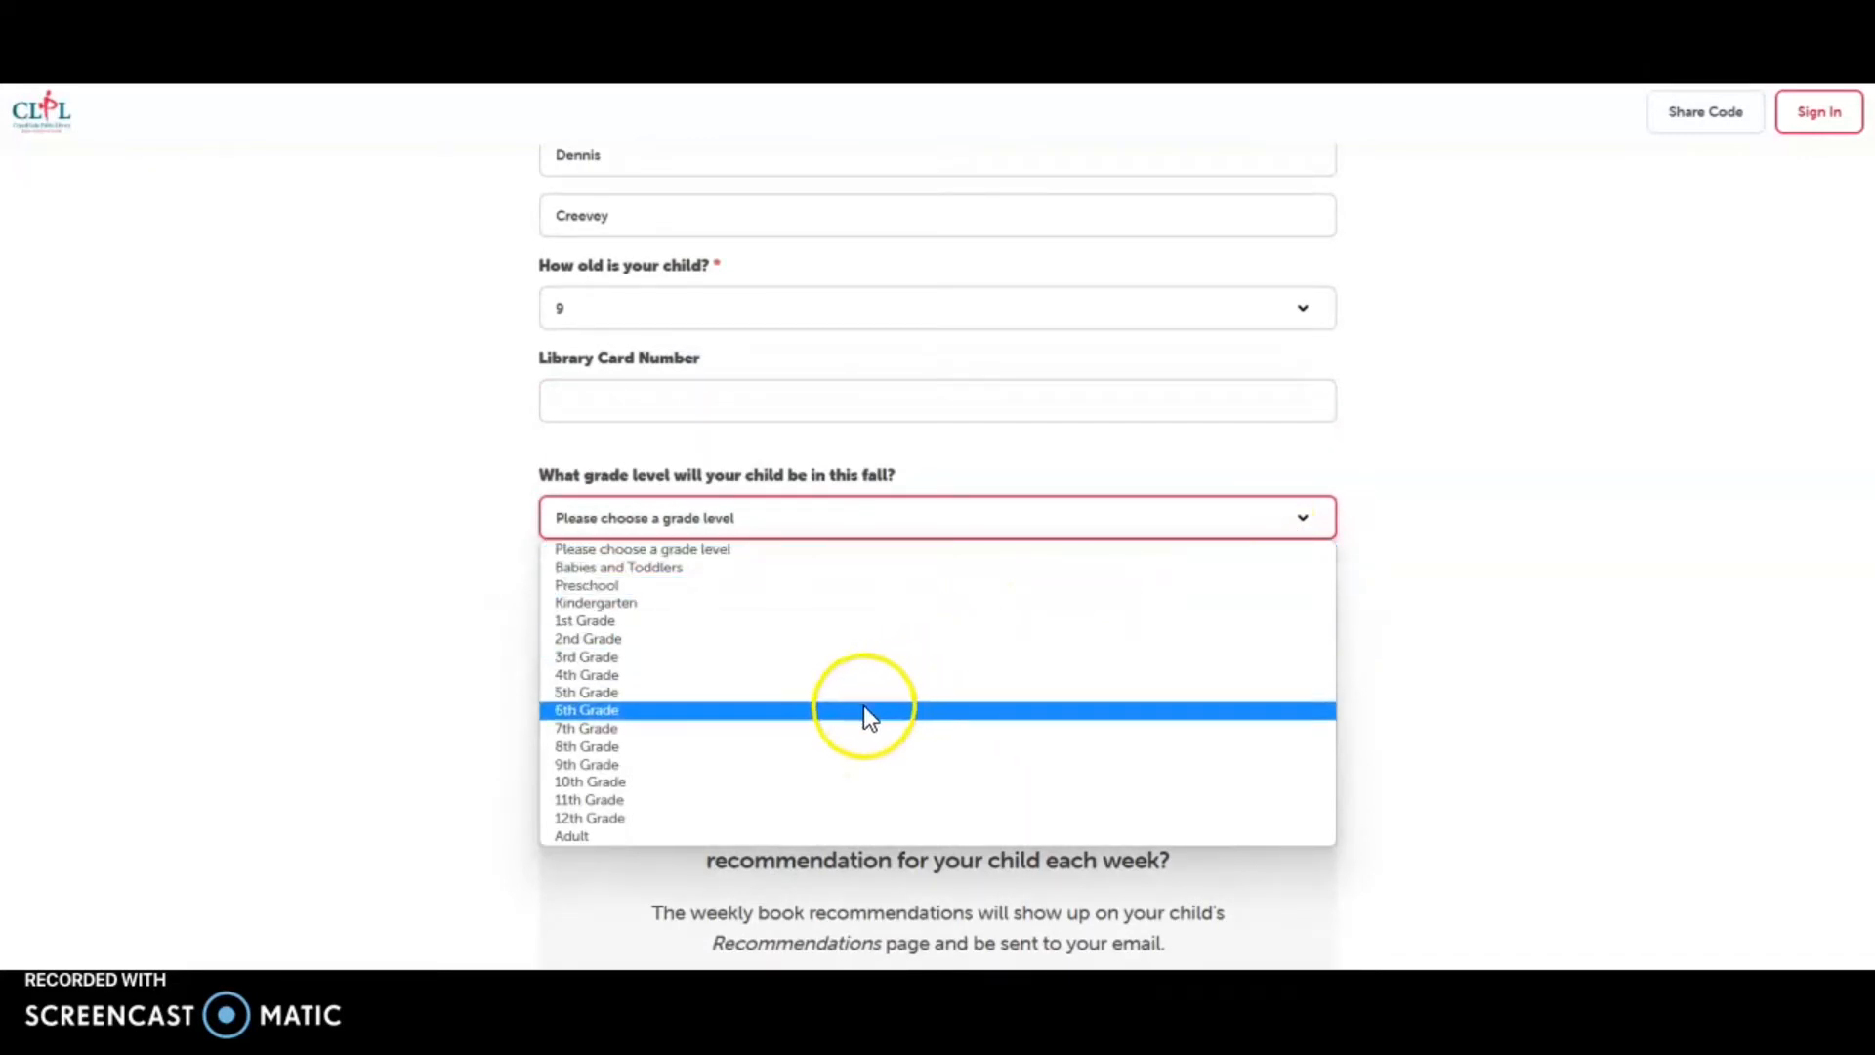
{"action": "mouse_move", "coordinate": [866, 675]}
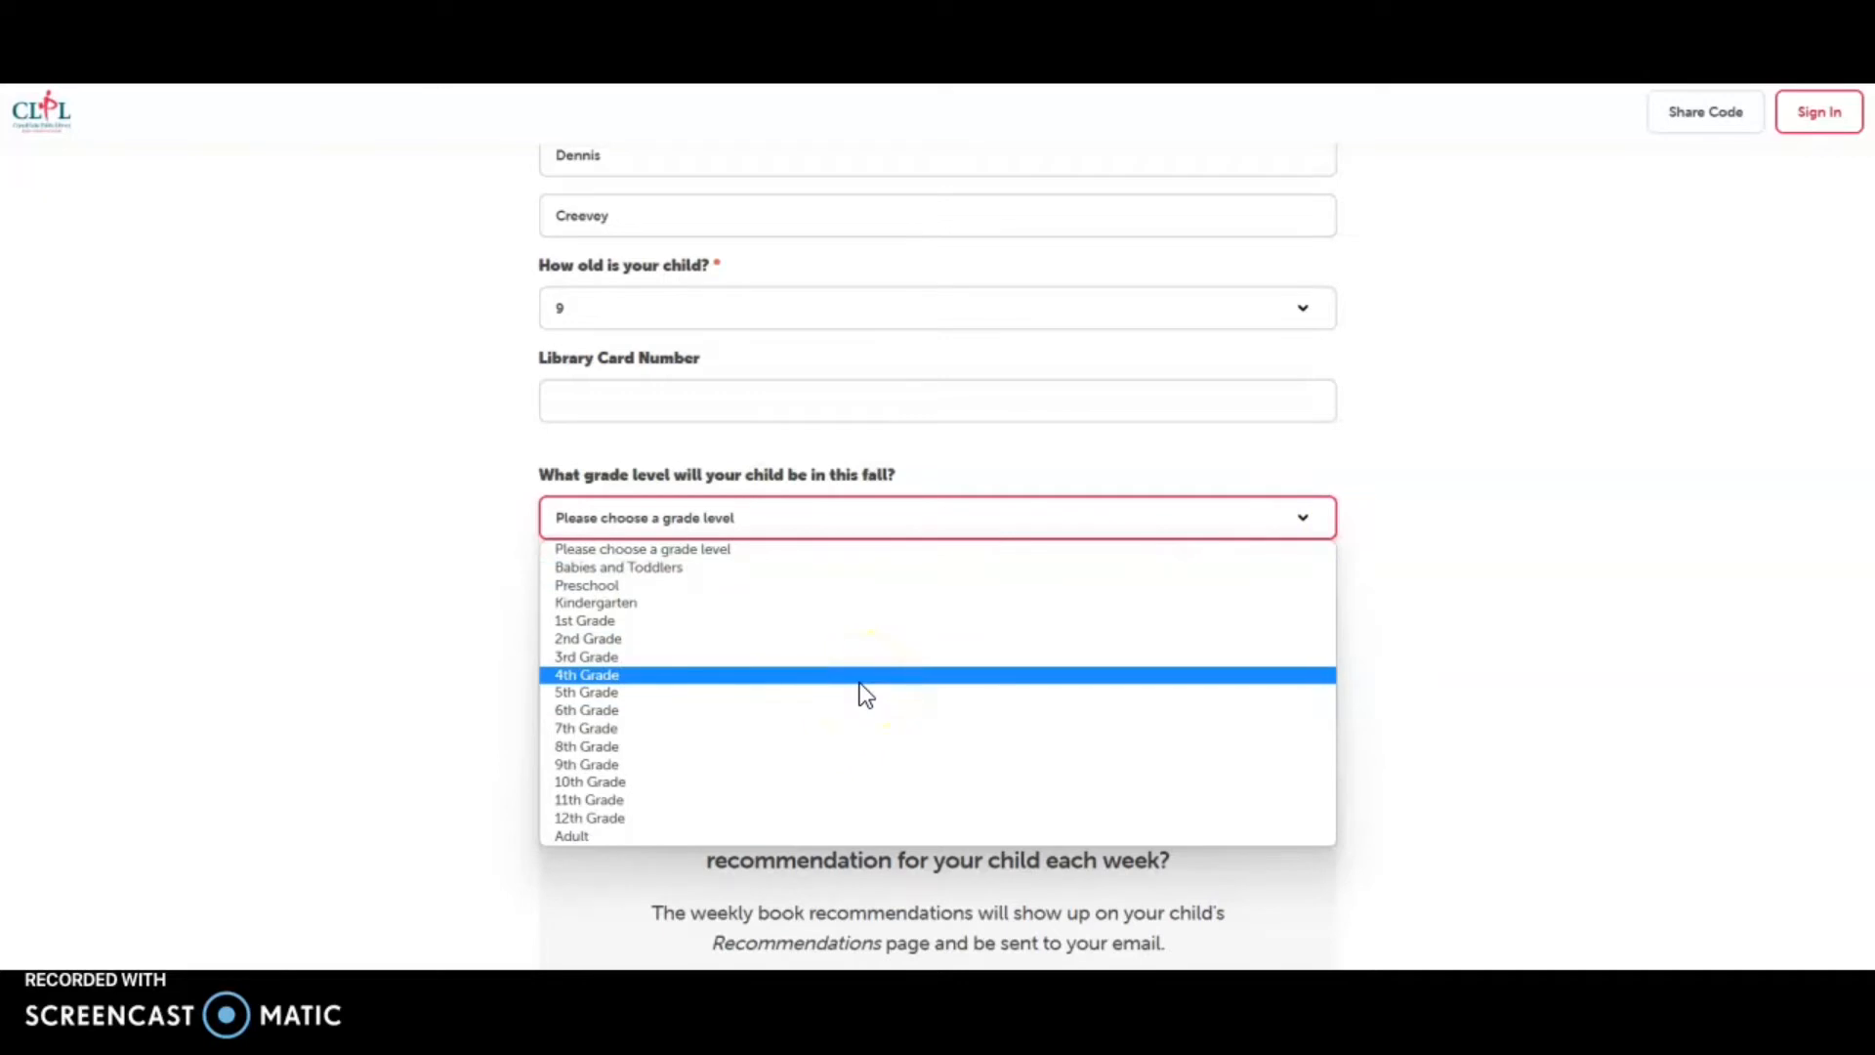
{"action": "left_click", "coordinate": [586, 674]}
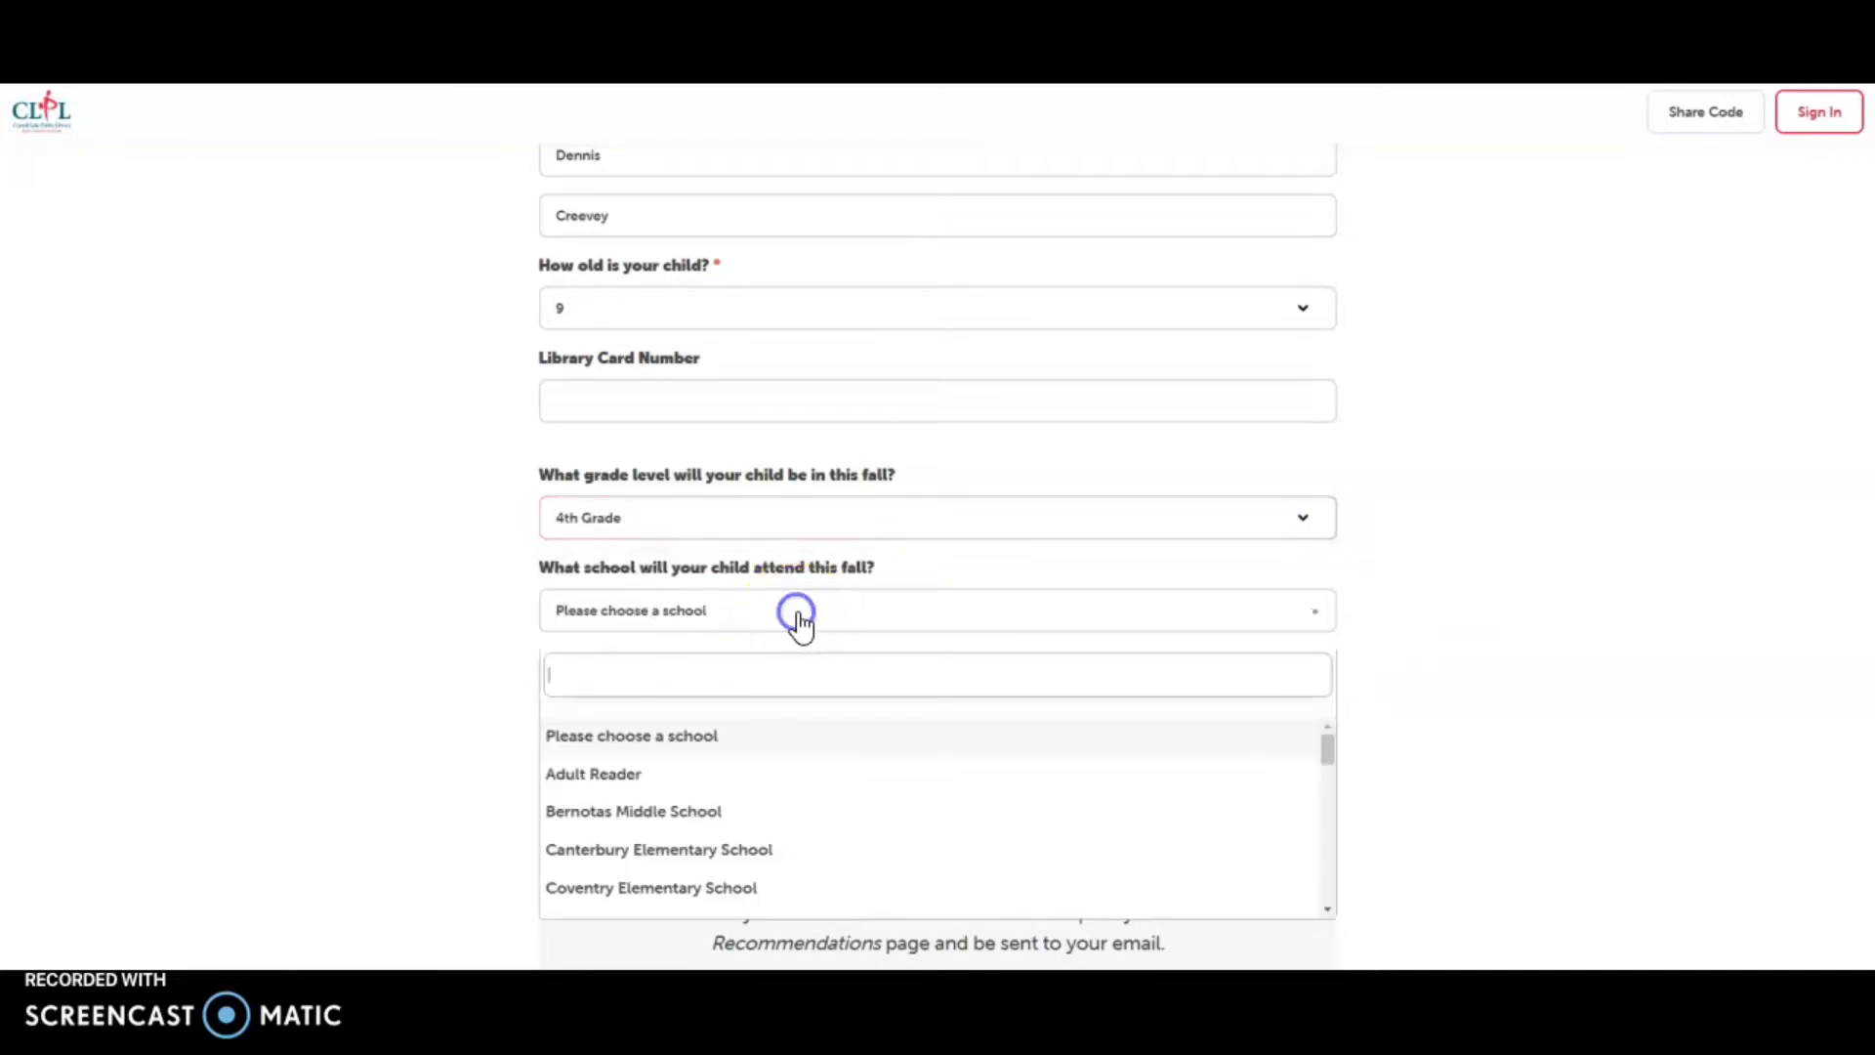
{"action": "scroll", "scroll_direction": "down", "scroll_amount": 3}
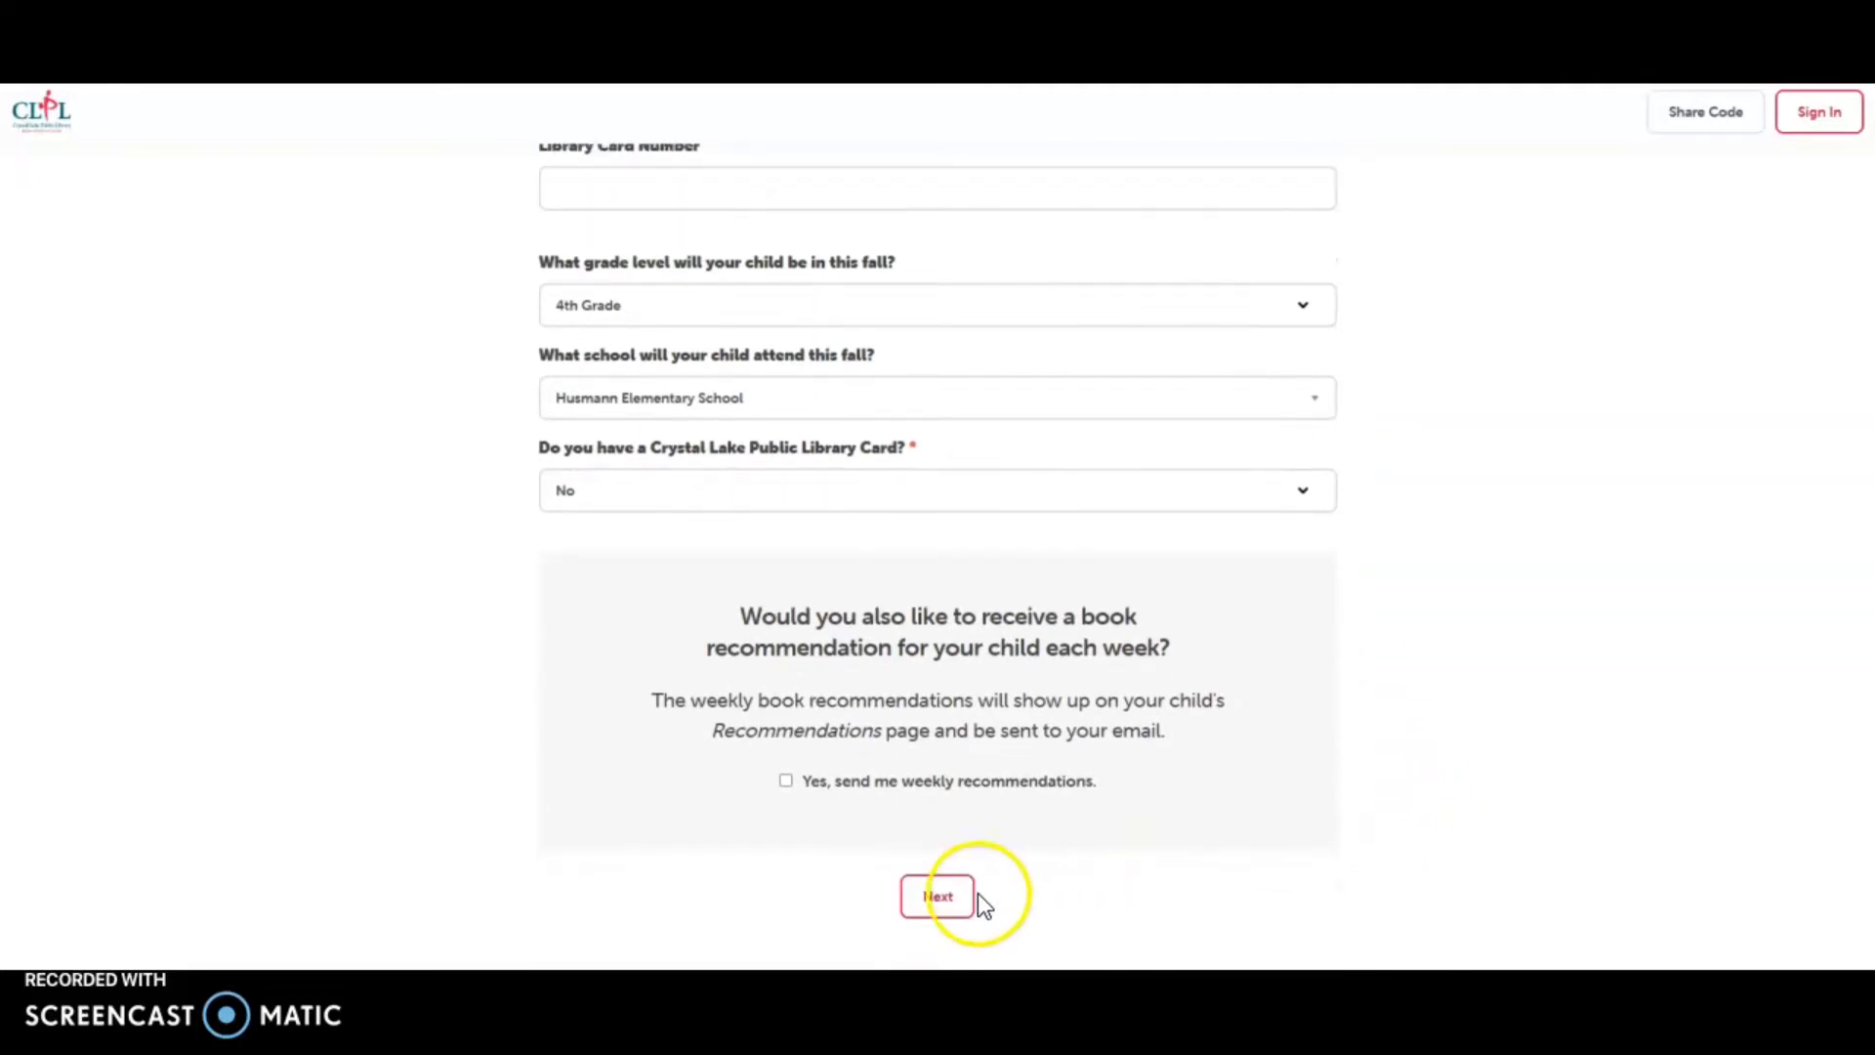
{"action": "left_click", "coordinate": [937, 895]}
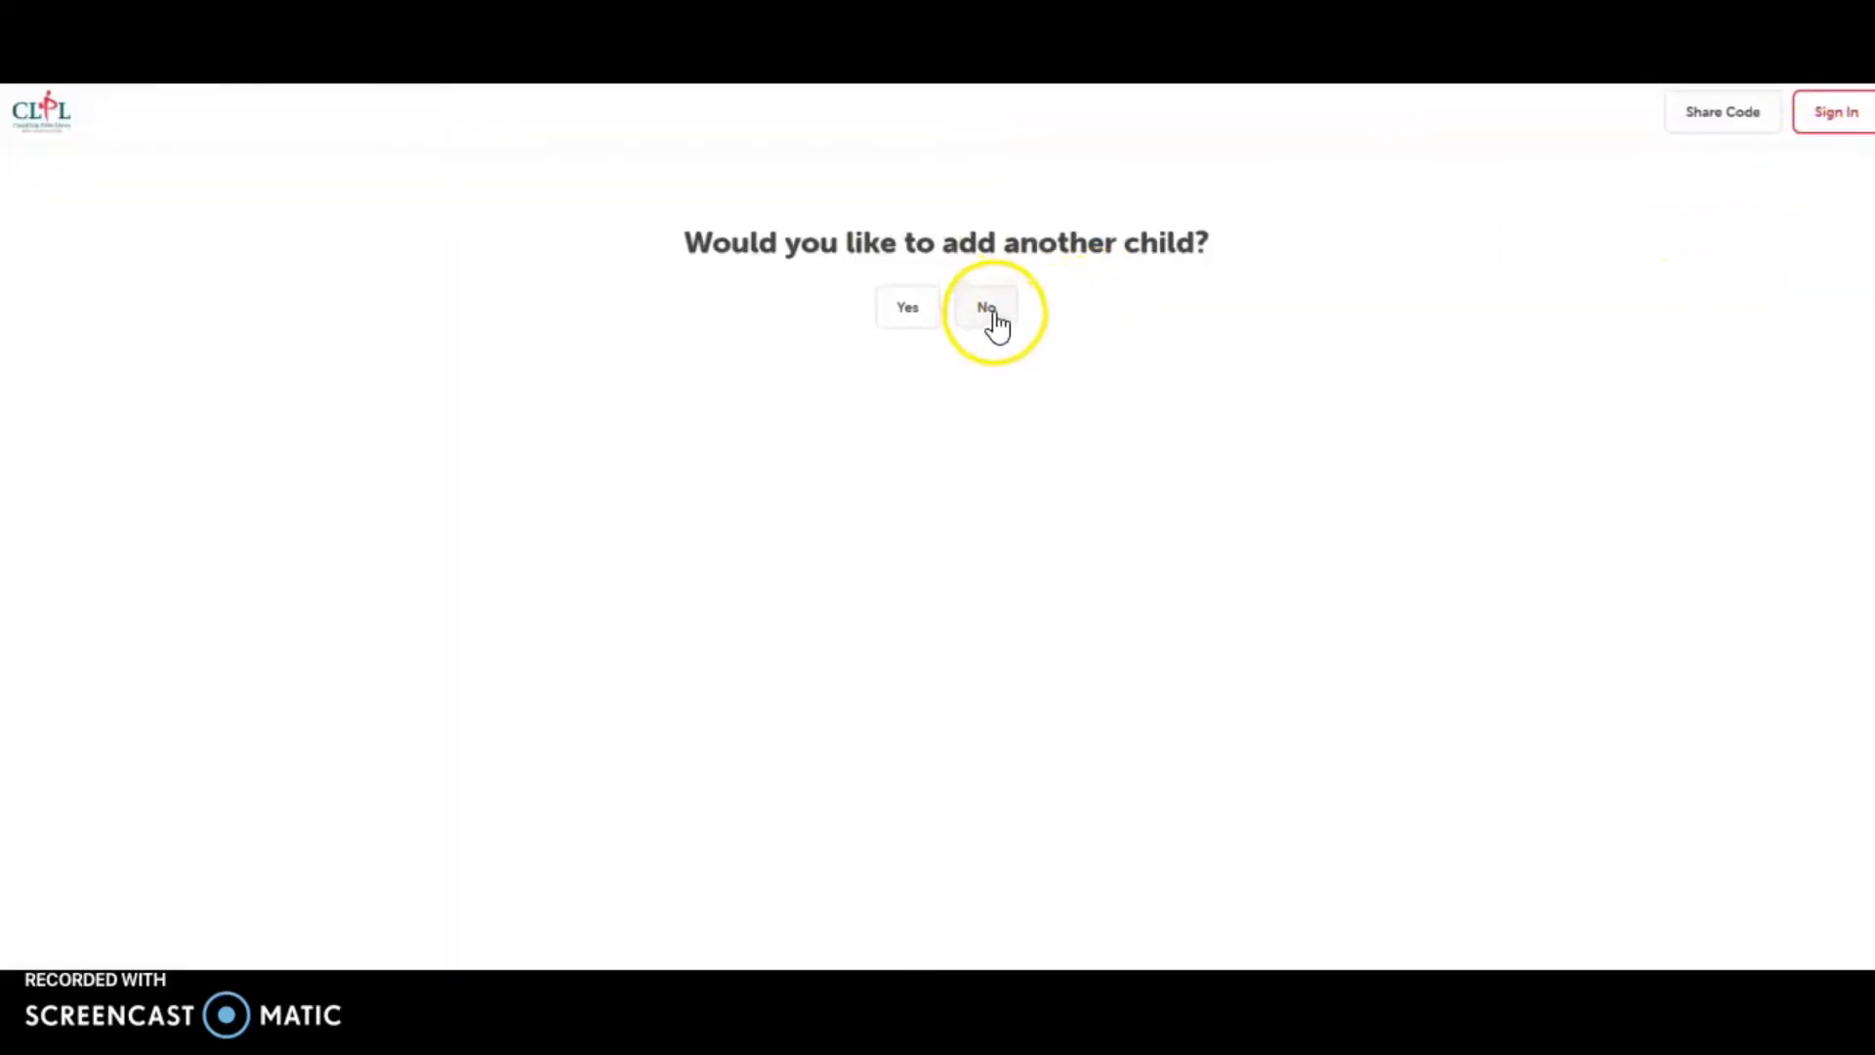
Decline another child, then view the teen's and new child's challenges from the reader switcher.
{"action": "left_click", "coordinate": [986, 307]}
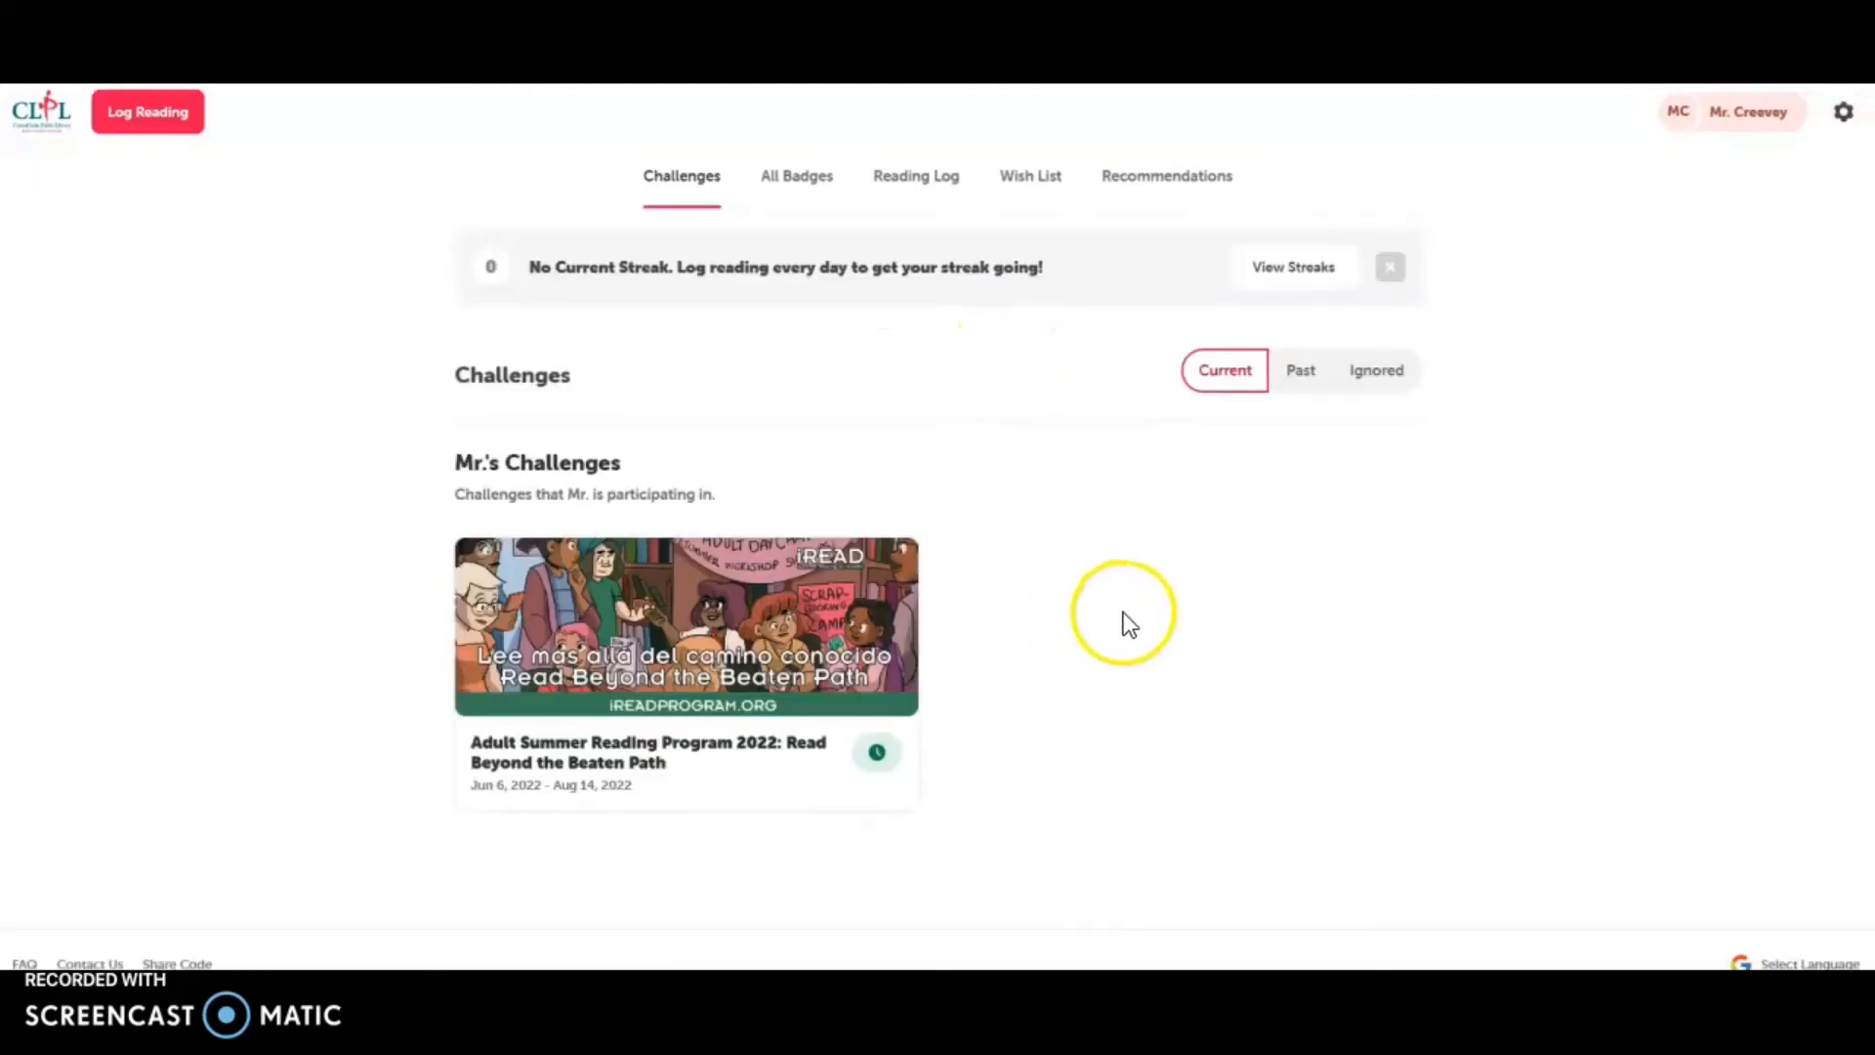
{"action": "scroll", "scroll_direction": "up", "scroll_amount": 3}
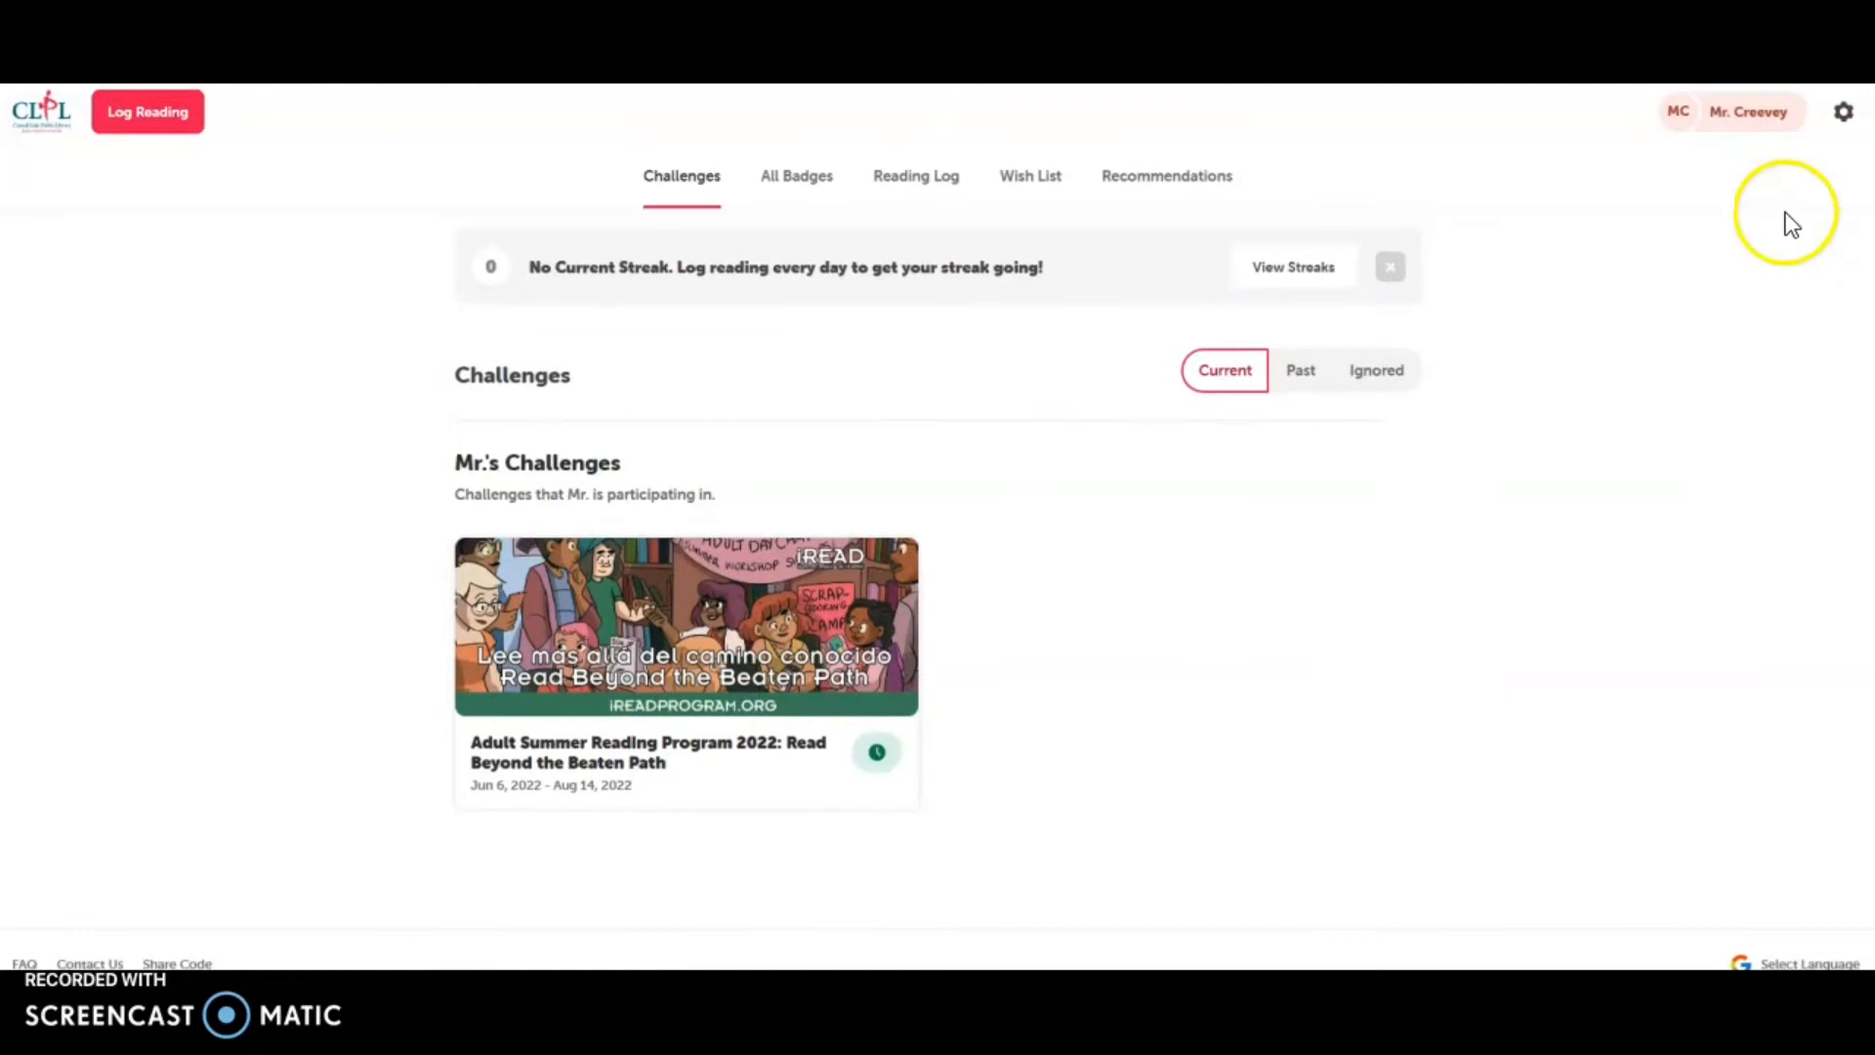
{"action": "left_click", "coordinate": [1747, 111]}
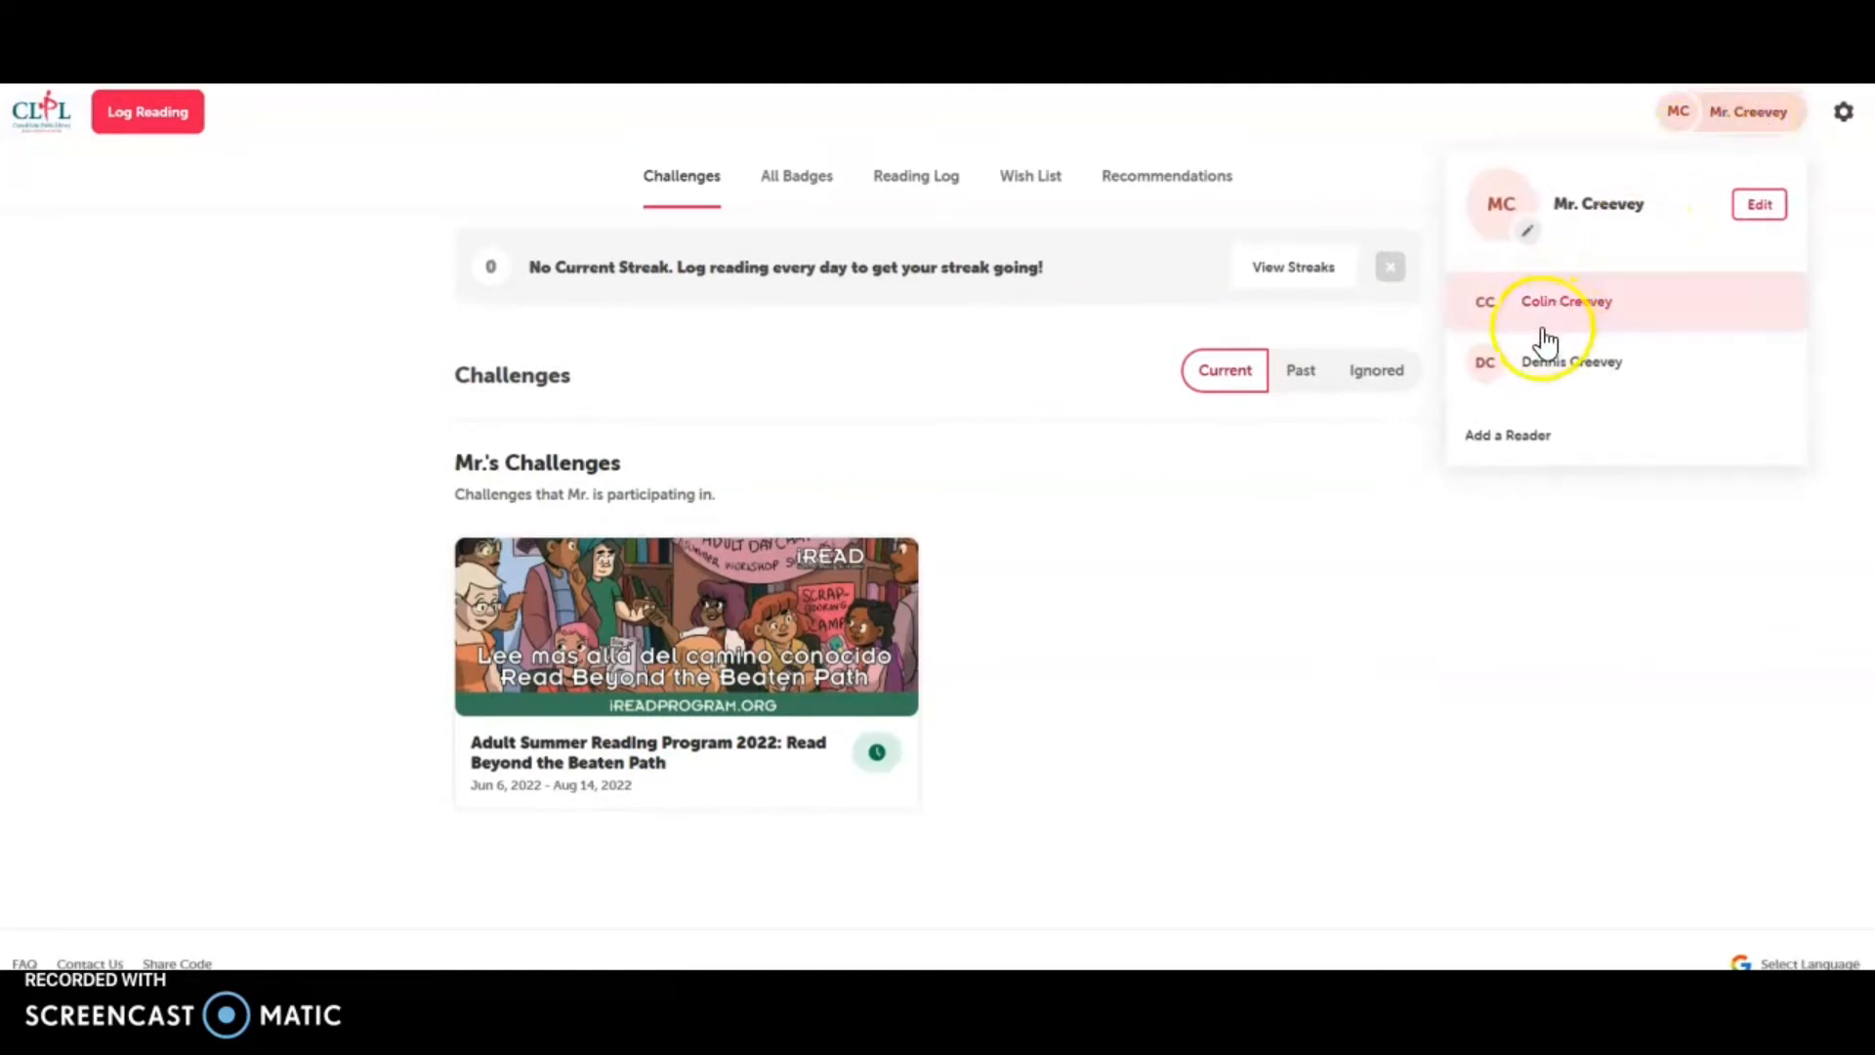
{"action": "left_click", "coordinate": [1566, 299]}
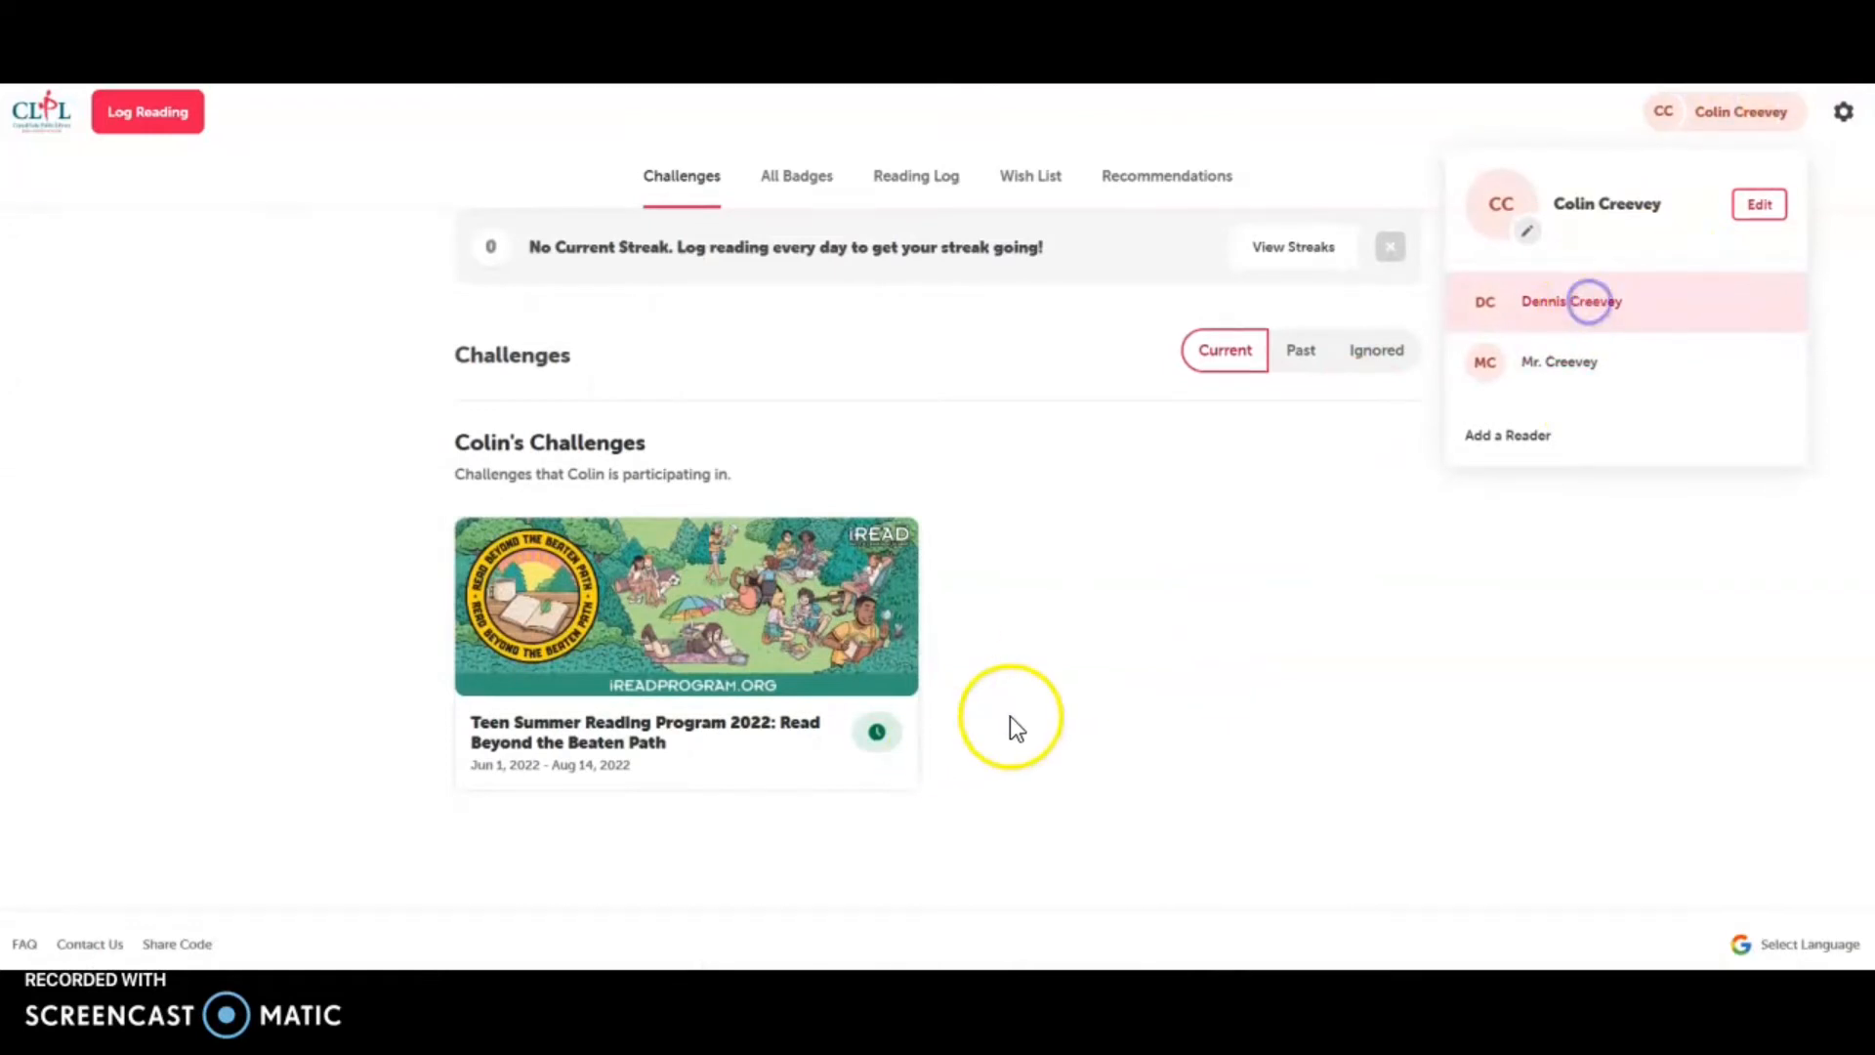
{"action": "left_click", "coordinate": [1571, 300]}
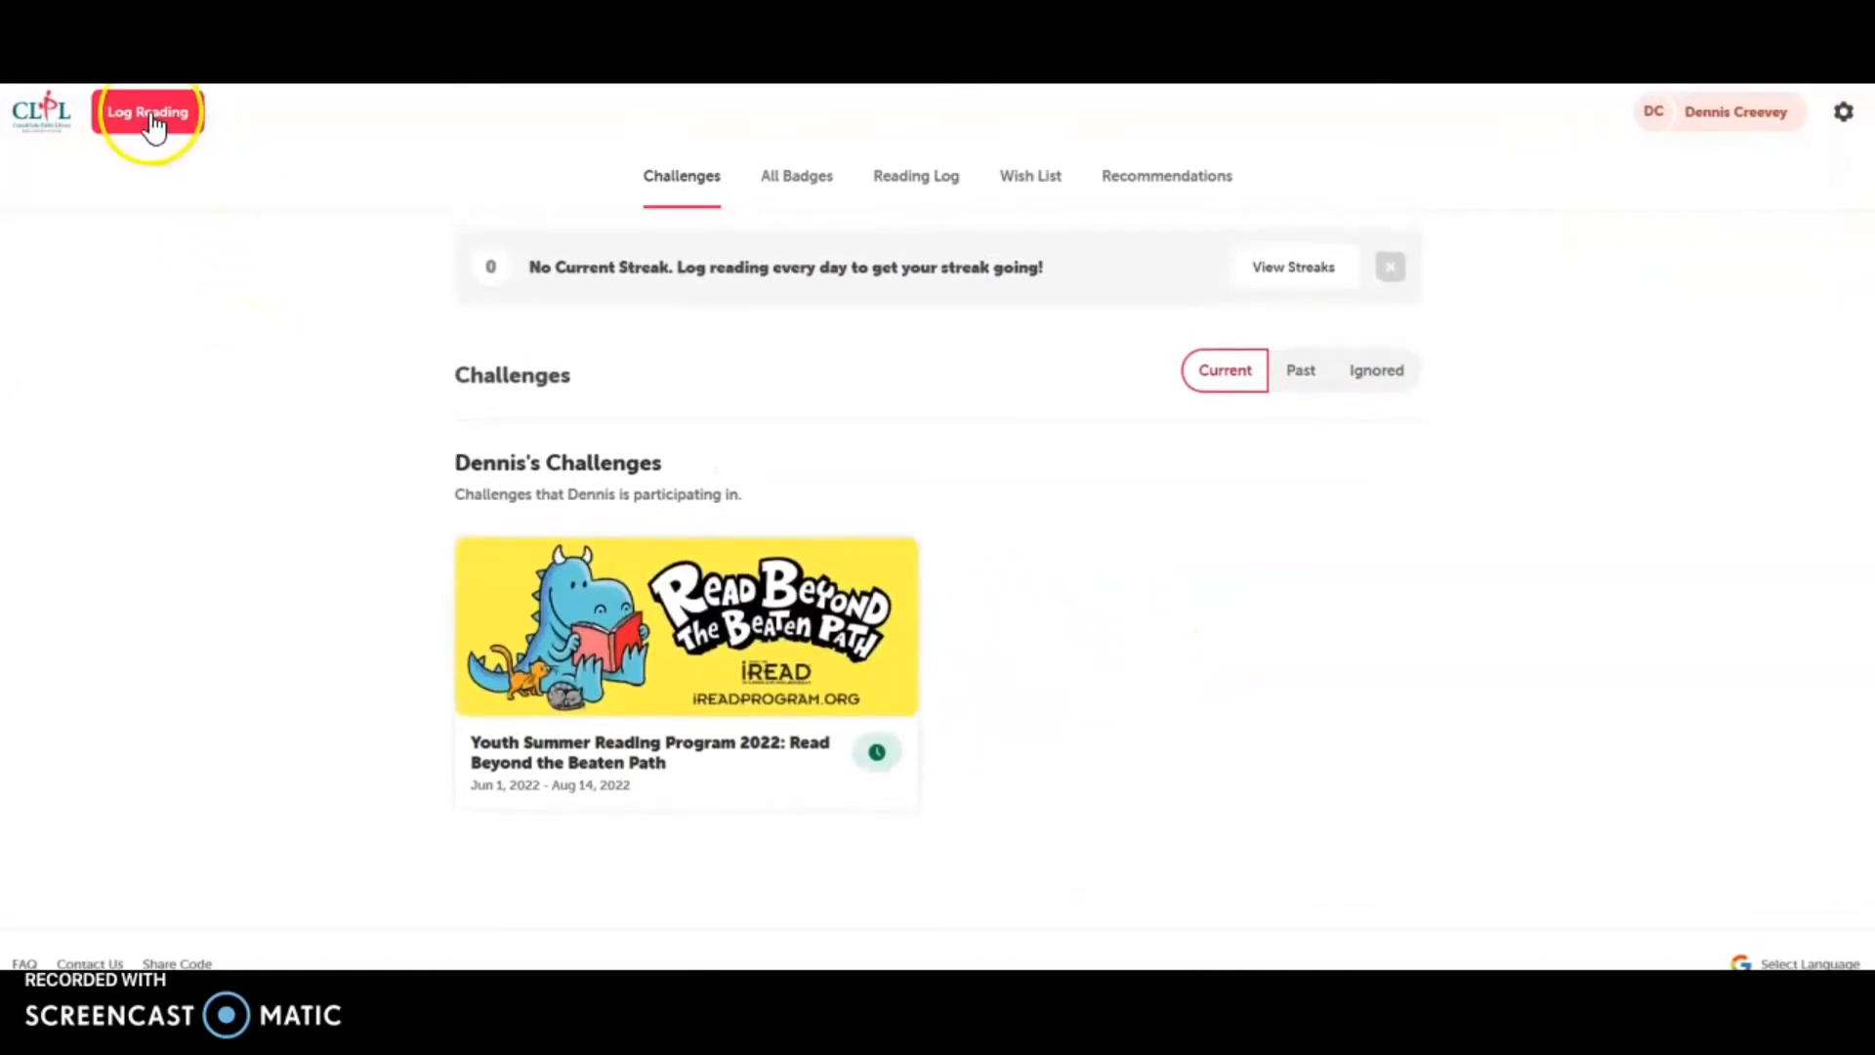
{"action": "left_click", "coordinate": [1736, 111]}
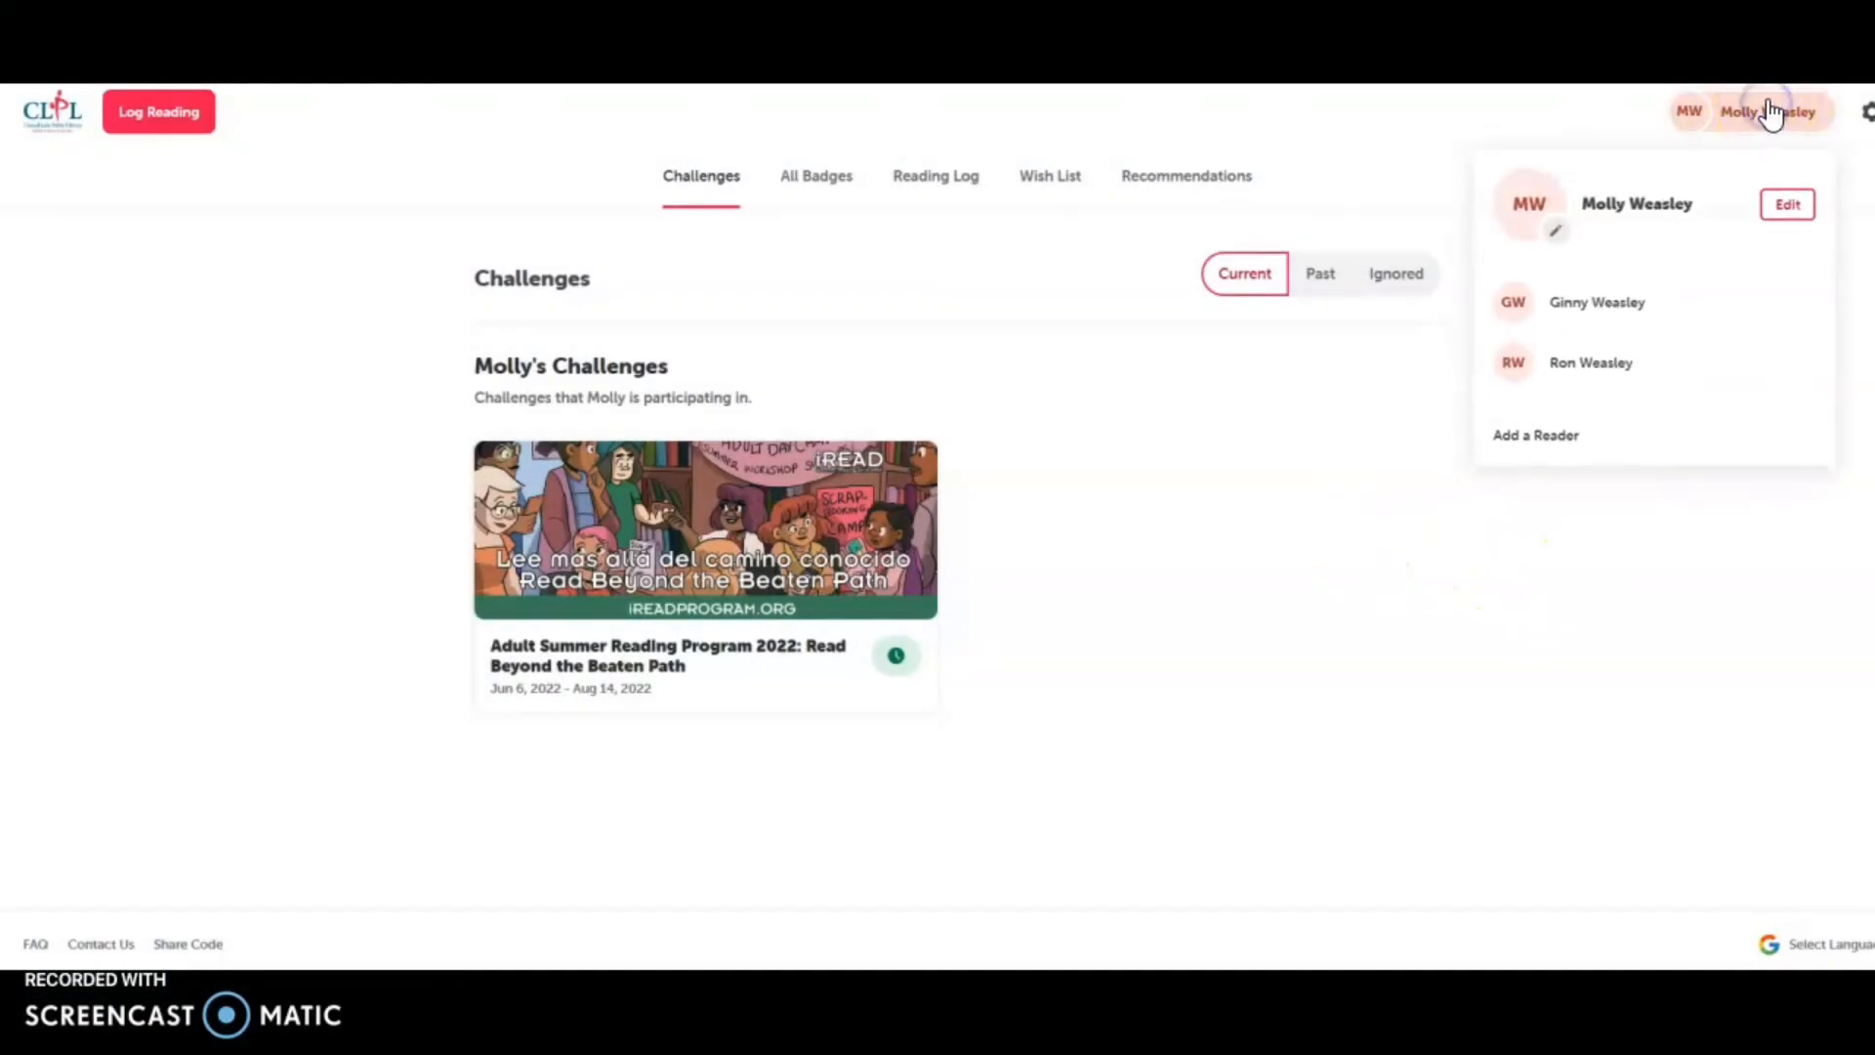
Switch to Ginny's Challenges page with the Youth Summer Reading Program 2022.
{"action": "left_click", "coordinate": [1597, 302]}
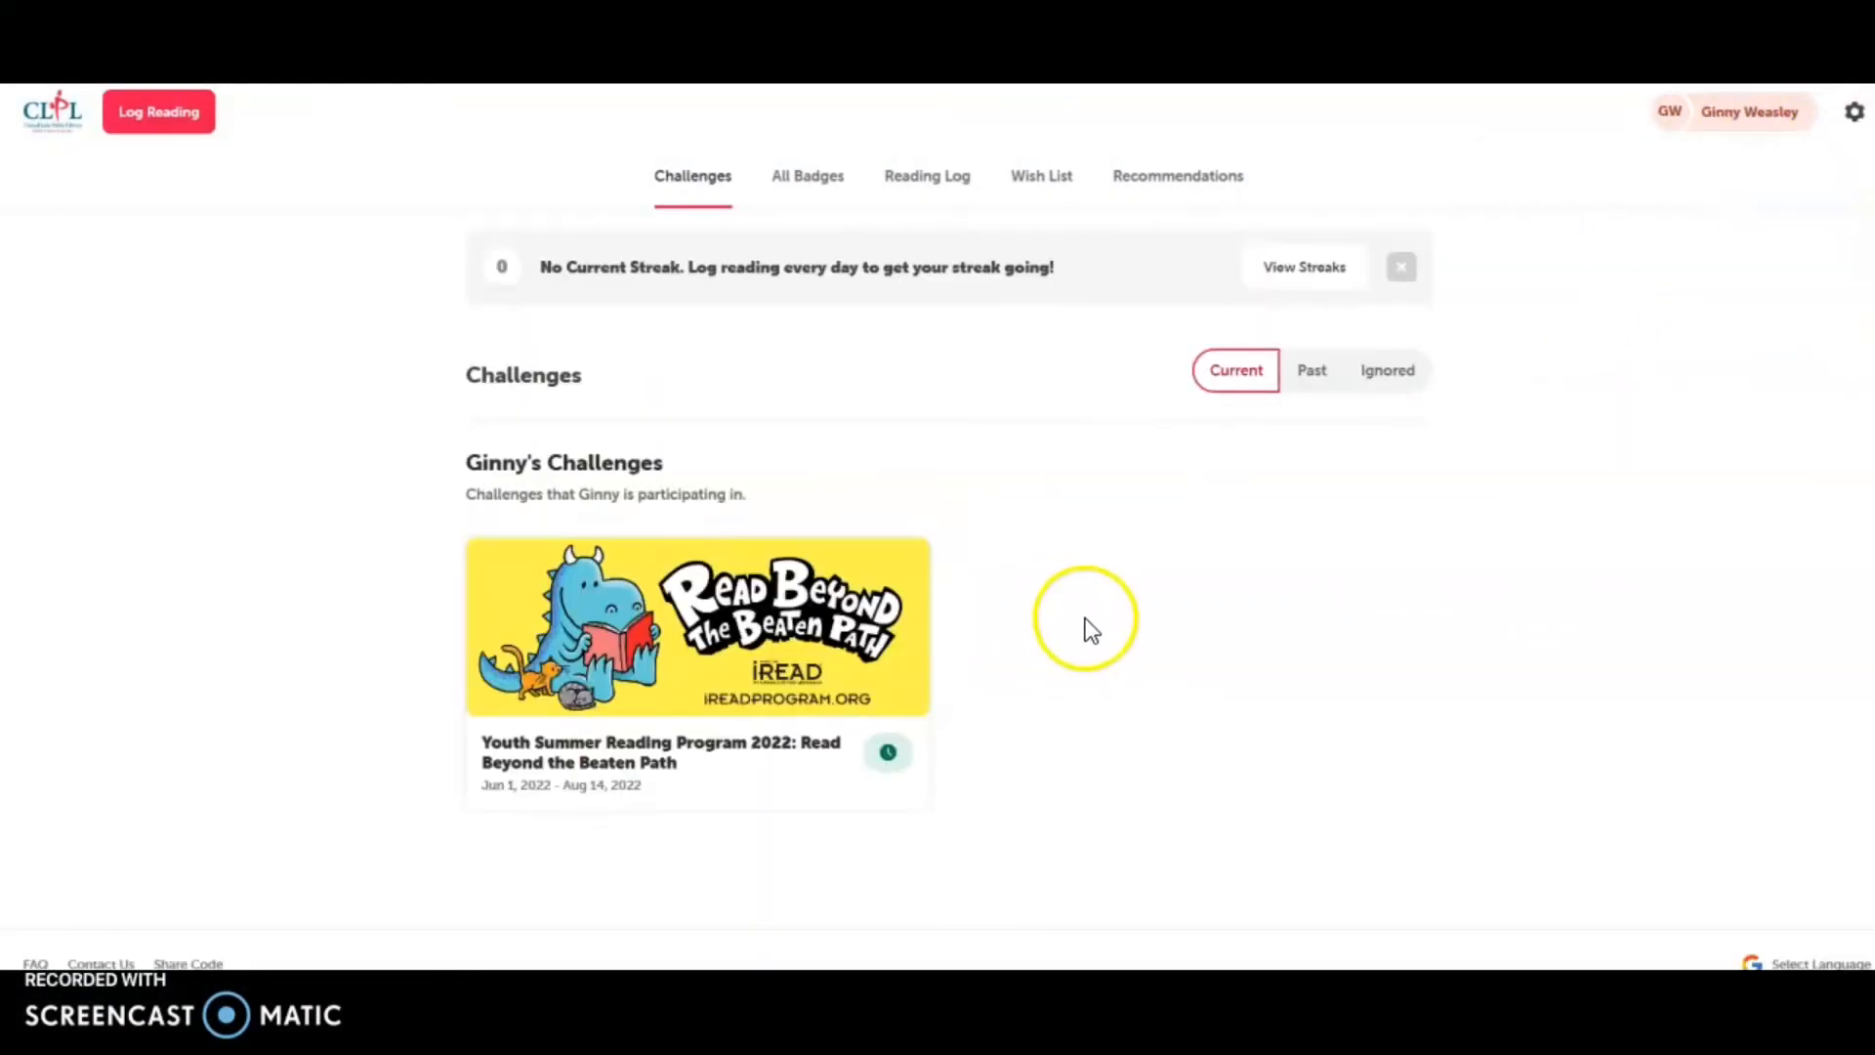
{"action": "mouse_move", "coordinate": [1229, 585]}
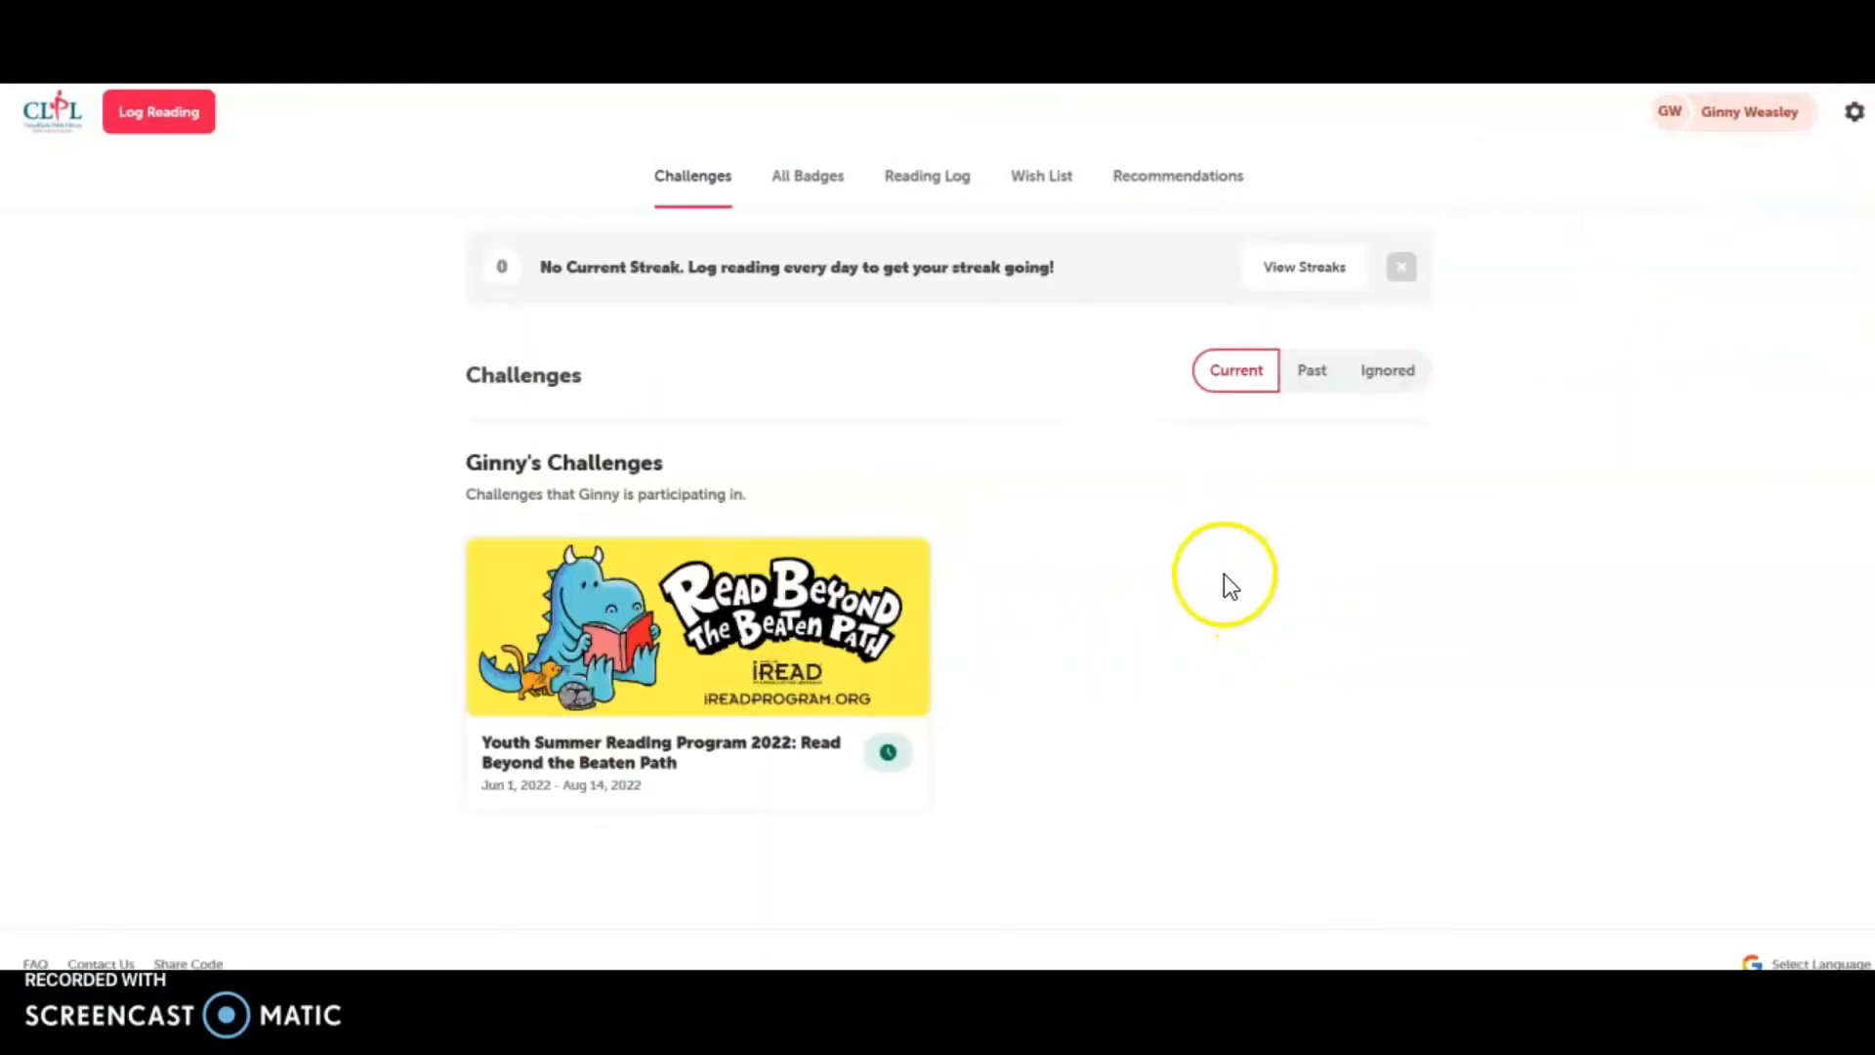
{"action": "mouse_move", "coordinate": [1208, 715]}
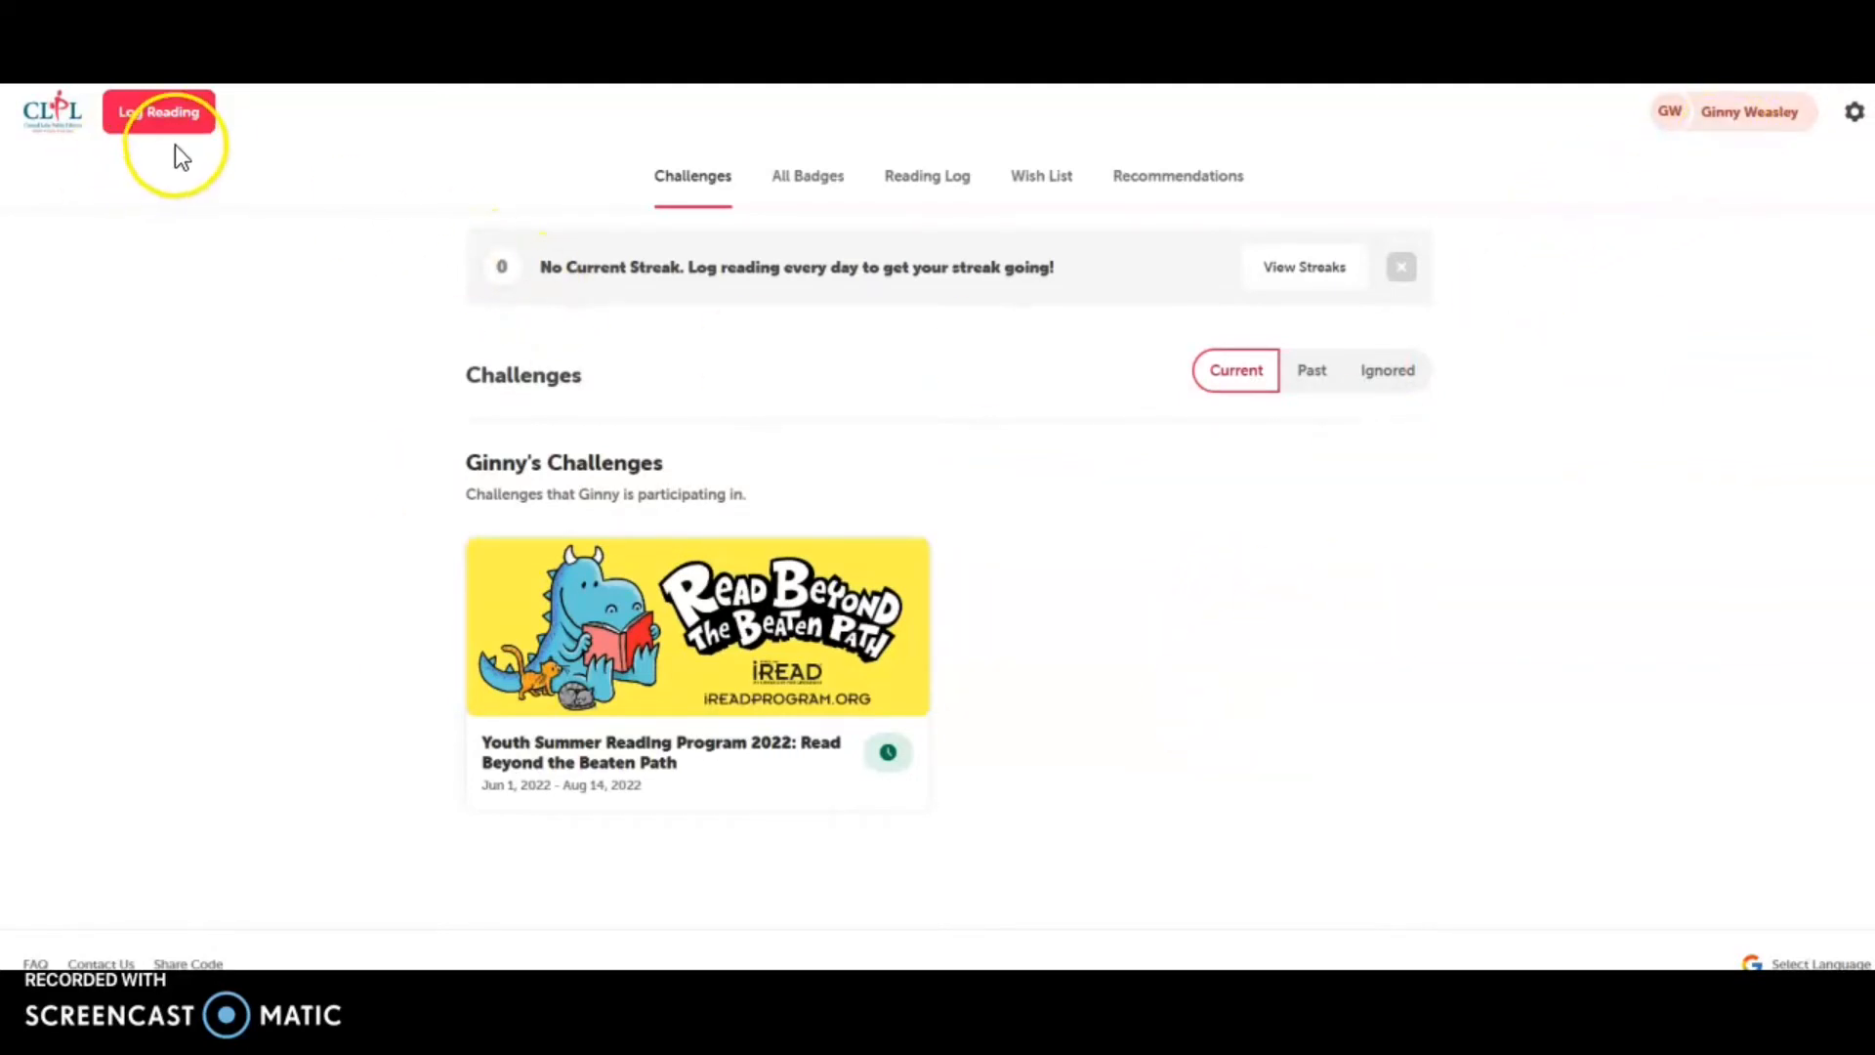
Log 3 hours of reading for Ginny on June 11, earning the First Log badge.
{"action": "left_click", "coordinate": [161, 112]}
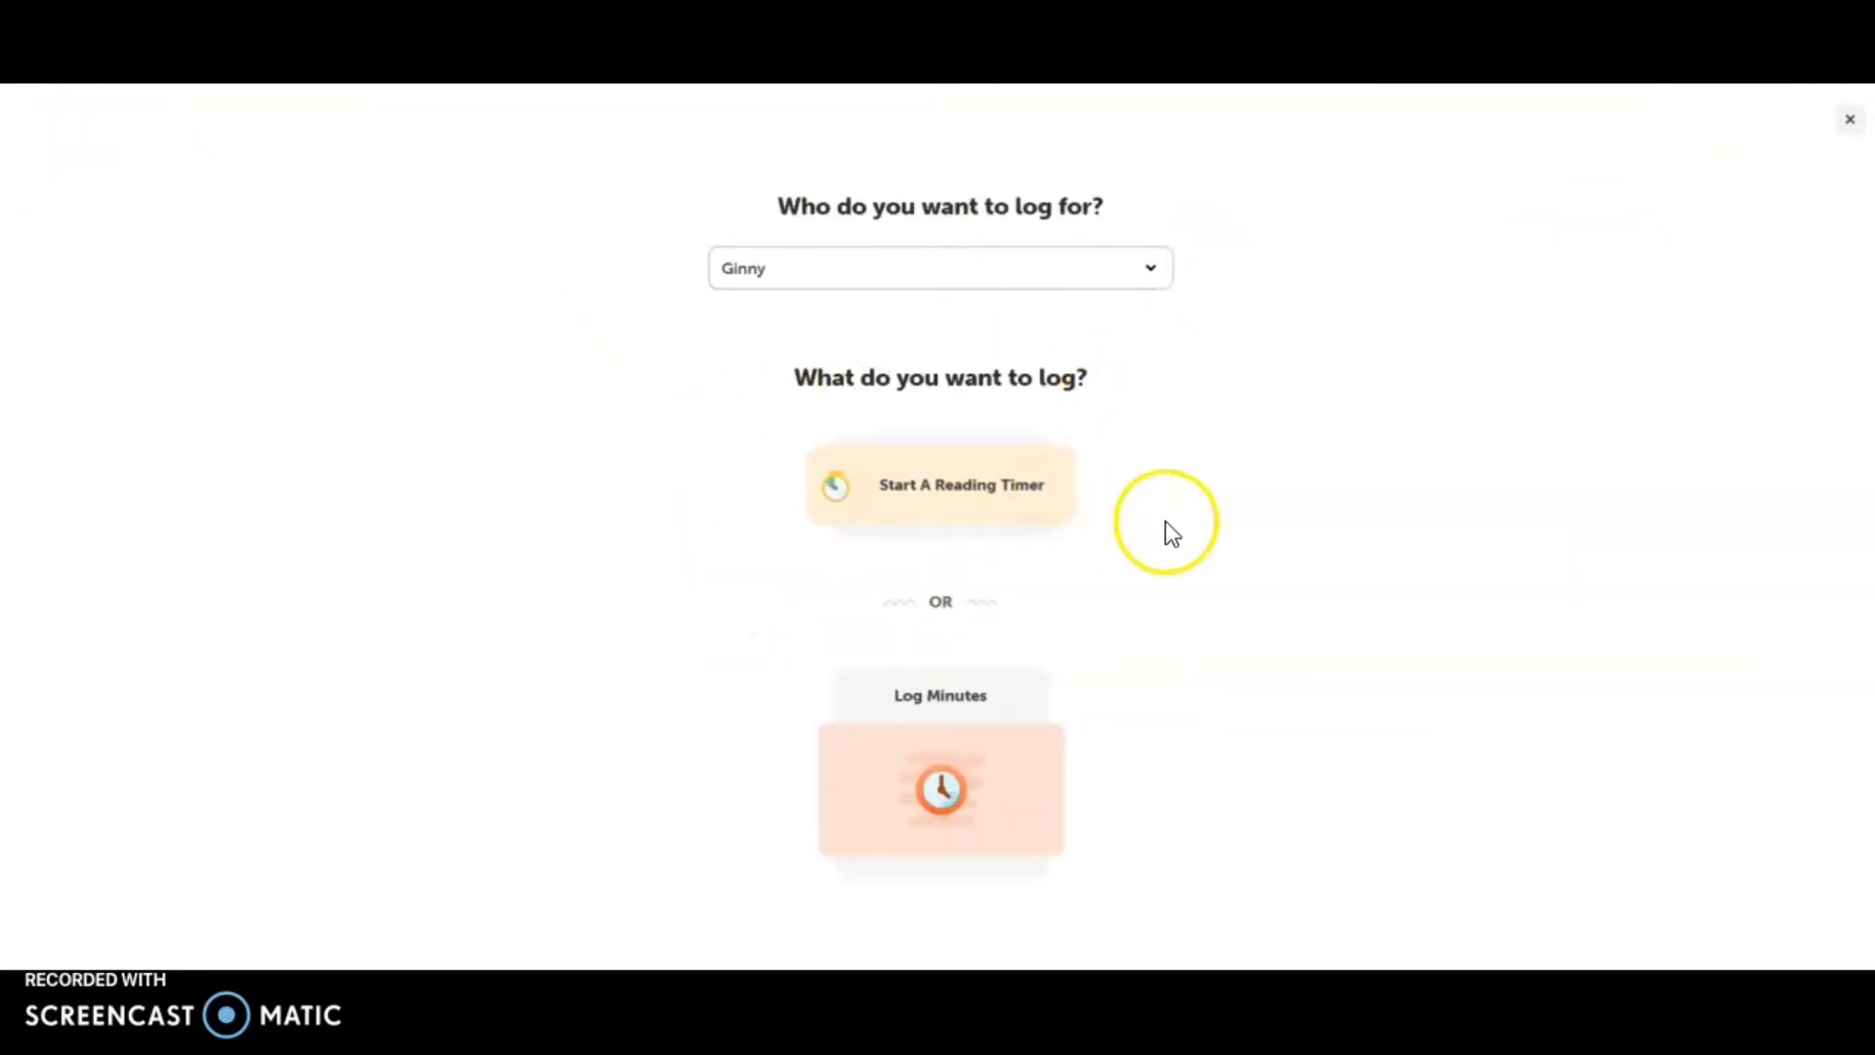
{"action": "mouse_move", "coordinate": [939, 909]}
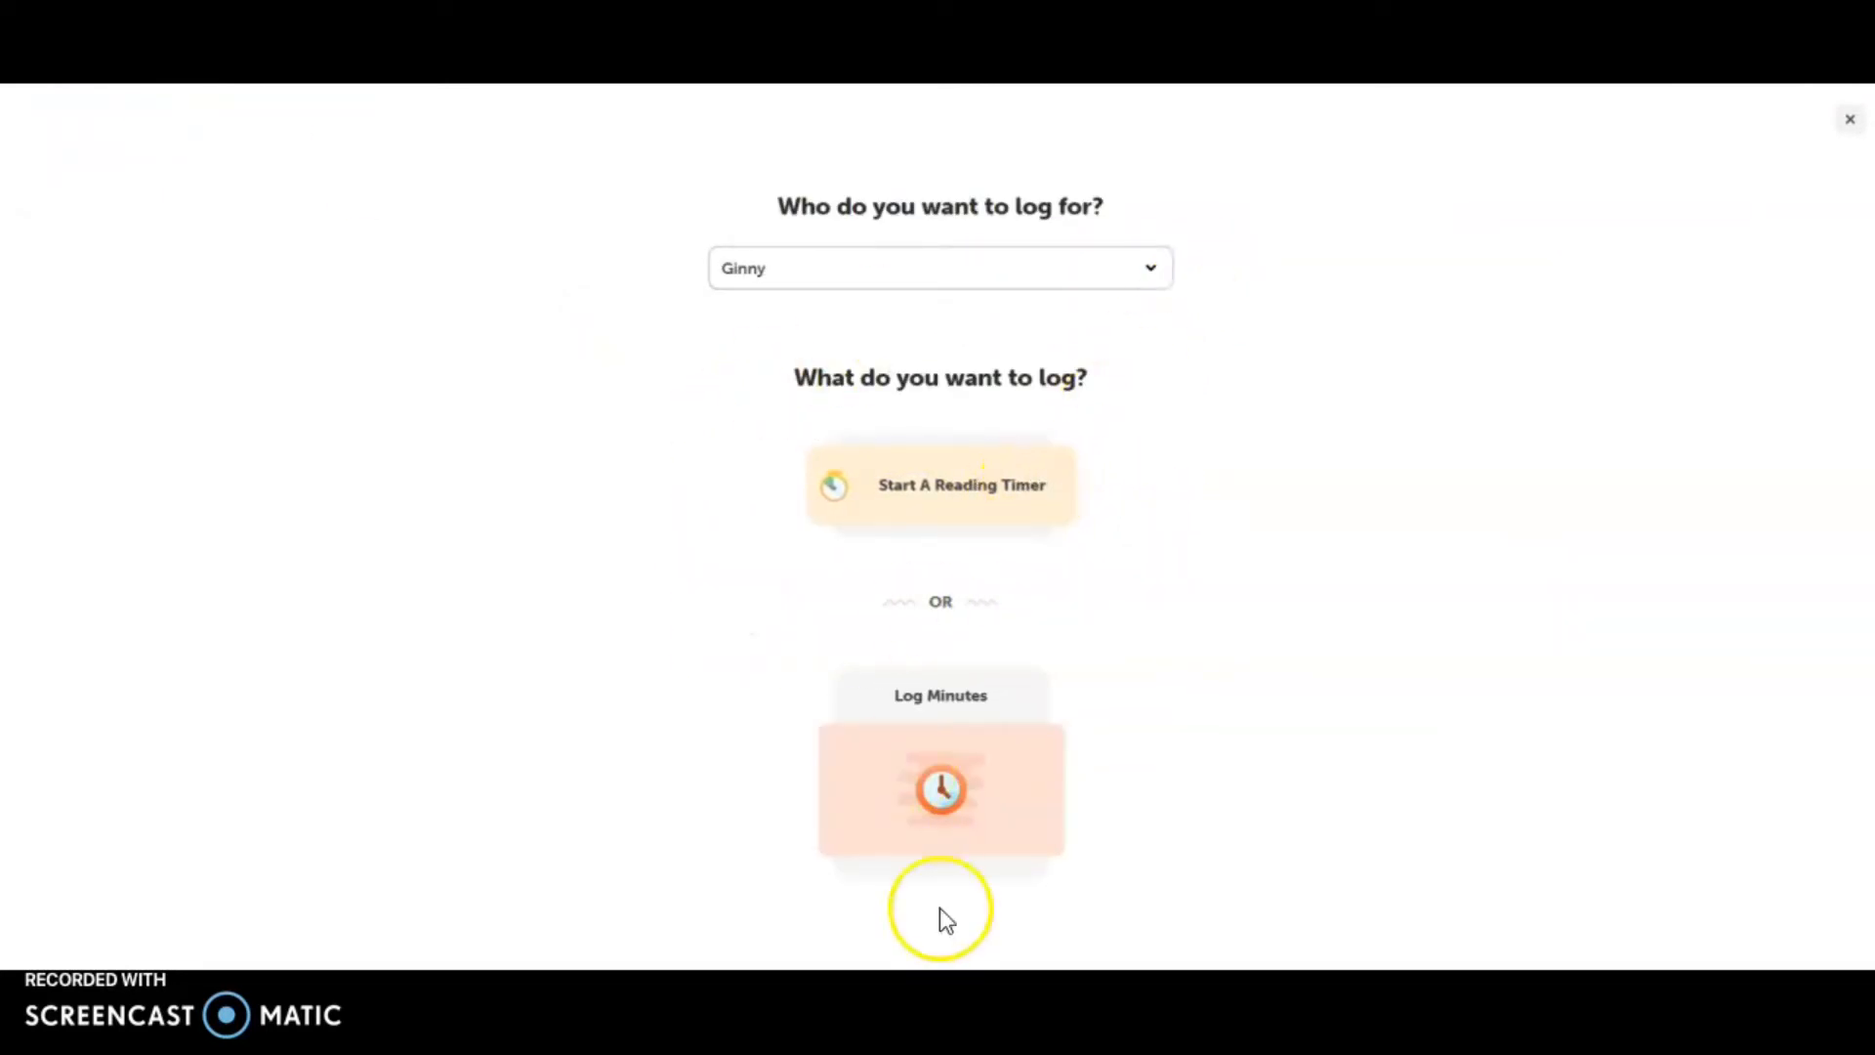
{"action": "left_click", "coordinate": [939, 777]}
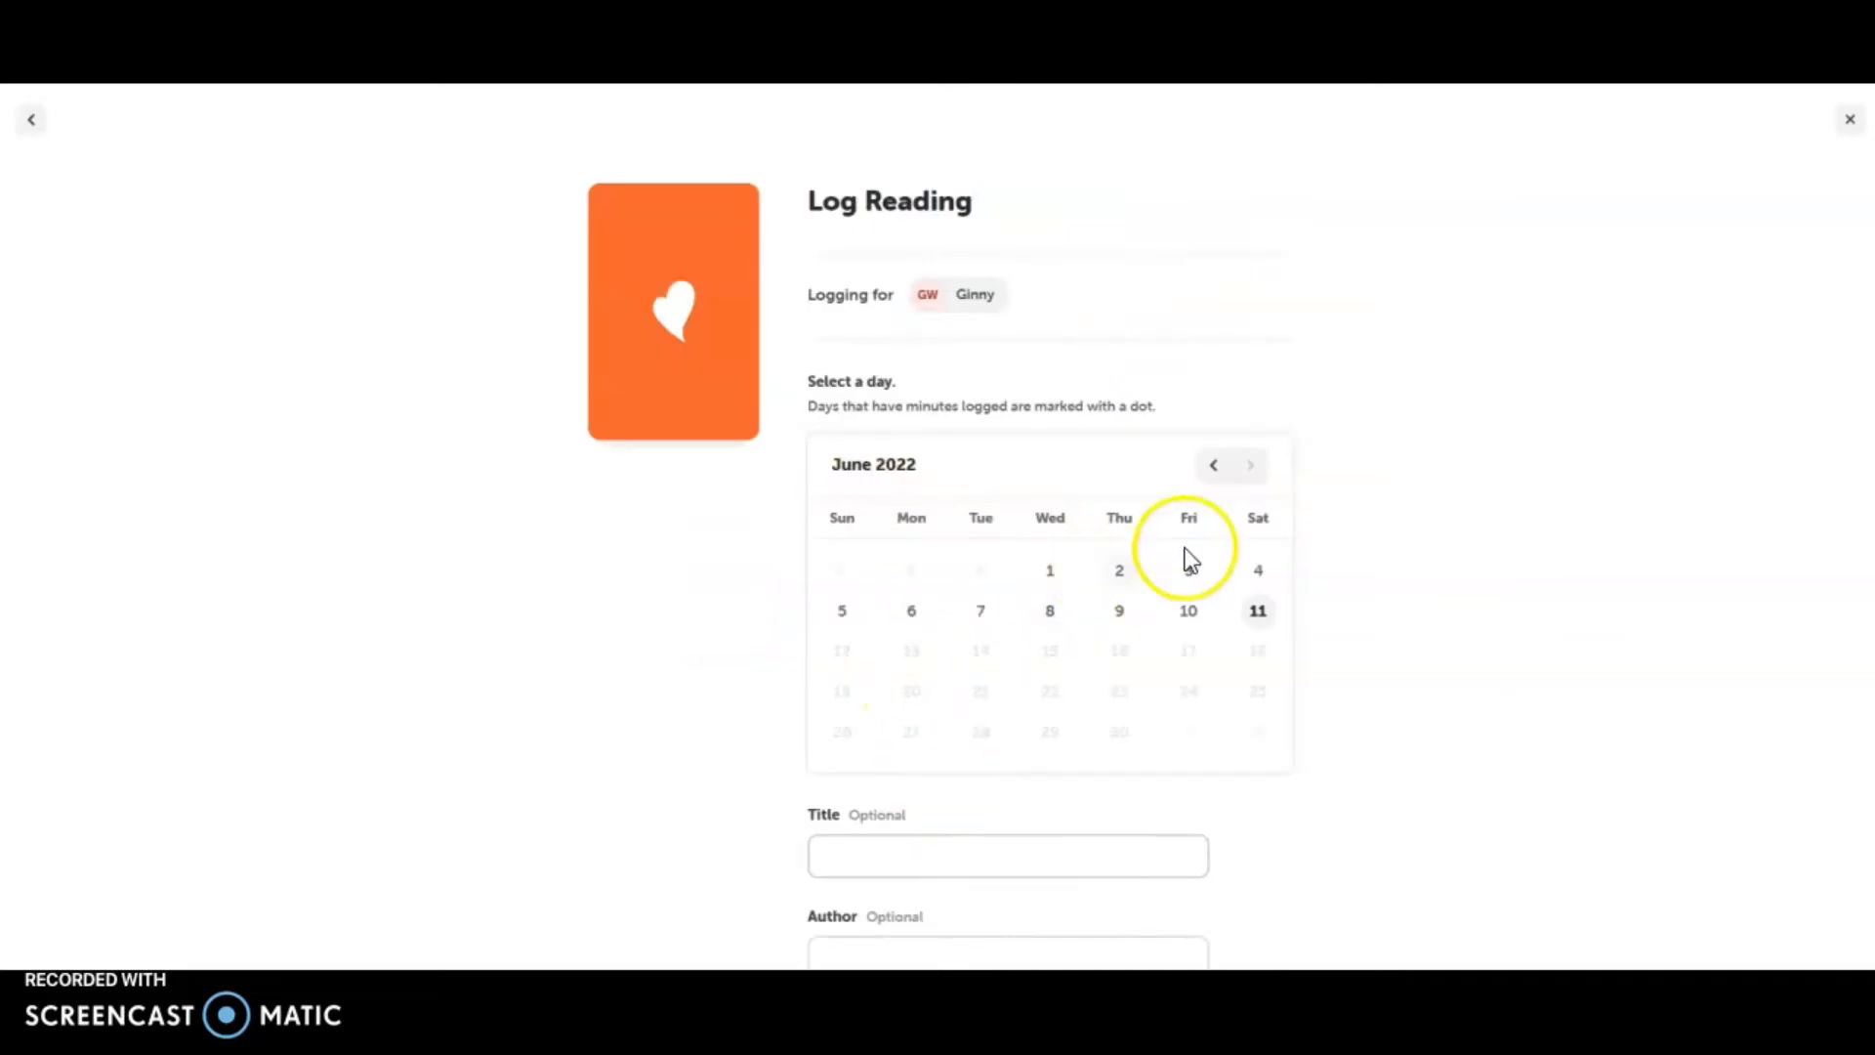
{"action": "scroll", "scroll_direction": "down", "scroll_amount": 3}
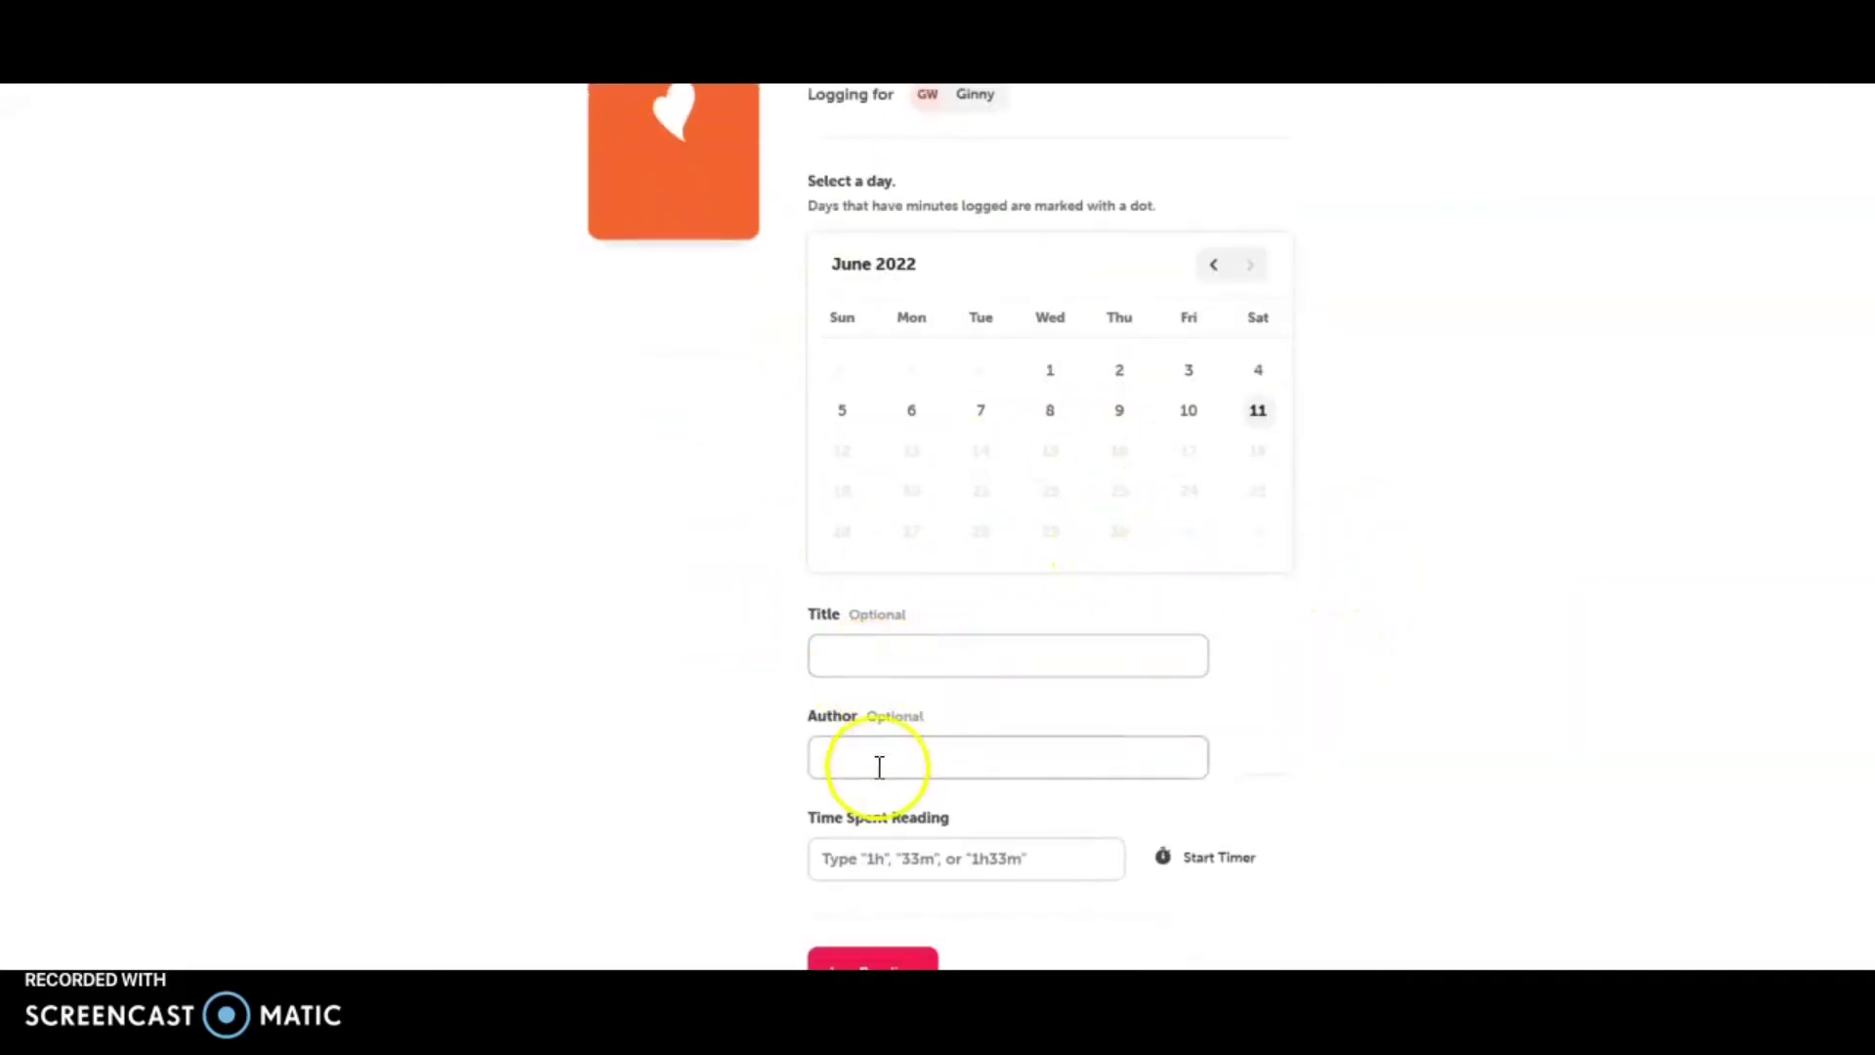
{"action": "mouse_move", "coordinate": [939, 736]}
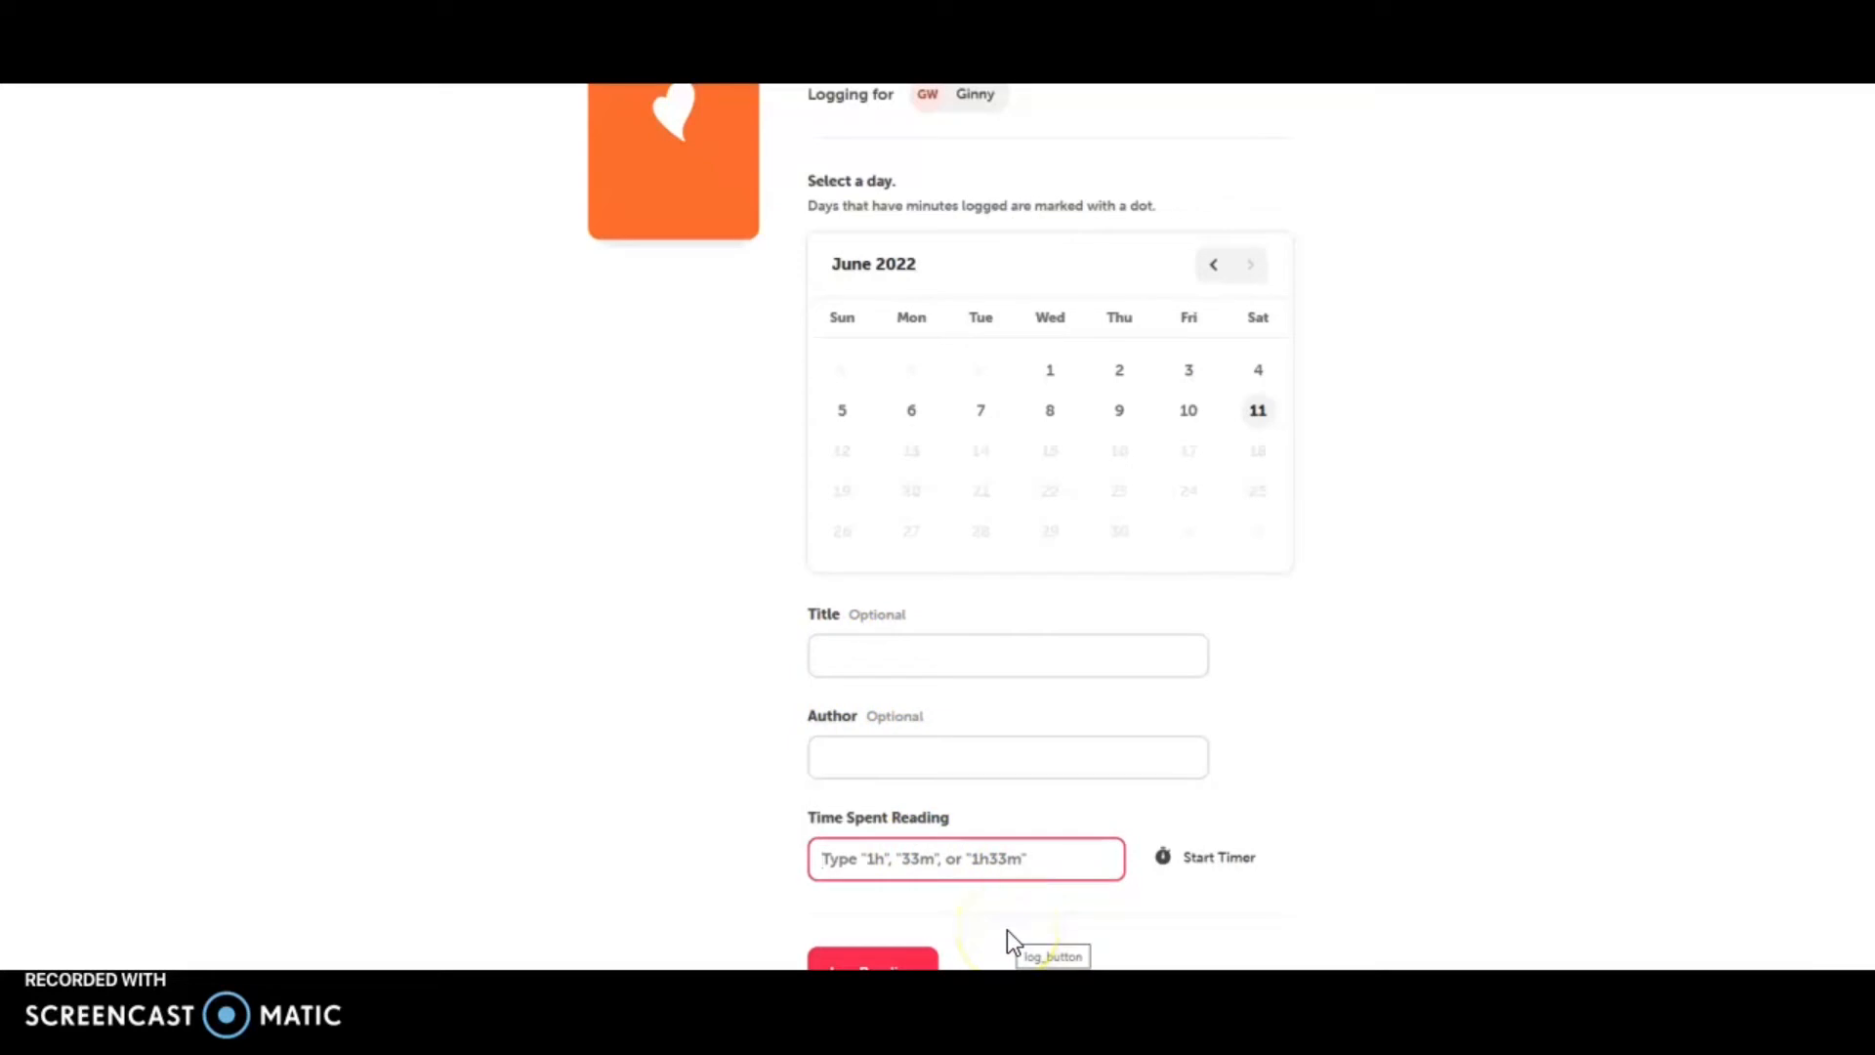
{"action": "type", "text": "3"}
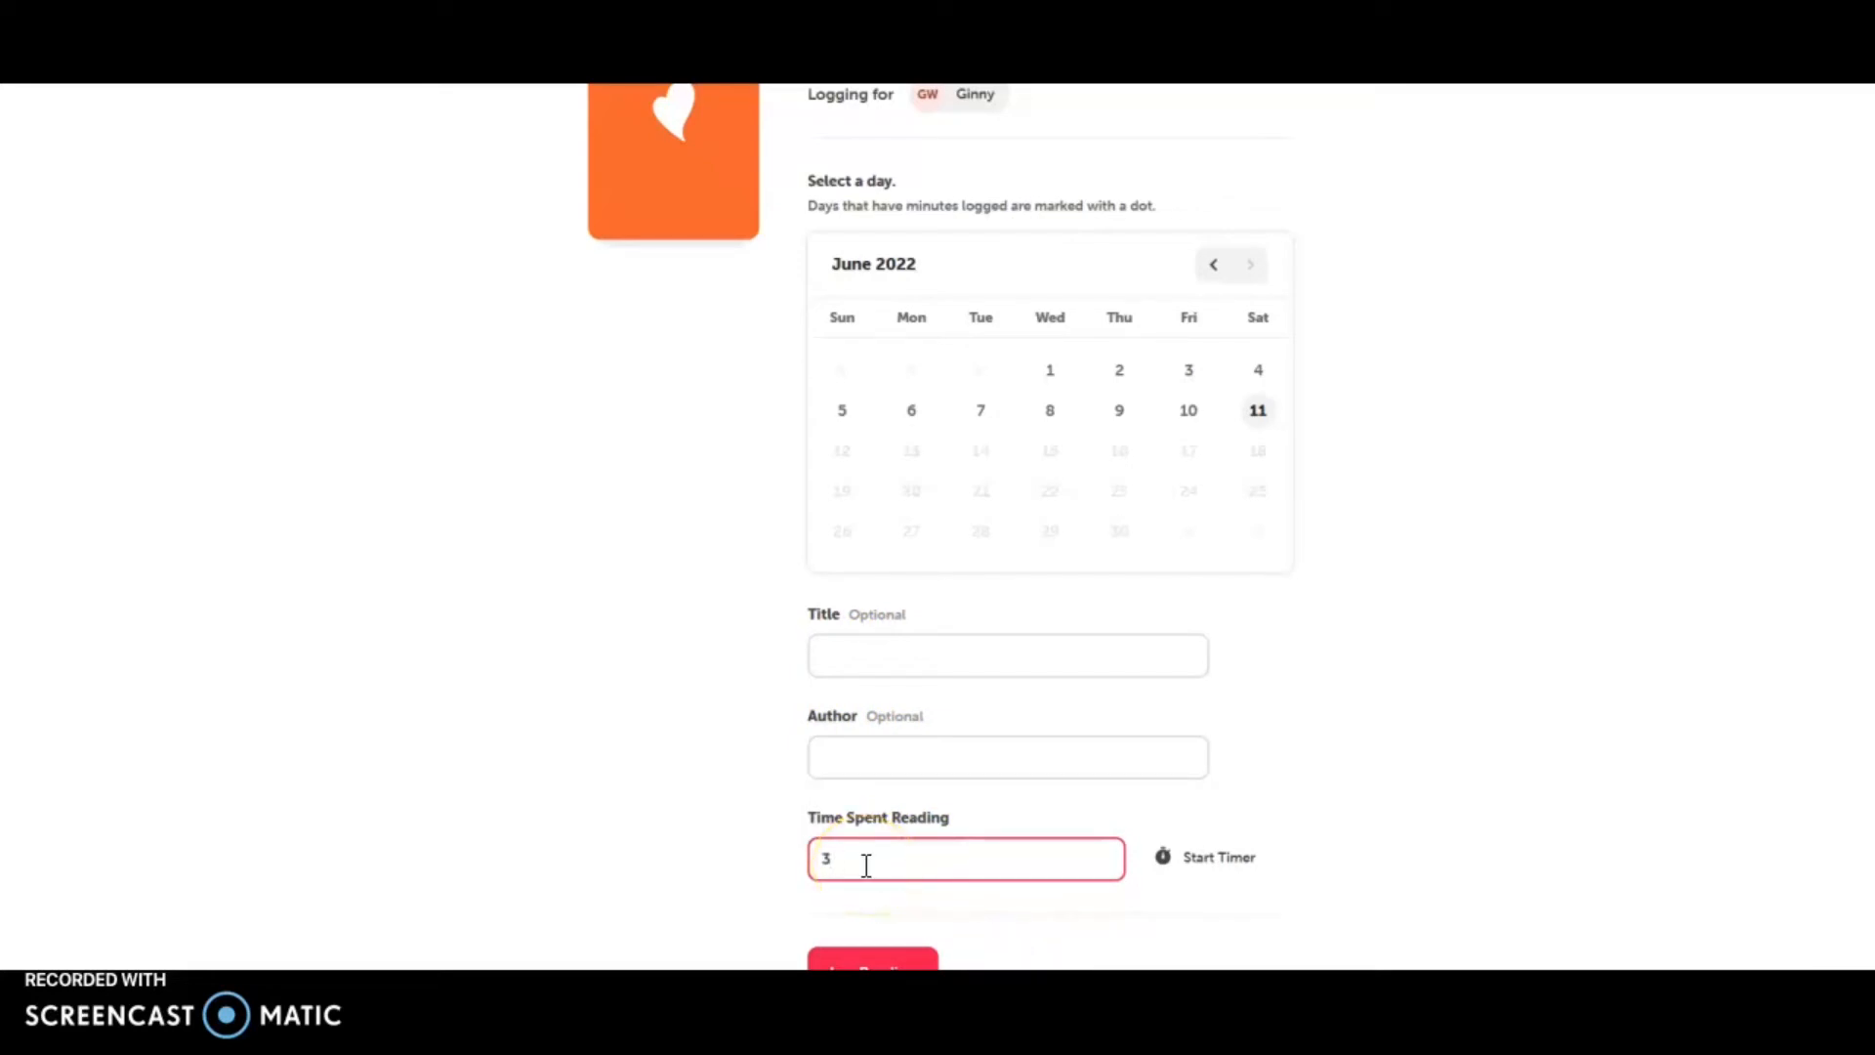
{"action": "type", "text": "hours"}
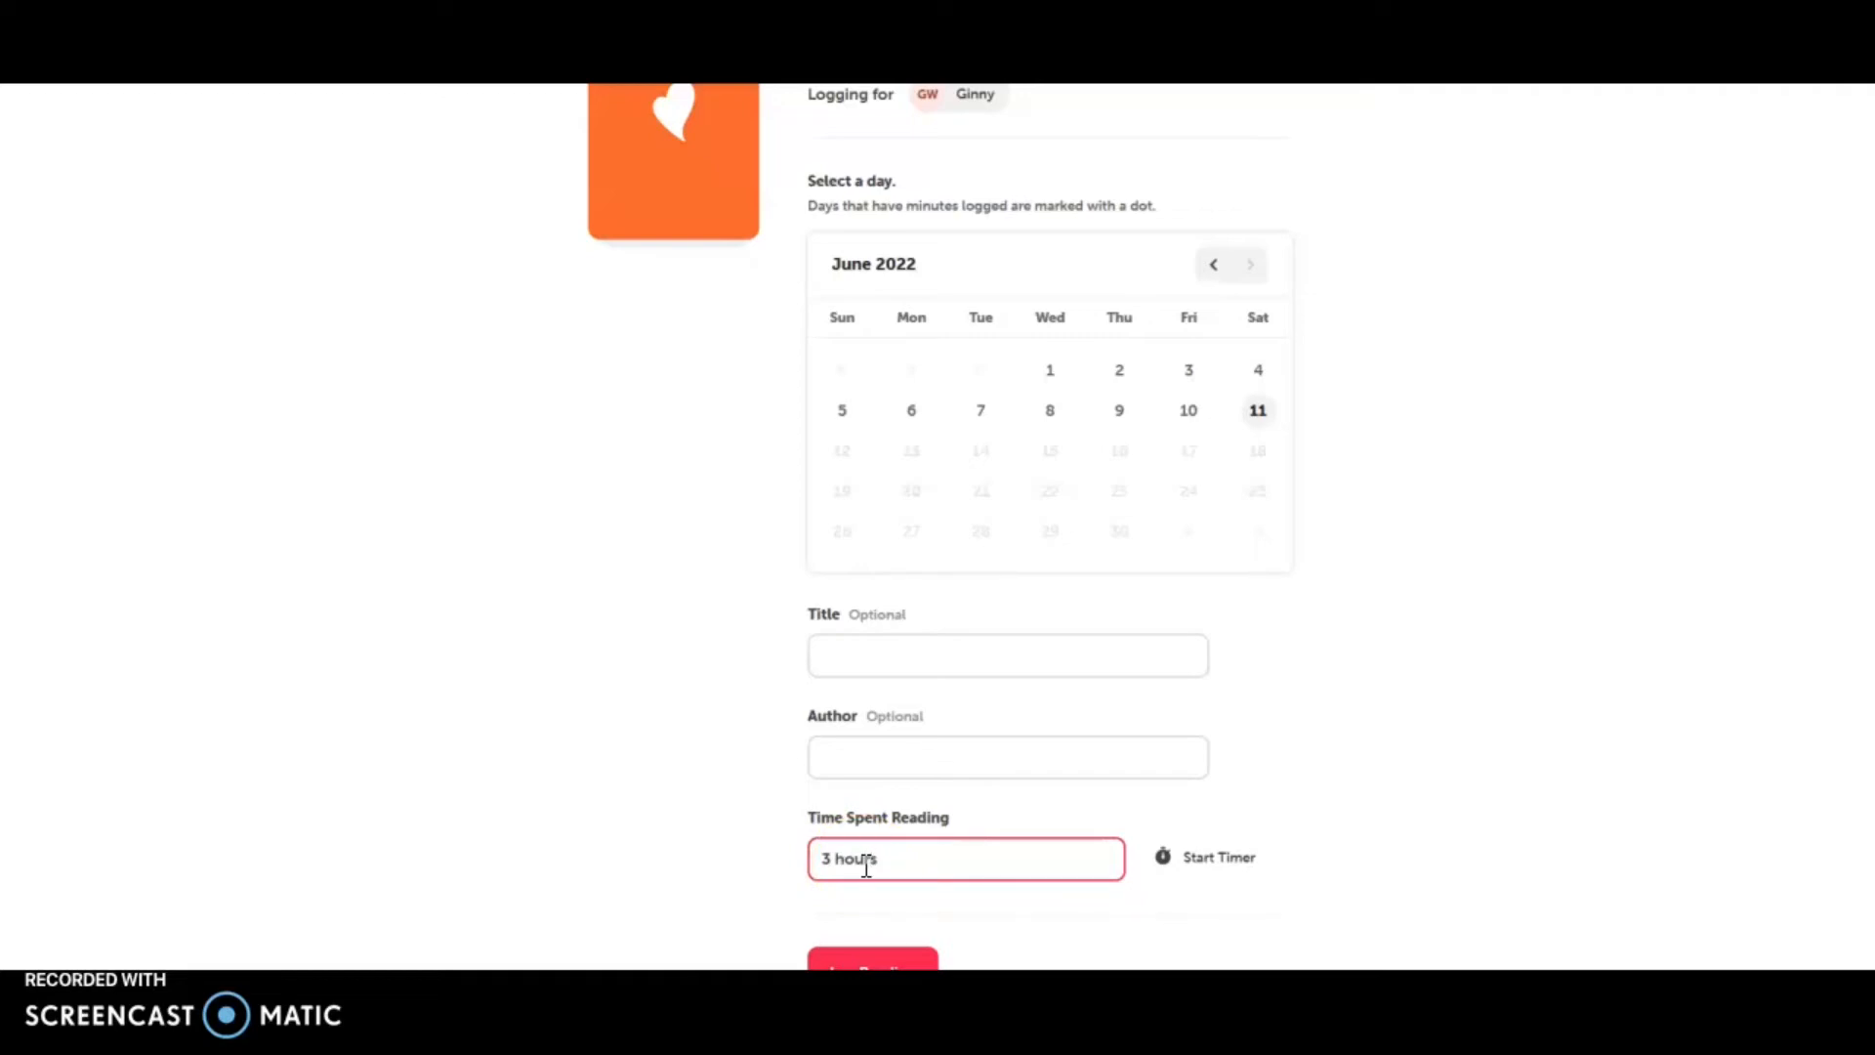
{"action": "mouse_move", "coordinate": [1400, 204]}
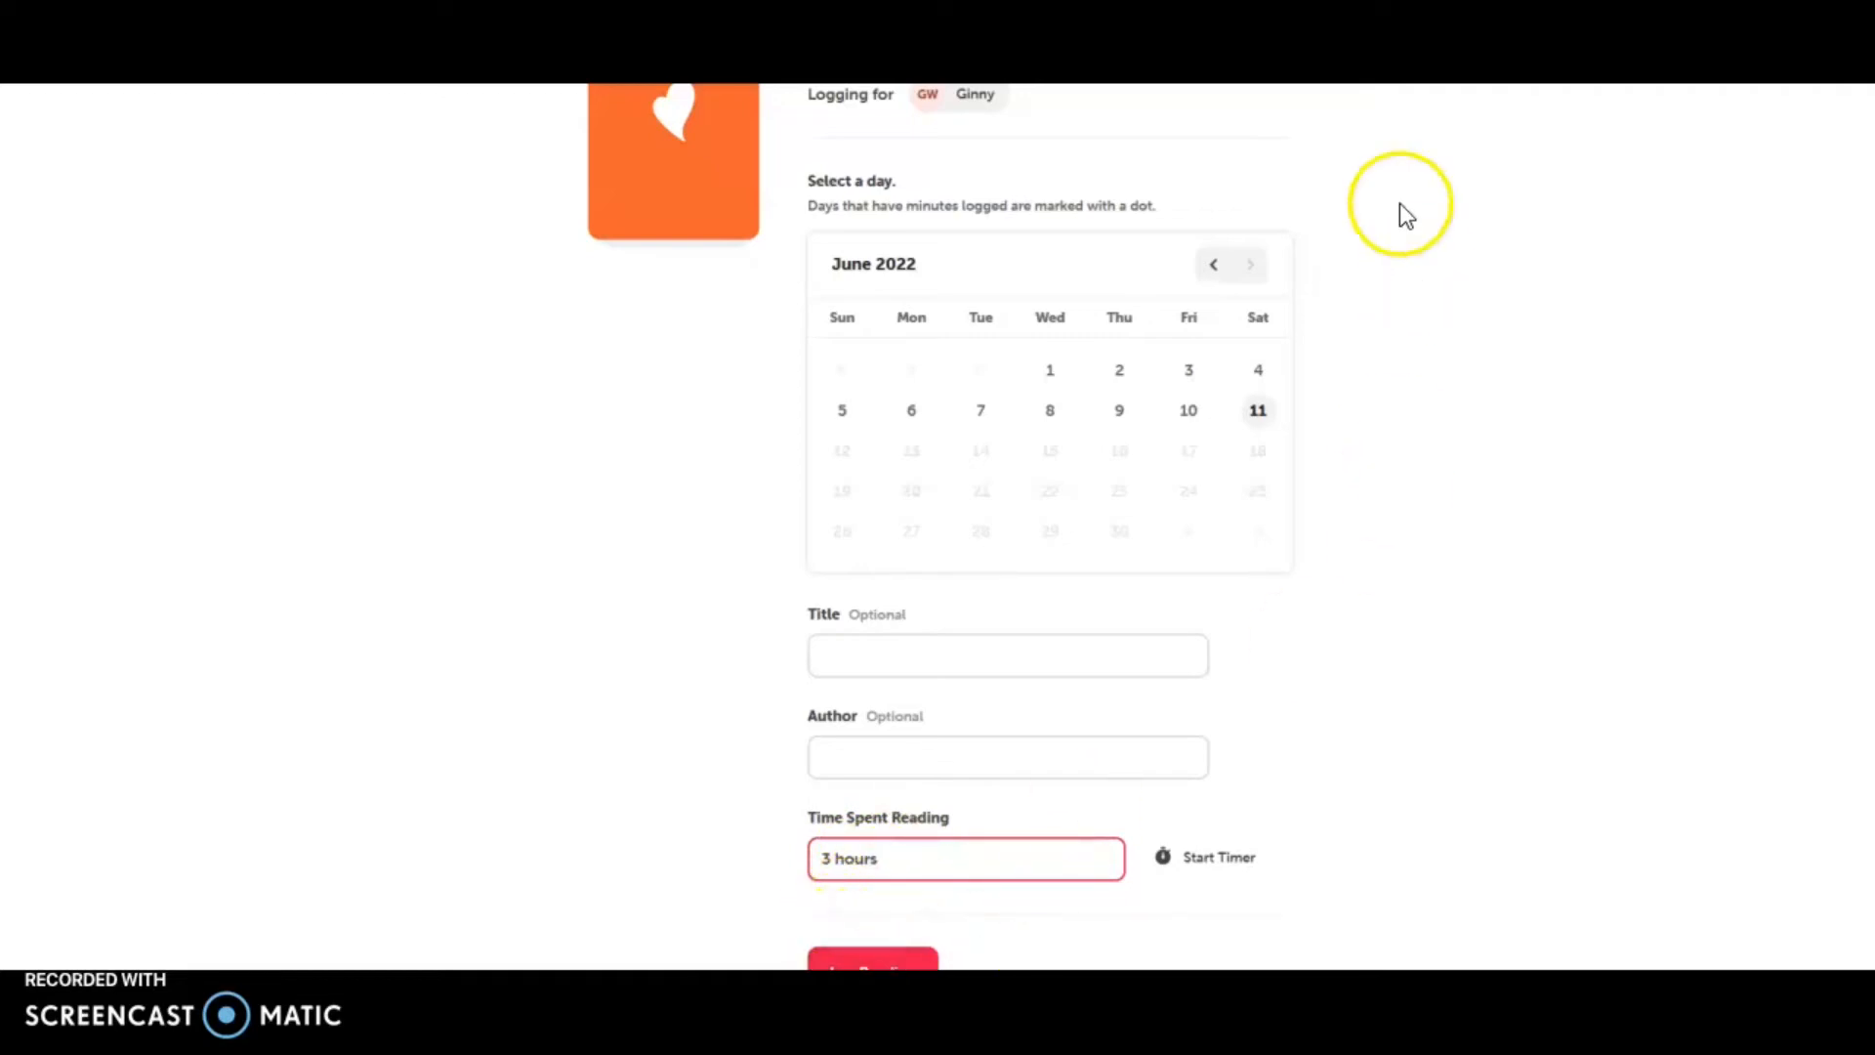
{"action": "mouse_move", "coordinate": [1375, 111]}
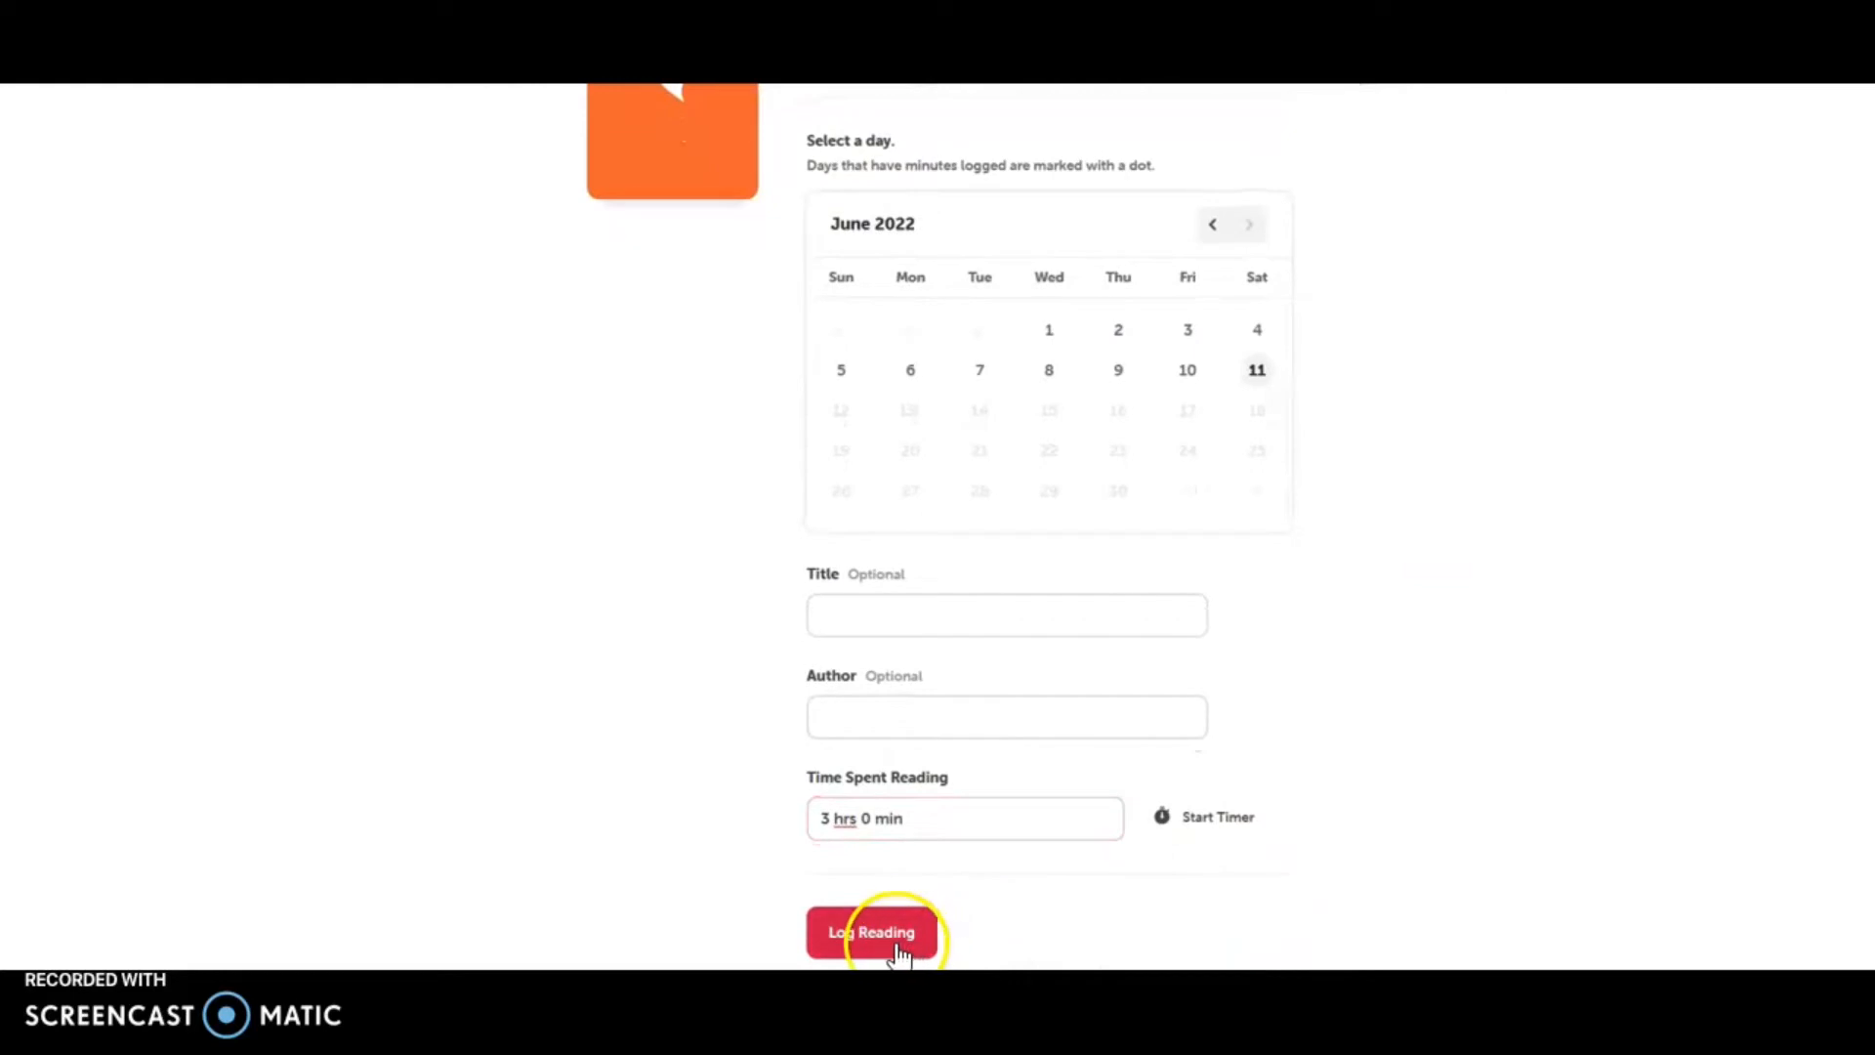
{"action": "left_click", "coordinate": [872, 932]}
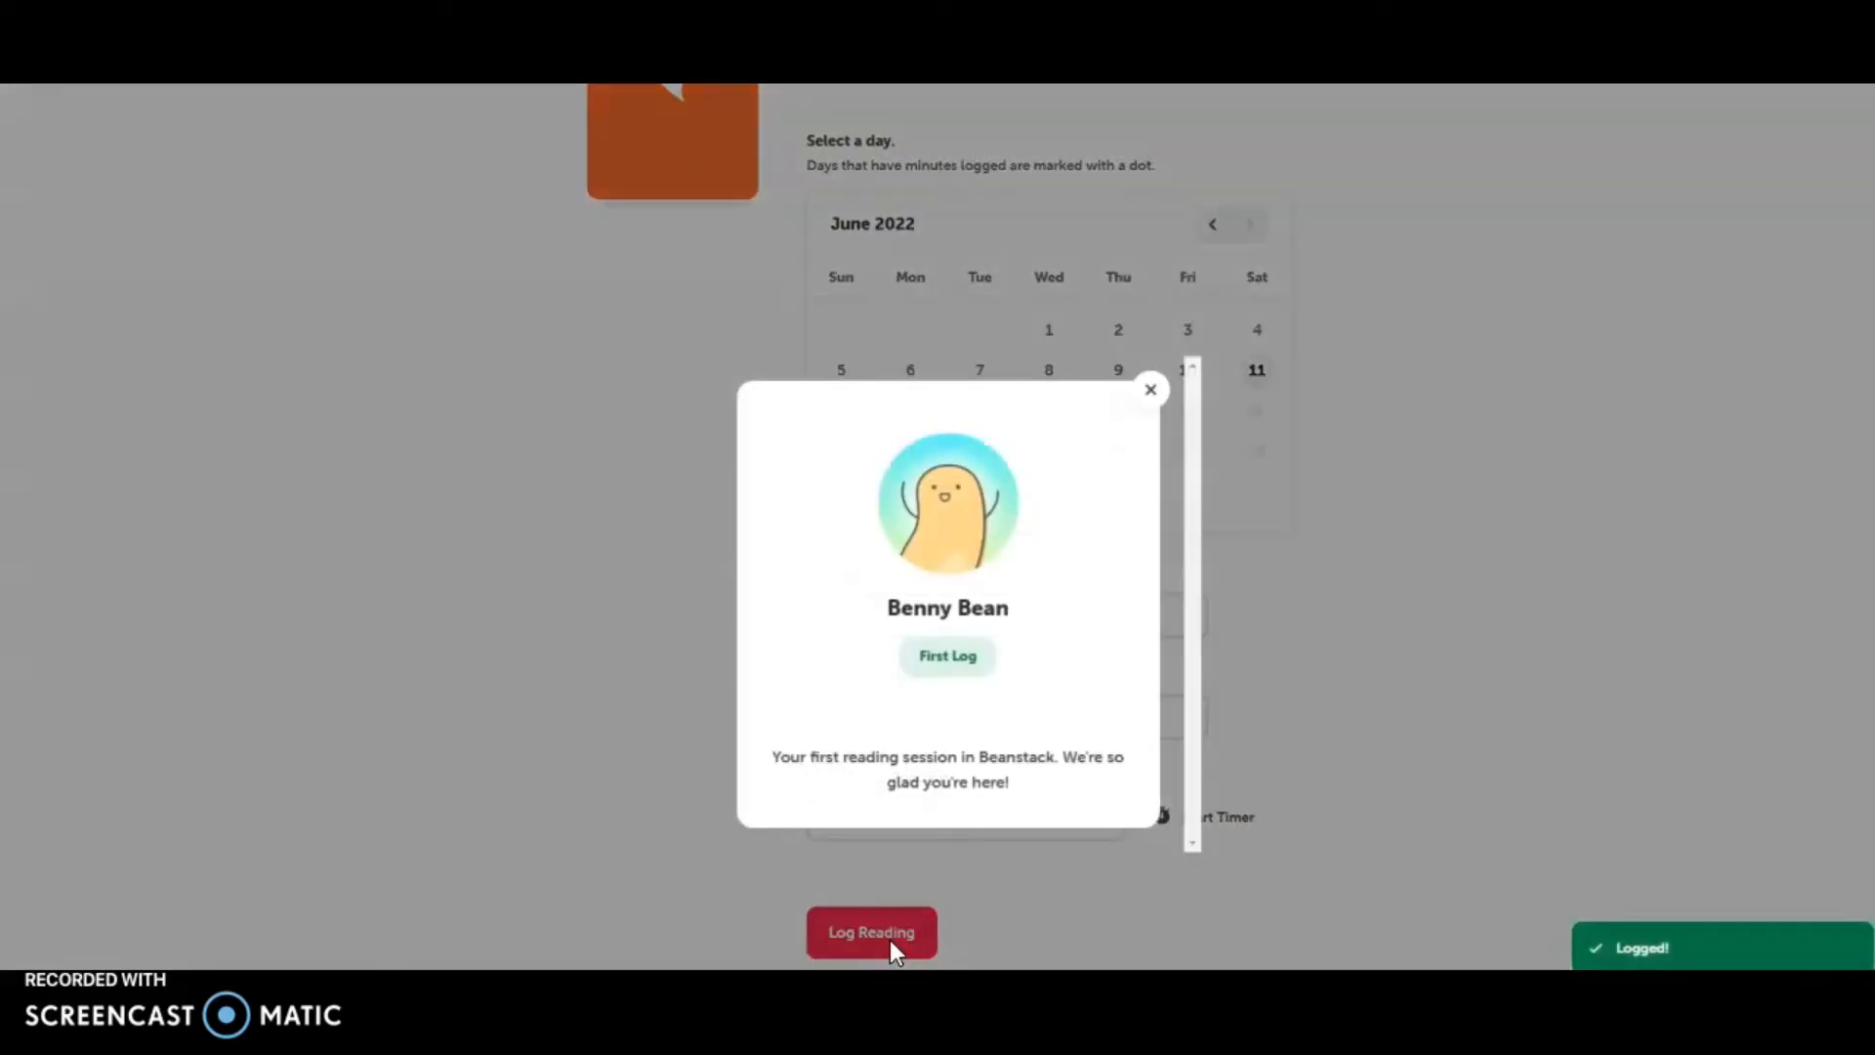
{"action": "mouse_move", "coordinate": [1032, 729]}
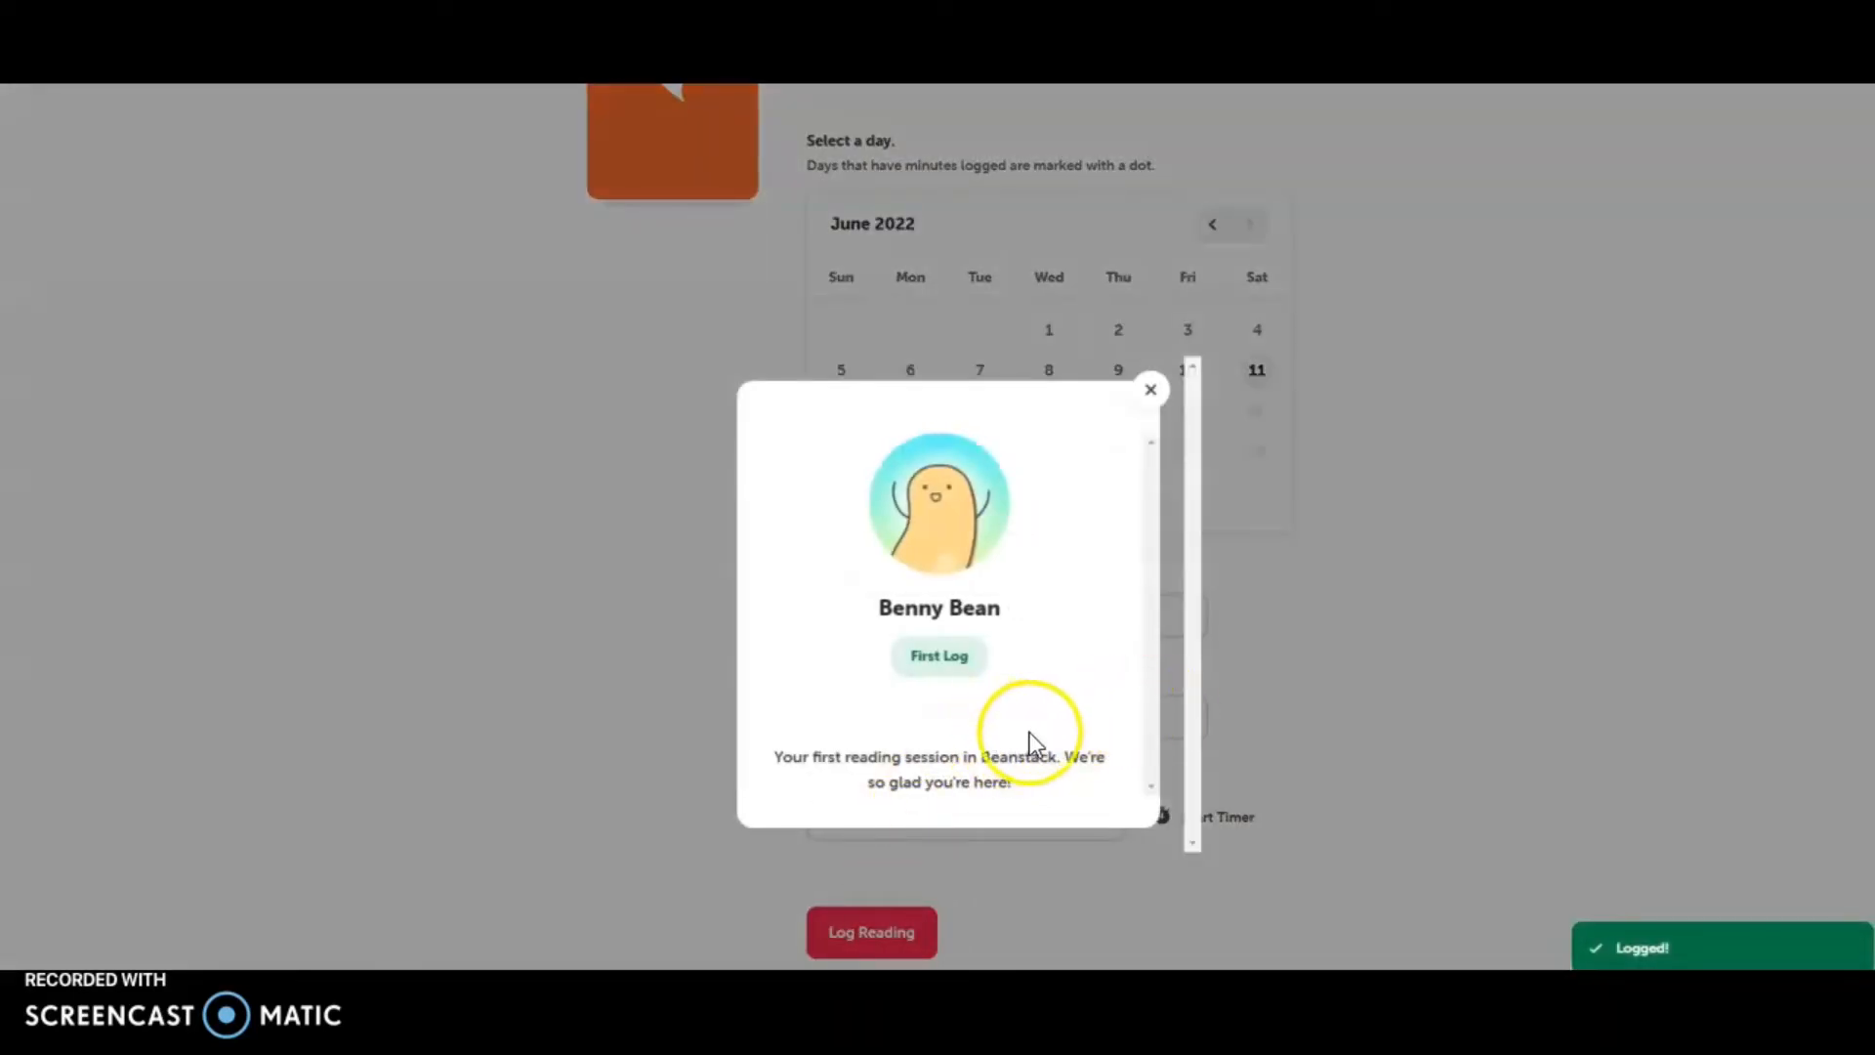
Close the First Log badge popup and review 900/900 minutes, 6 badges, 3 tickets.
{"action": "left_click", "coordinate": [1149, 389]}
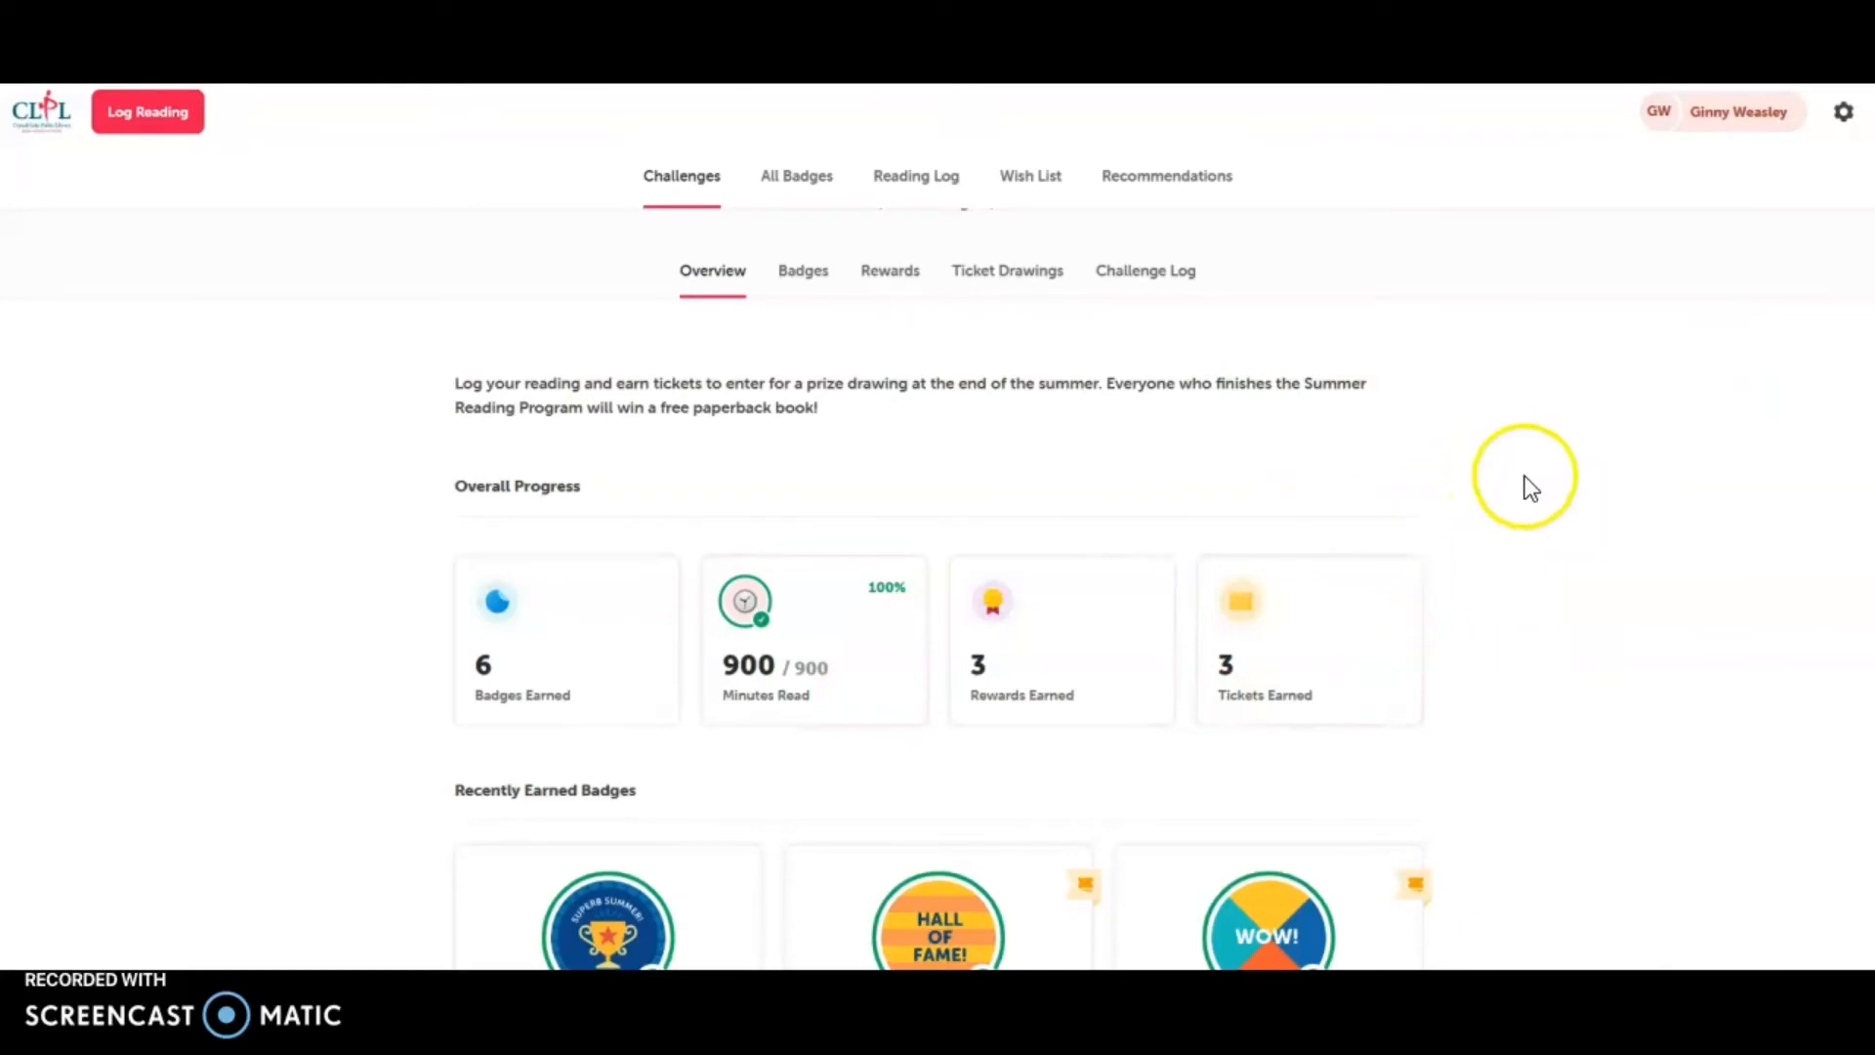
{"action": "mouse_move", "coordinate": [799, 718]}
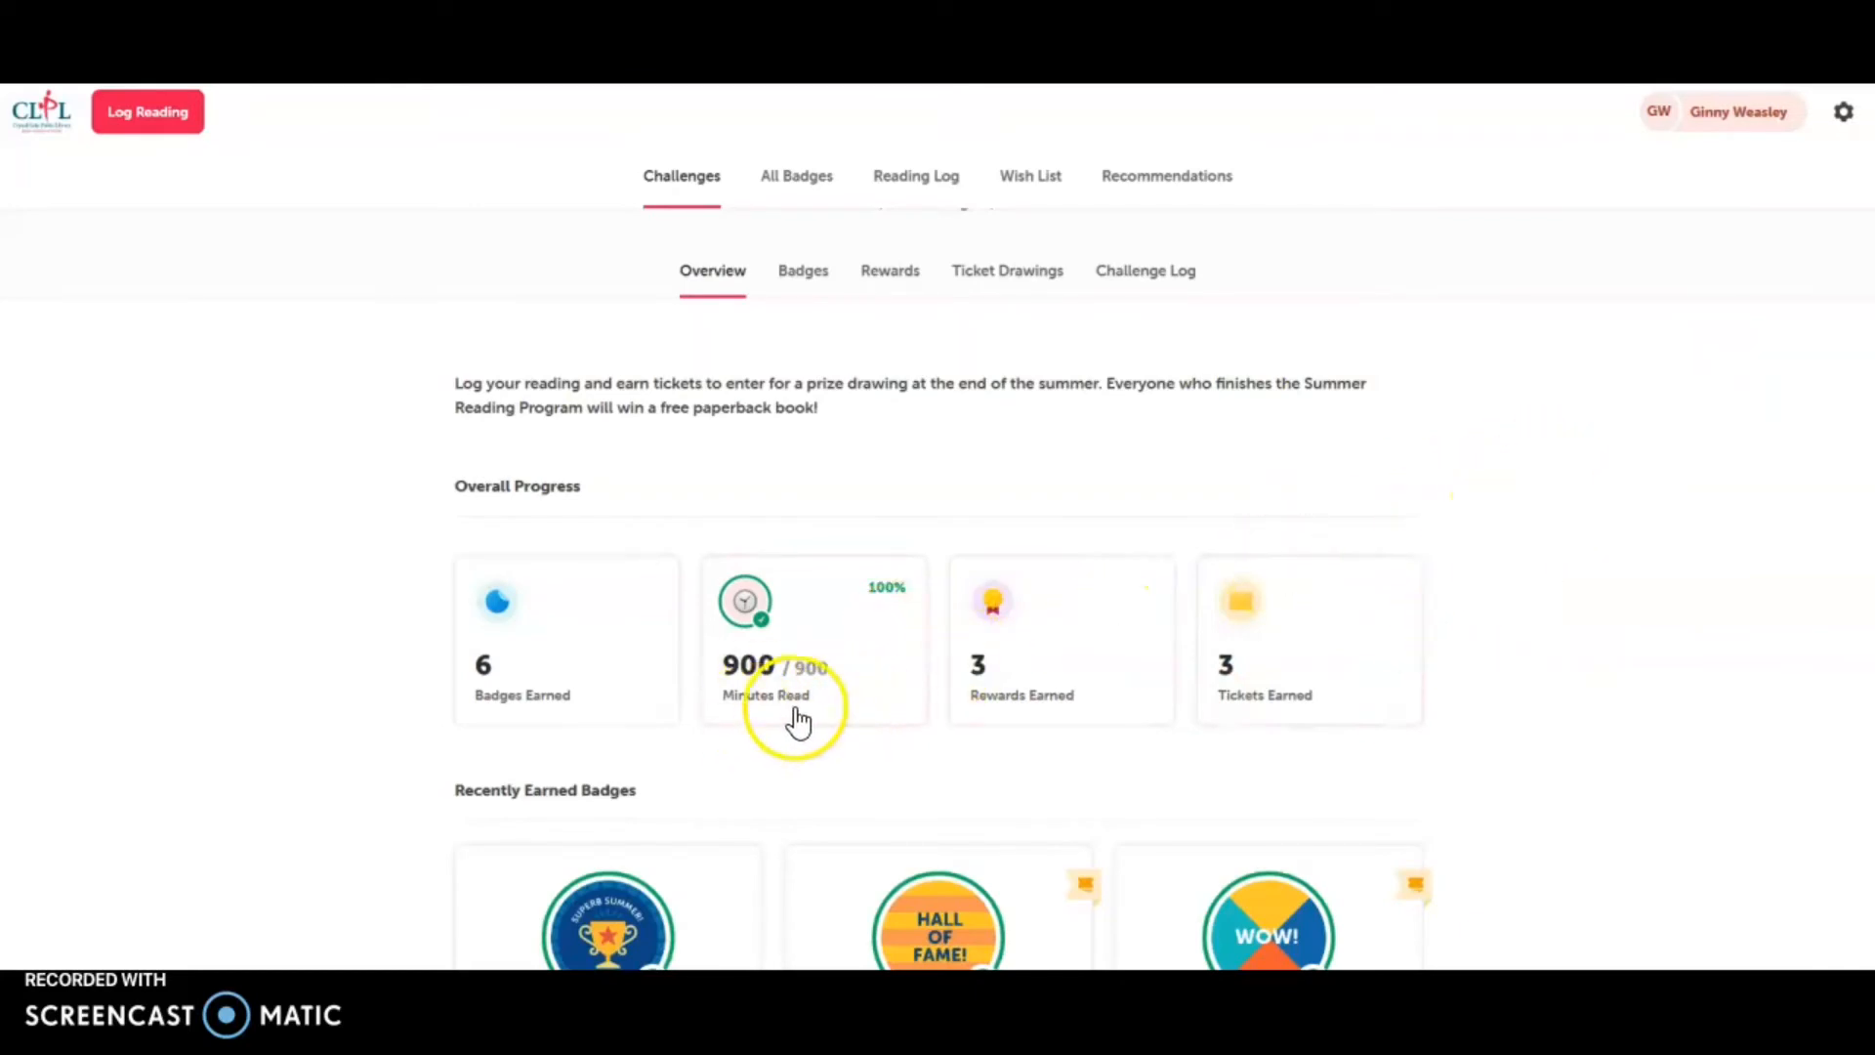
{"action": "scroll", "scroll_direction": "up", "scroll_amount": 3}
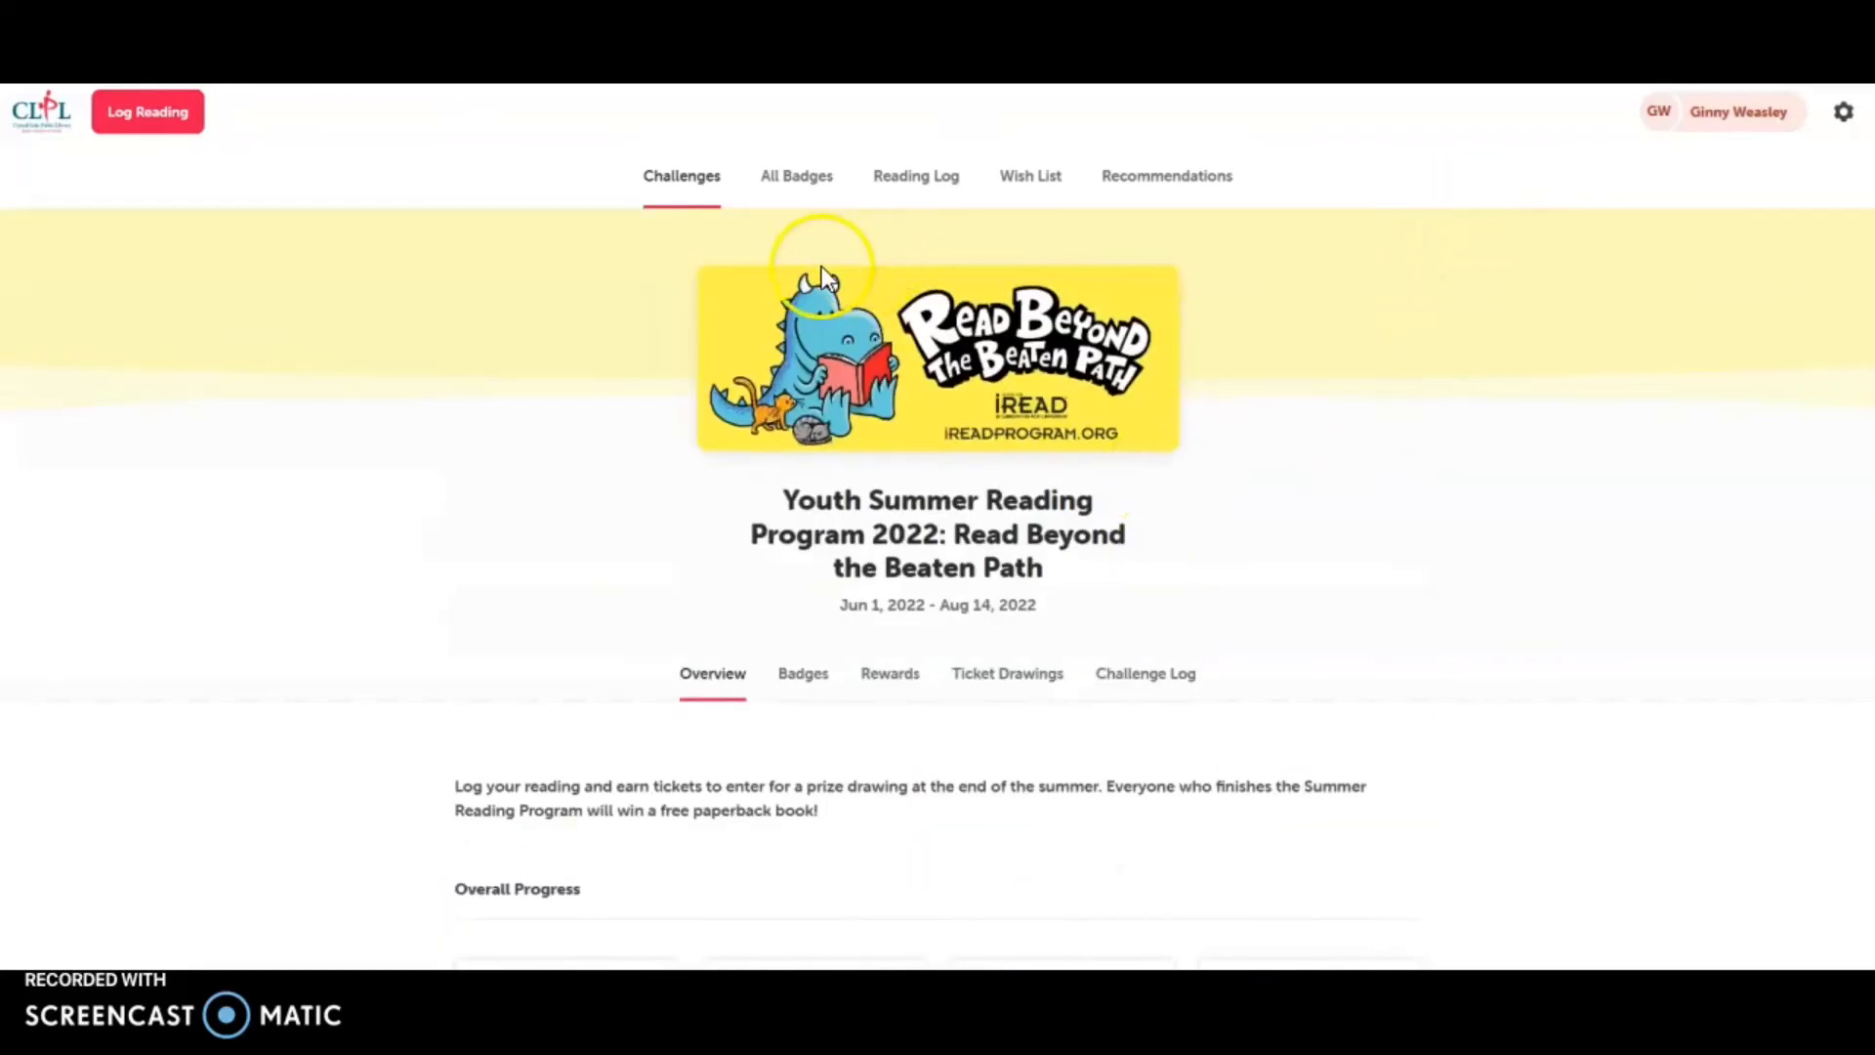
{"action": "scroll", "scroll_direction": "down", "scroll_amount": 3}
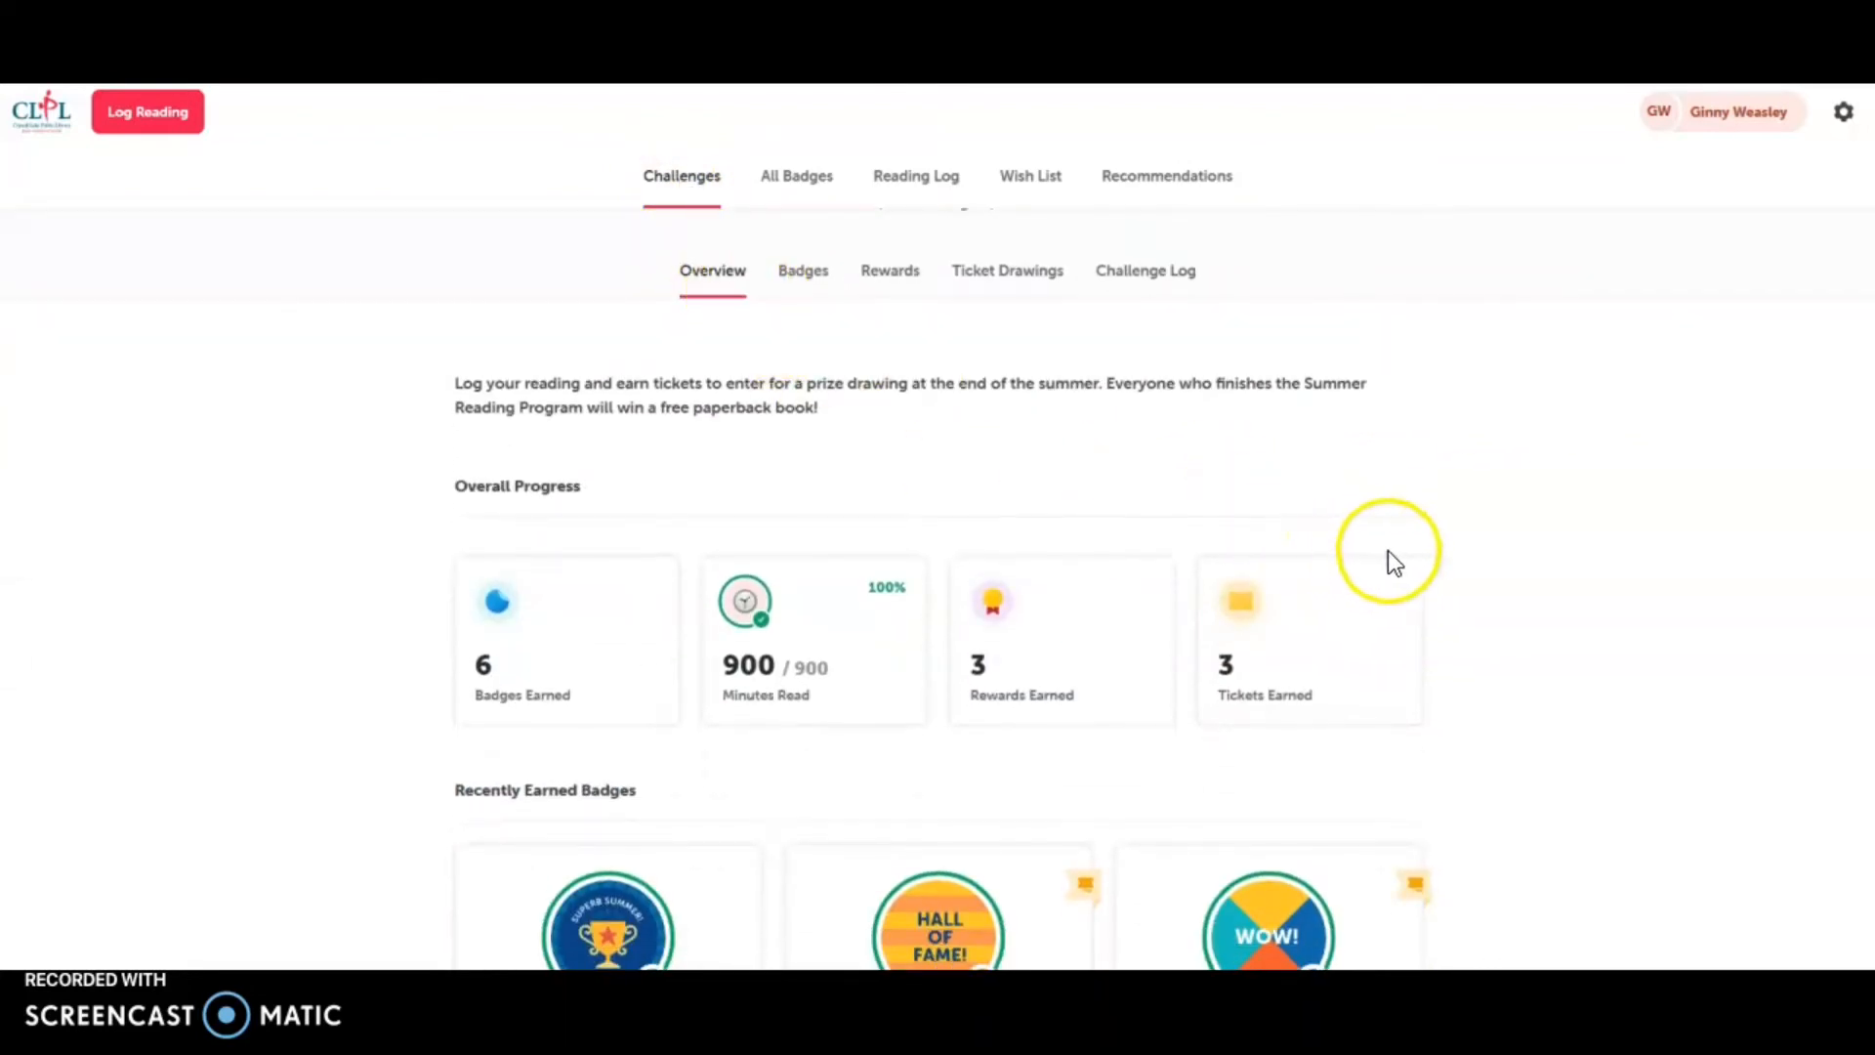
{"action": "scroll", "scroll_direction": "down", "scroll_amount": 3}
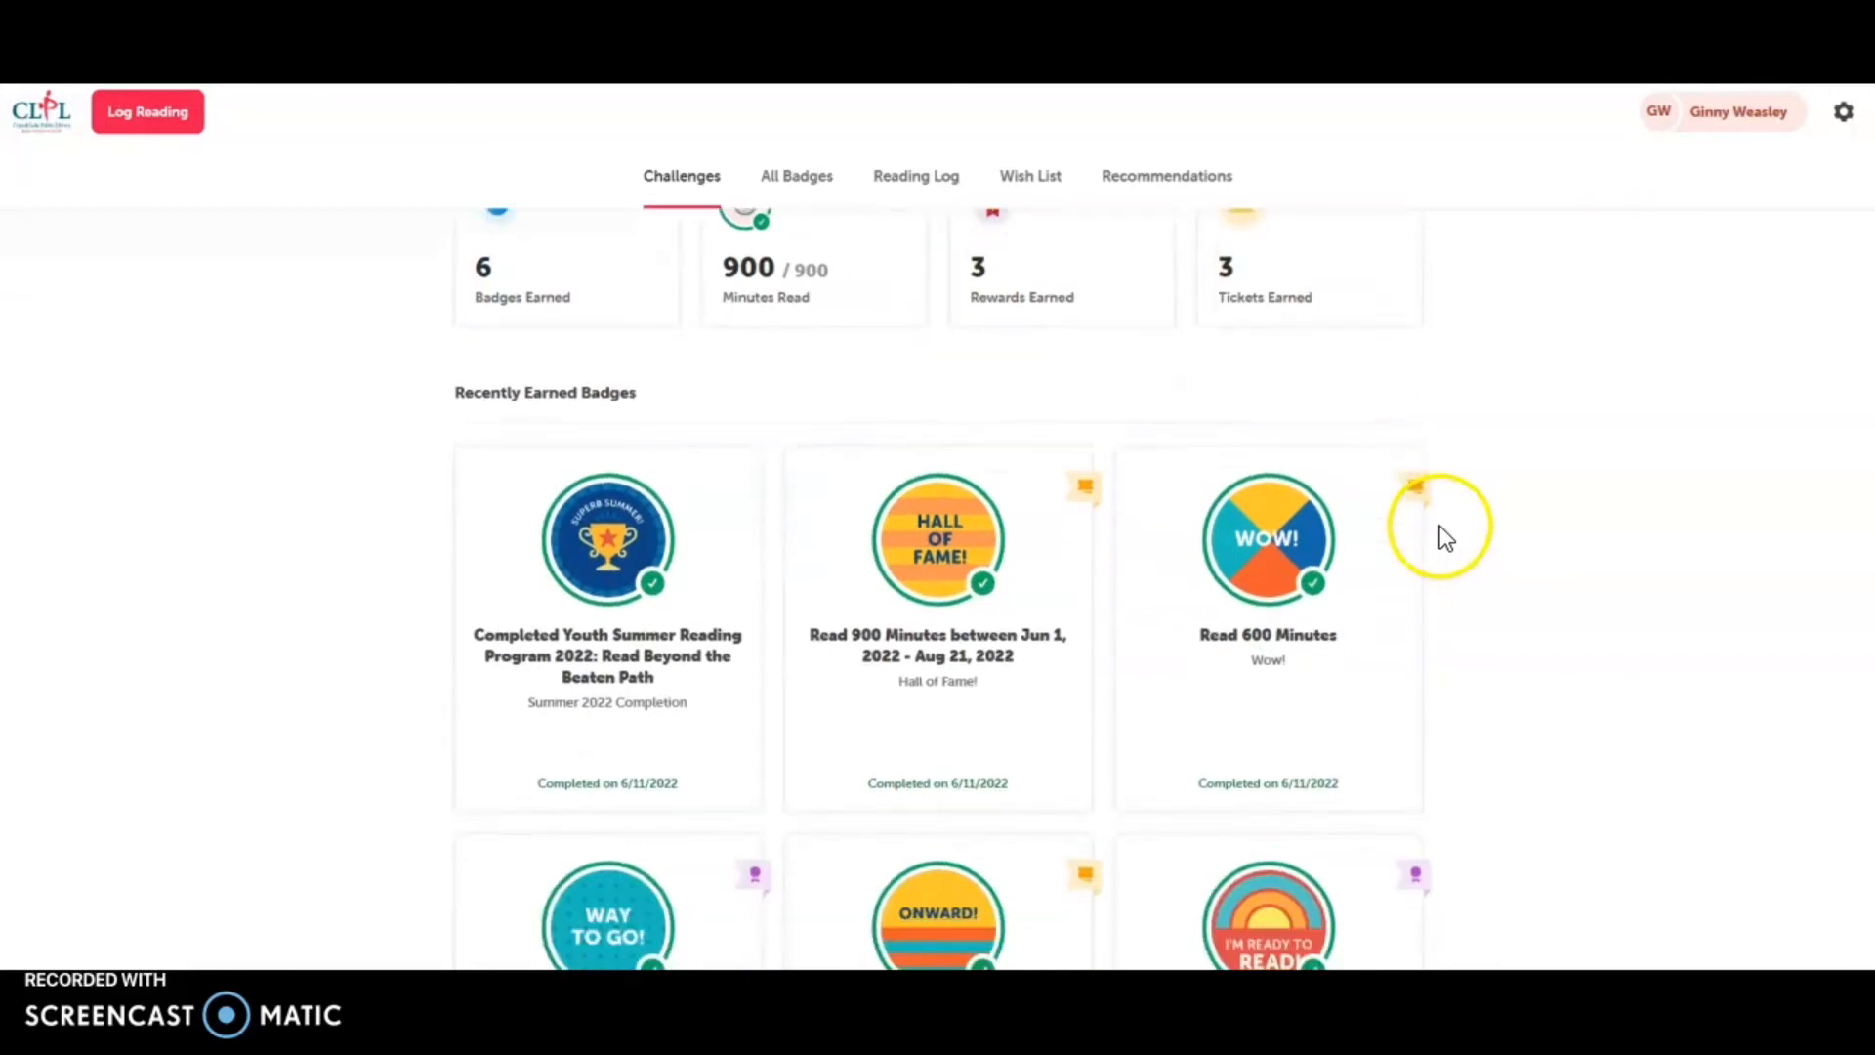
{"action": "scroll", "scroll_direction": "up", "scroll_amount": 3}
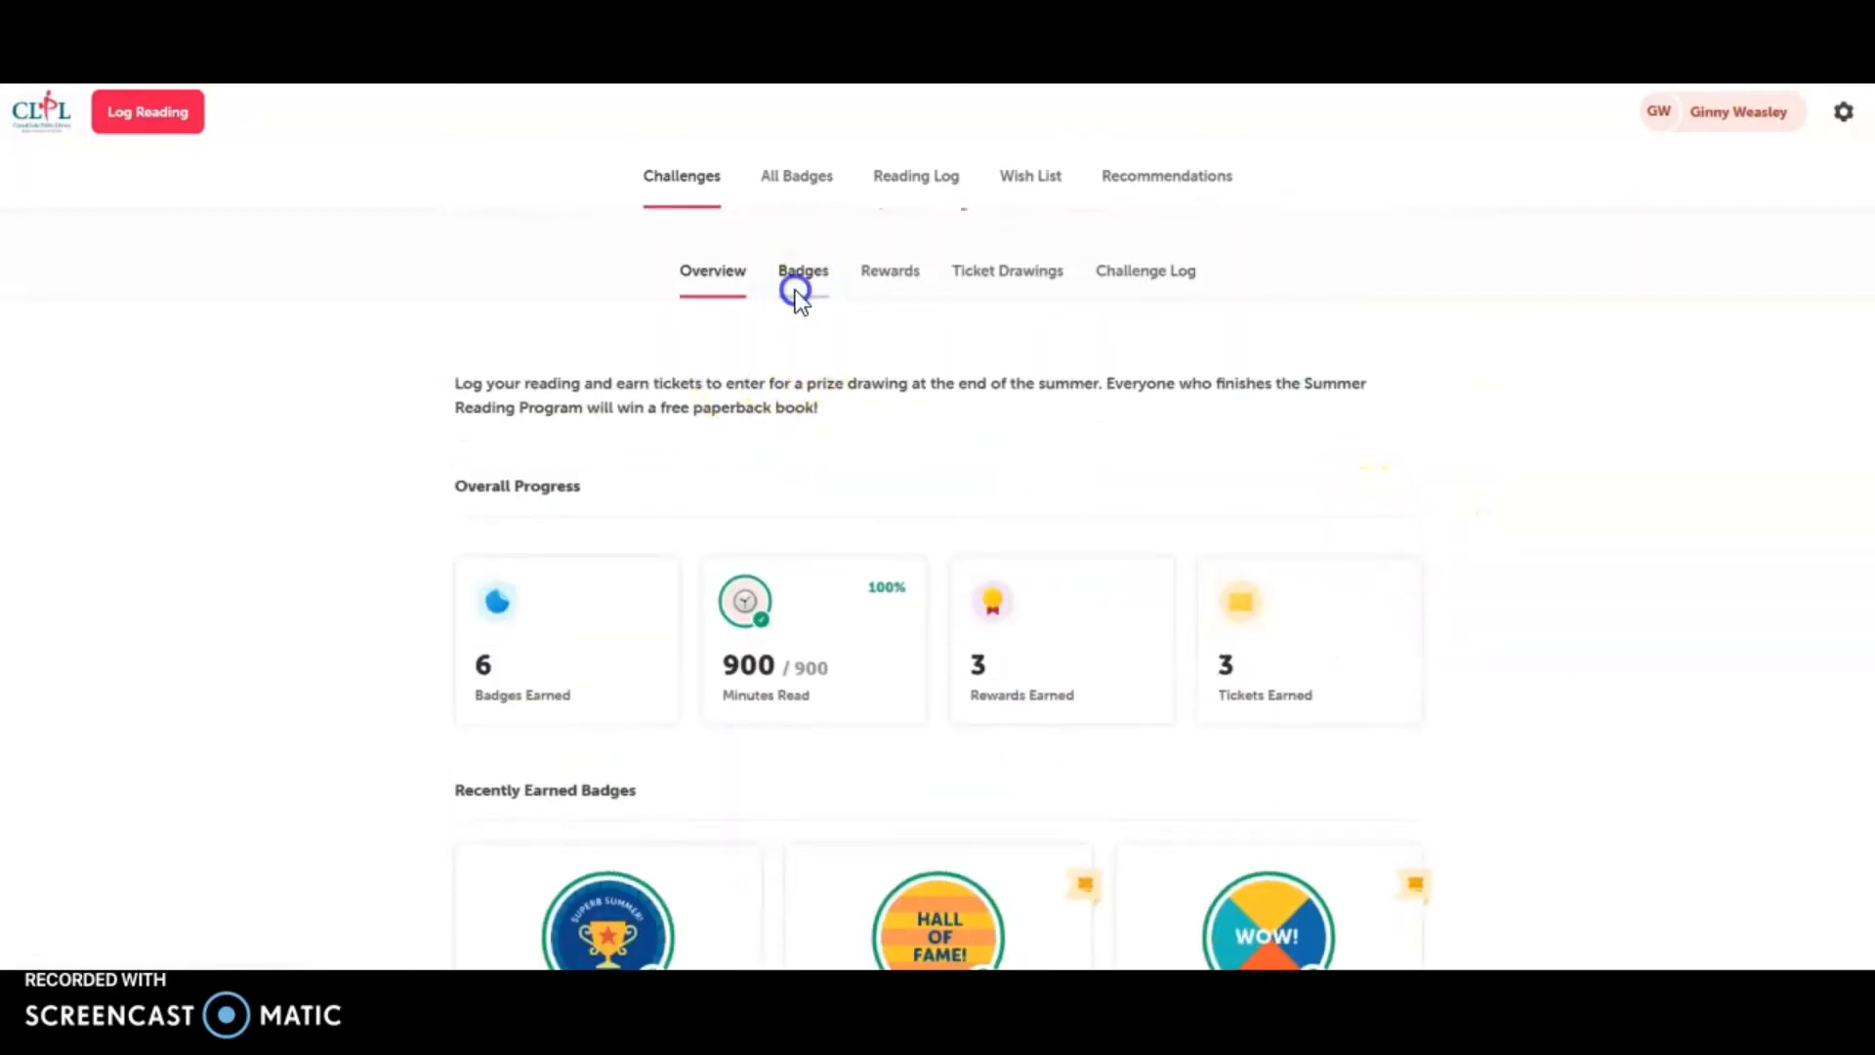
Show Ginny's rewards and read instructions for Registration Coupon, Prize Book and Youth Treasure Box.
{"action": "left_click", "coordinate": [802, 271]}
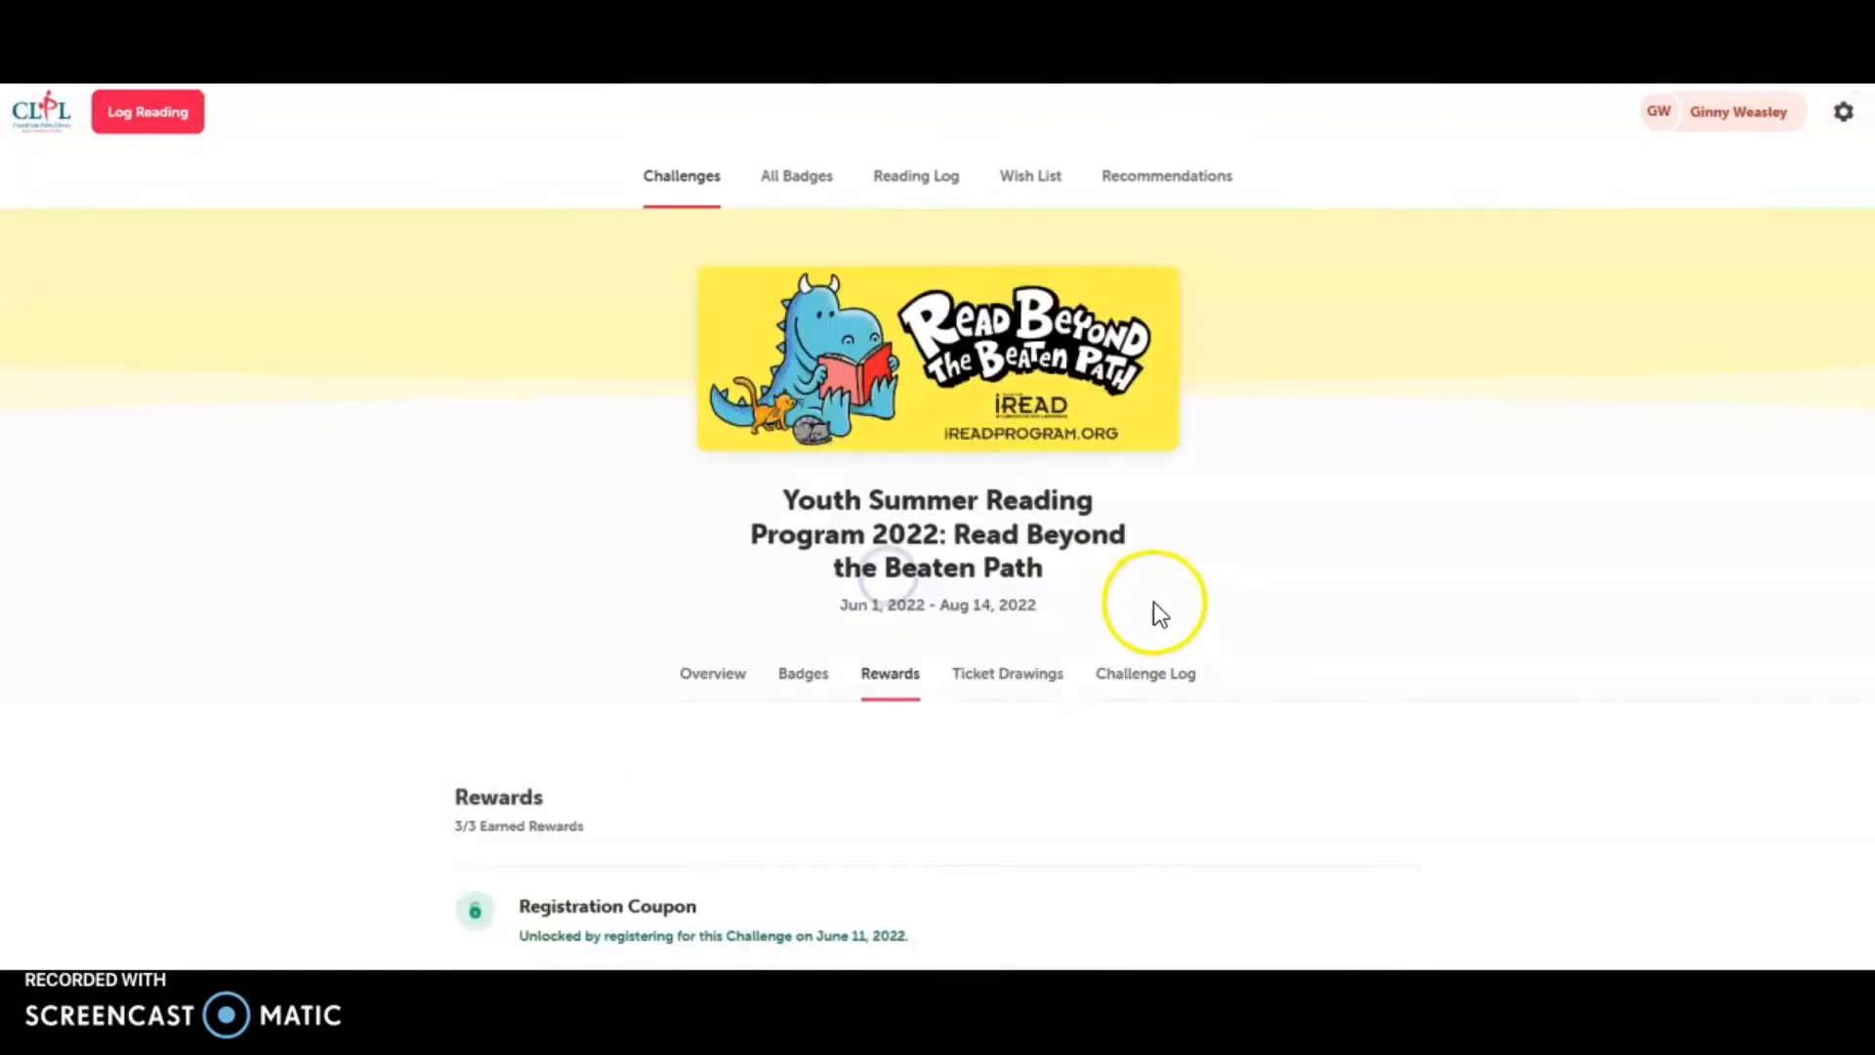
{"action": "scroll", "scroll_direction": "down", "scroll_amount": 3}
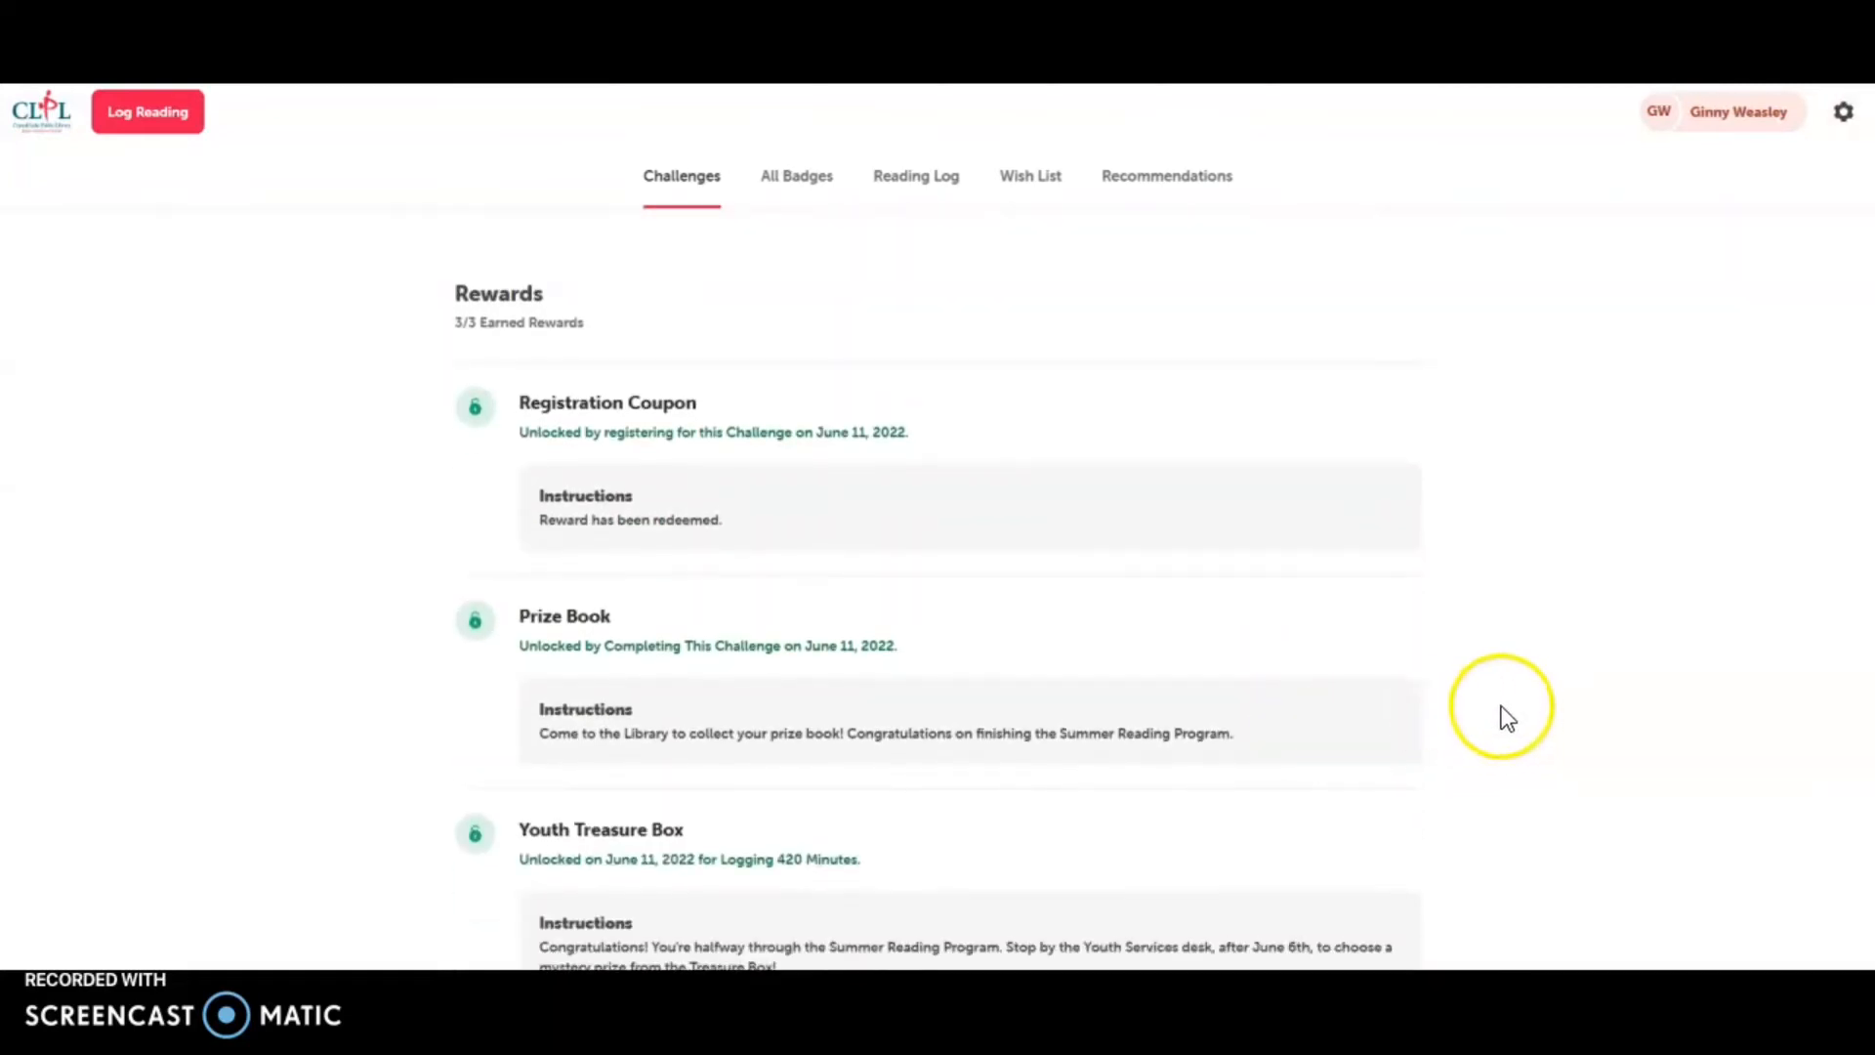
{"action": "scroll", "scroll_direction": "down", "scroll_amount": 3}
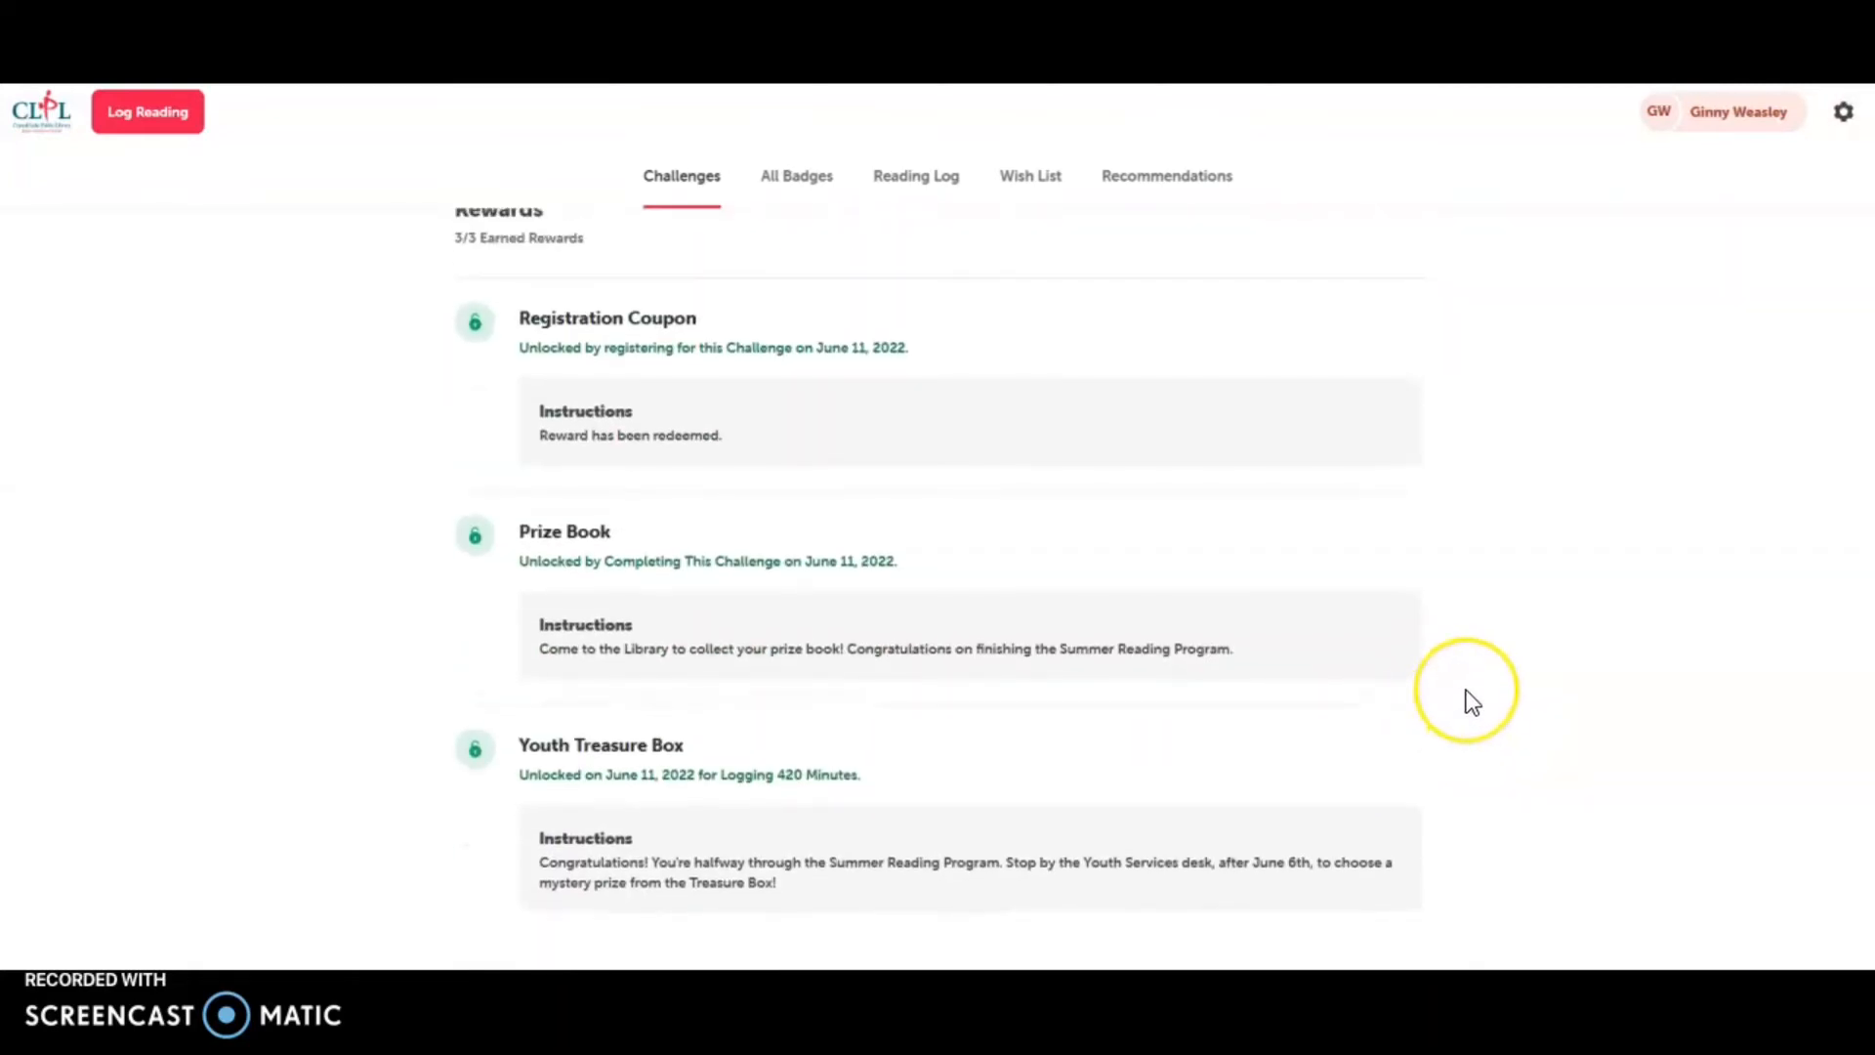
{"action": "mouse_move", "coordinate": [1471, 702]}
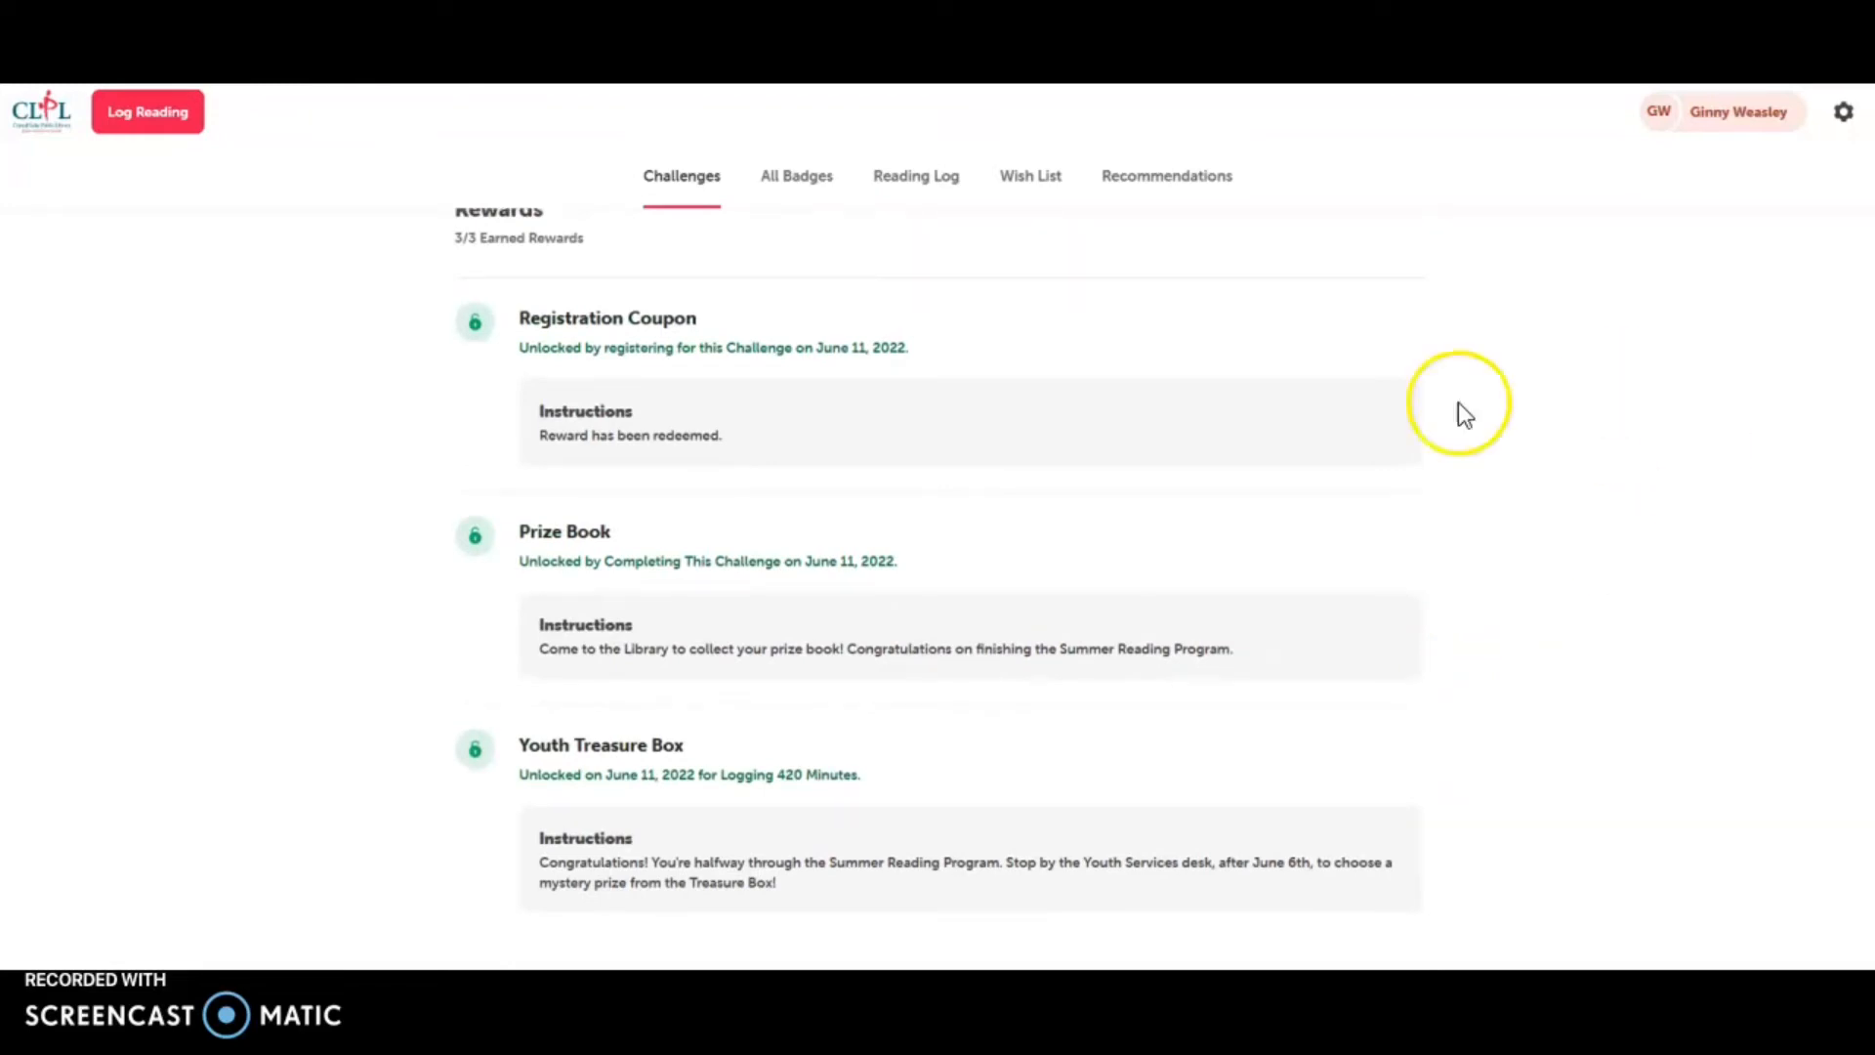
{"action": "mouse_move", "coordinate": [820, 436]}
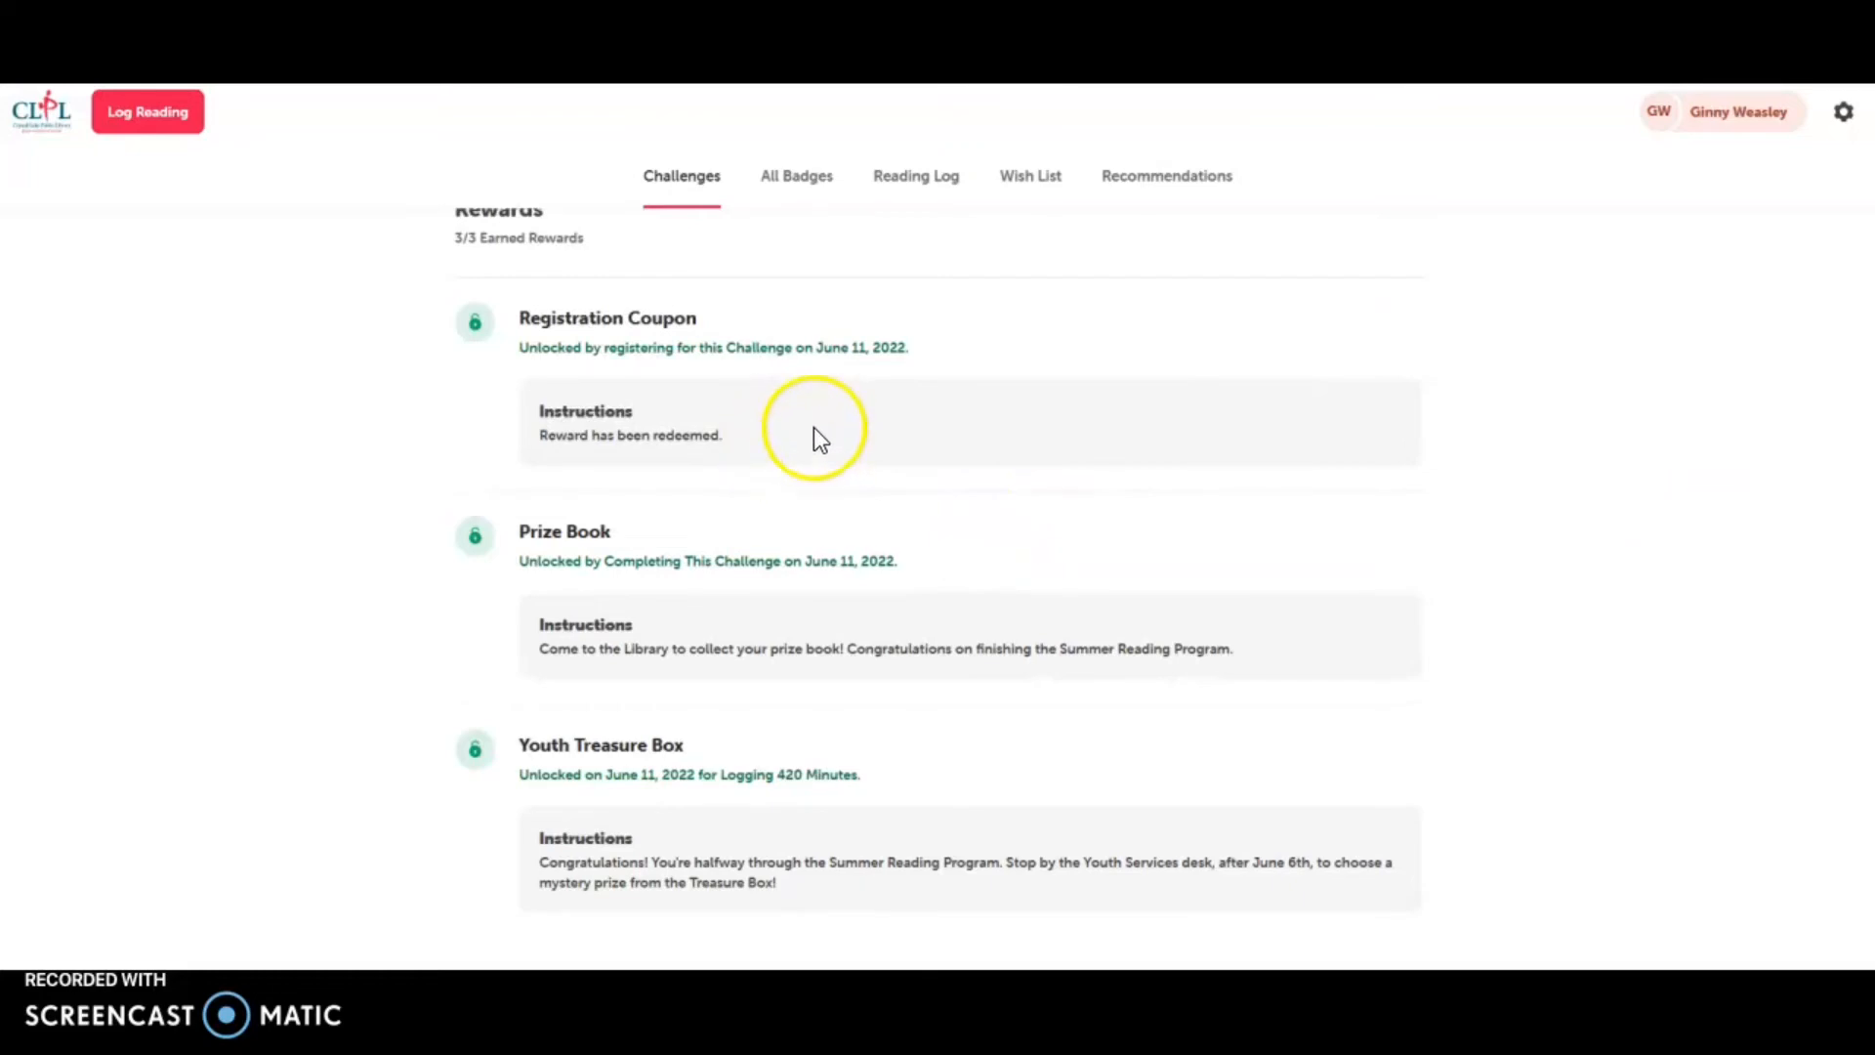
{"action": "mouse_move", "coordinate": [821, 619]}
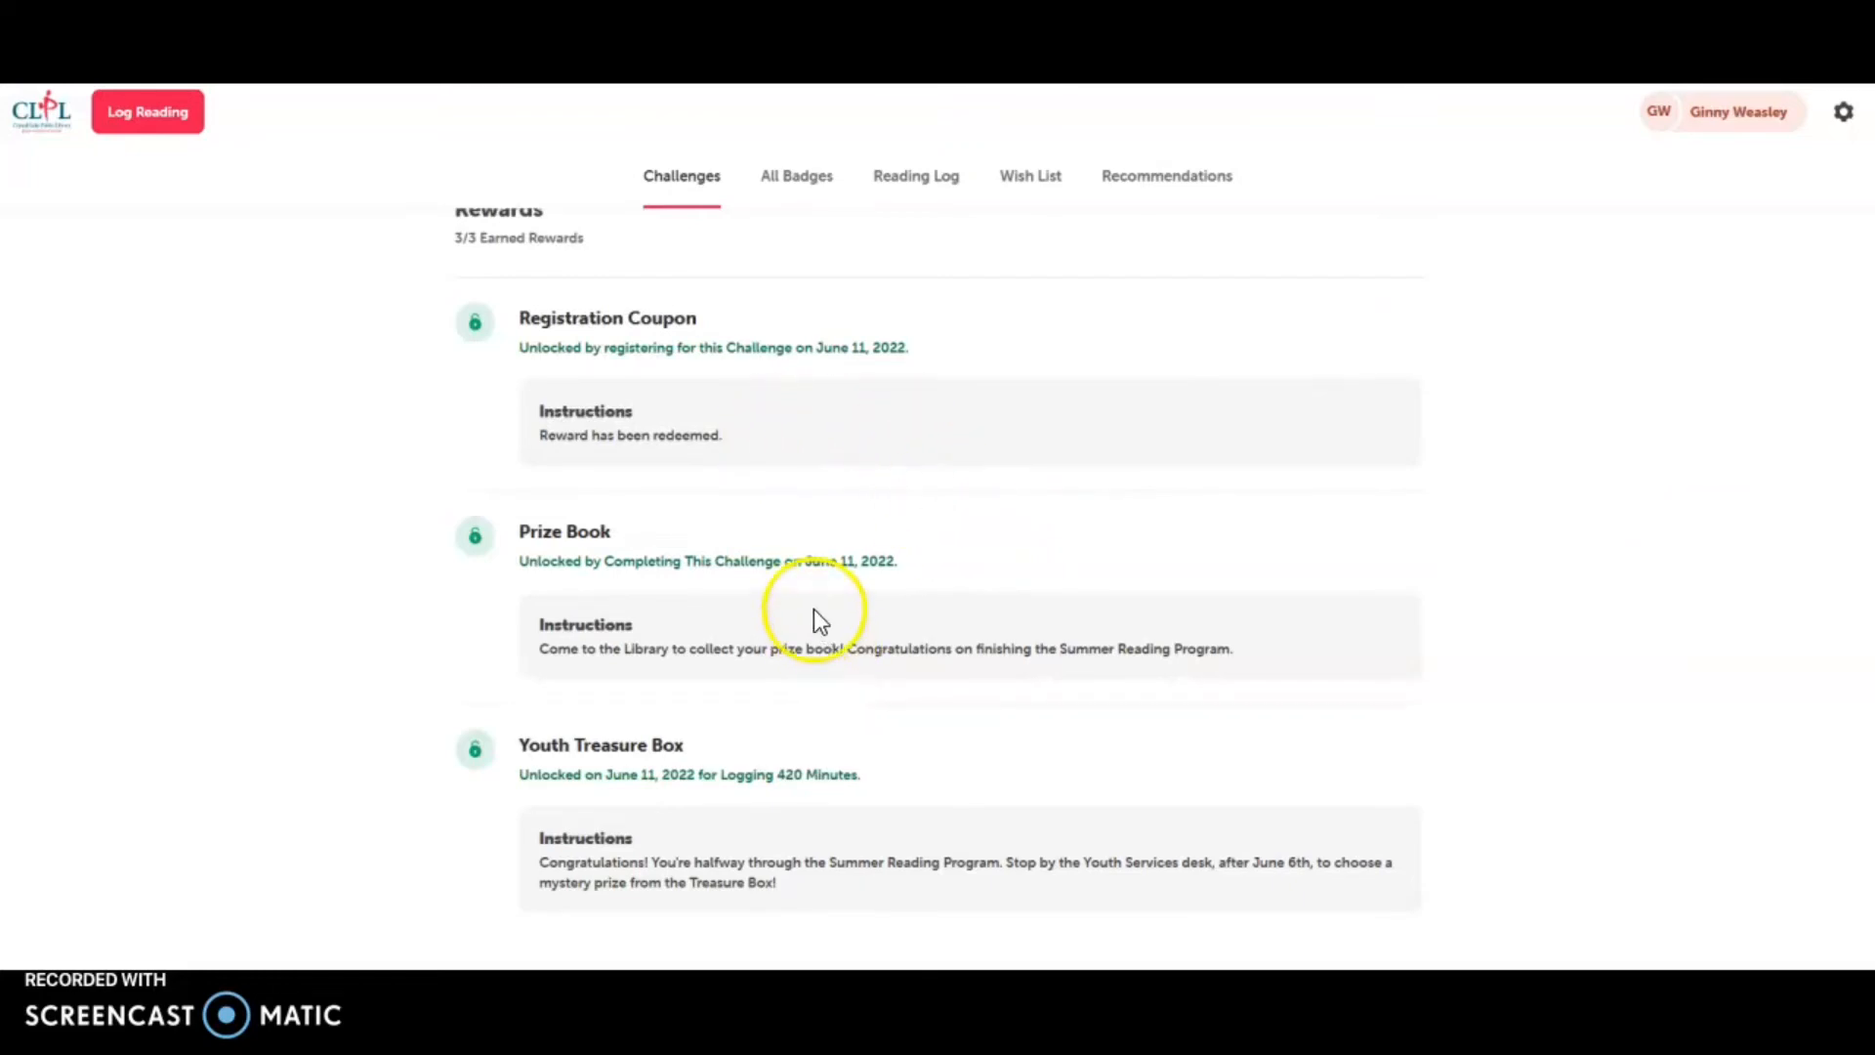
{"action": "mouse_move", "coordinate": [703, 847]}
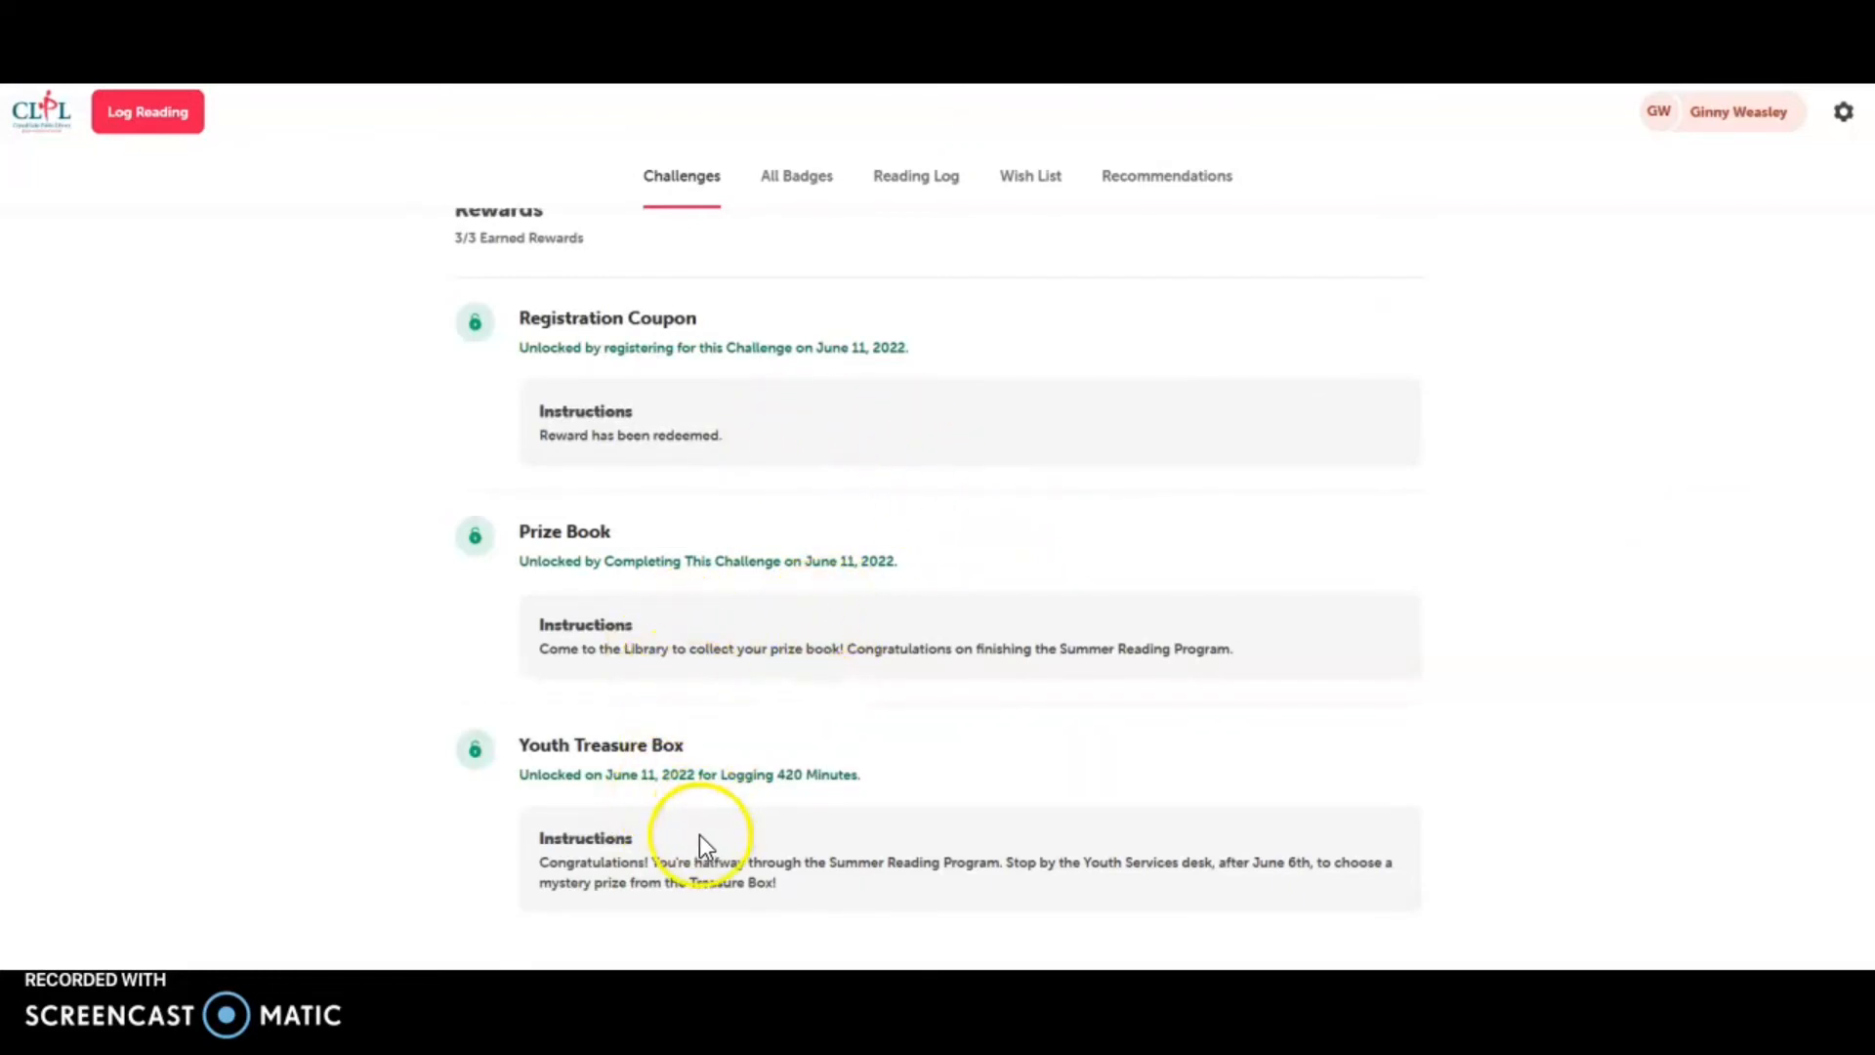
{"action": "mouse_move", "coordinate": [803, 799]}
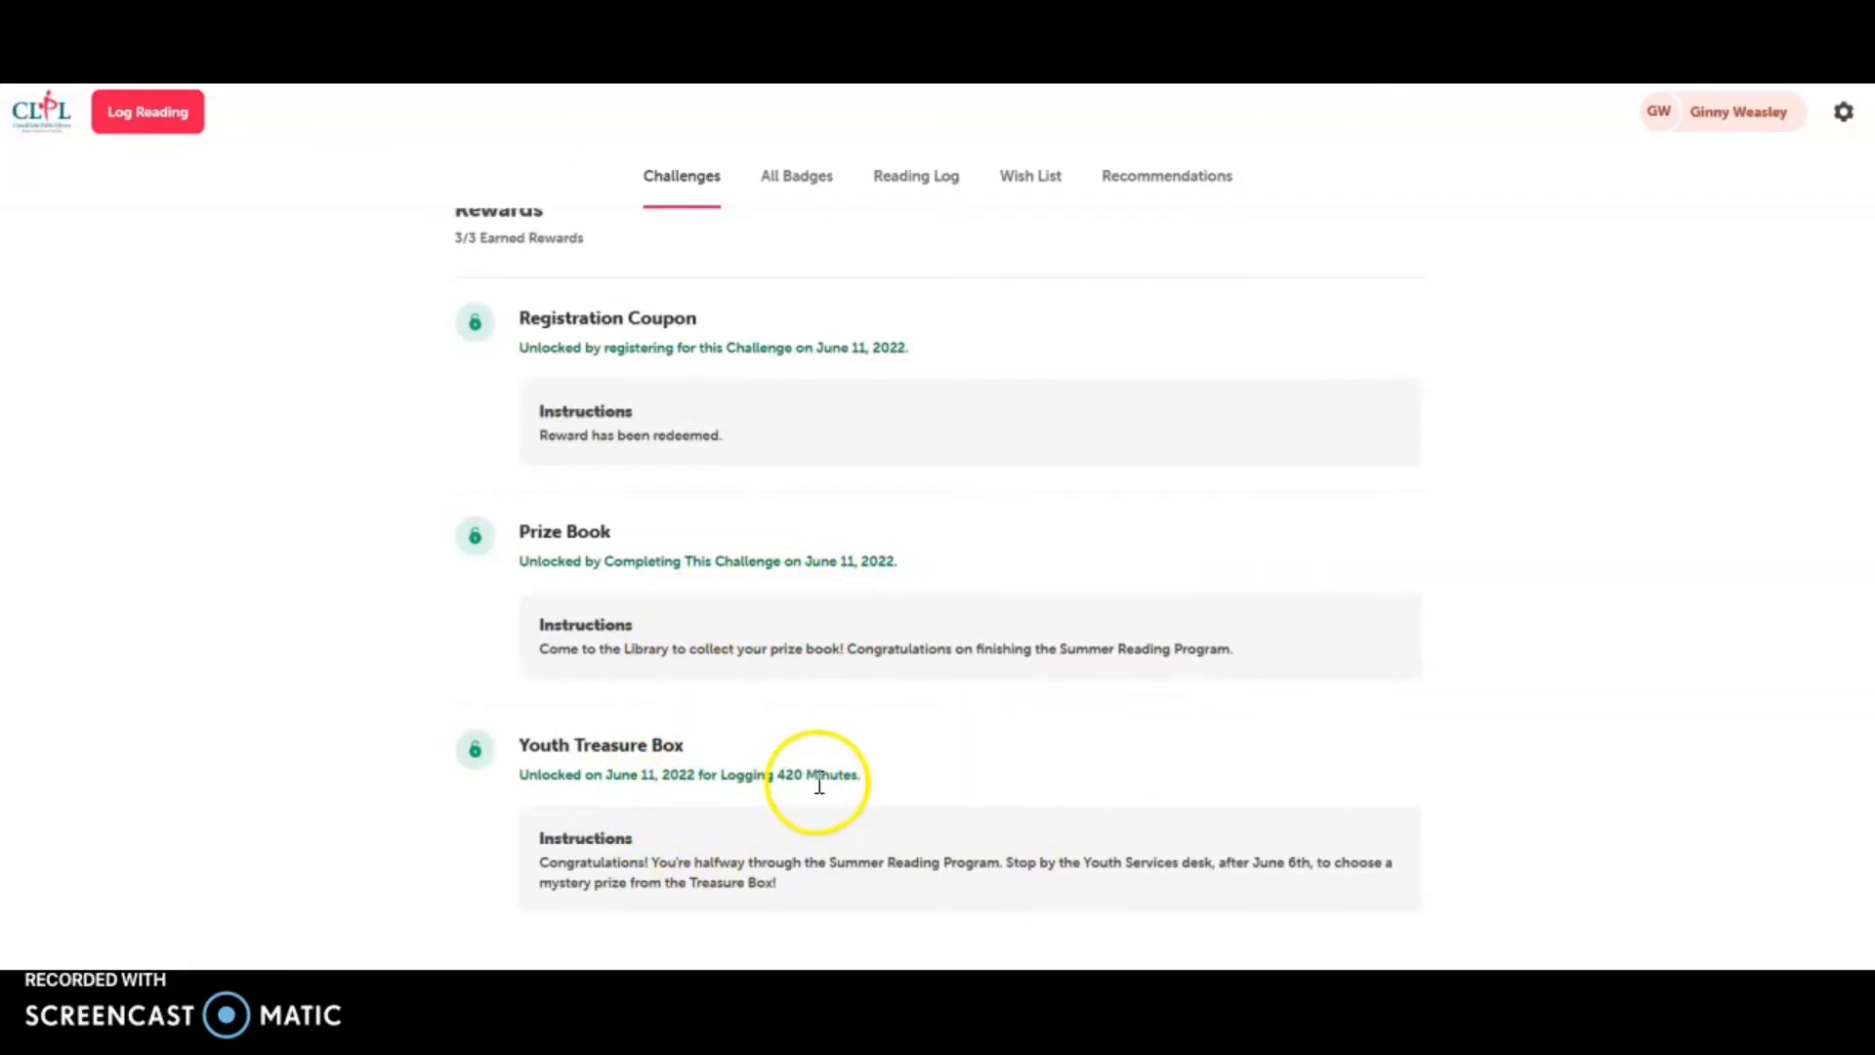
{"action": "mouse_move", "coordinate": [760, 843]}
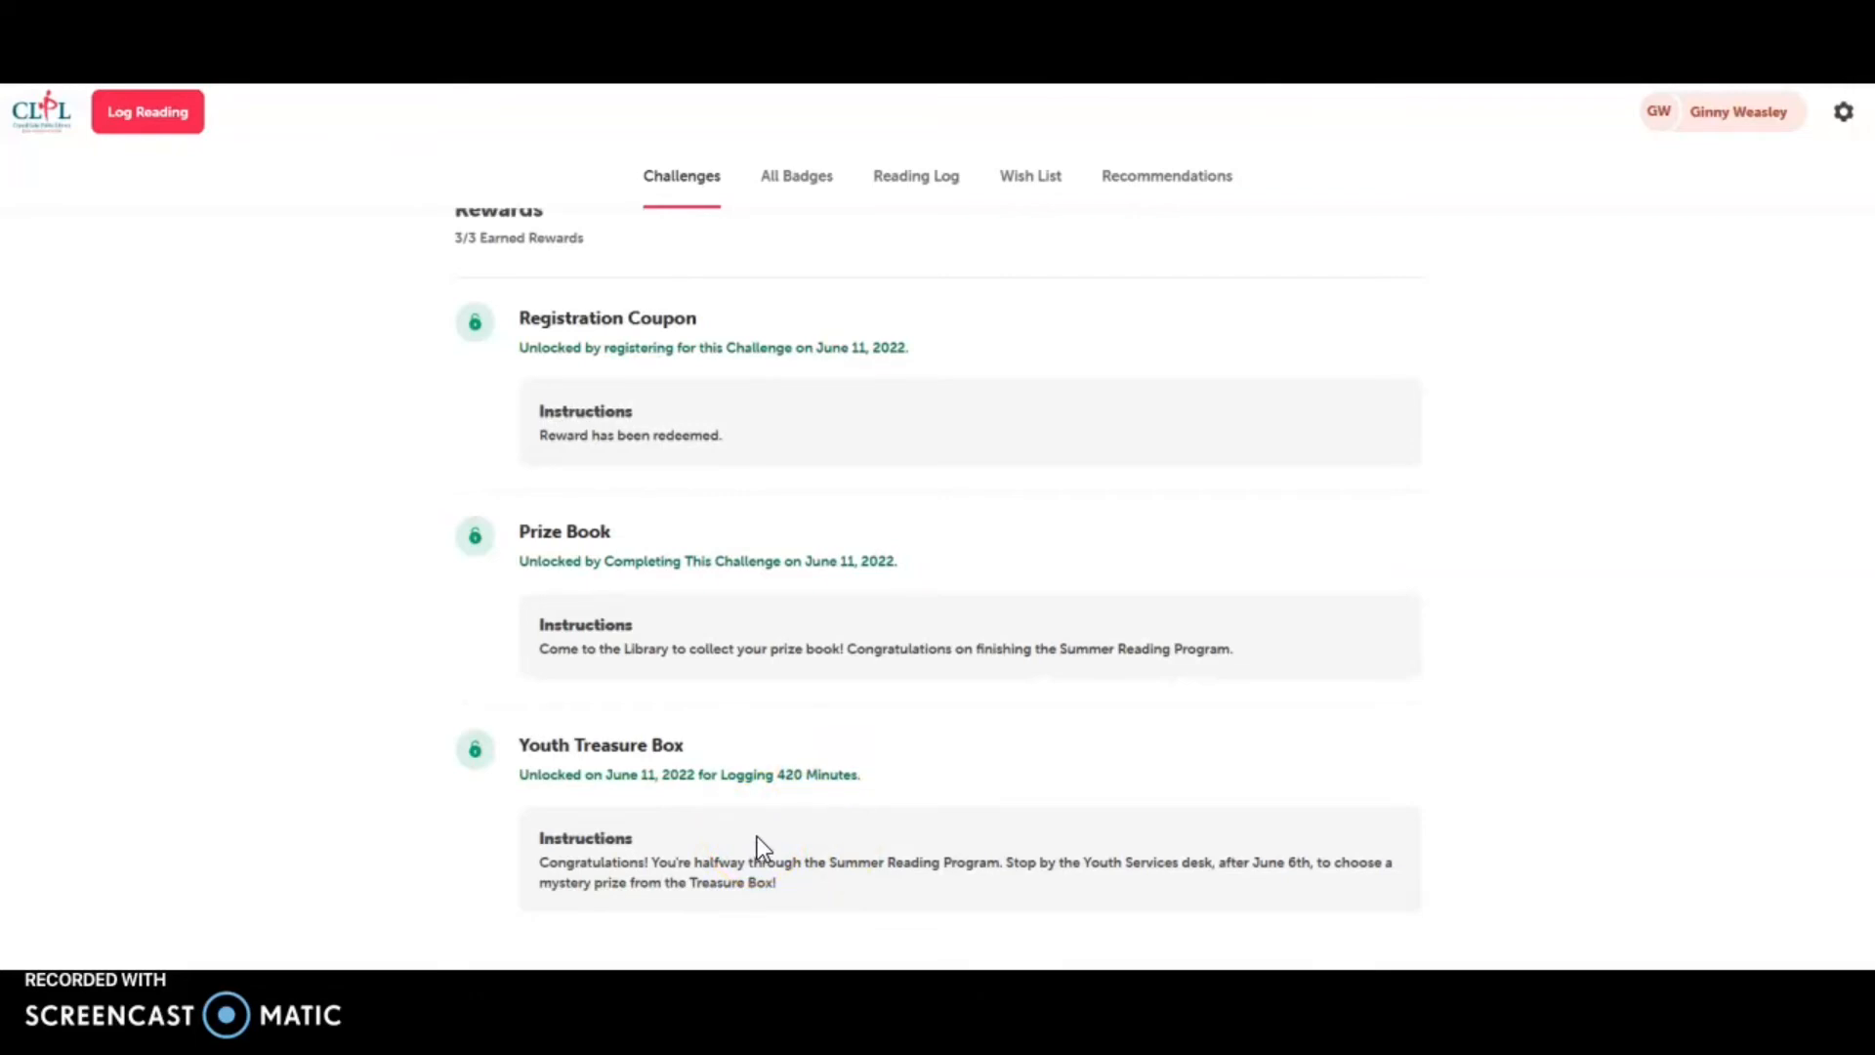
{"action": "mouse_move", "coordinate": [678, 550]}
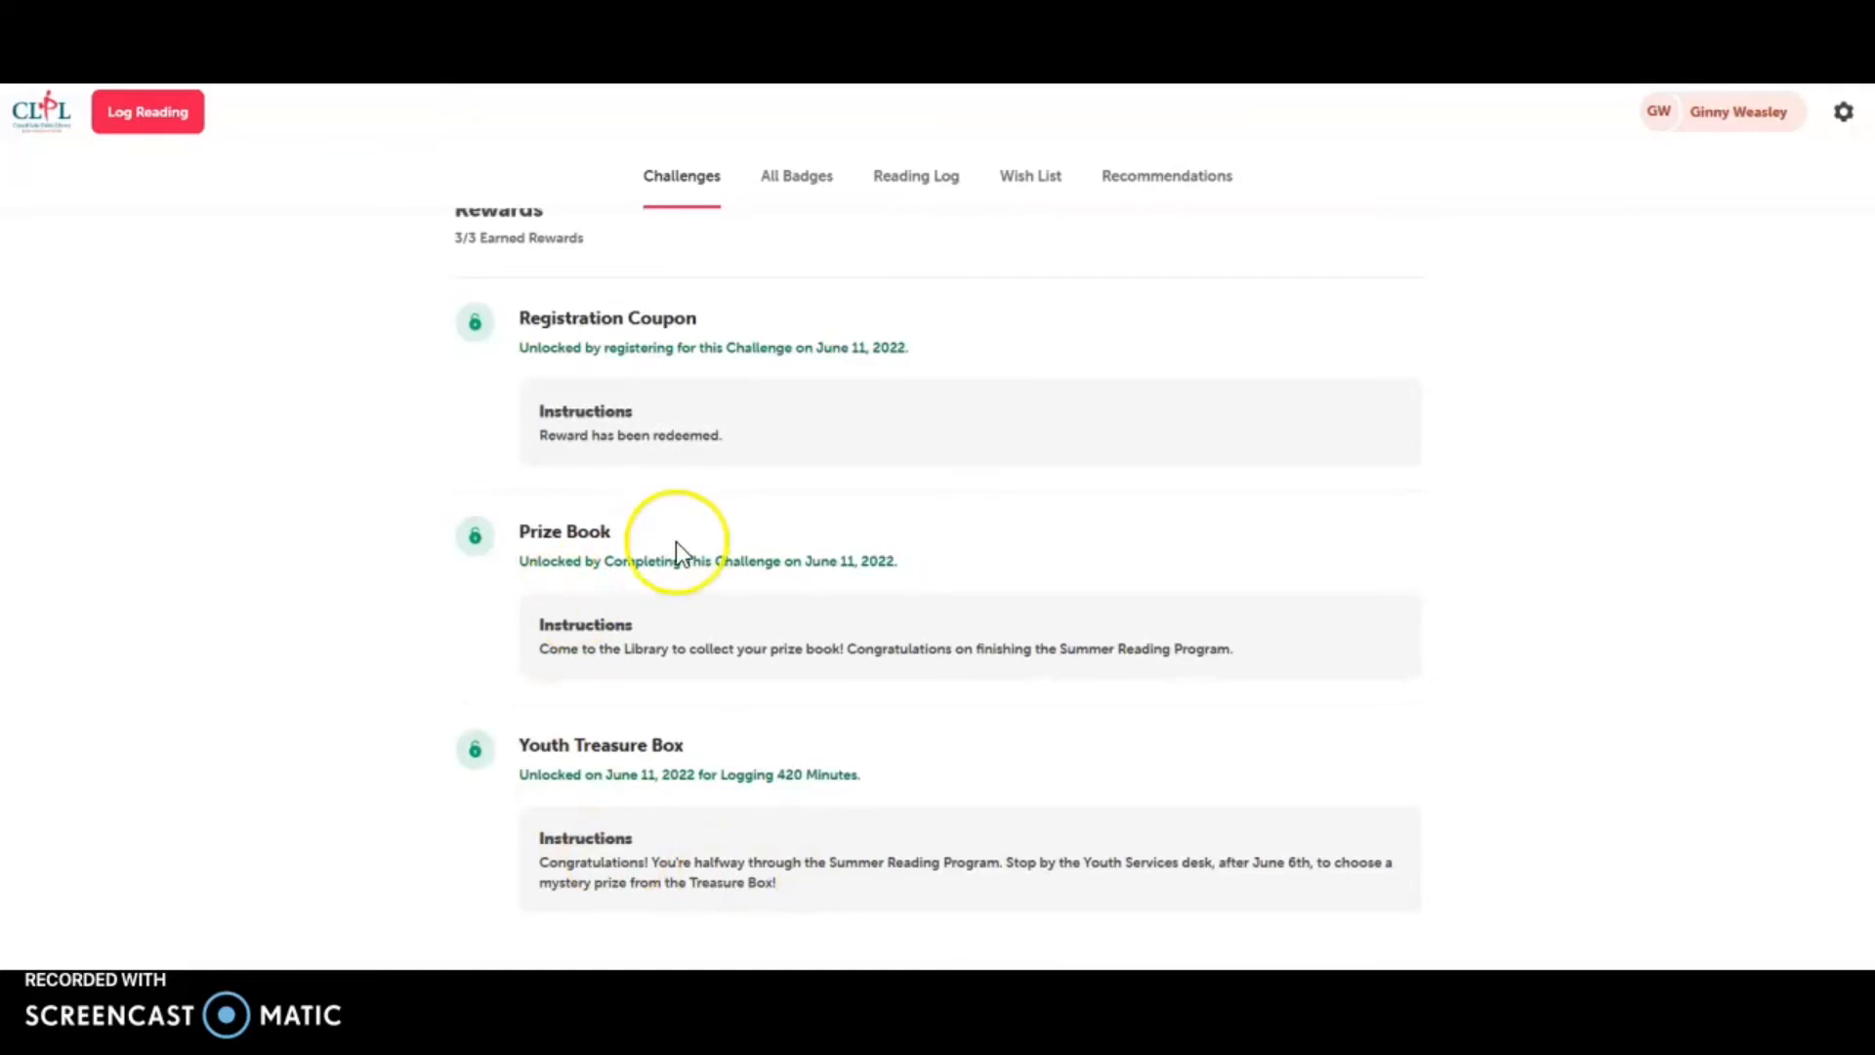
{"action": "mouse_move", "coordinate": [703, 612]}
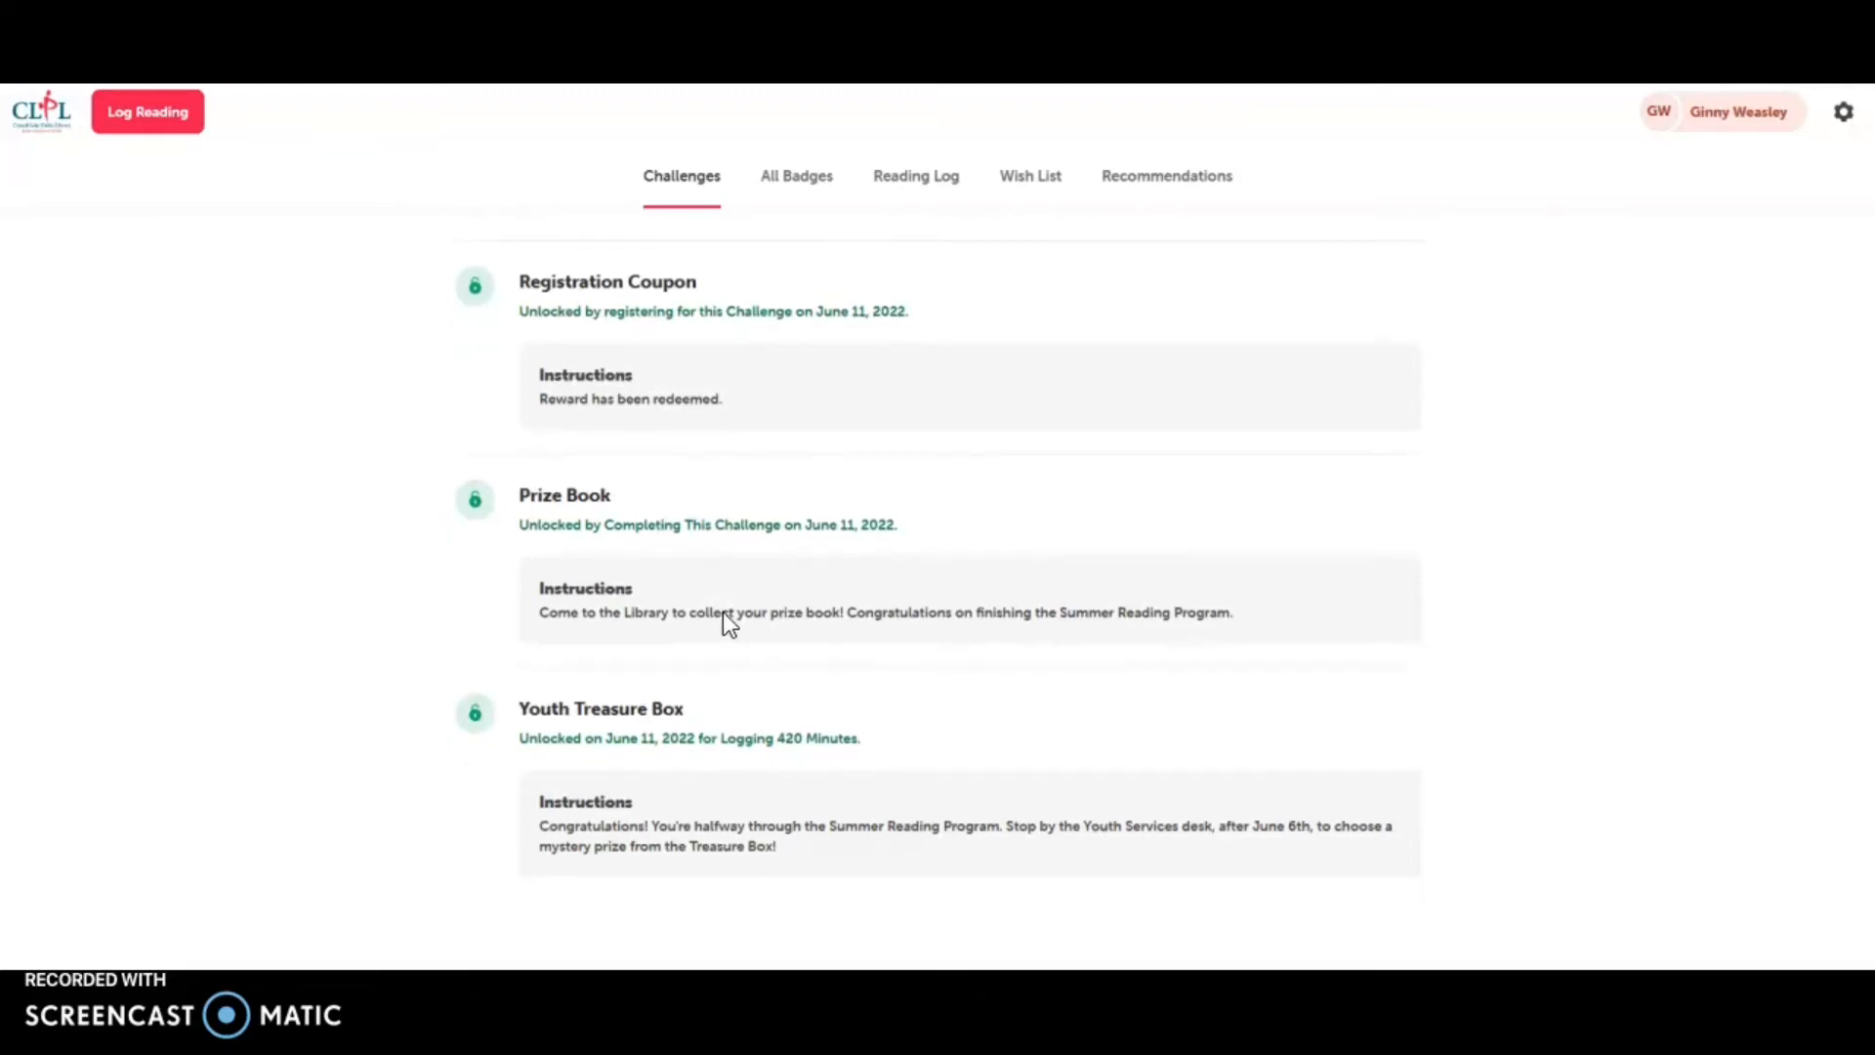
{"action": "scroll", "scroll_direction": "down", "scroll_amount": 3}
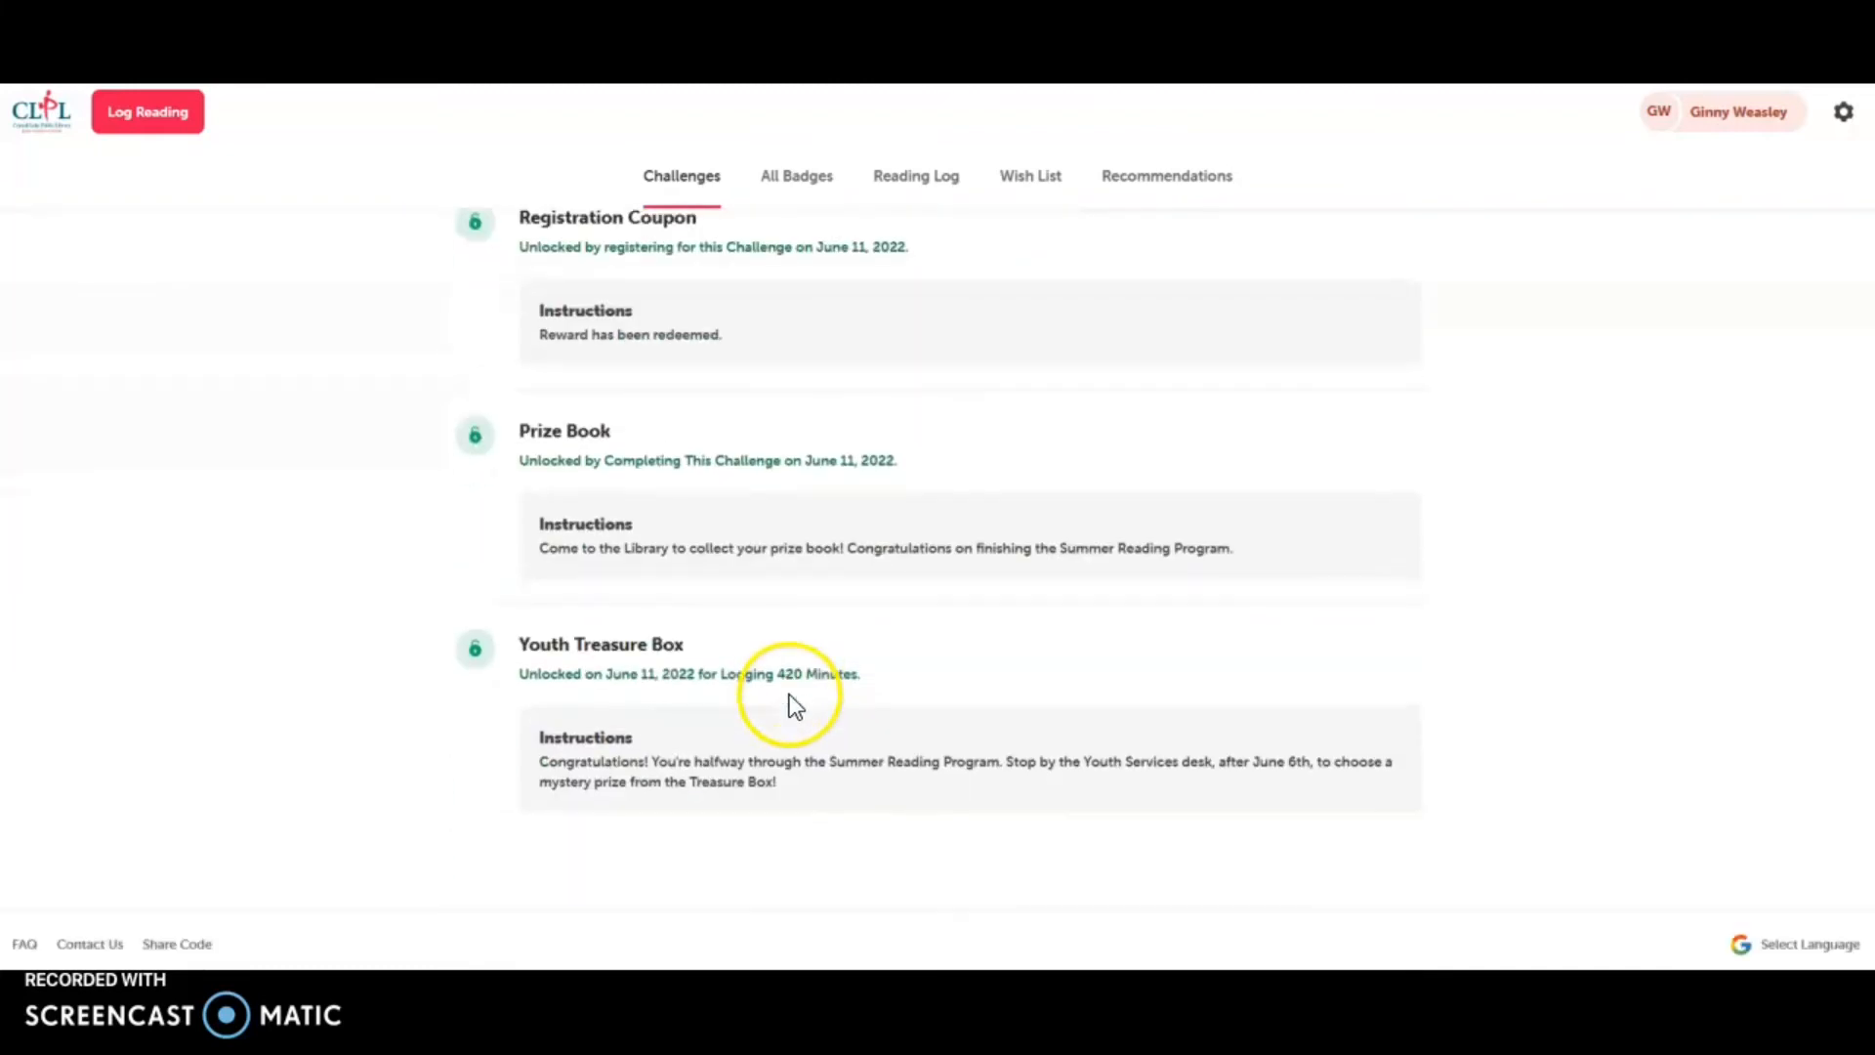
Open the prize drawings list and browse the available drawings.
{"action": "left_click", "coordinate": [1007, 673]}
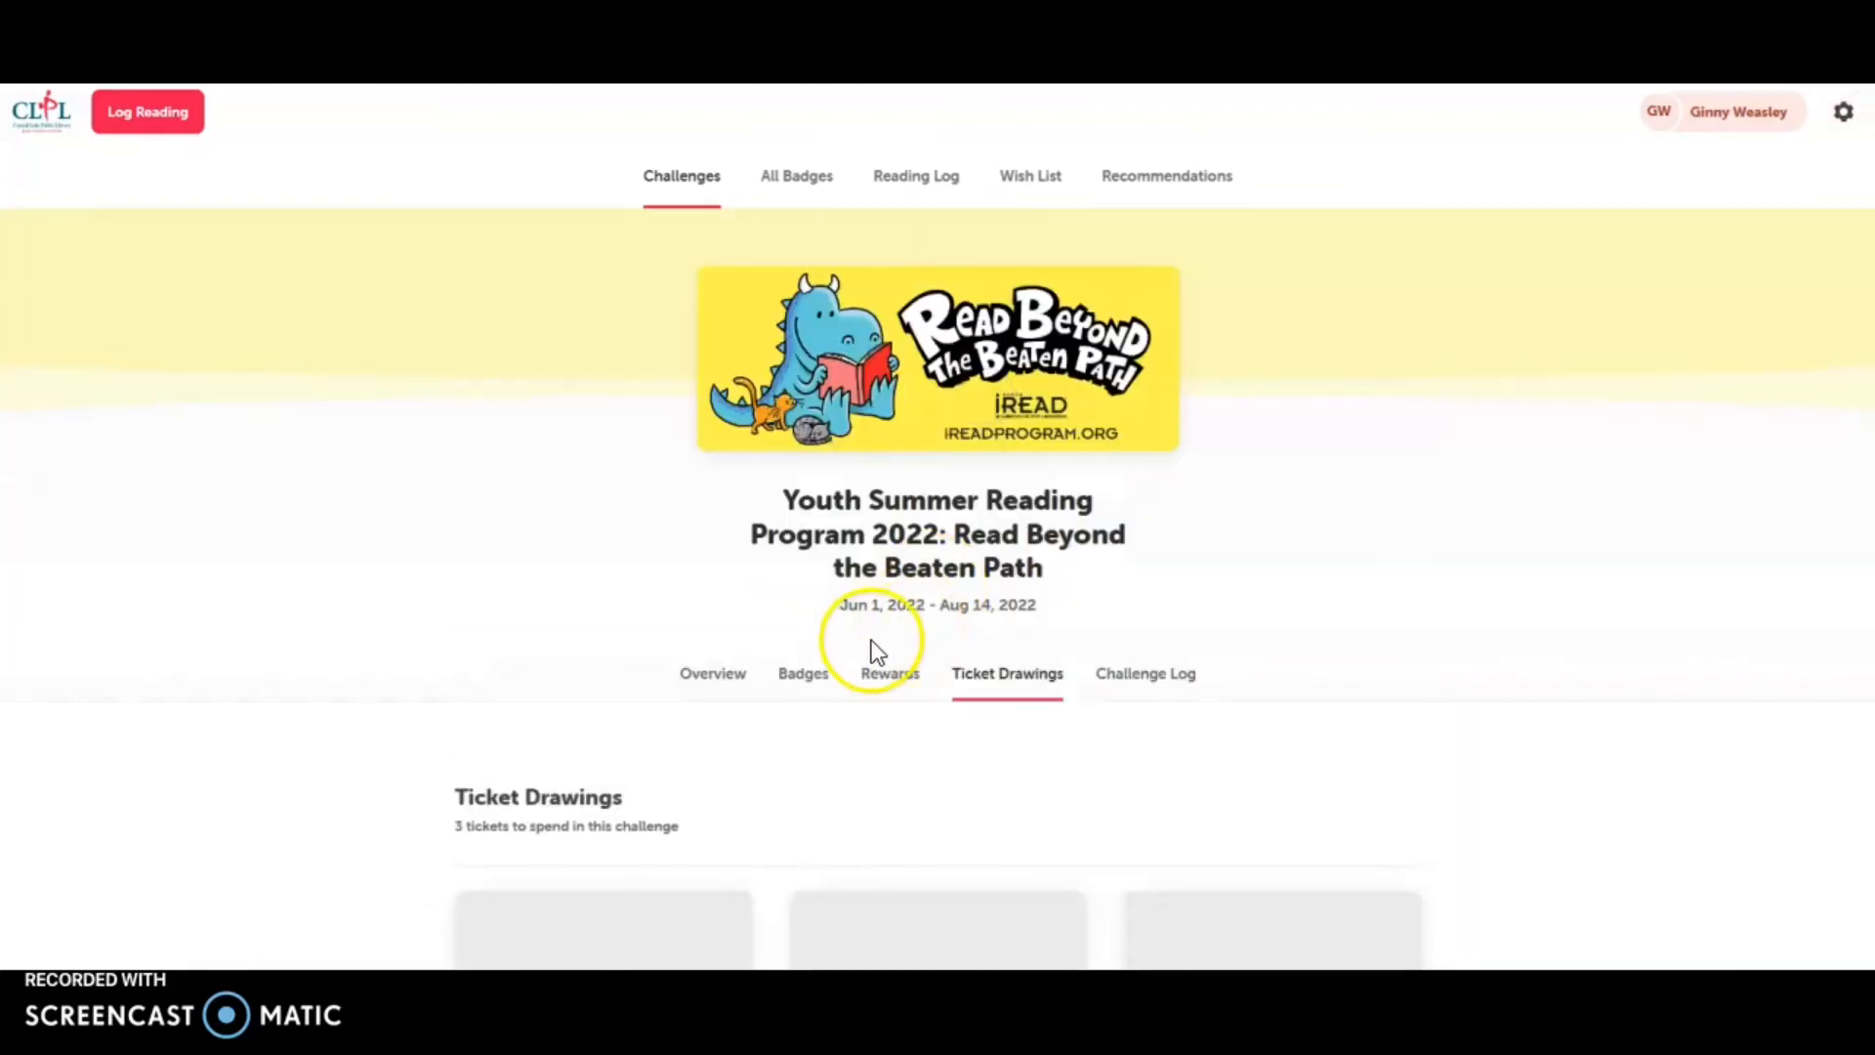
{"action": "scroll", "scroll_direction": "down", "scroll_amount": 3}
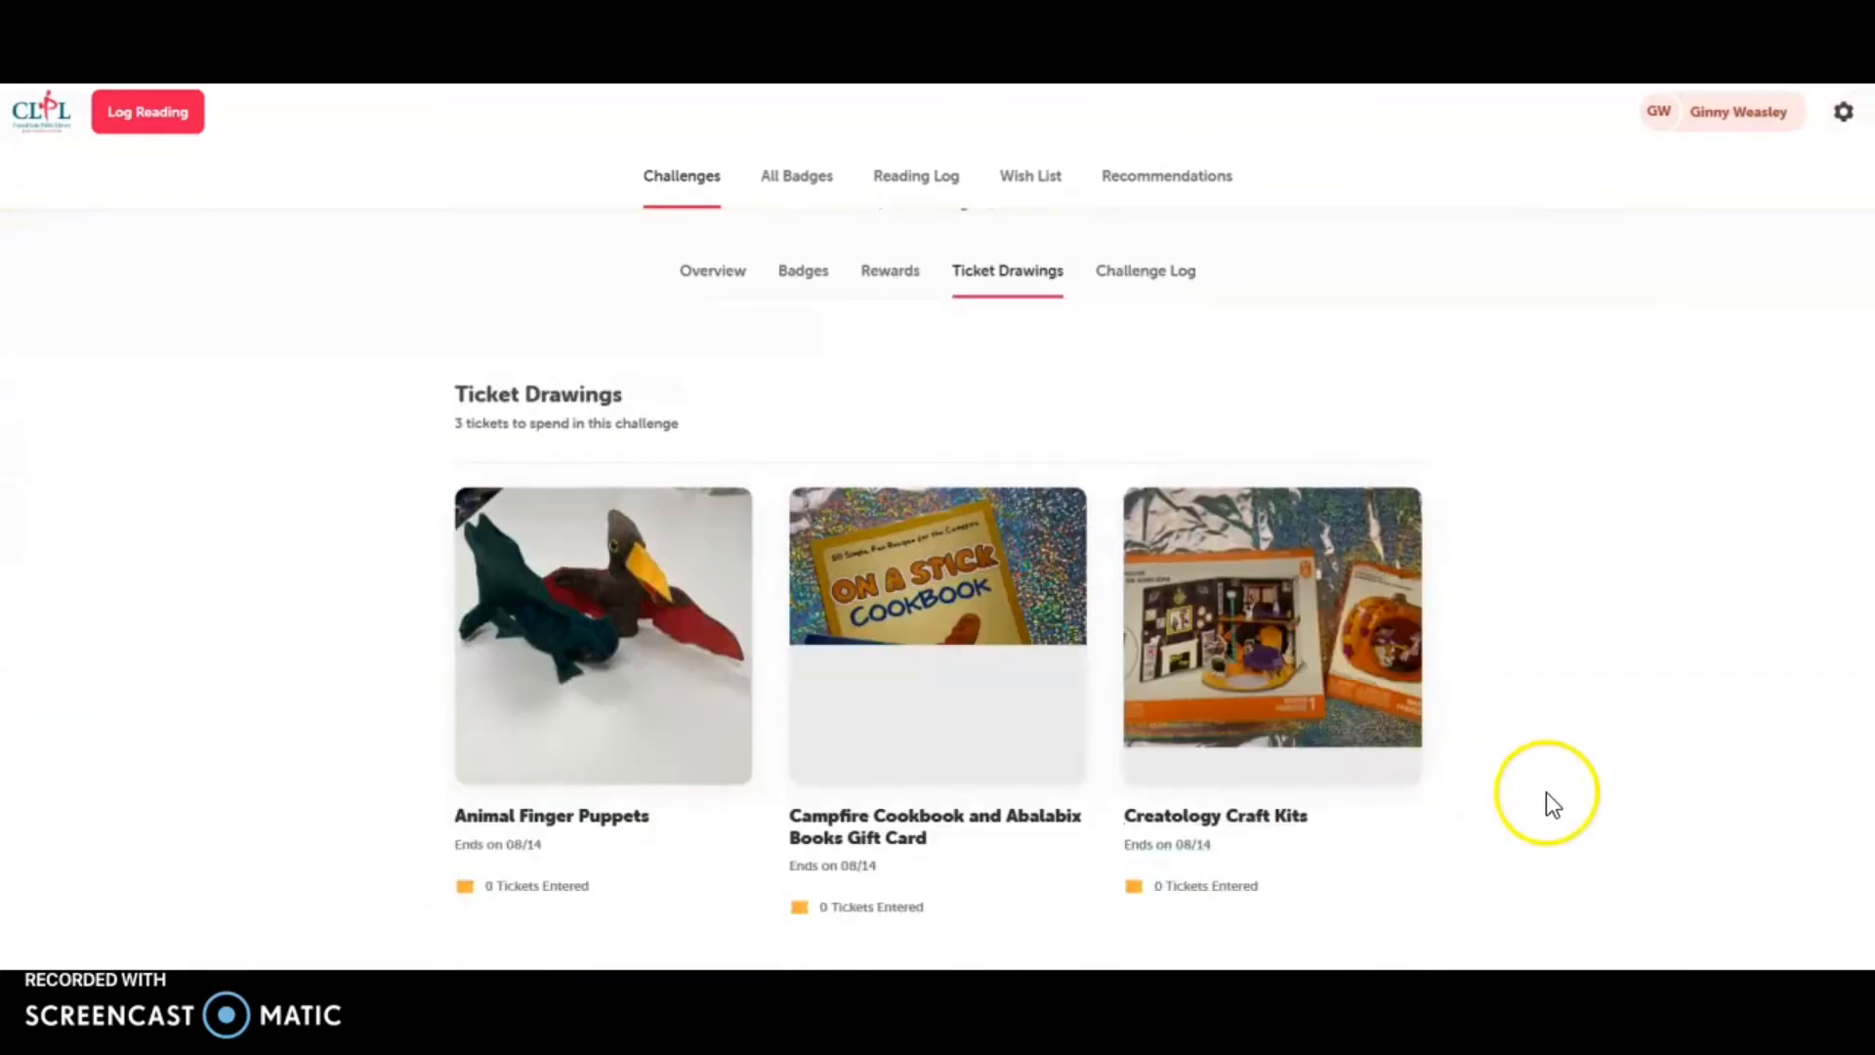
{"action": "scroll", "scroll_direction": "down", "scroll_amount": 3}
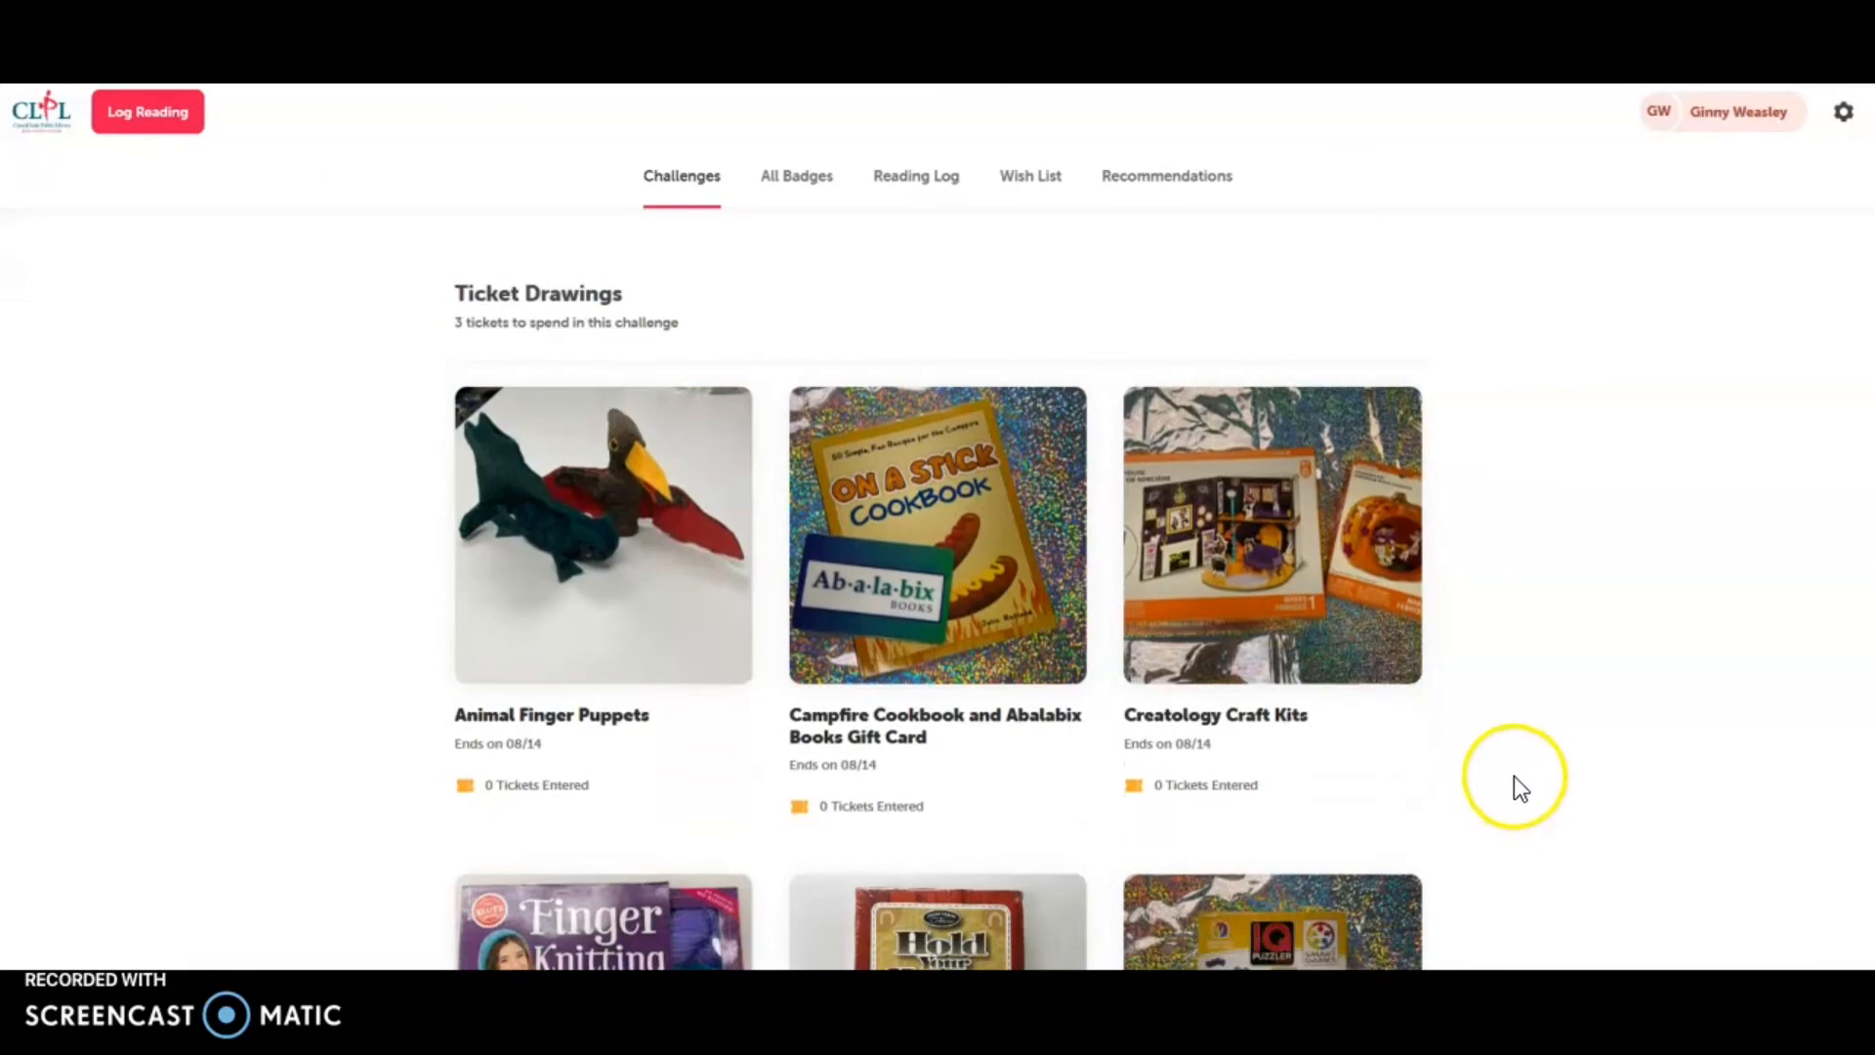
{"action": "scroll", "scroll_direction": "down", "scroll_amount": 3}
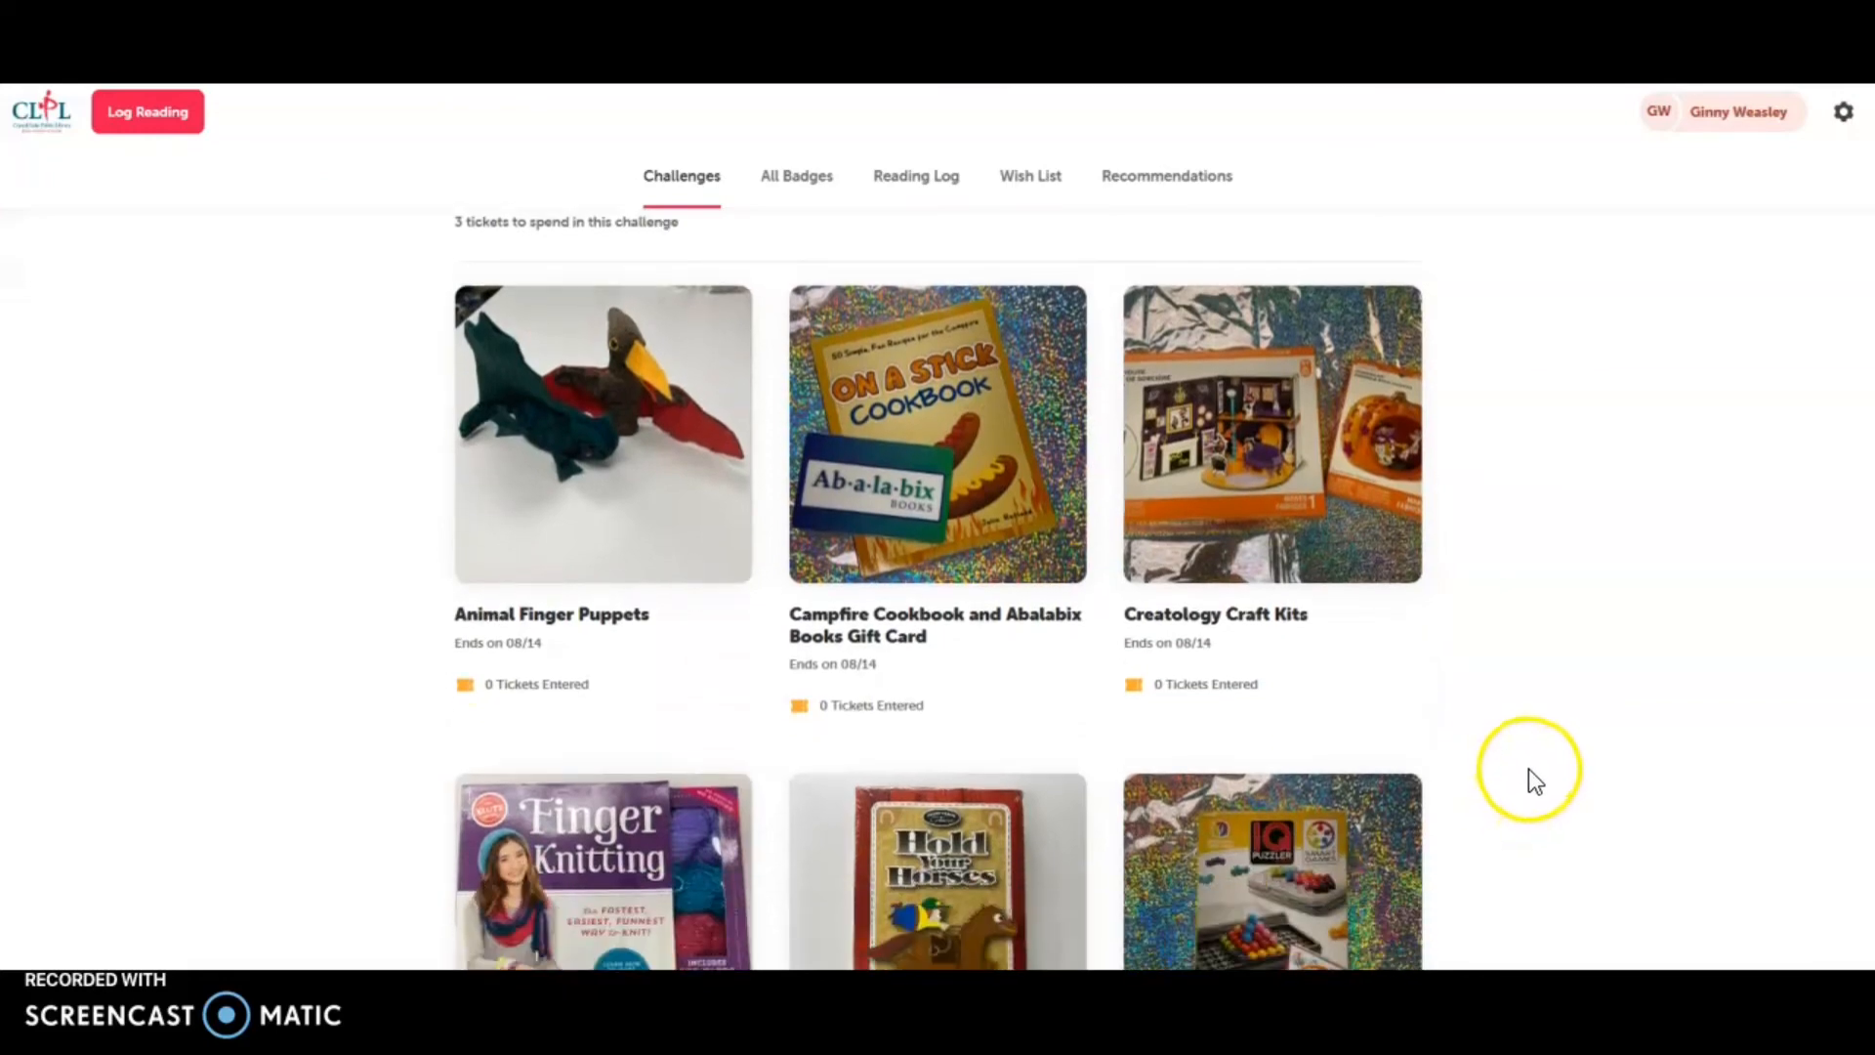
{"action": "scroll", "scroll_direction": "up", "scroll_amount": 3}
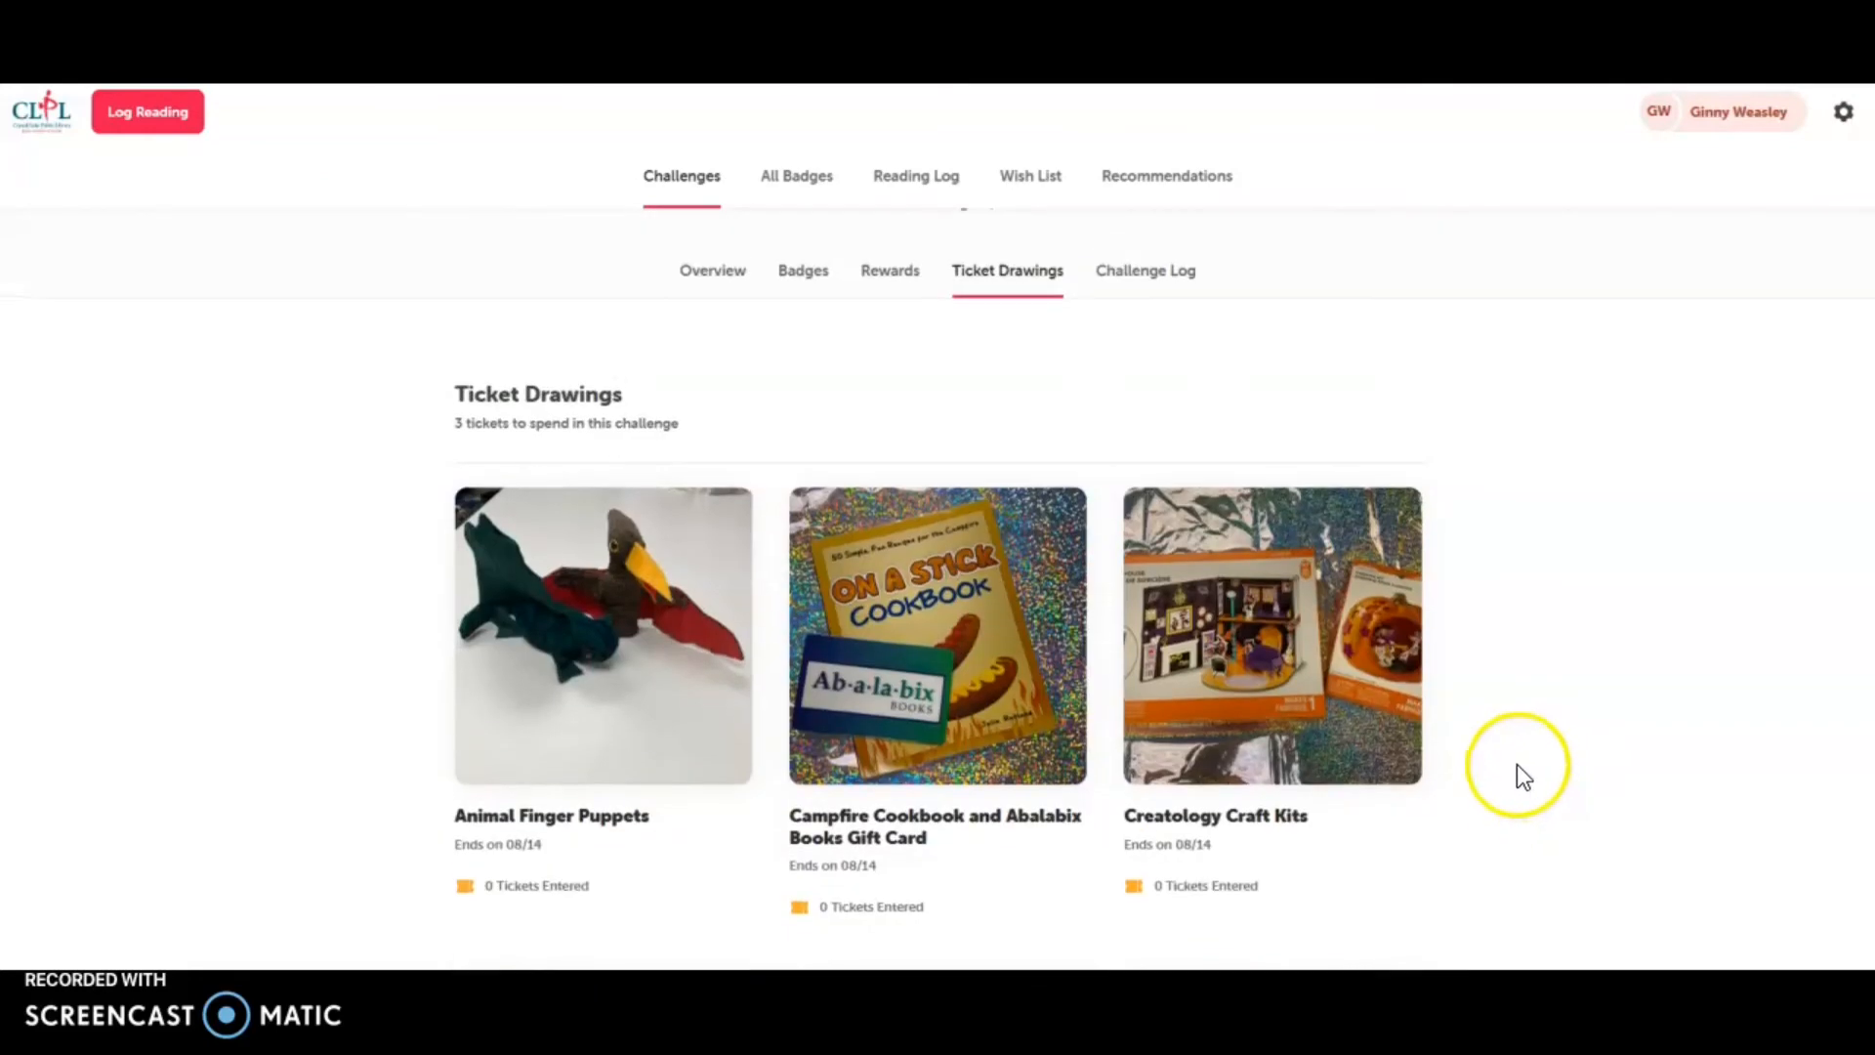
{"action": "mouse_move", "coordinate": [1501, 784]}
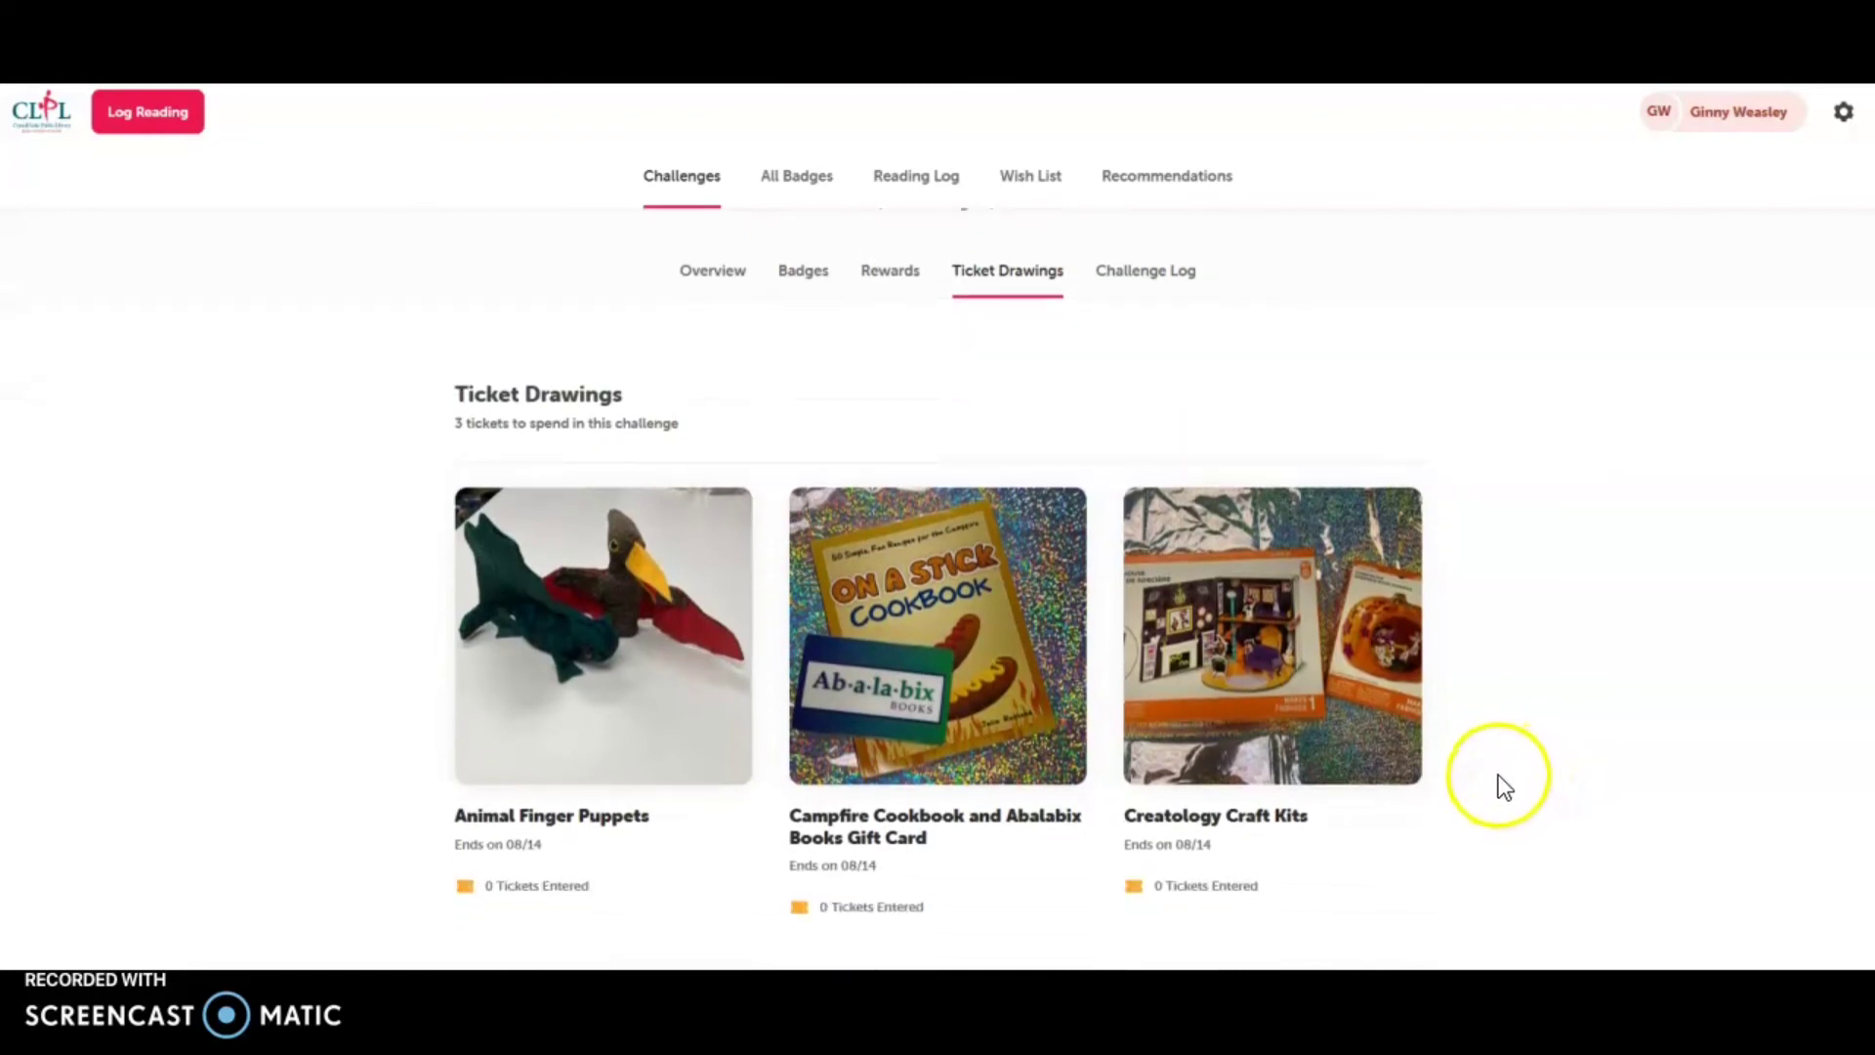
{"action": "mouse_move", "coordinate": [1488, 789]}
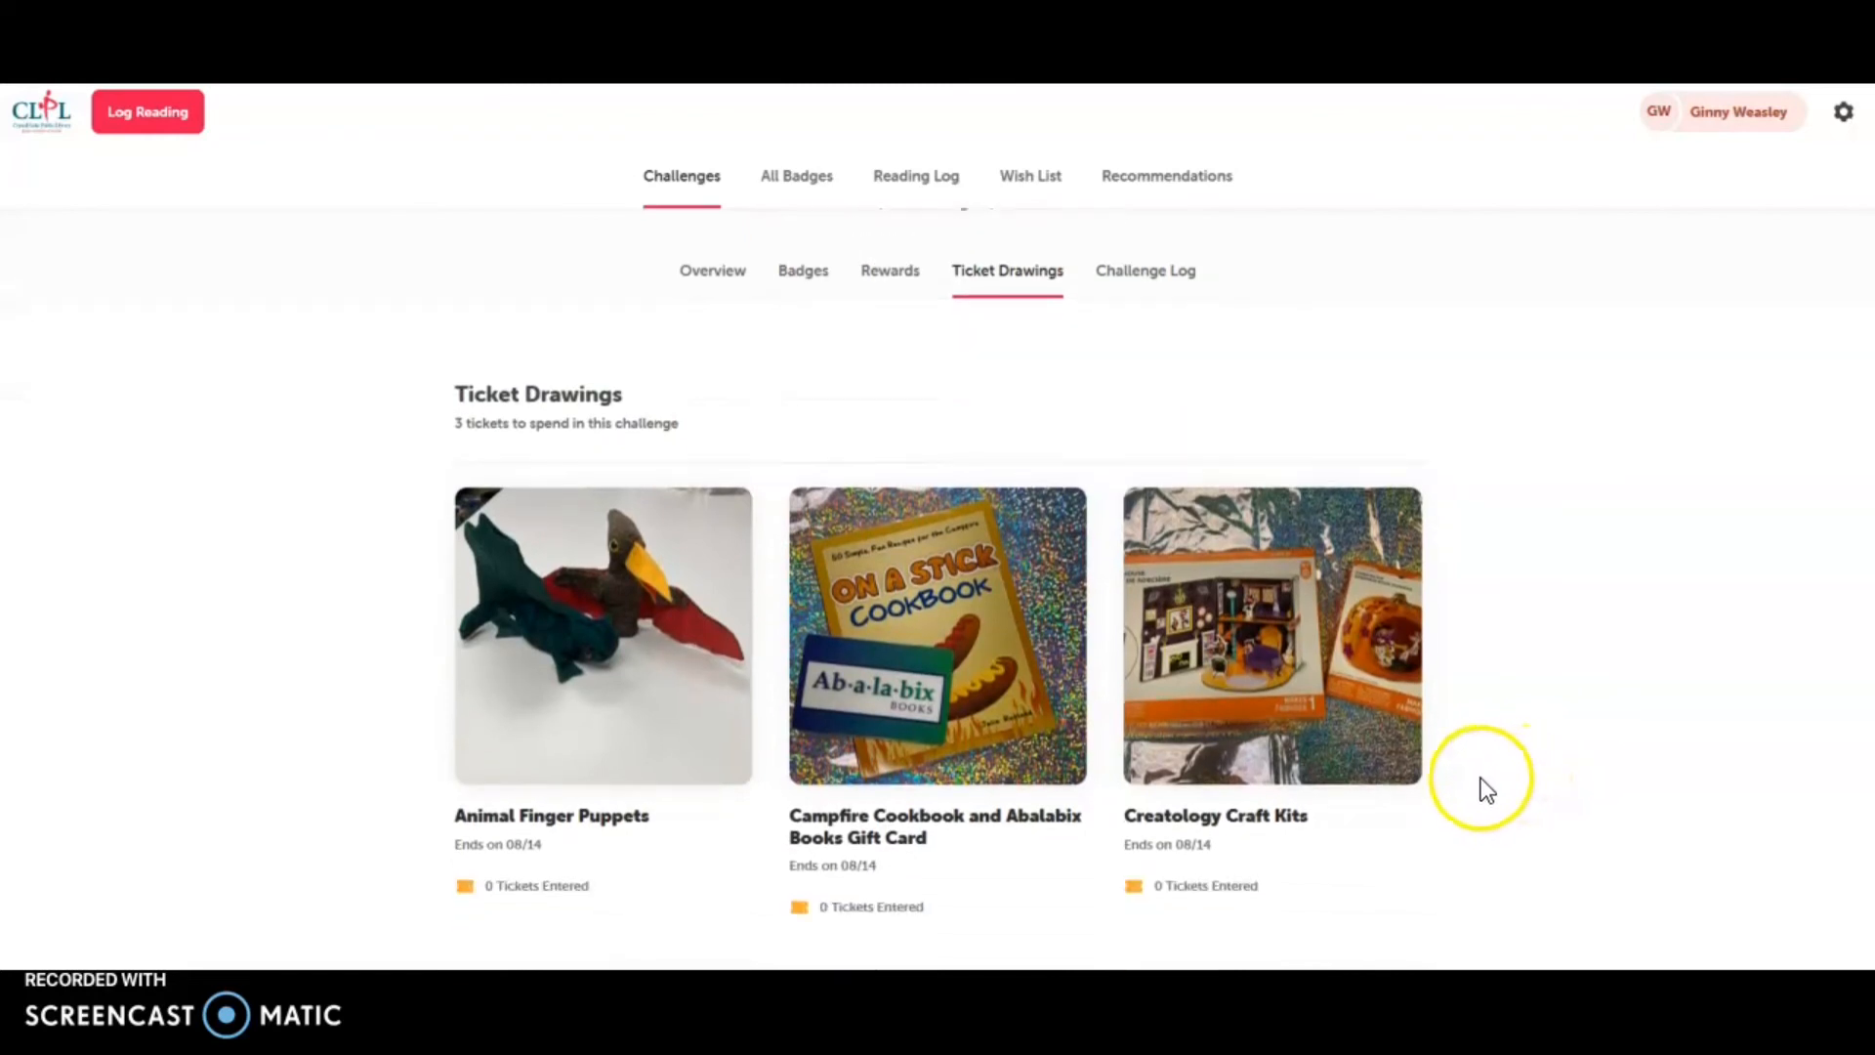
{"action": "scroll", "scroll_direction": "down", "scroll_amount": 3}
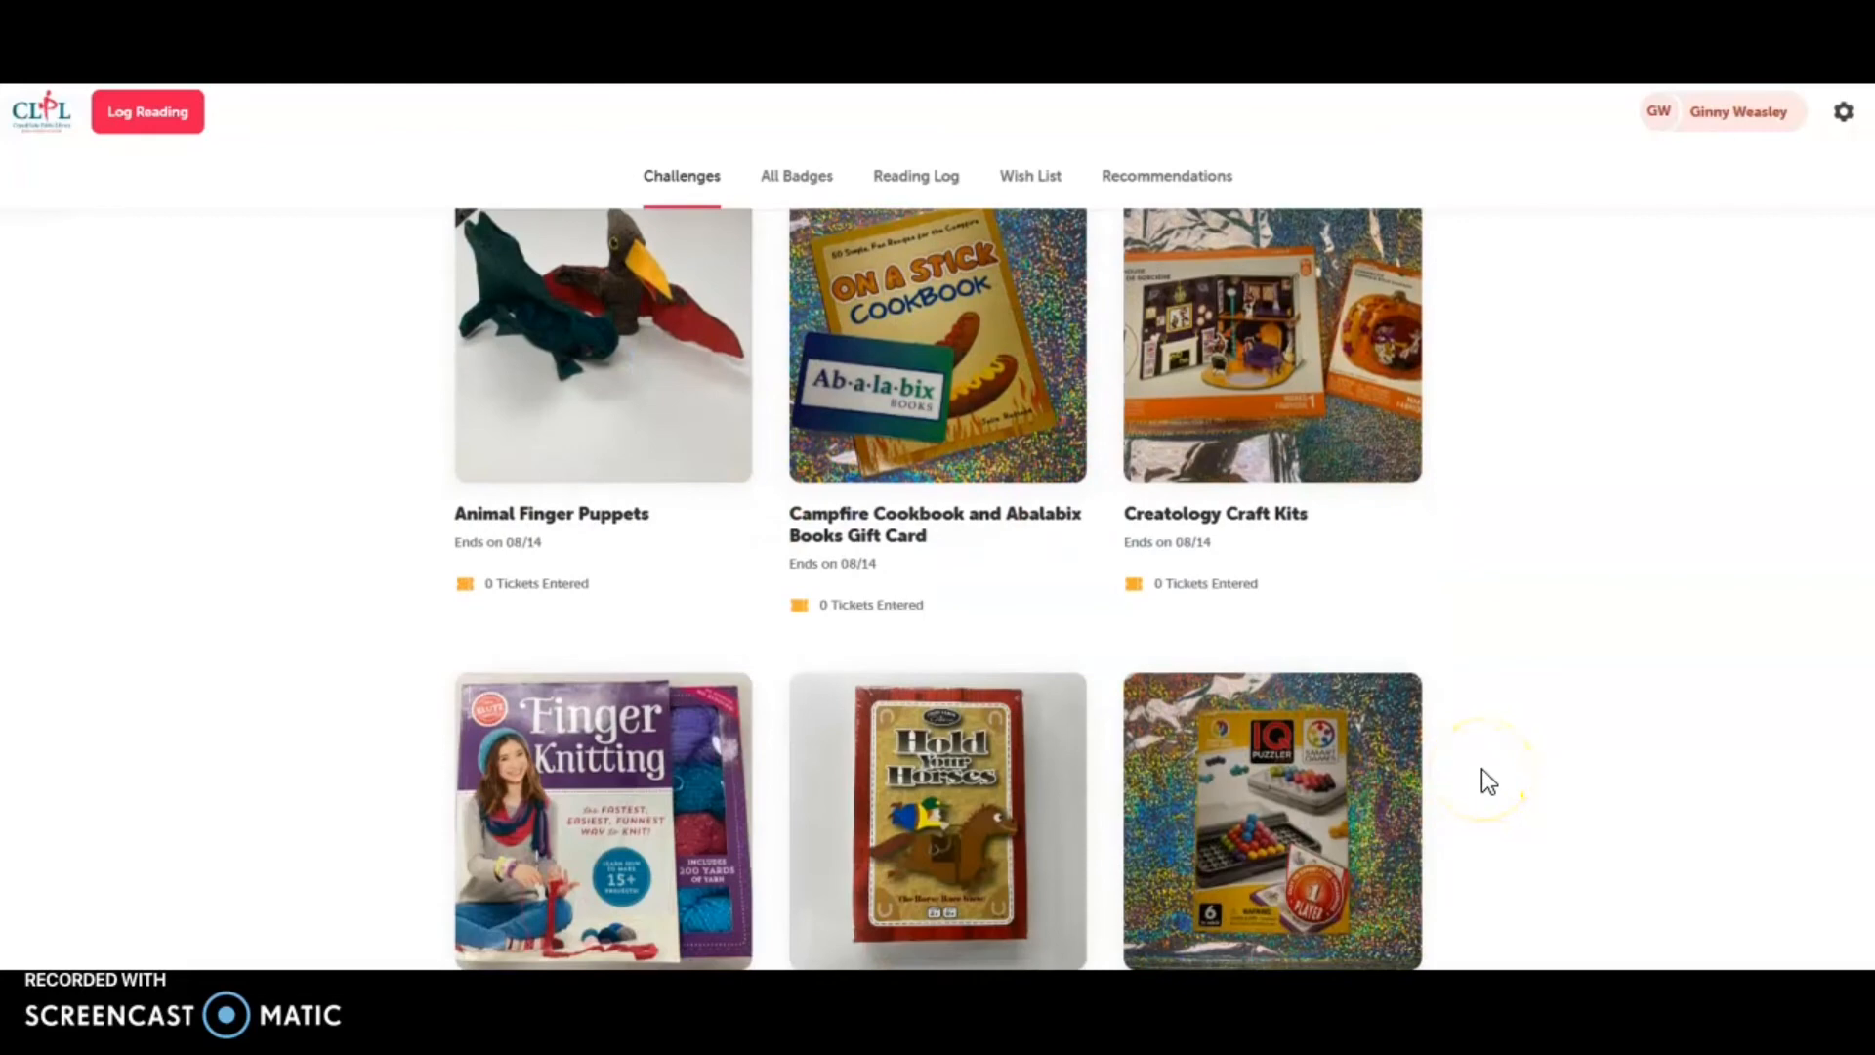
{"action": "scroll", "scroll_direction": "down", "scroll_amount": 3}
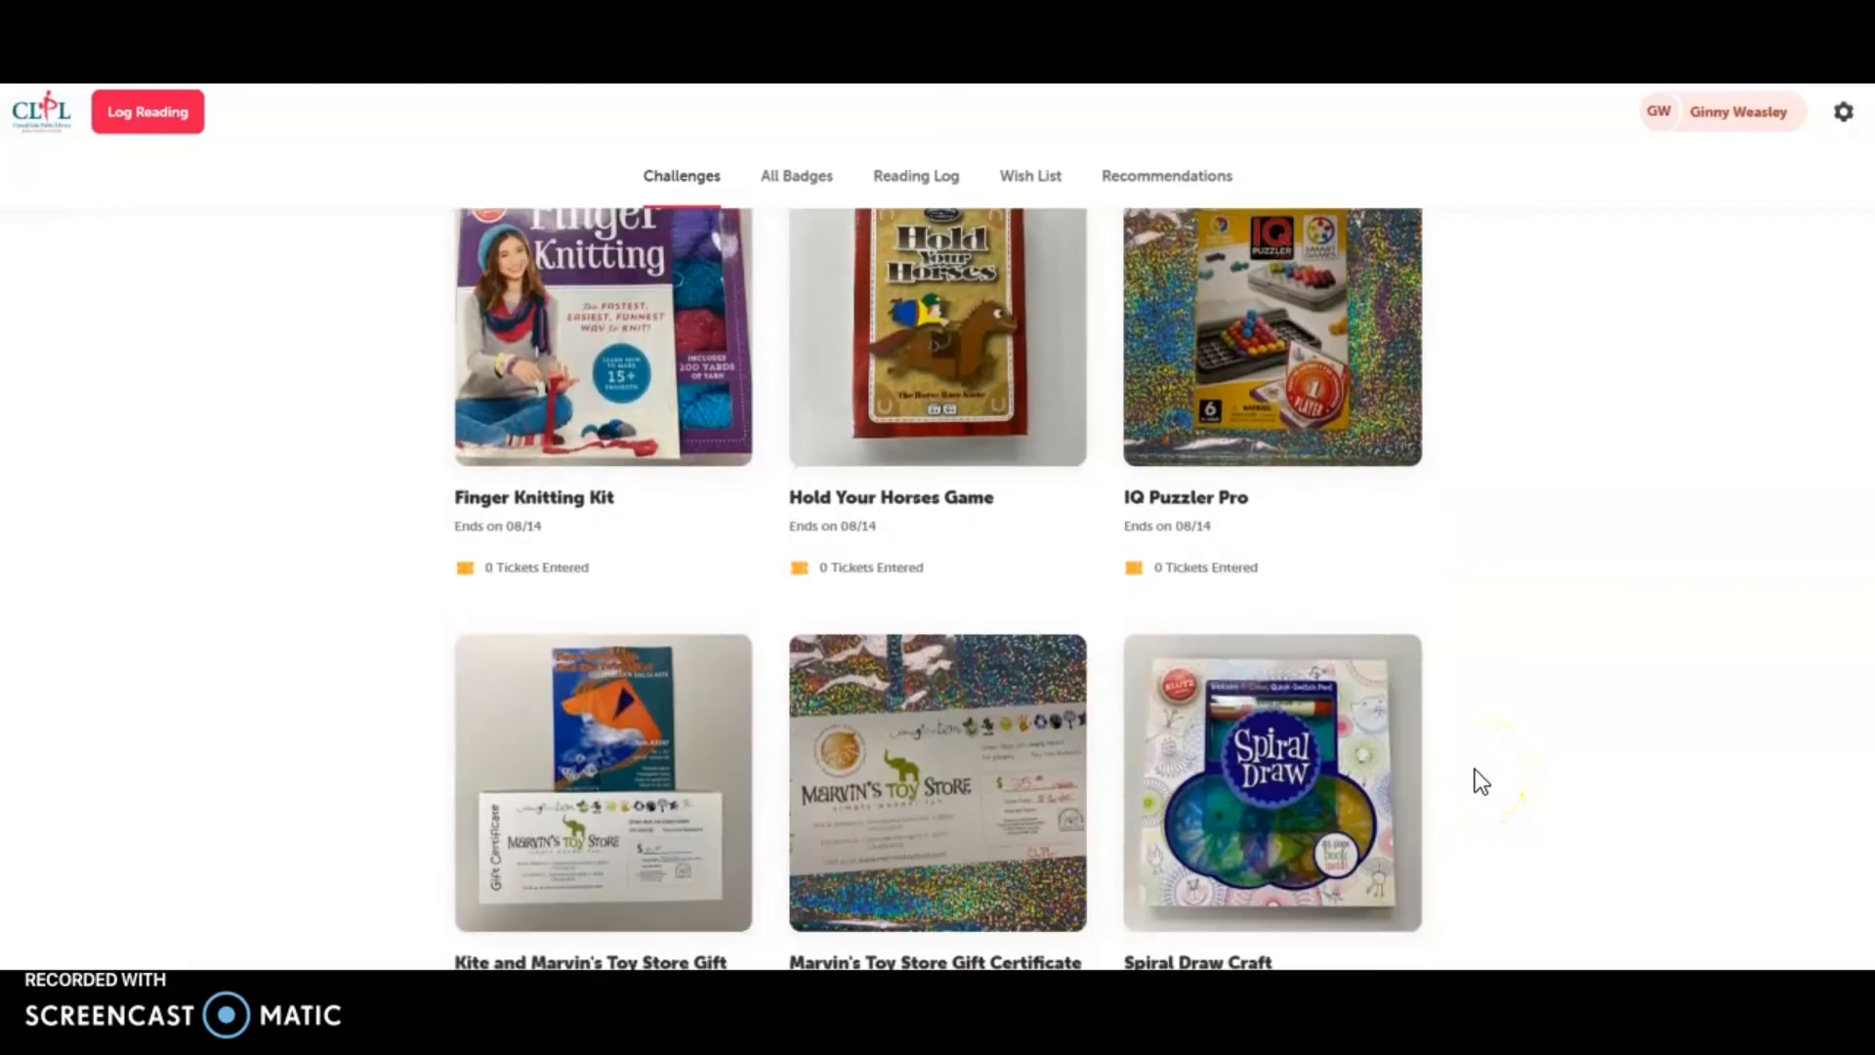
{"action": "scroll", "scroll_direction": "down", "scroll_amount": 3}
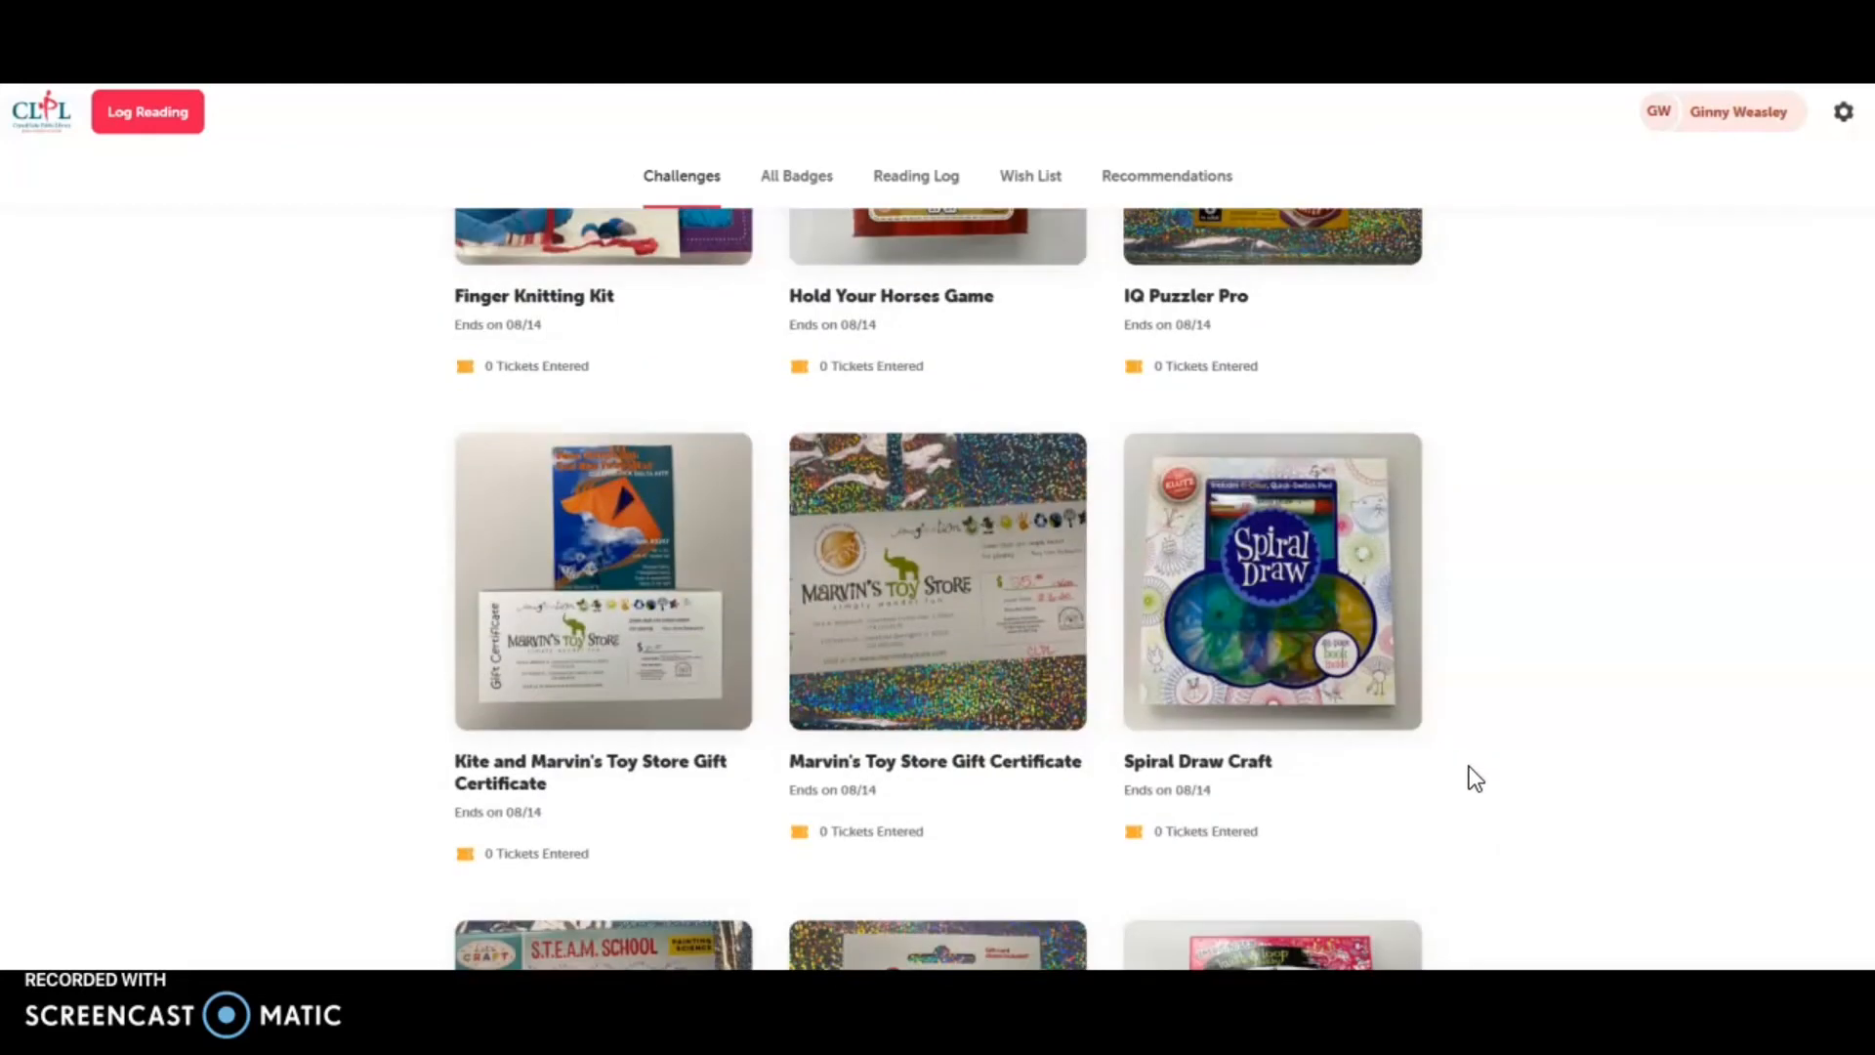
{"action": "scroll", "scroll_direction": "down", "scroll_amount": 3}
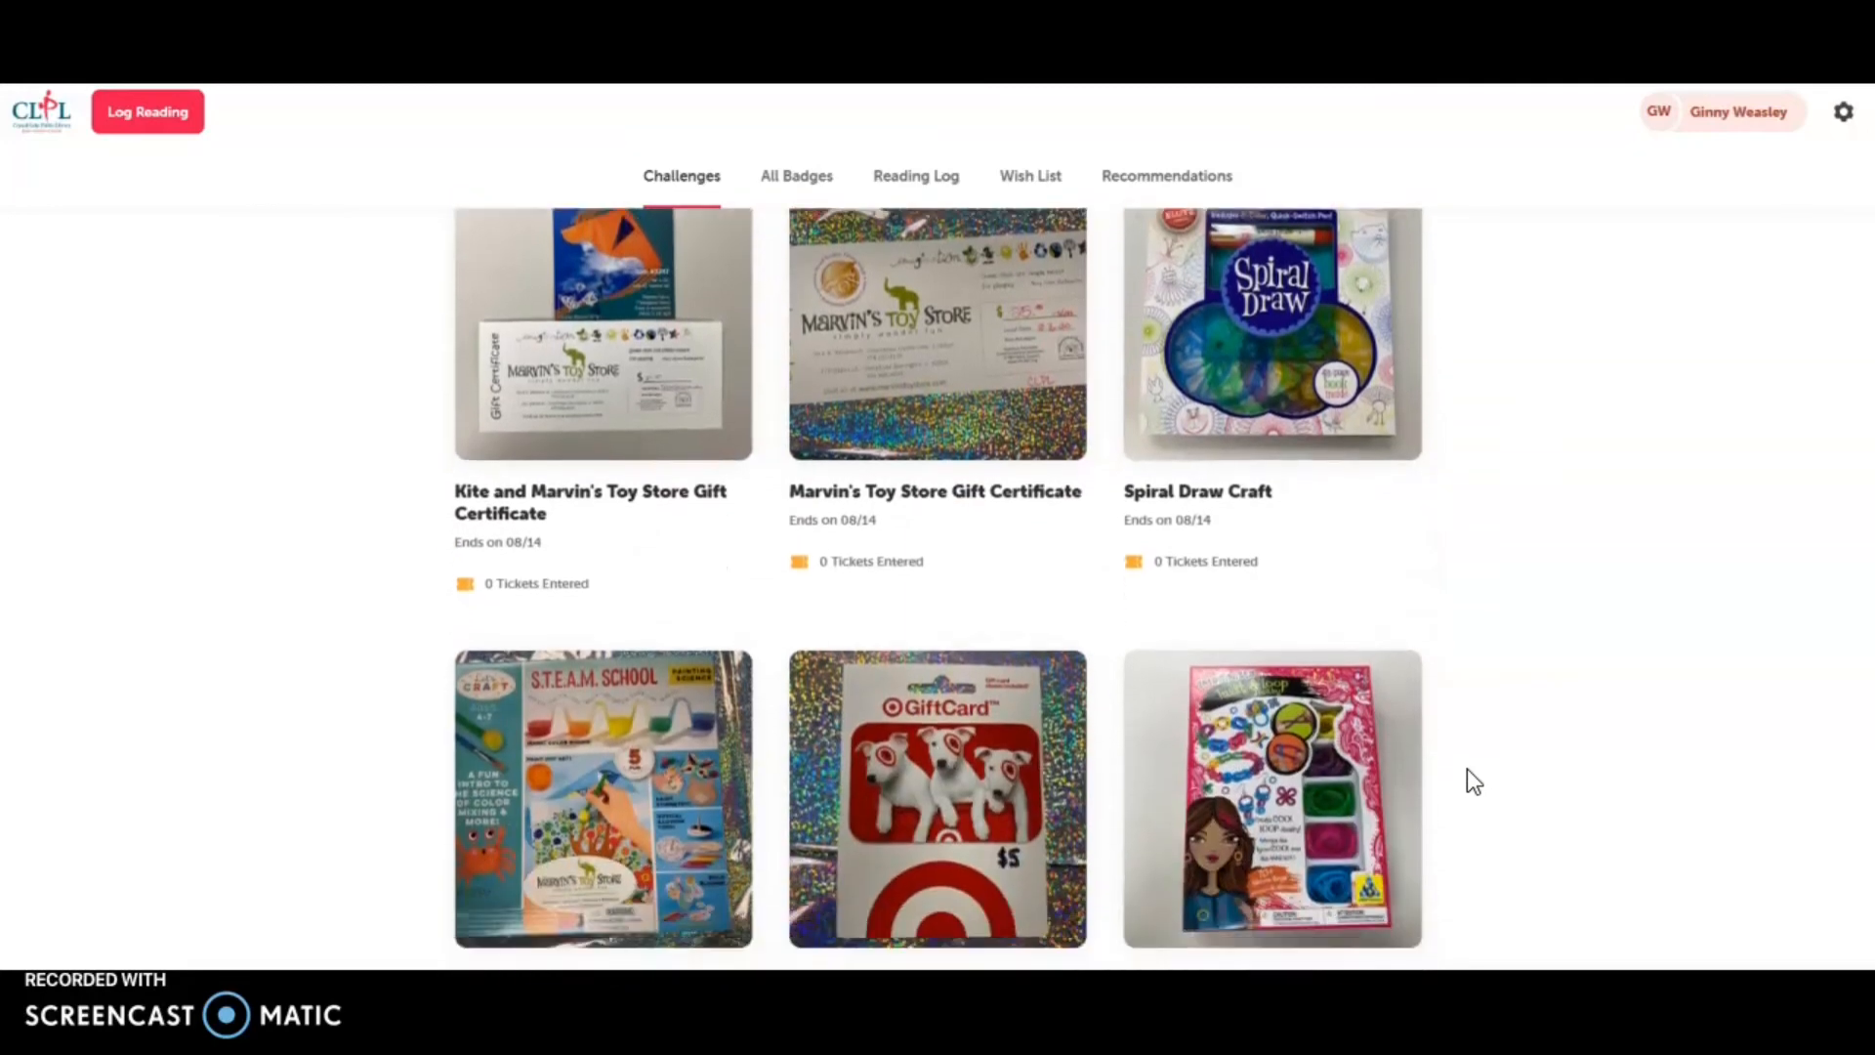
{"action": "scroll", "scroll_direction": "down", "scroll_amount": 3}
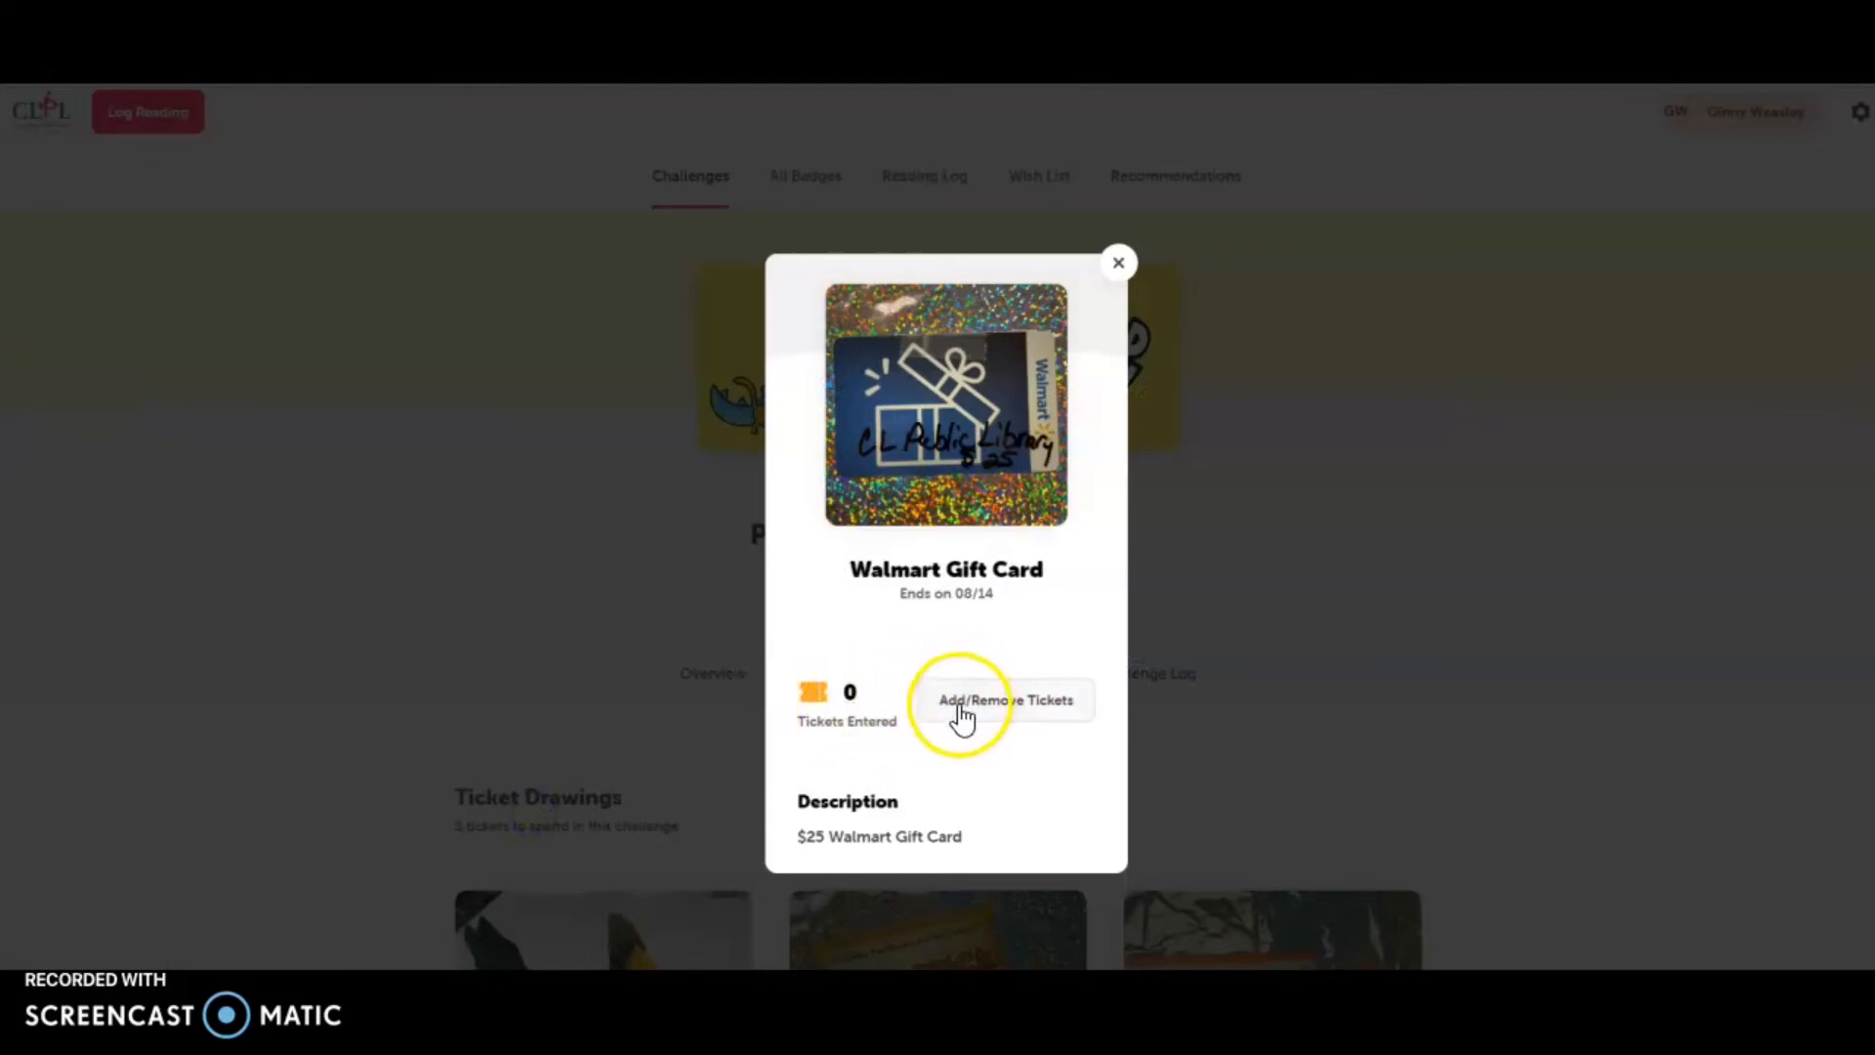
Enter 2 tickets in the Walmart Gift Card drawing.
{"action": "left_click", "coordinate": [1005, 699]}
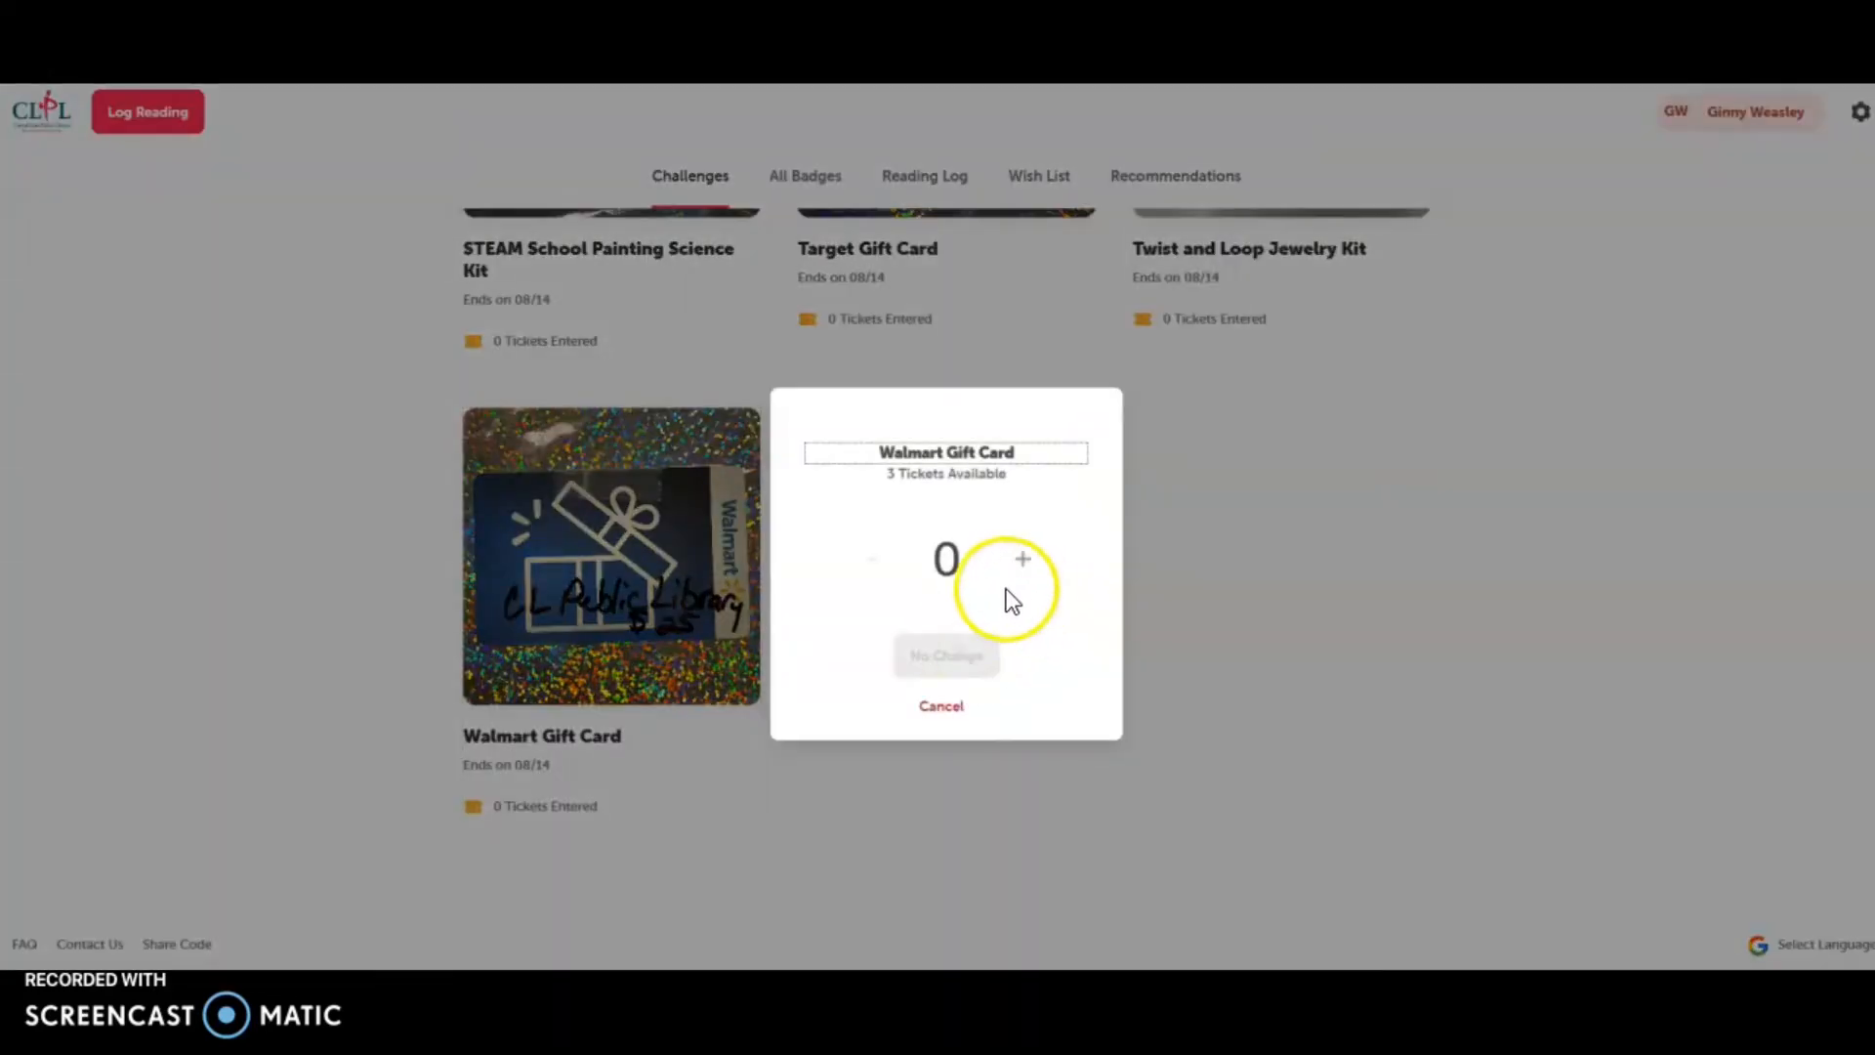
{"action": "left_click", "coordinate": [1021, 560]}
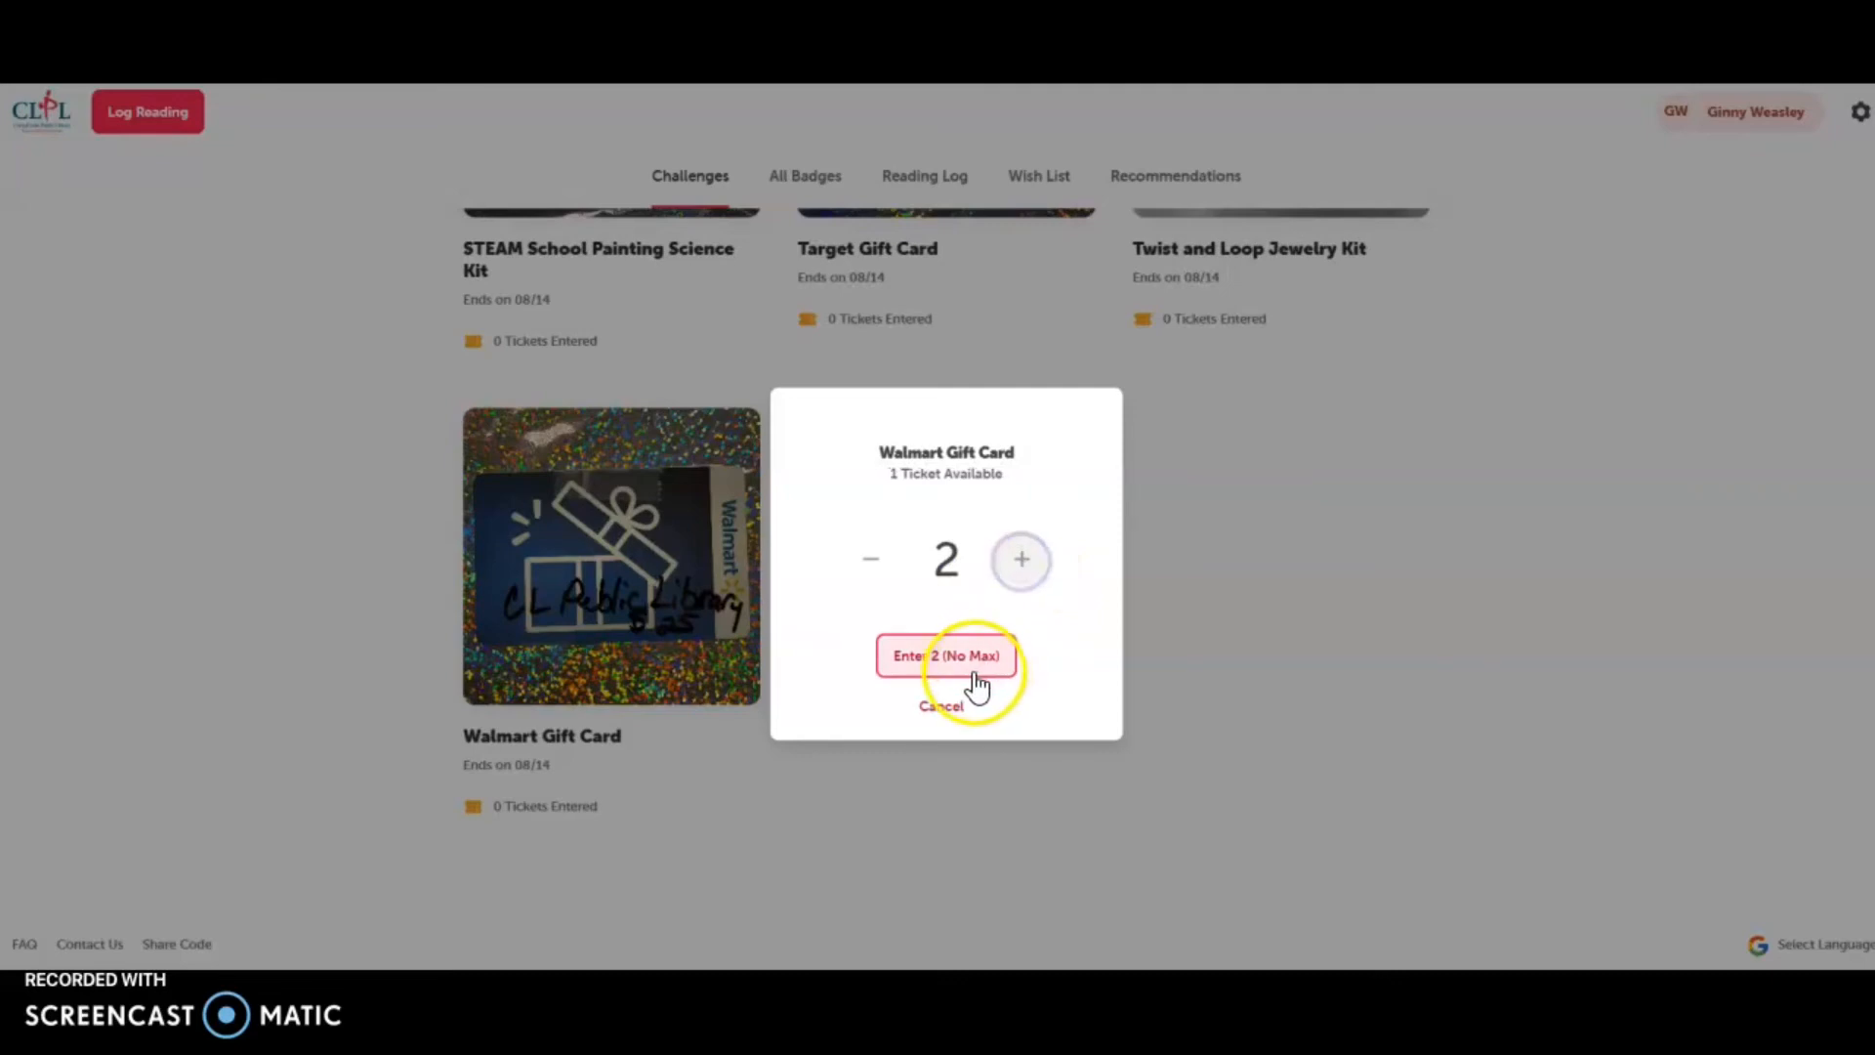
{"action": "left_click", "coordinate": [944, 655]}
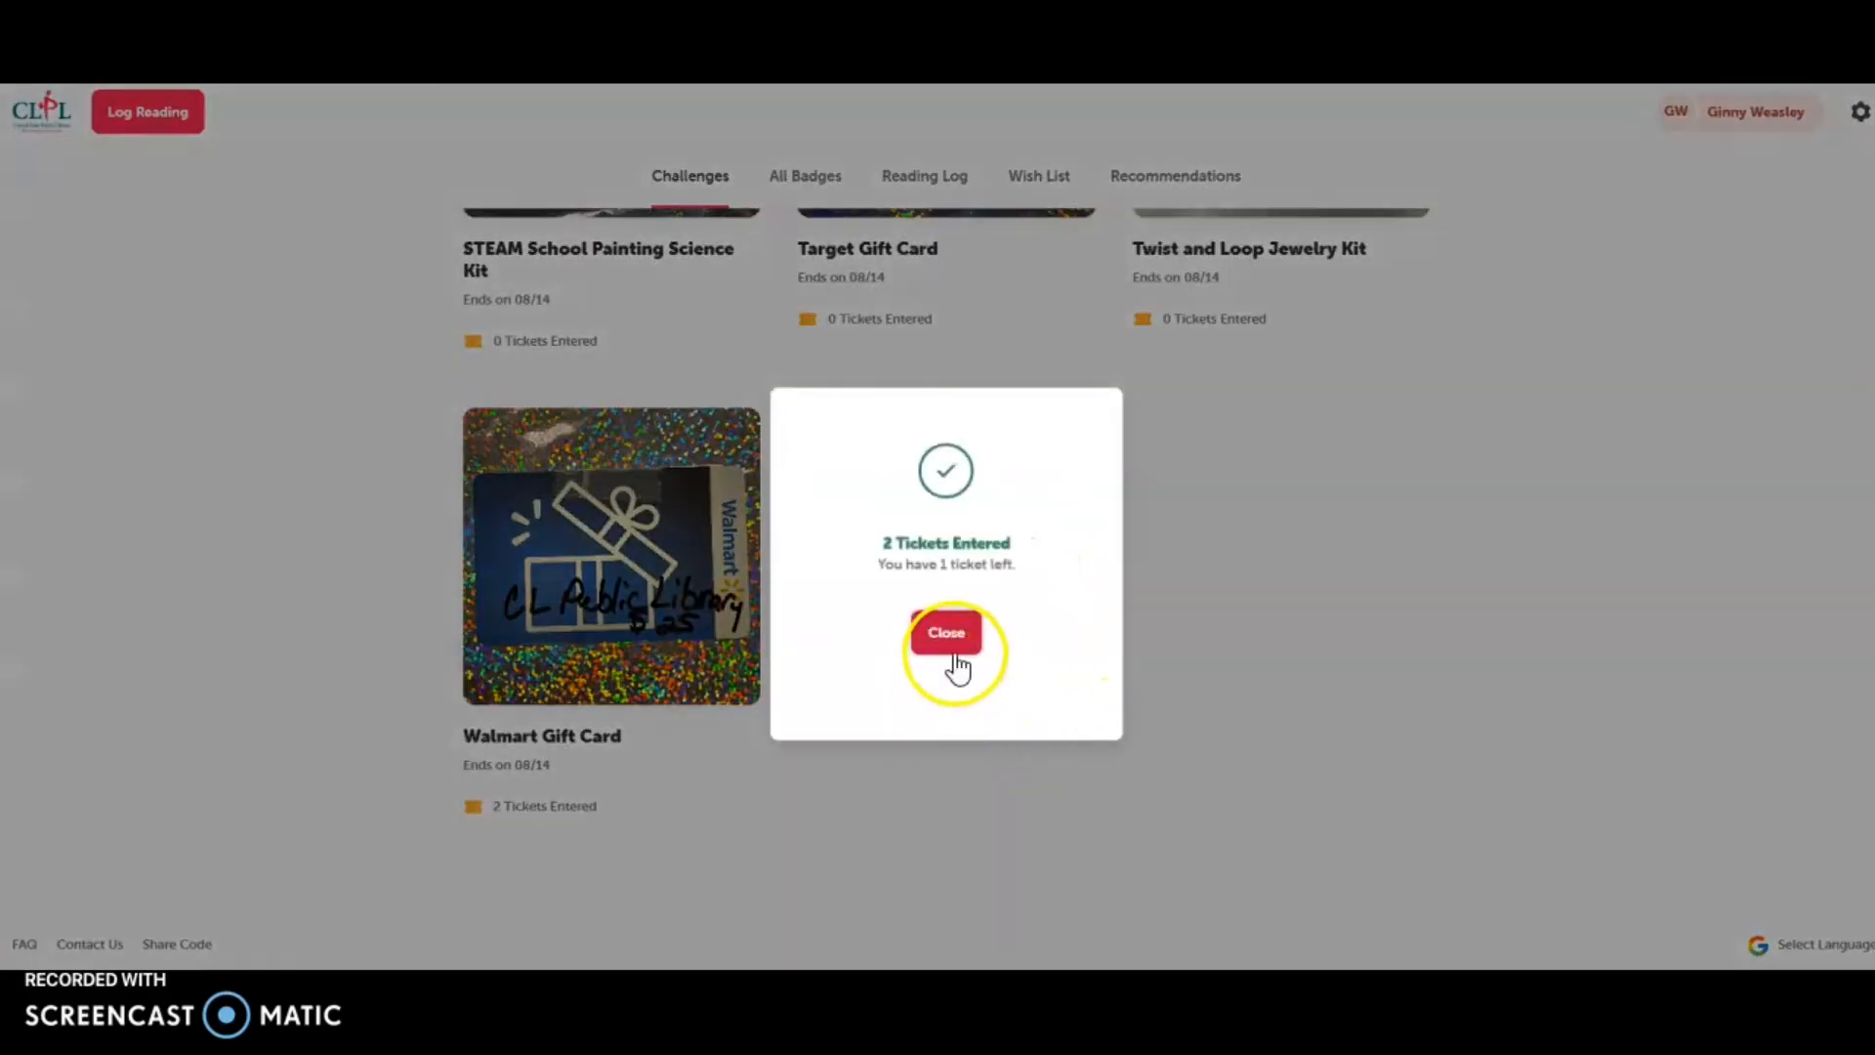
{"action": "left_click", "coordinate": [944, 632]}
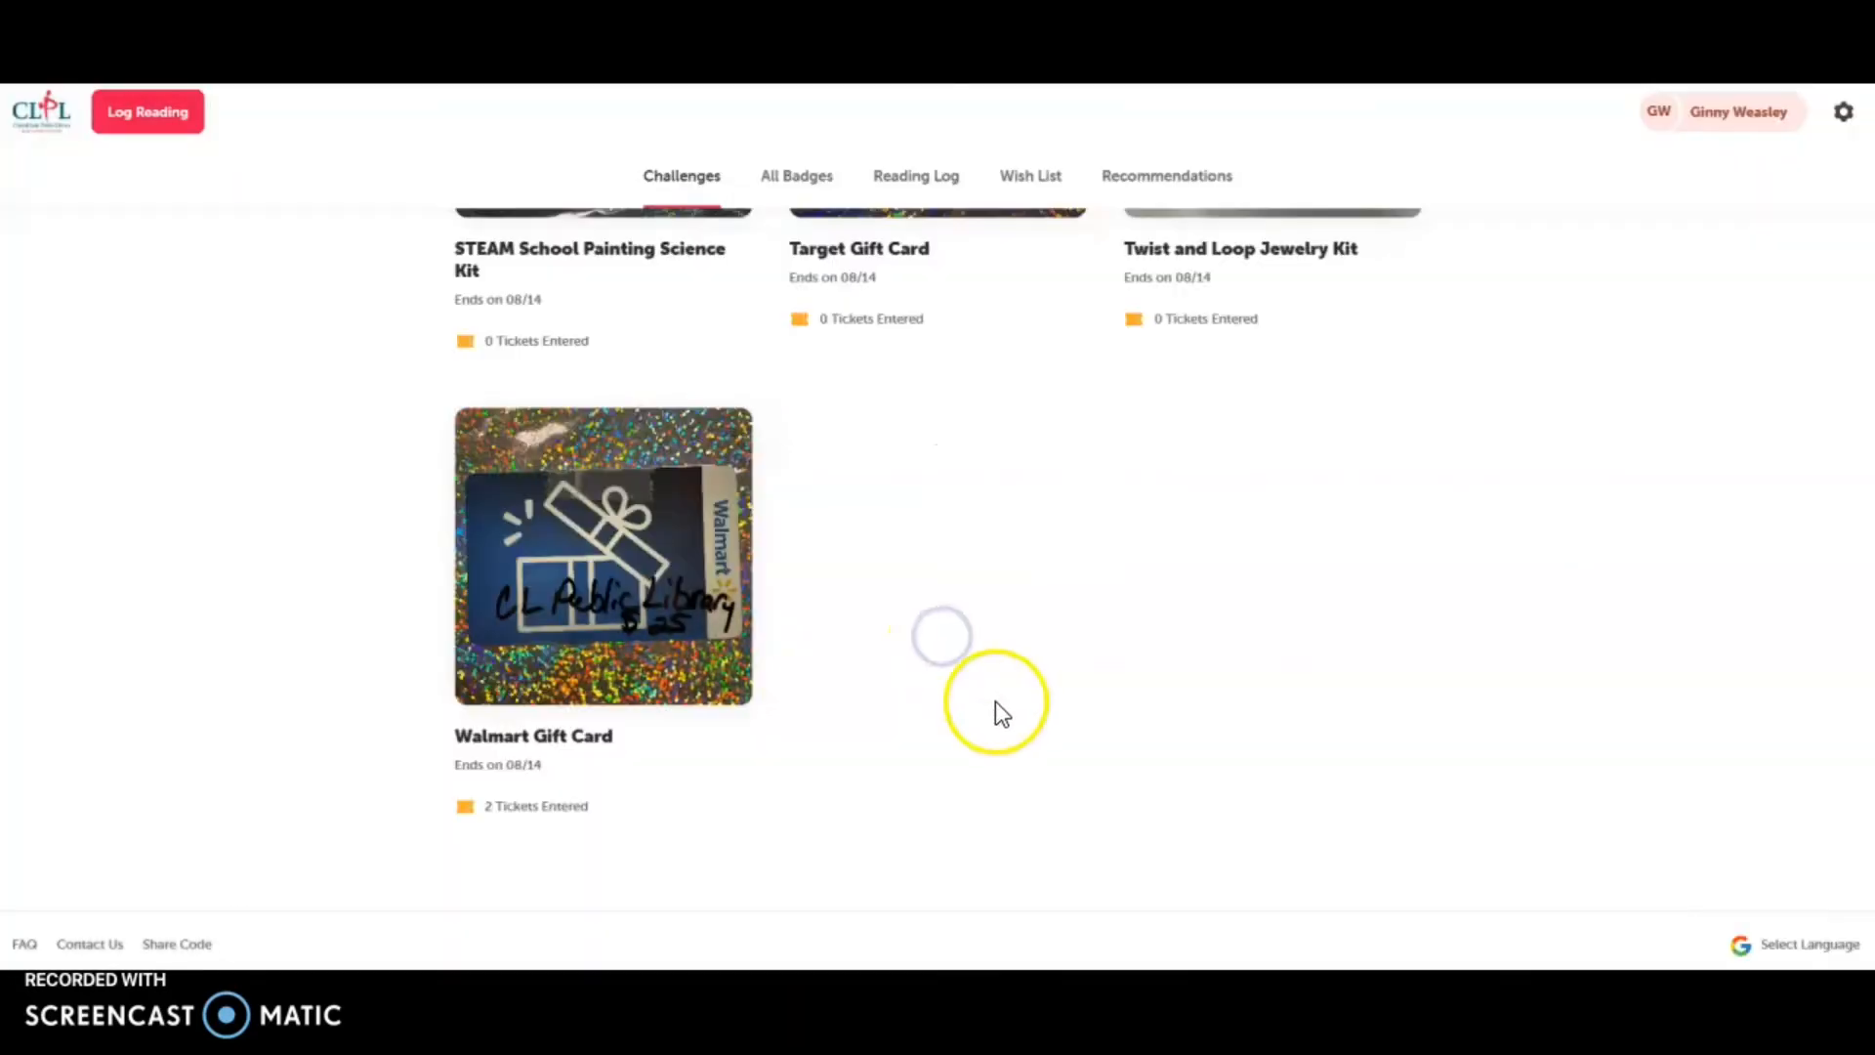
Enter 1 ticket in the Marvin's Toy Store Gift Certificate drawing.
{"action": "scroll", "scroll_direction": "up", "scroll_amount": 3}
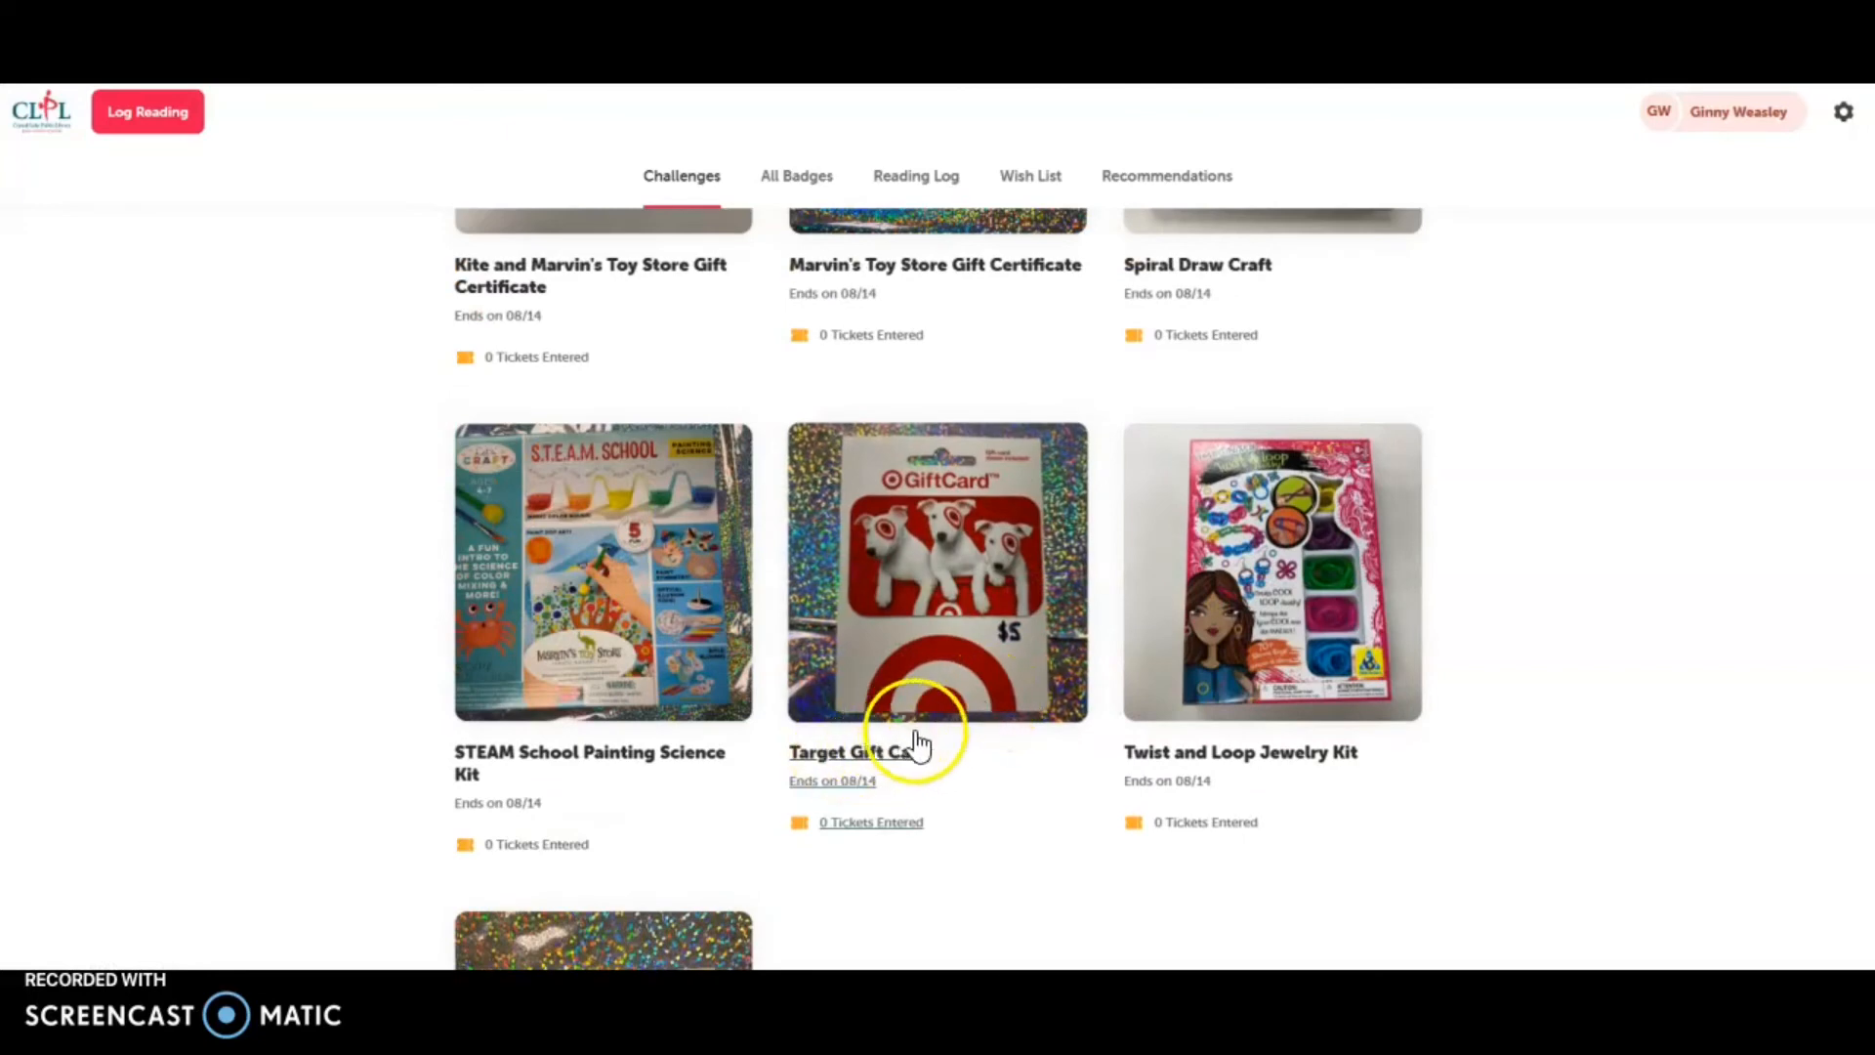
{"action": "scroll", "scroll_direction": "up", "scroll_amount": 3}
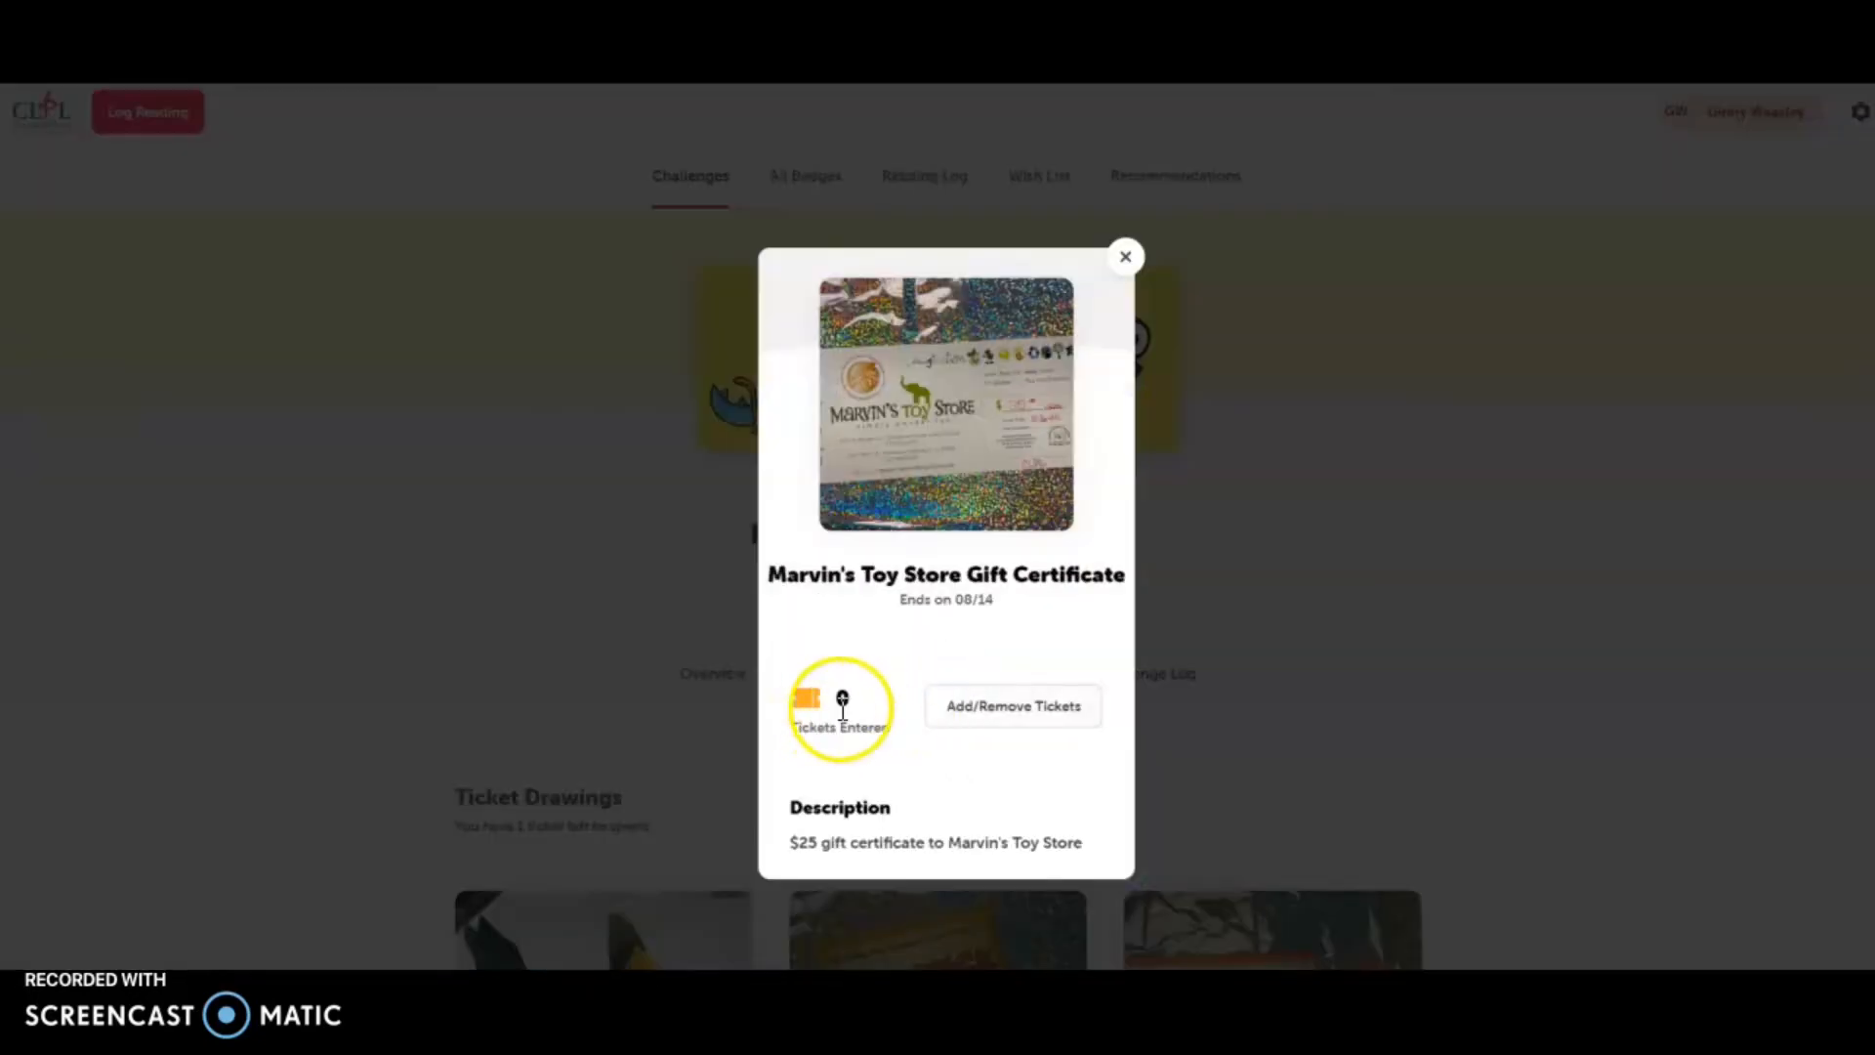
{"action": "left_click", "coordinate": [1012, 705]}
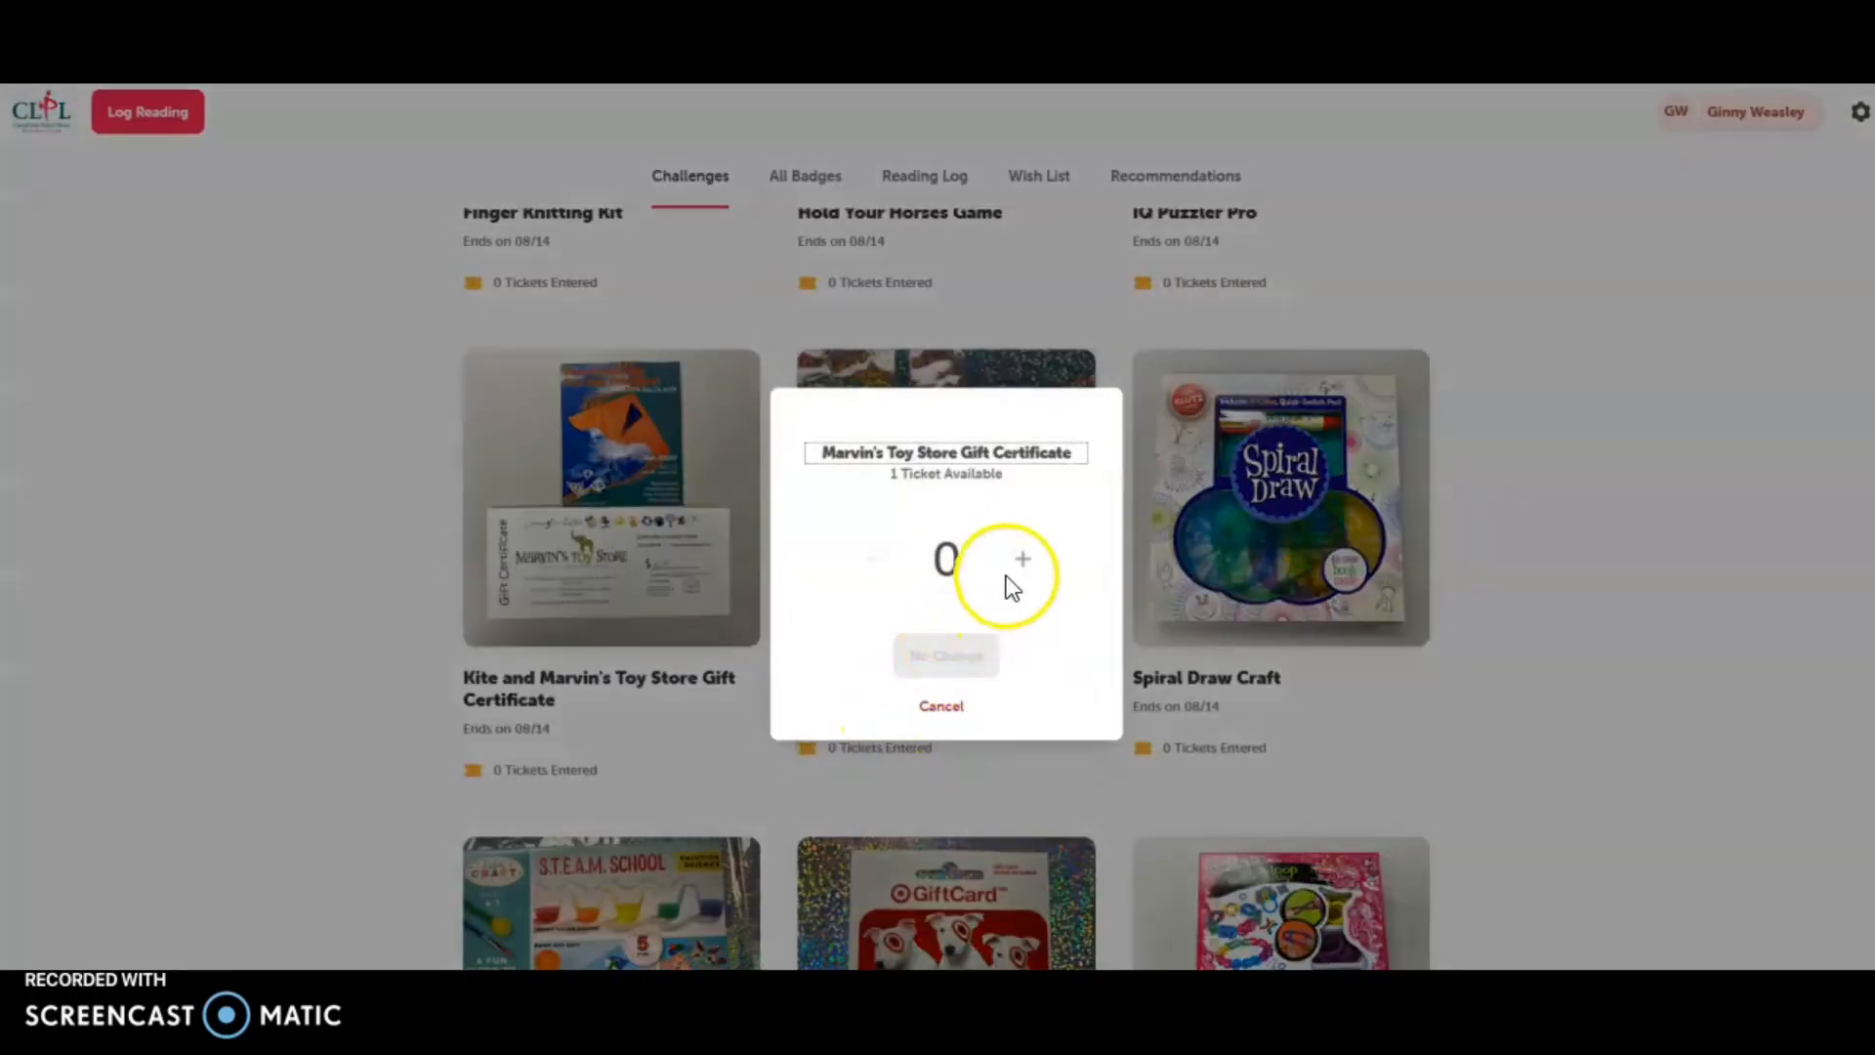
{"action": "left_click", "coordinate": [1023, 559]}
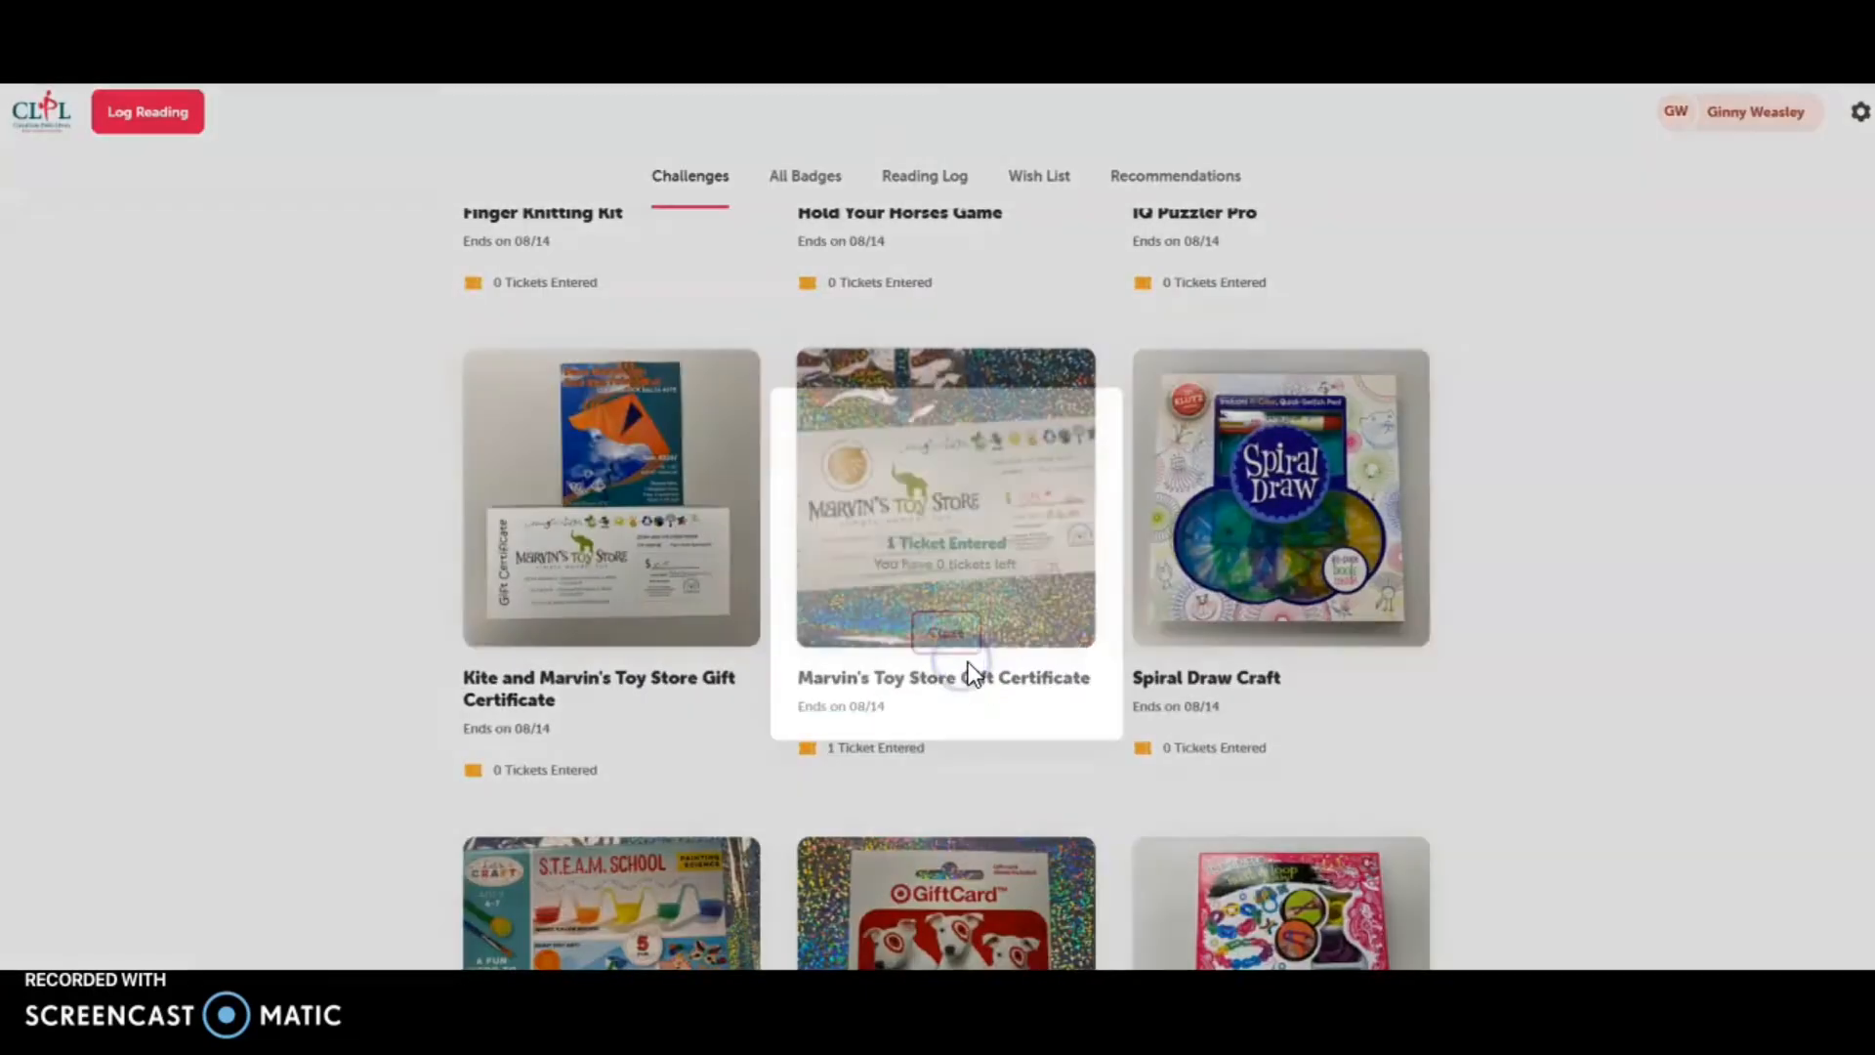
{"action": "mouse_move", "coordinate": [1028, 788]}
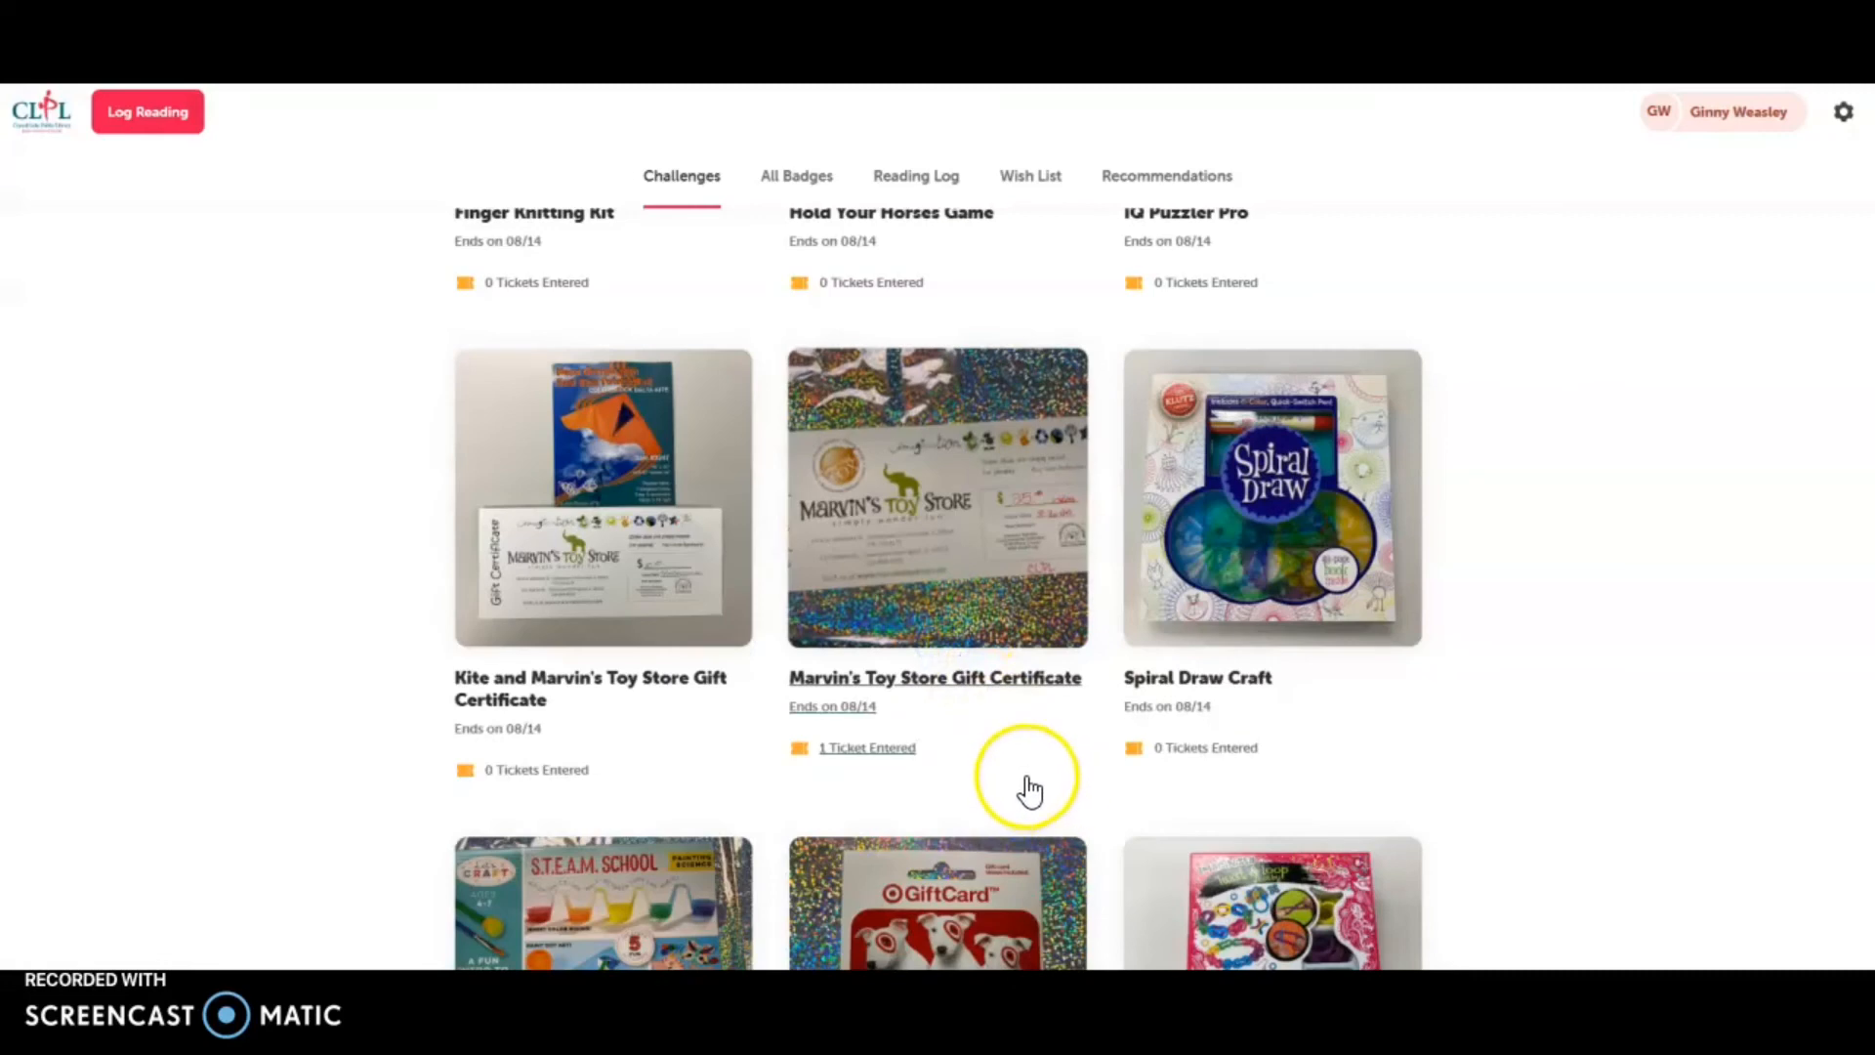
{"action": "scroll", "scroll_direction": "down", "scroll_amount": 3}
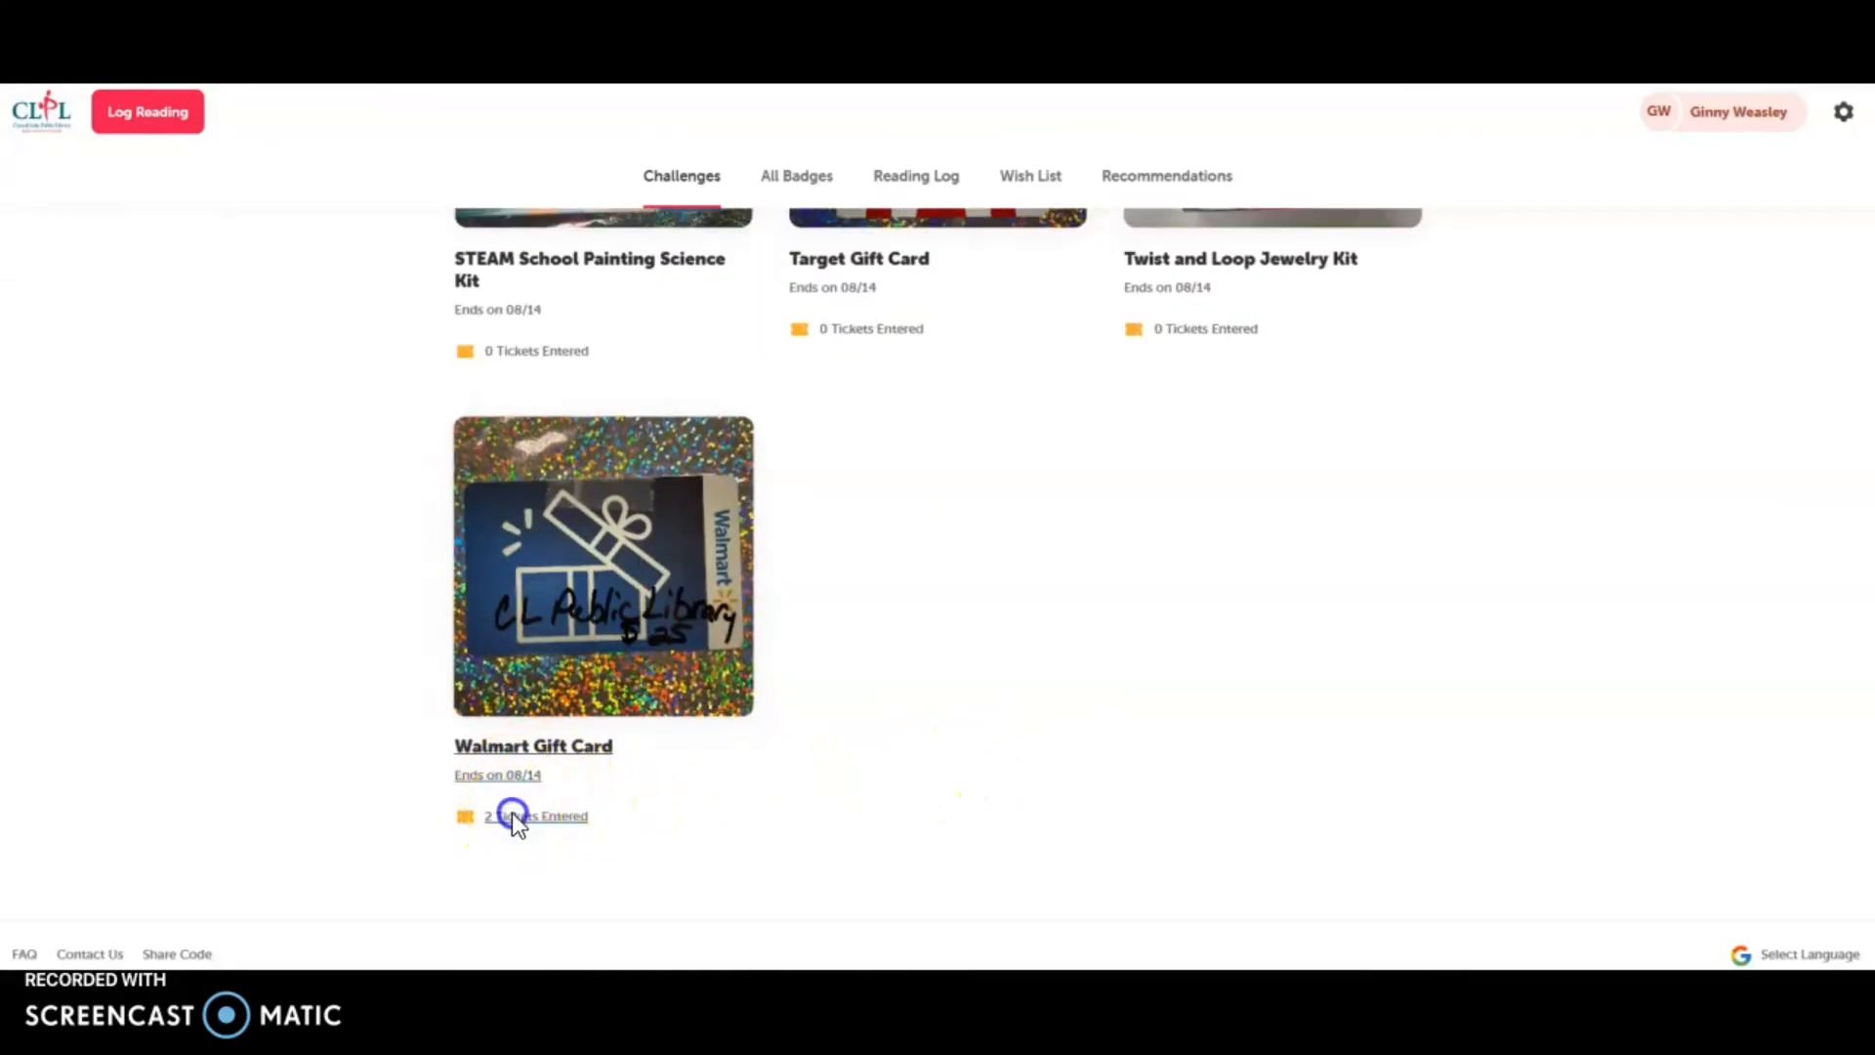
Lower the Walmart Gift Card drawing entry to one ticket.
{"action": "left_click", "coordinate": [536, 815]}
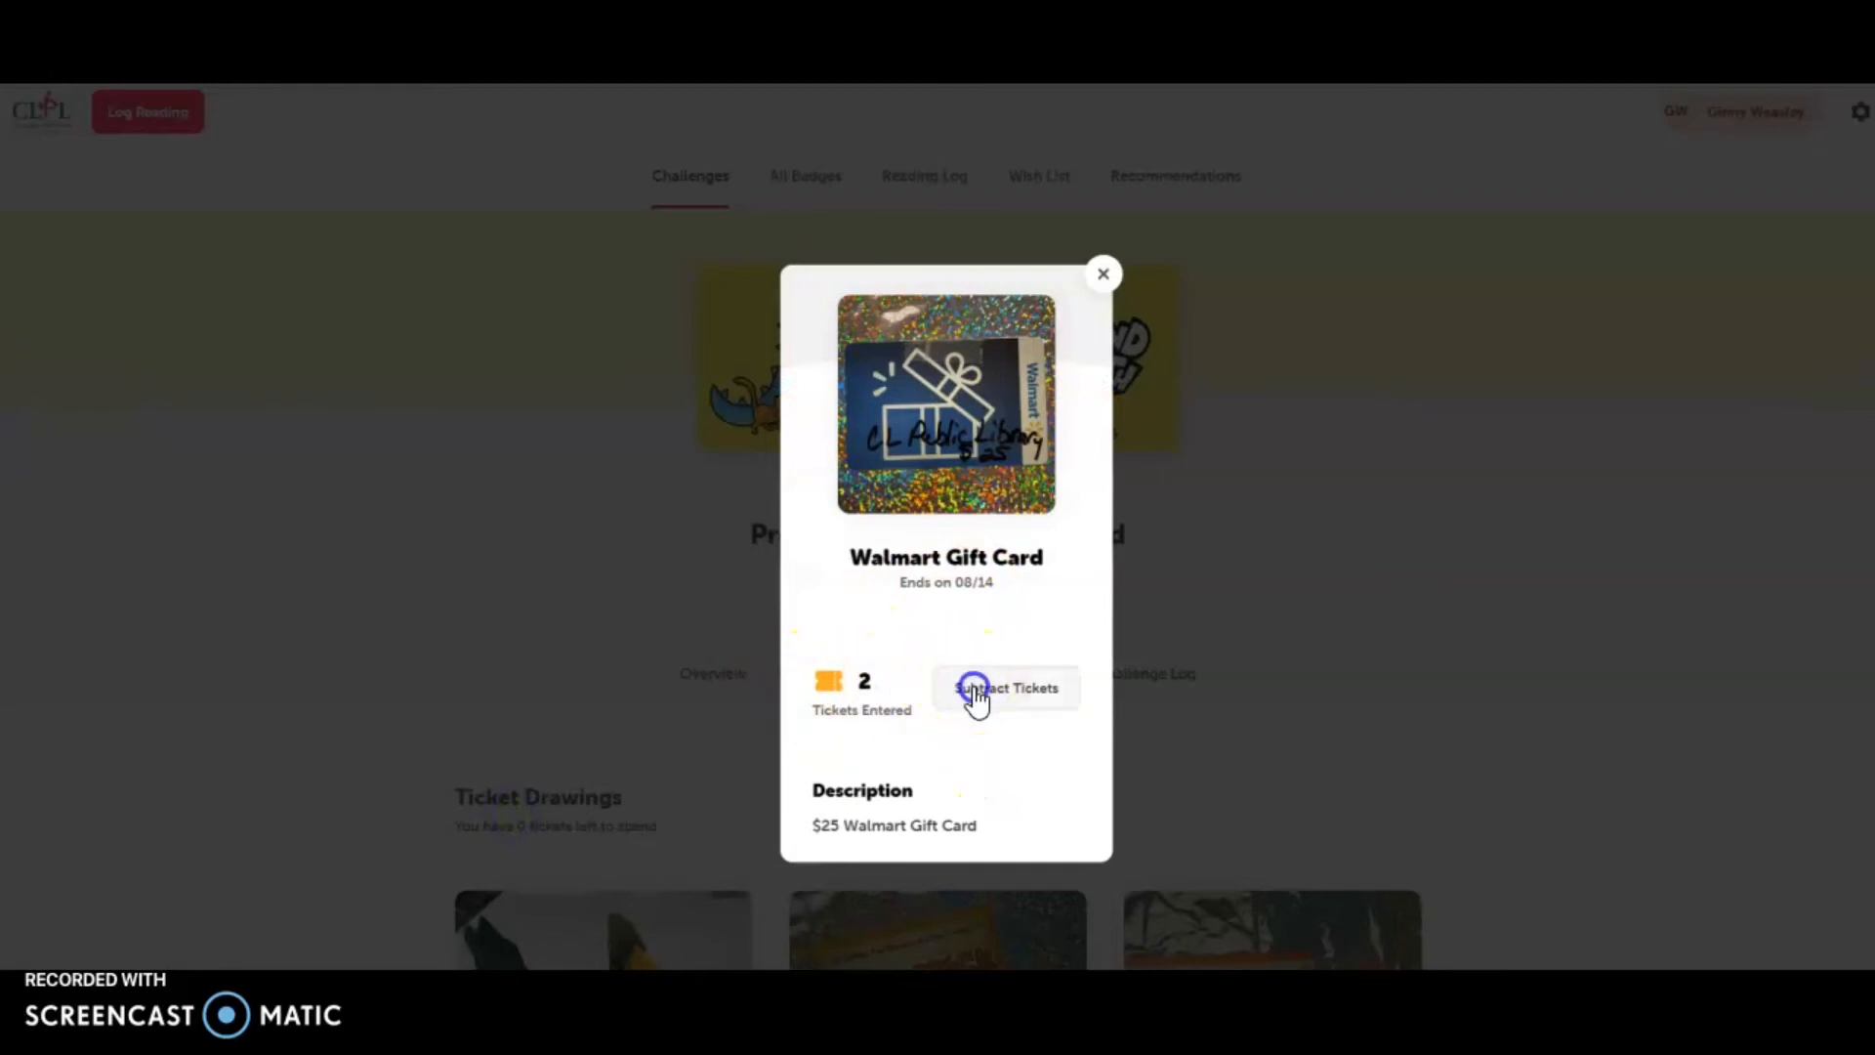
{"action": "left_click", "coordinate": [1006, 687]}
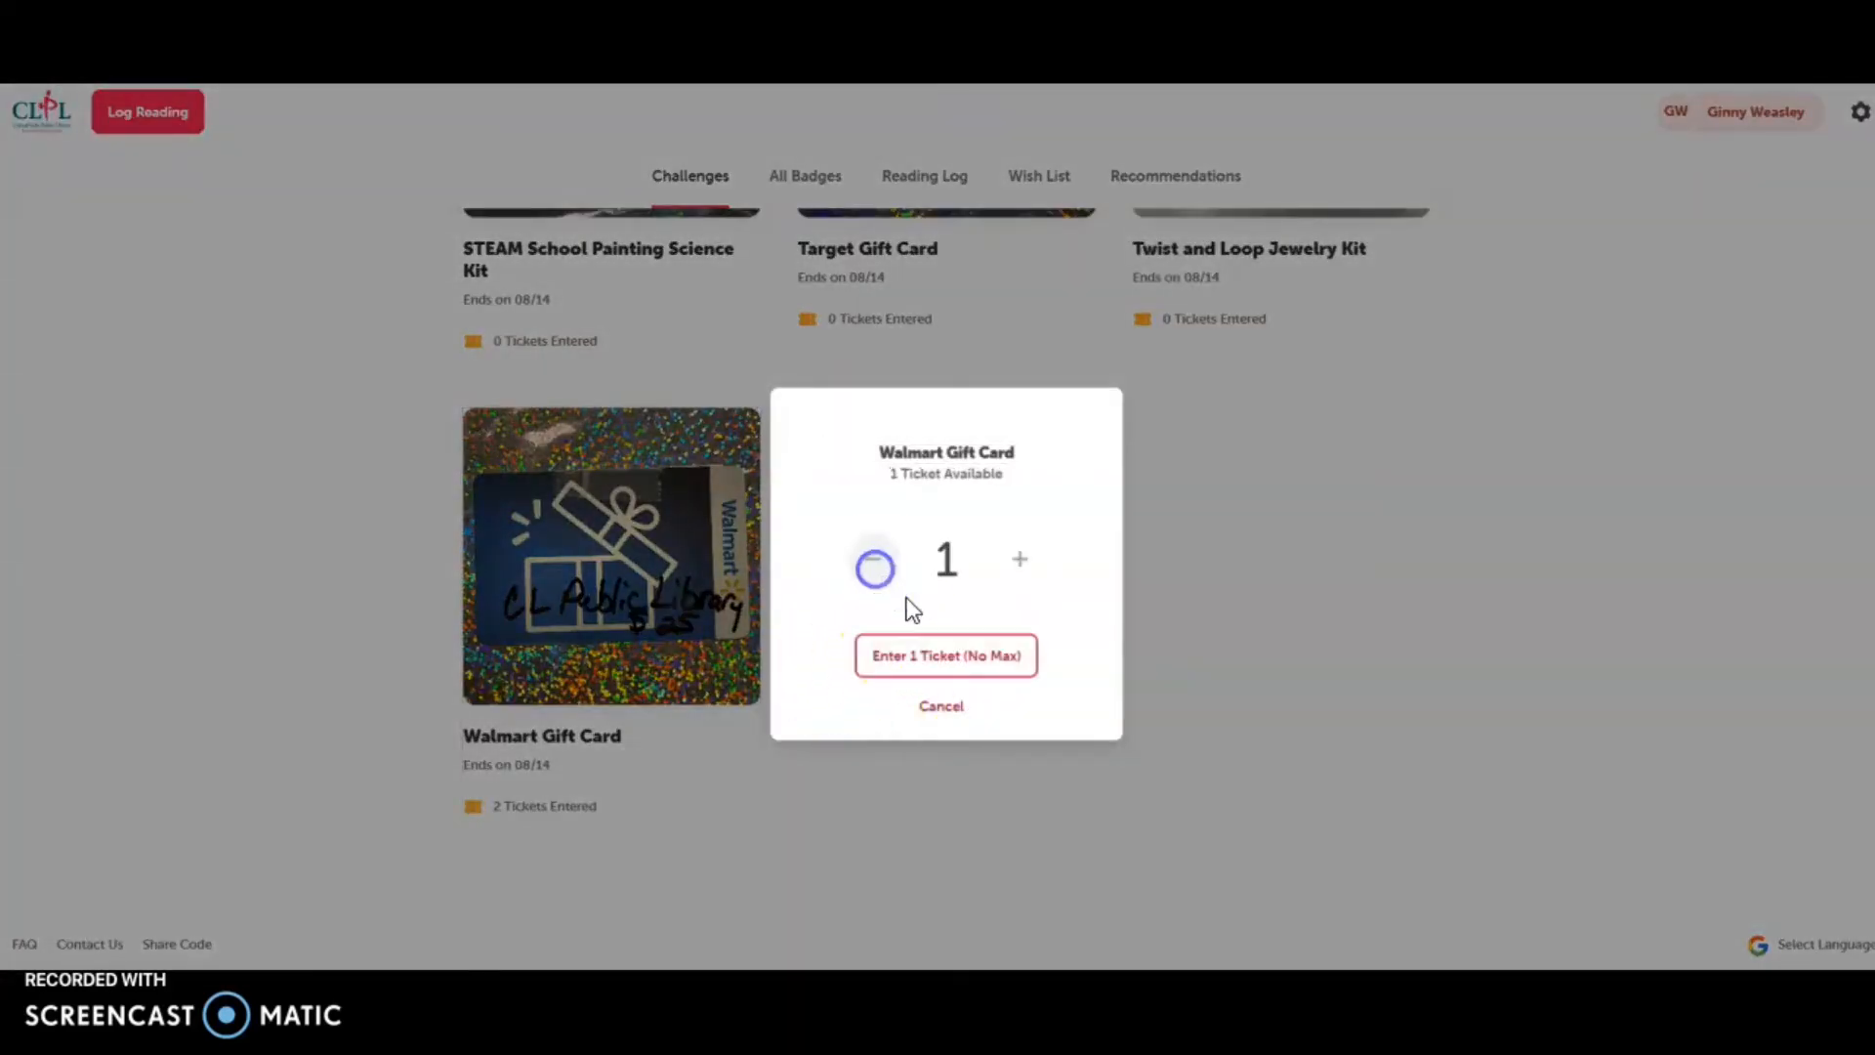
{"action": "left_click", "coordinate": [944, 656]}
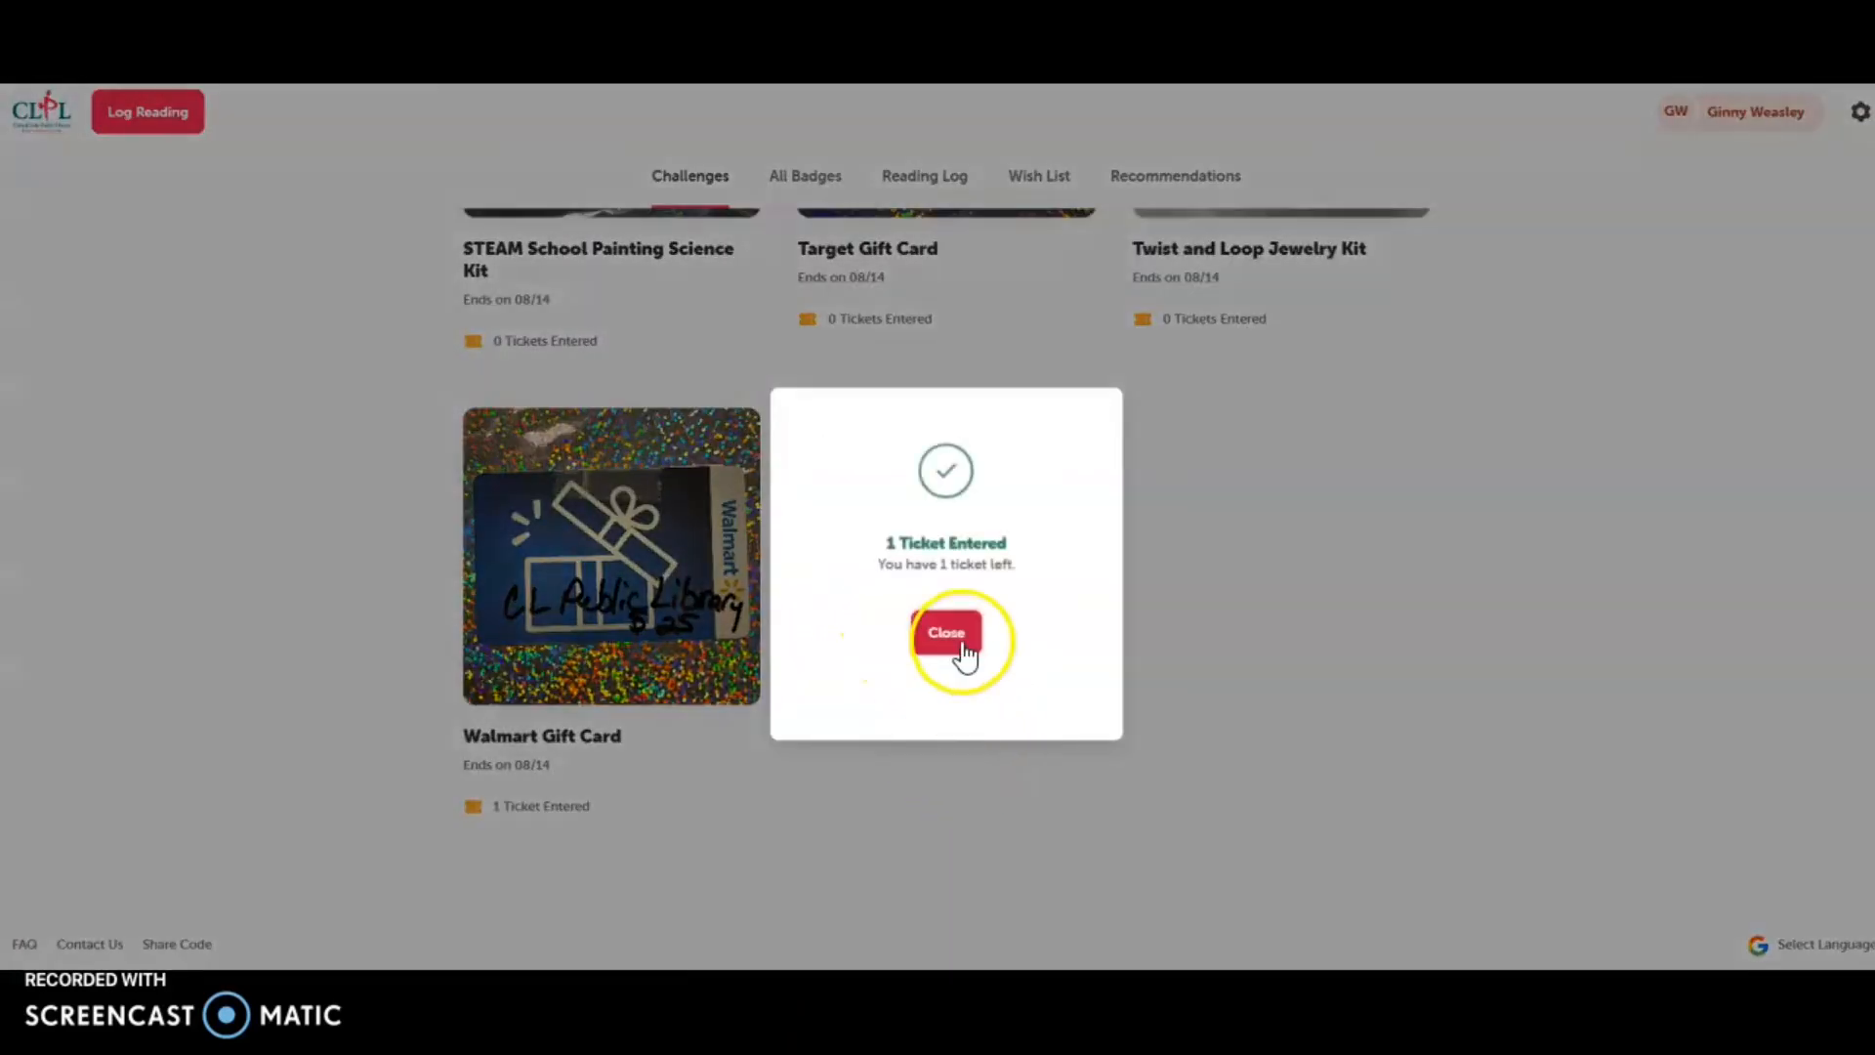
{"action": "left_click", "coordinate": [945, 631]}
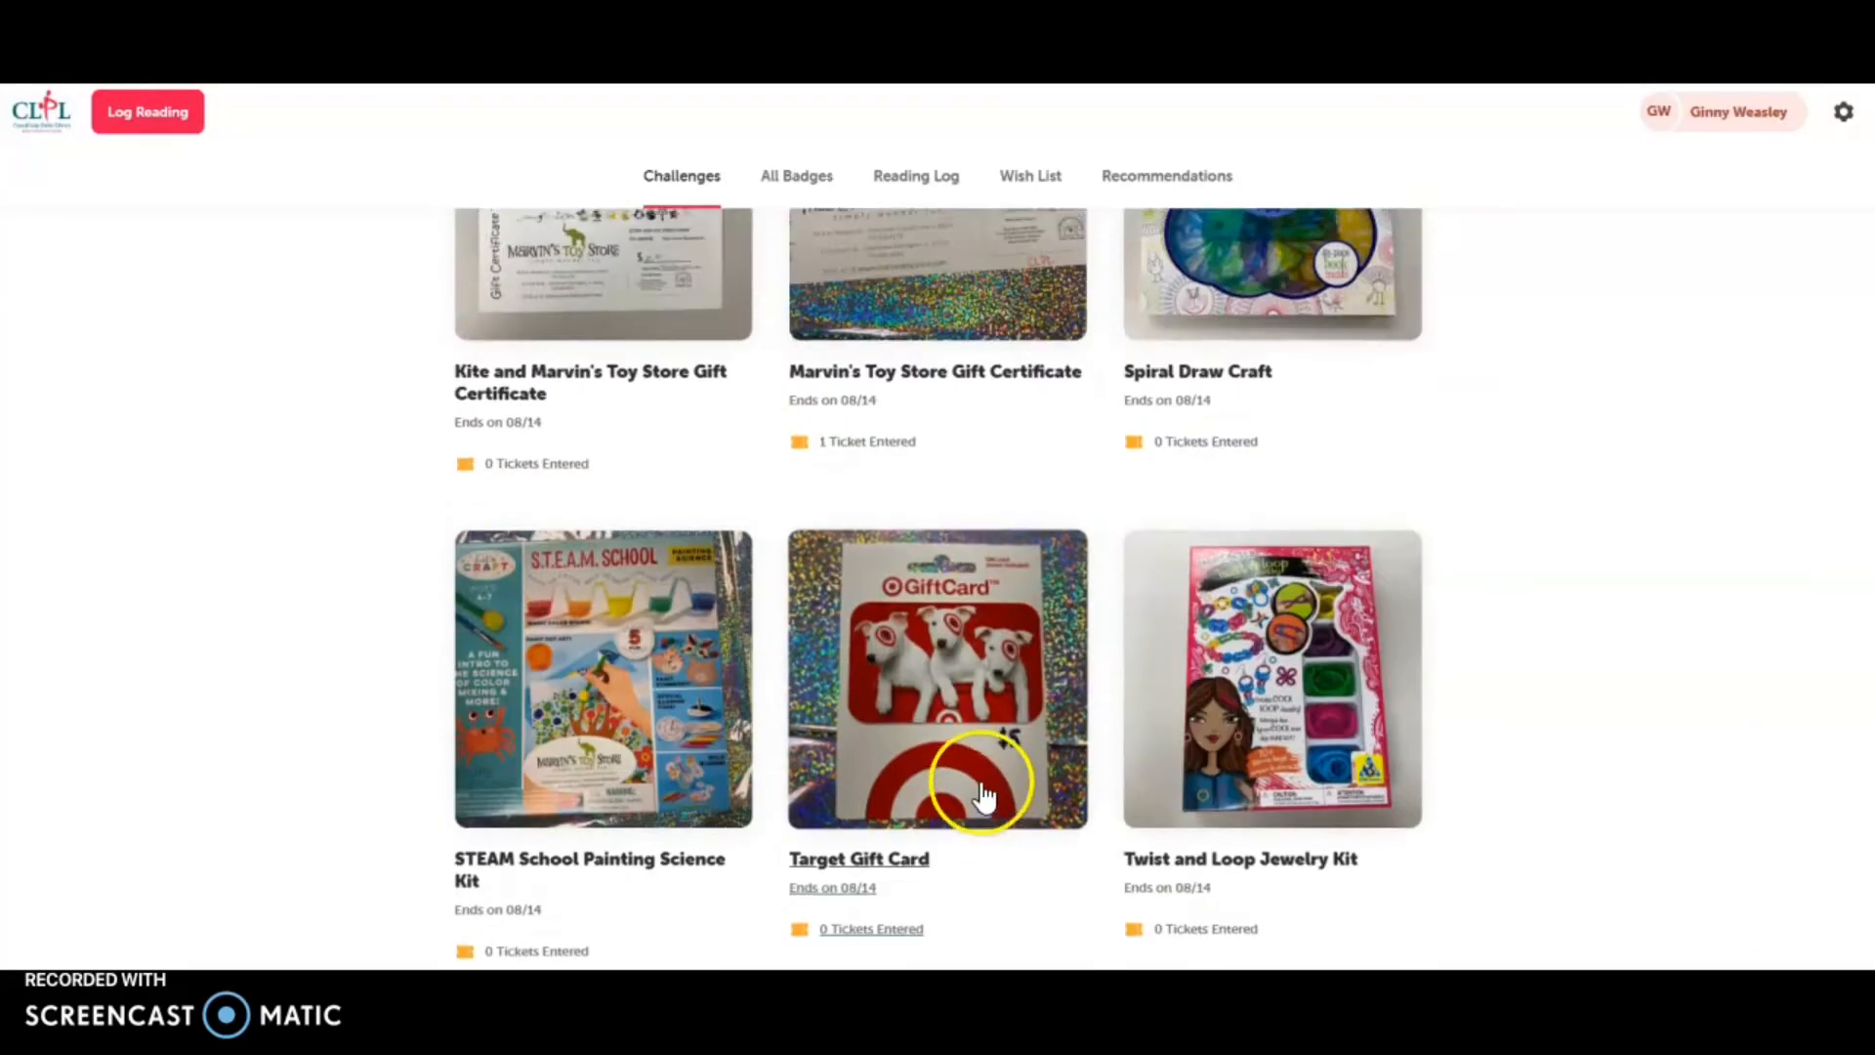
Enter the freed ticket in the Campfire Cookbook drawing.
{"action": "scroll", "scroll_direction": "up", "scroll_amount": 3}
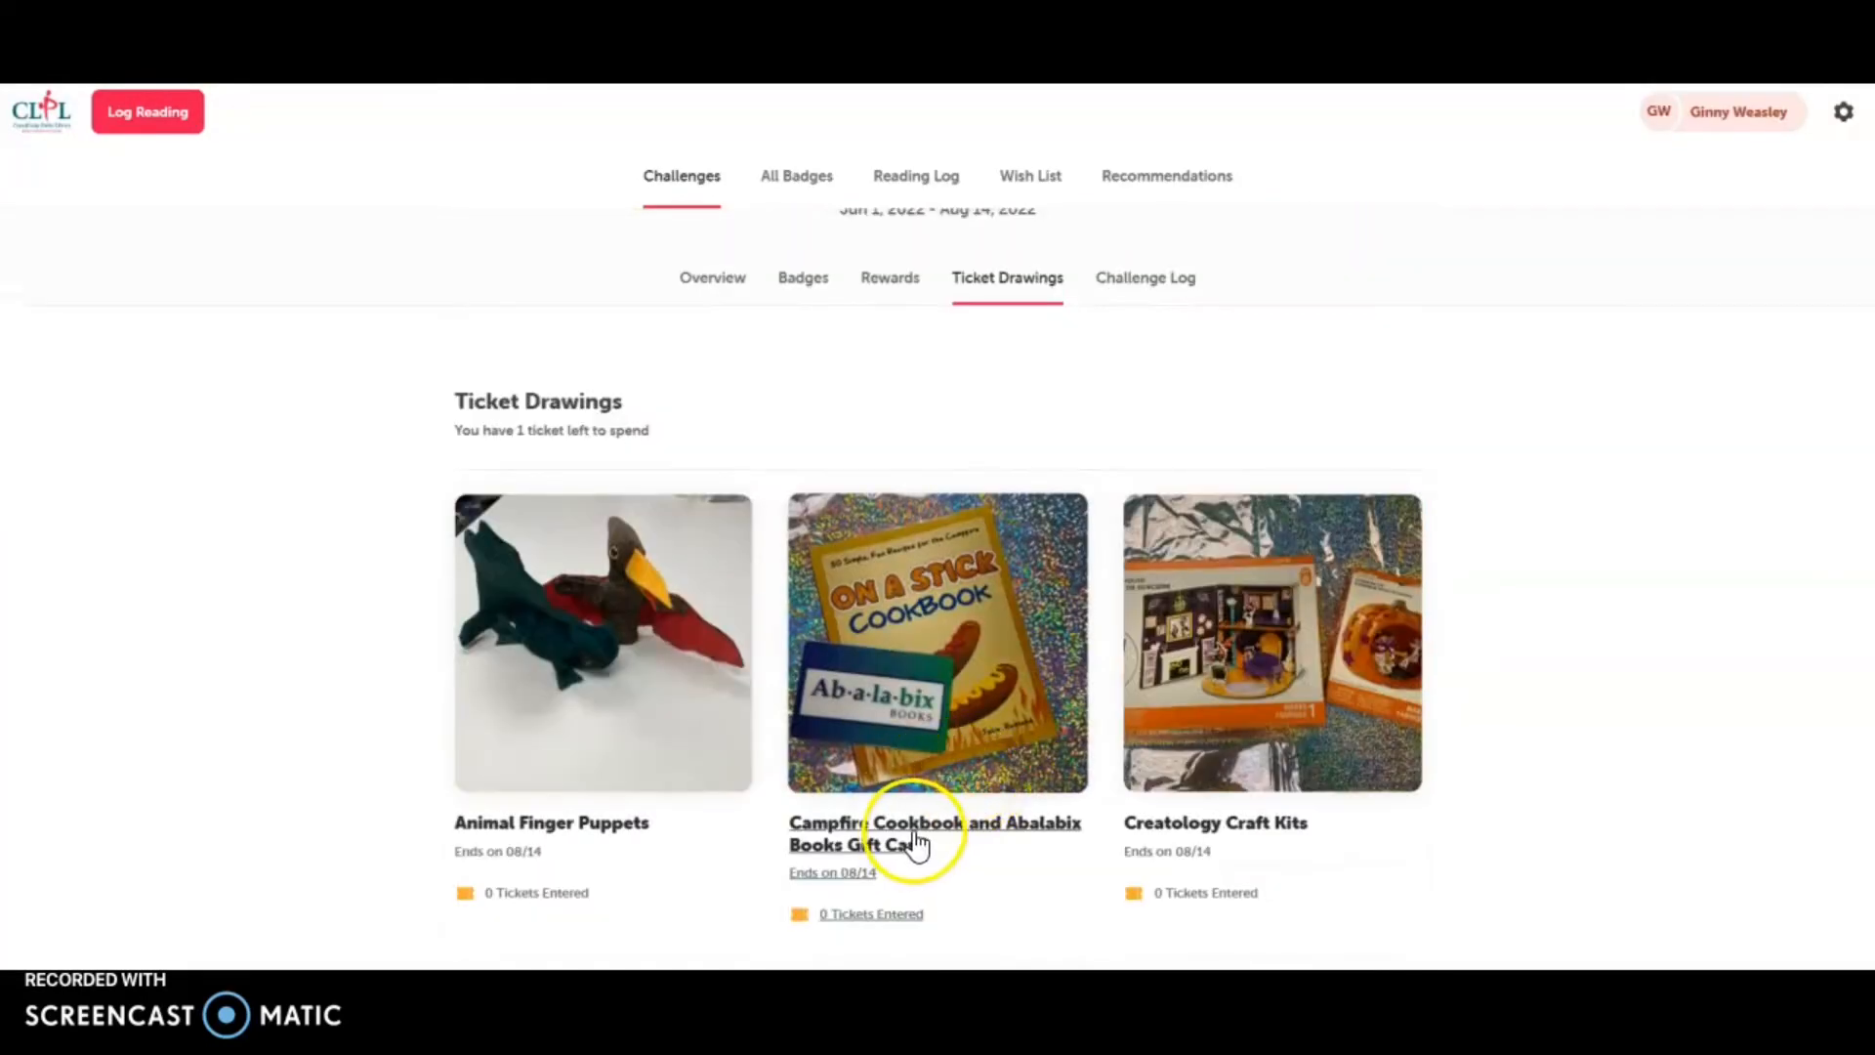
{"action": "left_click", "coordinate": [937, 831]}
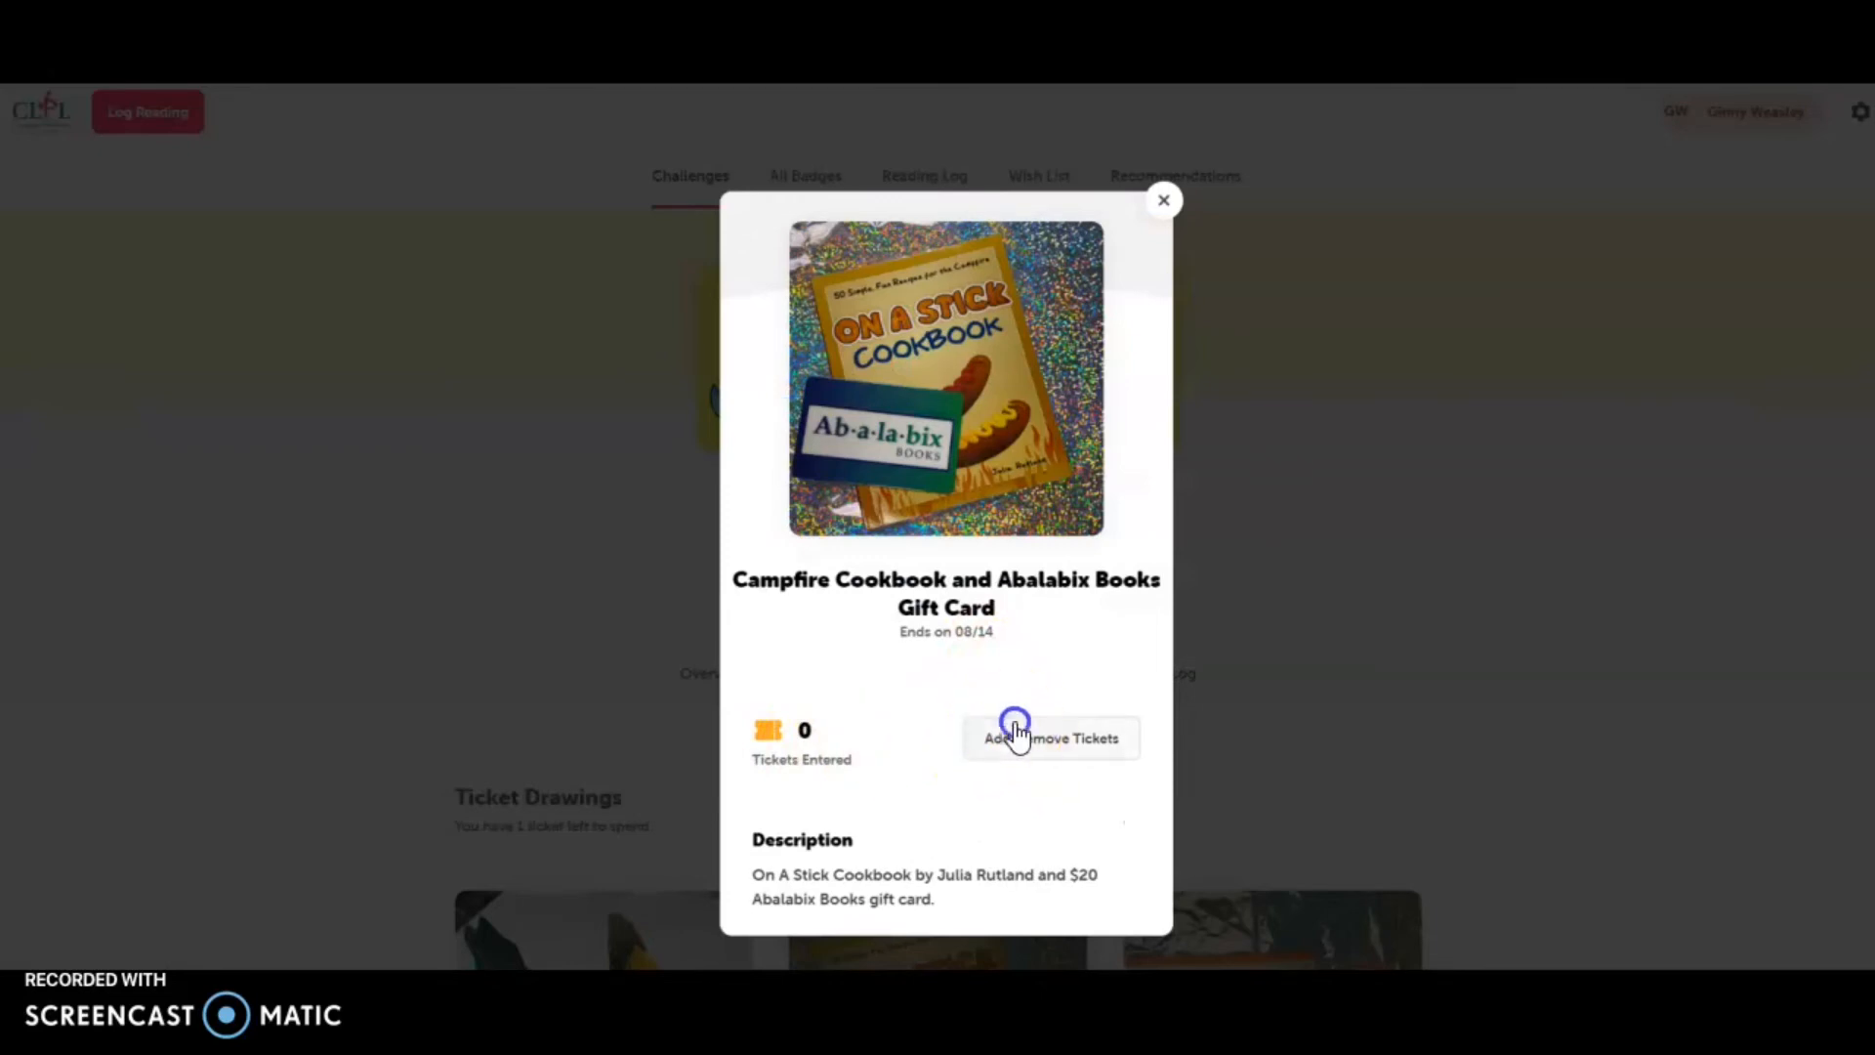
{"action": "left_click", "coordinate": [1050, 738]}
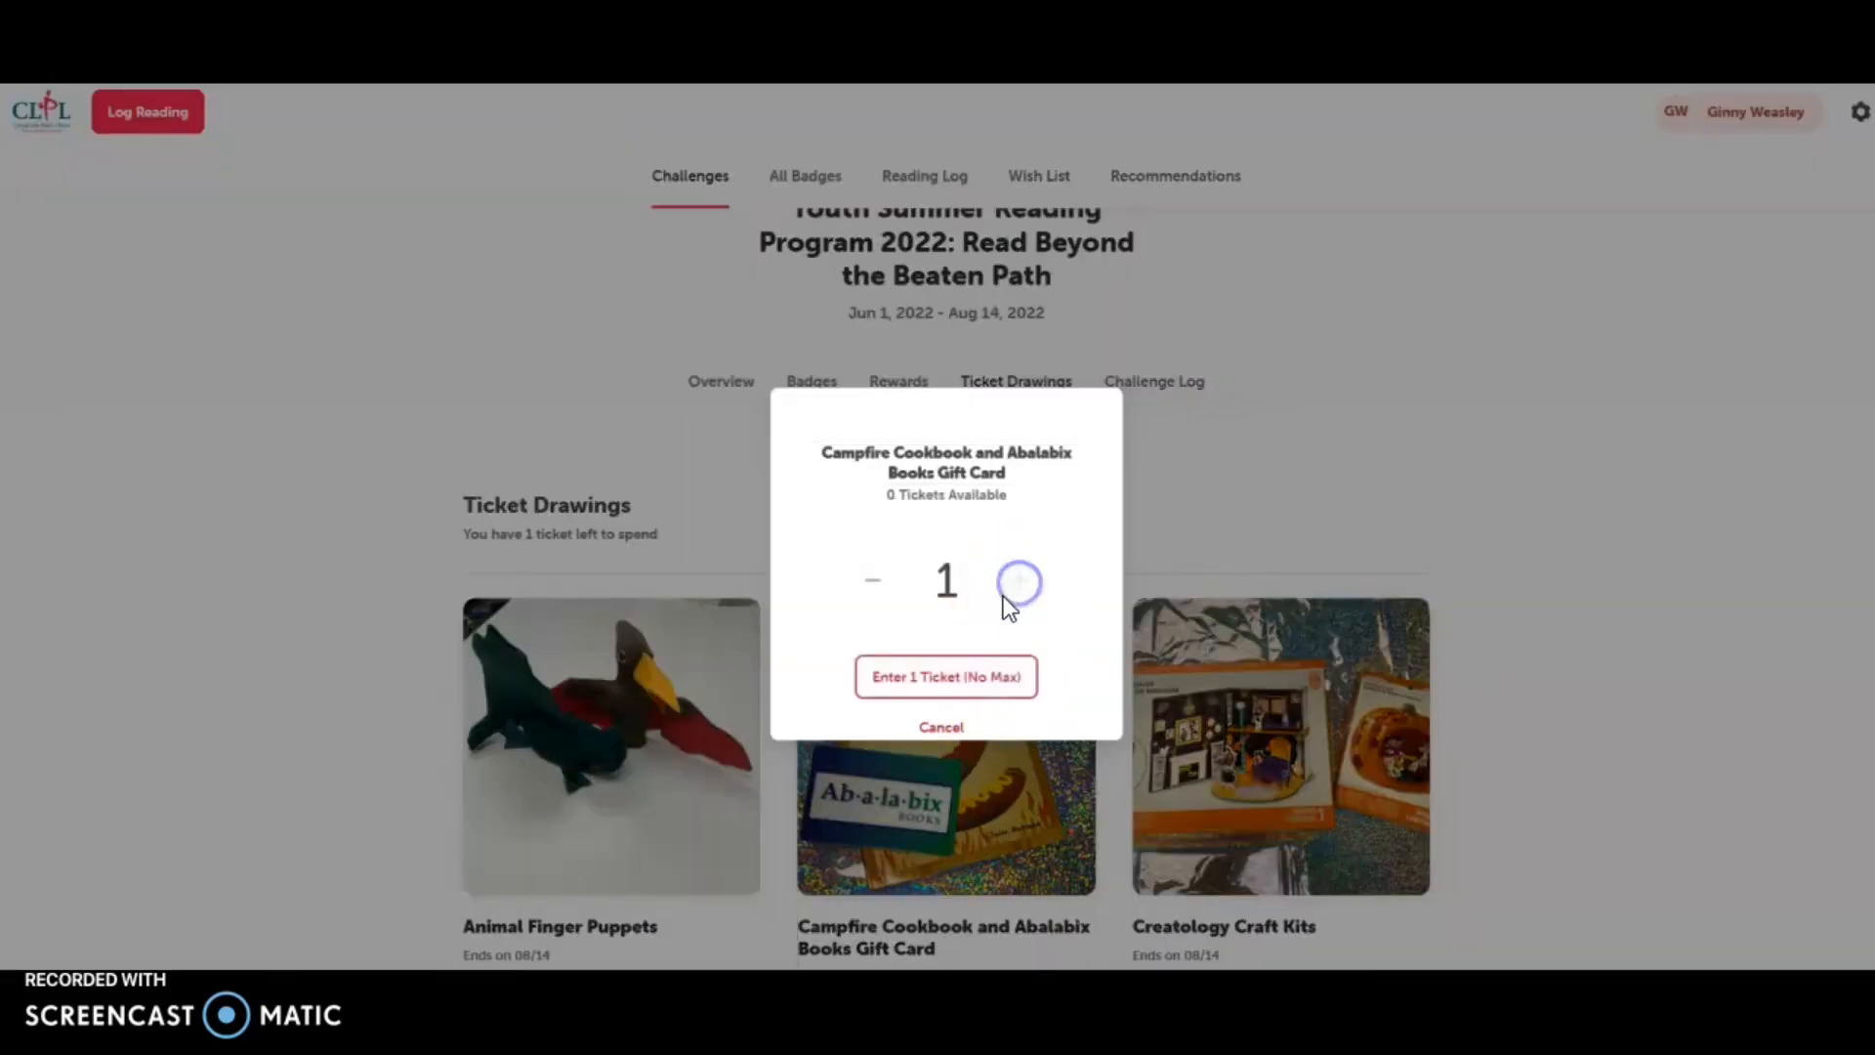
{"action": "mouse_move", "coordinate": [945, 676]}
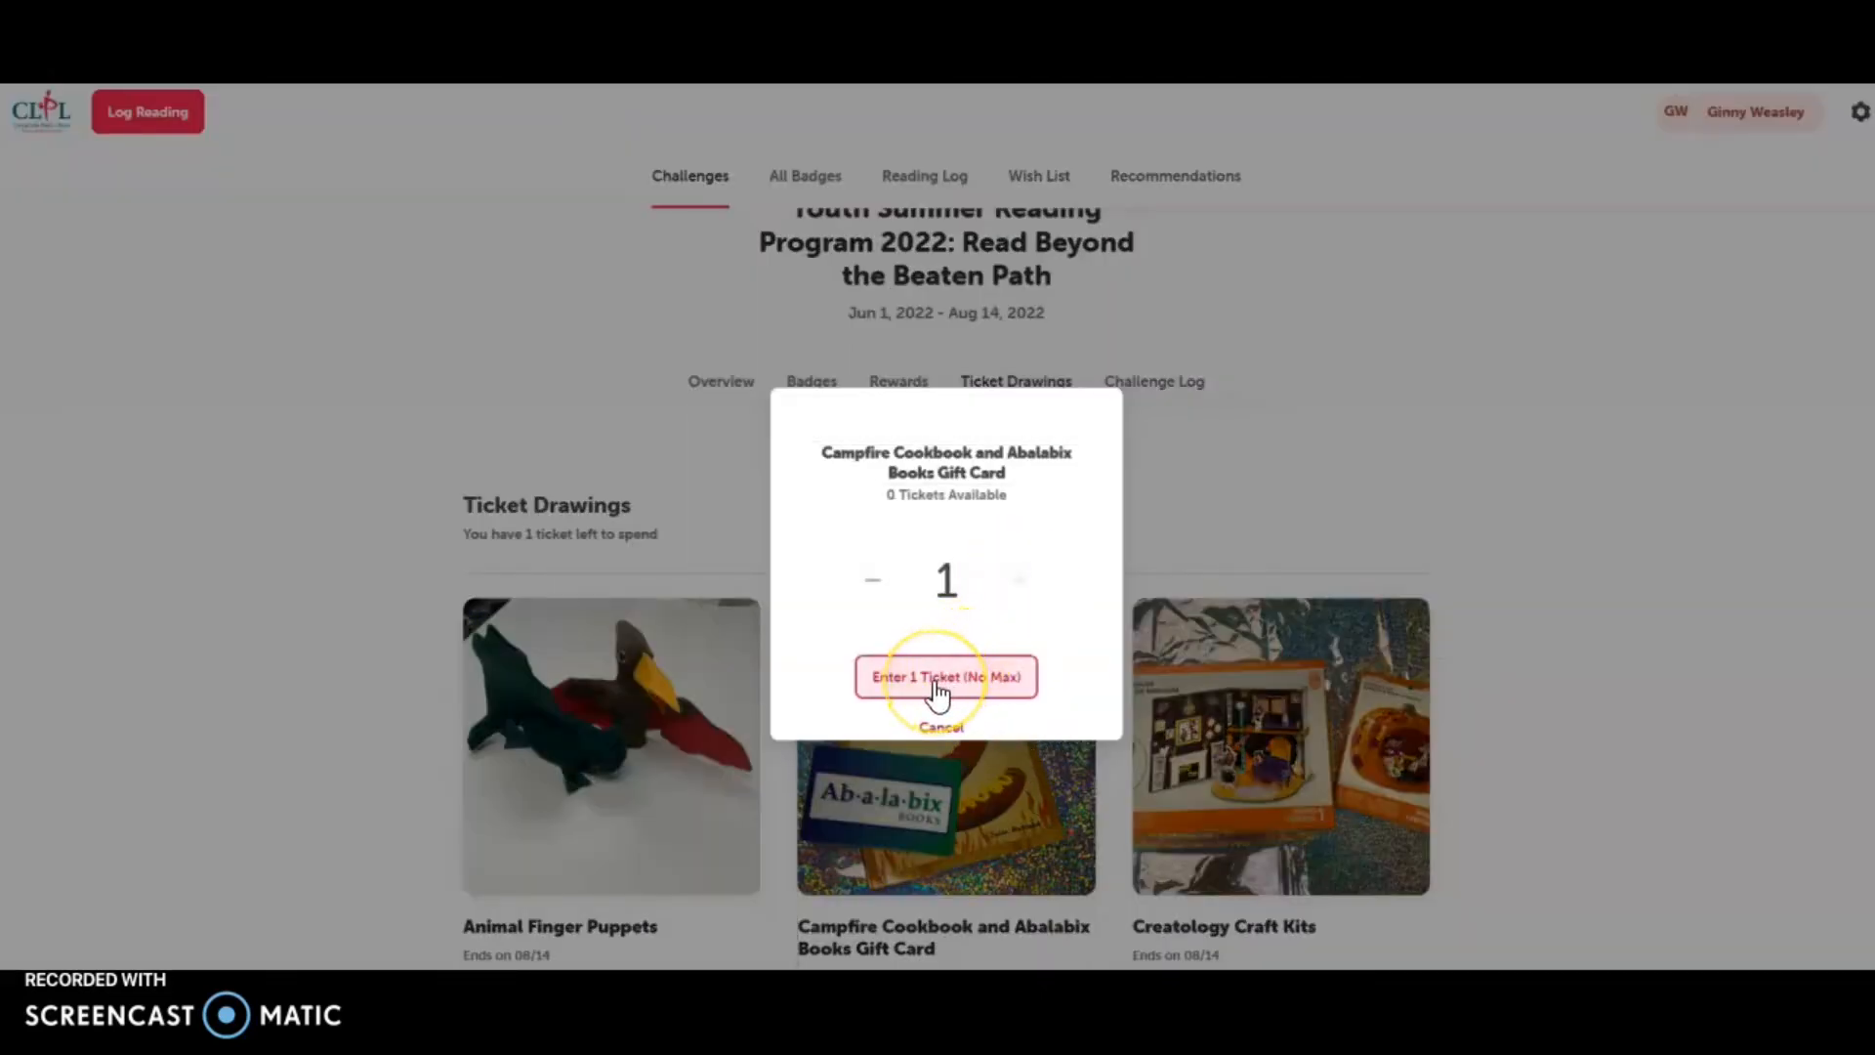
{"action": "left_click", "coordinate": [944, 676]}
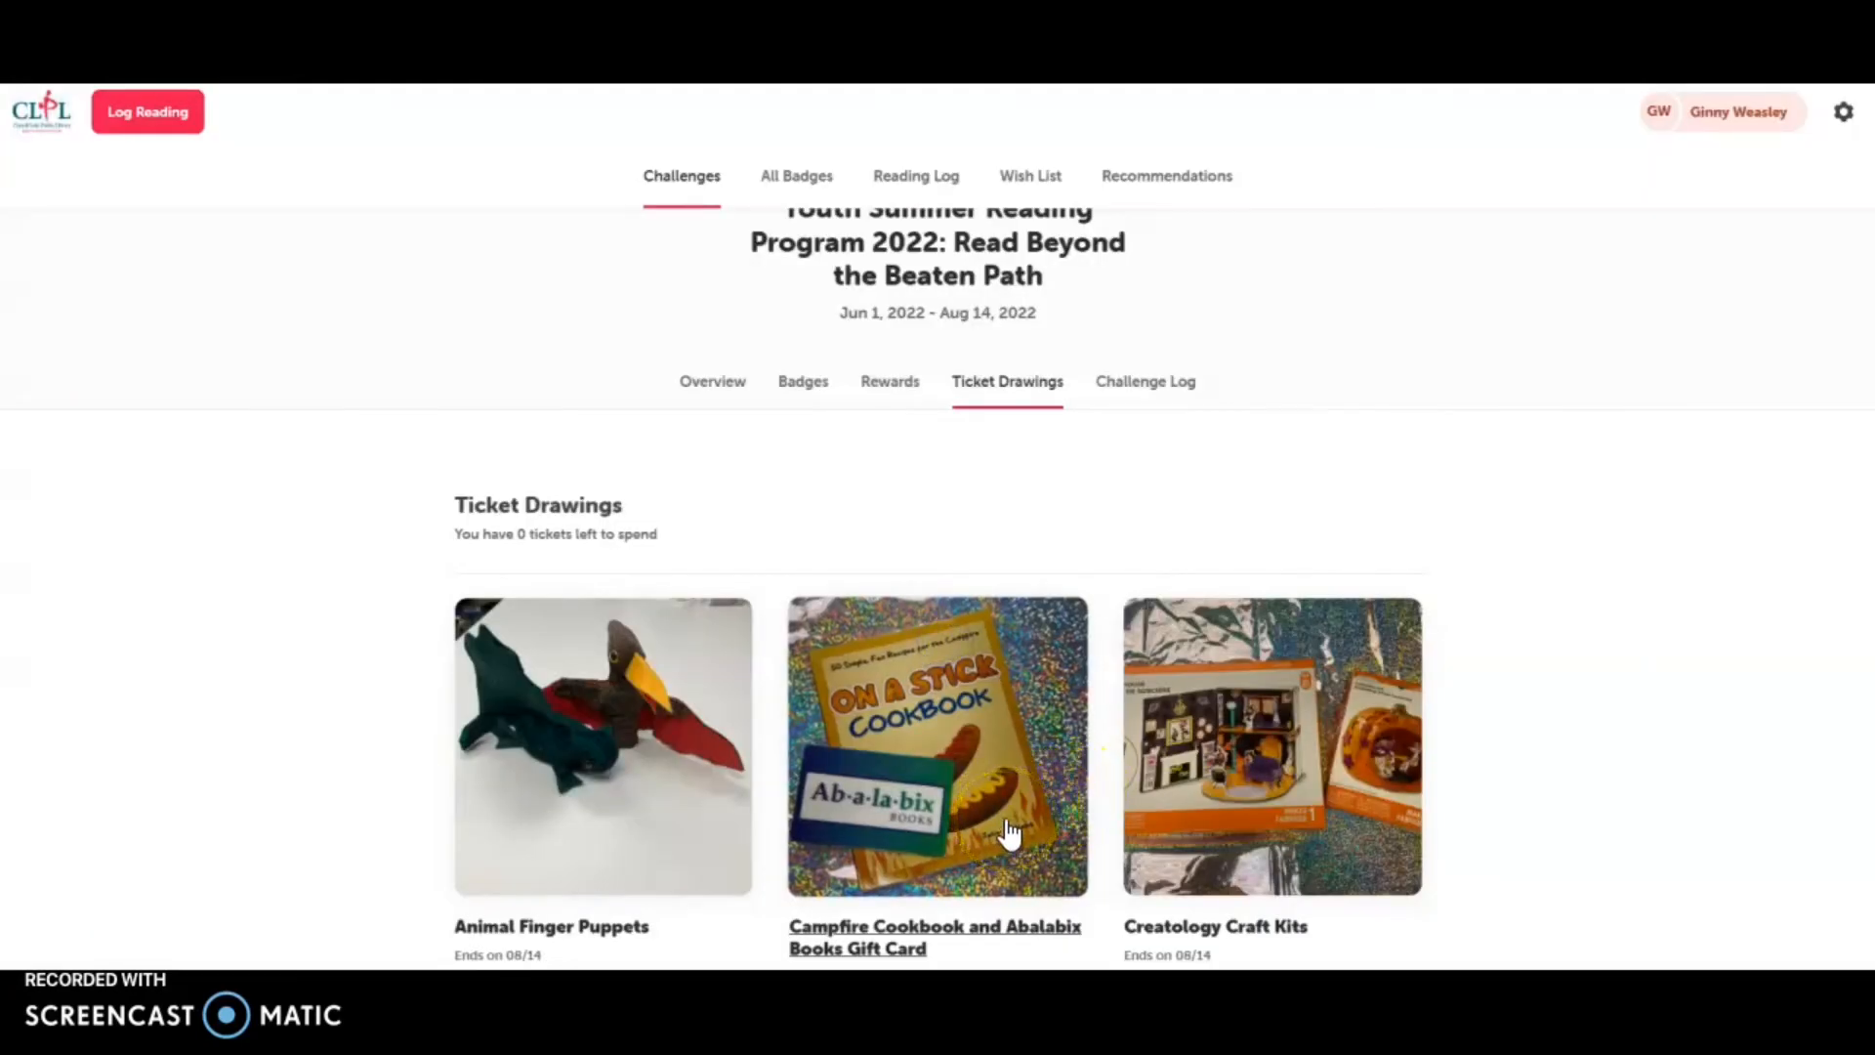
{"action": "scroll", "scroll_direction": "down", "scroll_amount": 3}
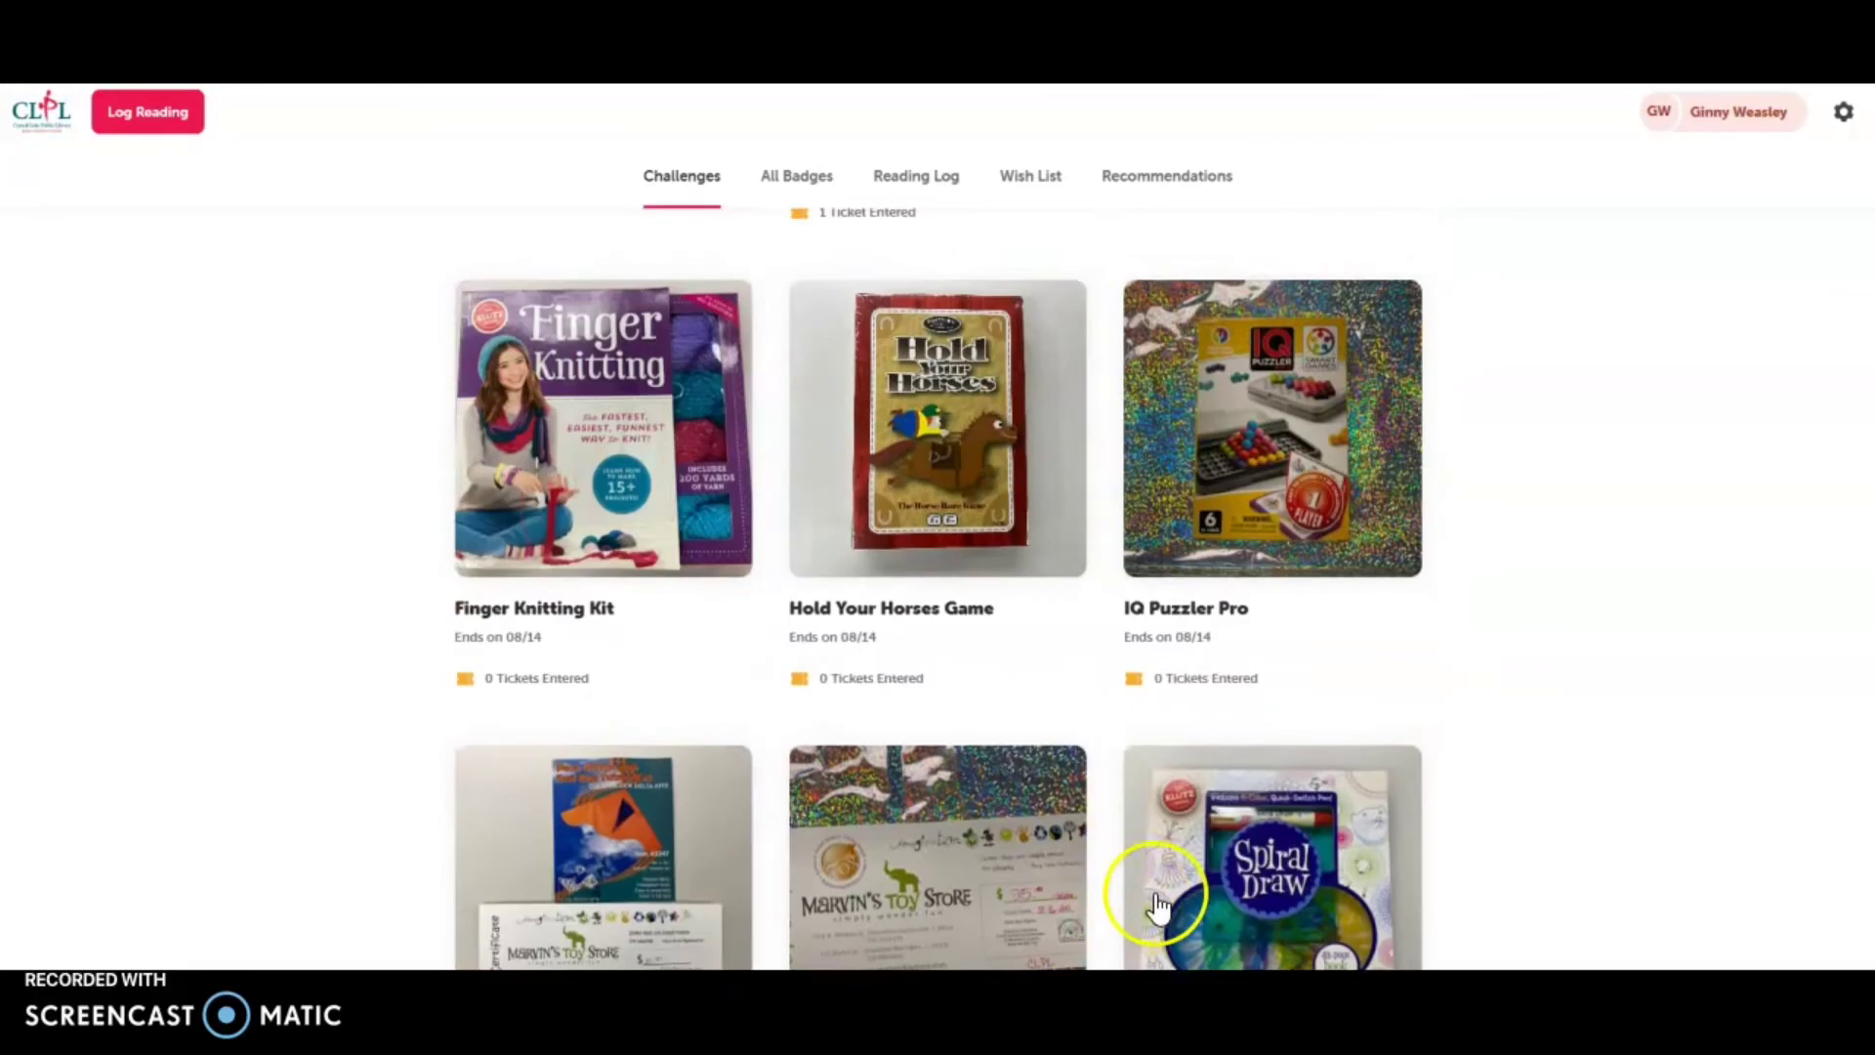
{"action": "left_click", "coordinate": [1737, 111]}
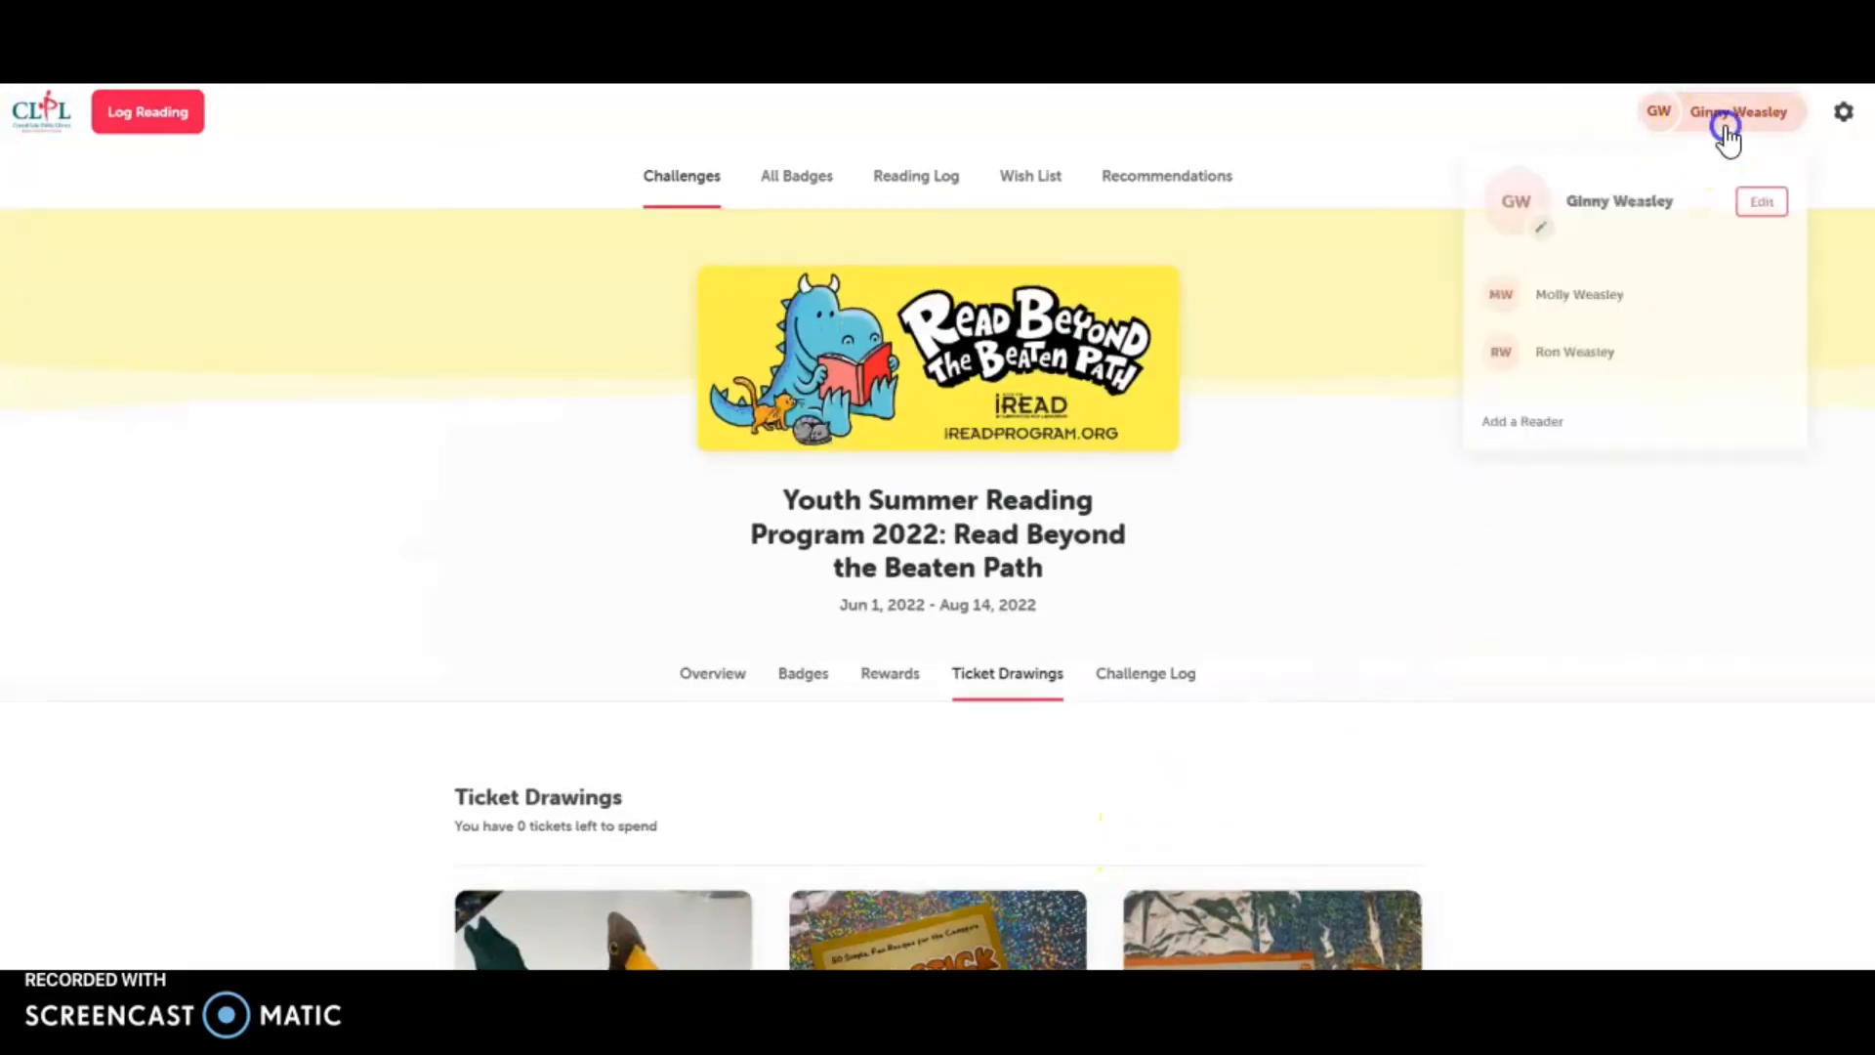
{"action": "left_click", "coordinate": [1575, 352]}
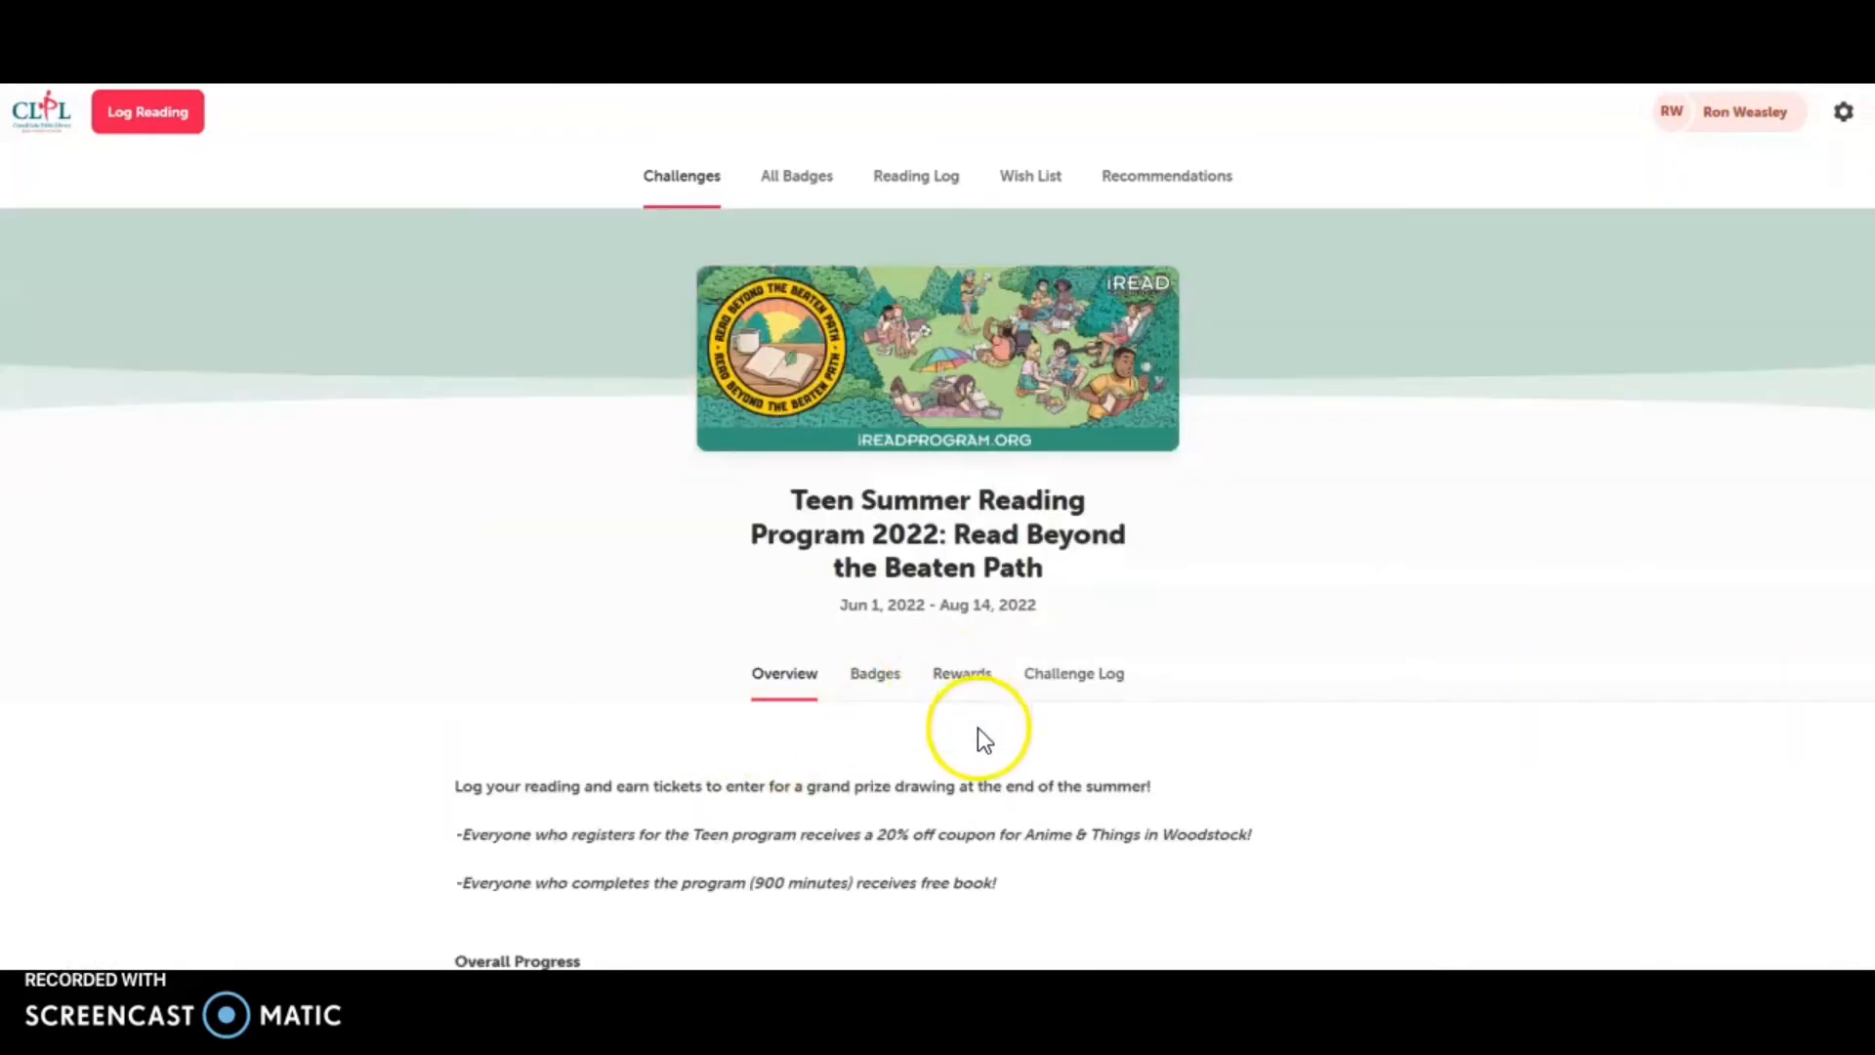
{"action": "scroll", "scroll_direction": "down", "scroll_amount": 3}
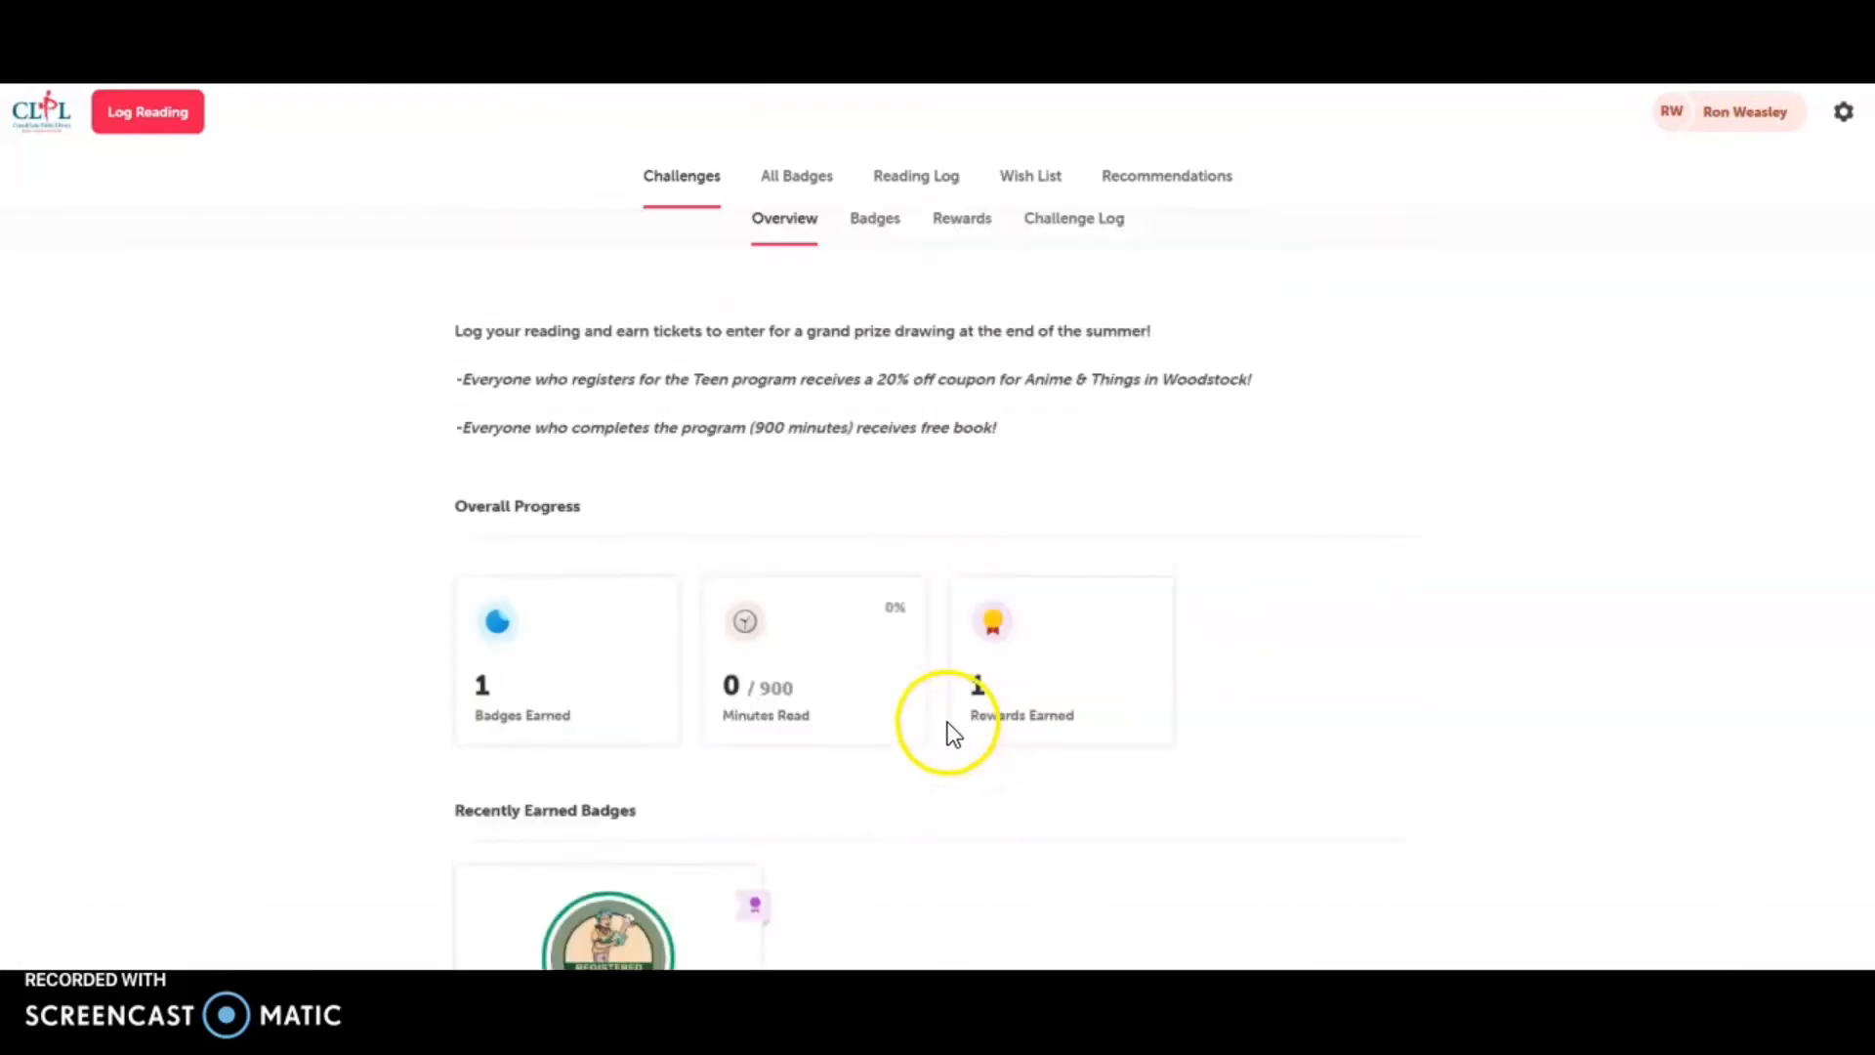
{"action": "left_click", "coordinate": [148, 111]}
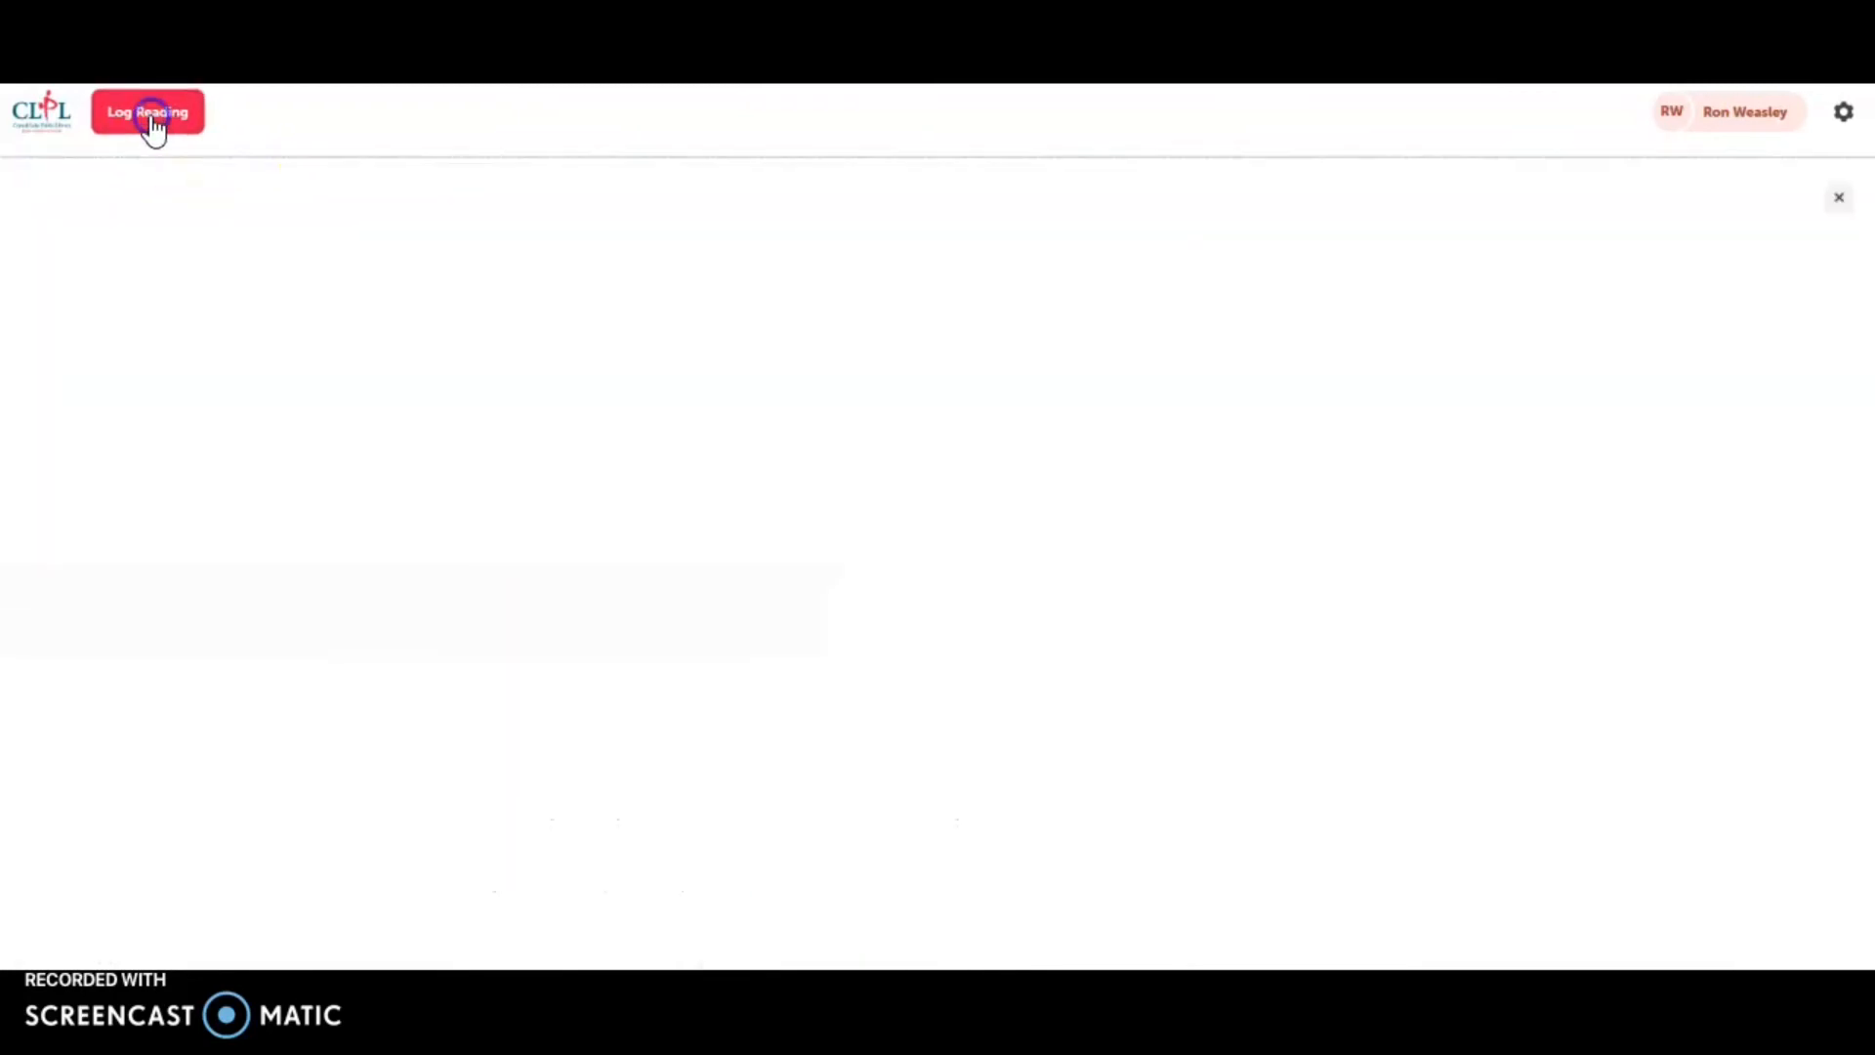
Log 9h of reading minutes for Ron.
{"action": "left_click", "coordinate": [148, 112]}
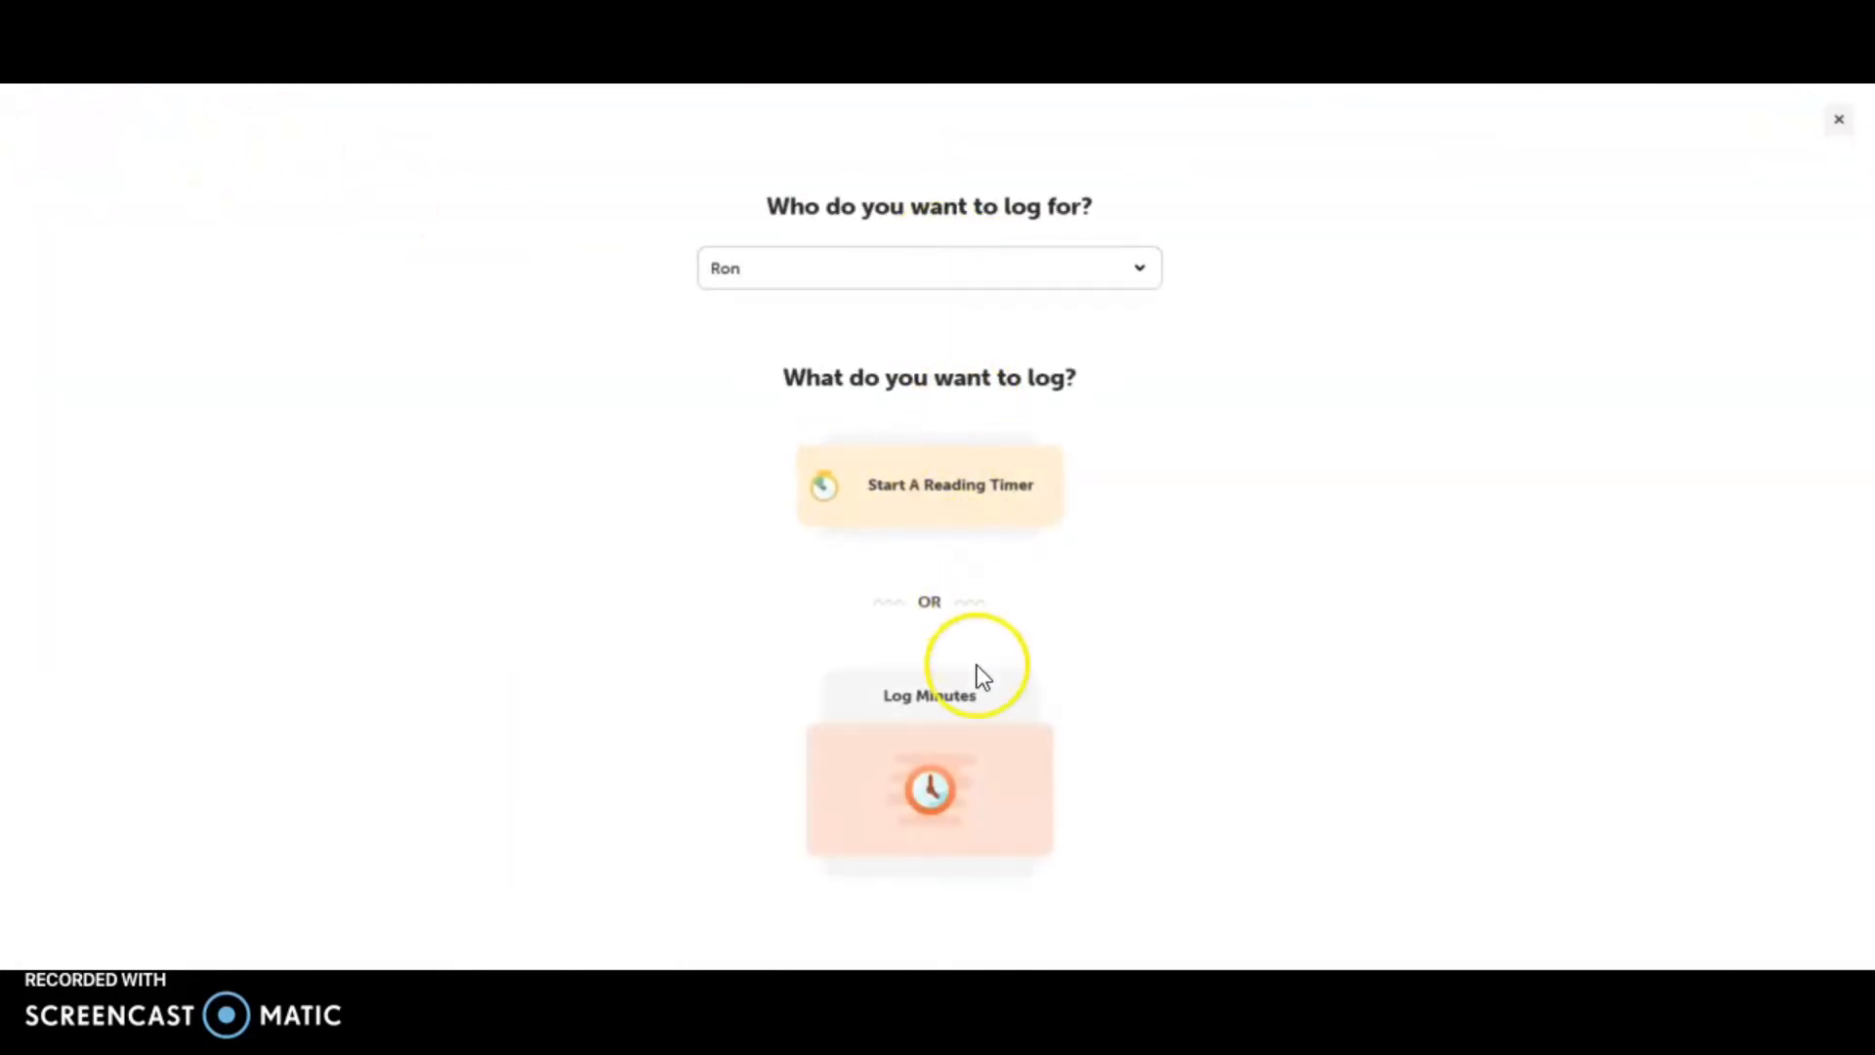
{"action": "left_click", "coordinate": [929, 777]}
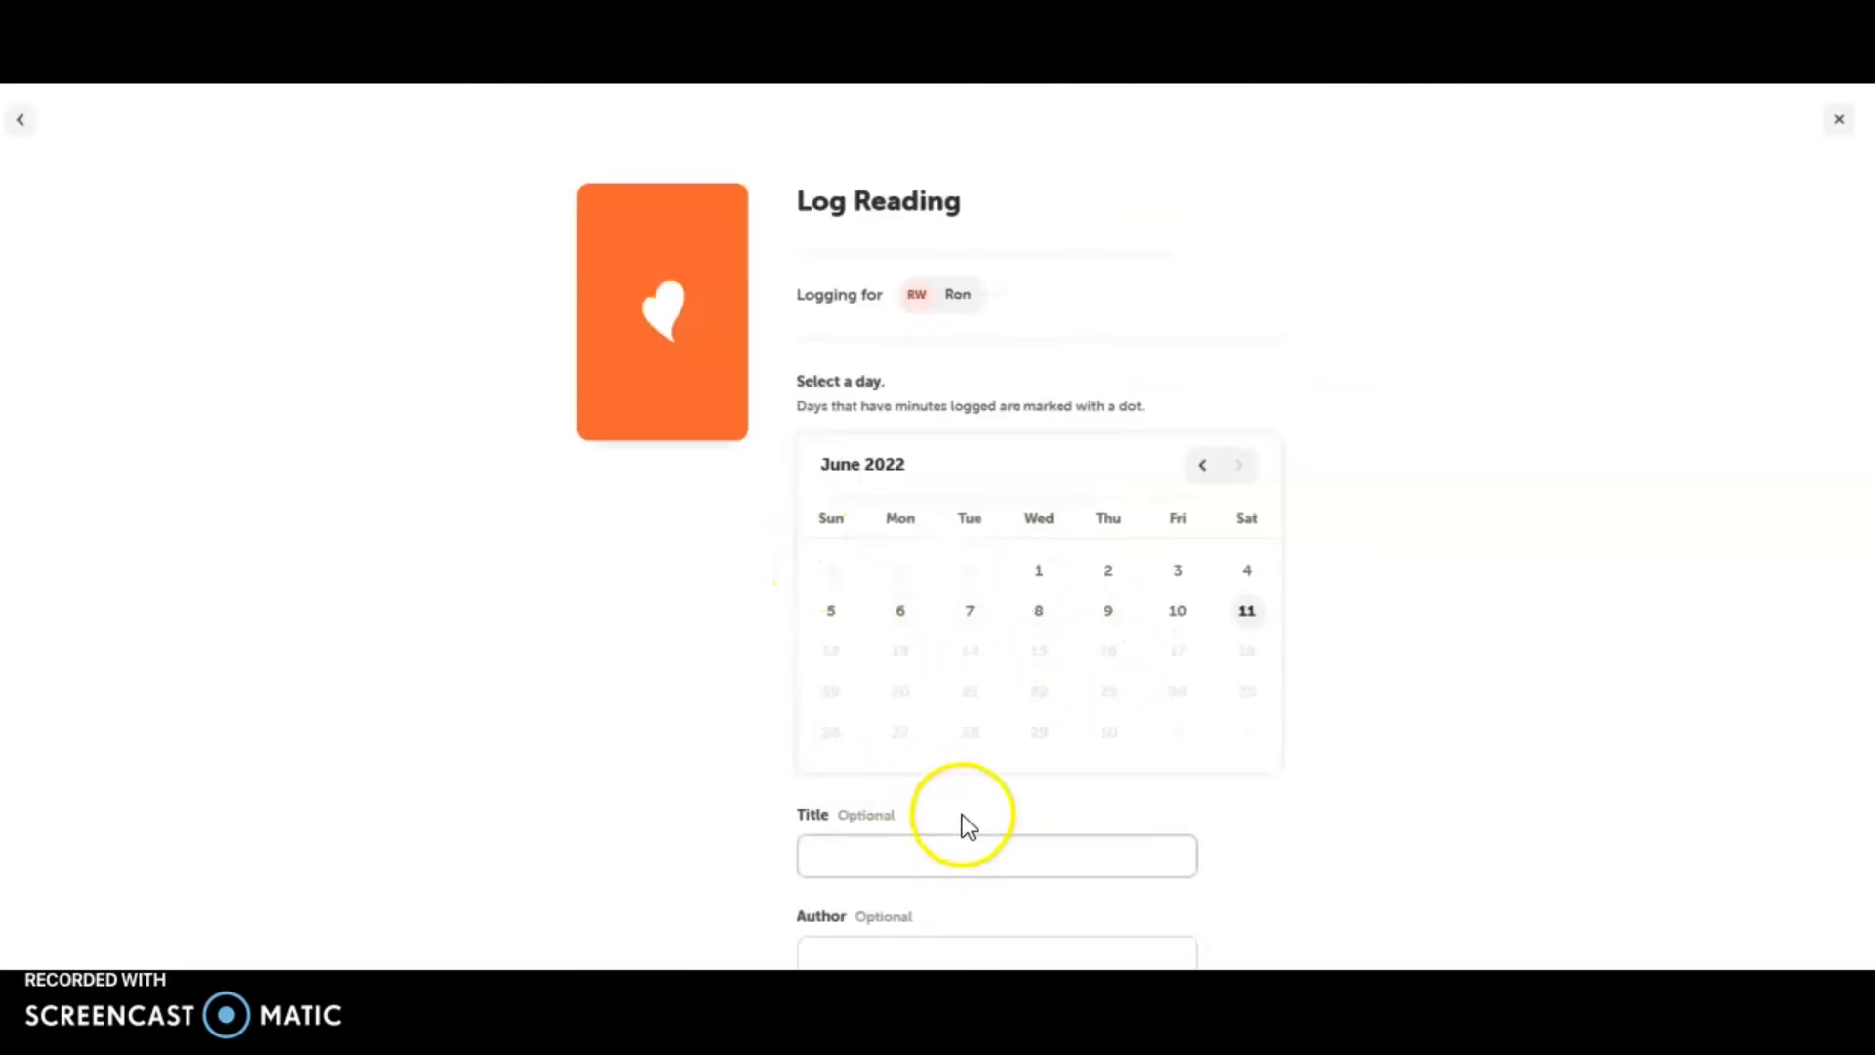
{"action": "scroll", "scroll_direction": "down", "scroll_amount": 3}
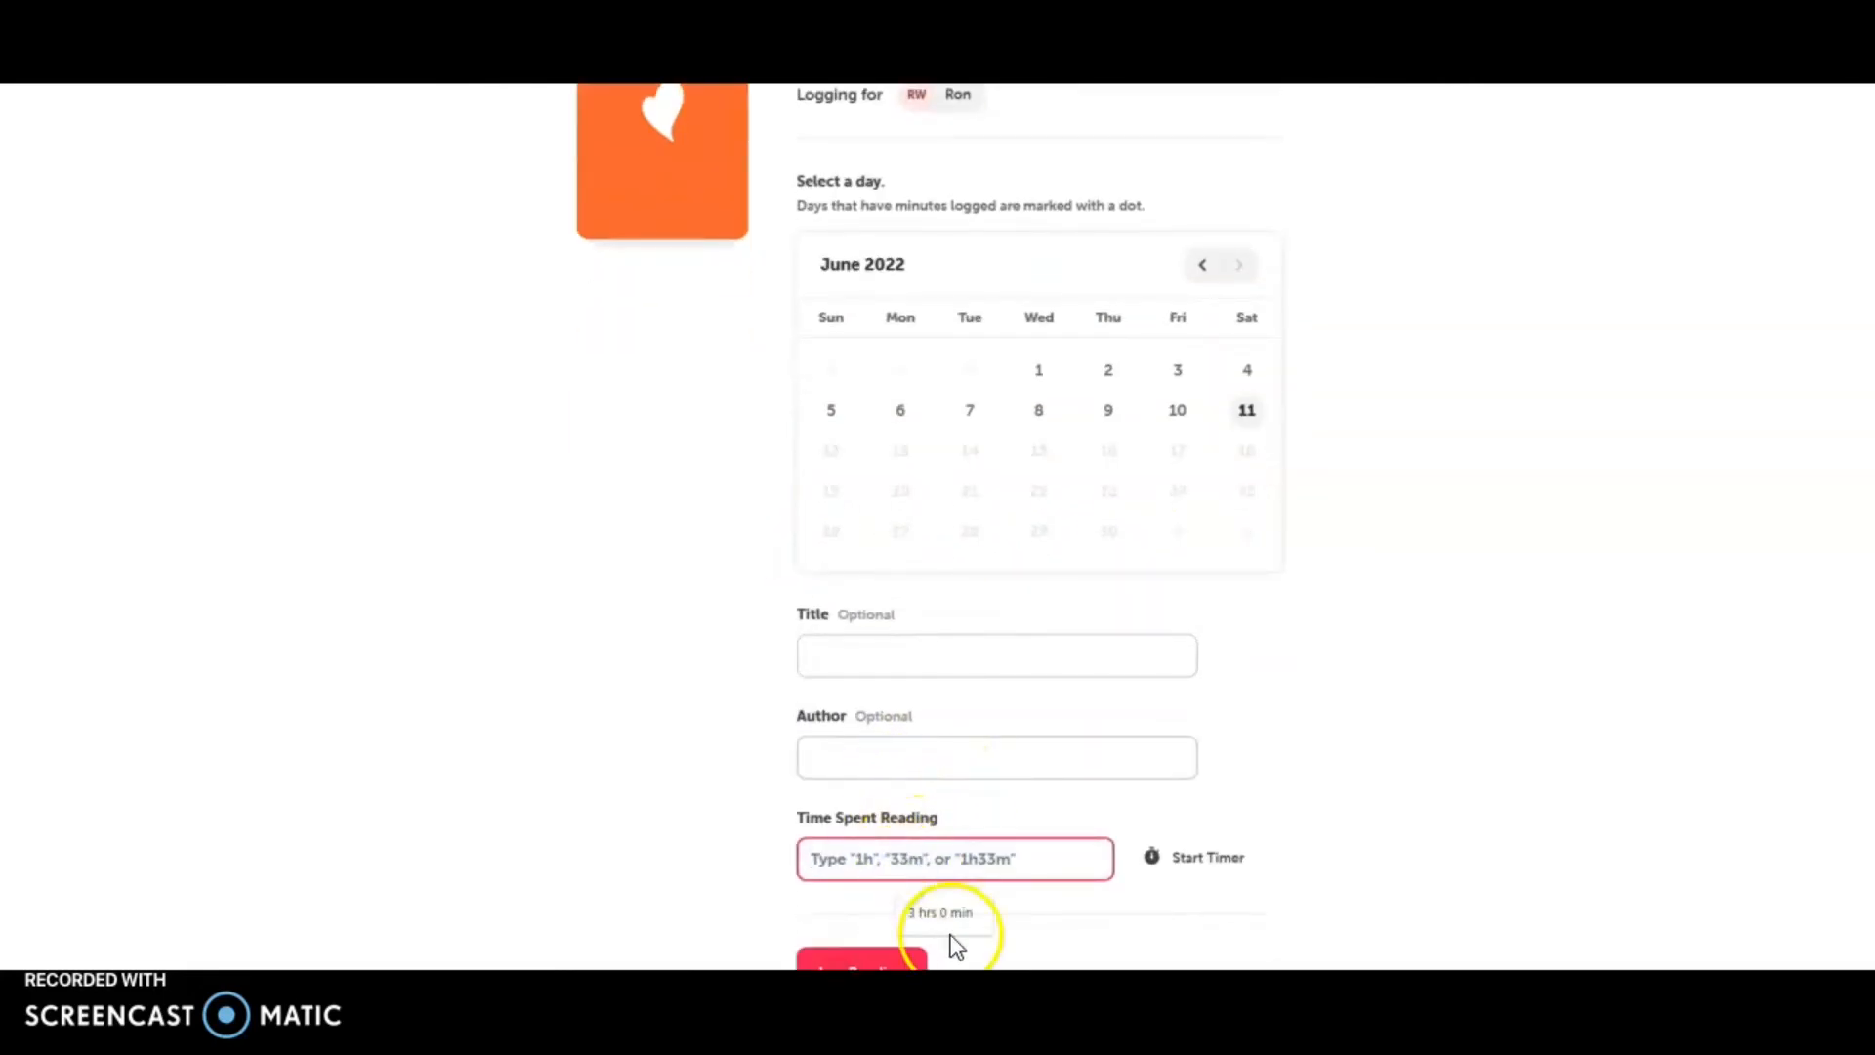
{"action": "type", "text": "9h"}
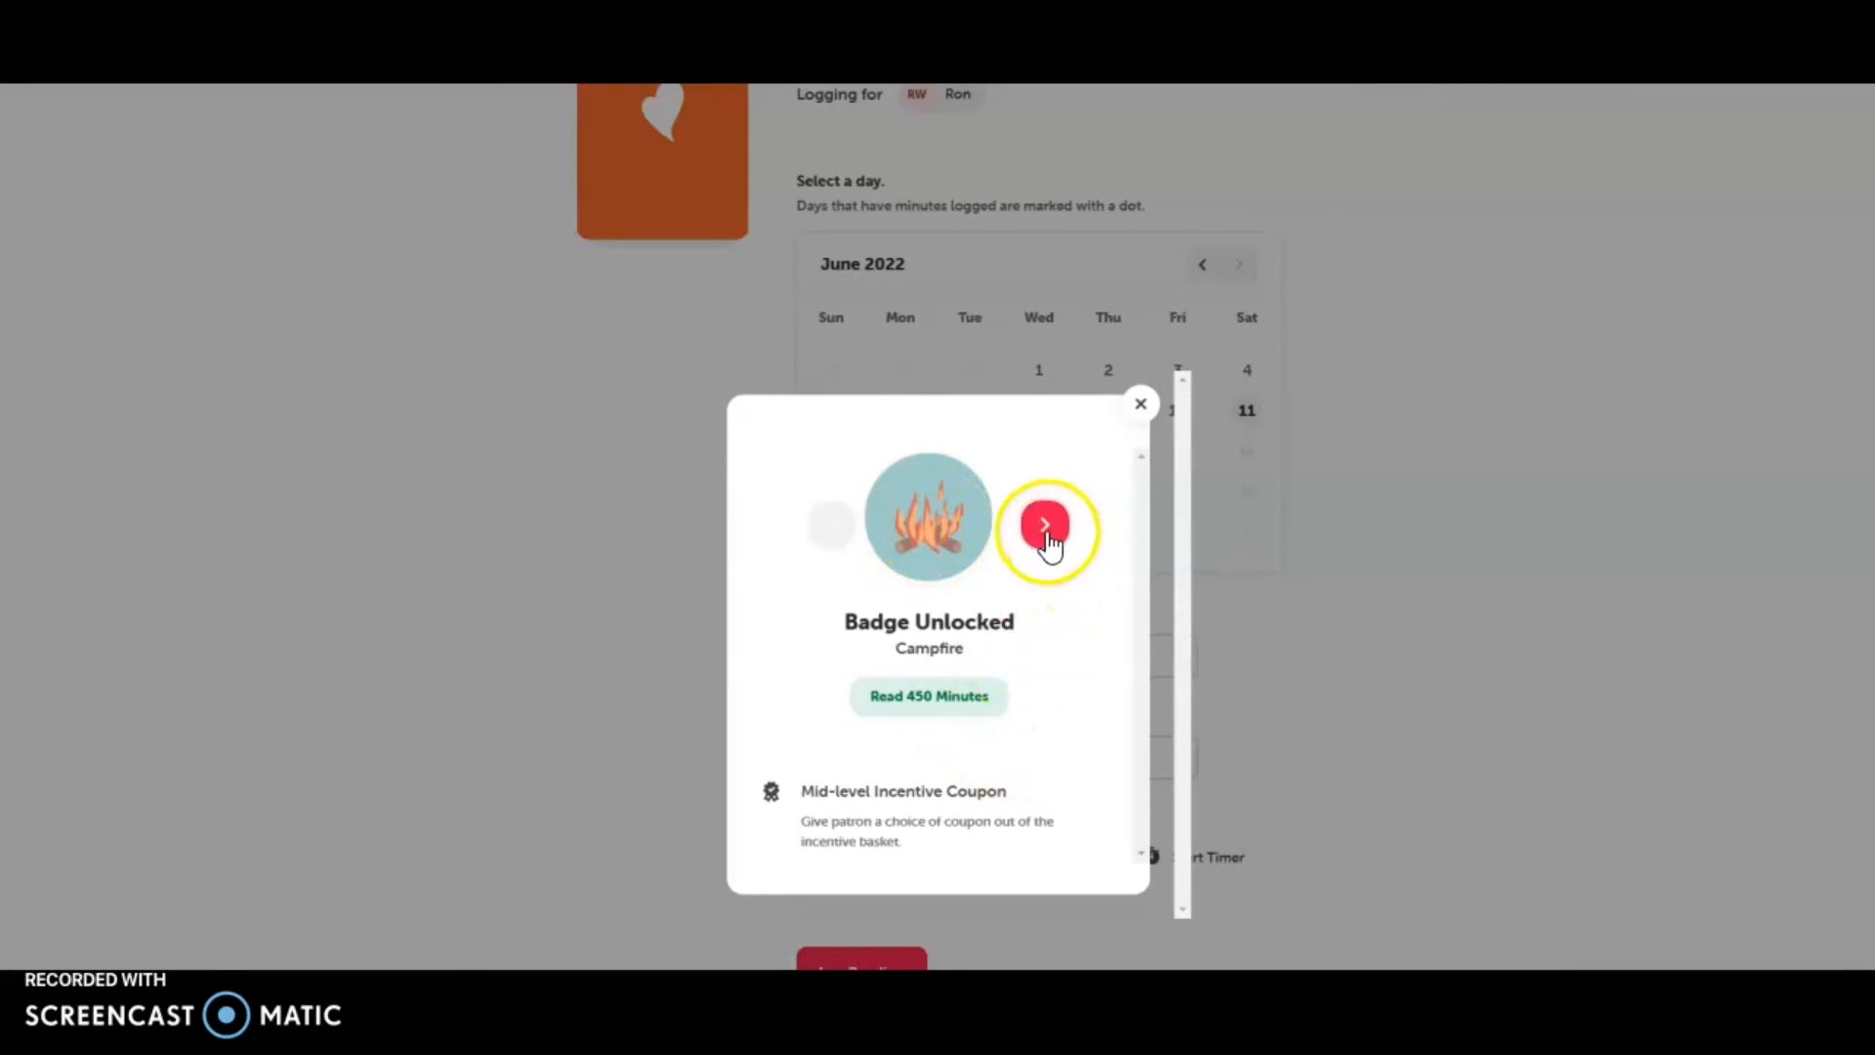
{"action": "mouse_move", "coordinate": [1046, 532]}
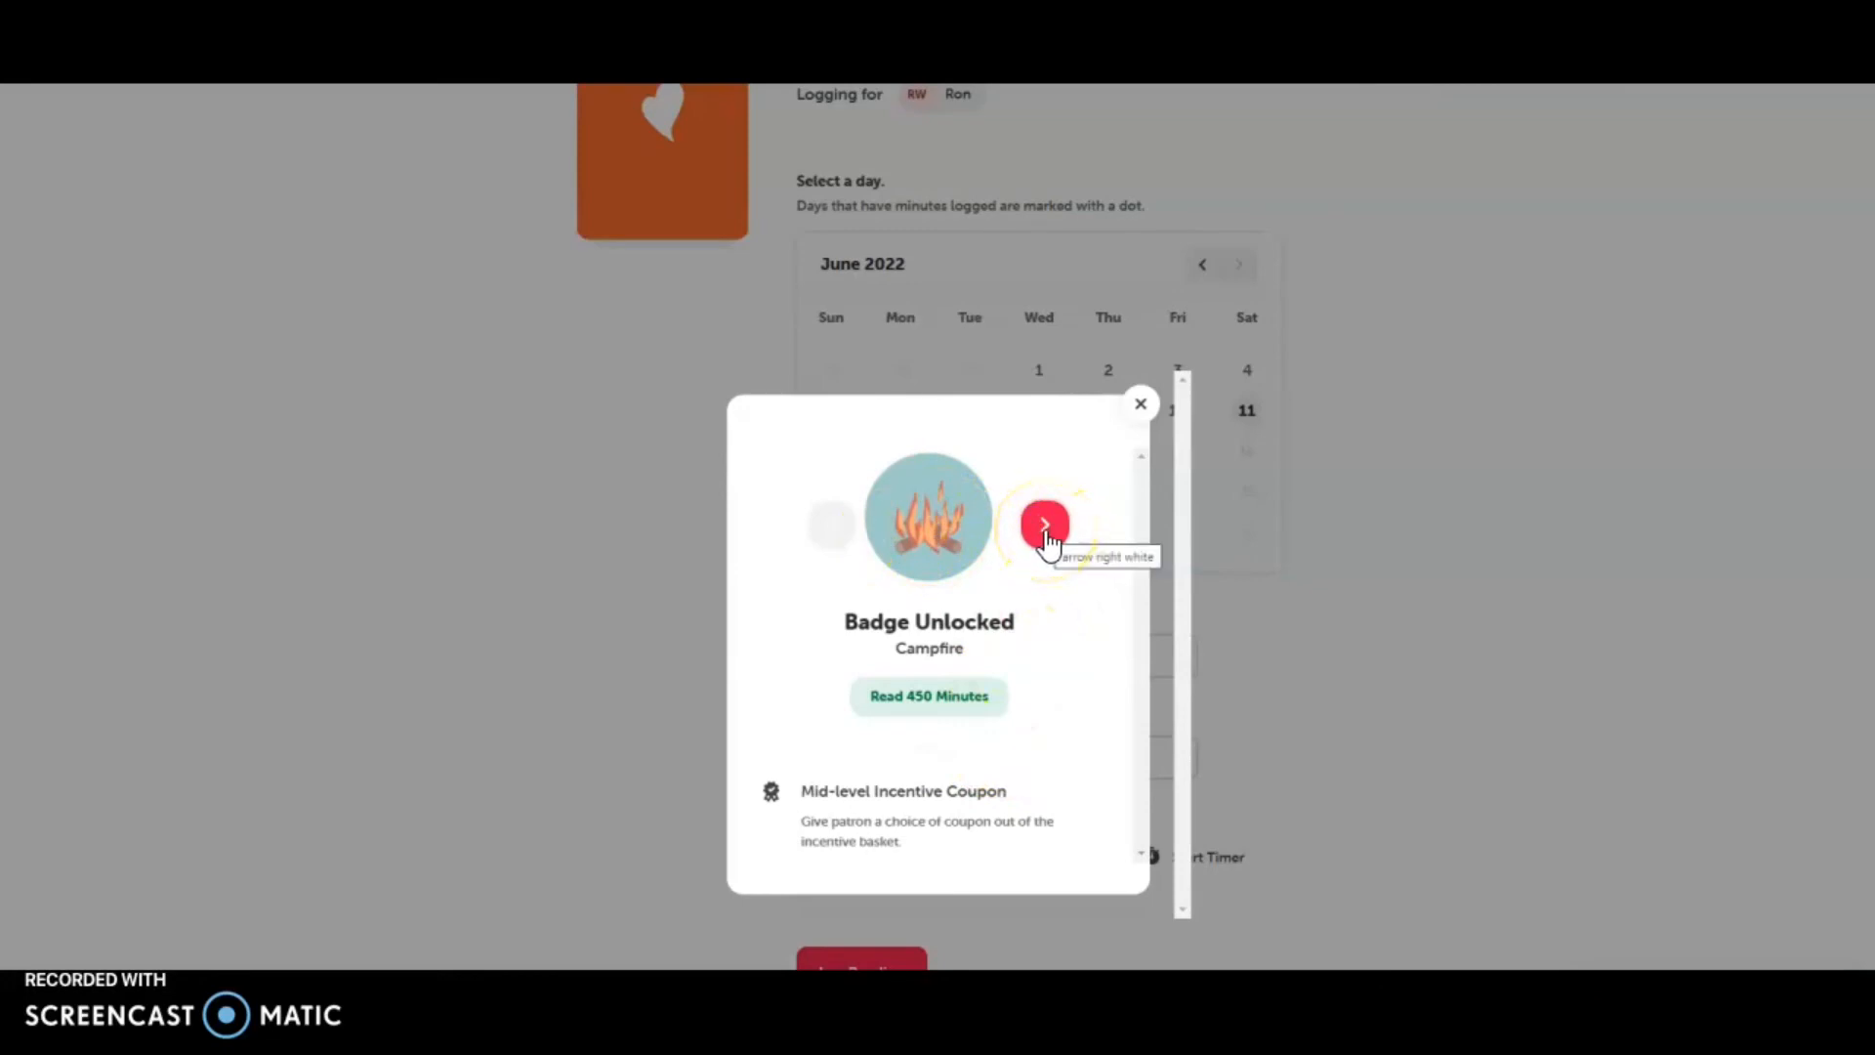
Page through Ron's Campfire, Back to Back and First Log badges, then close the notice.
{"action": "left_click", "coordinate": [1044, 526]}
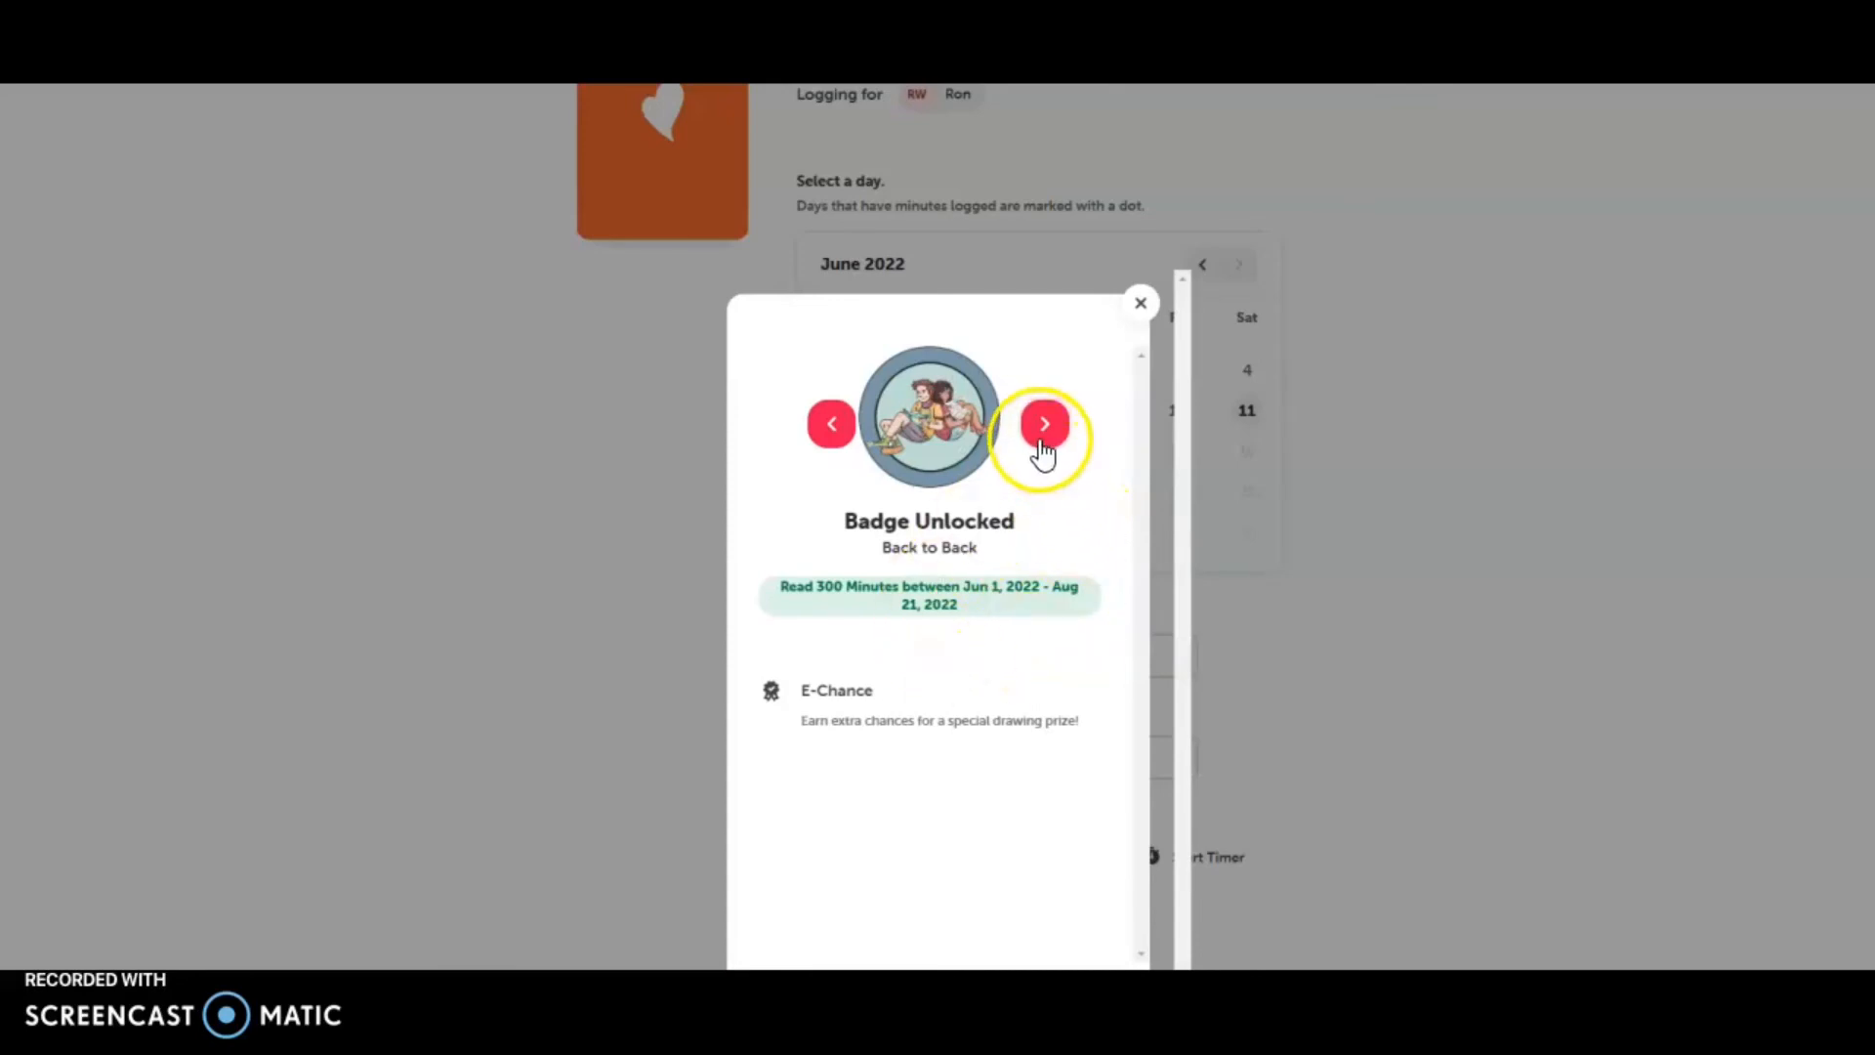
{"action": "mouse_move", "coordinate": [1042, 448]}
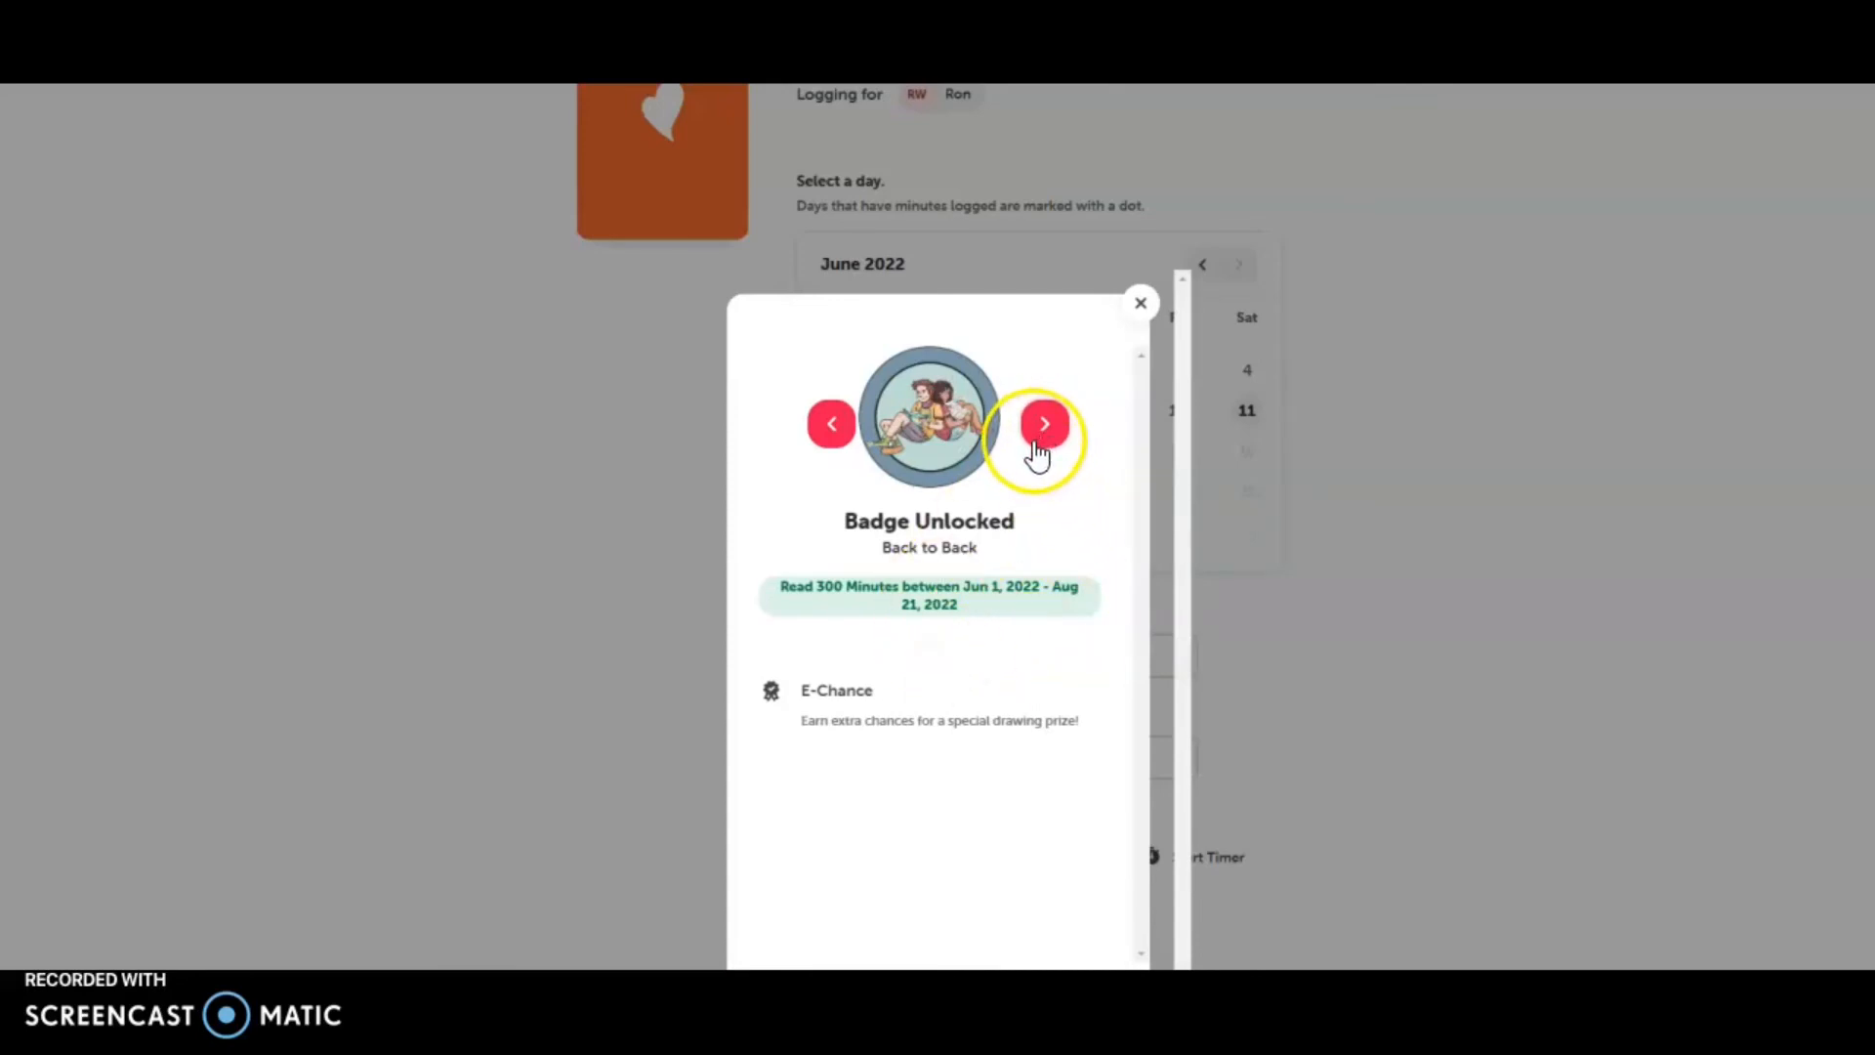
{"action": "left_click", "coordinate": [1044, 422]}
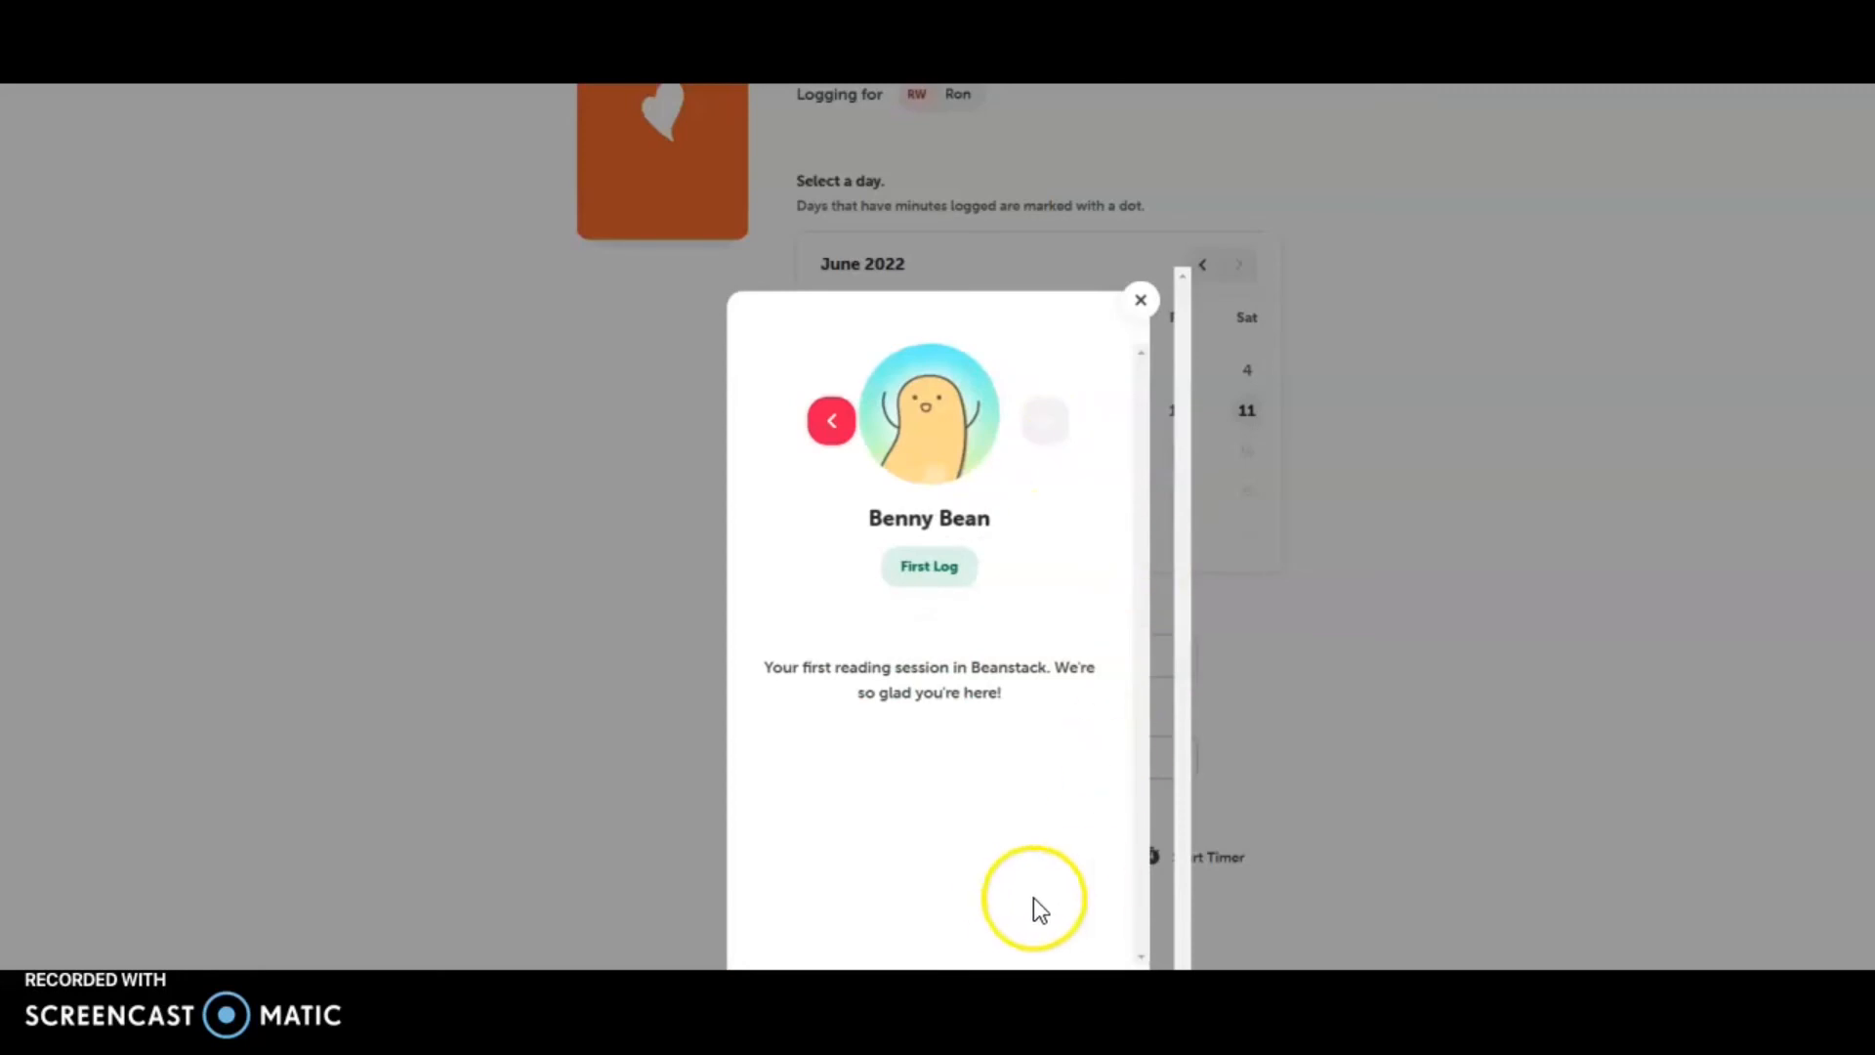
{"action": "mouse_move", "coordinate": [1062, 464]}
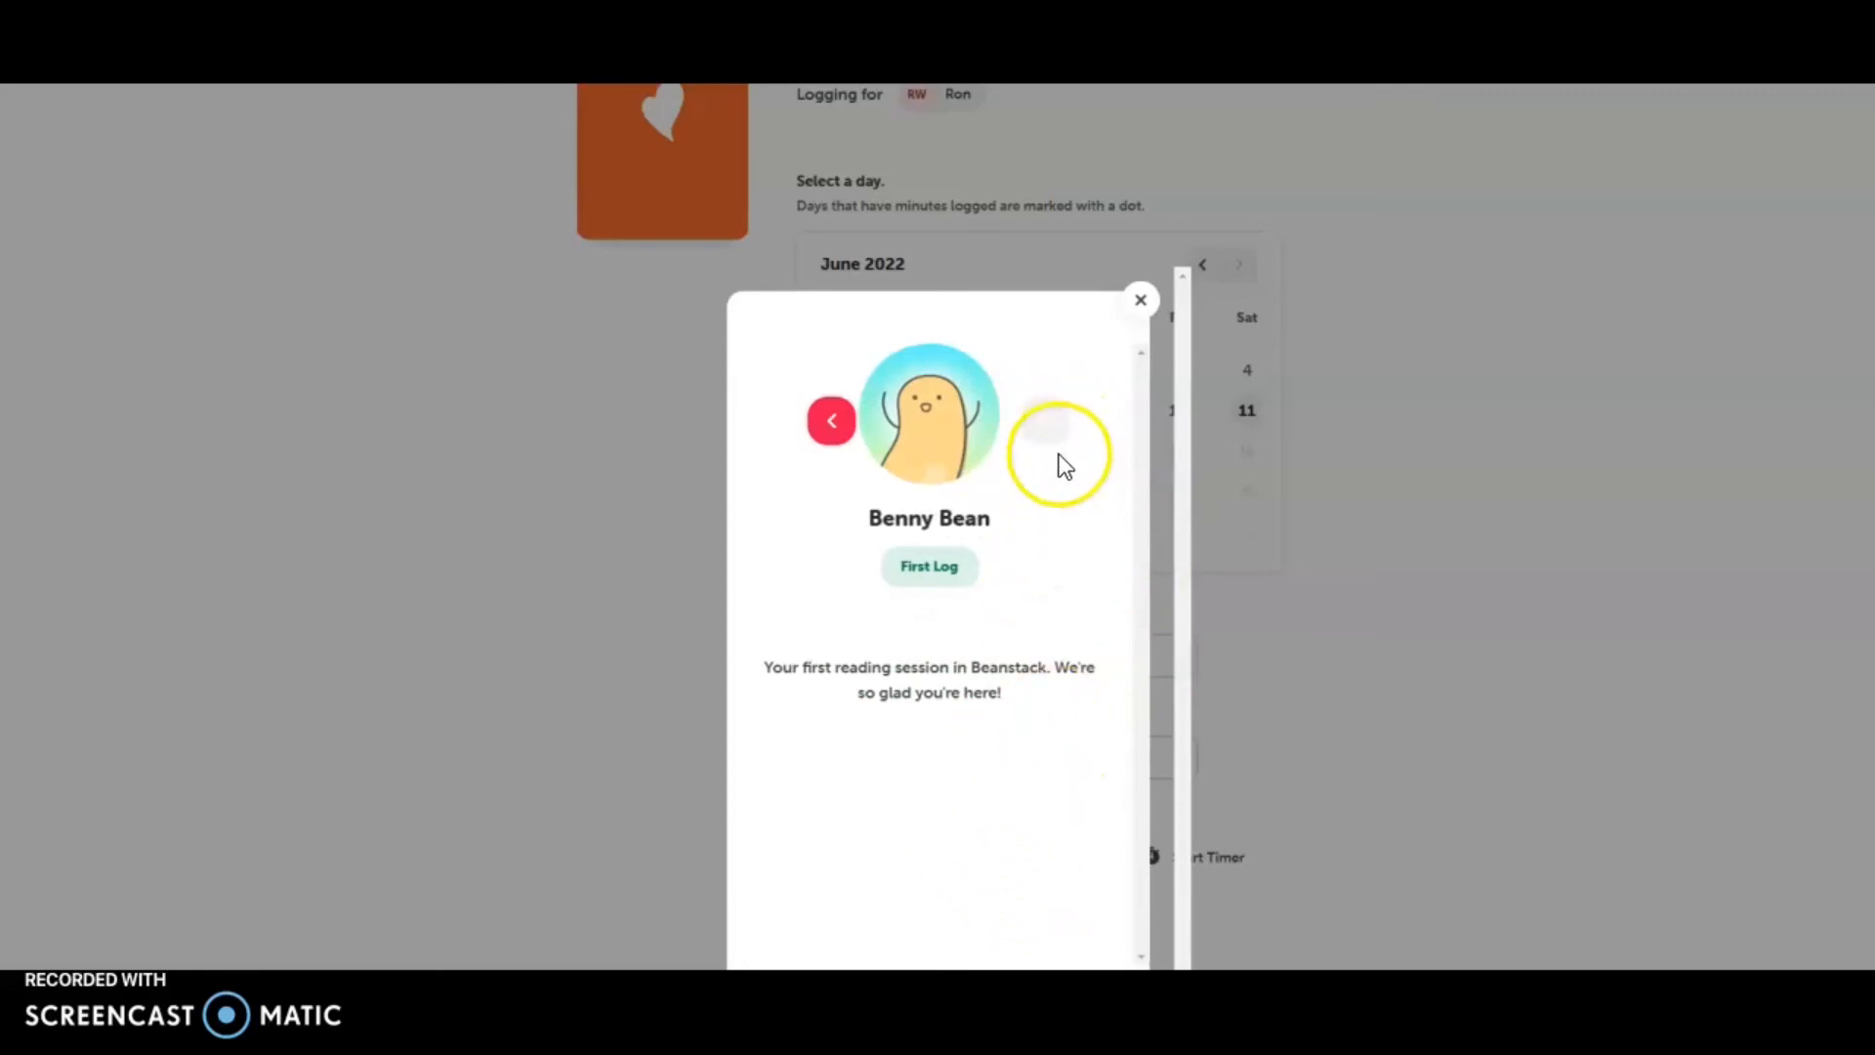
{"action": "left_click", "coordinate": [1139, 299]}
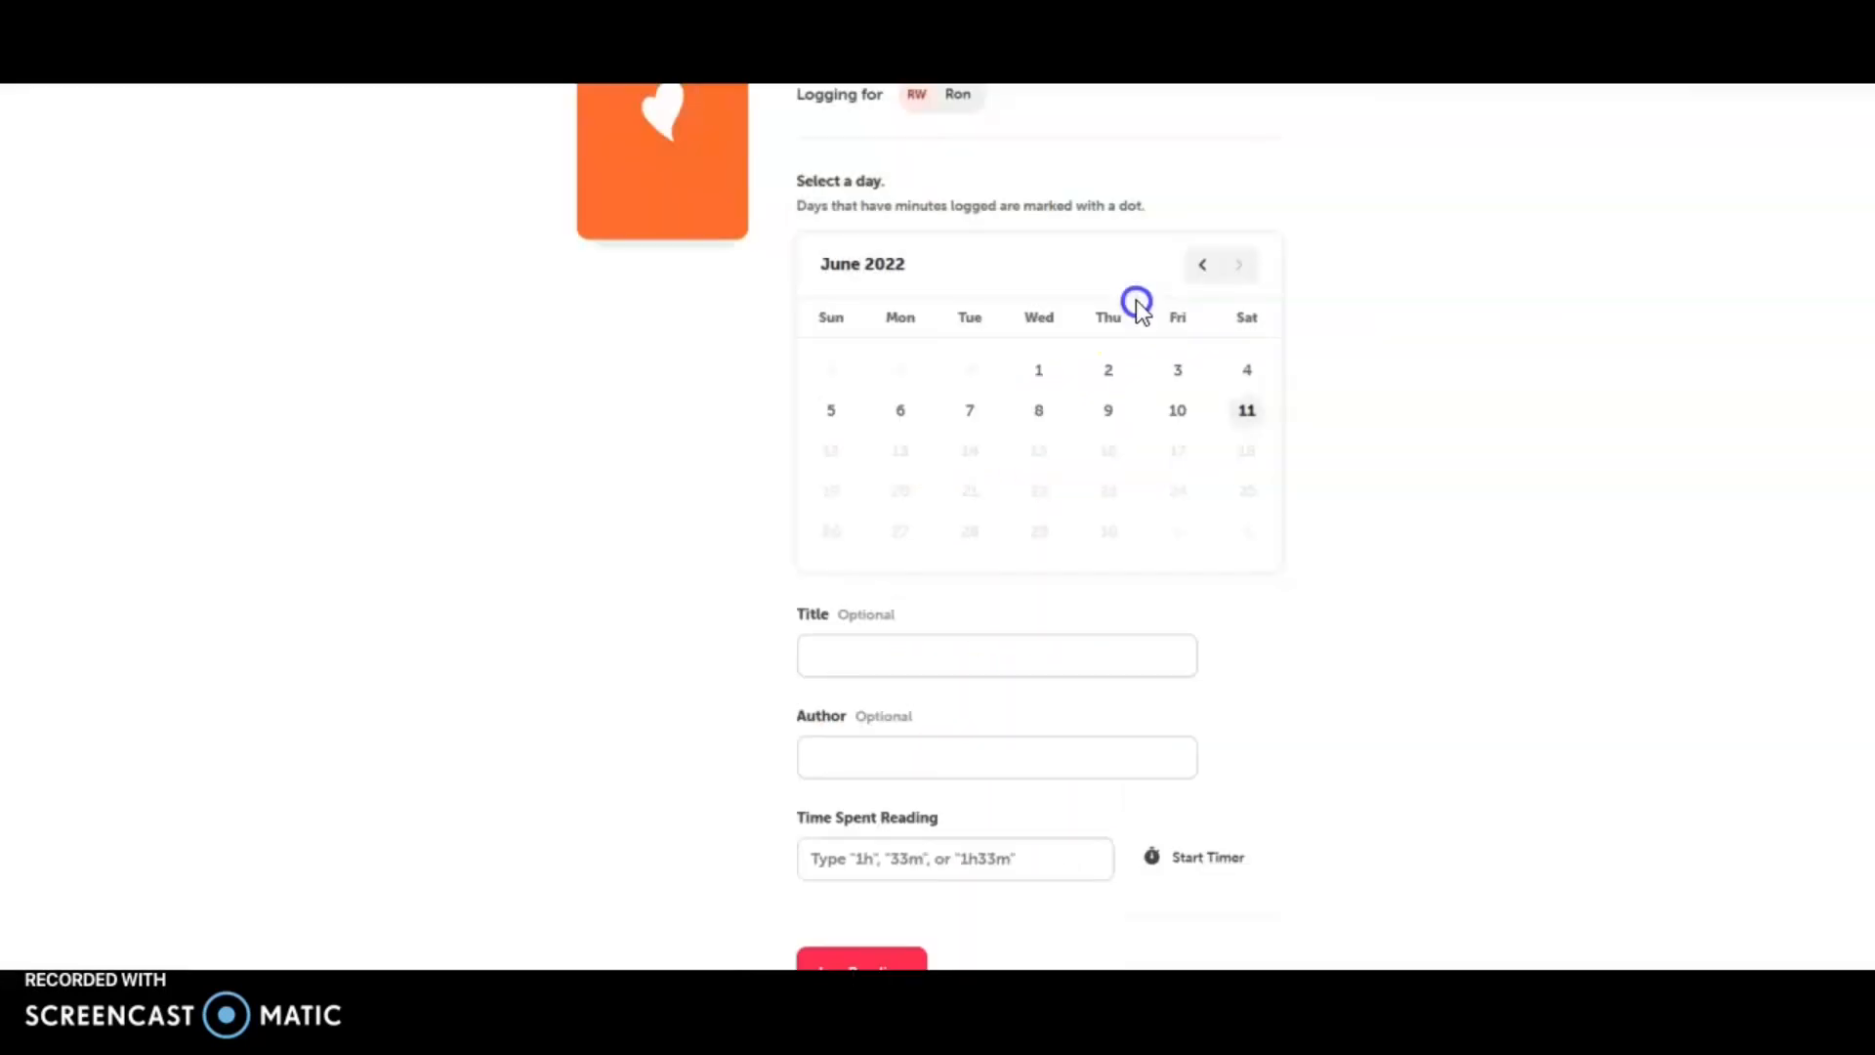
{"action": "scroll", "scroll_direction": "up", "scroll_amount": 3}
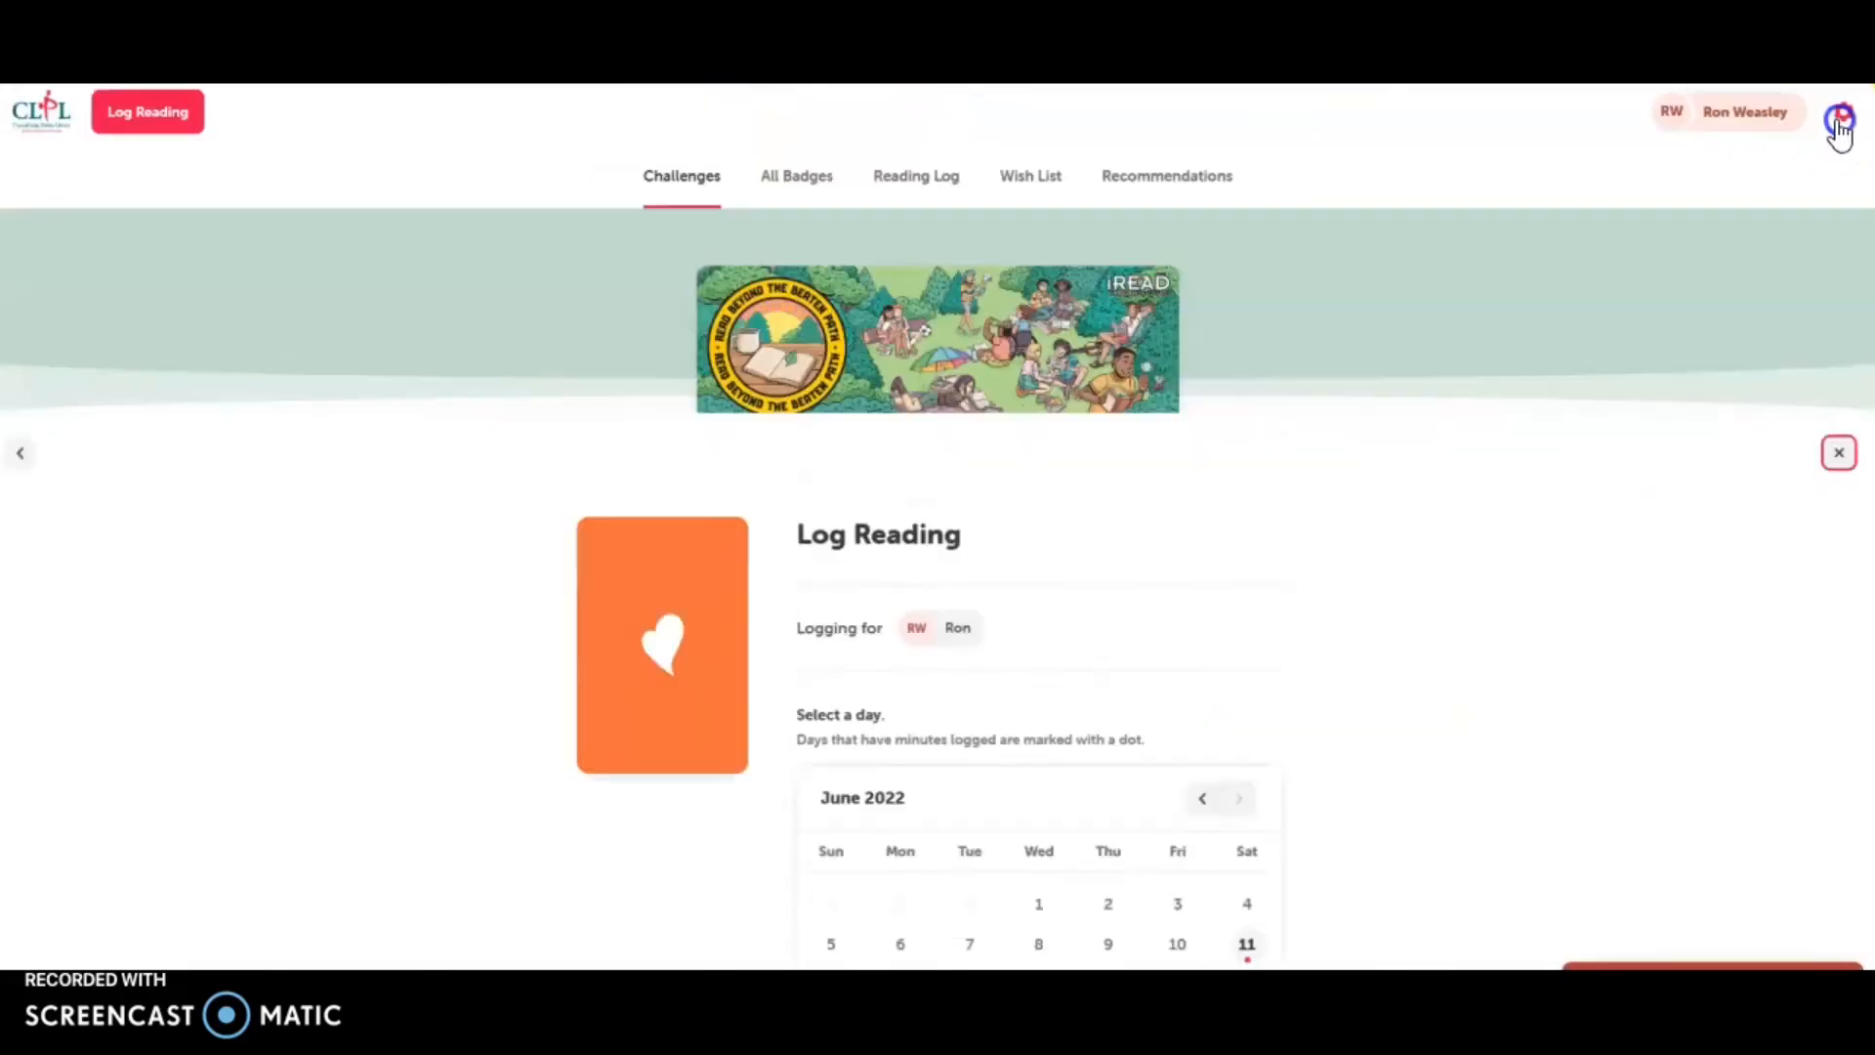
Close the reading log and open the Teen program's Rewards tab.
{"action": "left_click", "coordinate": [1838, 452]}
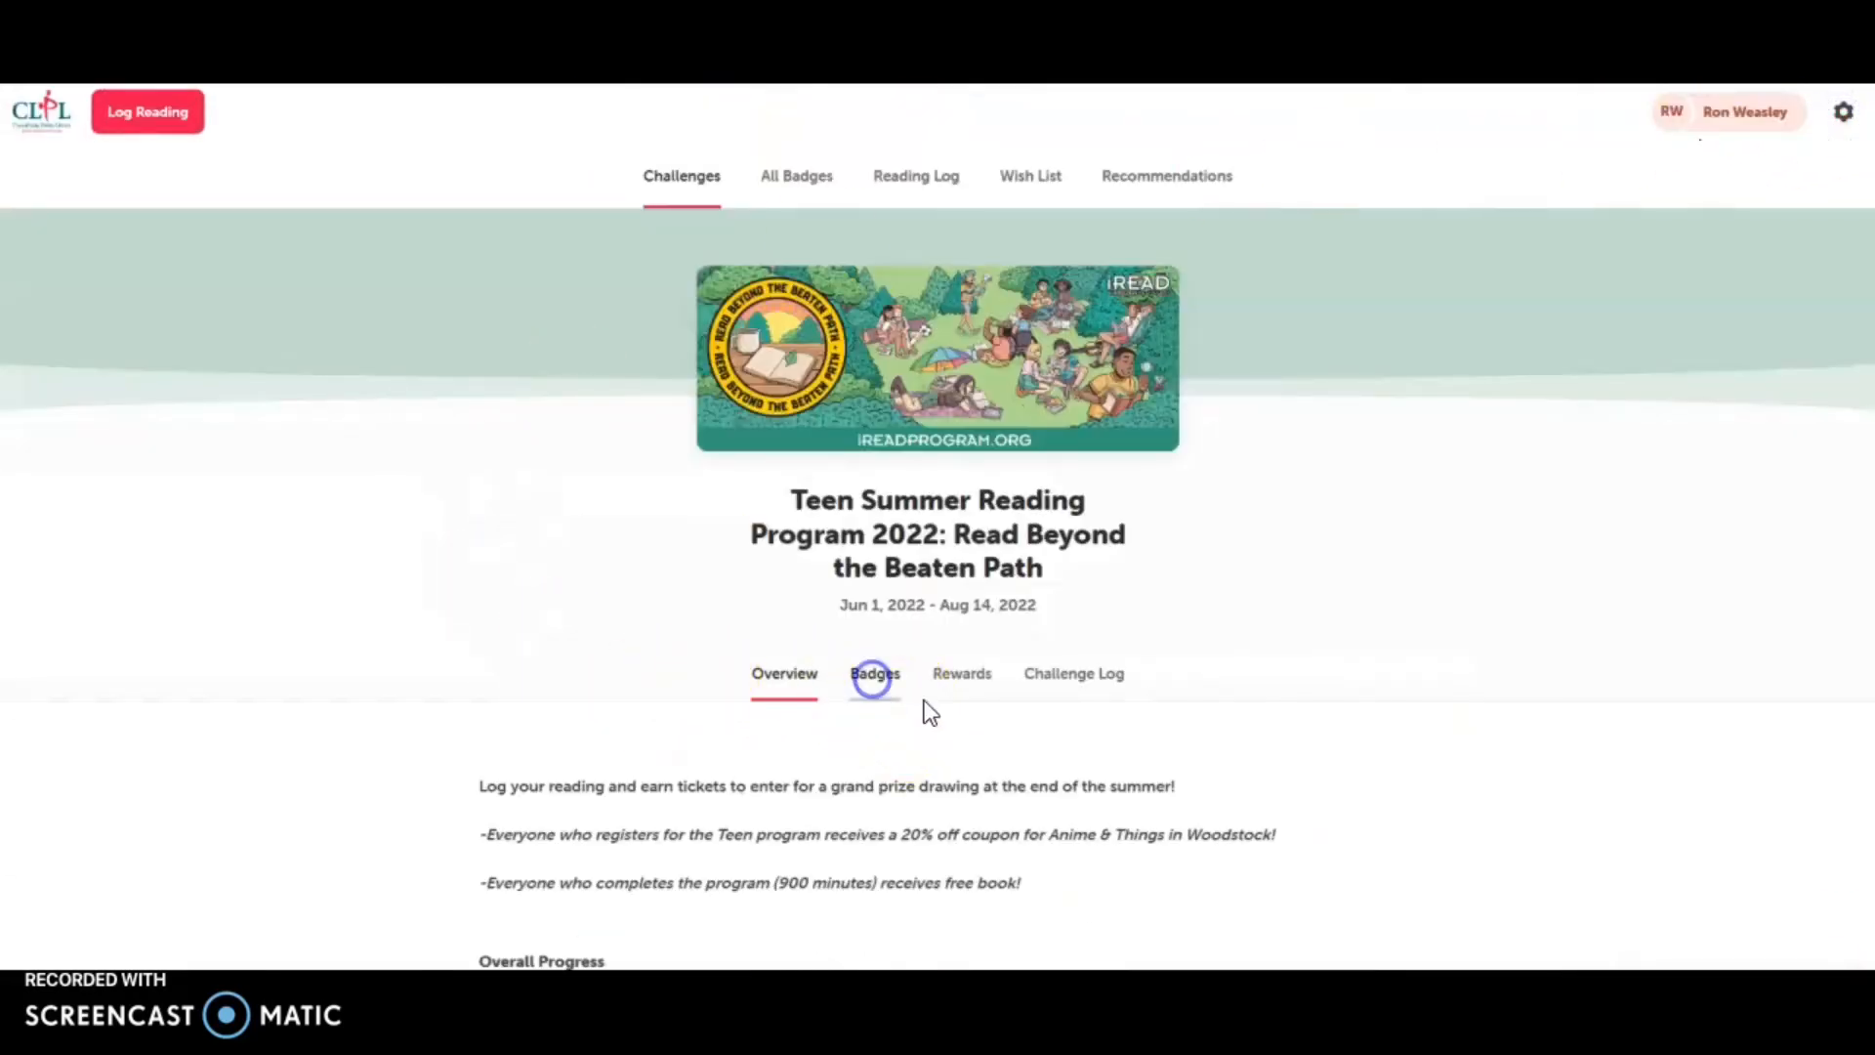
{"action": "left_click", "coordinate": [874, 673]}
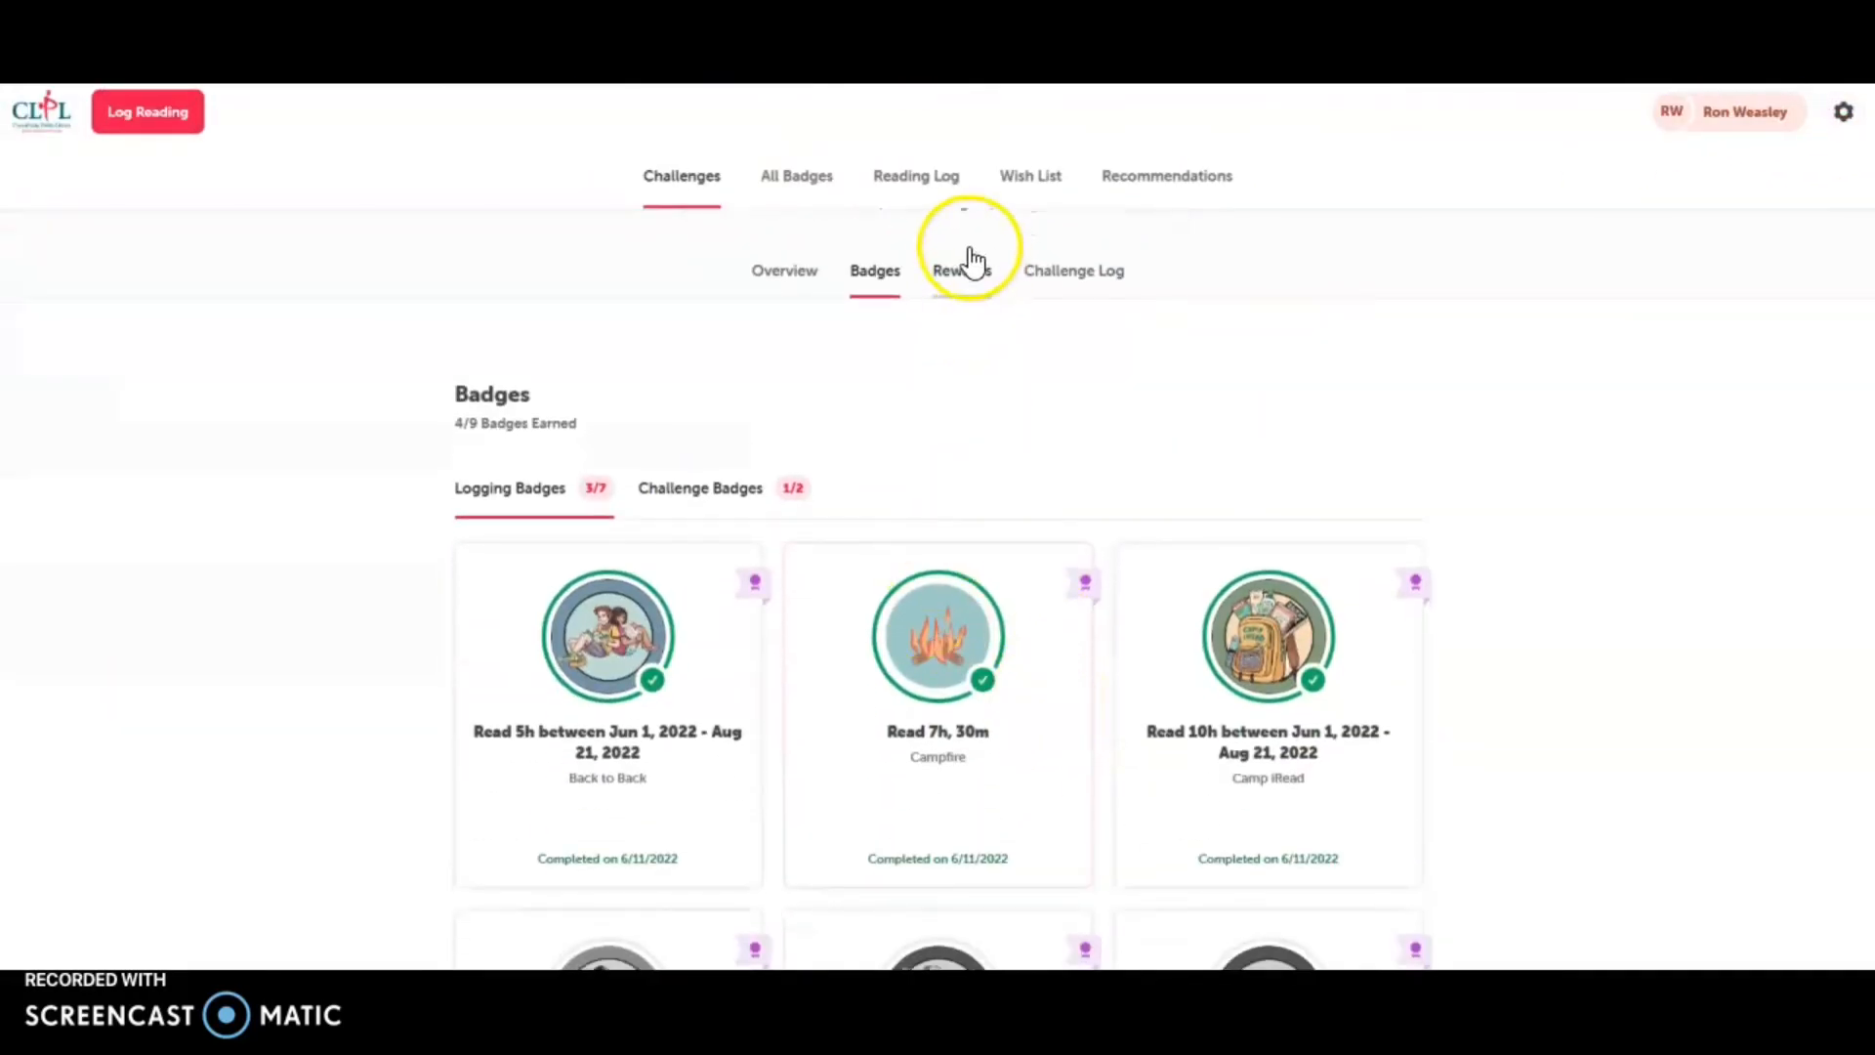
{"action": "left_click", "coordinate": [960, 271]}
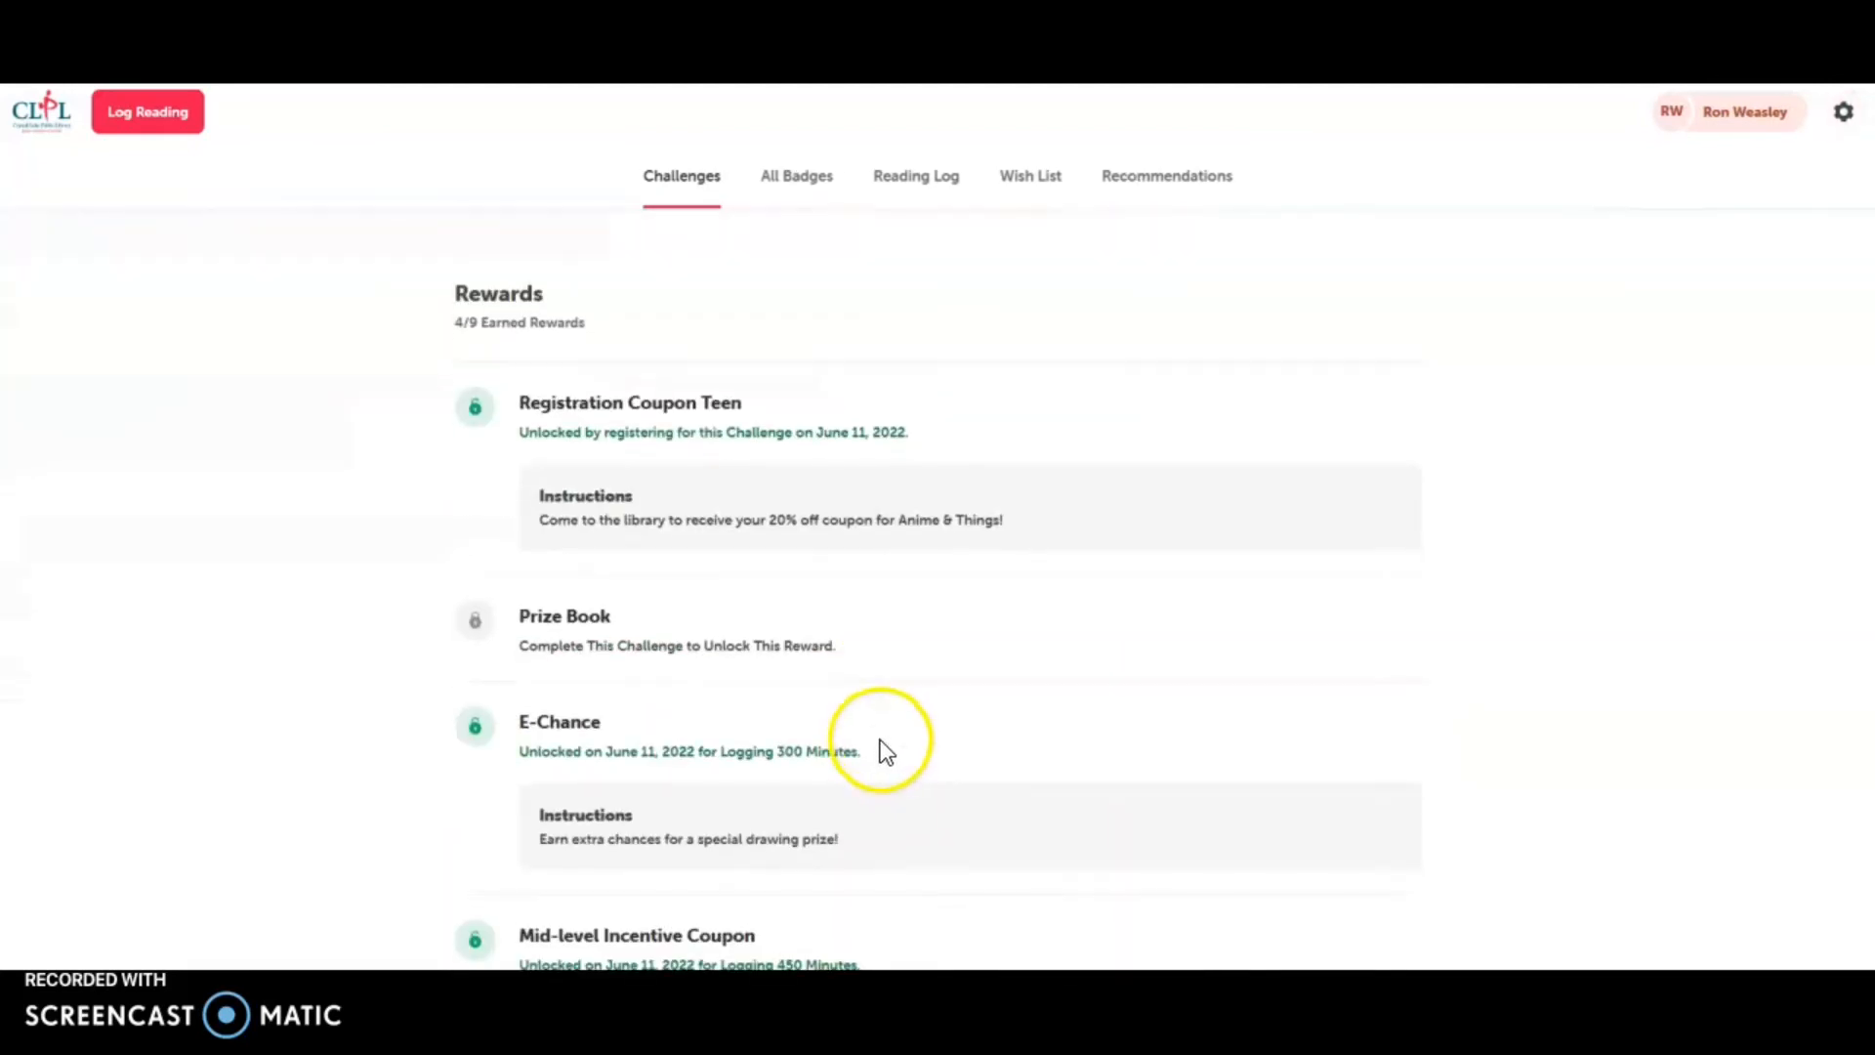
{"action": "mouse_move", "coordinate": [1038, 751]}
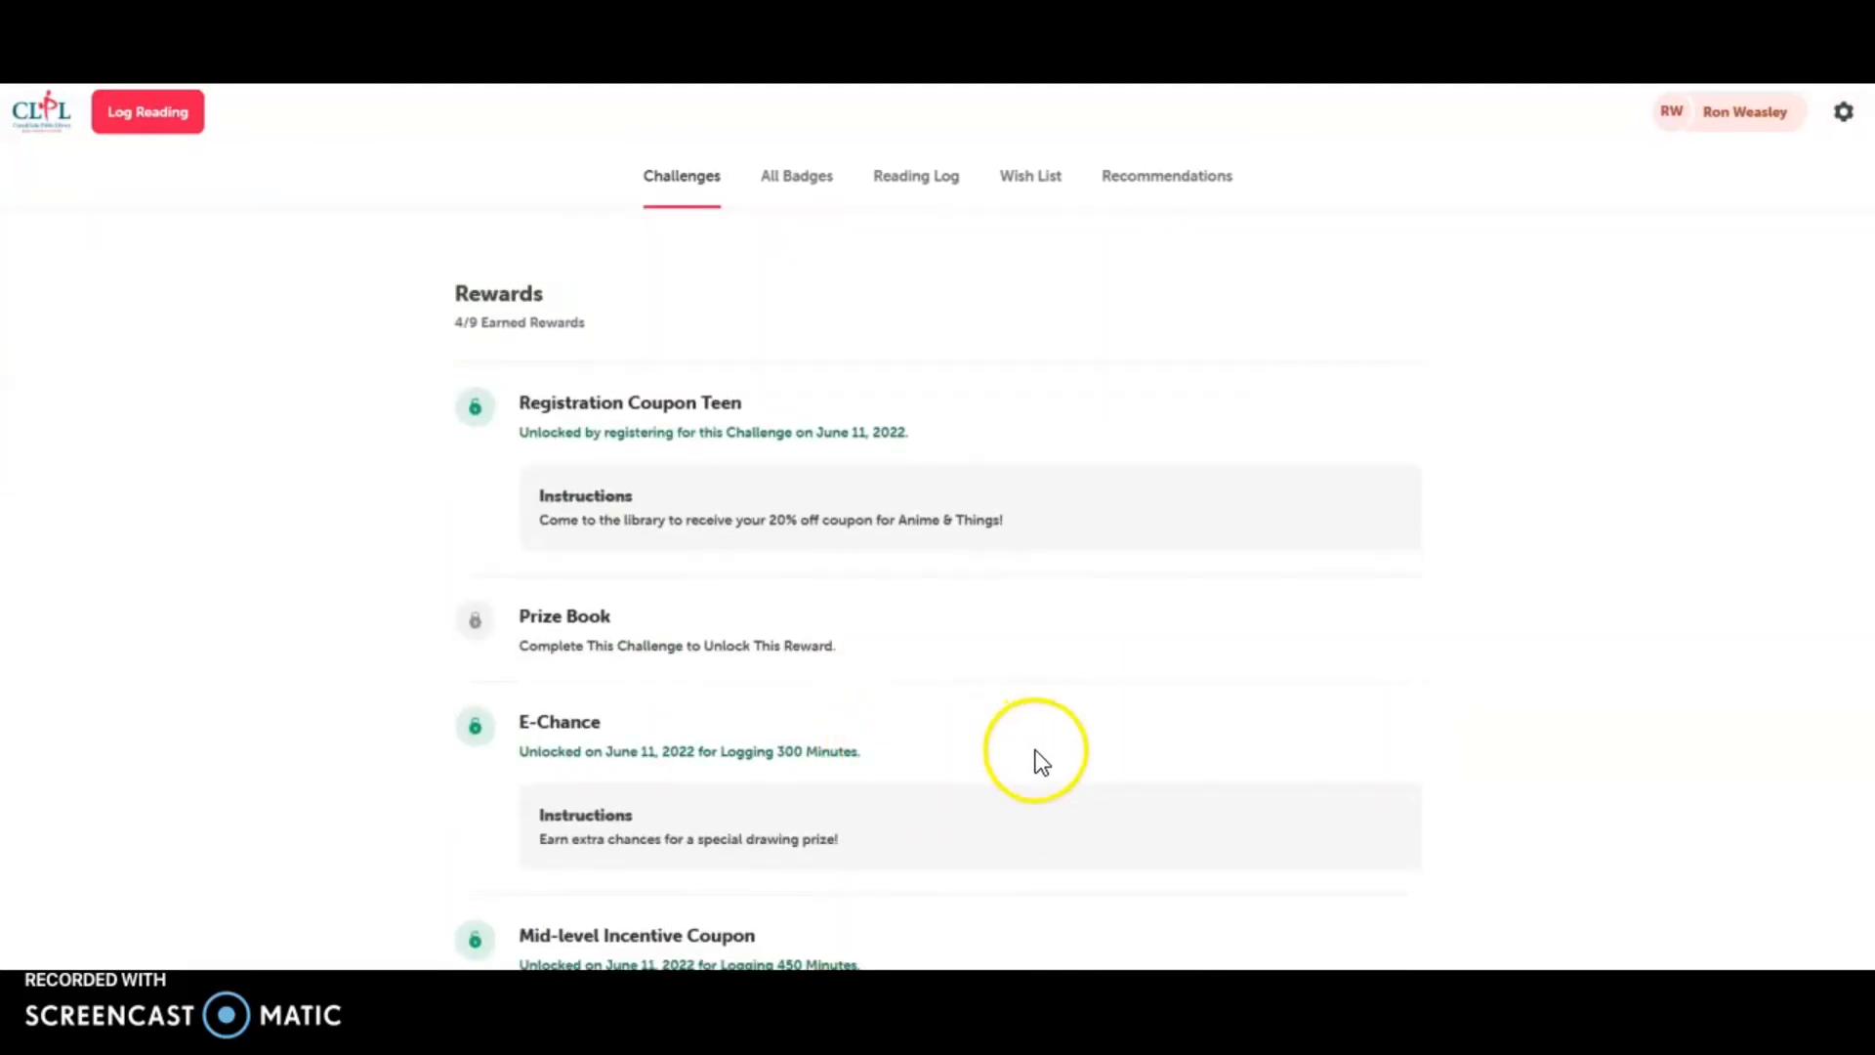
{"action": "scroll", "scroll_direction": "down", "scroll_amount": 3}
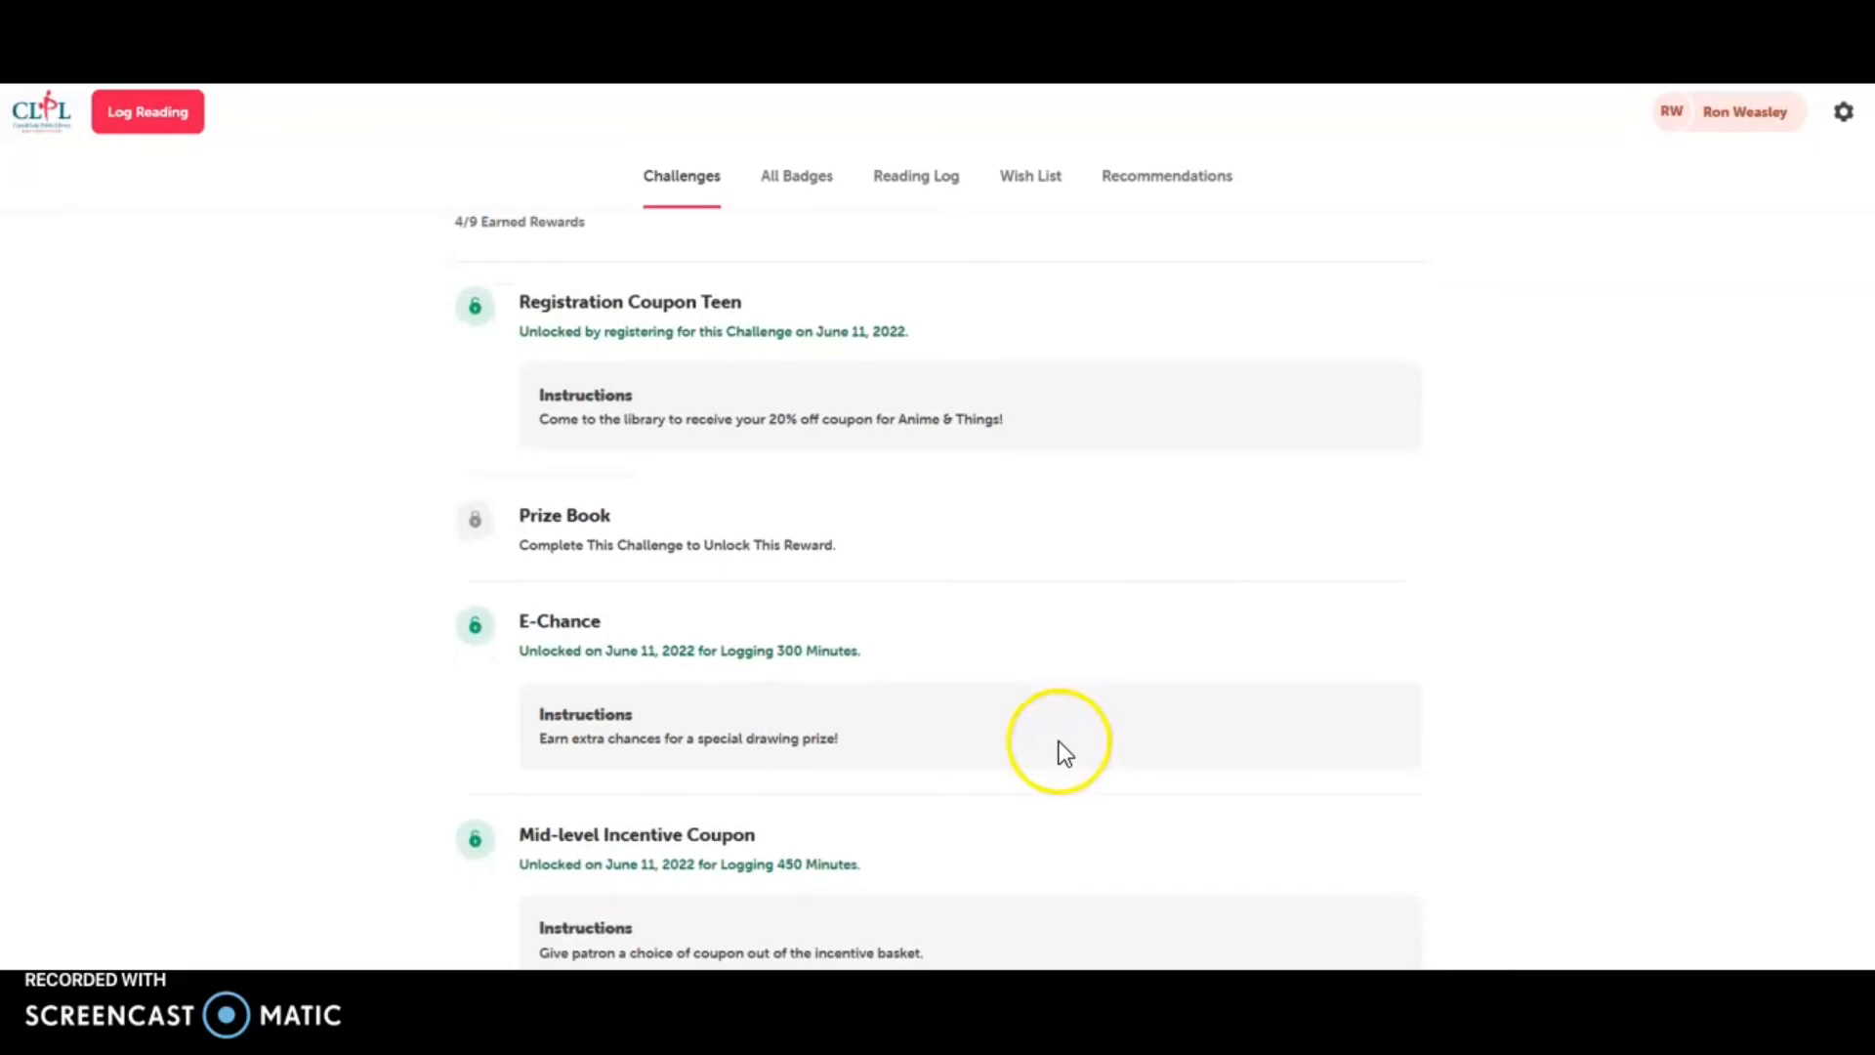
Review Ron's rewards: 4 of 9 earned, including two E-Chances and a mid-level coupon.
{"action": "scroll", "scroll_direction": "down", "scroll_amount": 3}
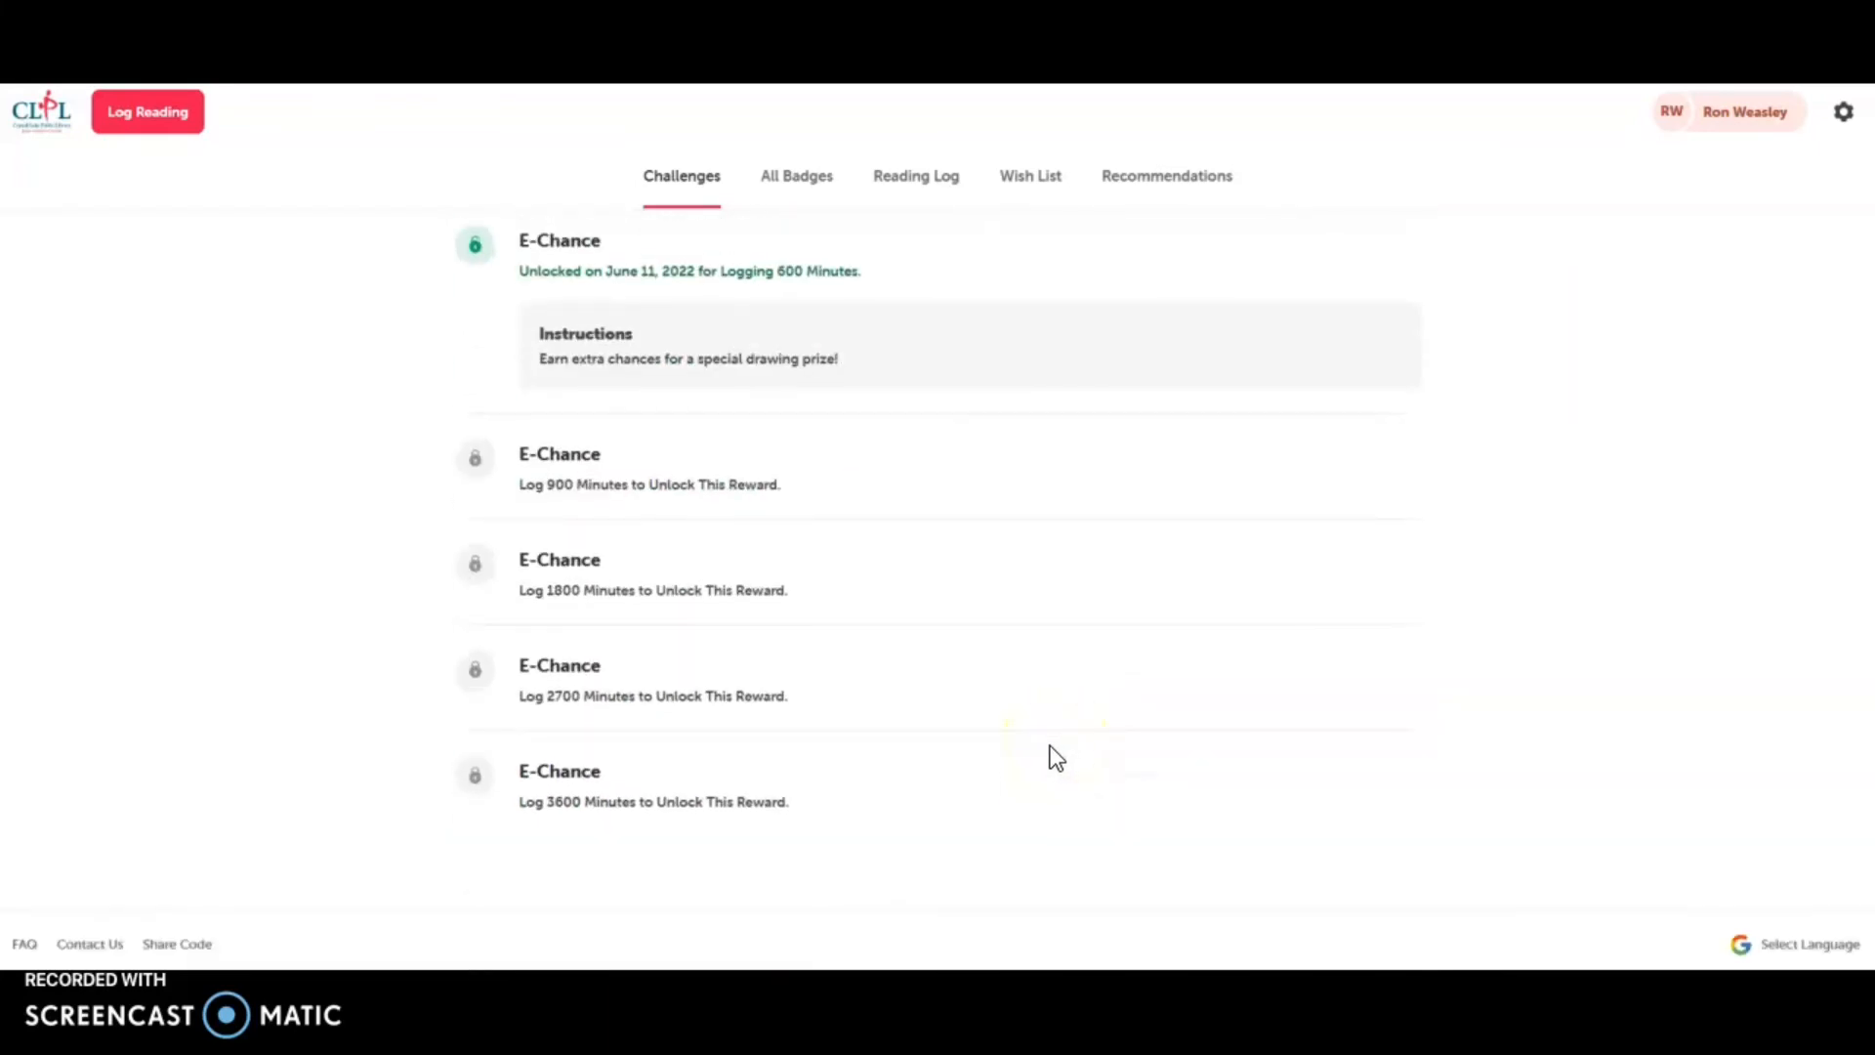
{"action": "scroll", "scroll_direction": "up", "scroll_amount": 3}
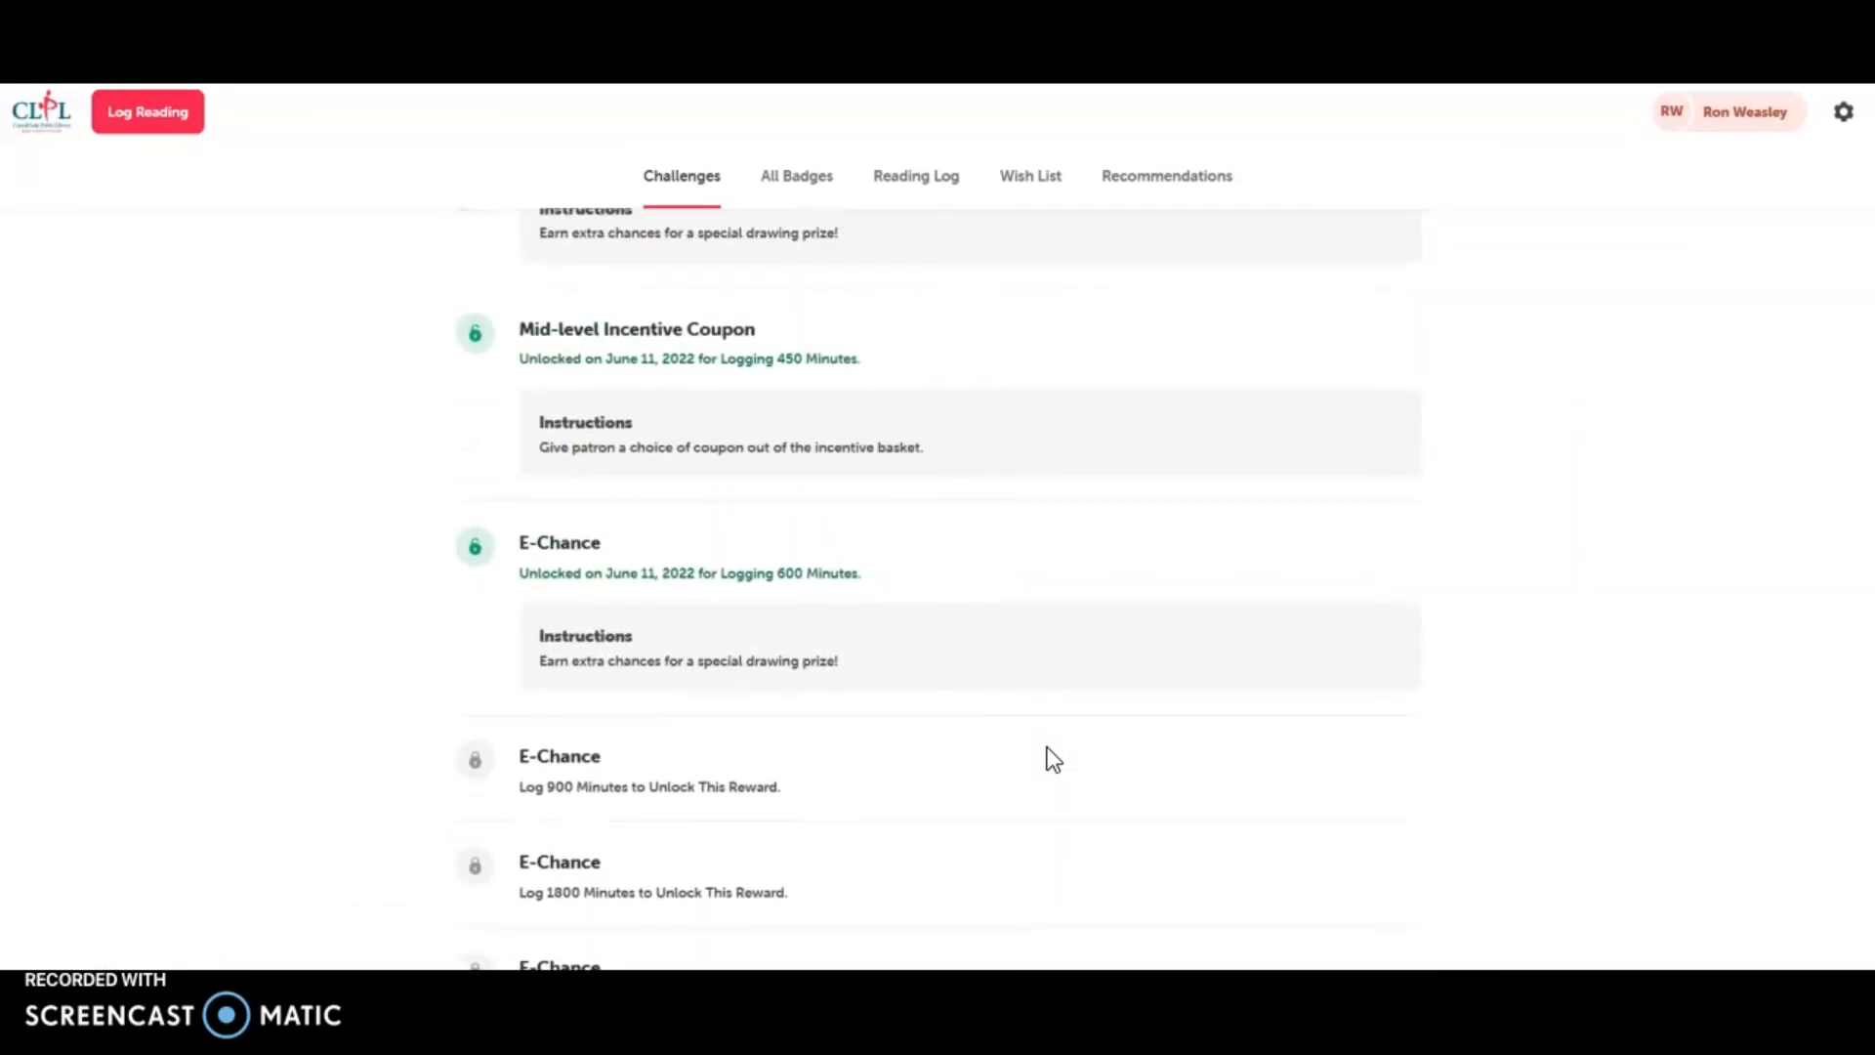
{"action": "scroll", "scroll_direction": "up", "scroll_amount": 3}
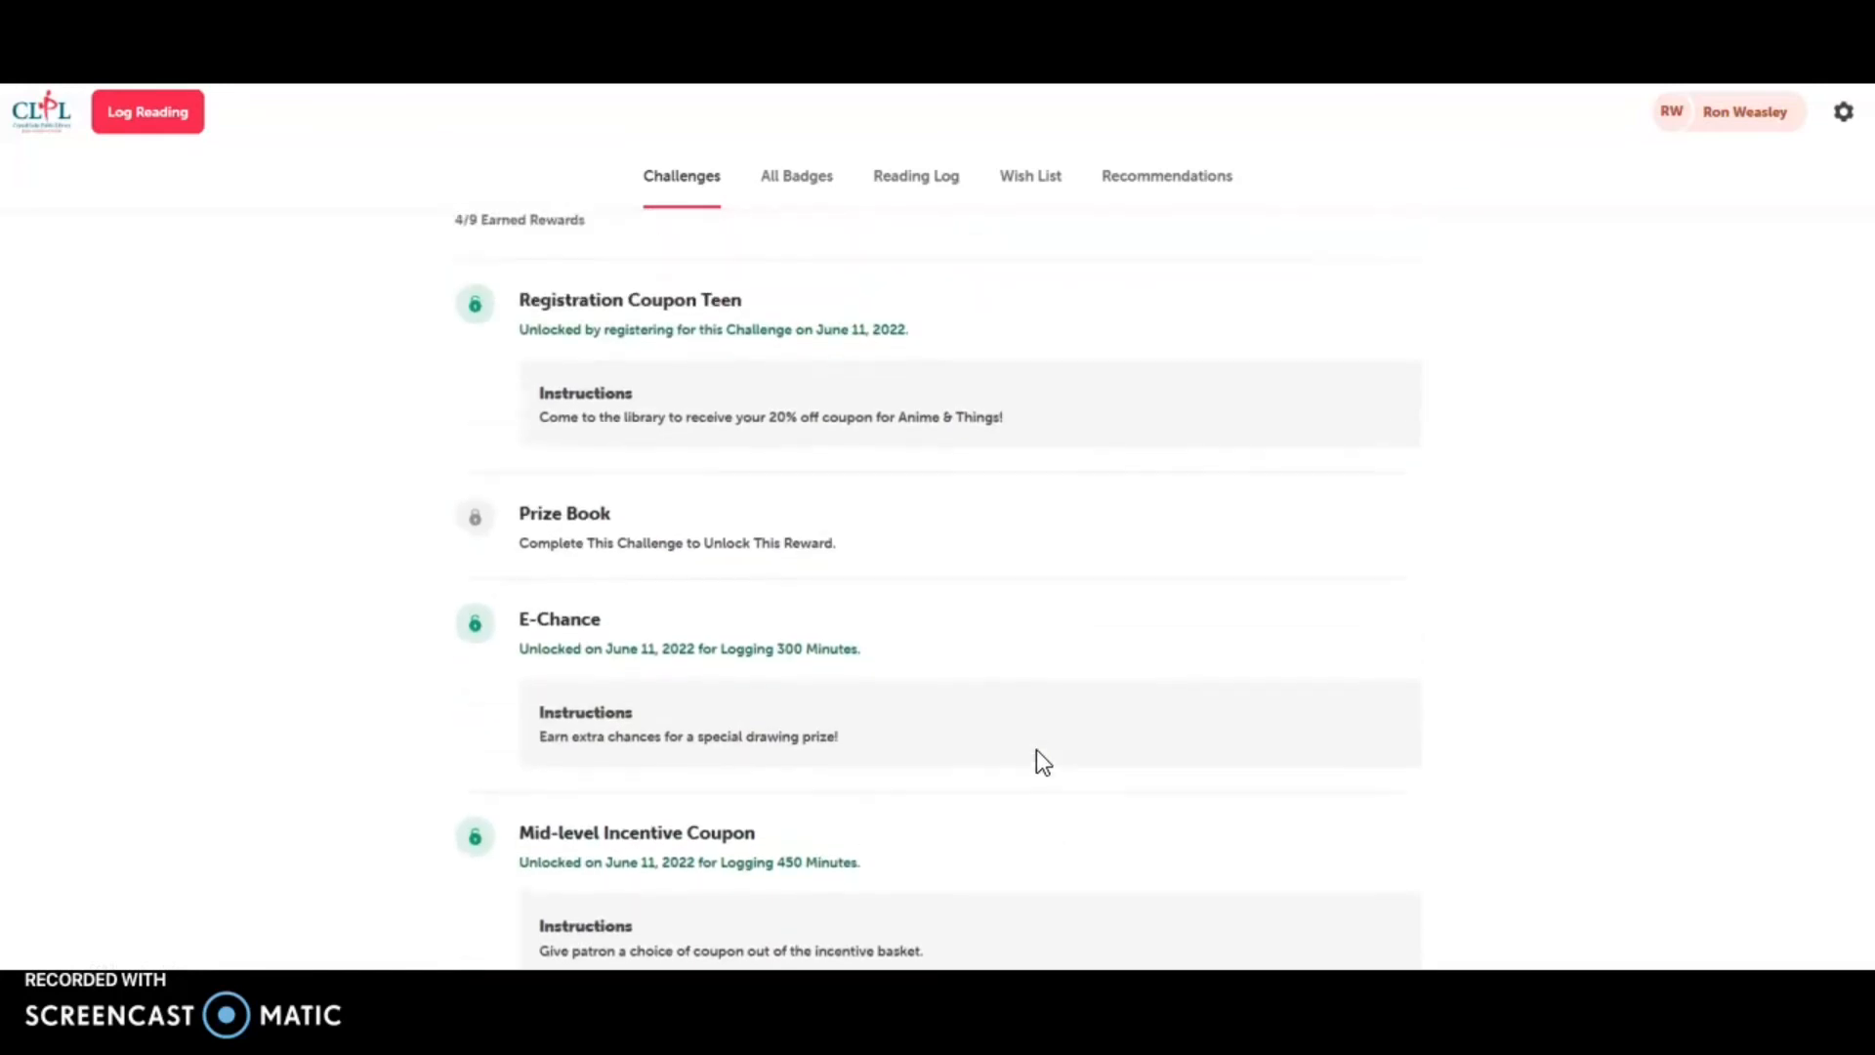
{"action": "scroll", "scroll_direction": "down", "scroll_amount": 3}
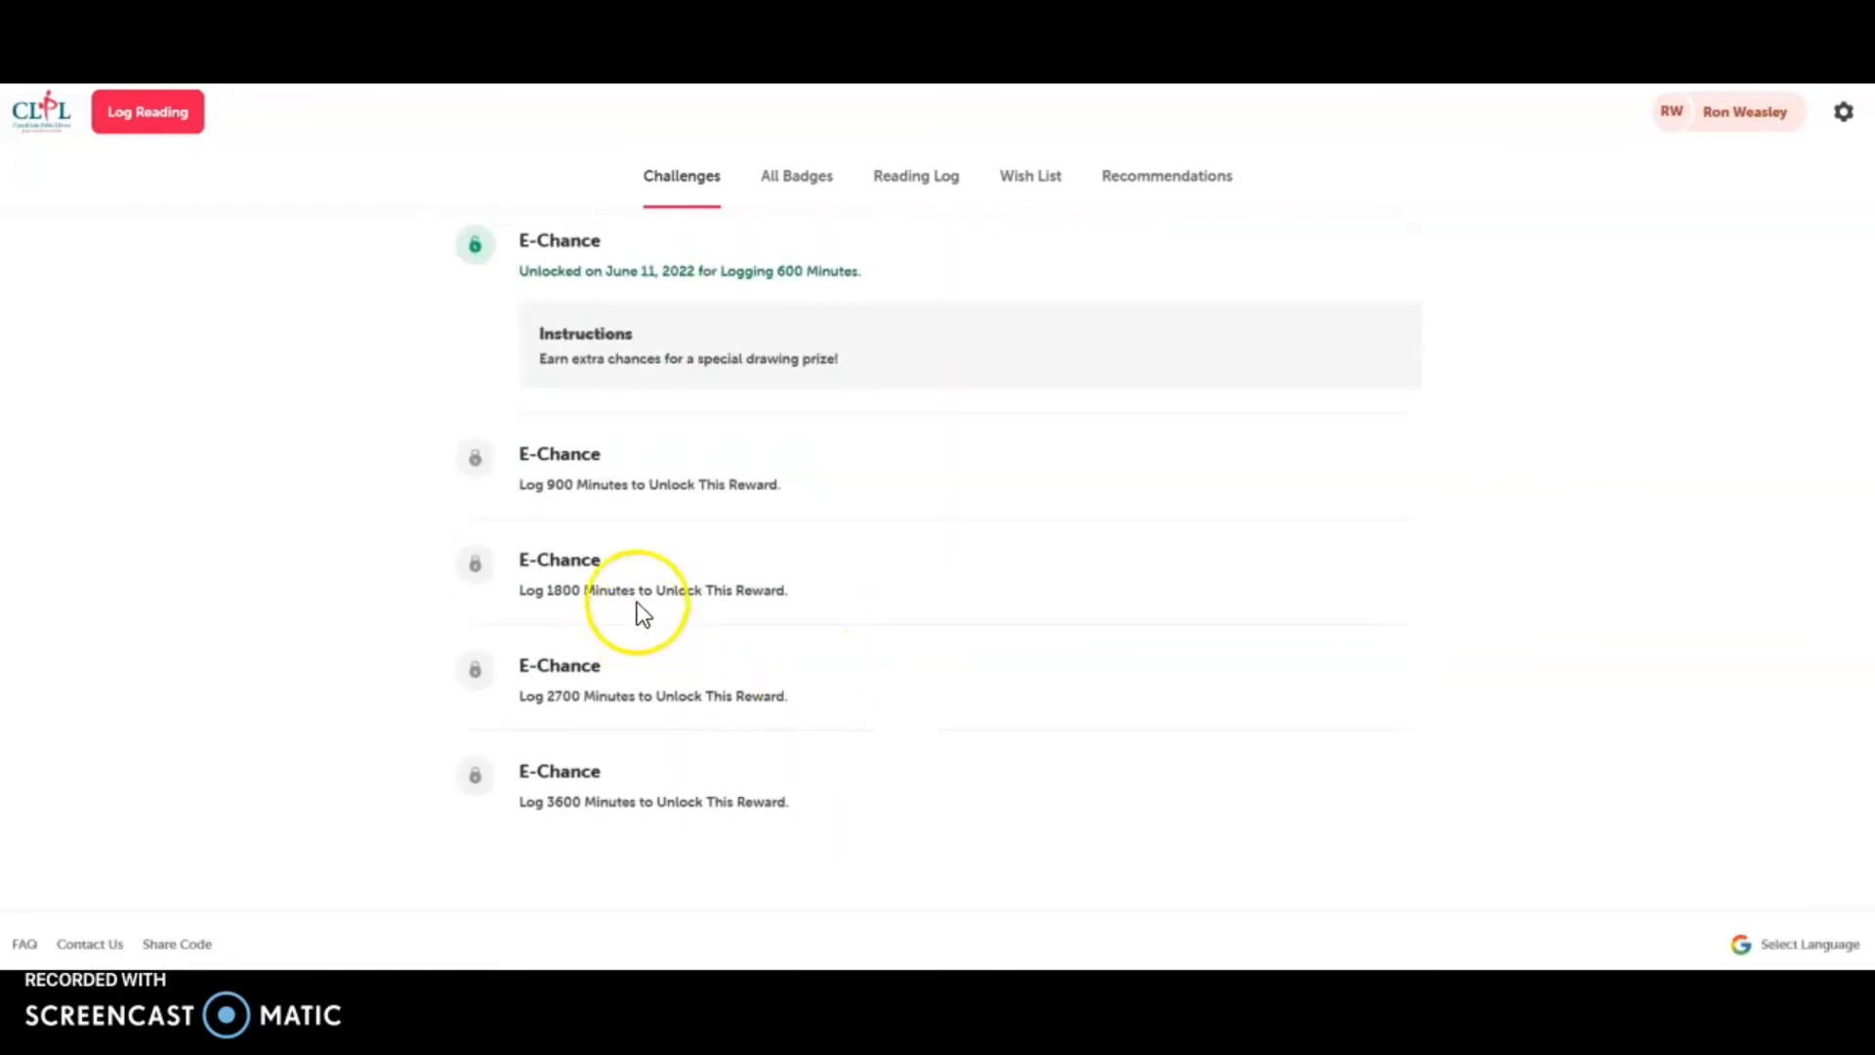
{"action": "scroll", "scroll_direction": "up", "scroll_amount": 3}
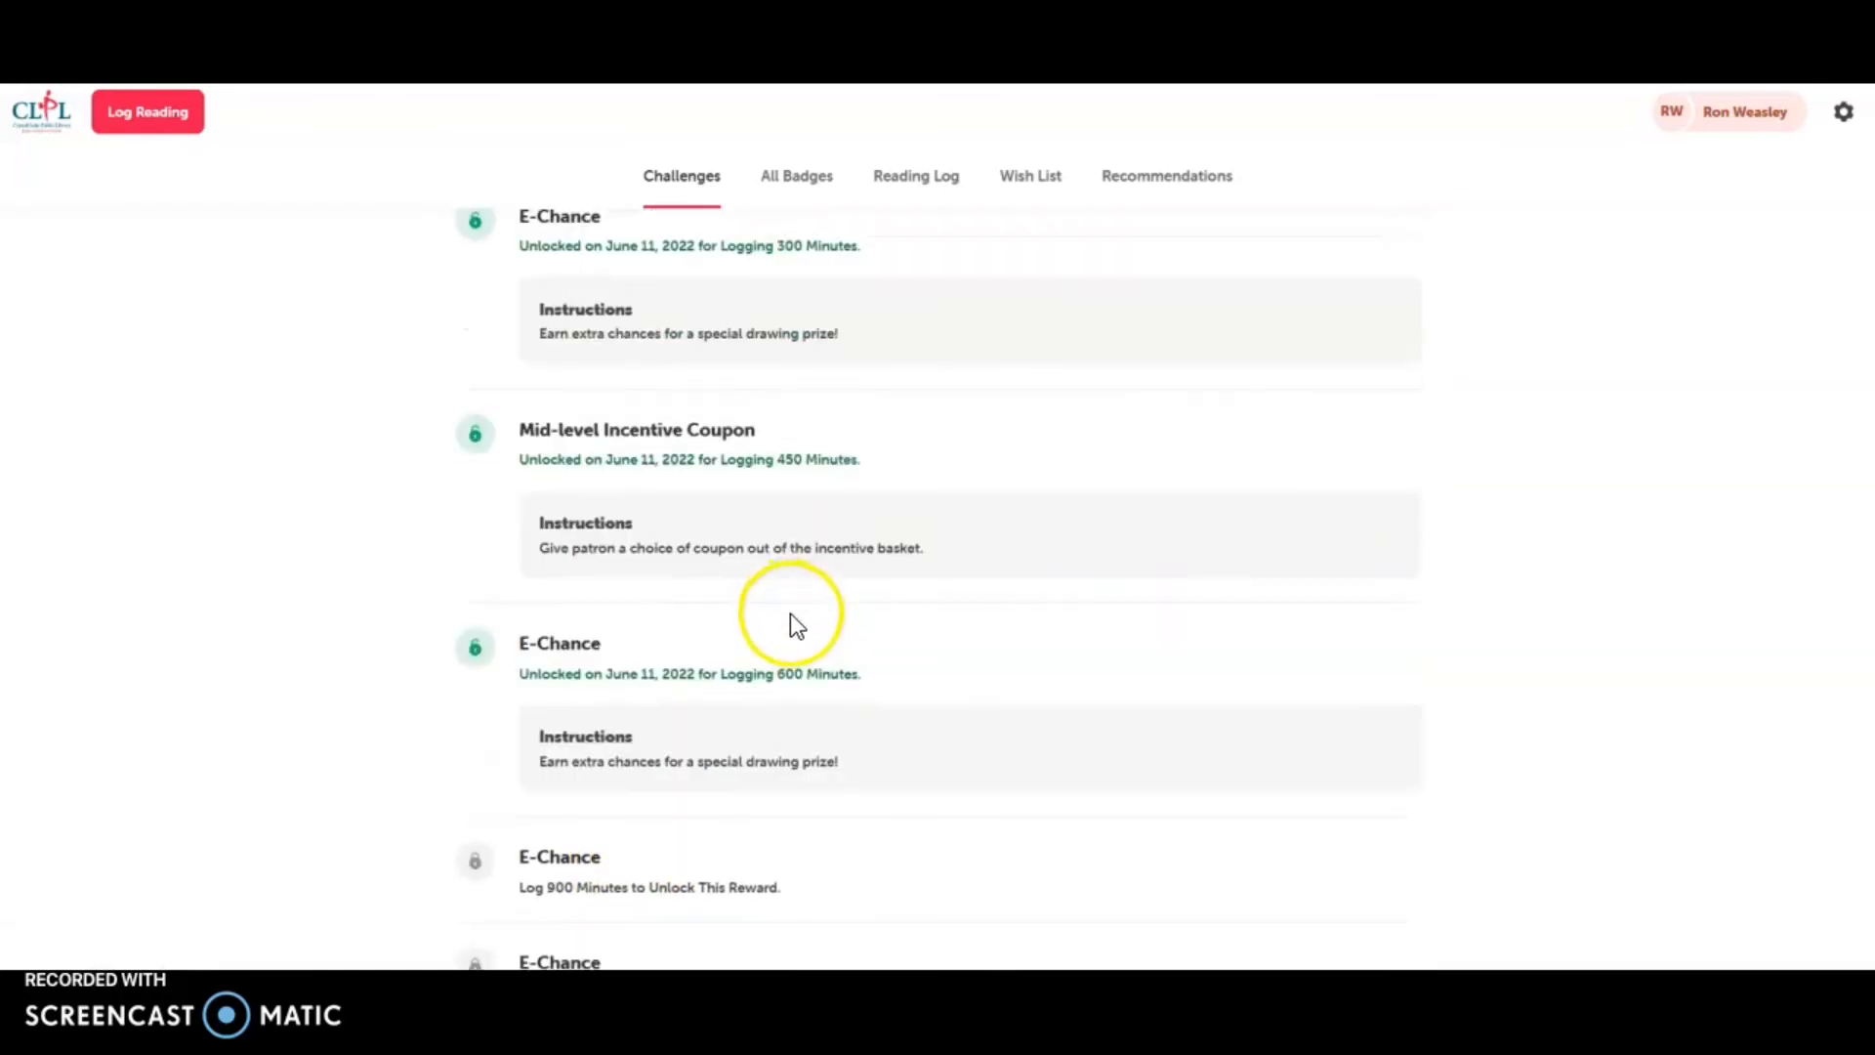
{"action": "scroll", "scroll_direction": "up", "scroll_amount": 3}
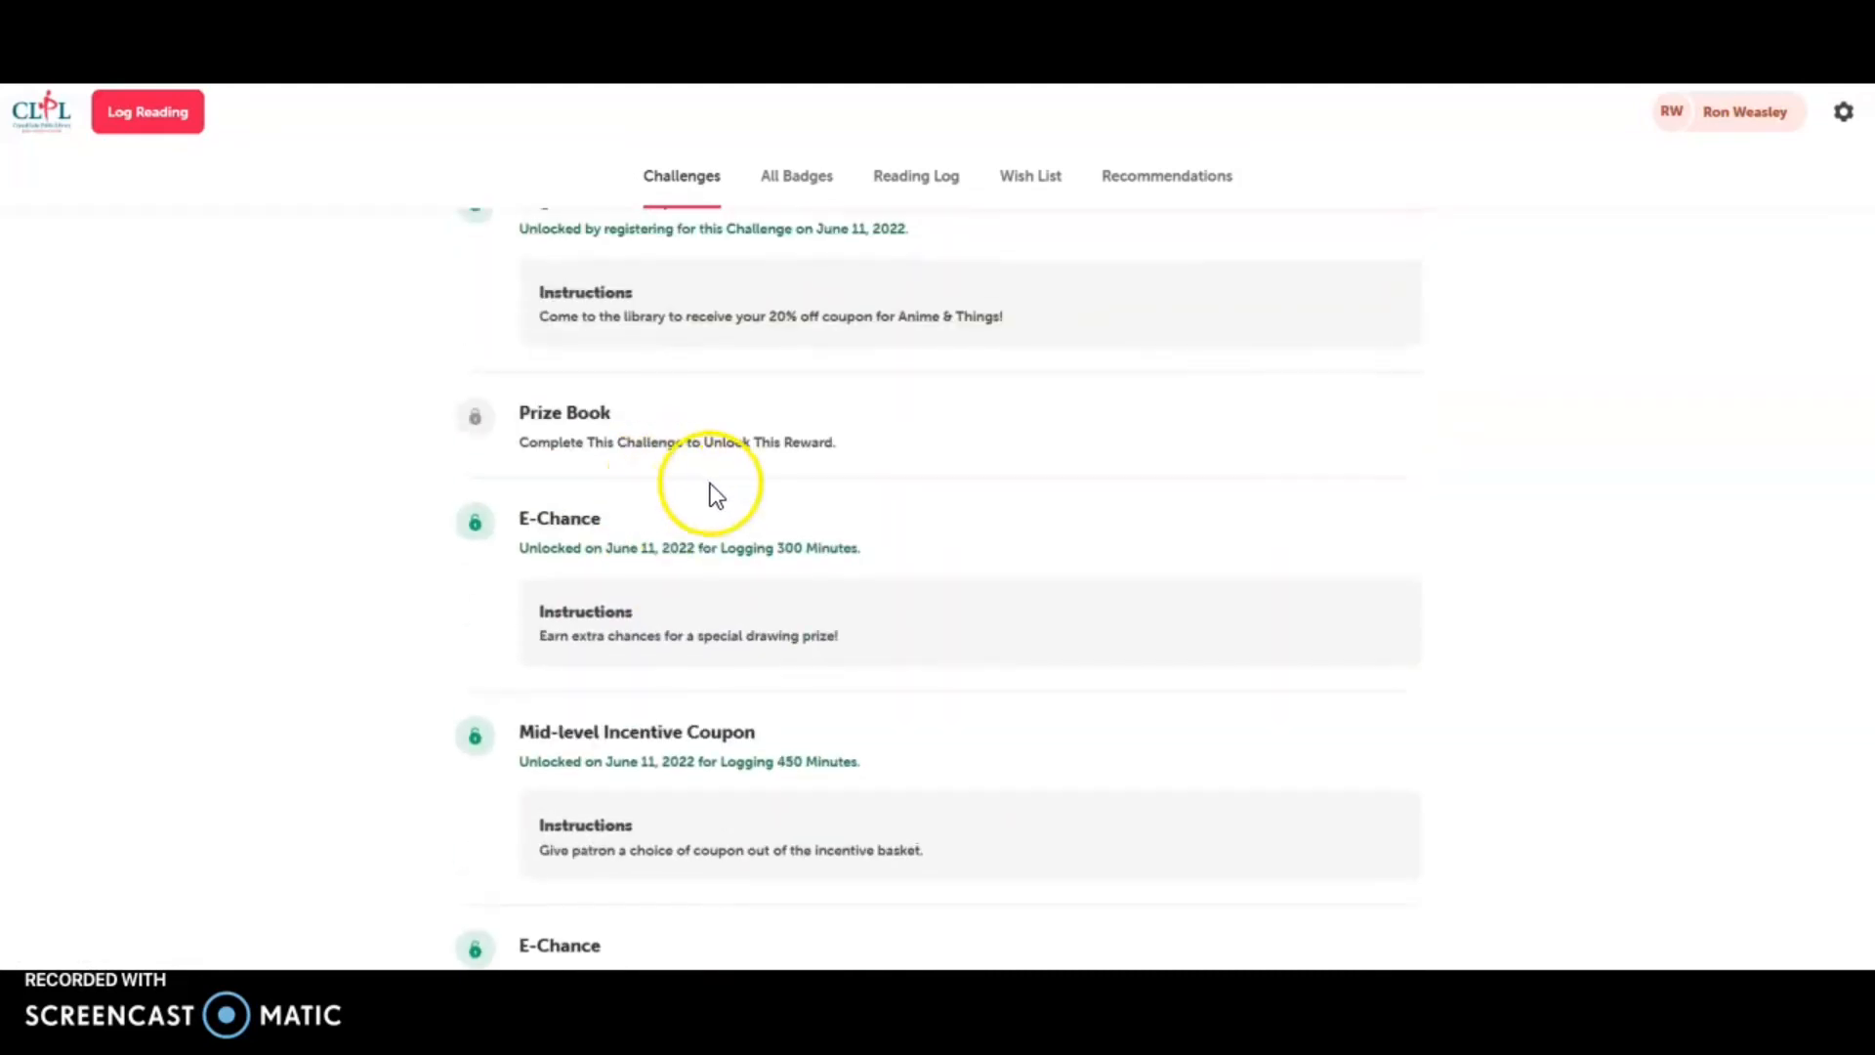
{"action": "mouse_move", "coordinate": [841, 580]}
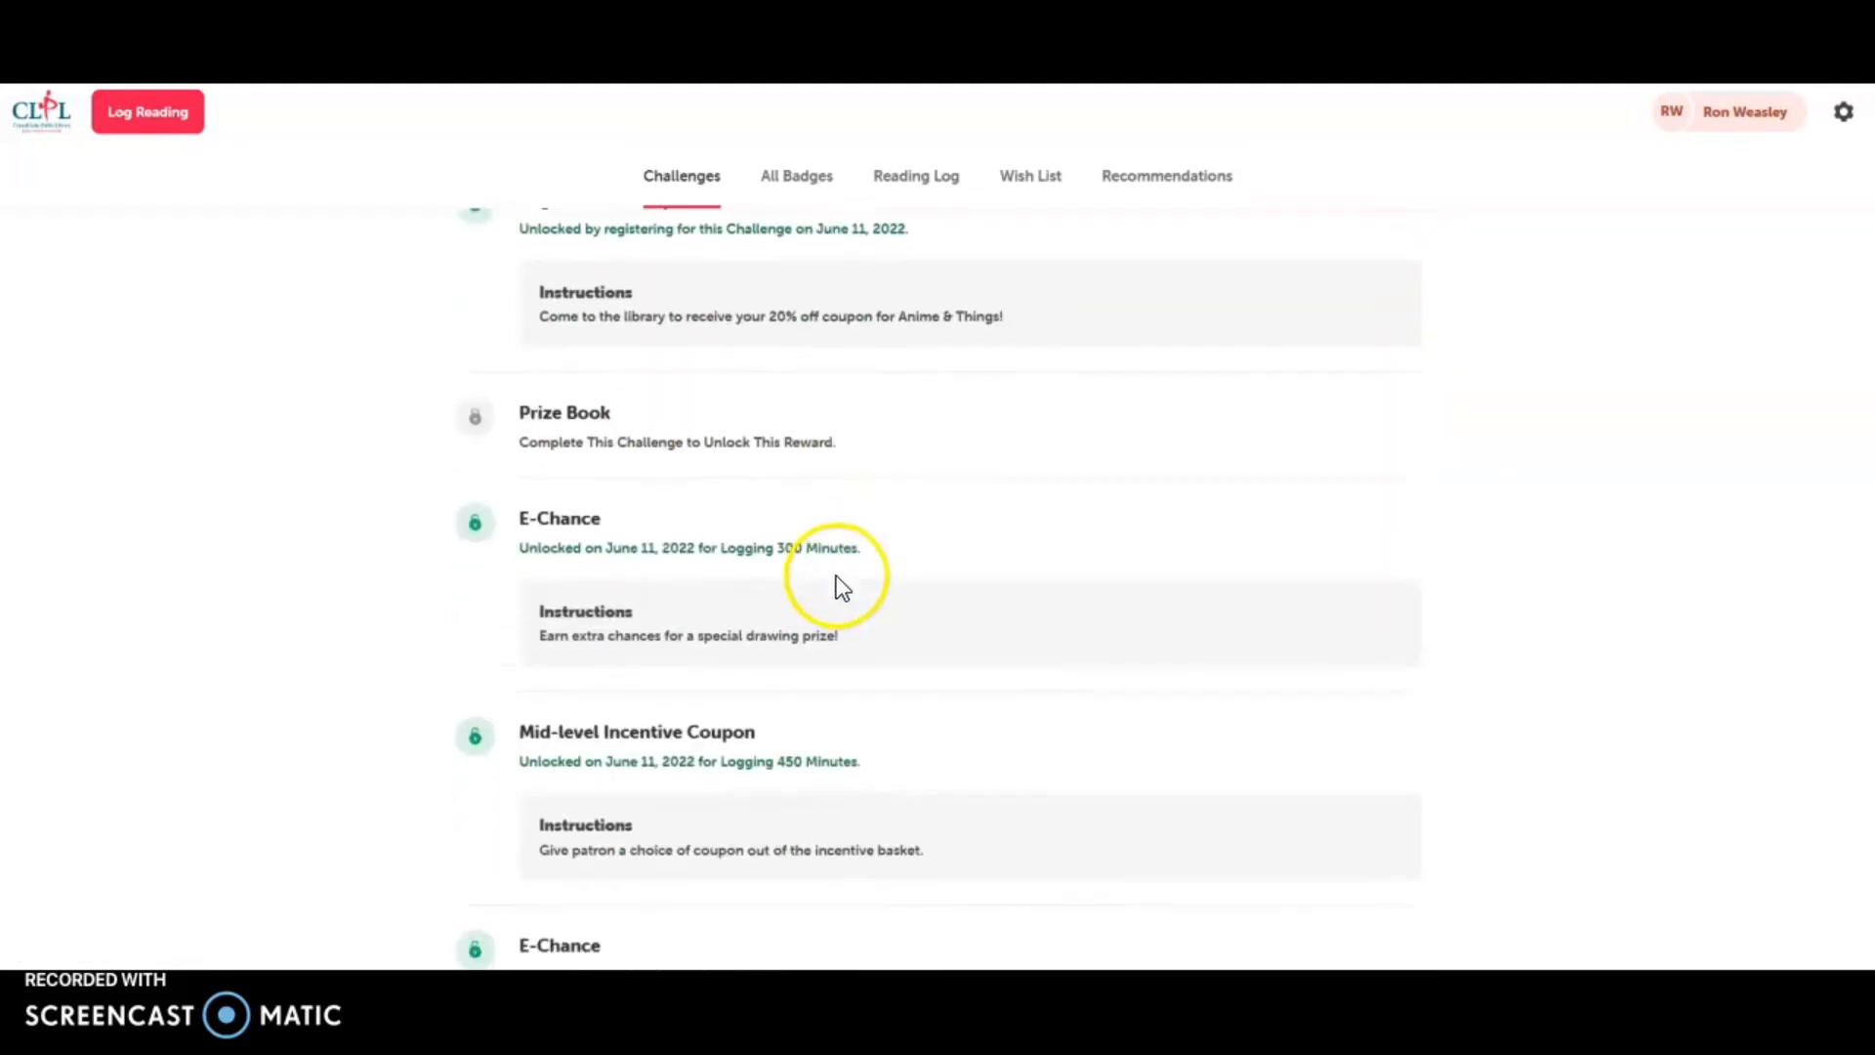
{"action": "mouse_move", "coordinate": [736, 616]}
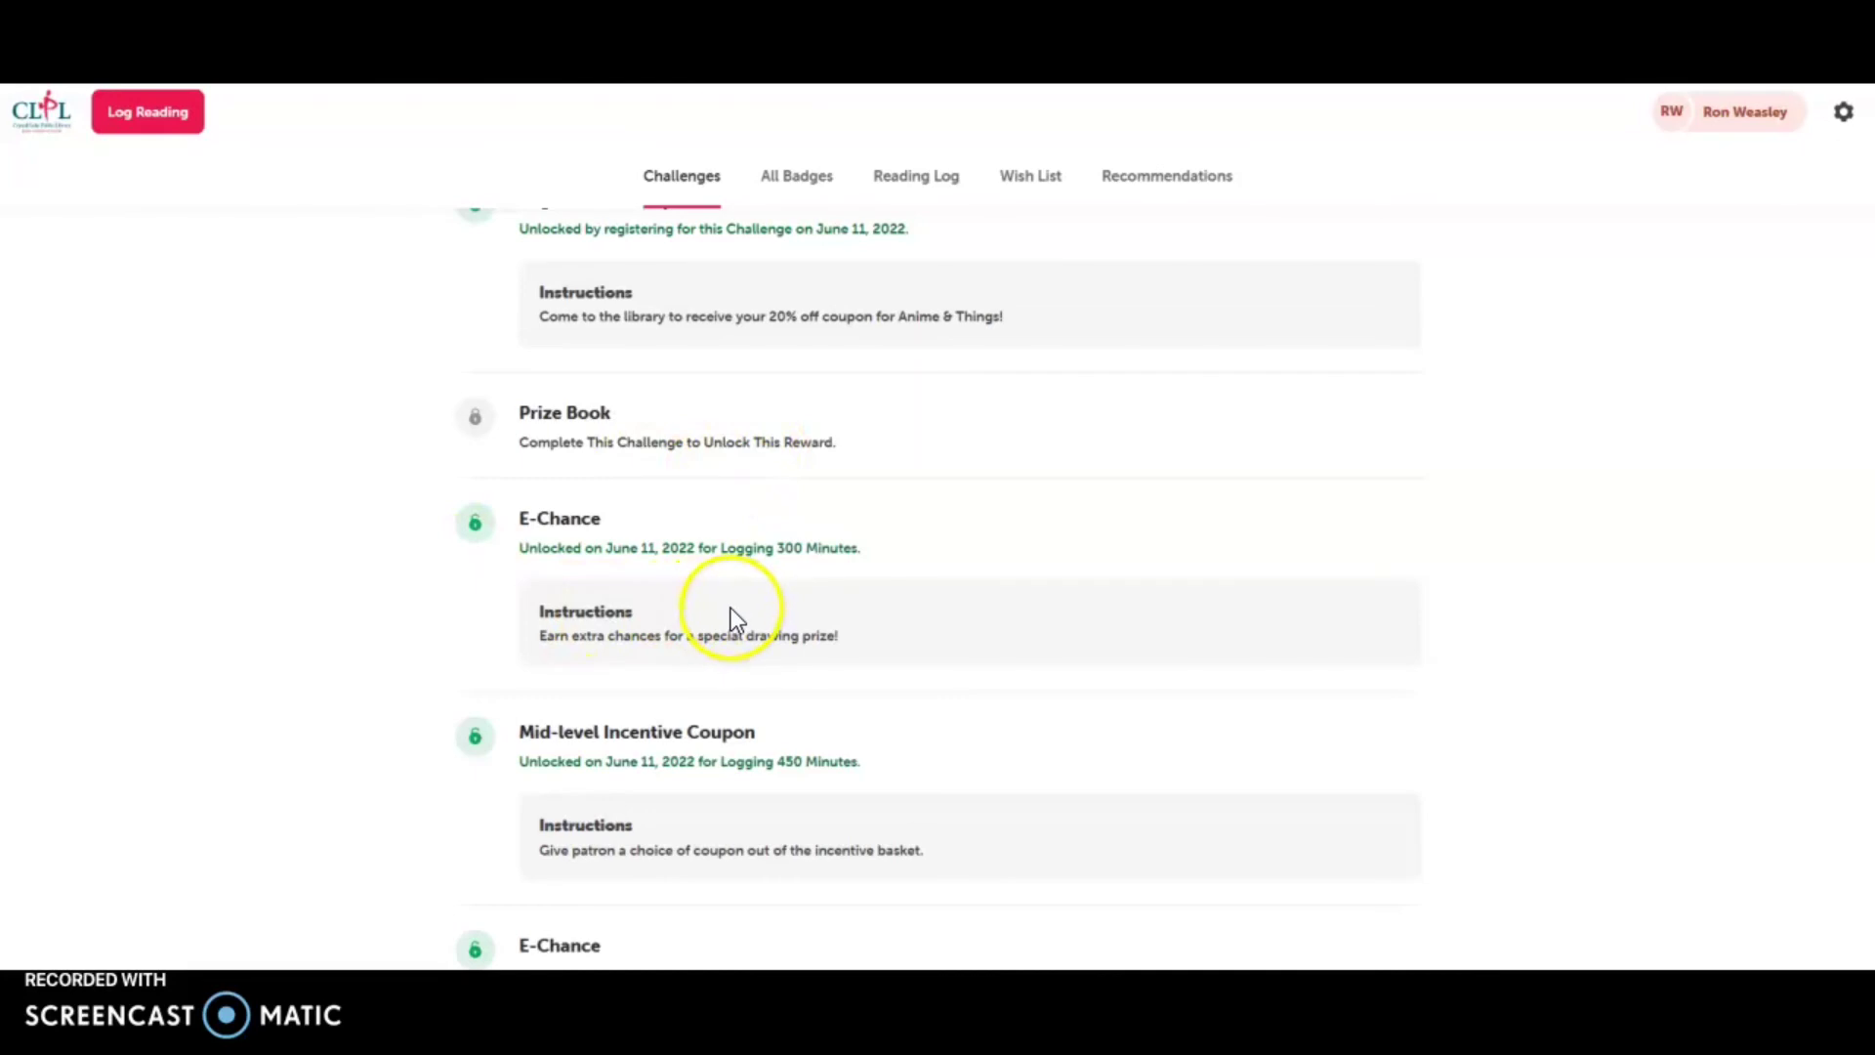
{"action": "scroll", "scroll_direction": "down", "scroll_amount": 3}
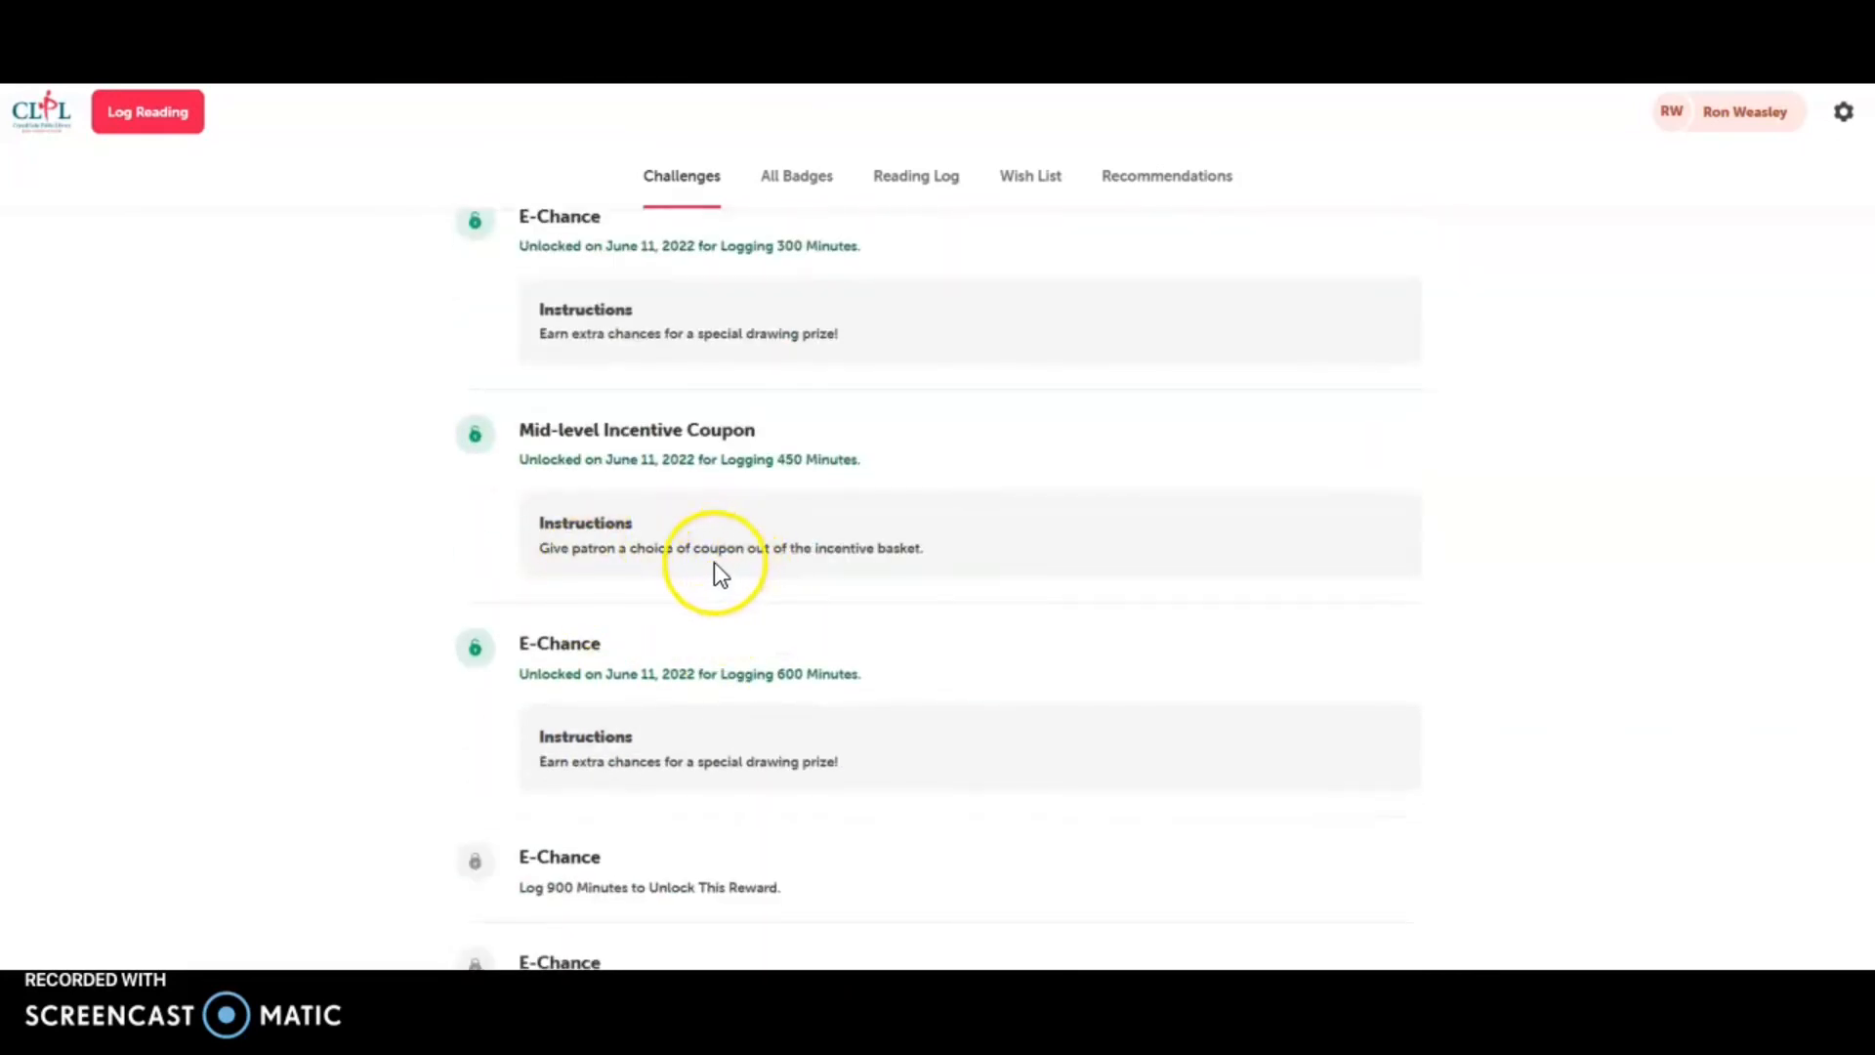
{"action": "mouse_move", "coordinate": [676, 753]}
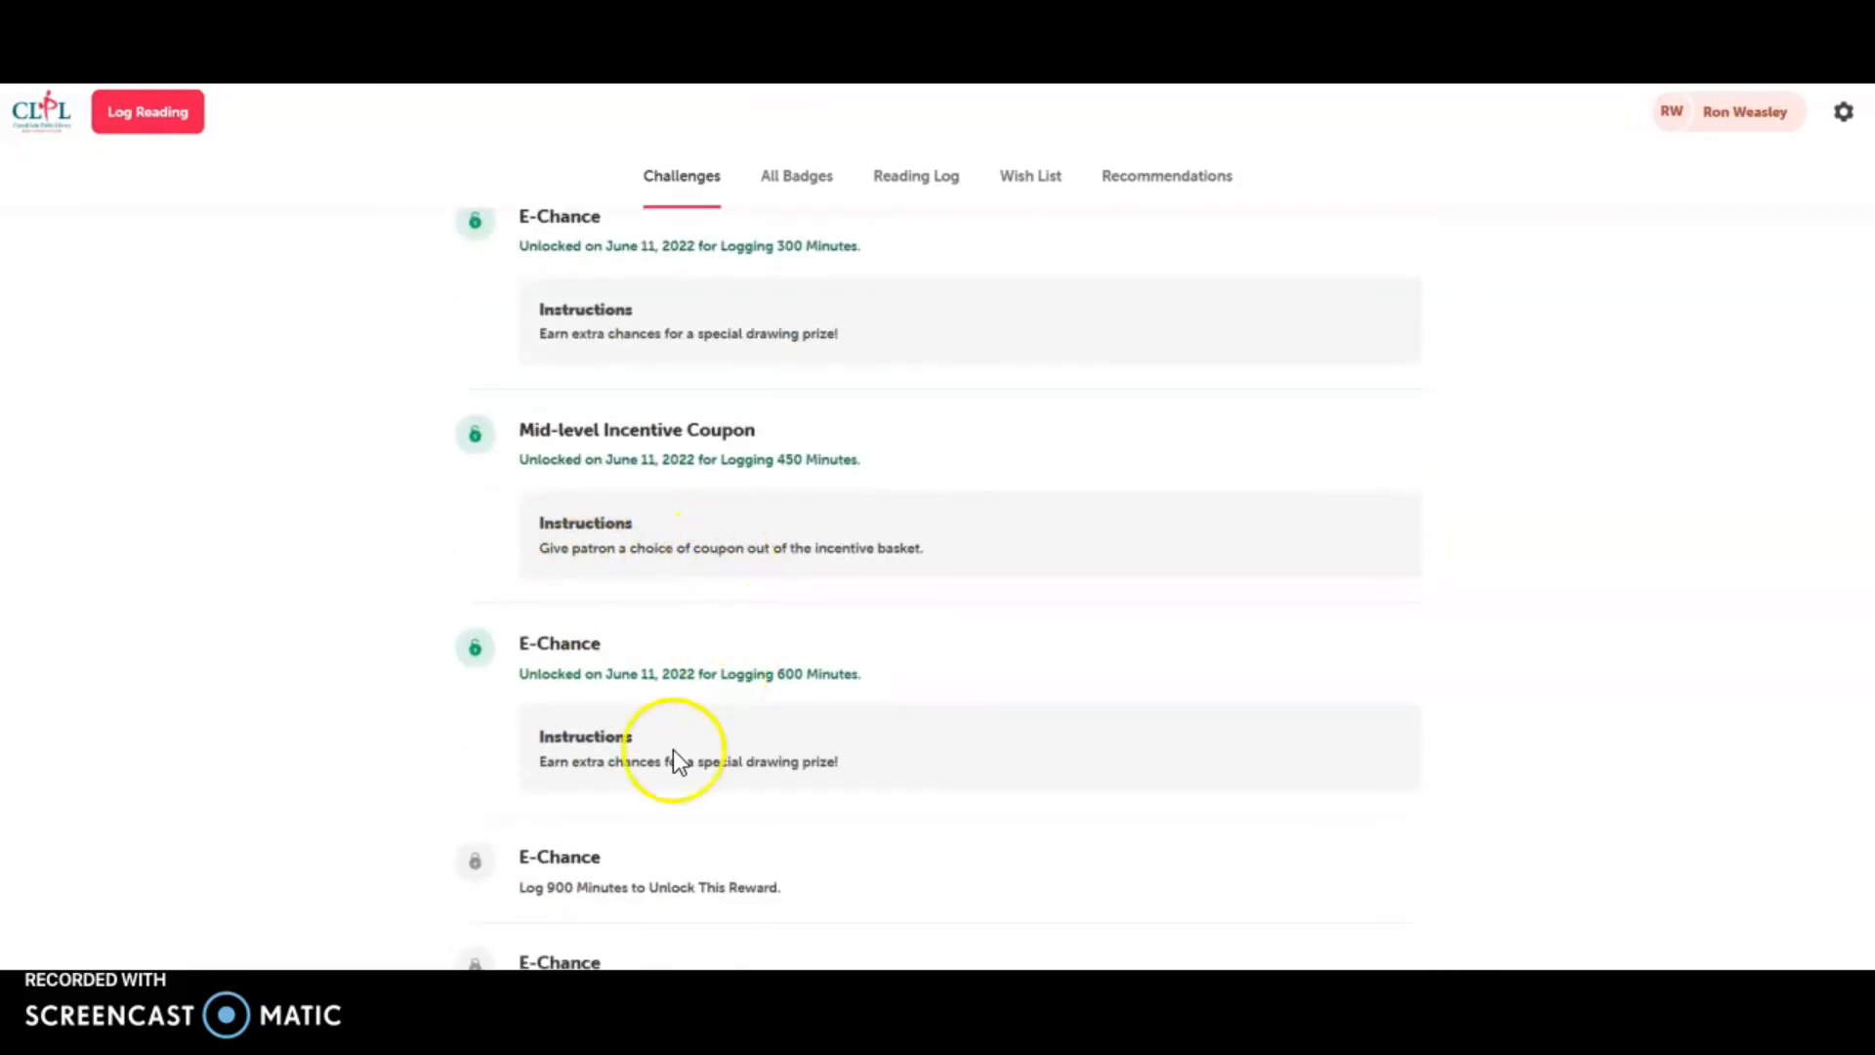
{"action": "scroll", "scroll_direction": "down", "scroll_amount": 3}
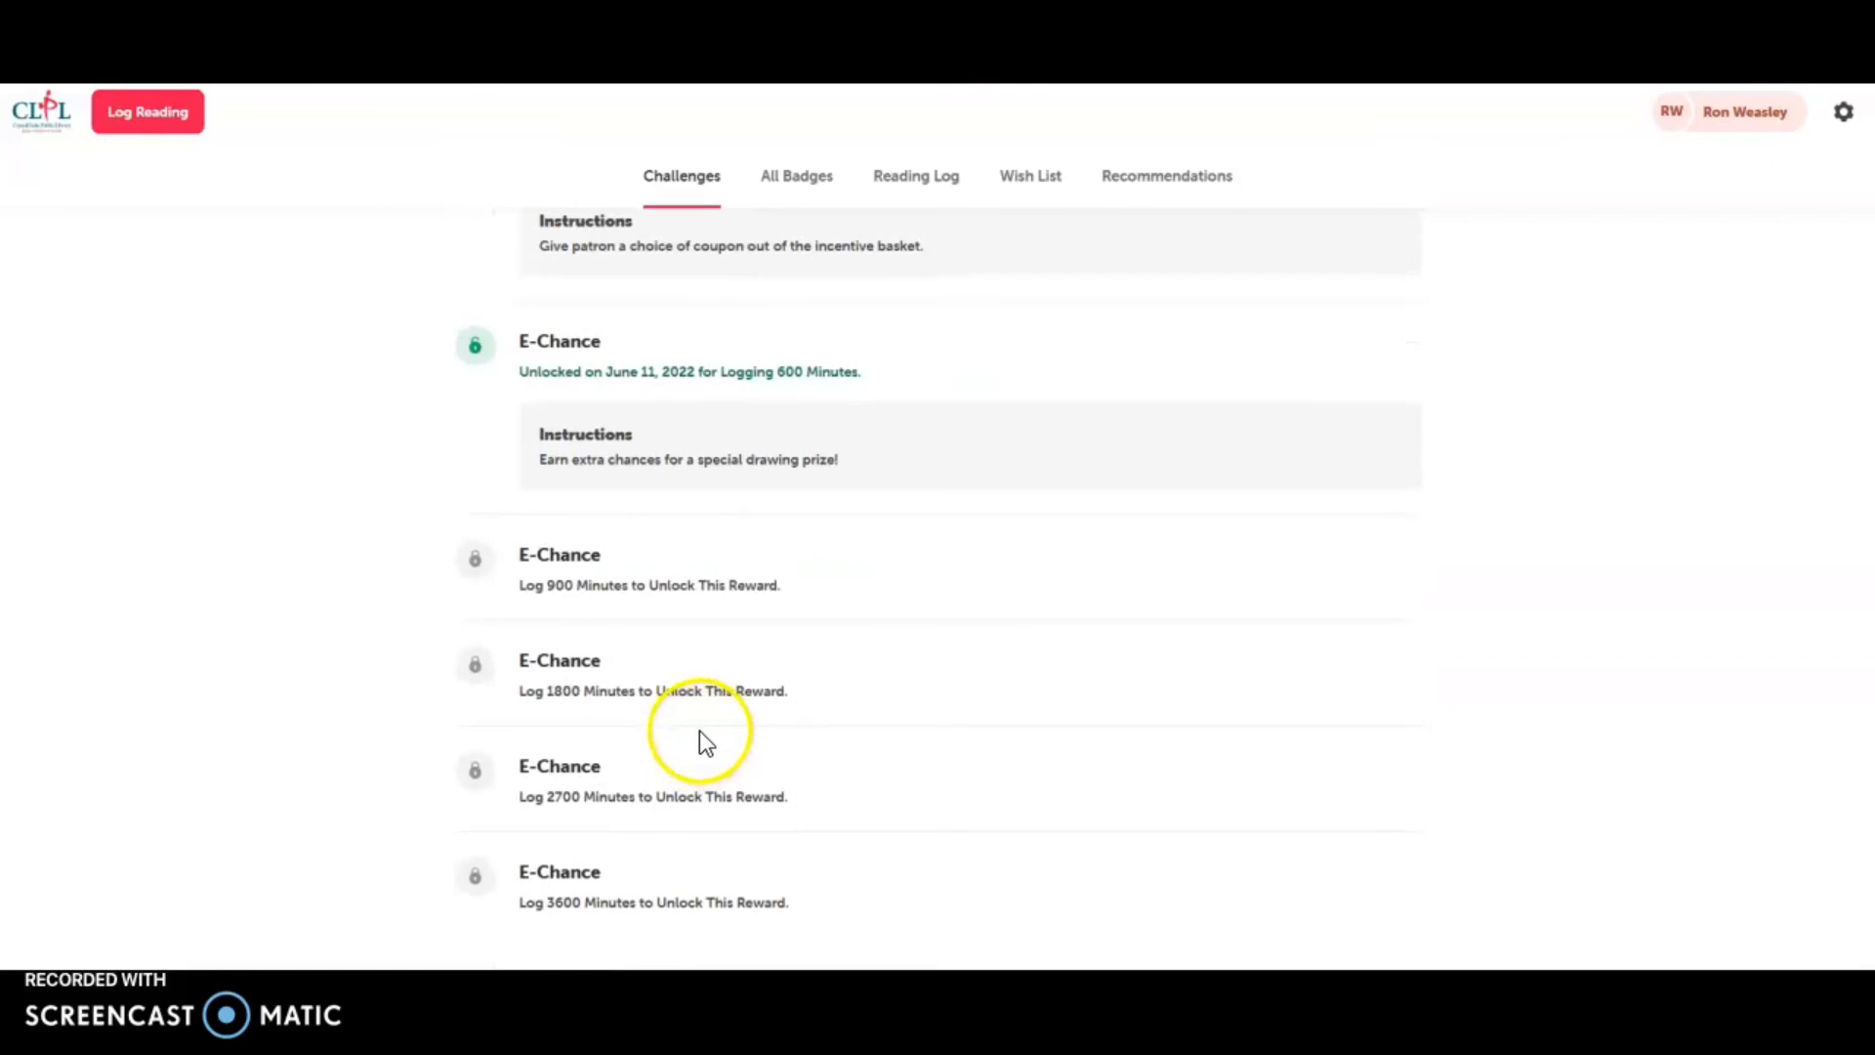
{"action": "scroll", "scroll_direction": "up", "scroll_amount": 3}
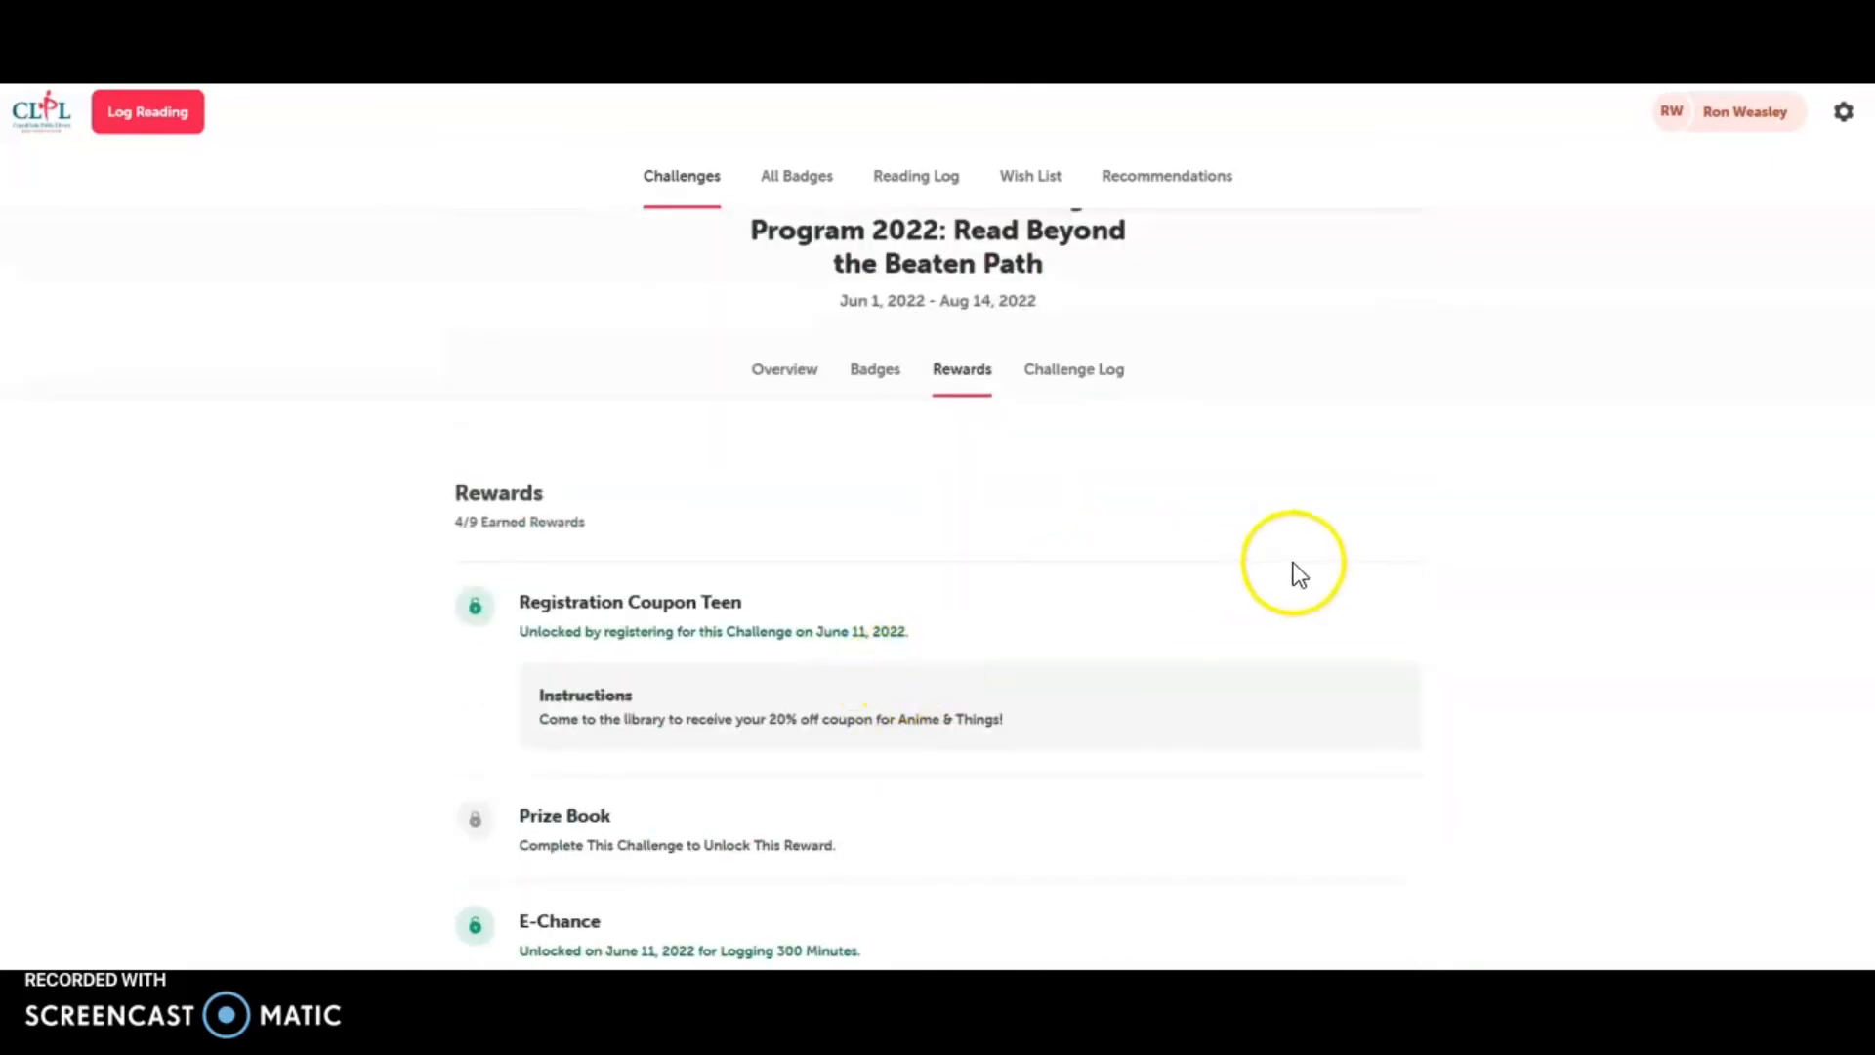
{"action": "left_click", "coordinate": [1745, 111]}
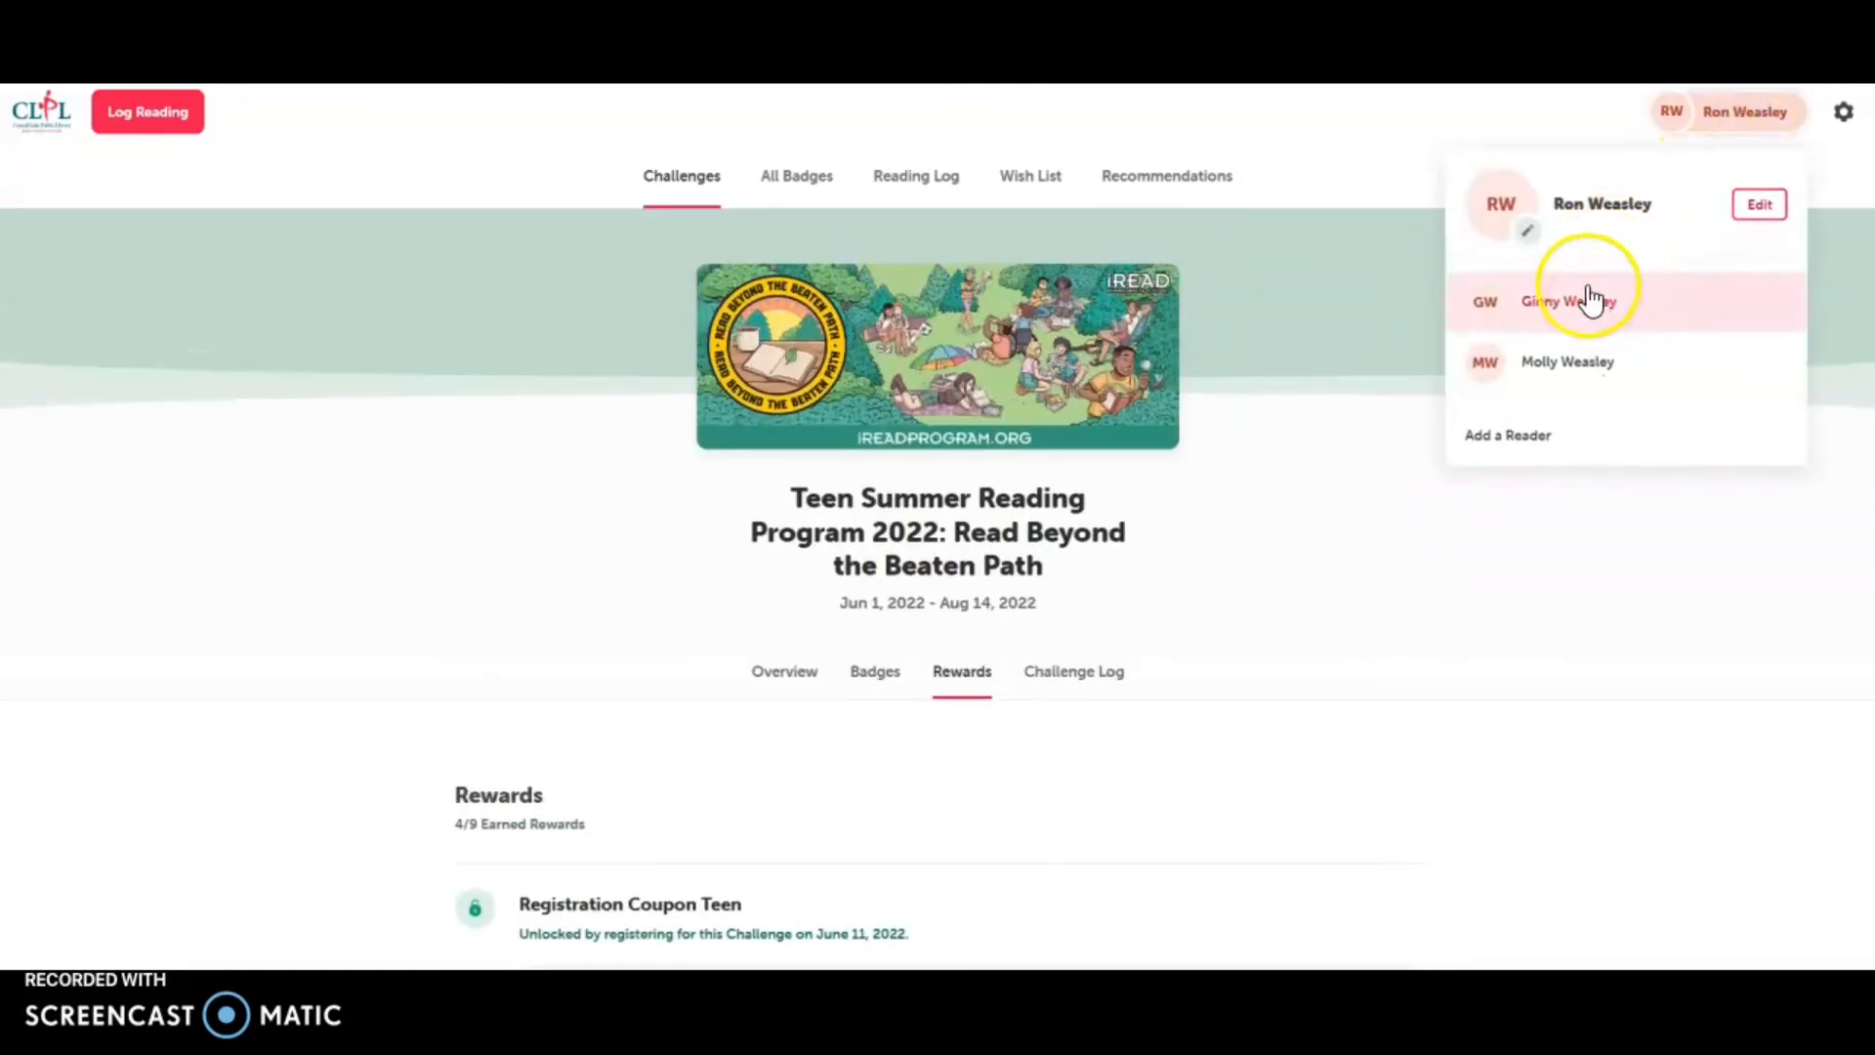
{"action": "left_click", "coordinate": [1566, 361]}
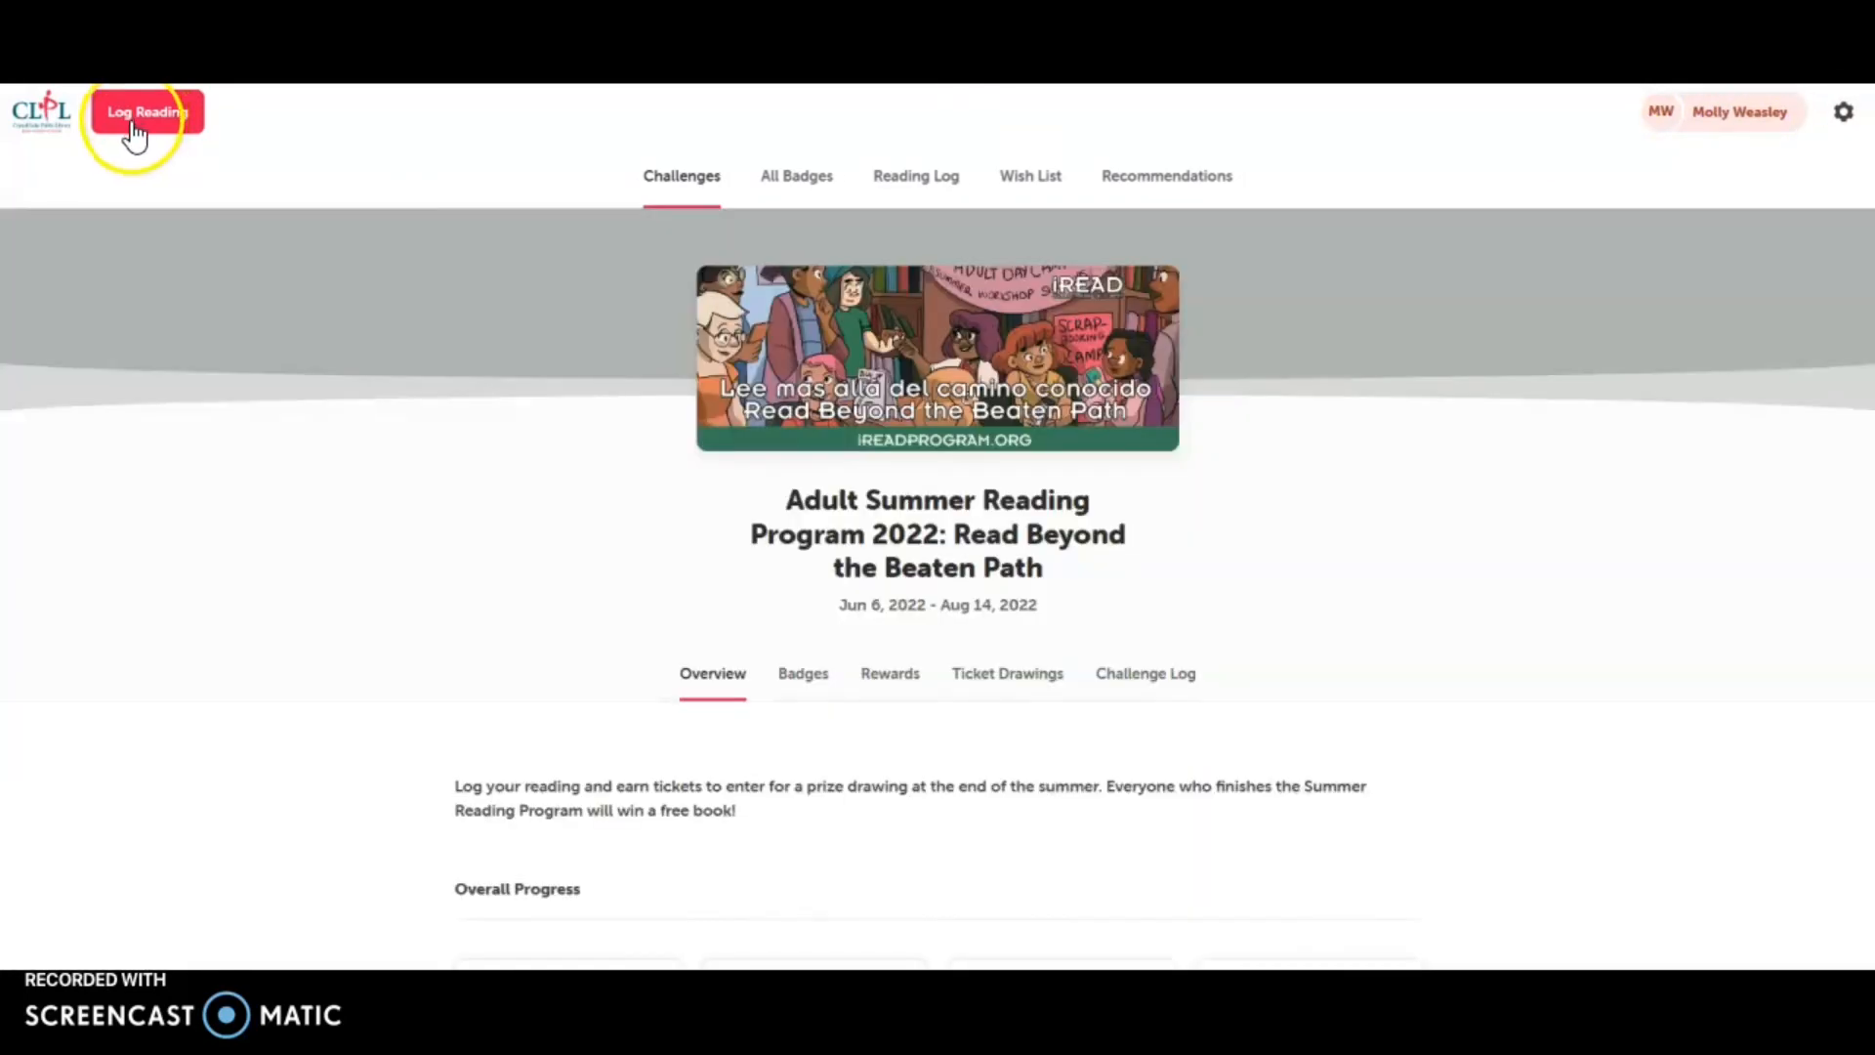
{"action": "left_click", "coordinate": [148, 111]}
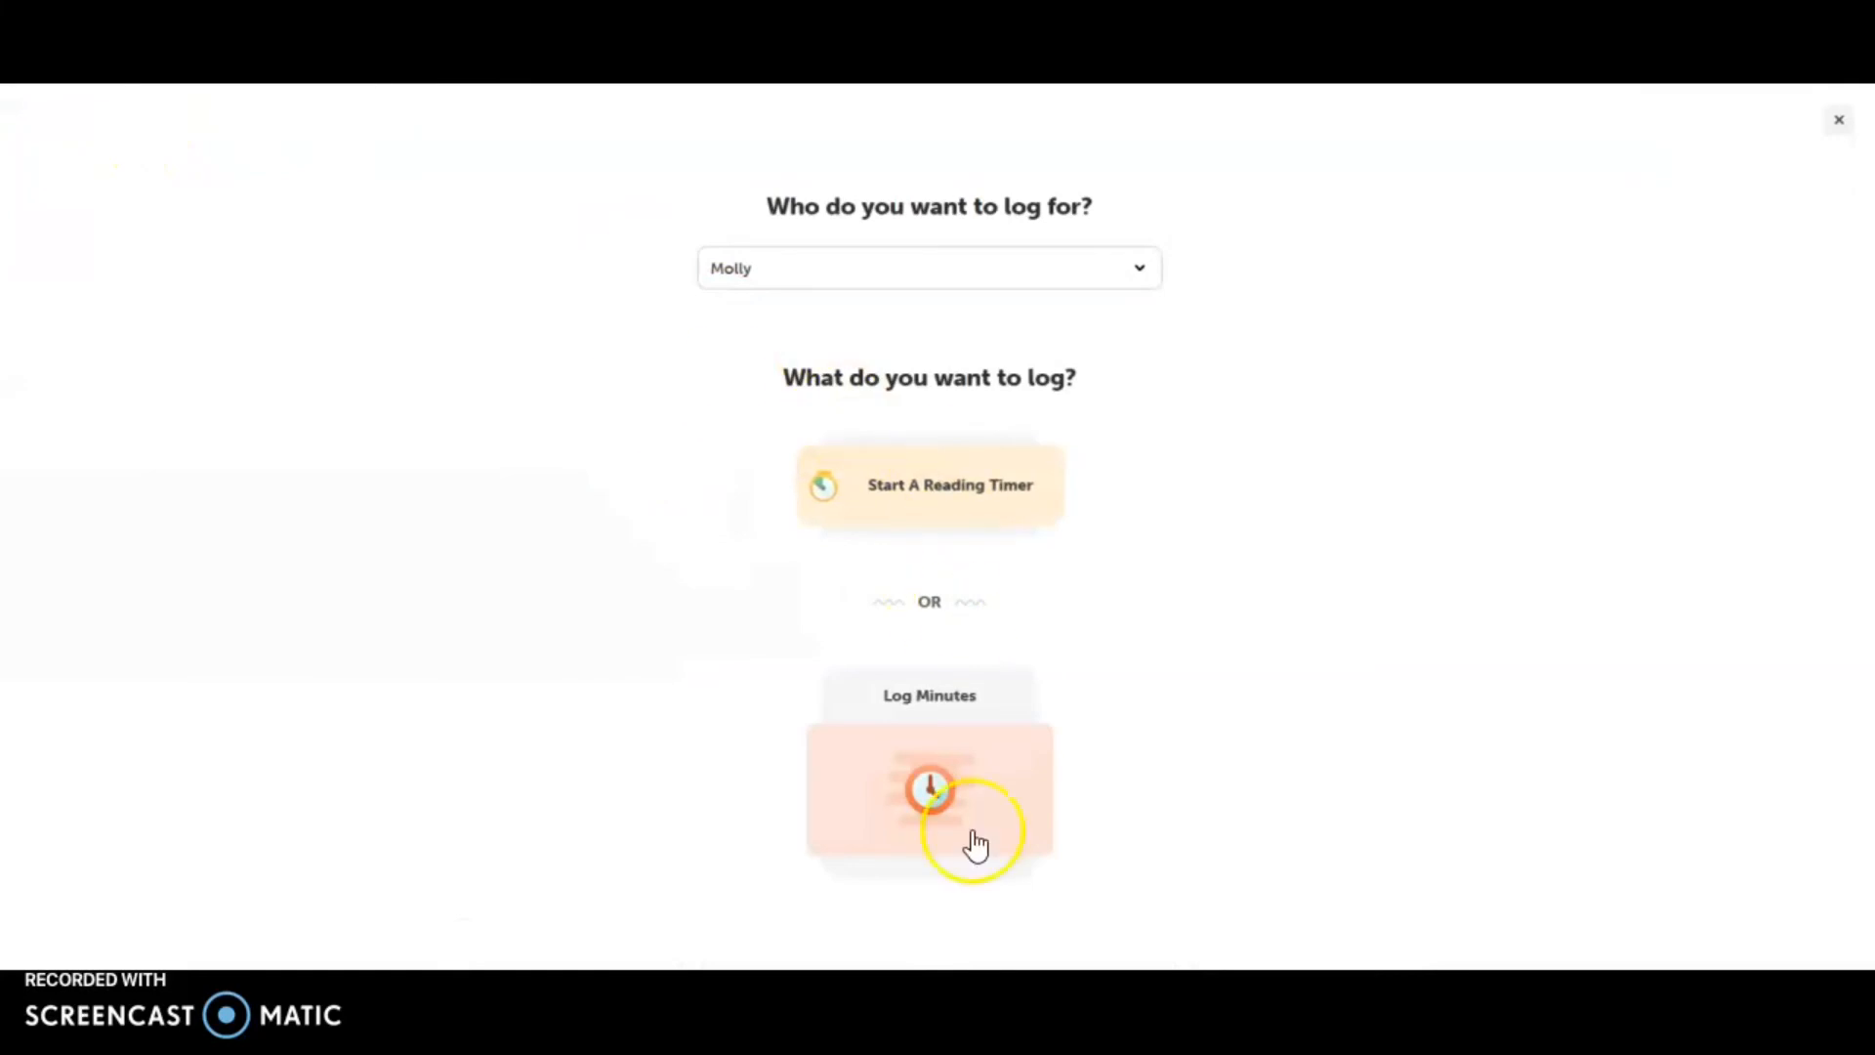
{"action": "left_click", "coordinate": [928, 789]}
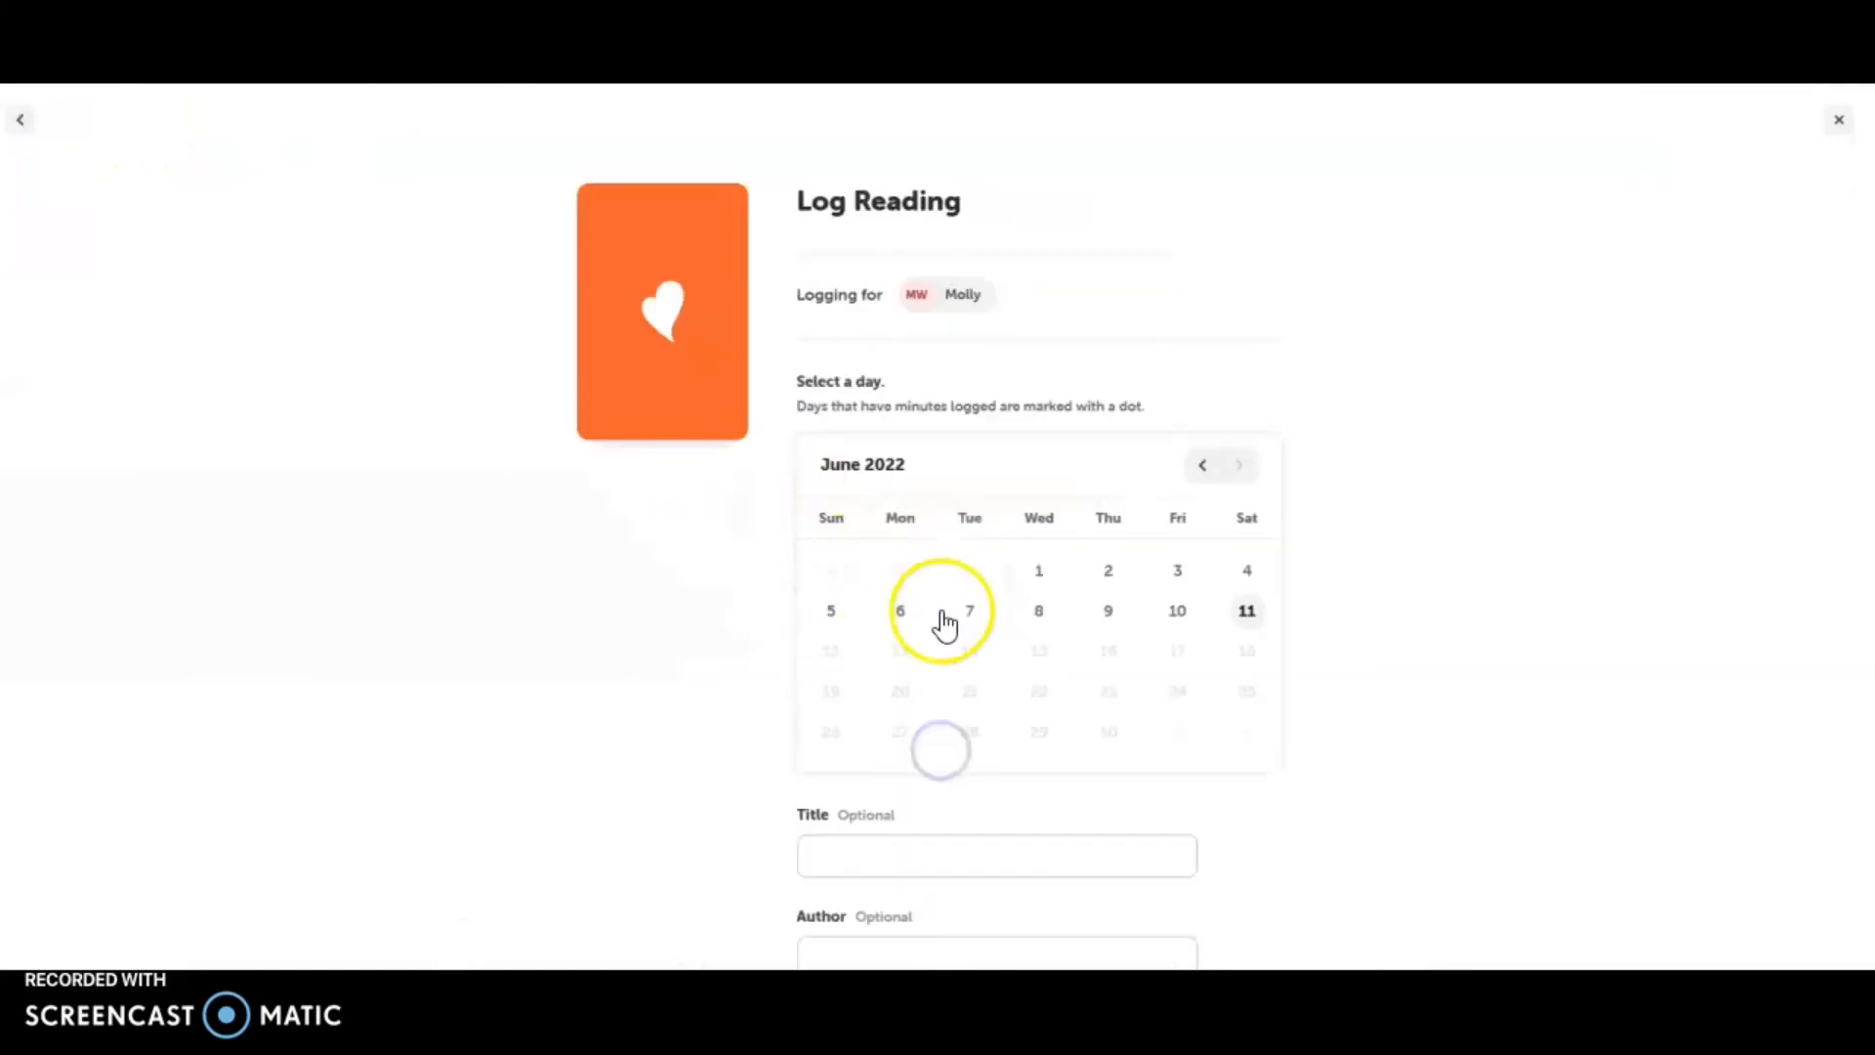
{"action": "scroll", "scroll_direction": "down", "scroll_amount": 3}
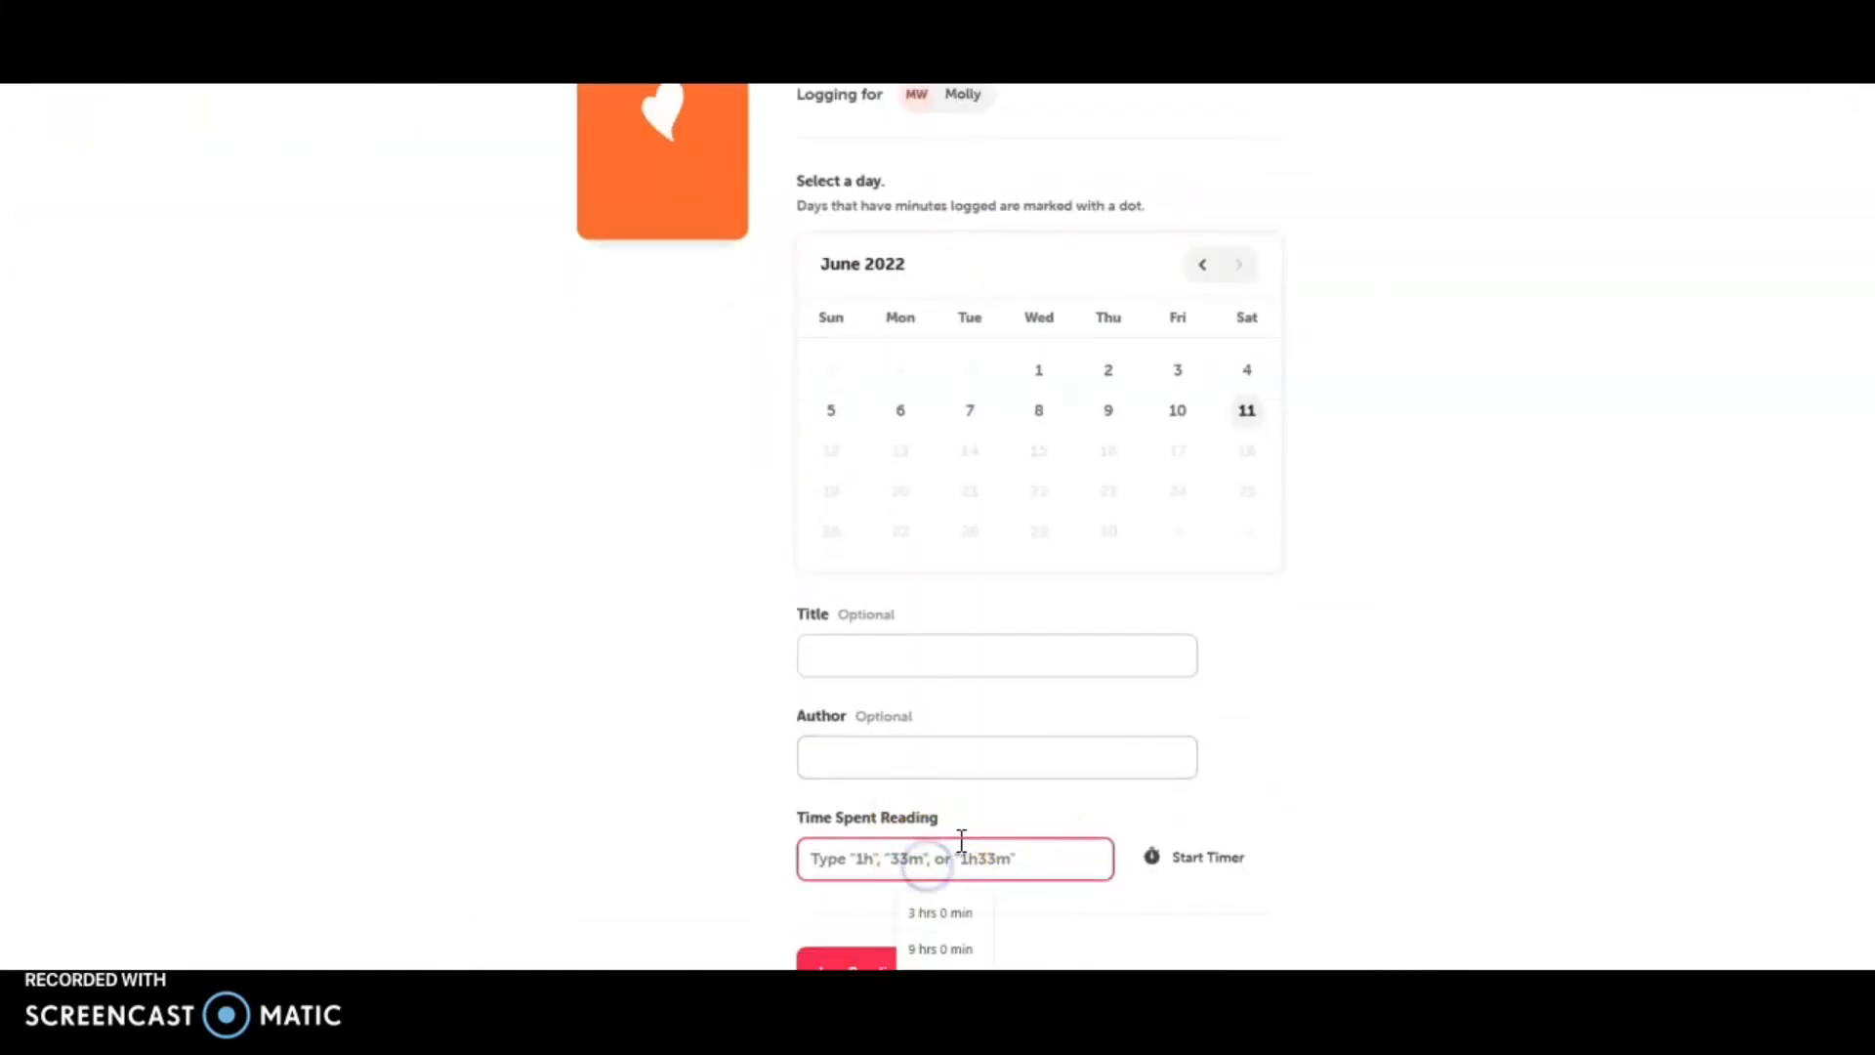
{"action": "left_click", "coordinate": [940, 948]}
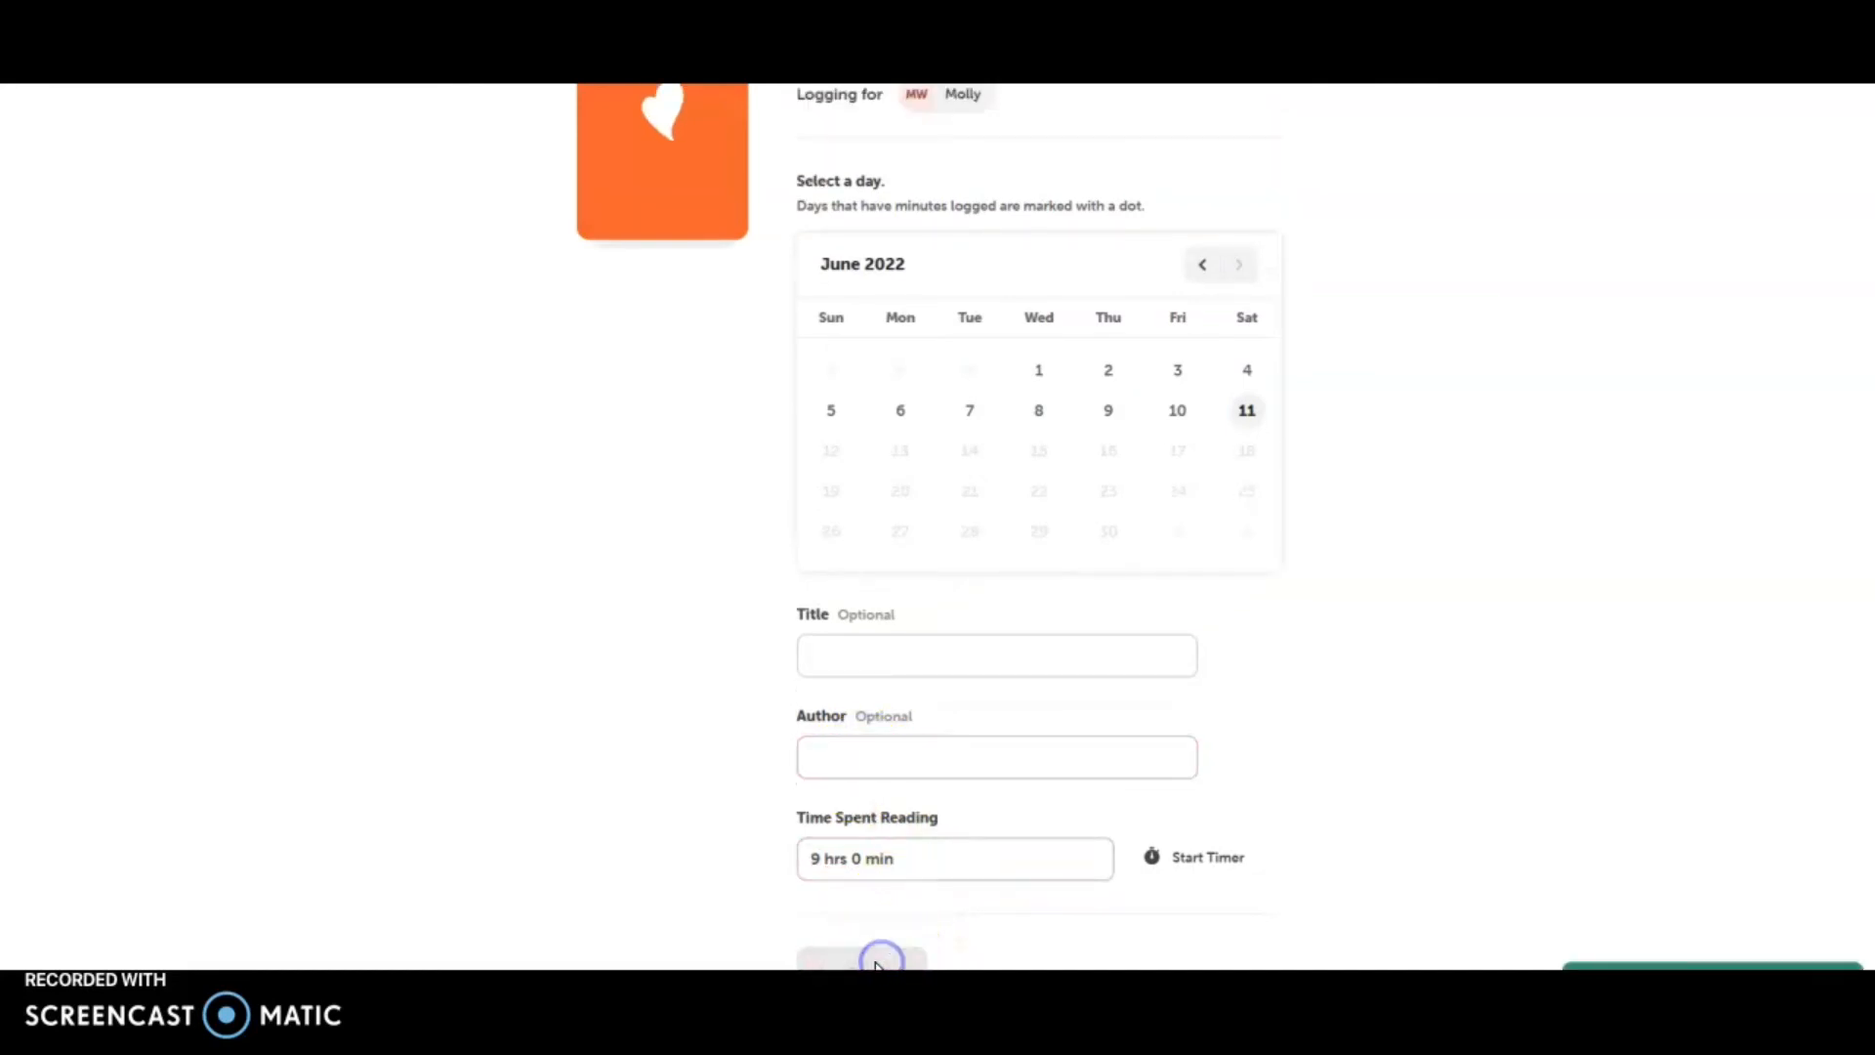
Page through Molly's unlocked badges, including Take a Bow, and exit the log form.
{"action": "left_click", "coordinate": [862, 963]}
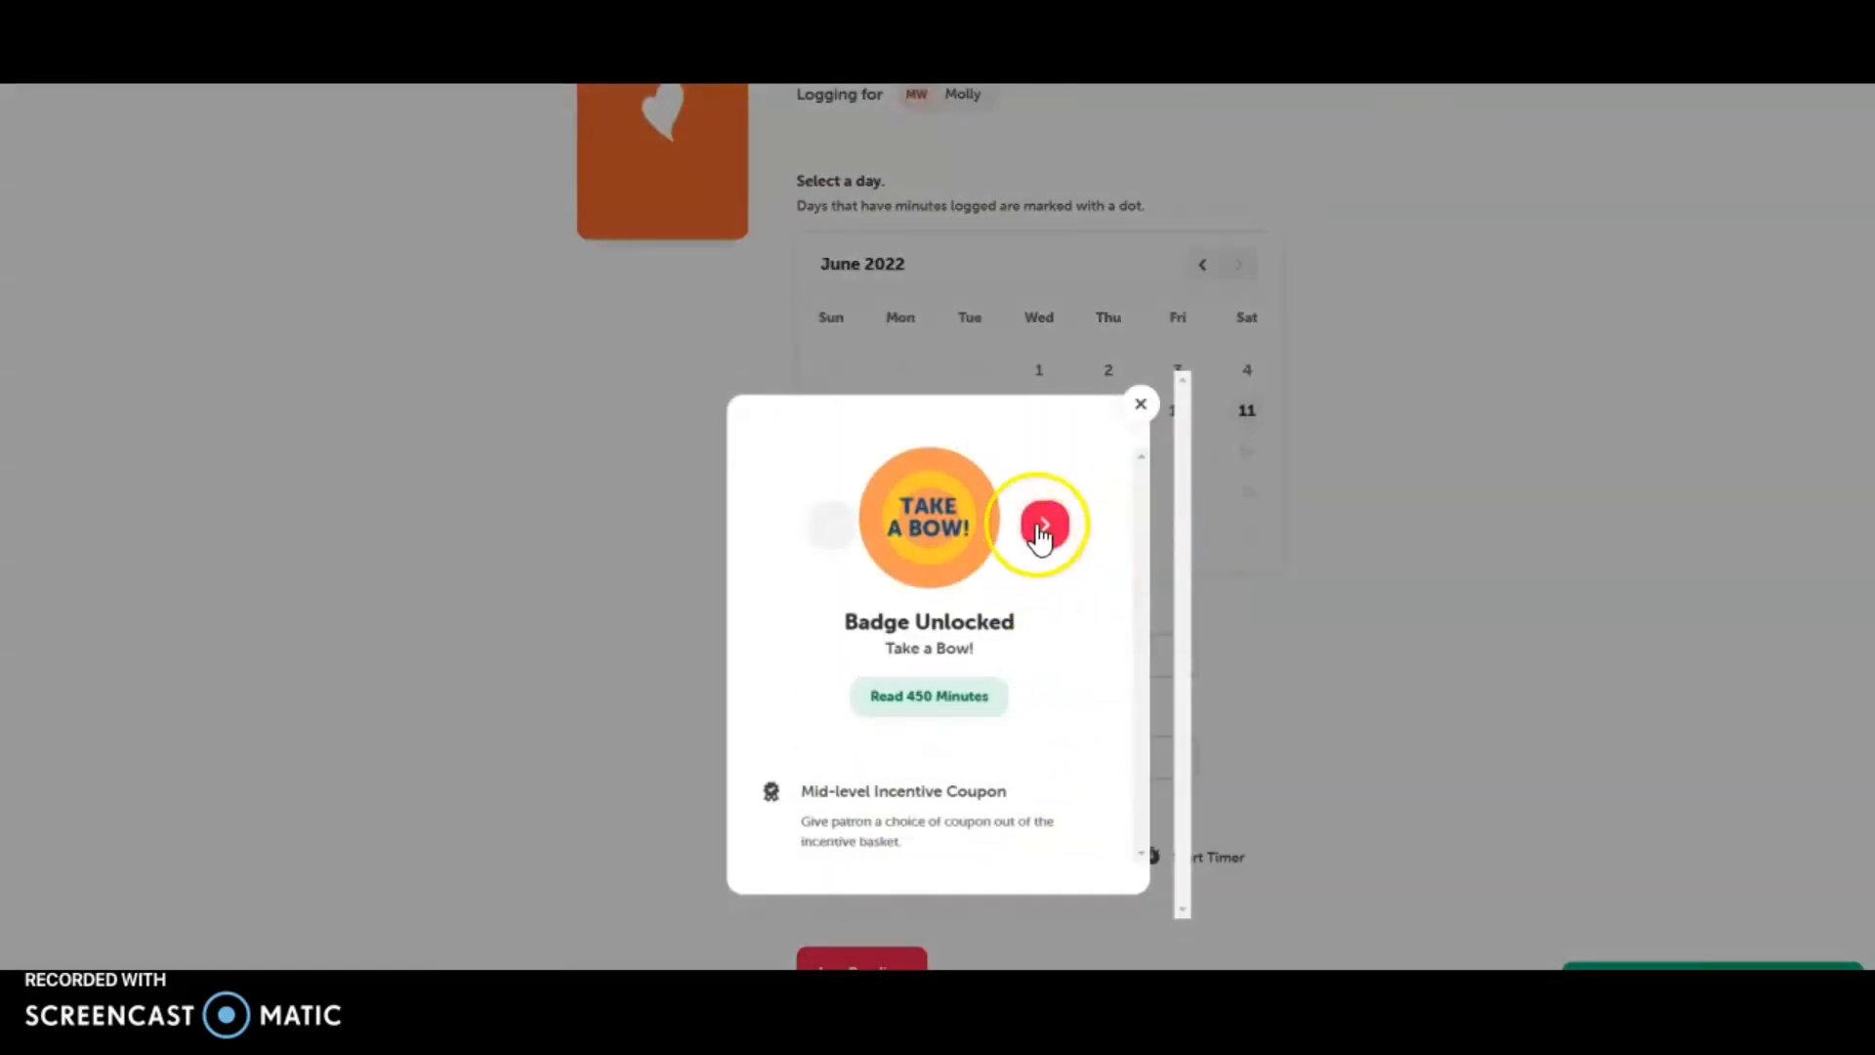
{"action": "mouse_move", "coordinate": [1043, 529]}
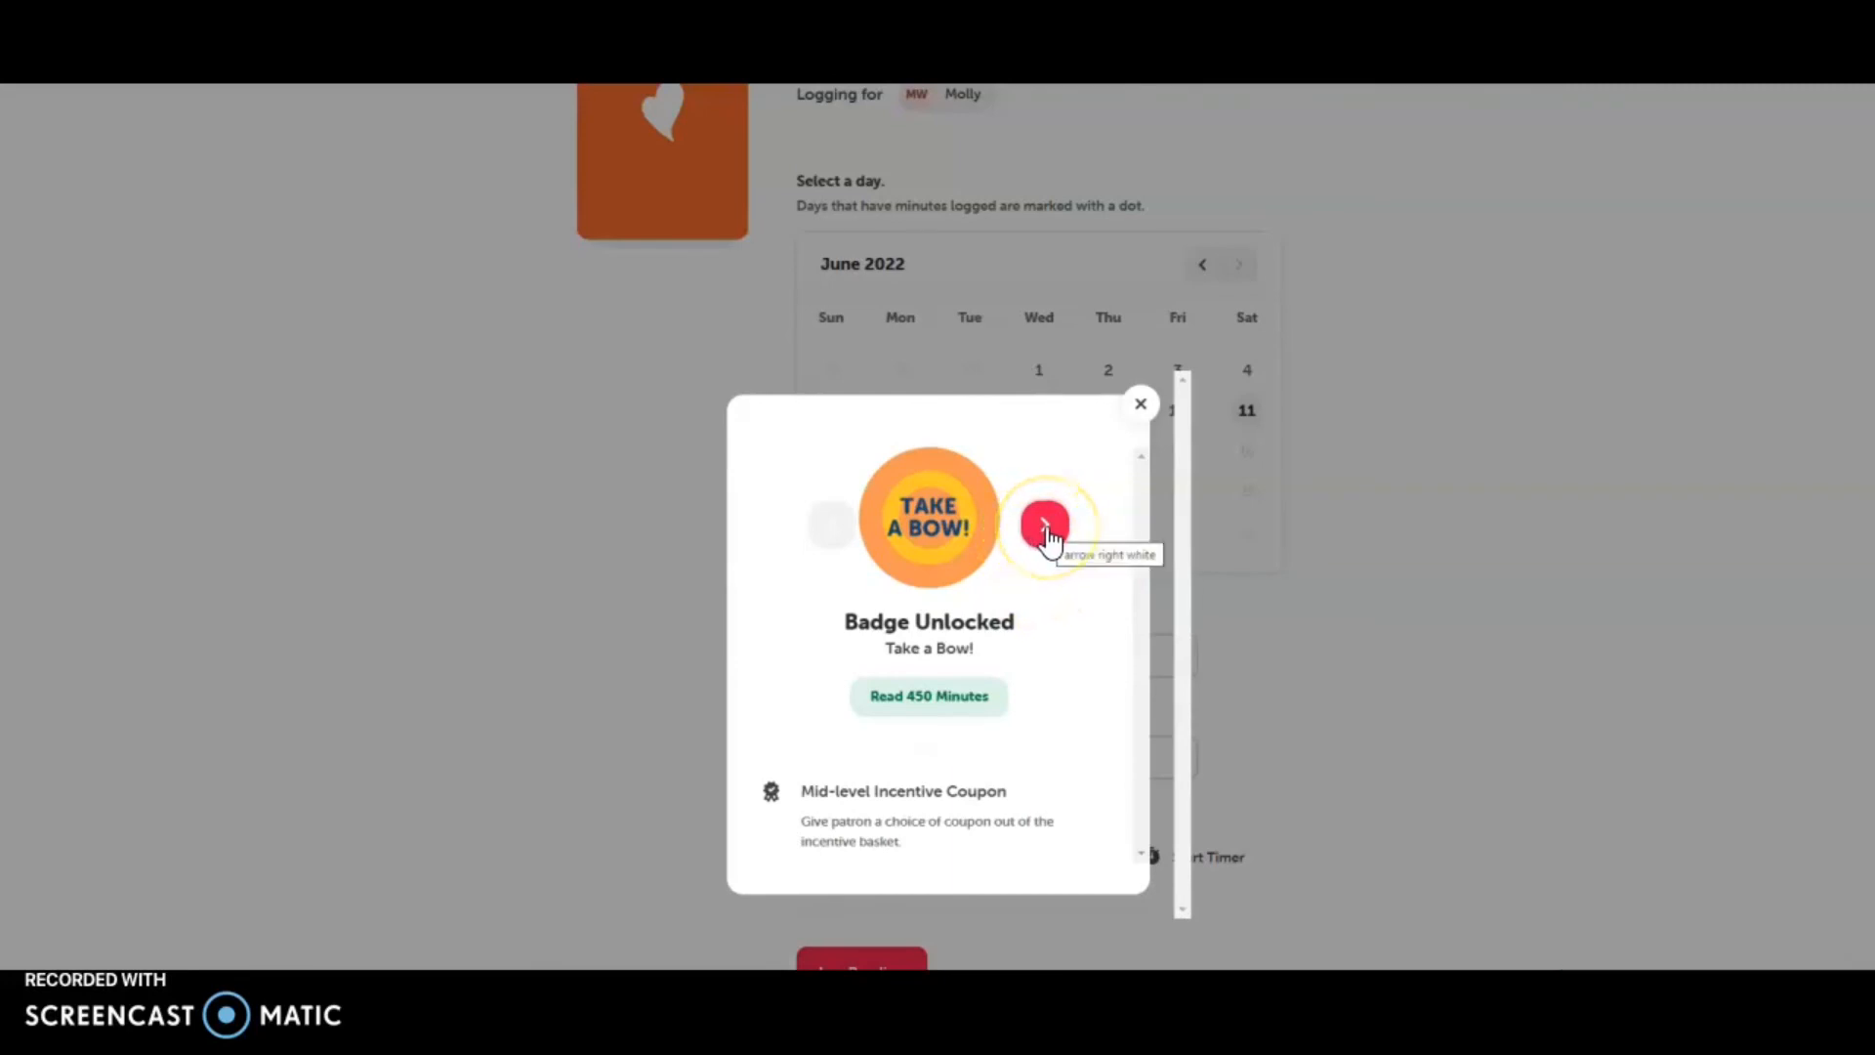
{"action": "left_click", "coordinate": [1046, 526]}
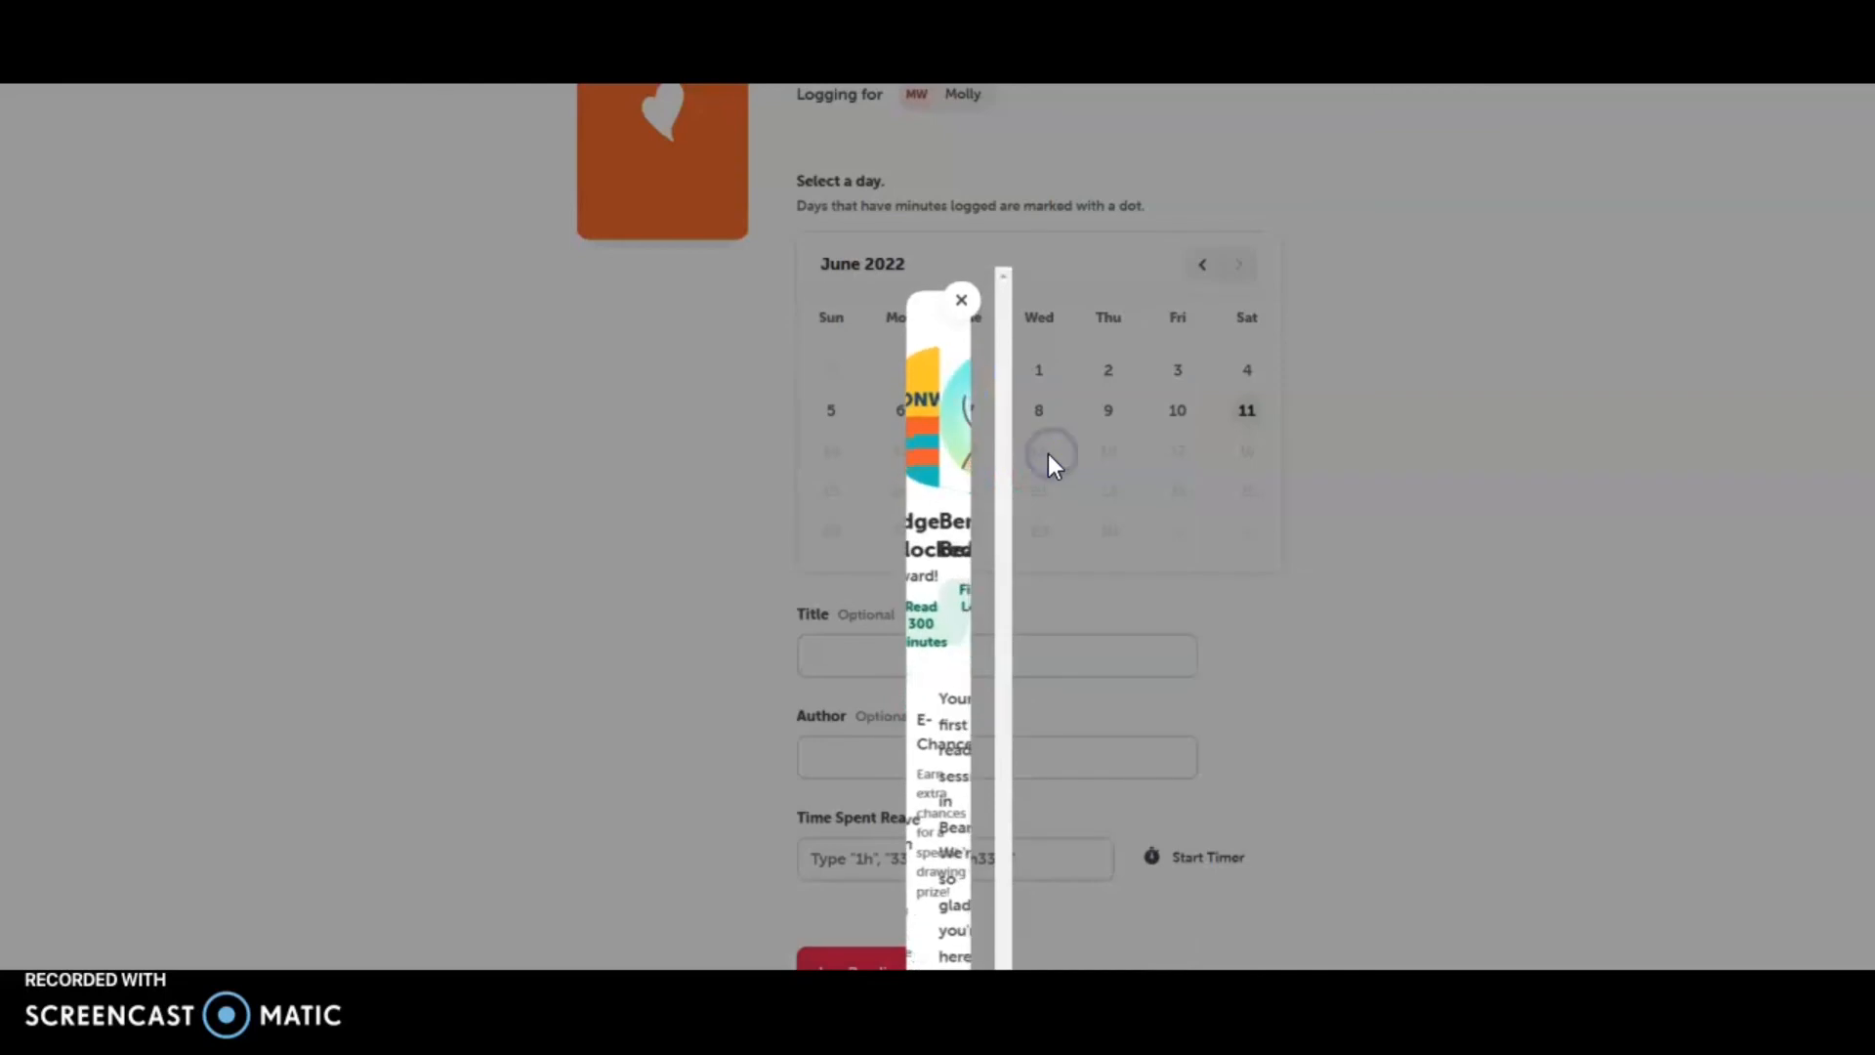
{"action": "left_click", "coordinate": [960, 299]}
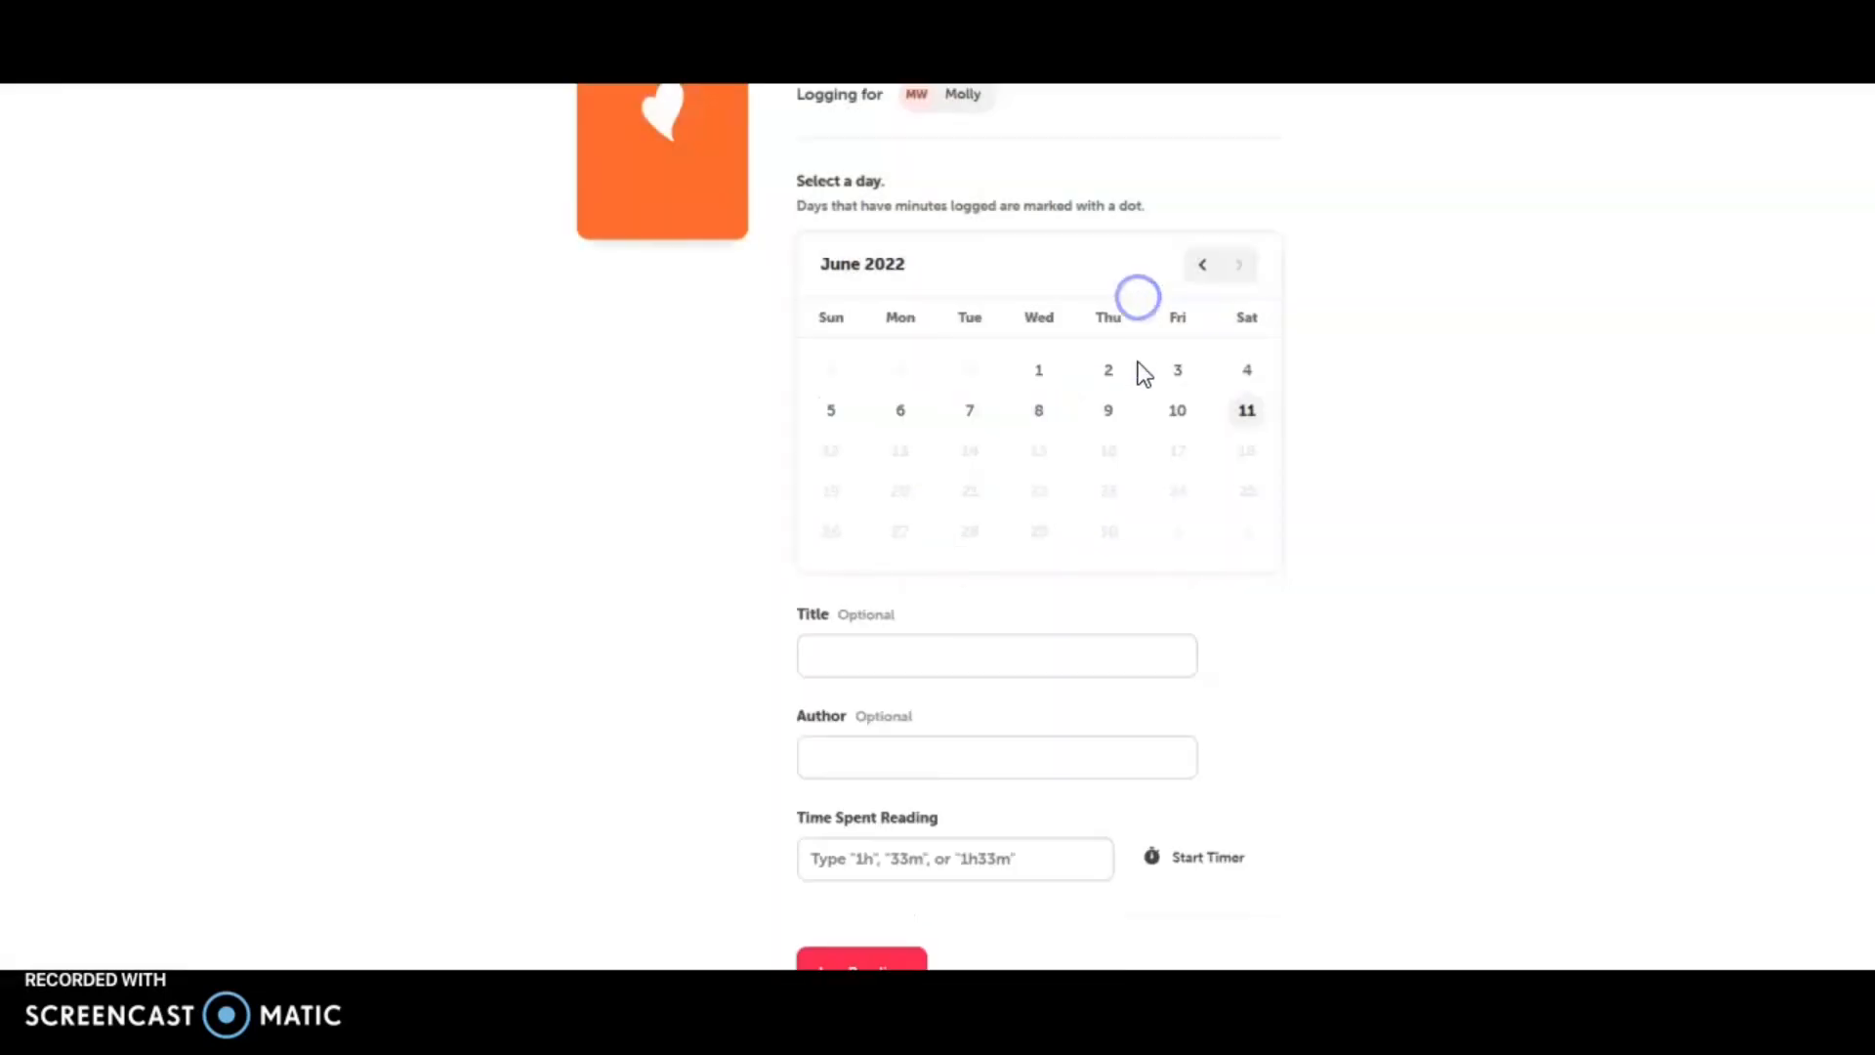
{"action": "scroll", "scroll_direction": "up", "scroll_amount": 3}
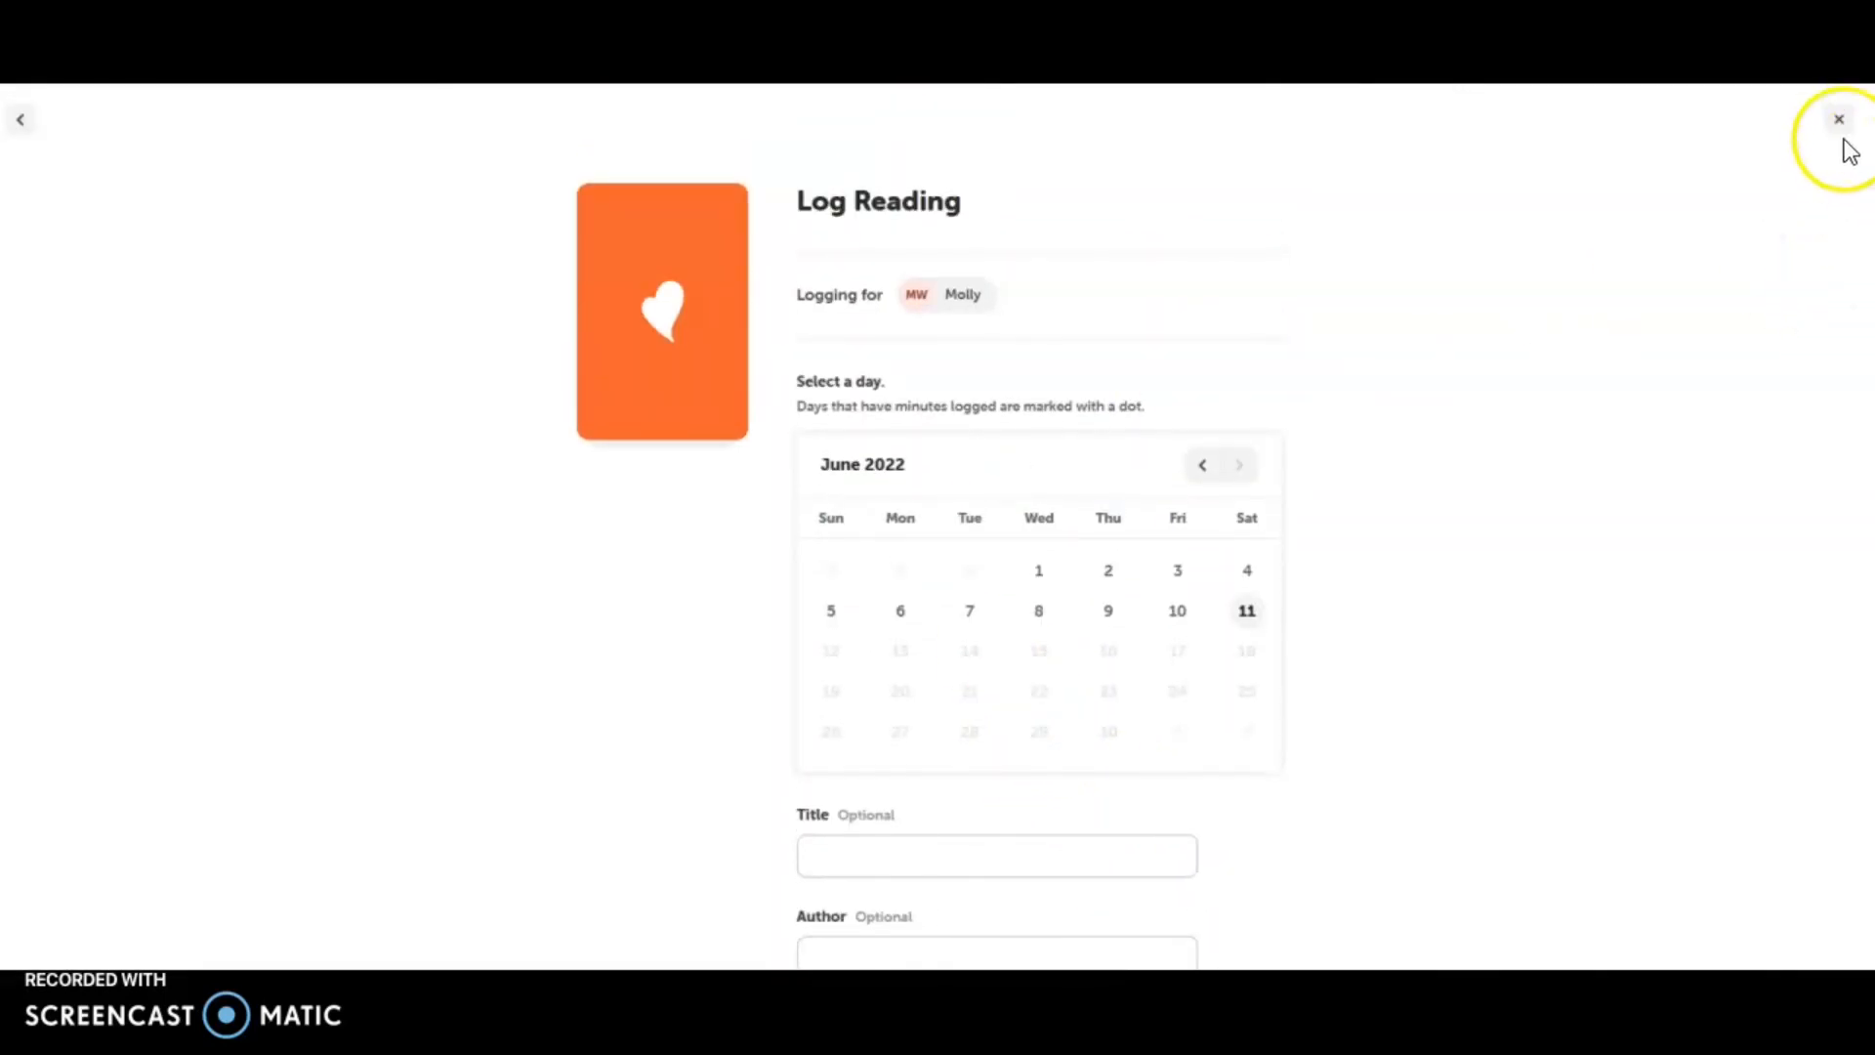
{"action": "left_click", "coordinate": [20, 120]}
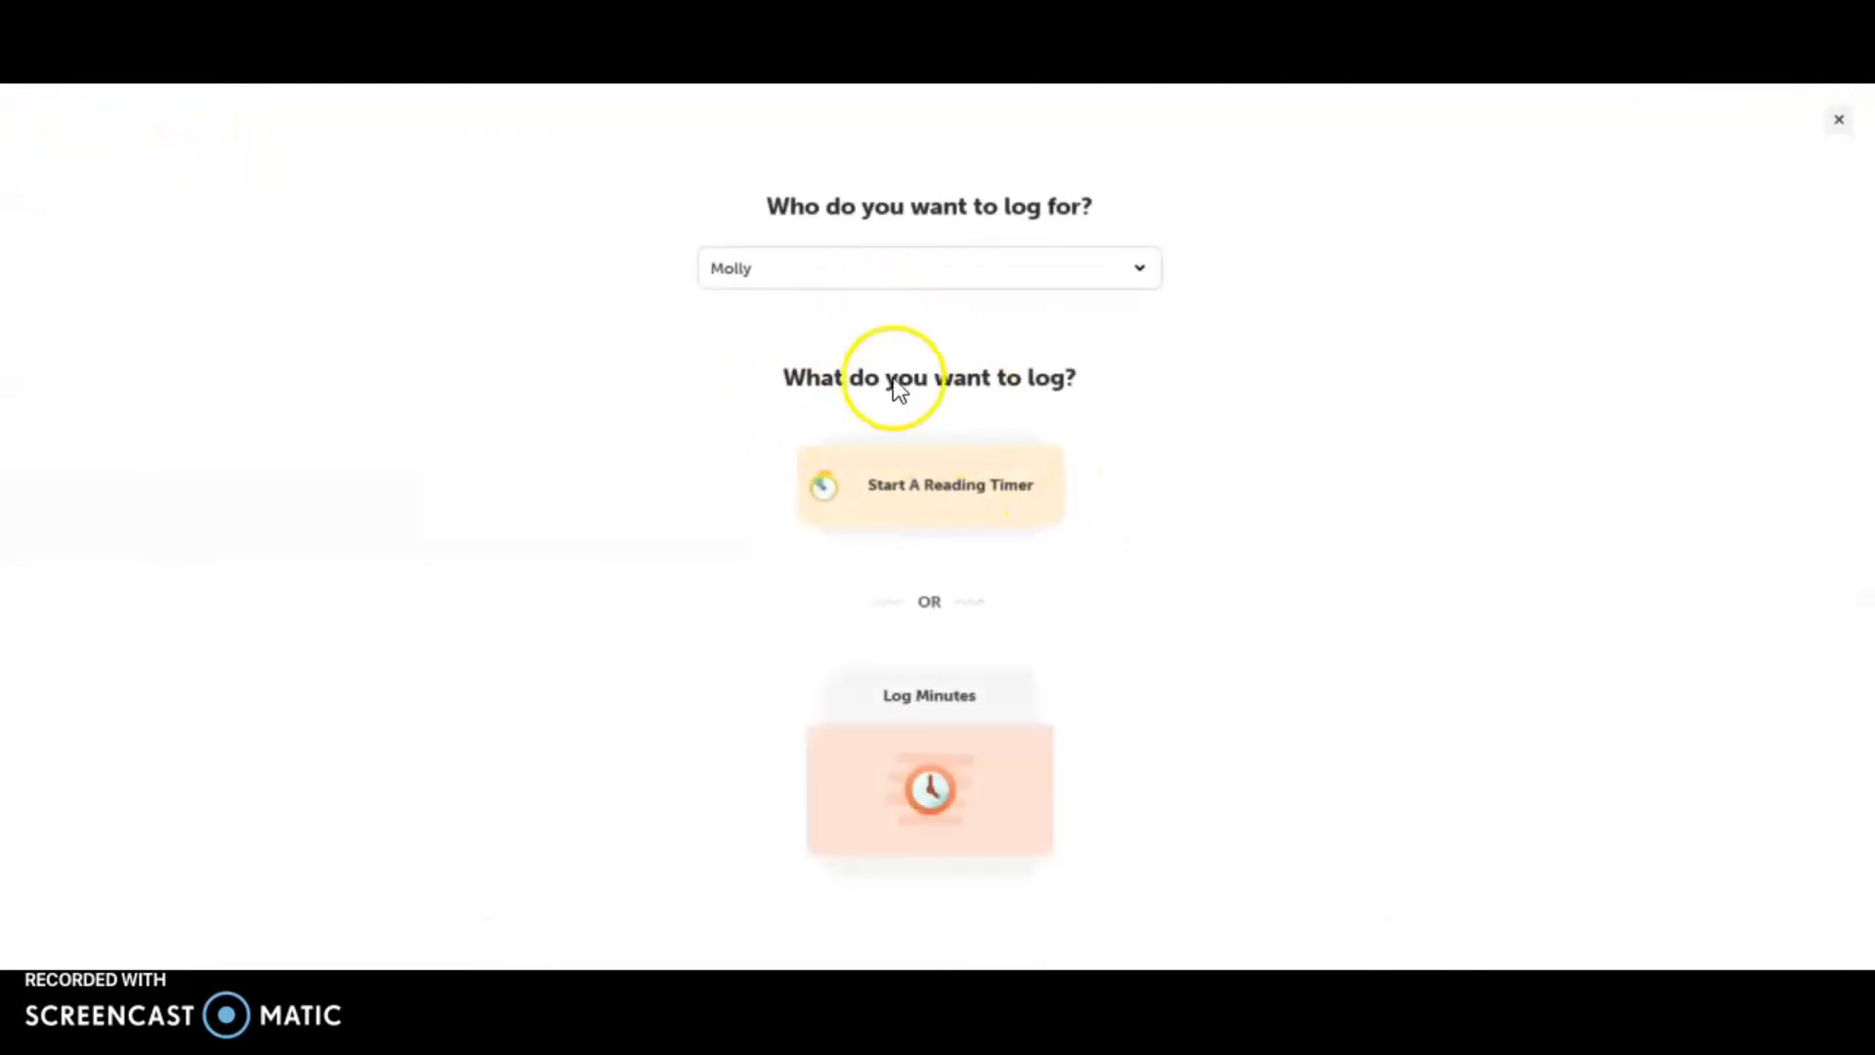
Page through Molly's unlocked Camping and Summer 2022 Completion badges.
{"action": "left_click", "coordinate": [928, 778]}
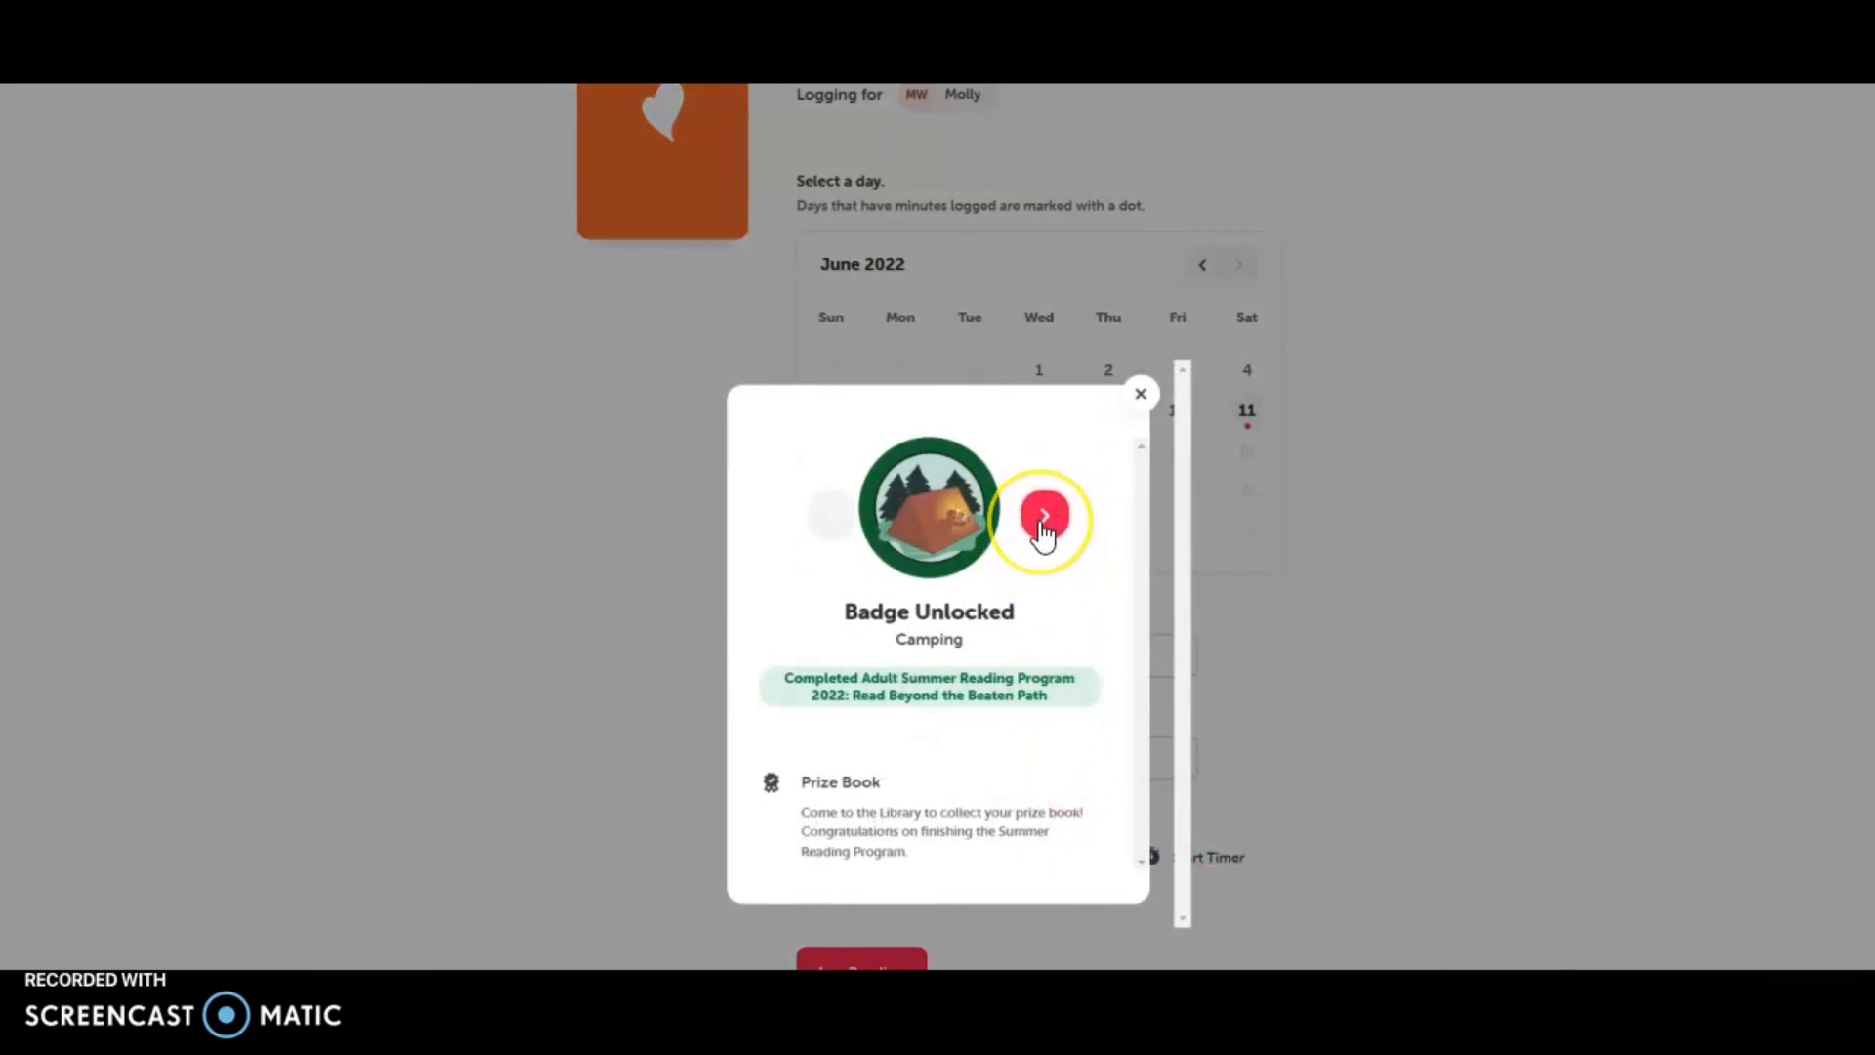
{"action": "mouse_move", "coordinate": [1043, 523]}
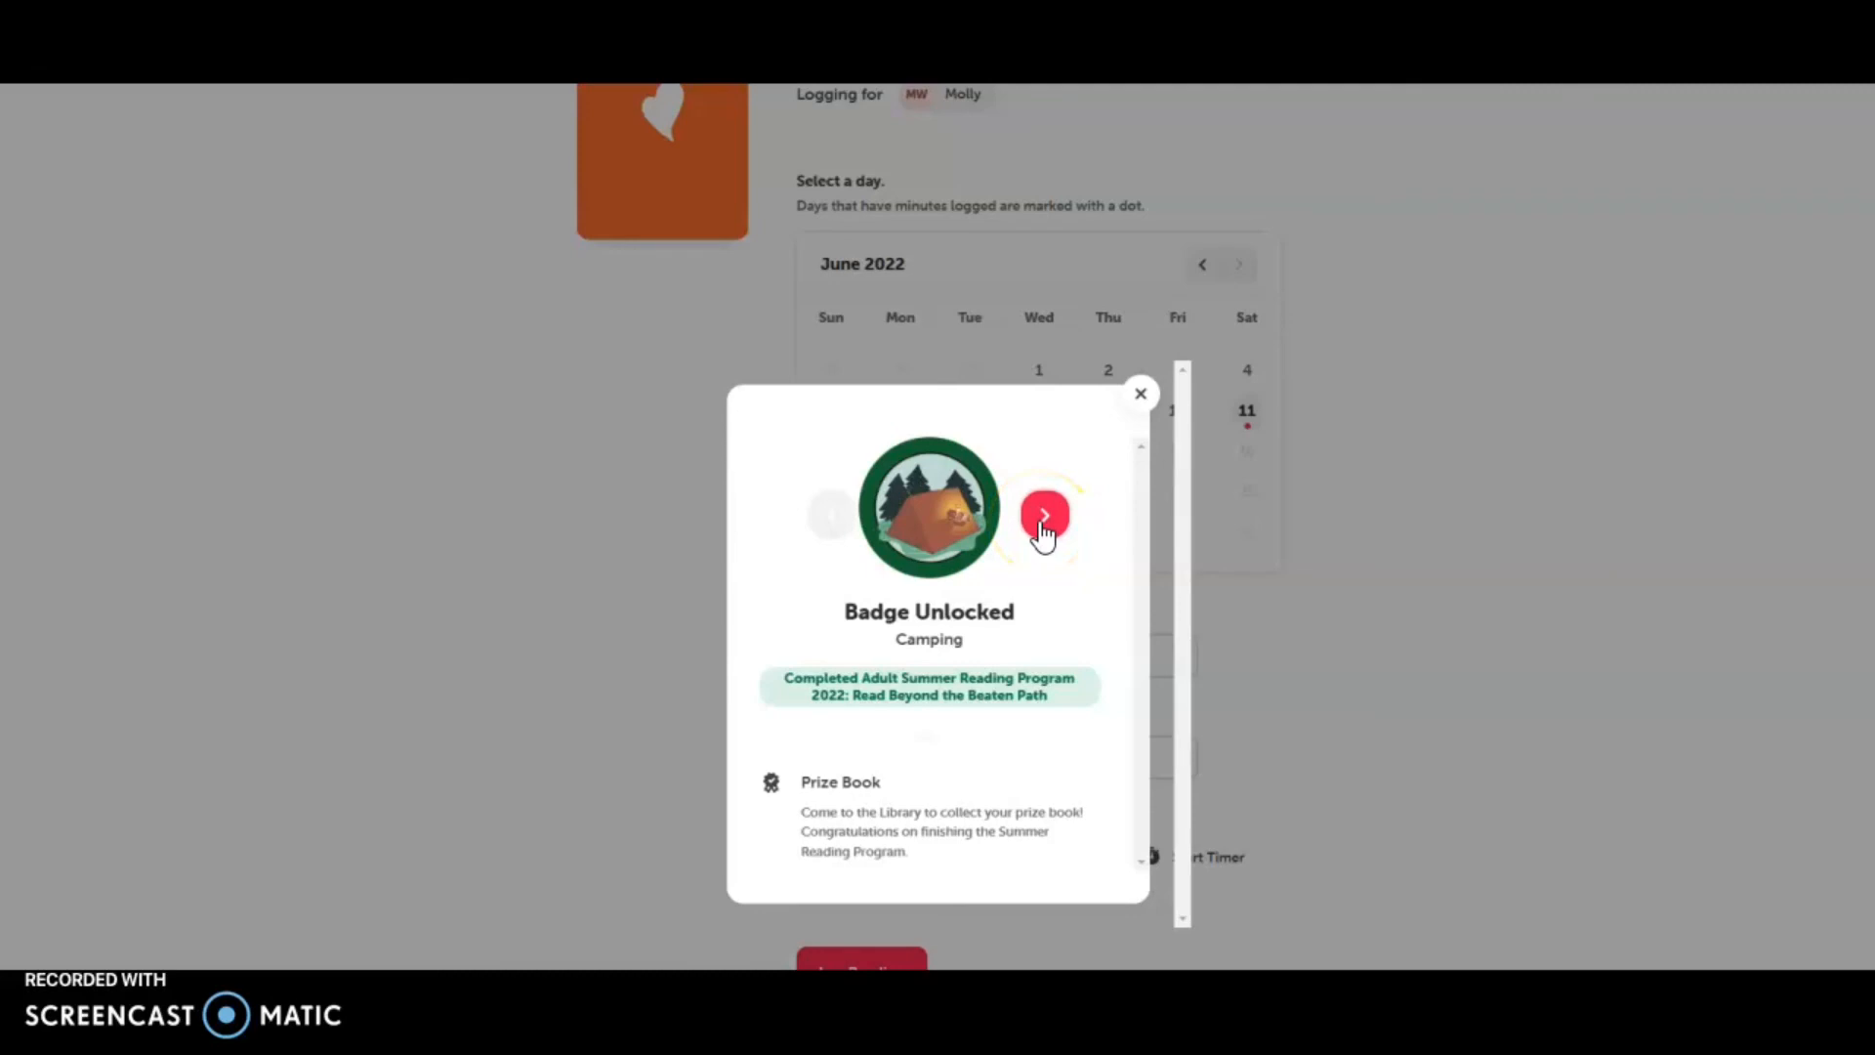
{"action": "left_click", "coordinate": [1044, 517]}
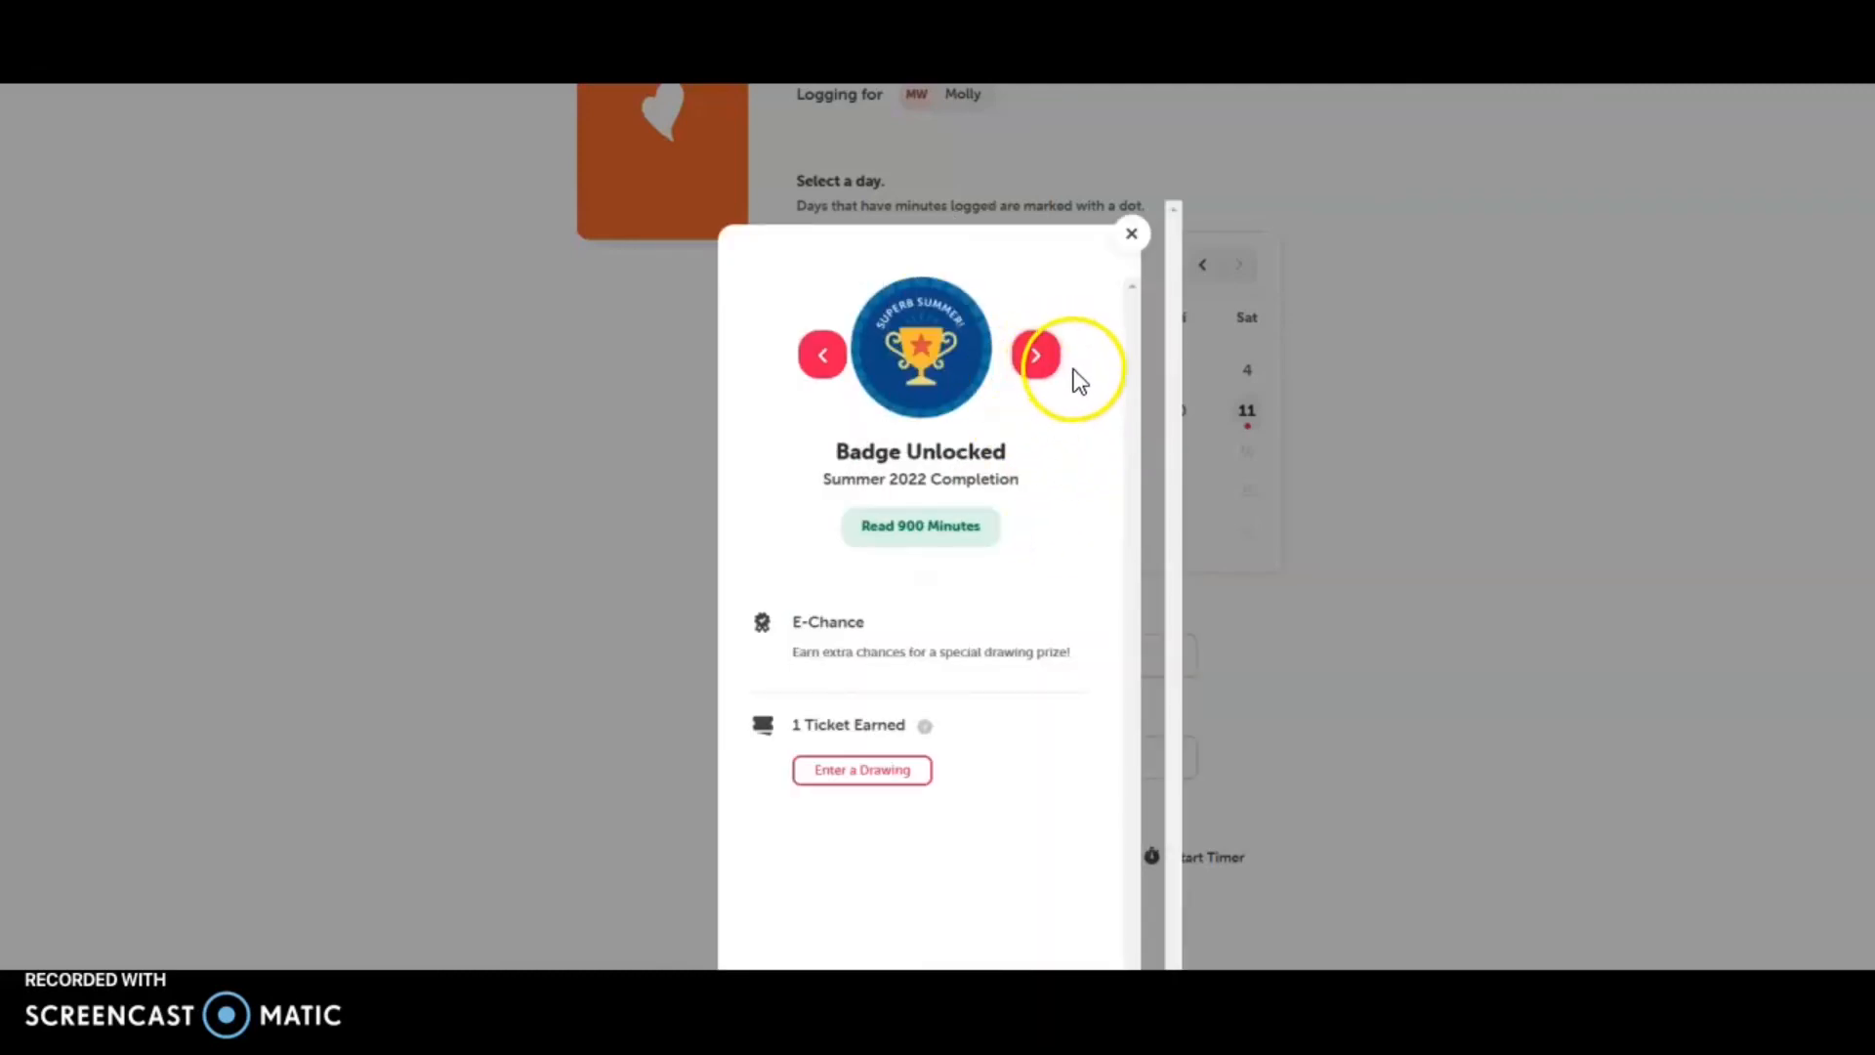
{"action": "mouse_move", "coordinate": [843, 883]}
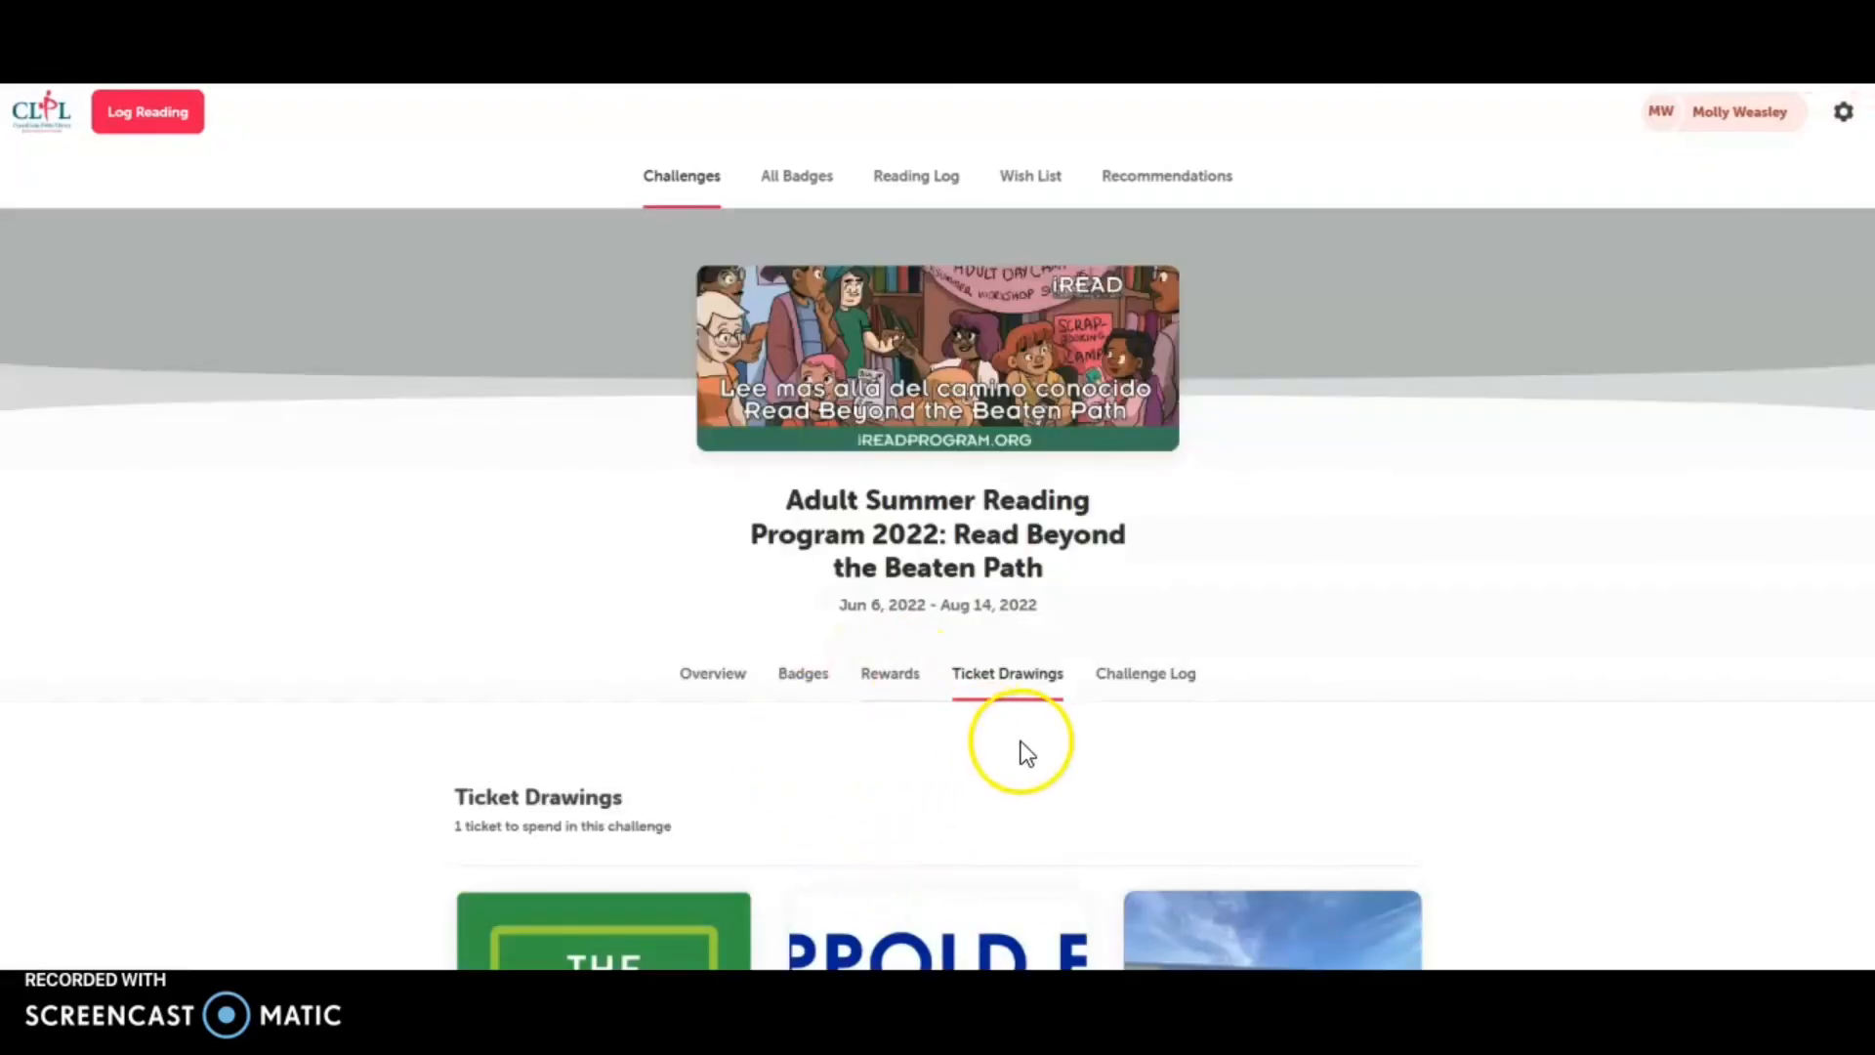
{"action": "scroll", "scroll_direction": "down", "scroll_amount": 3}
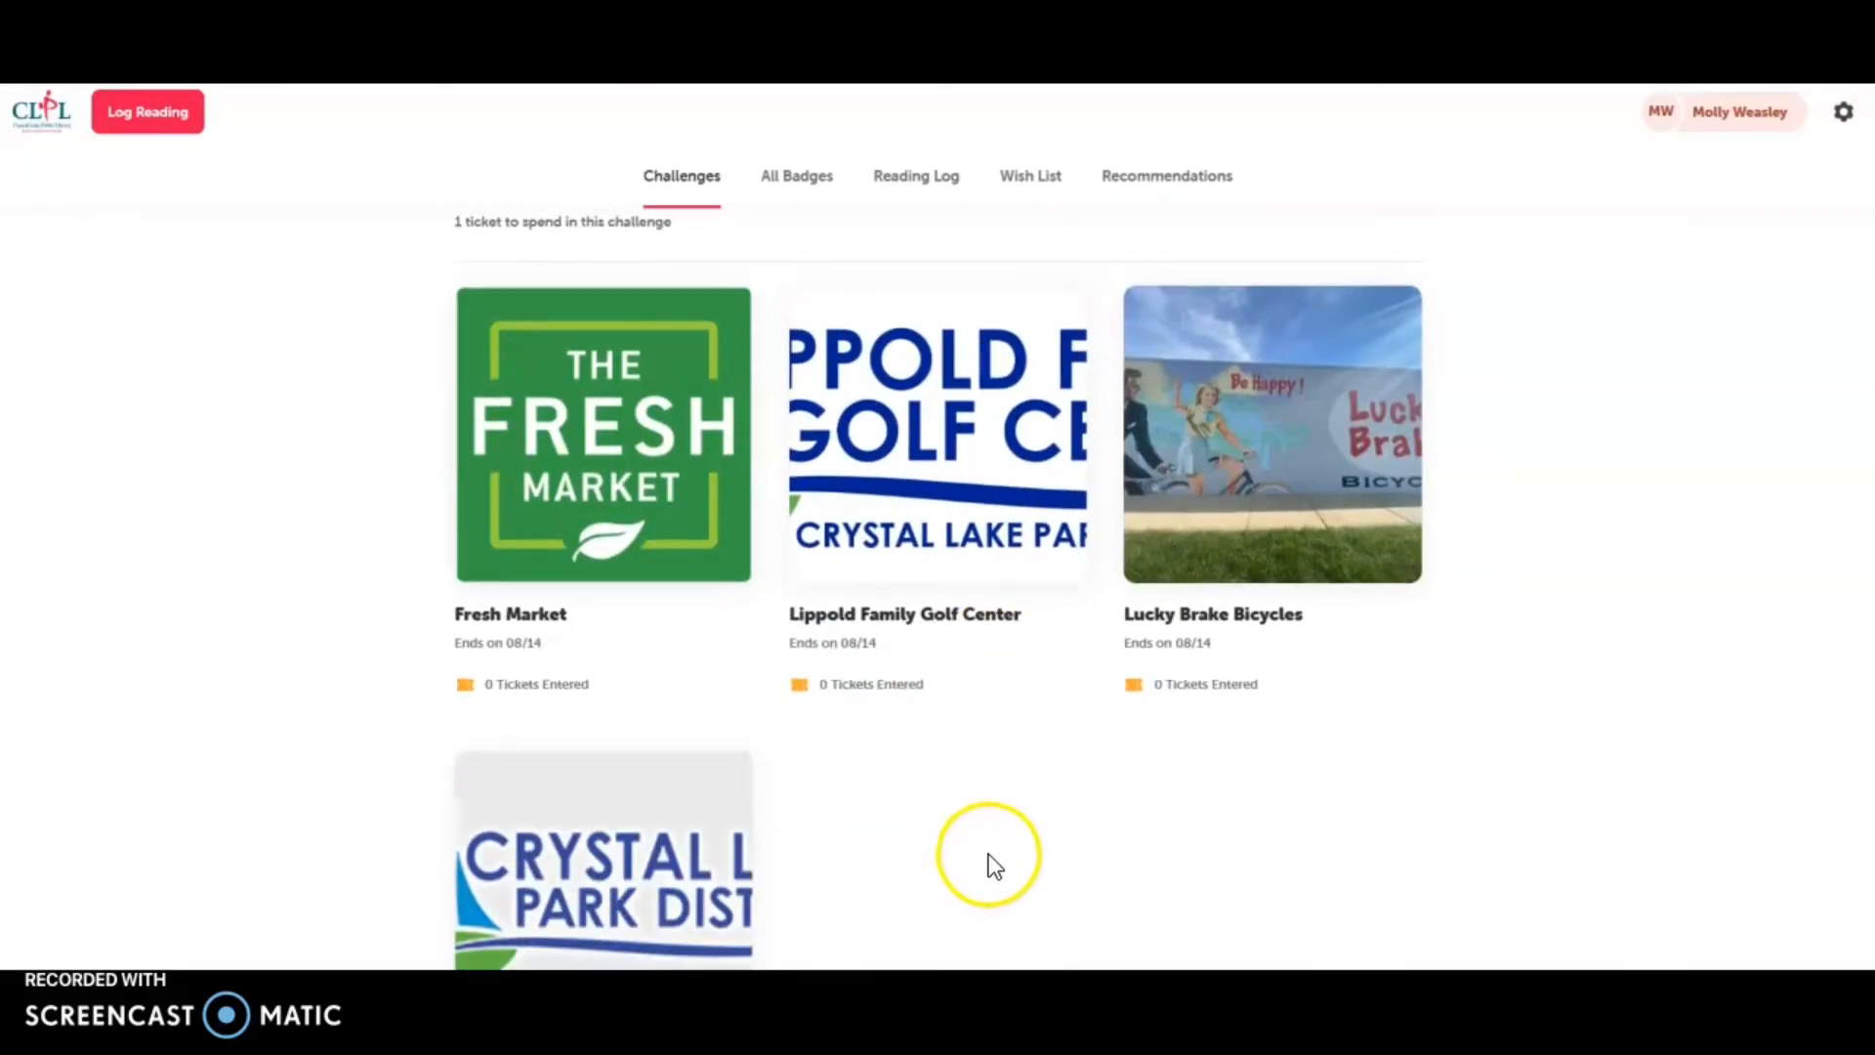
{"action": "scroll", "scroll_direction": "up", "scroll_amount": 3}
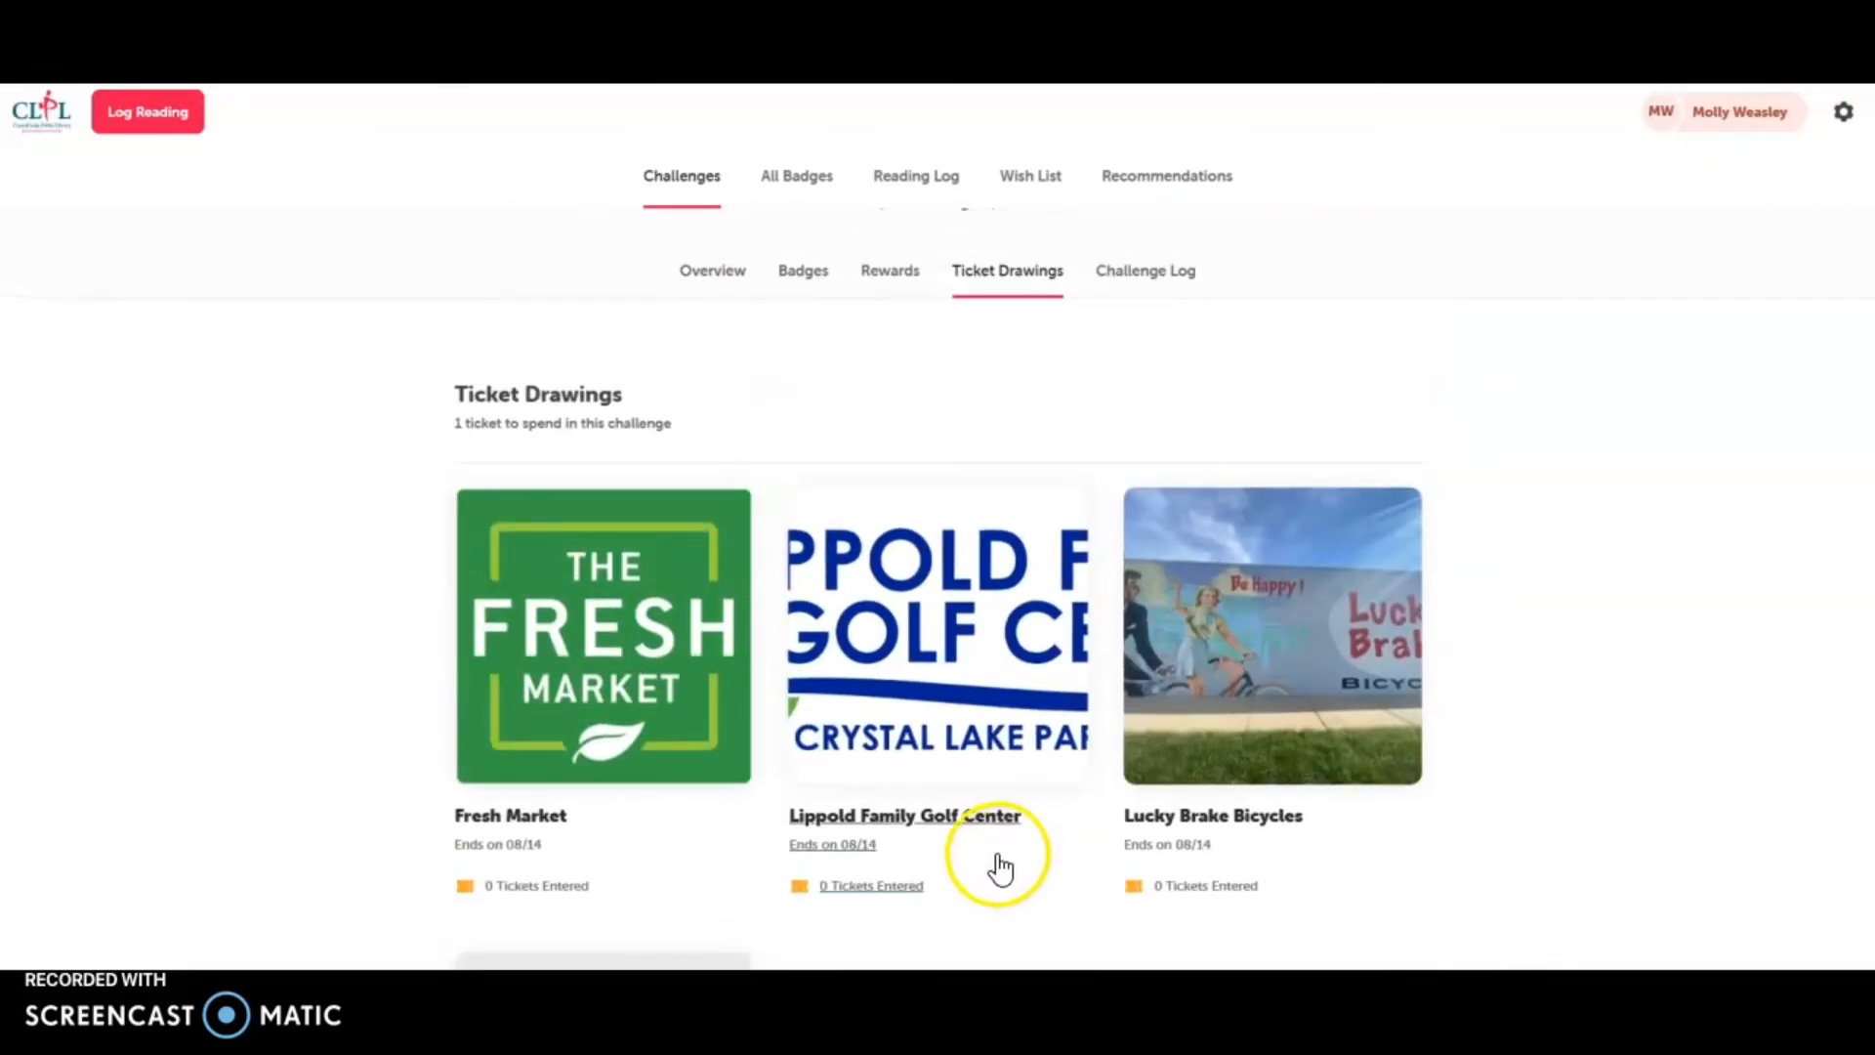
{"action": "scroll", "scroll_direction": "down", "scroll_amount": 3}
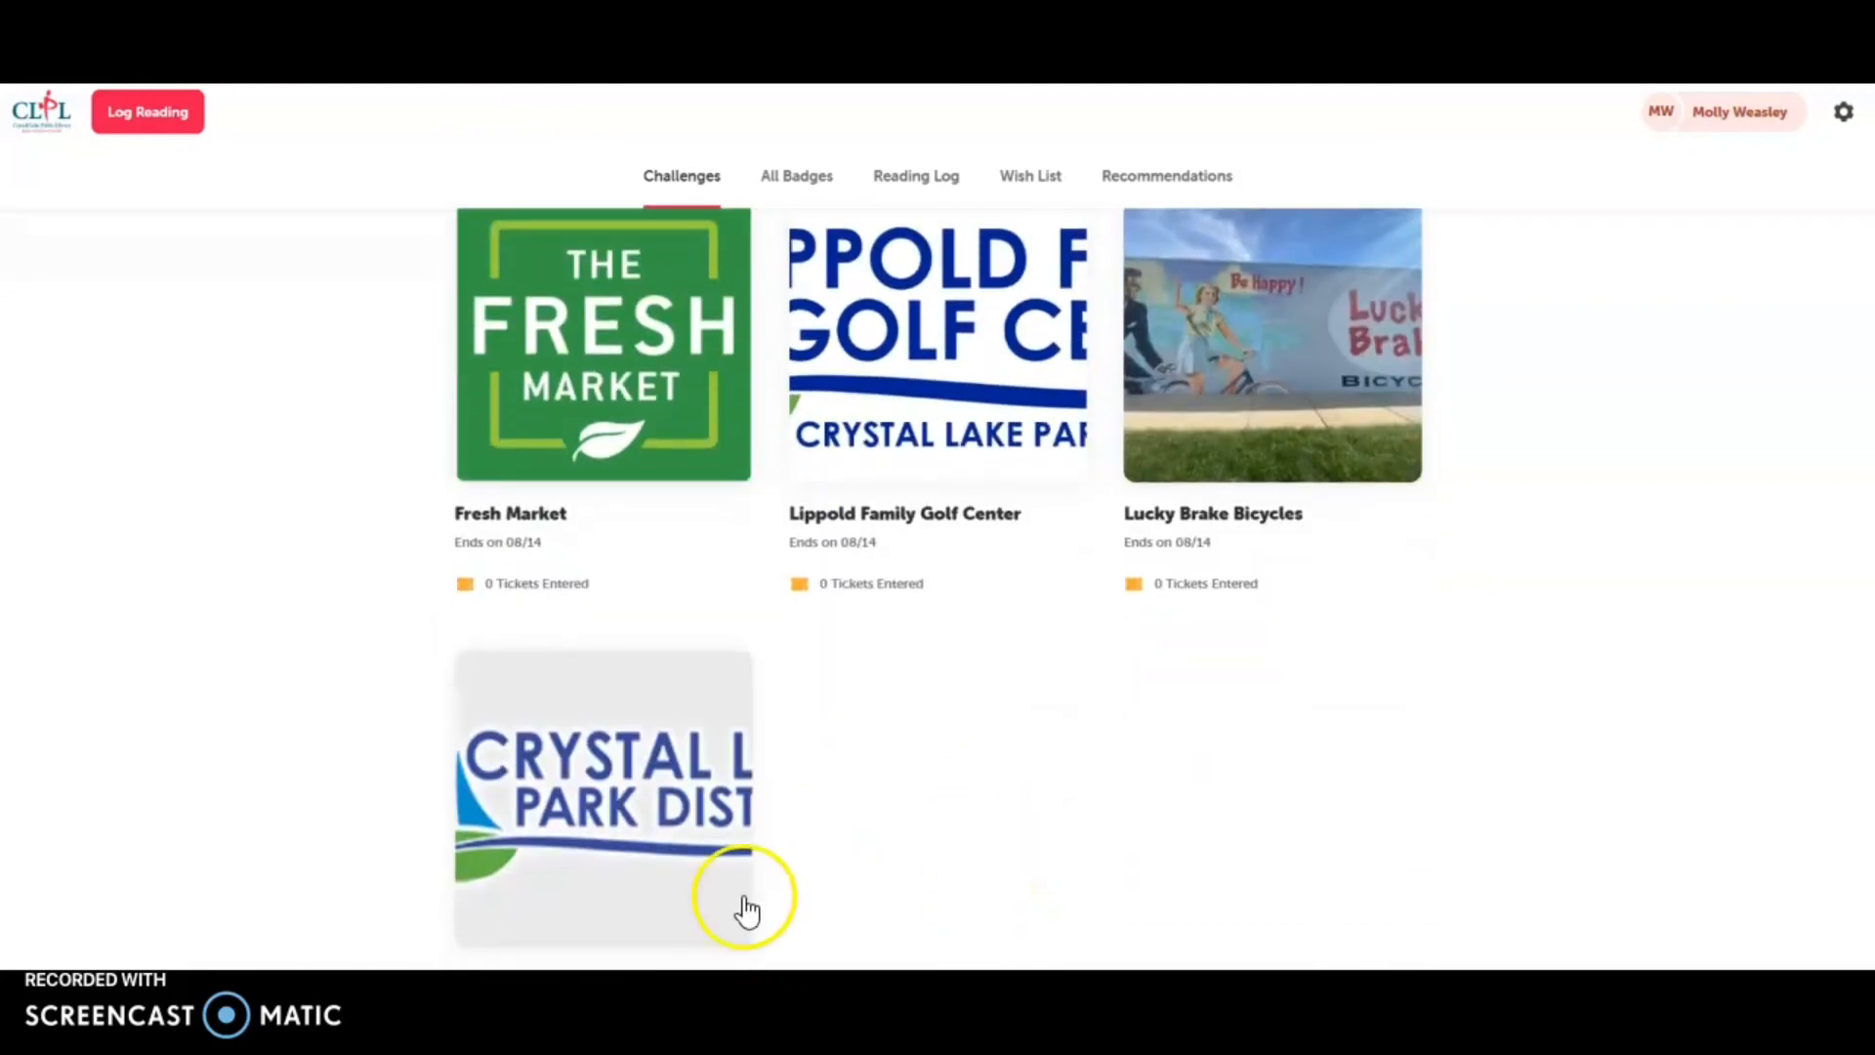
{"action": "mouse_move", "coordinate": [642, 565]}
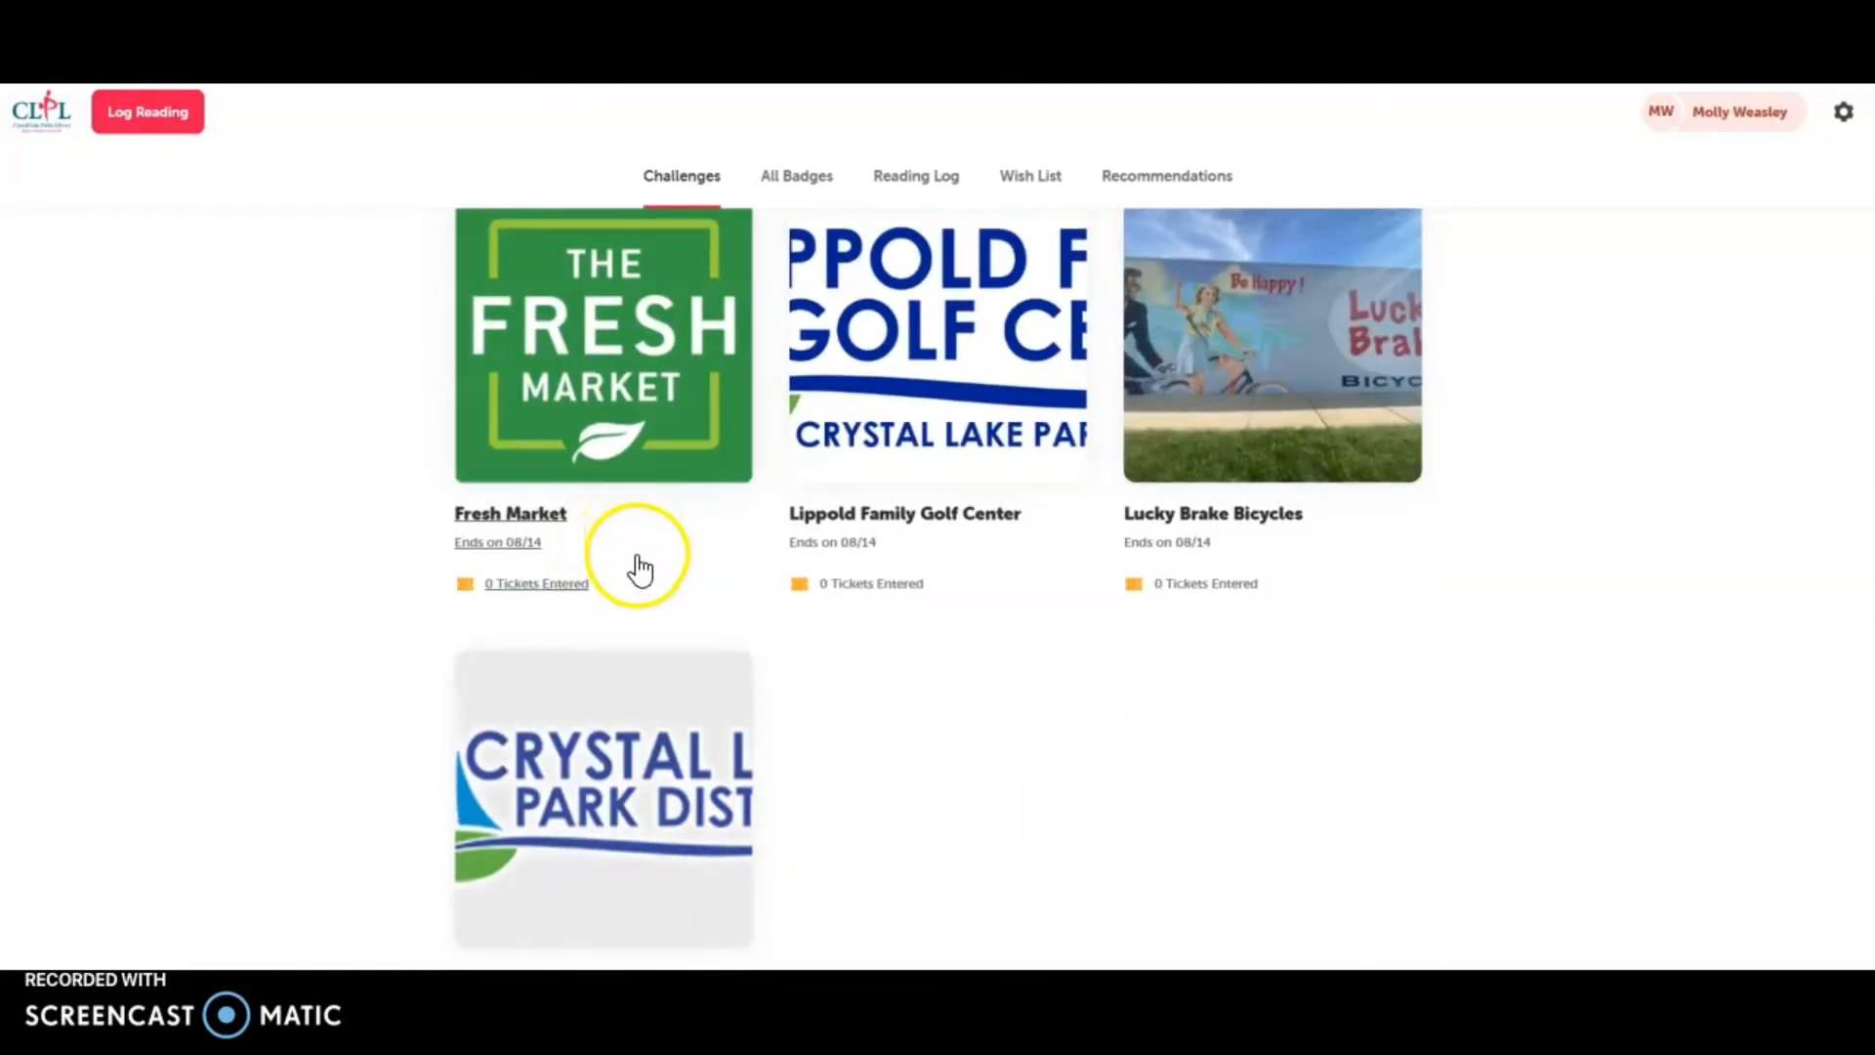
{"action": "scroll", "scroll_direction": "up", "scroll_amount": 3}
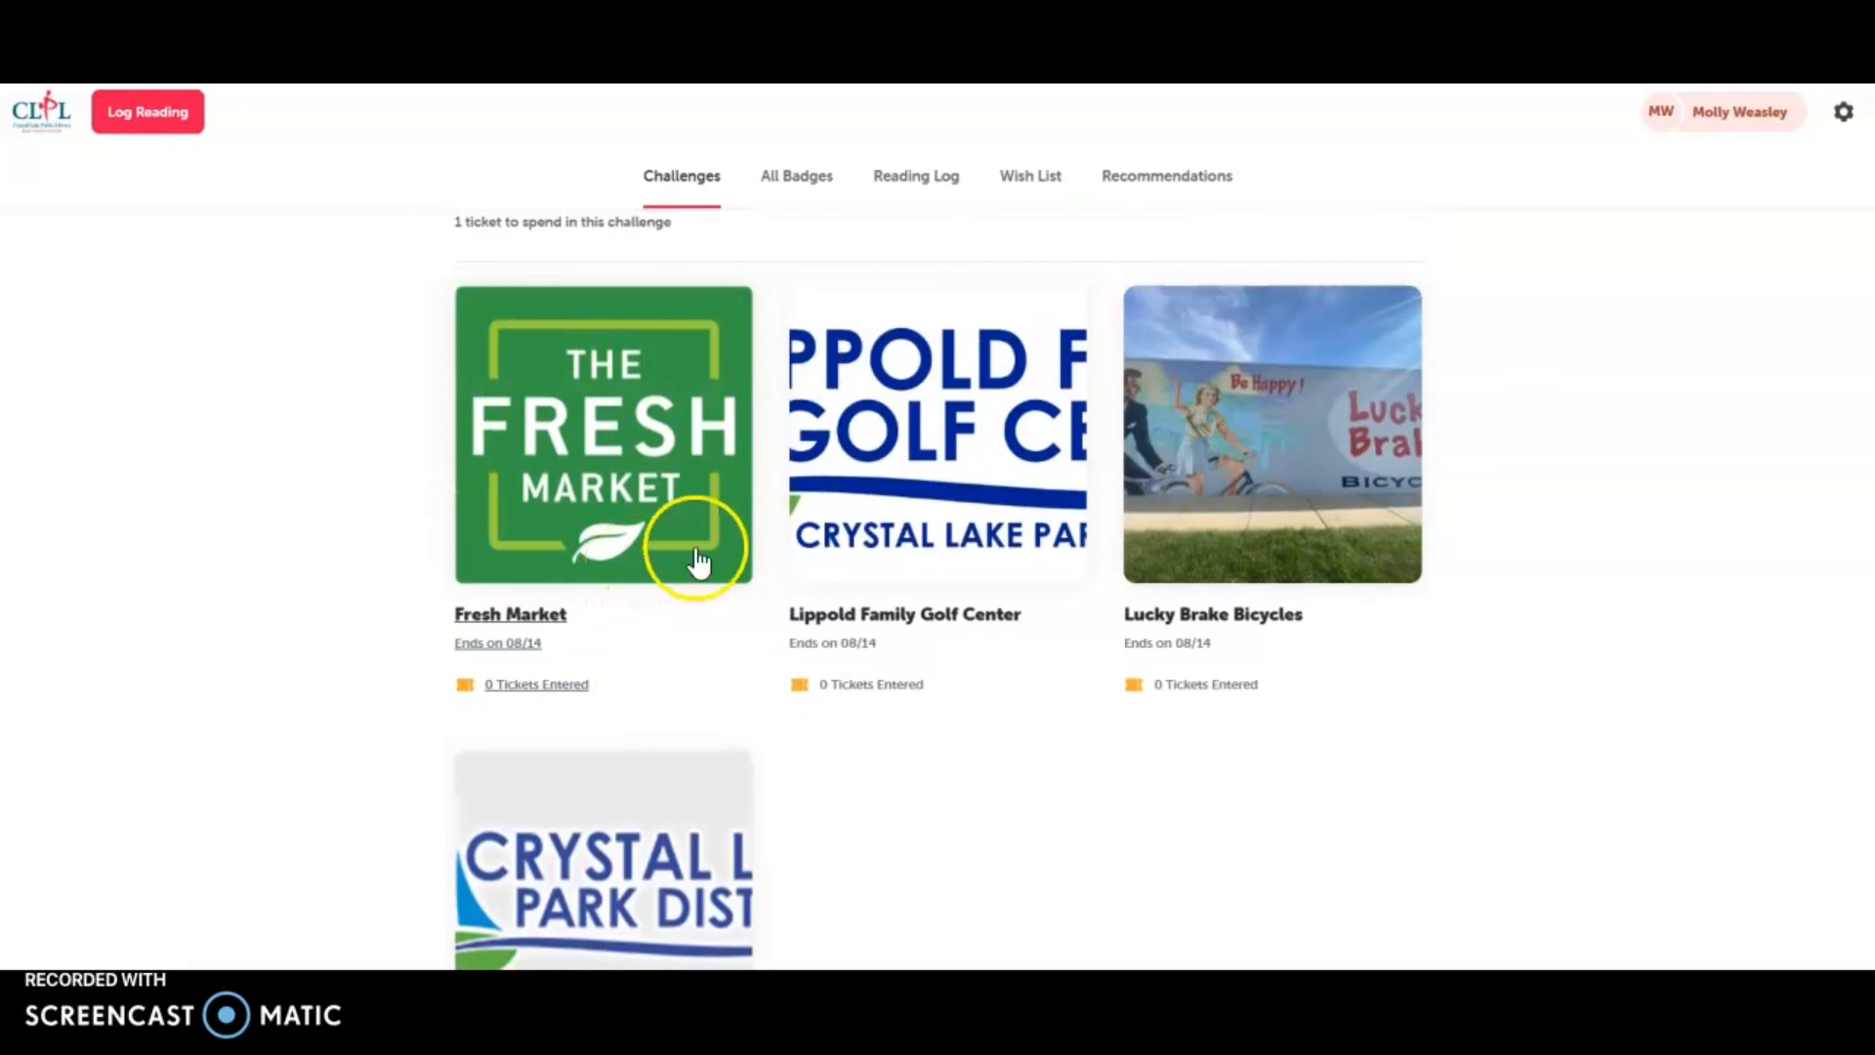
{"action": "mouse_move", "coordinate": [933, 622]}
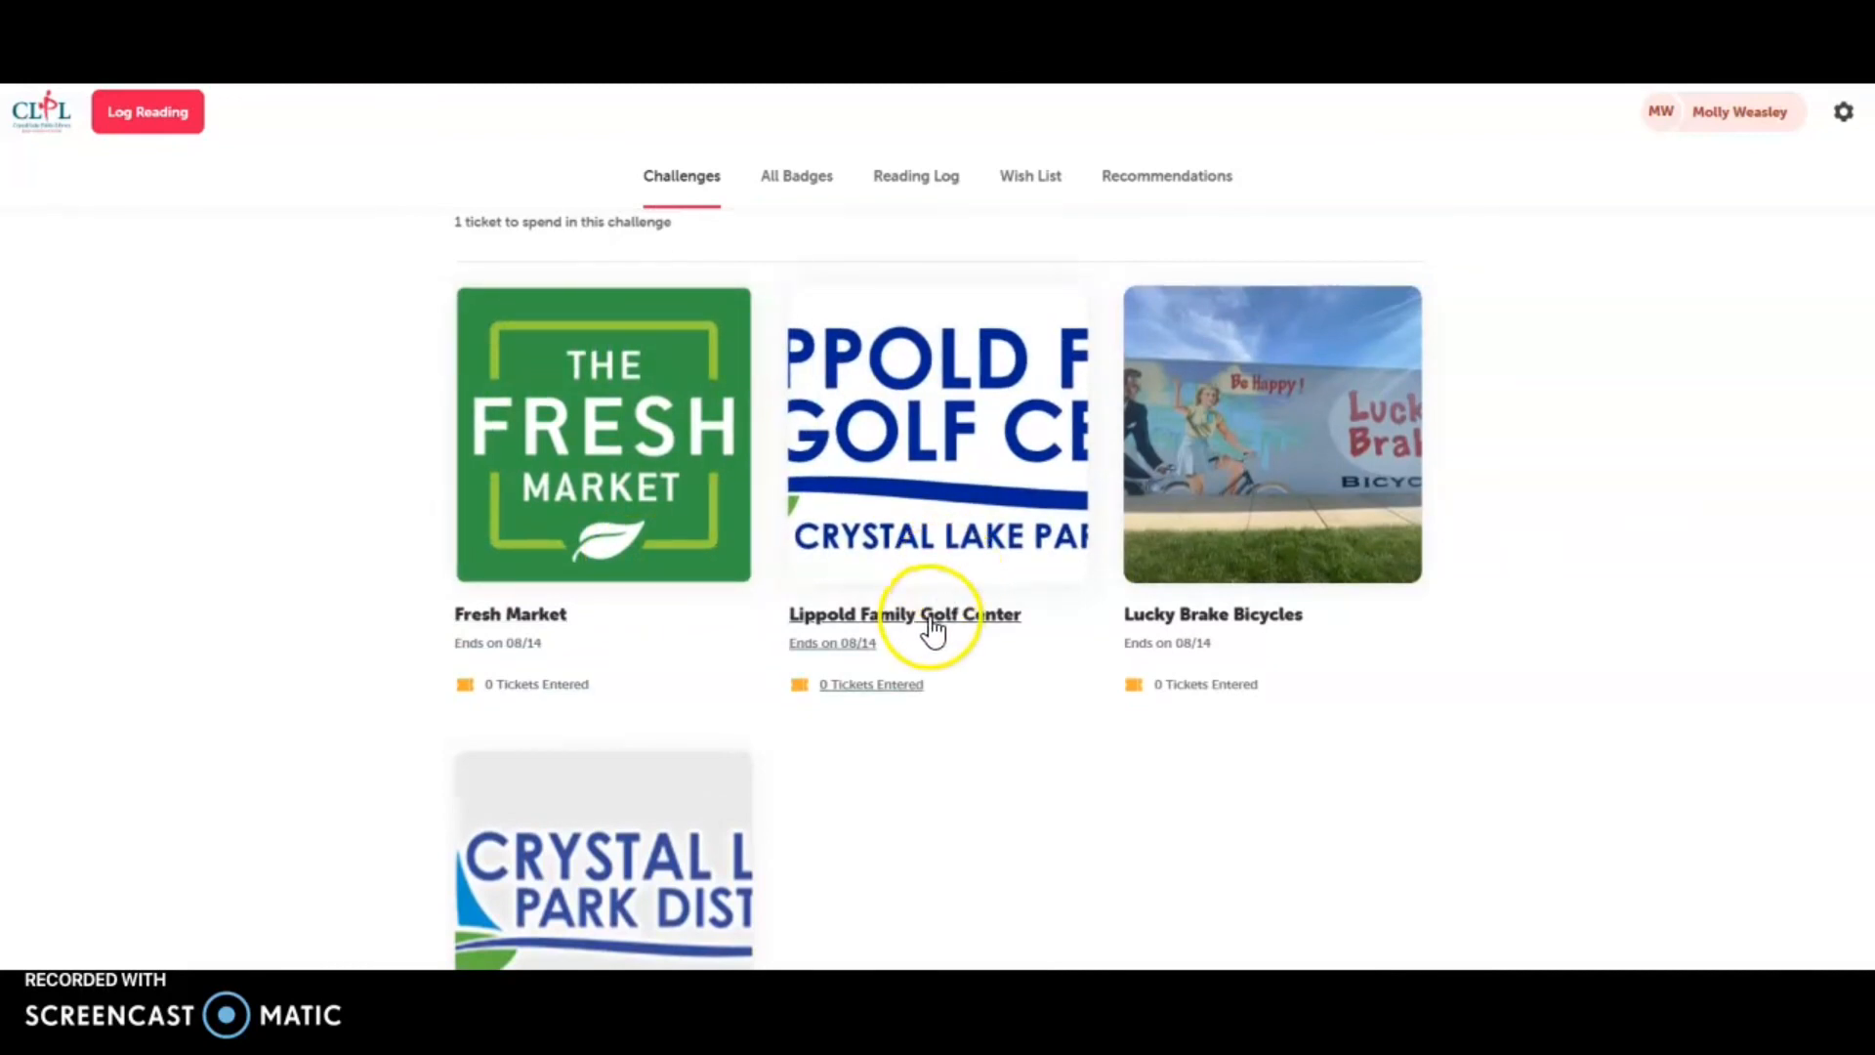
{"action": "left_click", "coordinate": [905, 613]}
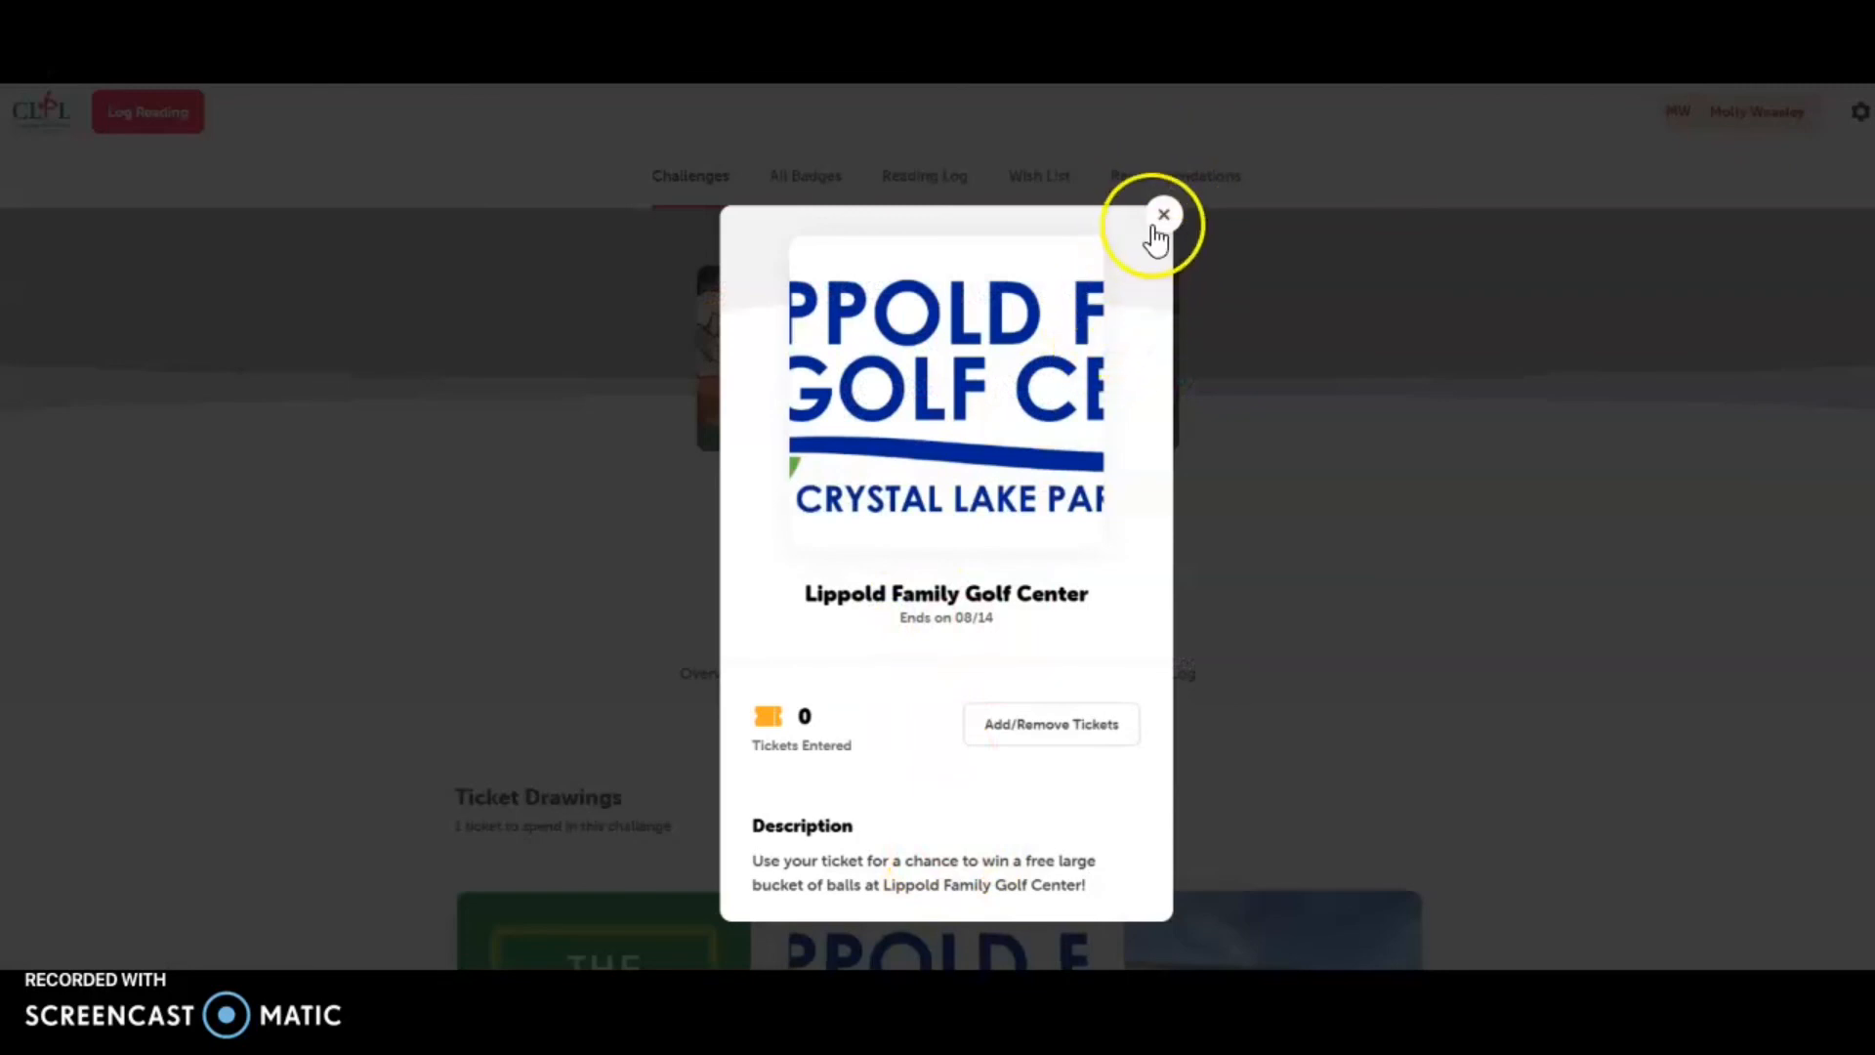
{"action": "left_click", "coordinate": [1162, 213]}
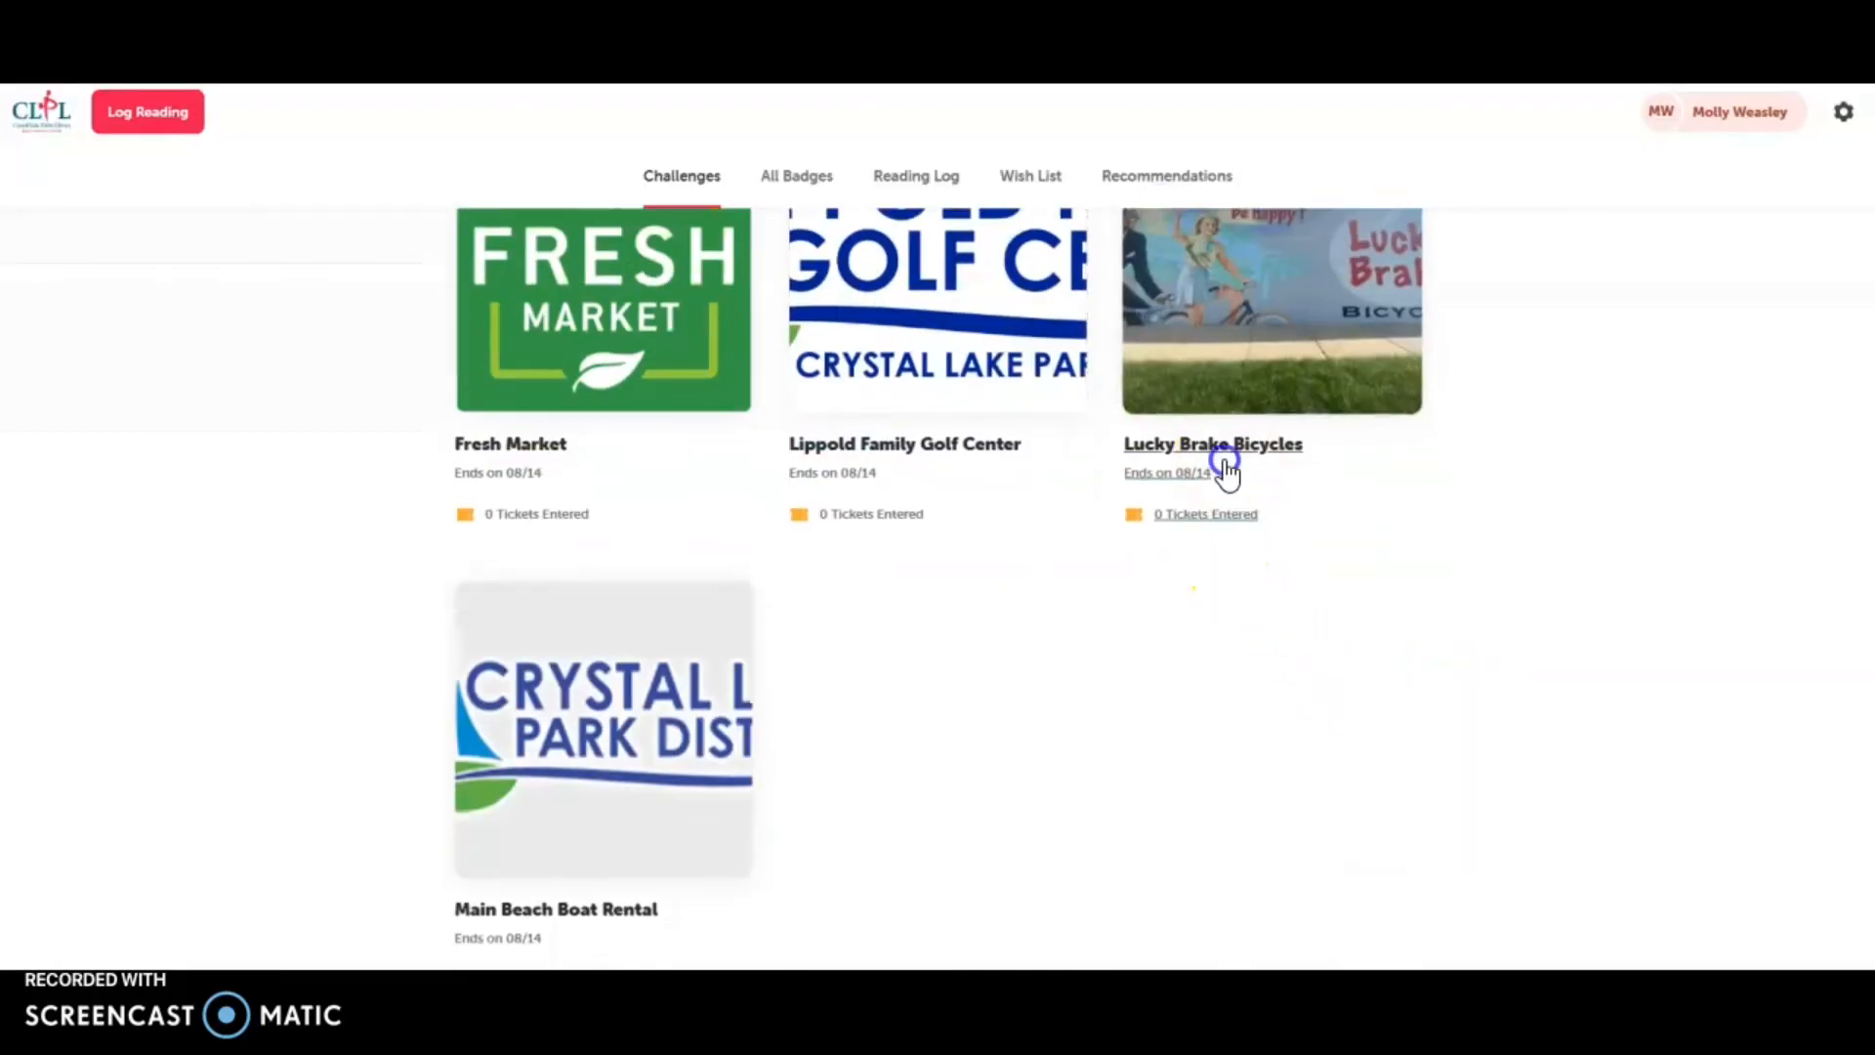
{"action": "left_click", "coordinate": [1211, 443]}
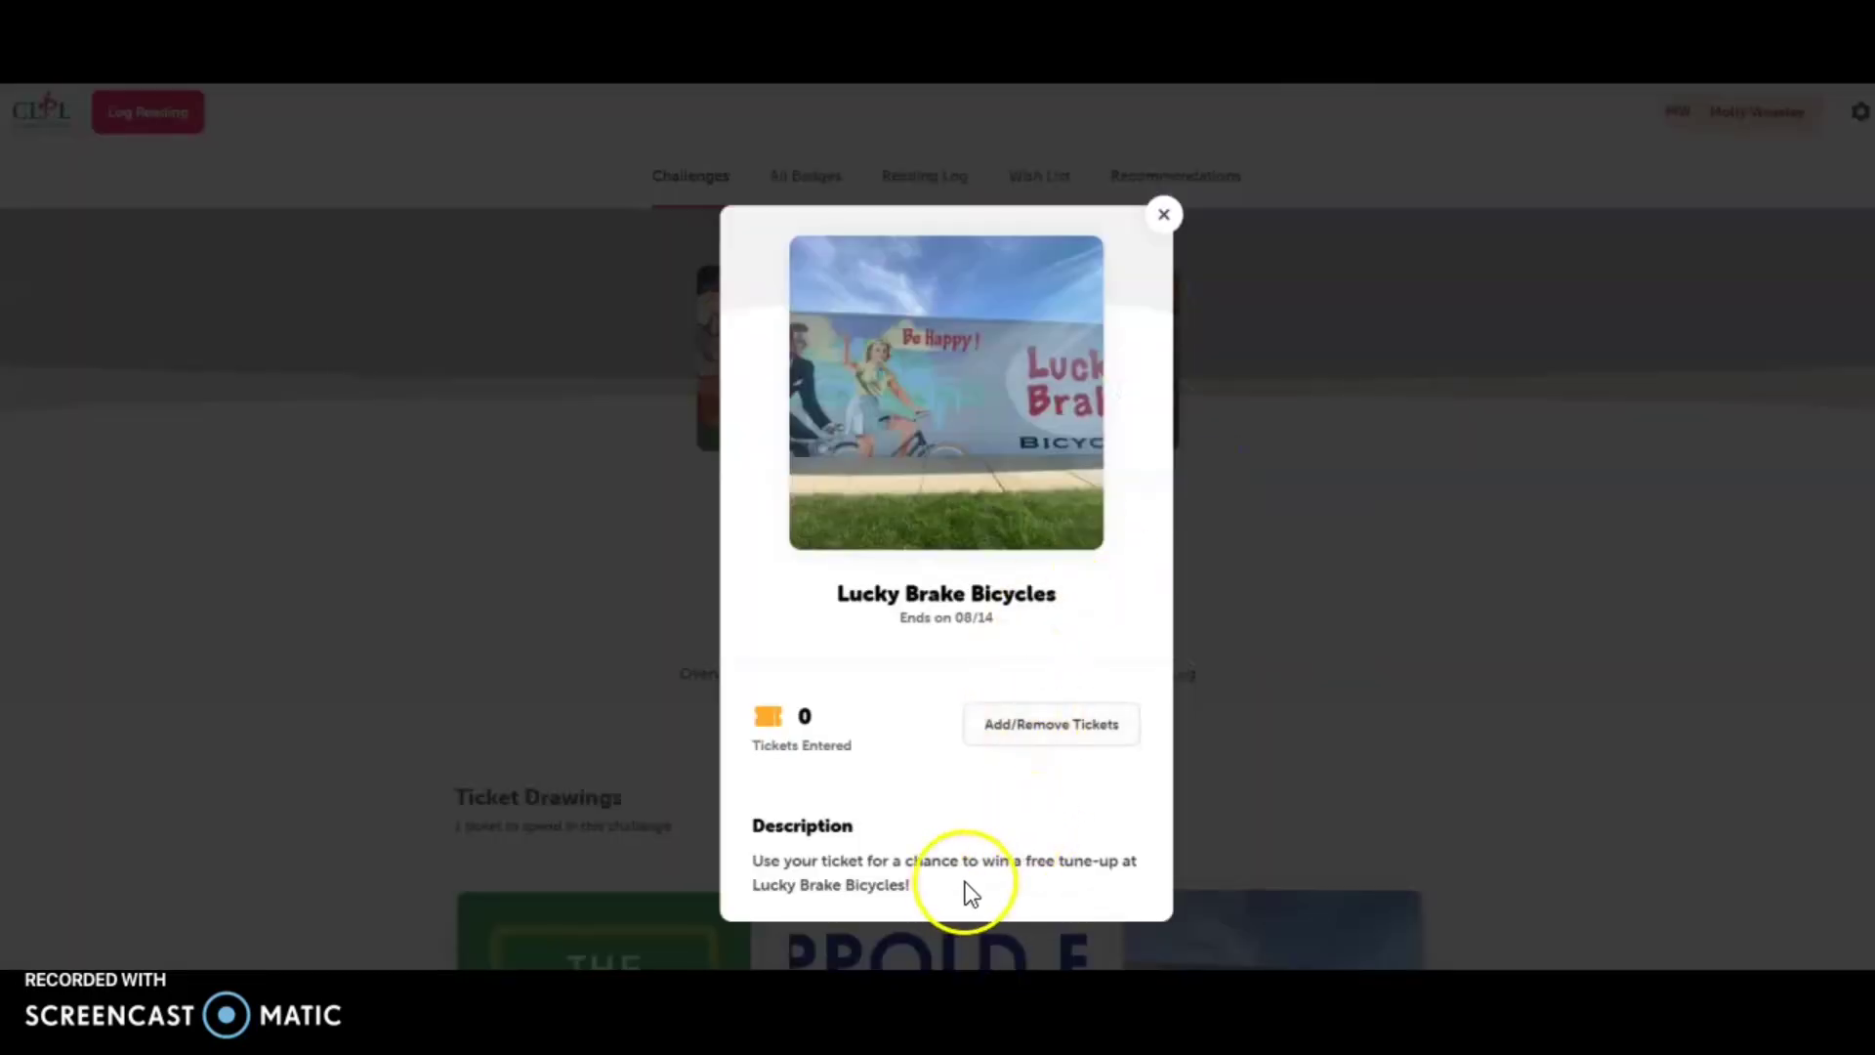
{"action": "left_click", "coordinate": [1162, 214]}
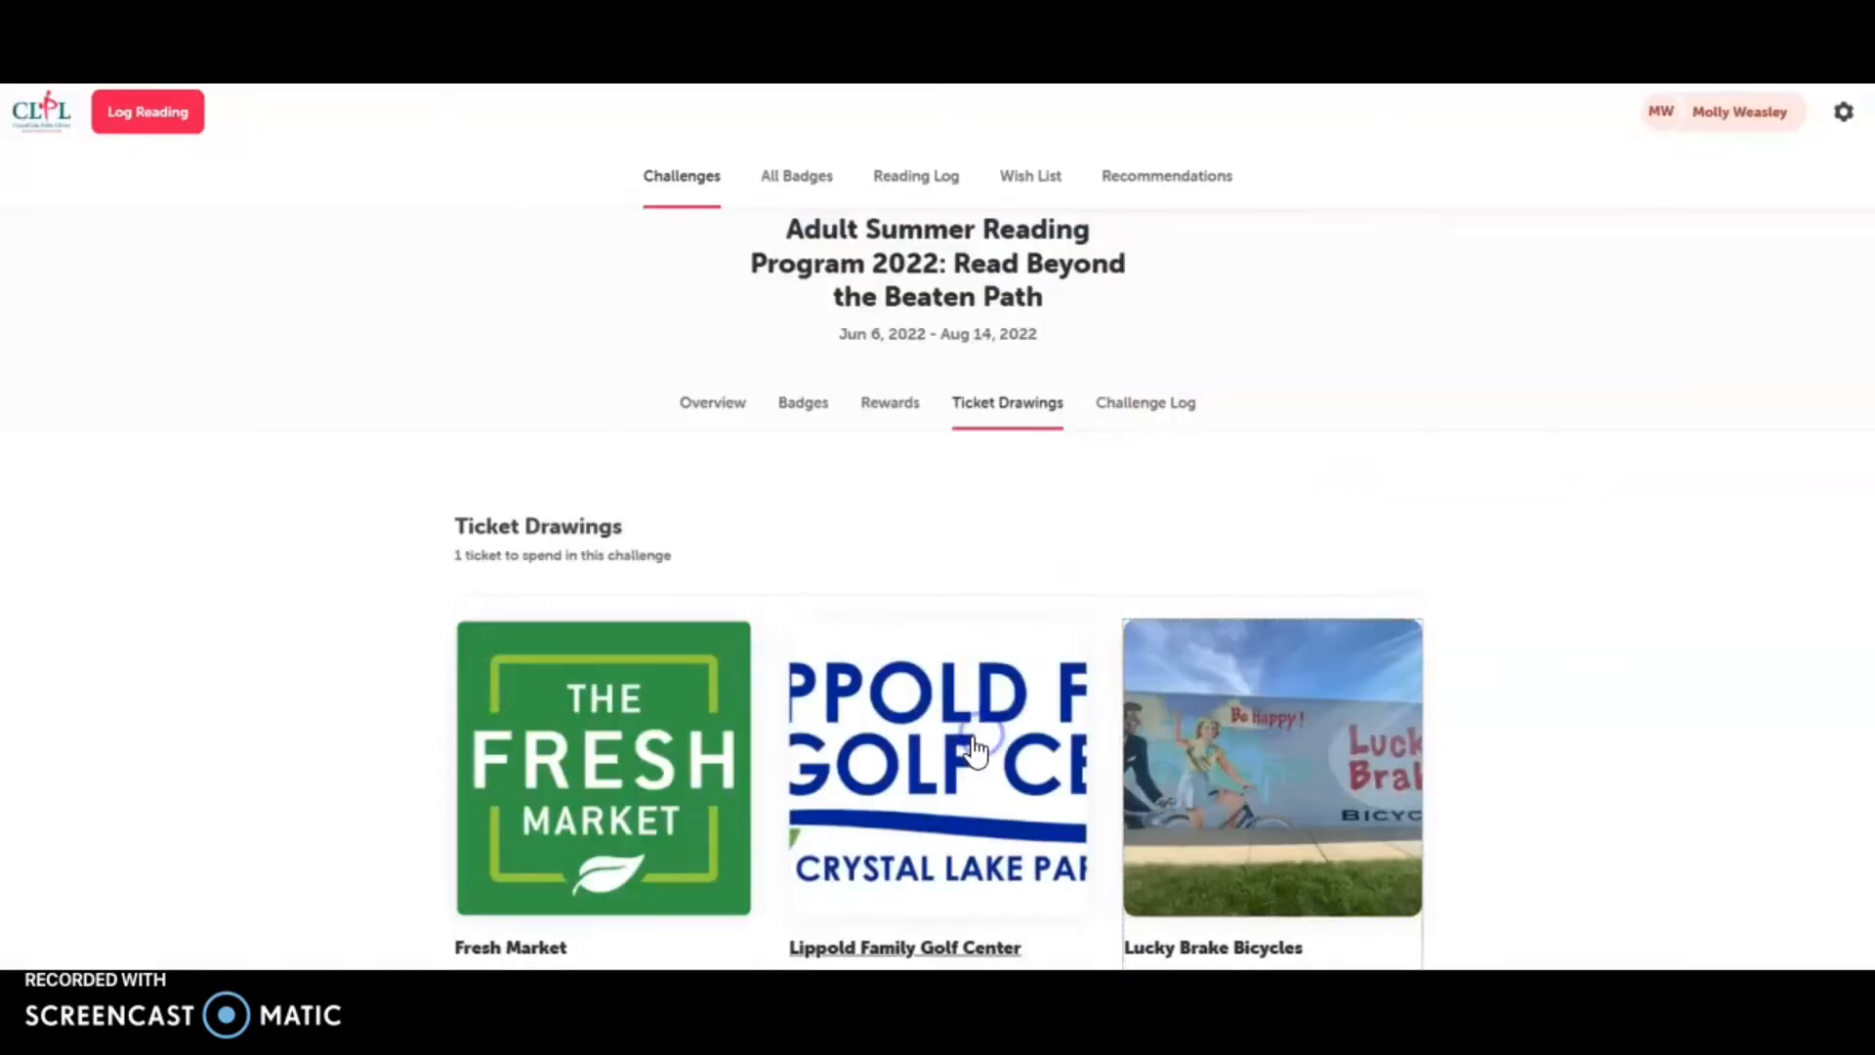
Enter Molly's one ticket in Lucky Brake Bicycles and preview the Main Beach Boat Rental prize.
{"action": "left_click", "coordinate": [1272, 767]}
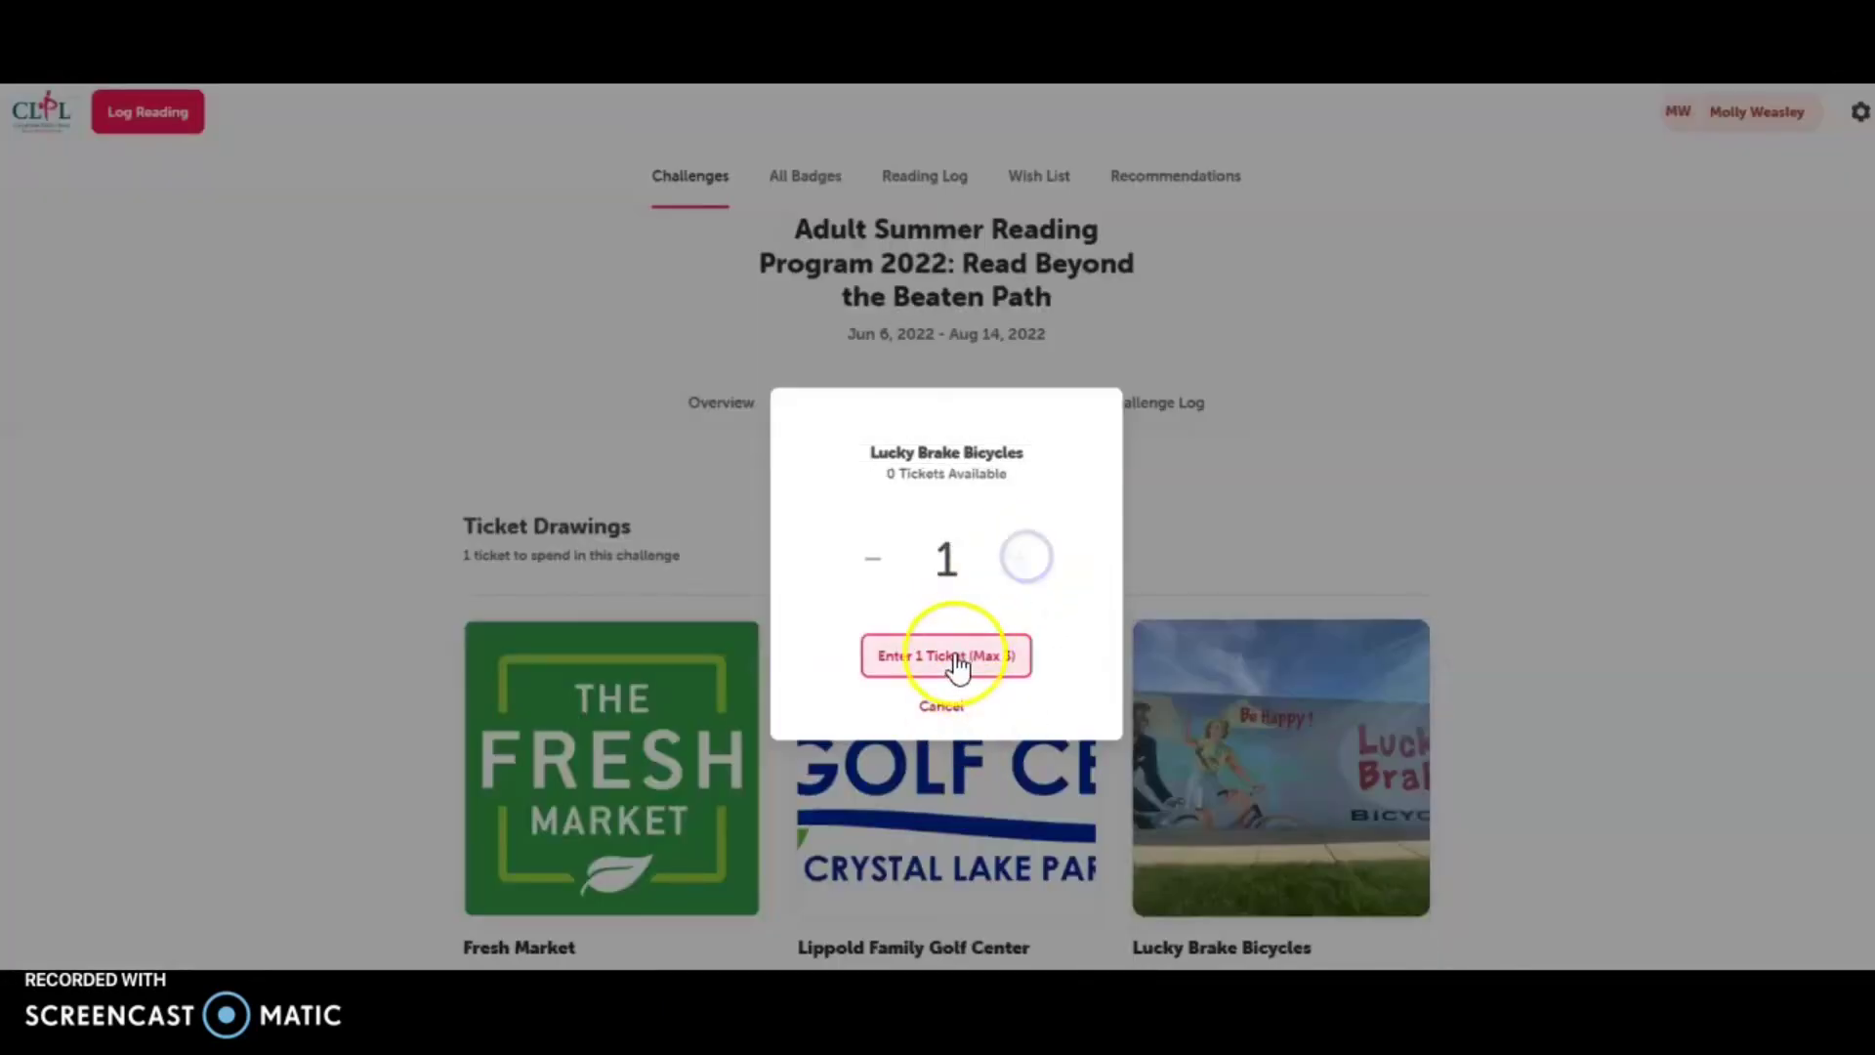
{"action": "left_click", "coordinate": [944, 656]}
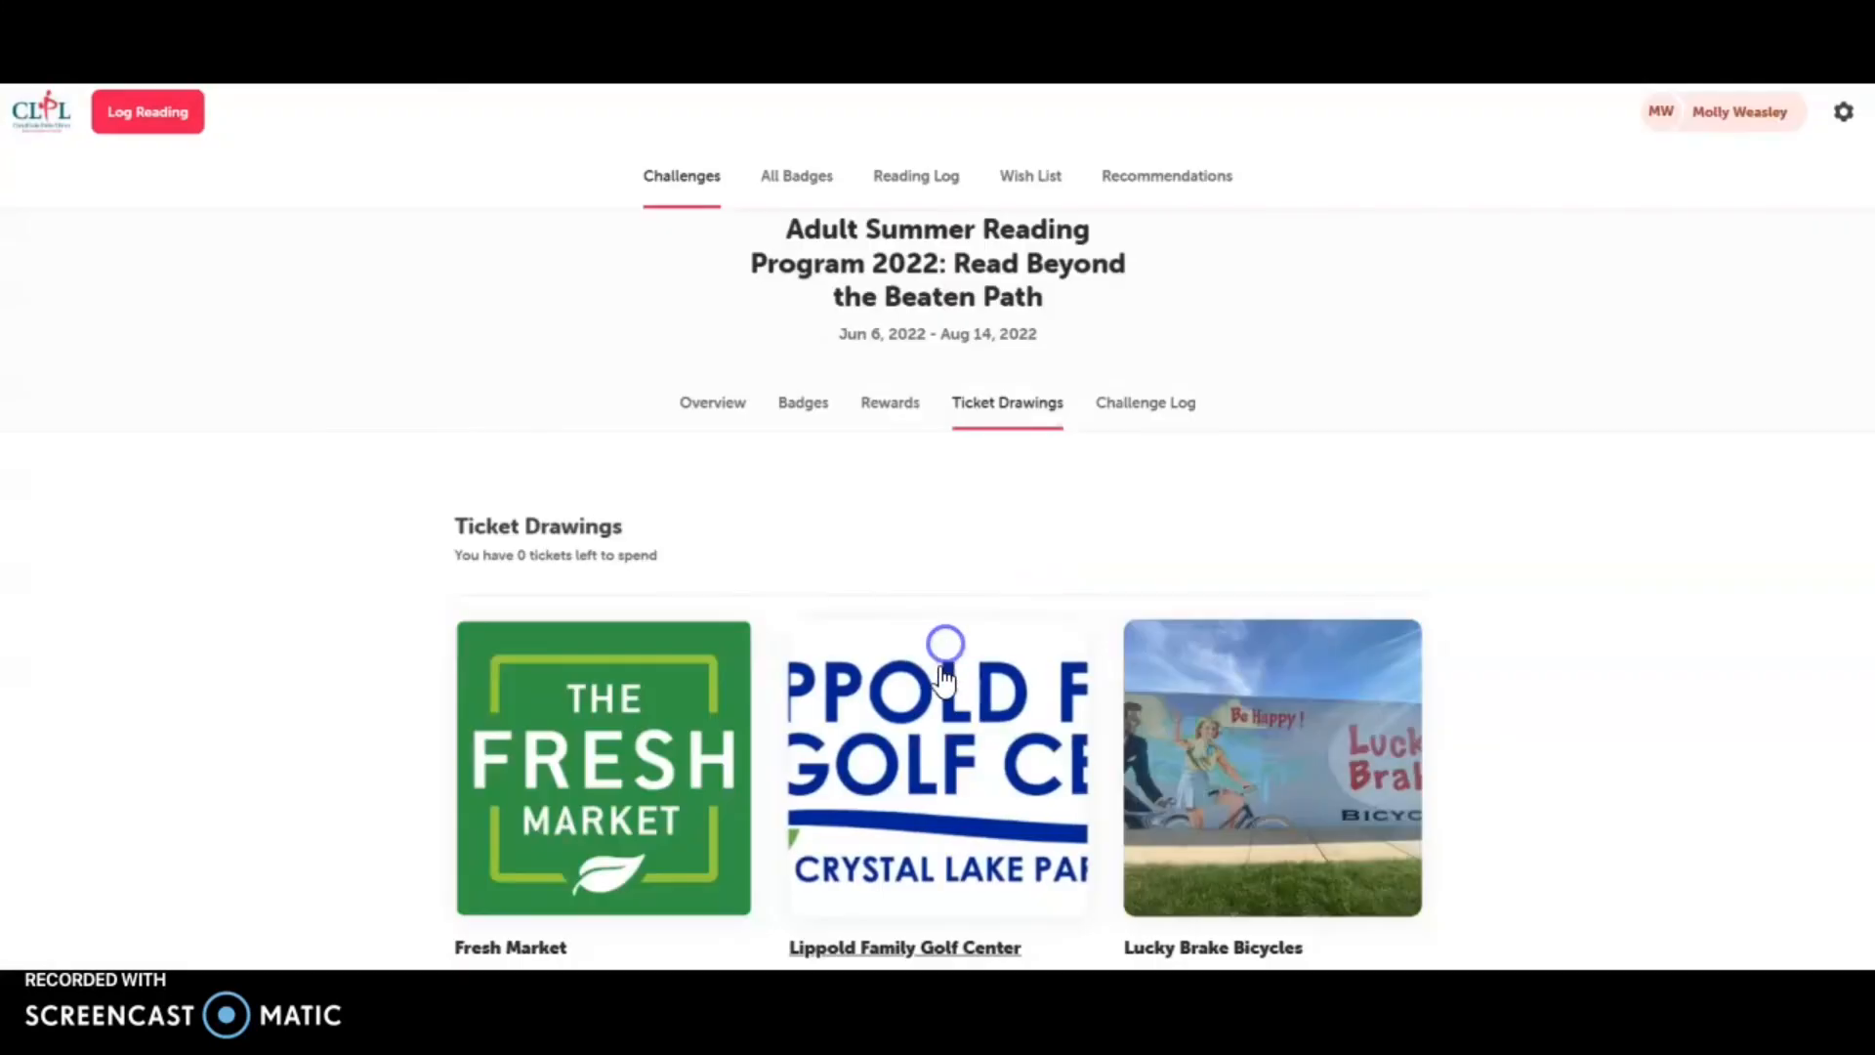
{"action": "left_click", "coordinate": [938, 767]}
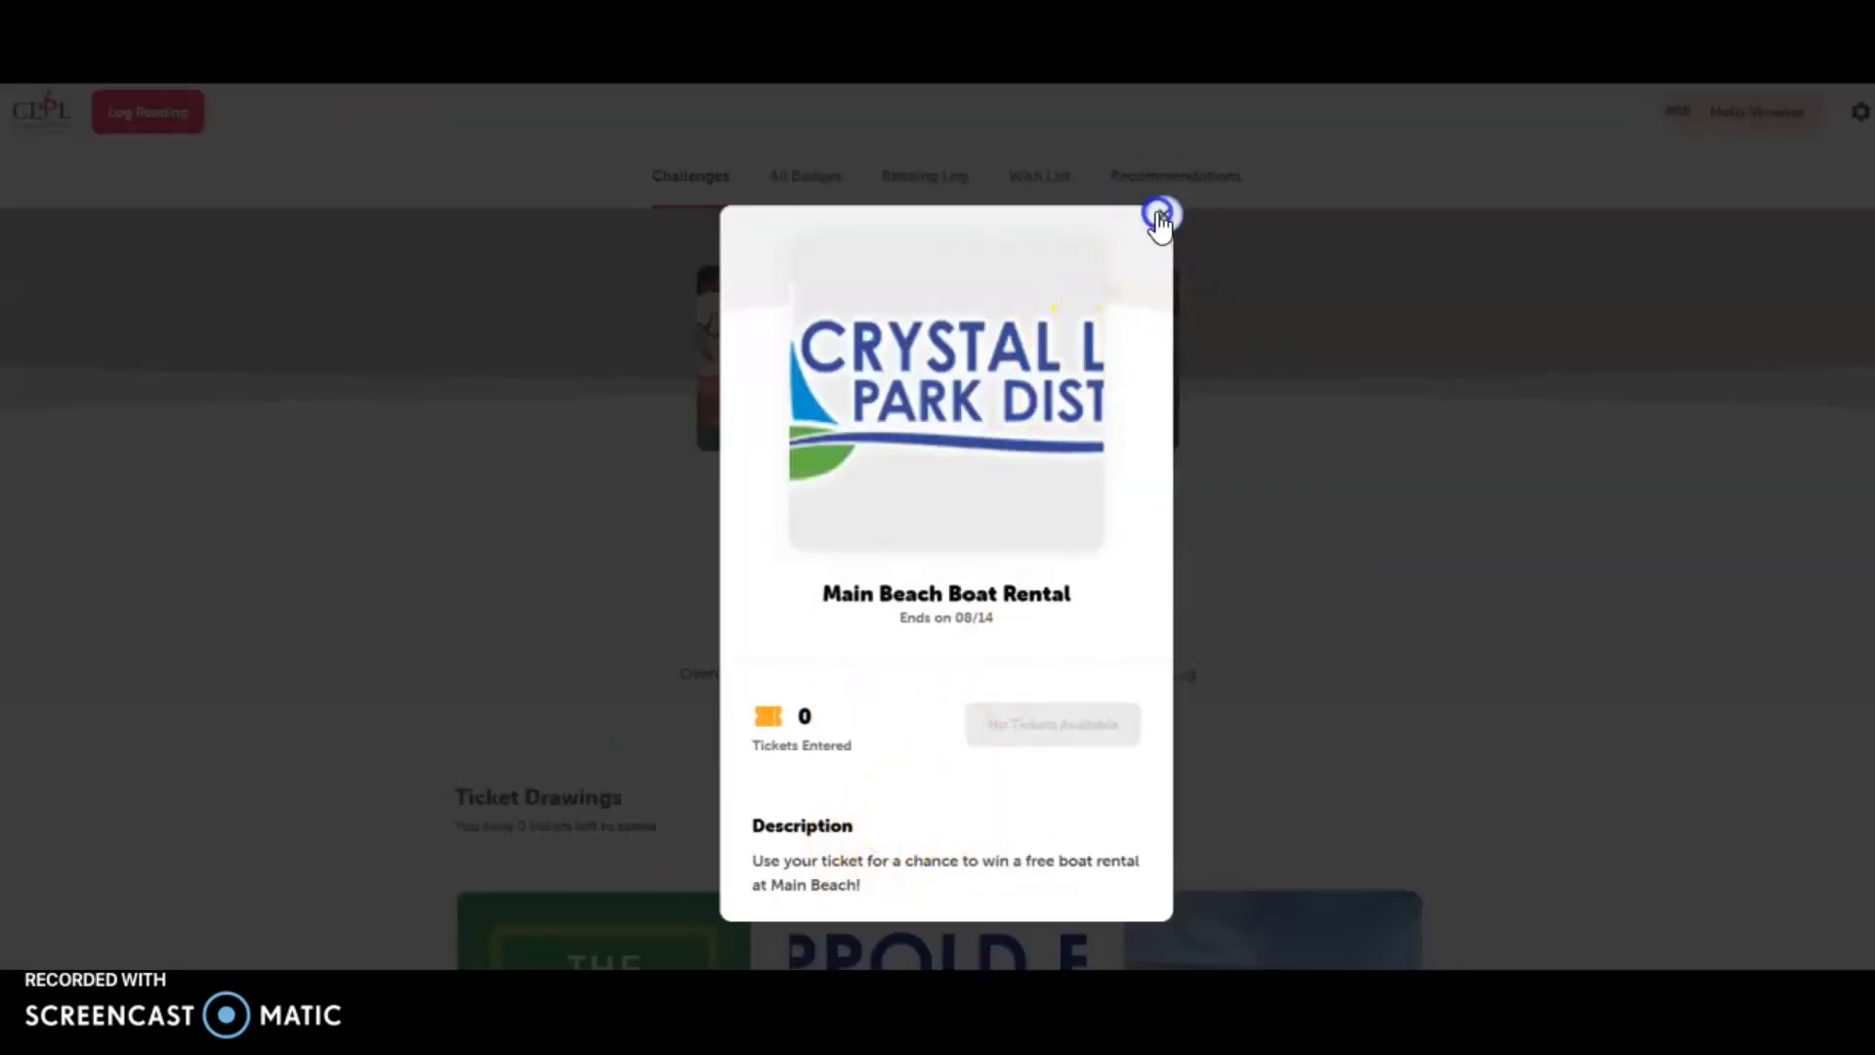
{"action": "left_click", "coordinate": [1160, 218]}
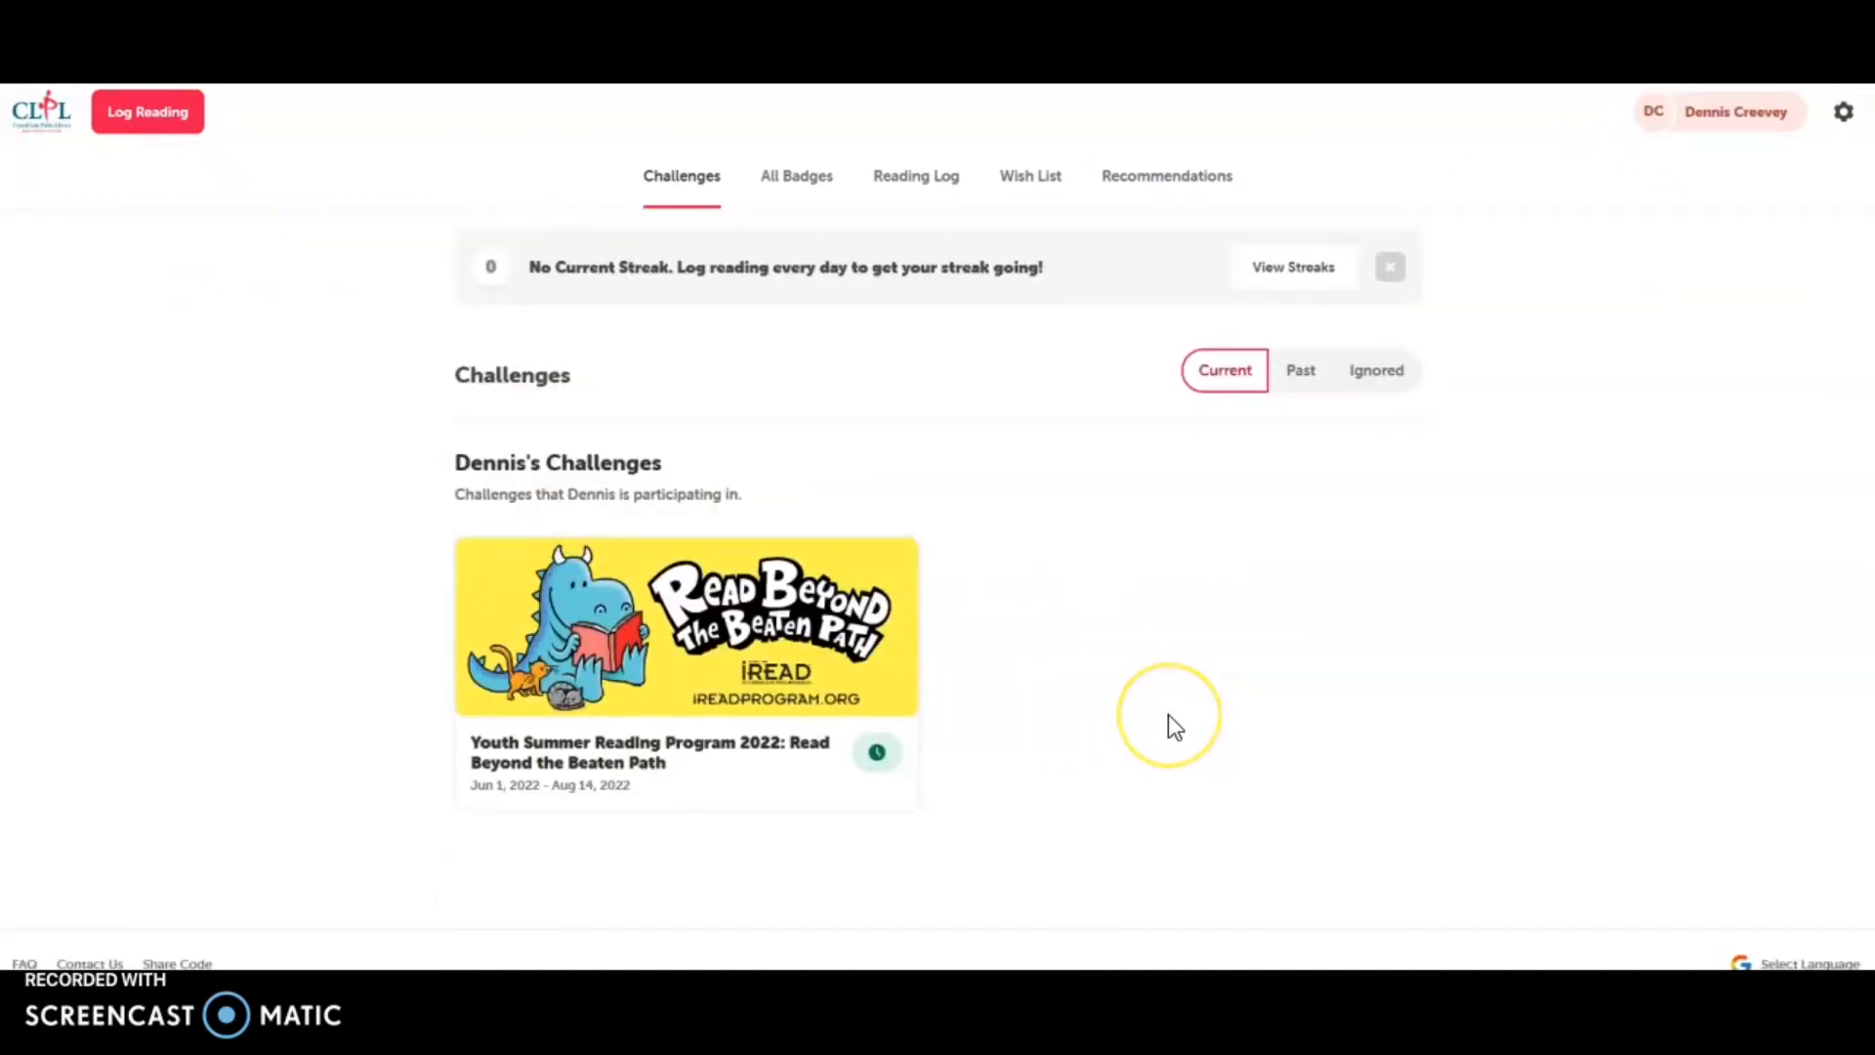
{"action": "mouse_move", "coordinate": [1170, 714]}
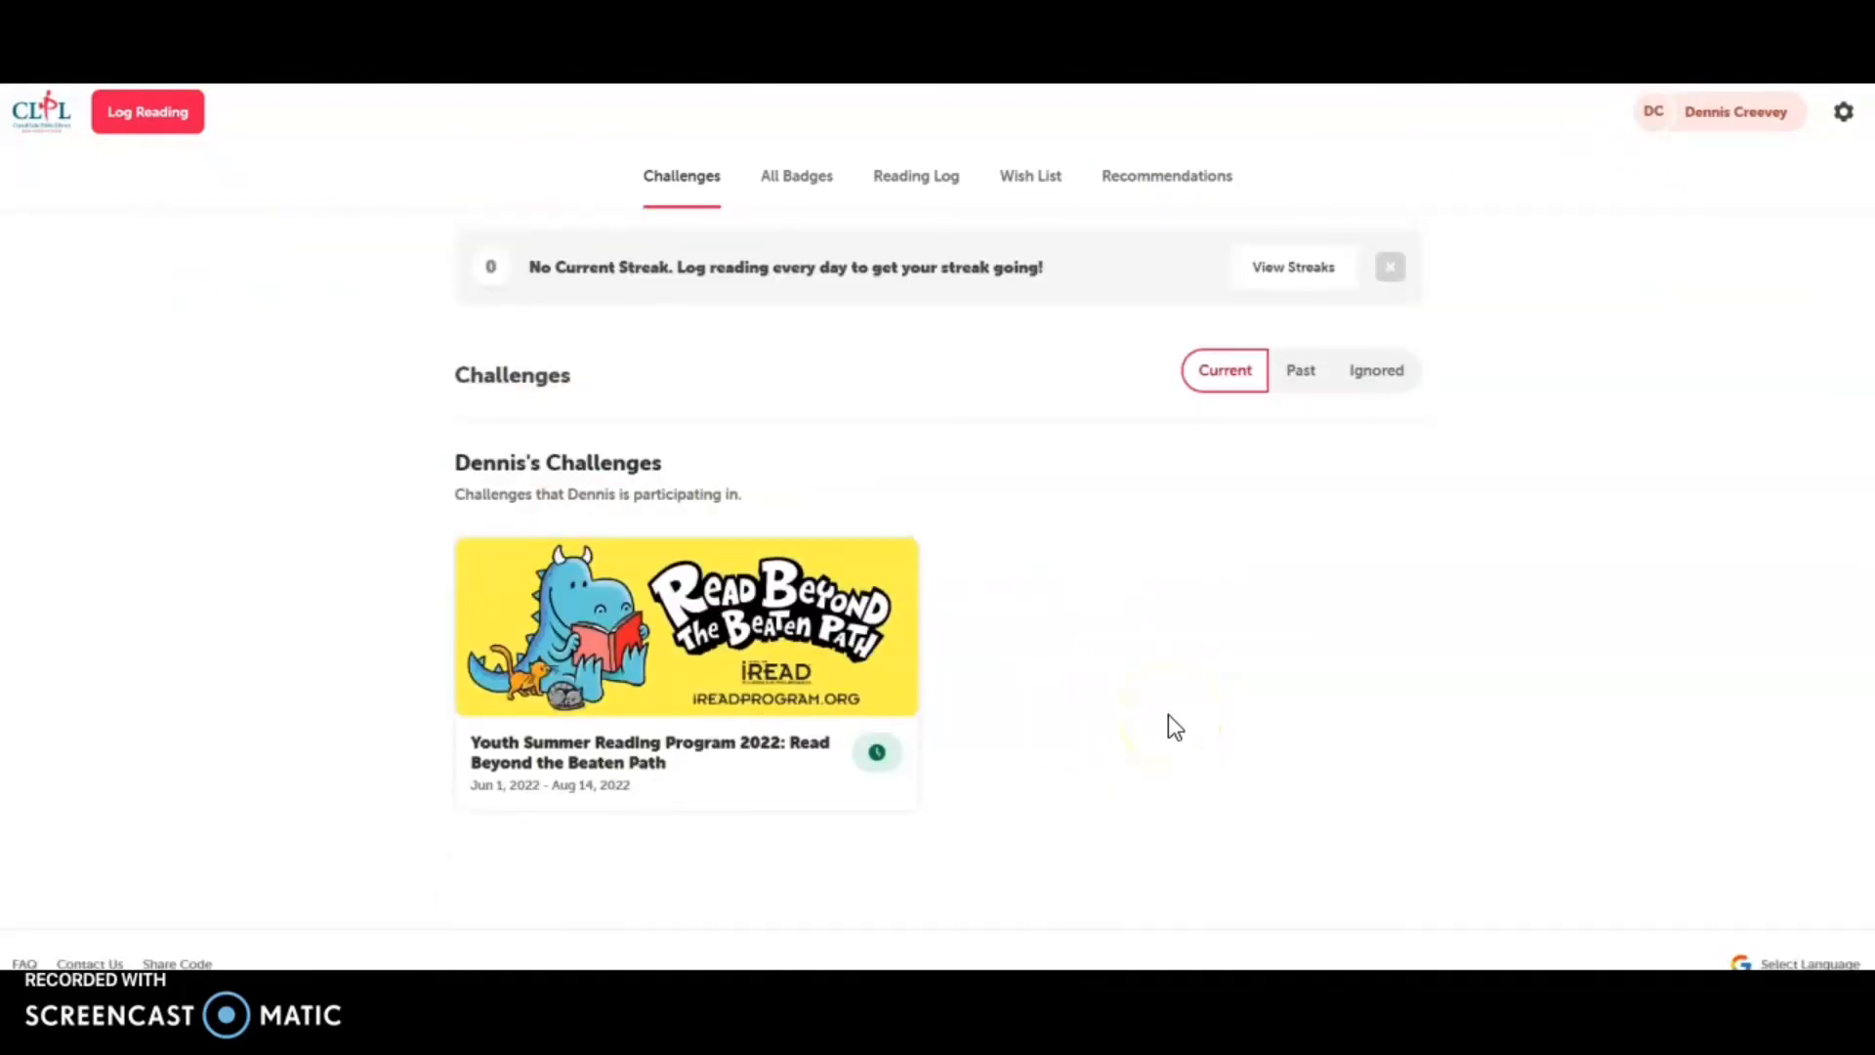